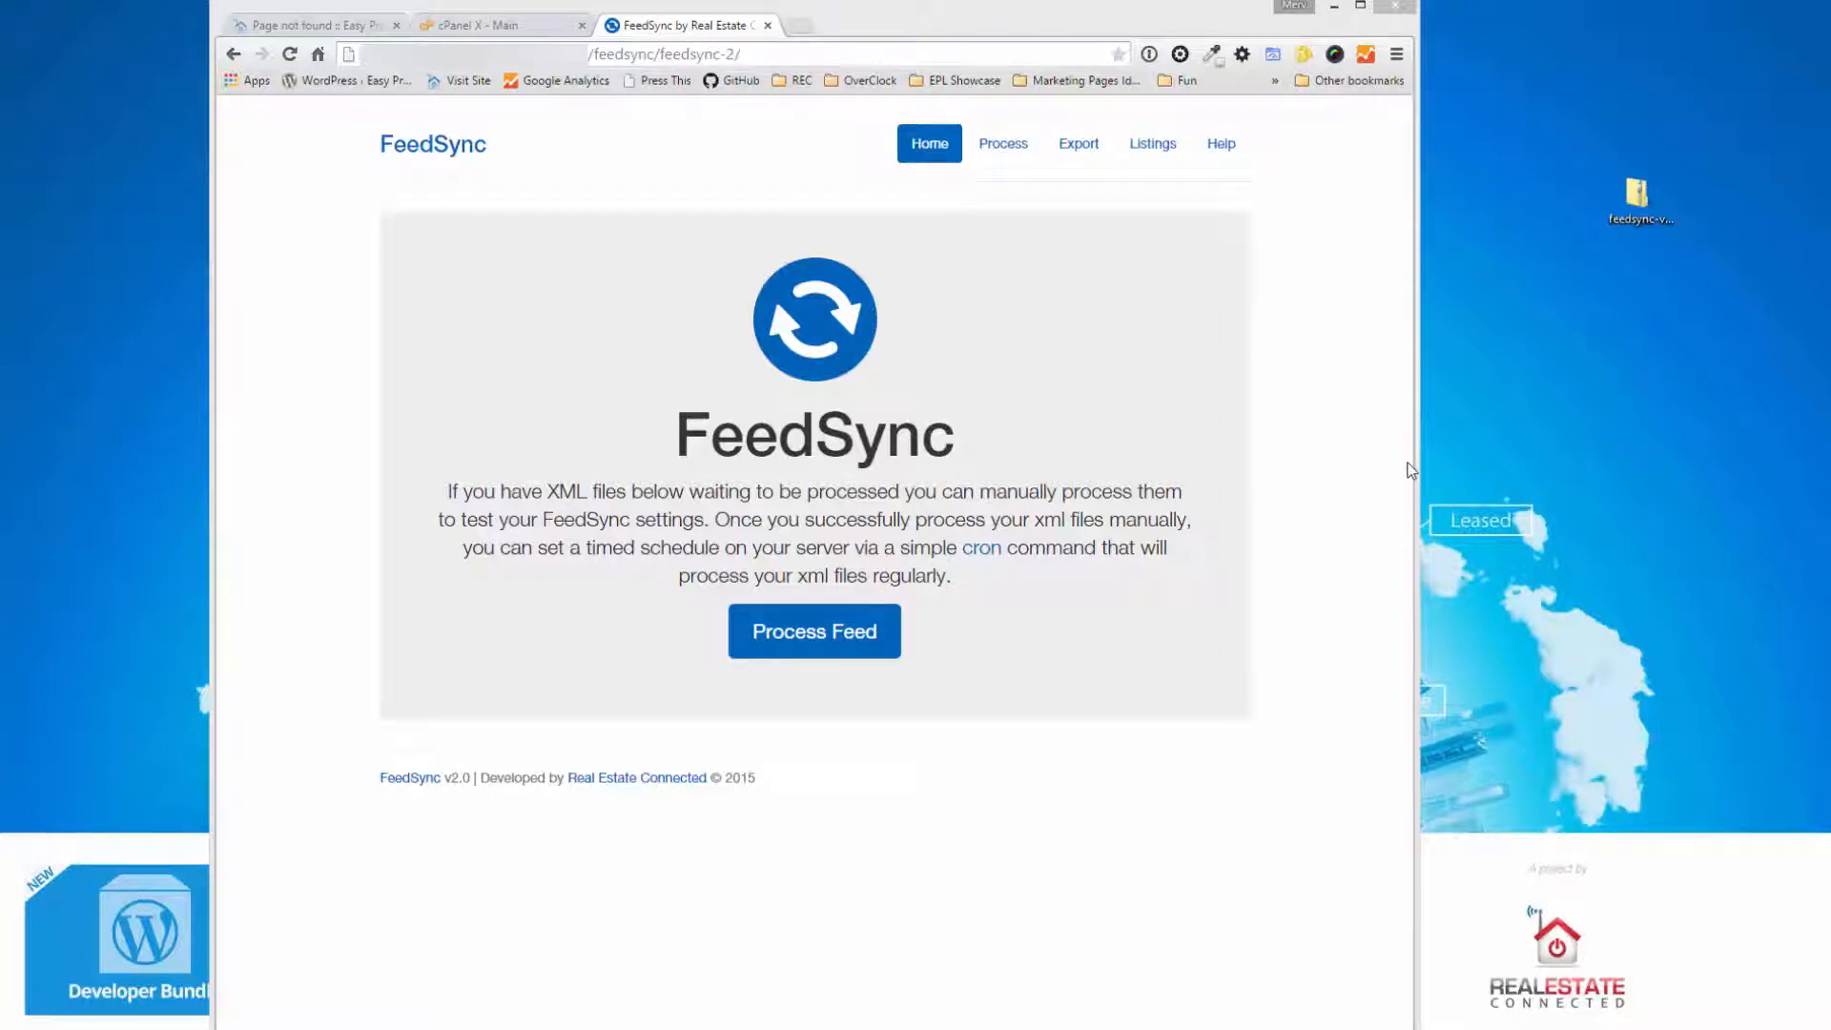
mouse_move(1402, 483)
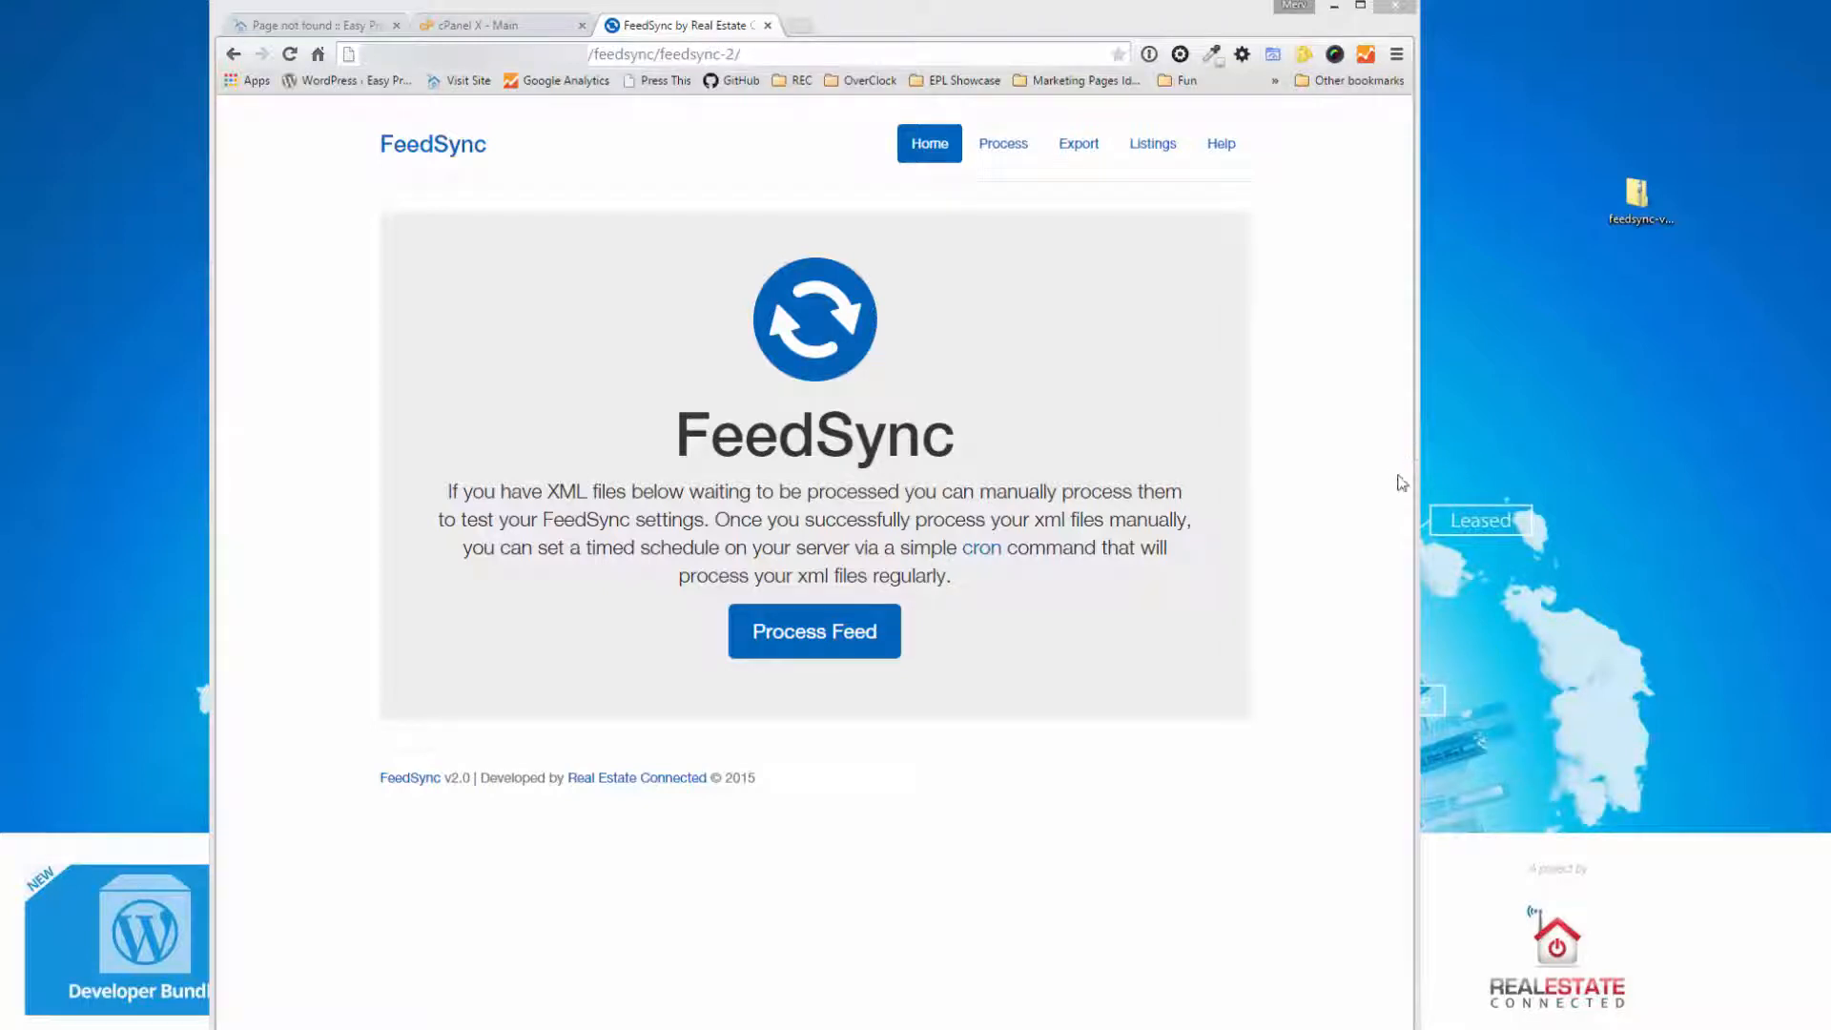
mouse_move(1393, 469)
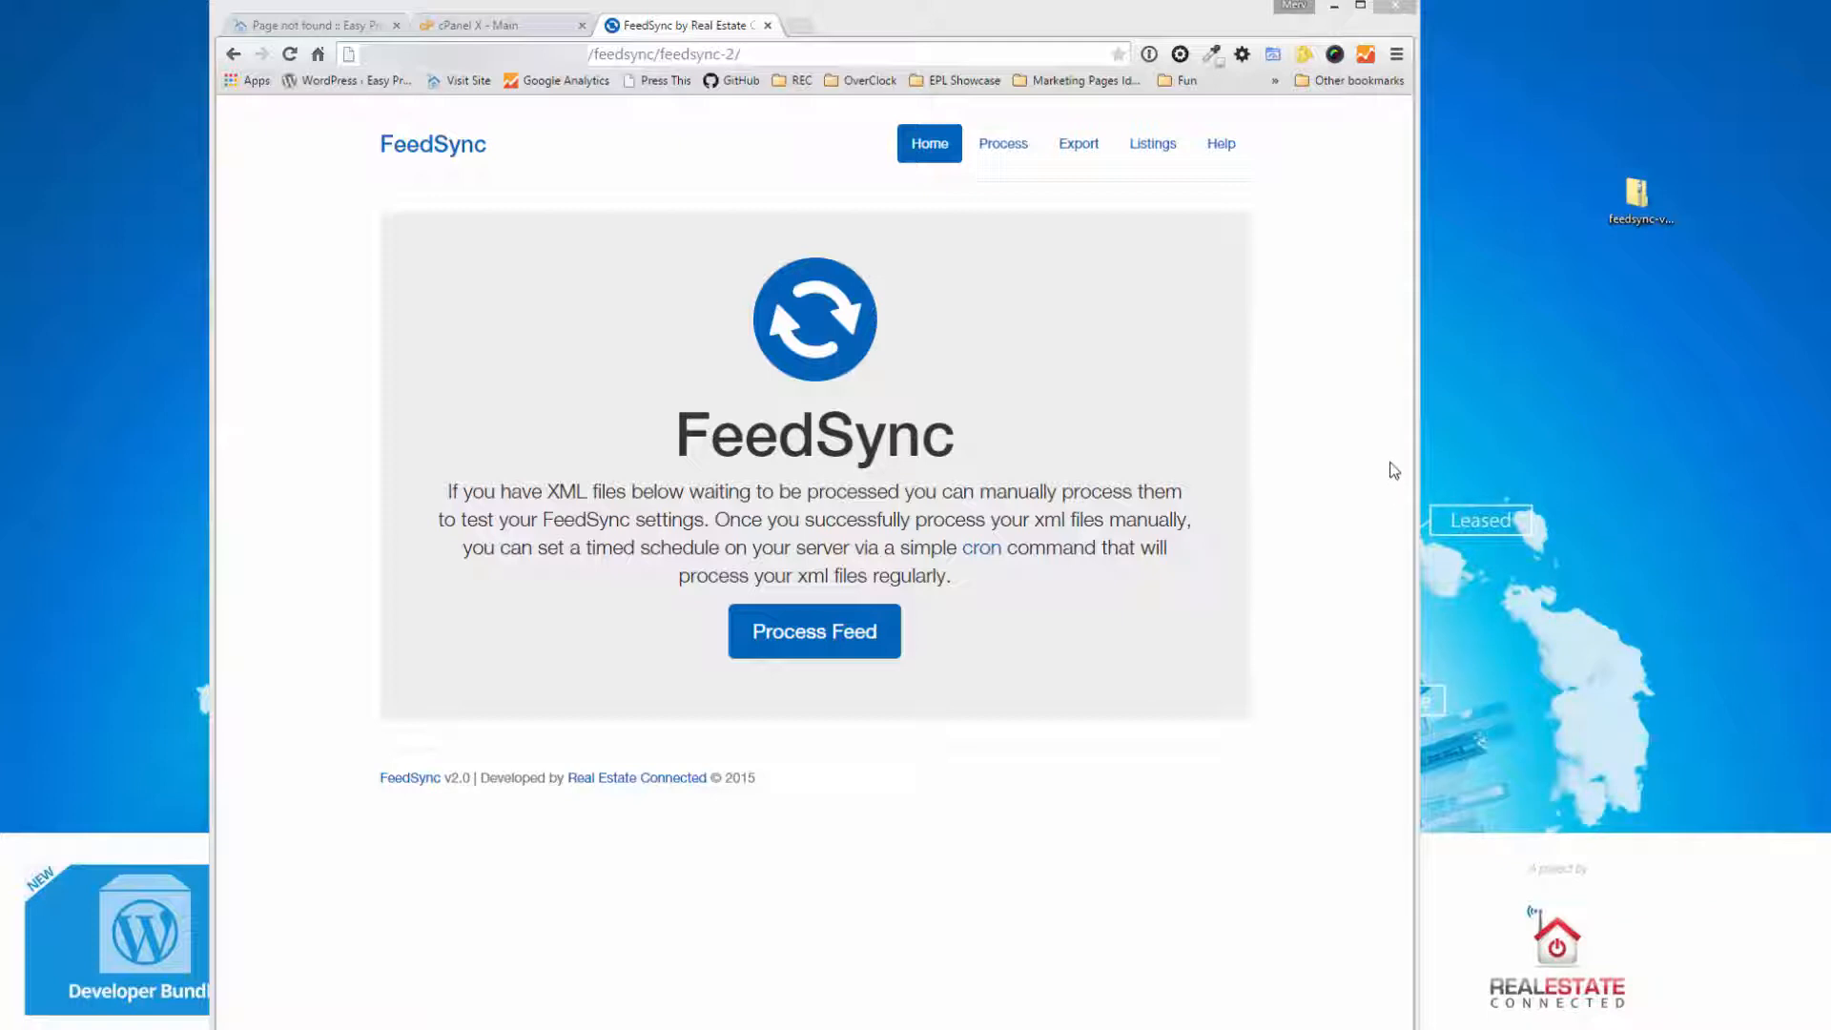
mouse_move(1353, 471)
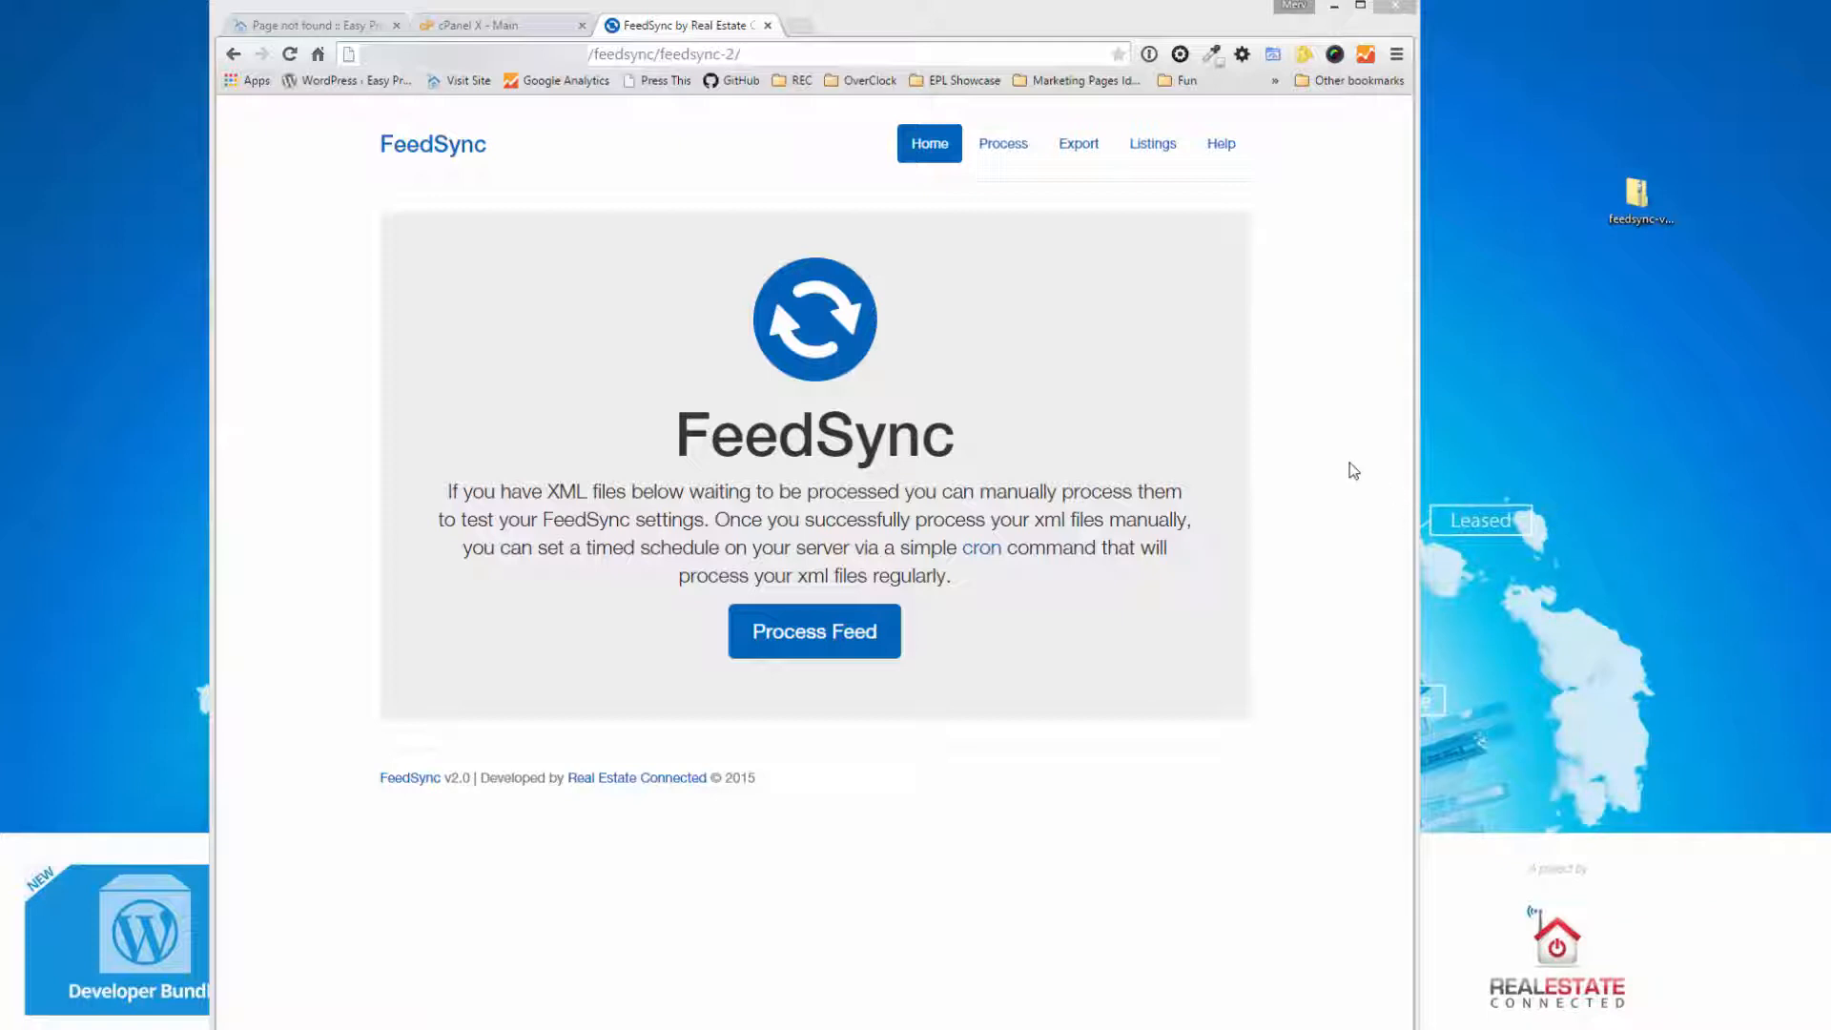
mouse_move(1328, 447)
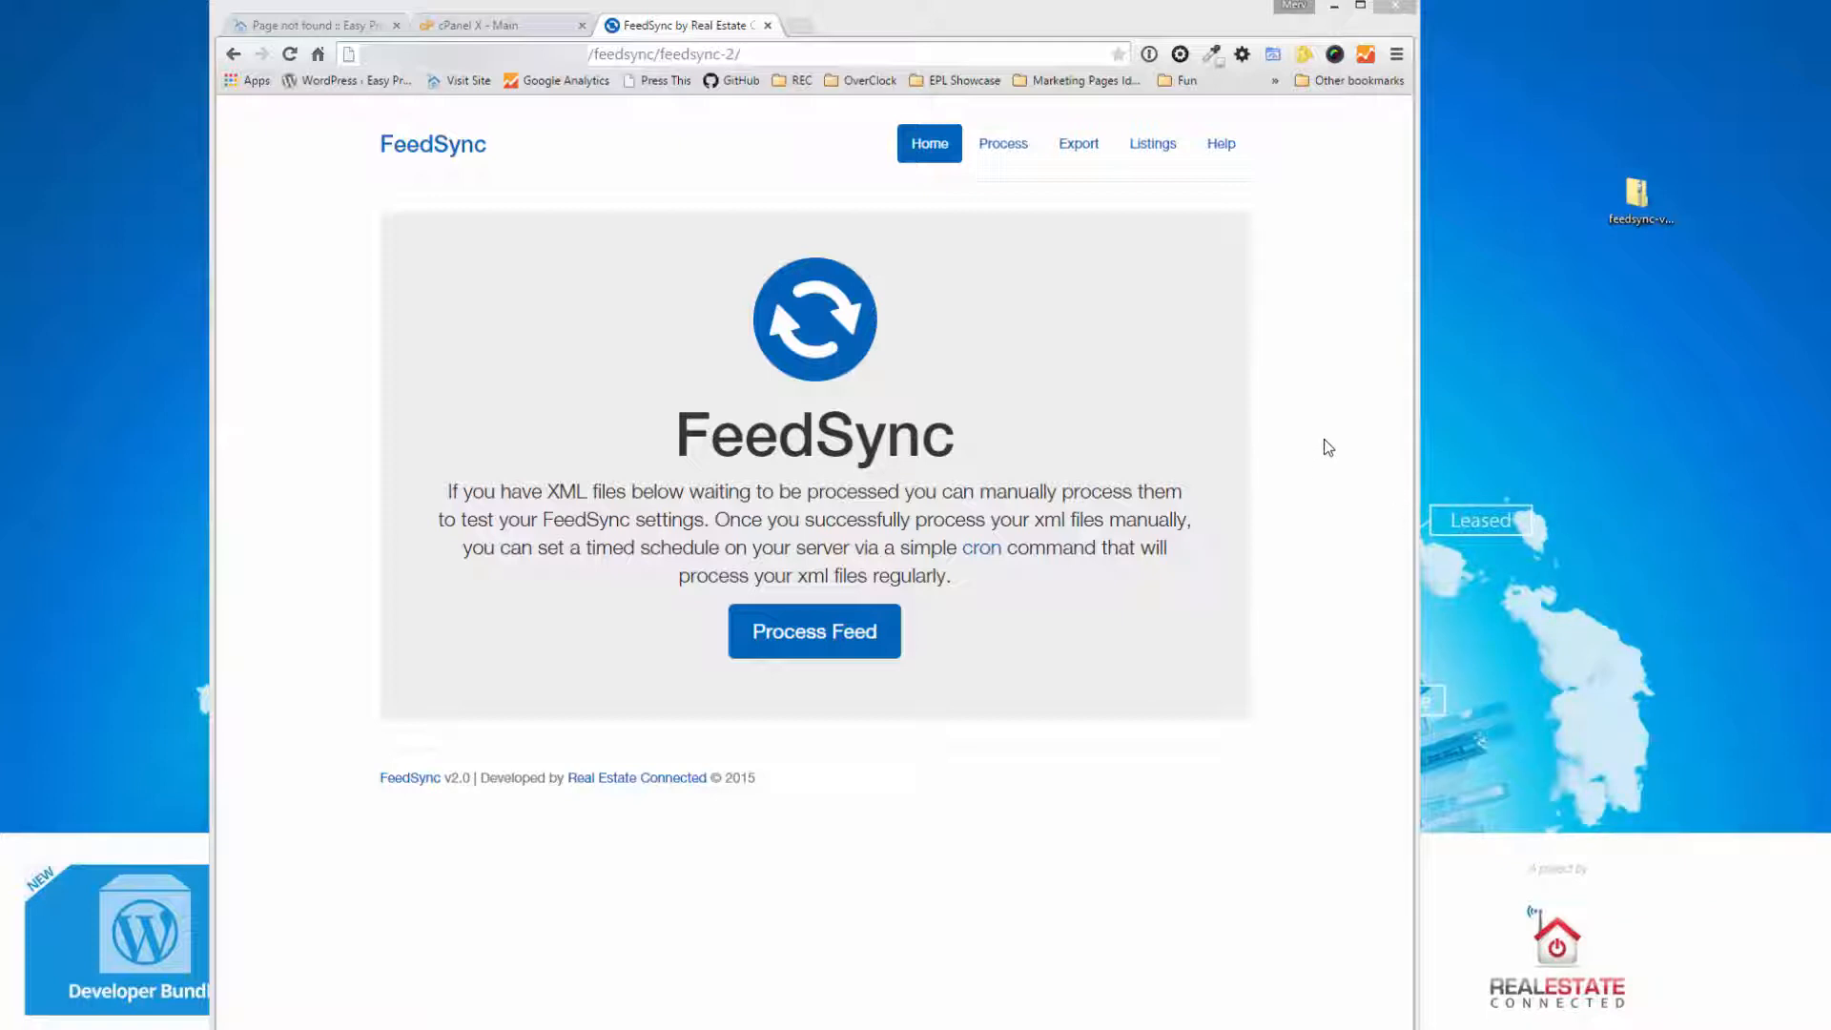
mouse_move(1223, 422)
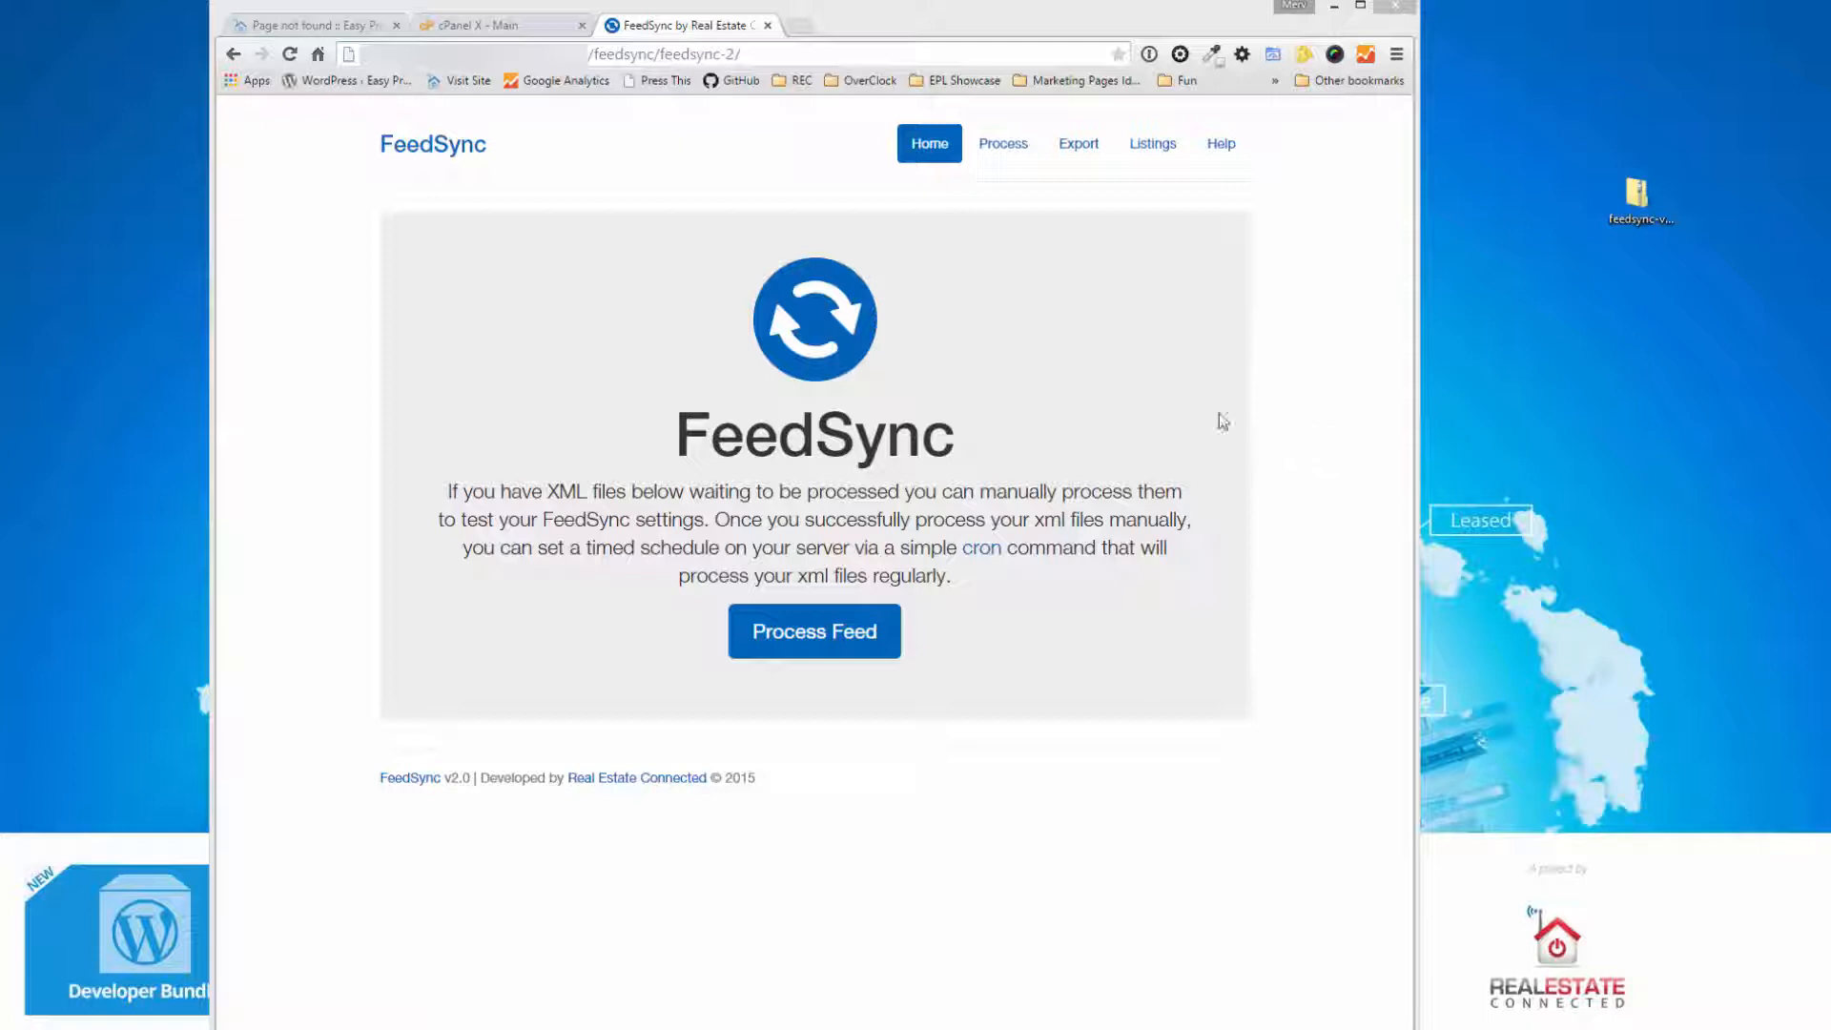
mouse_move(1284, 408)
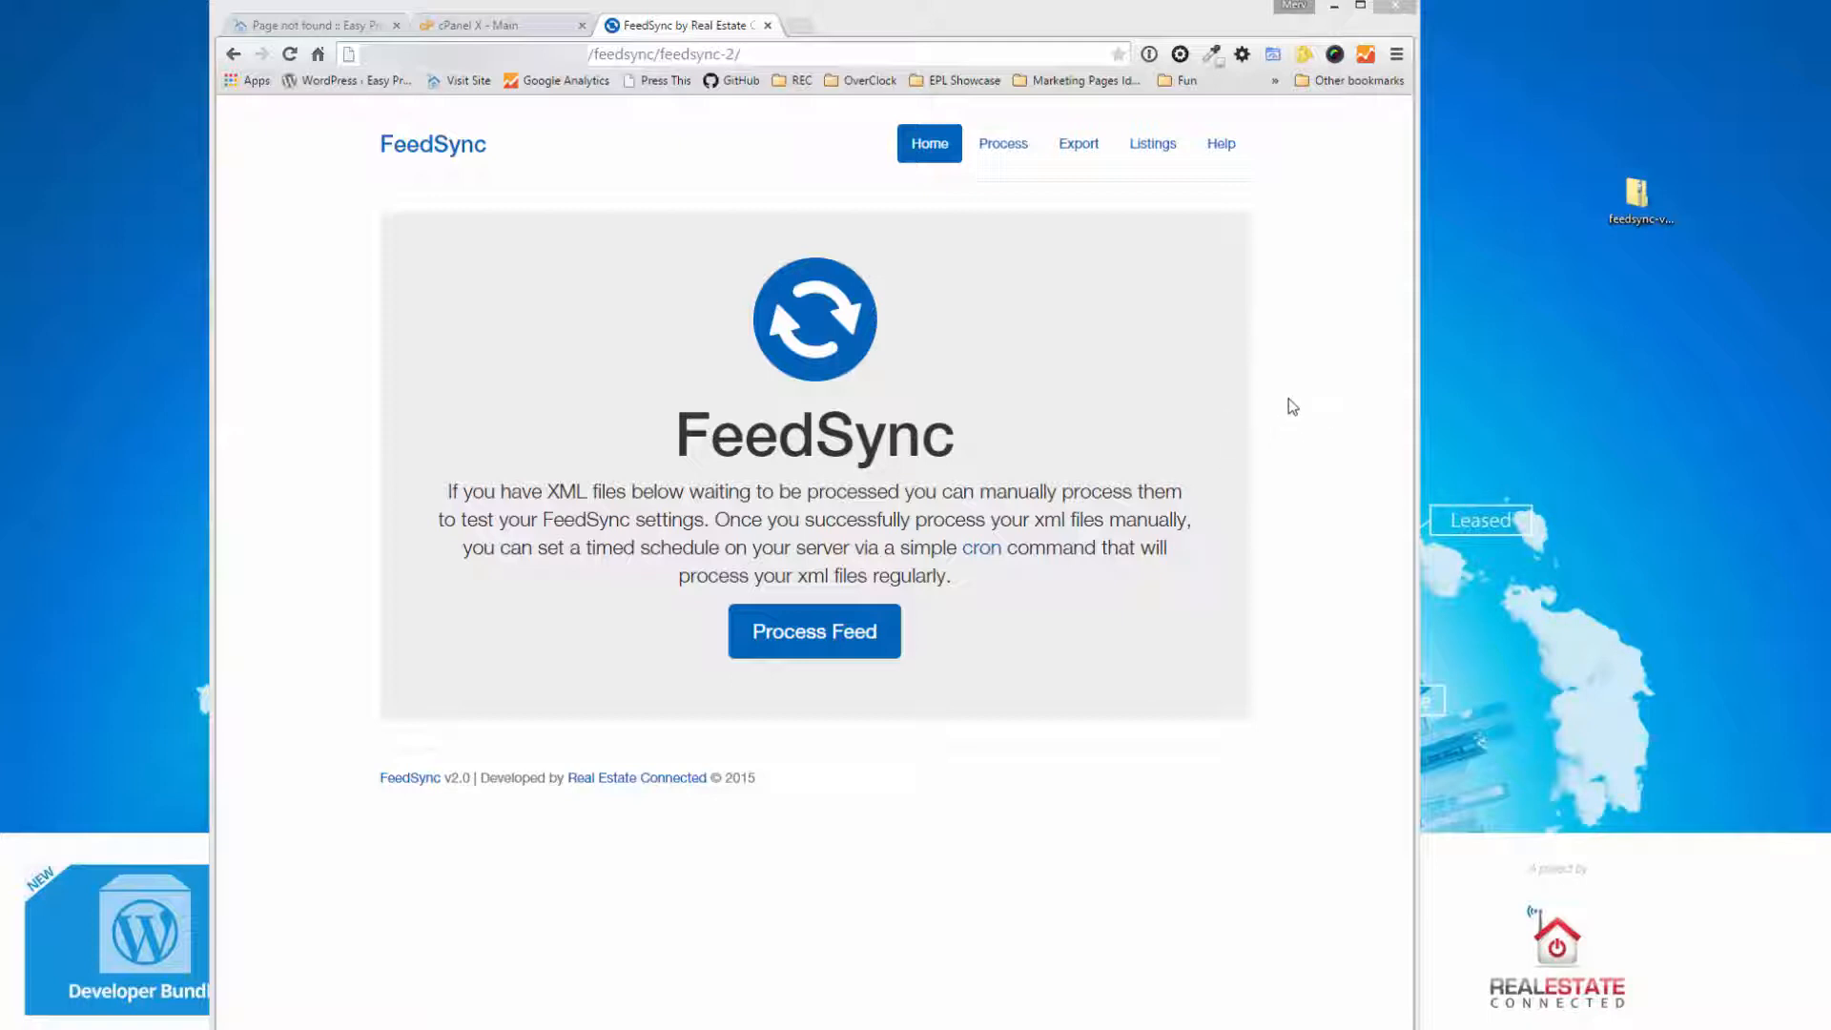
mouse_move(1148, 183)
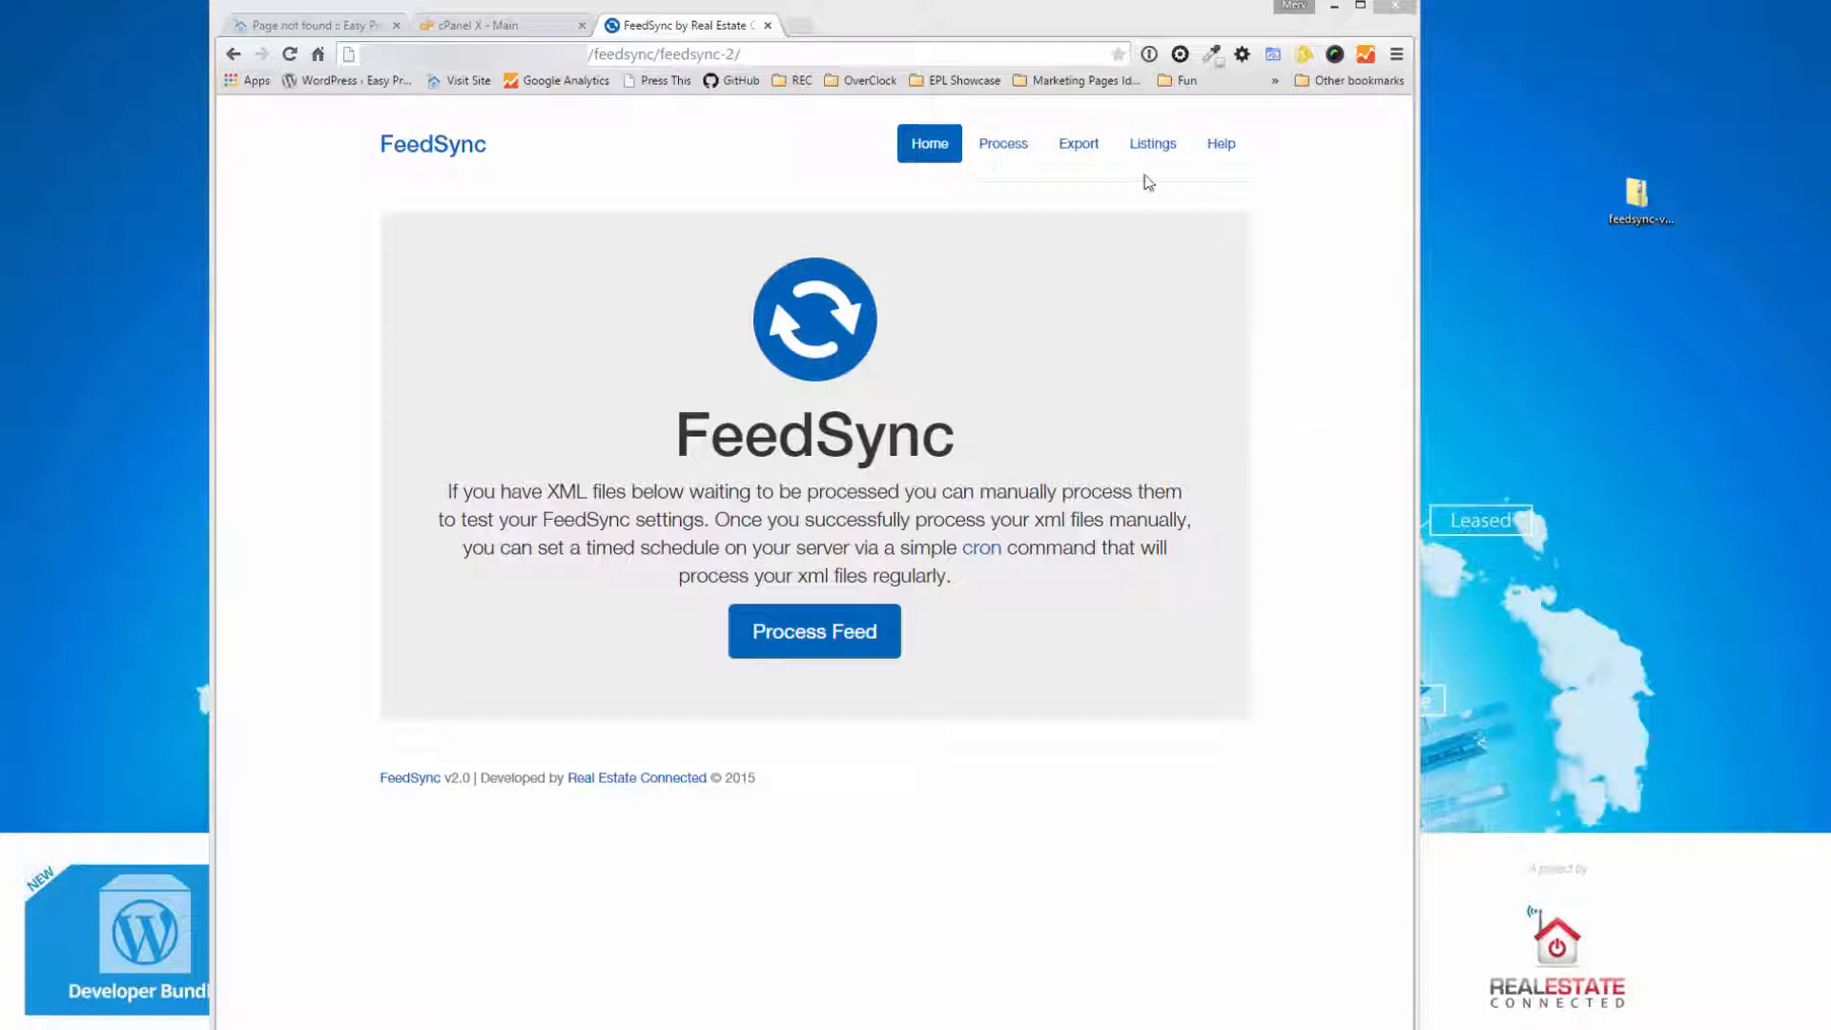
mouse_move(1257, 208)
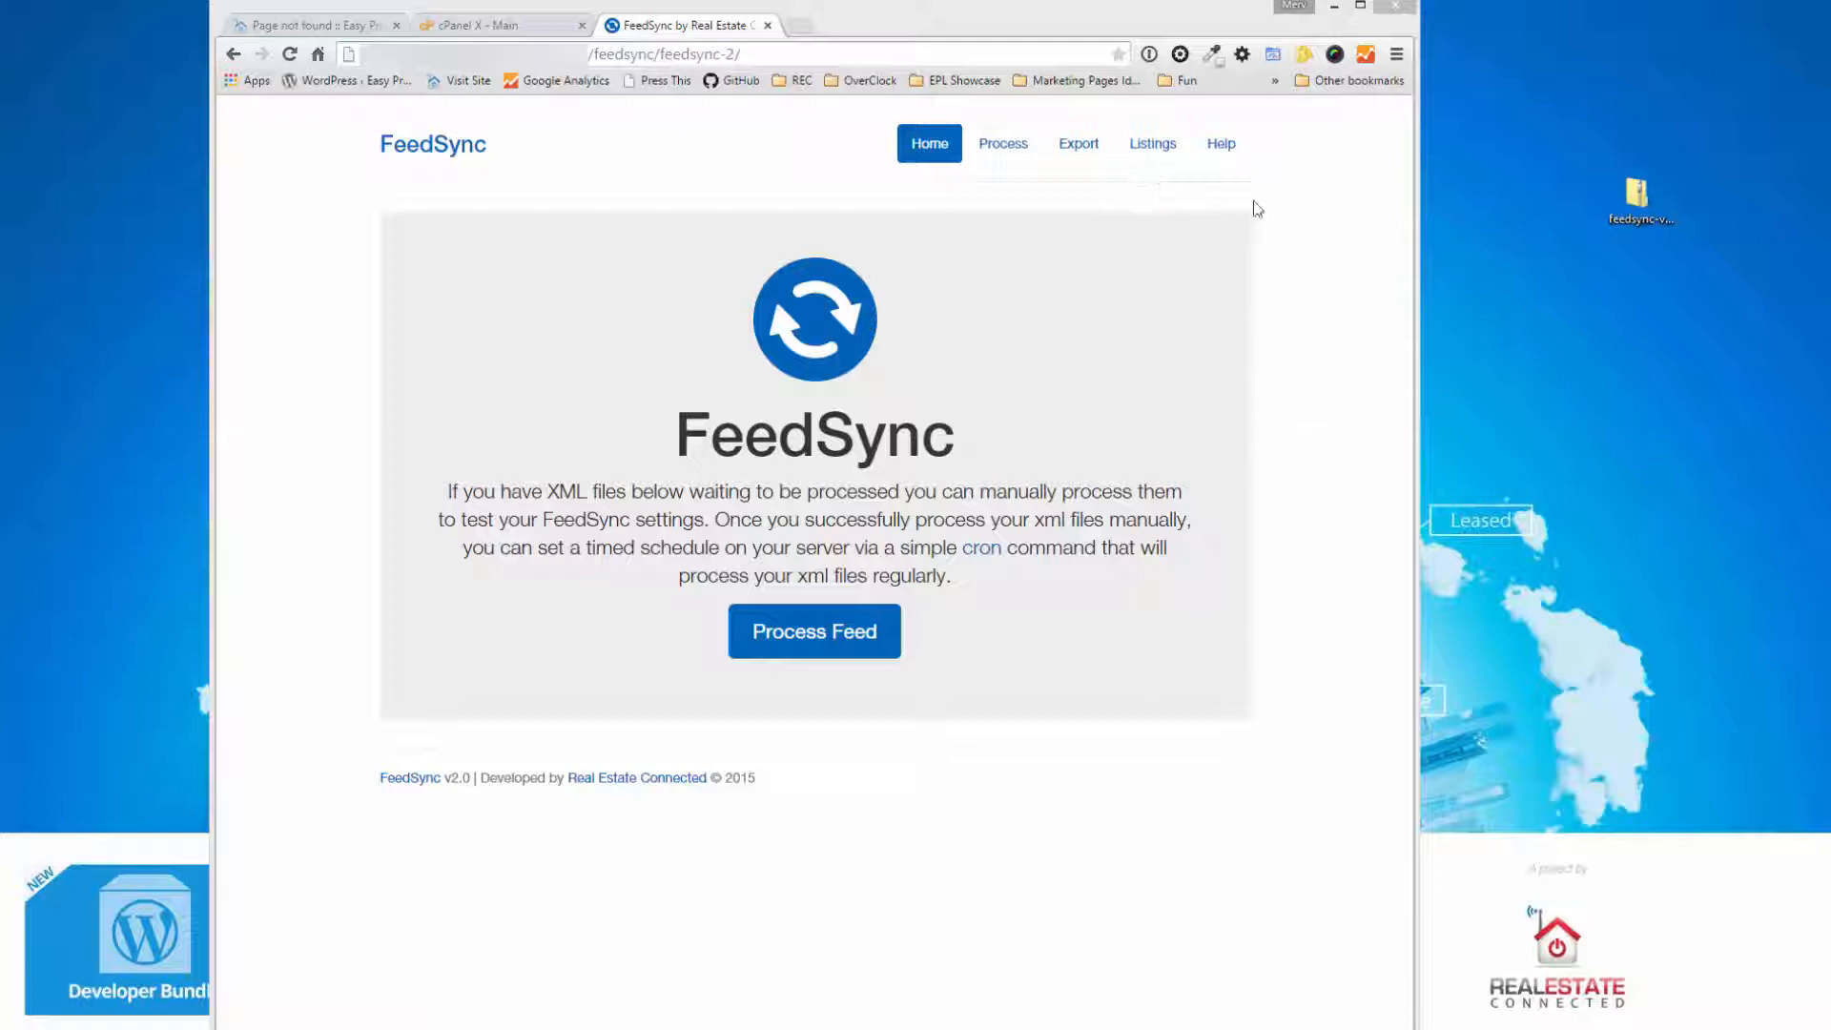
mouse_move(1228, 620)
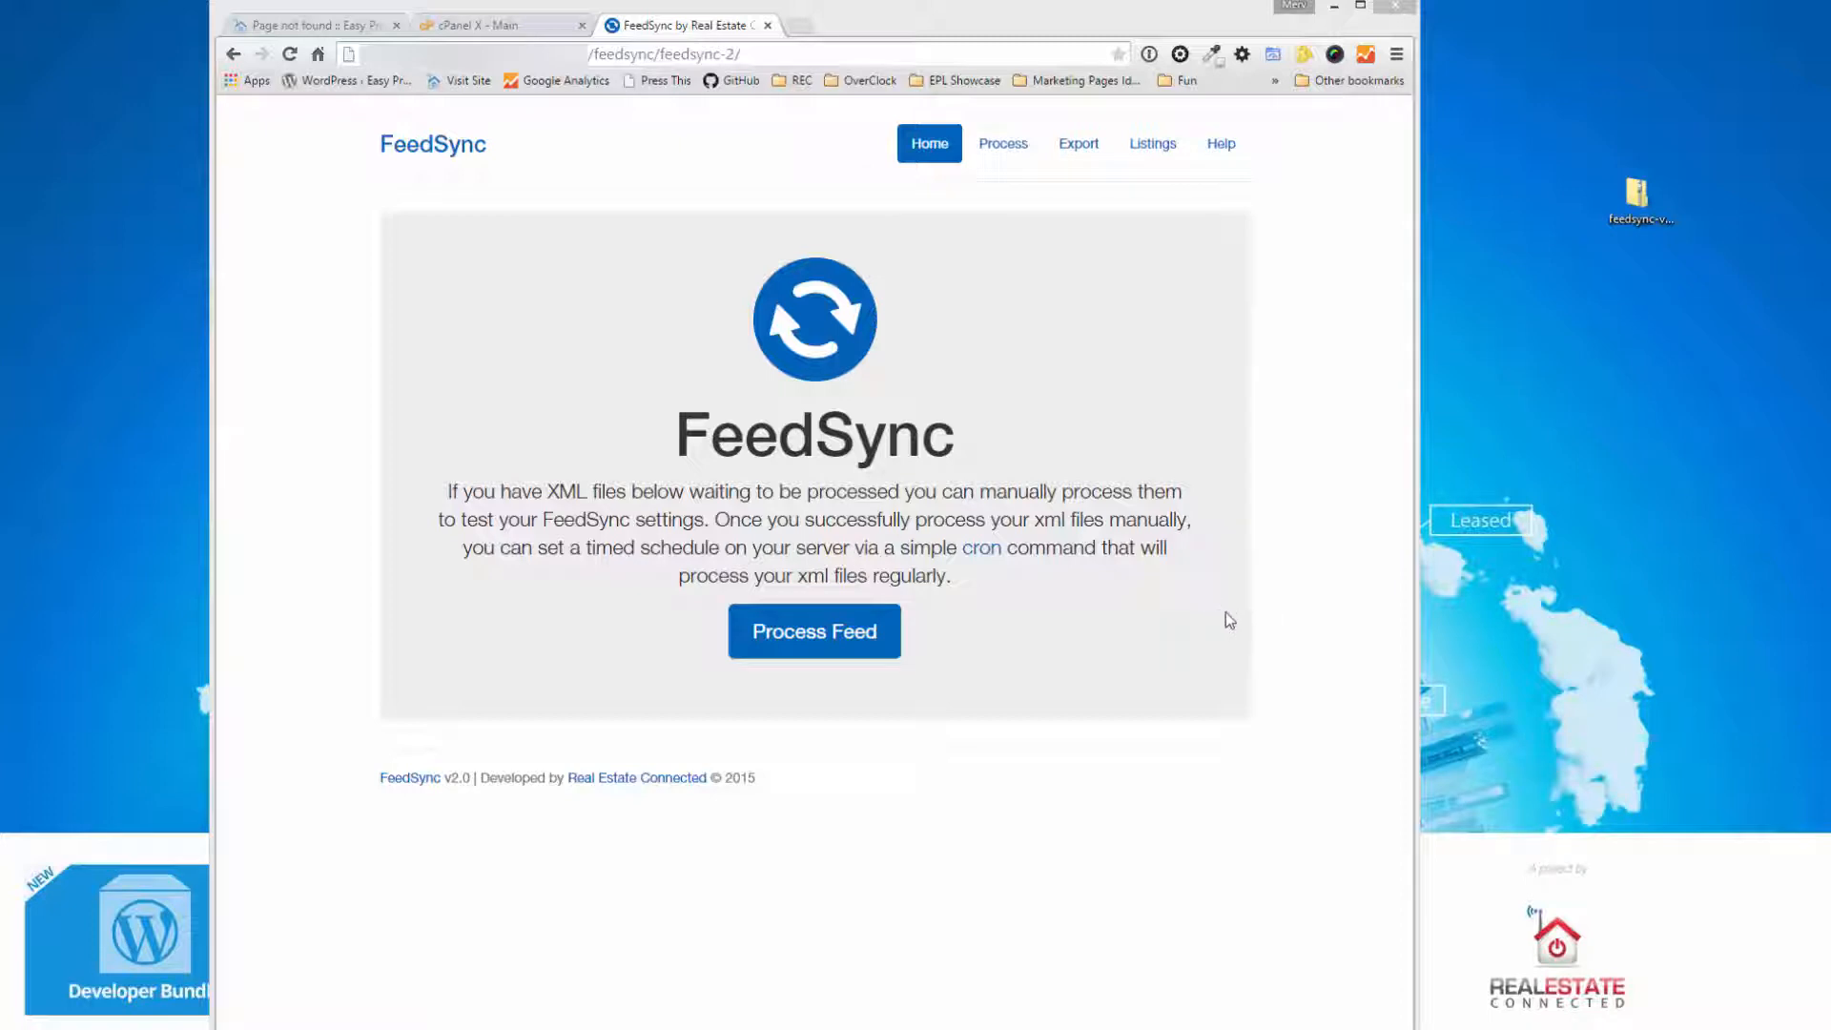
mouse_move(1076, 143)
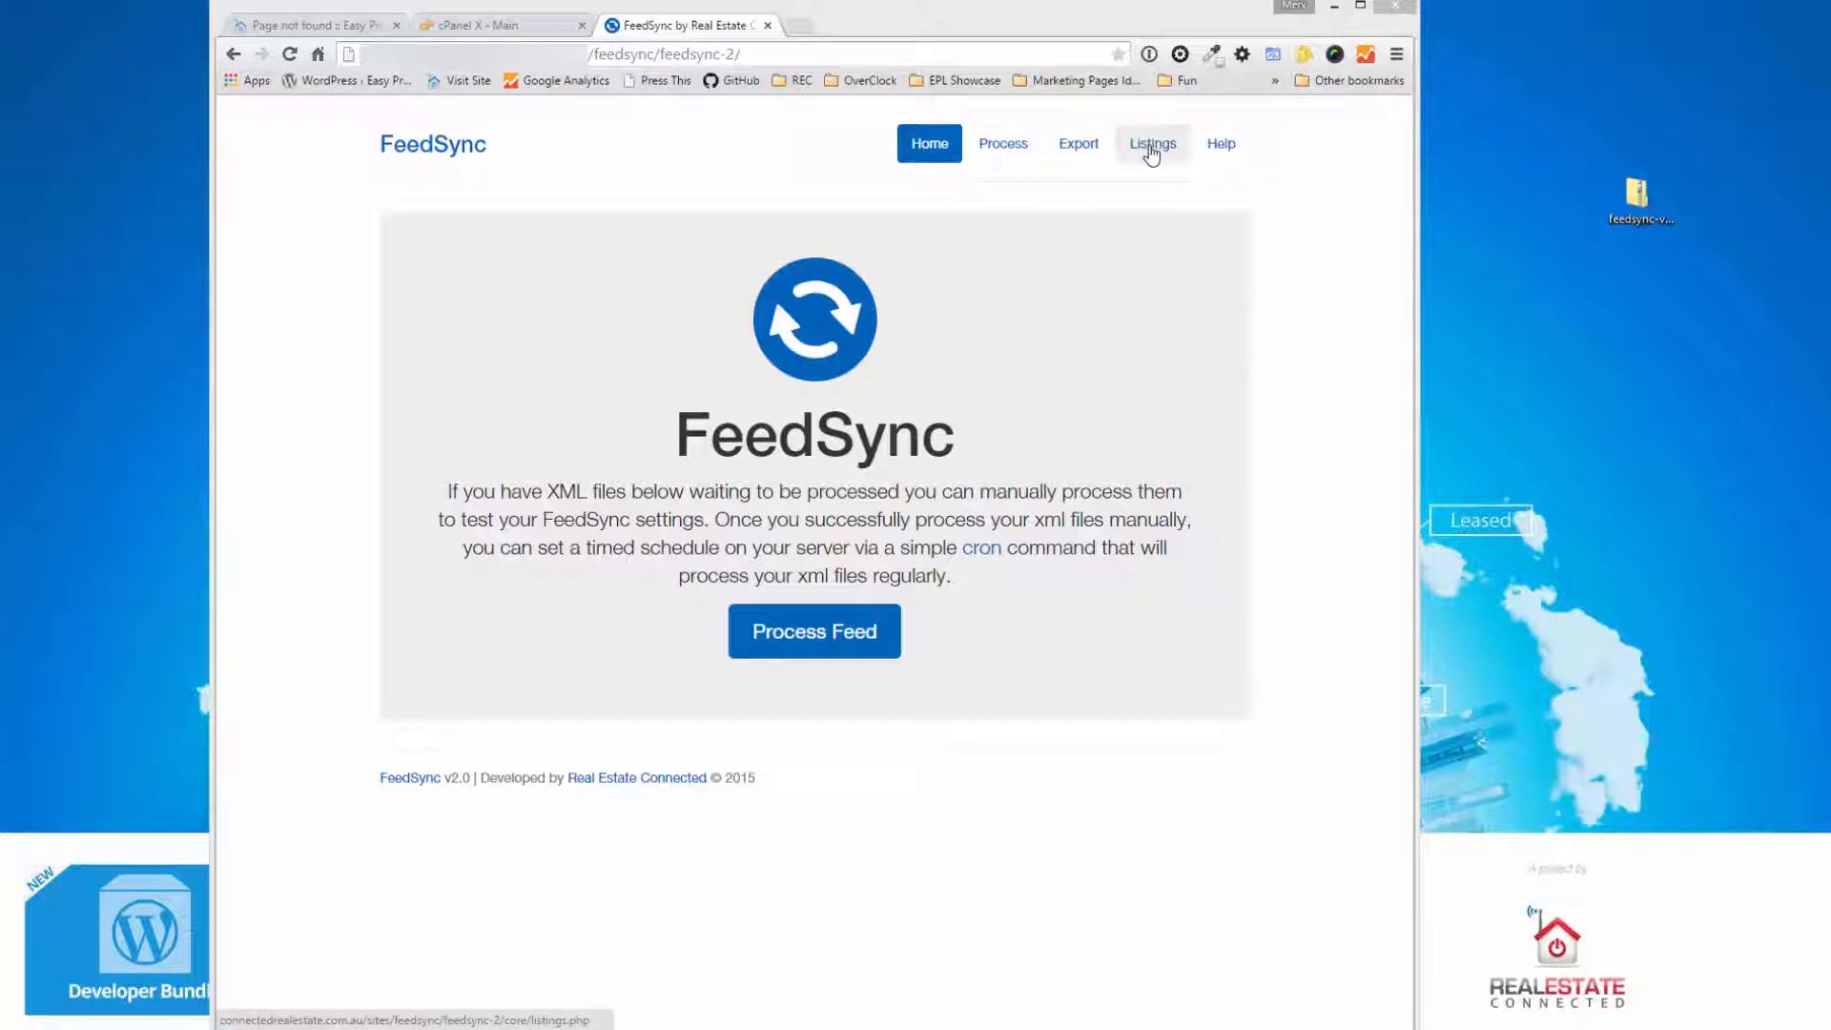
mouse_move(1154, 149)
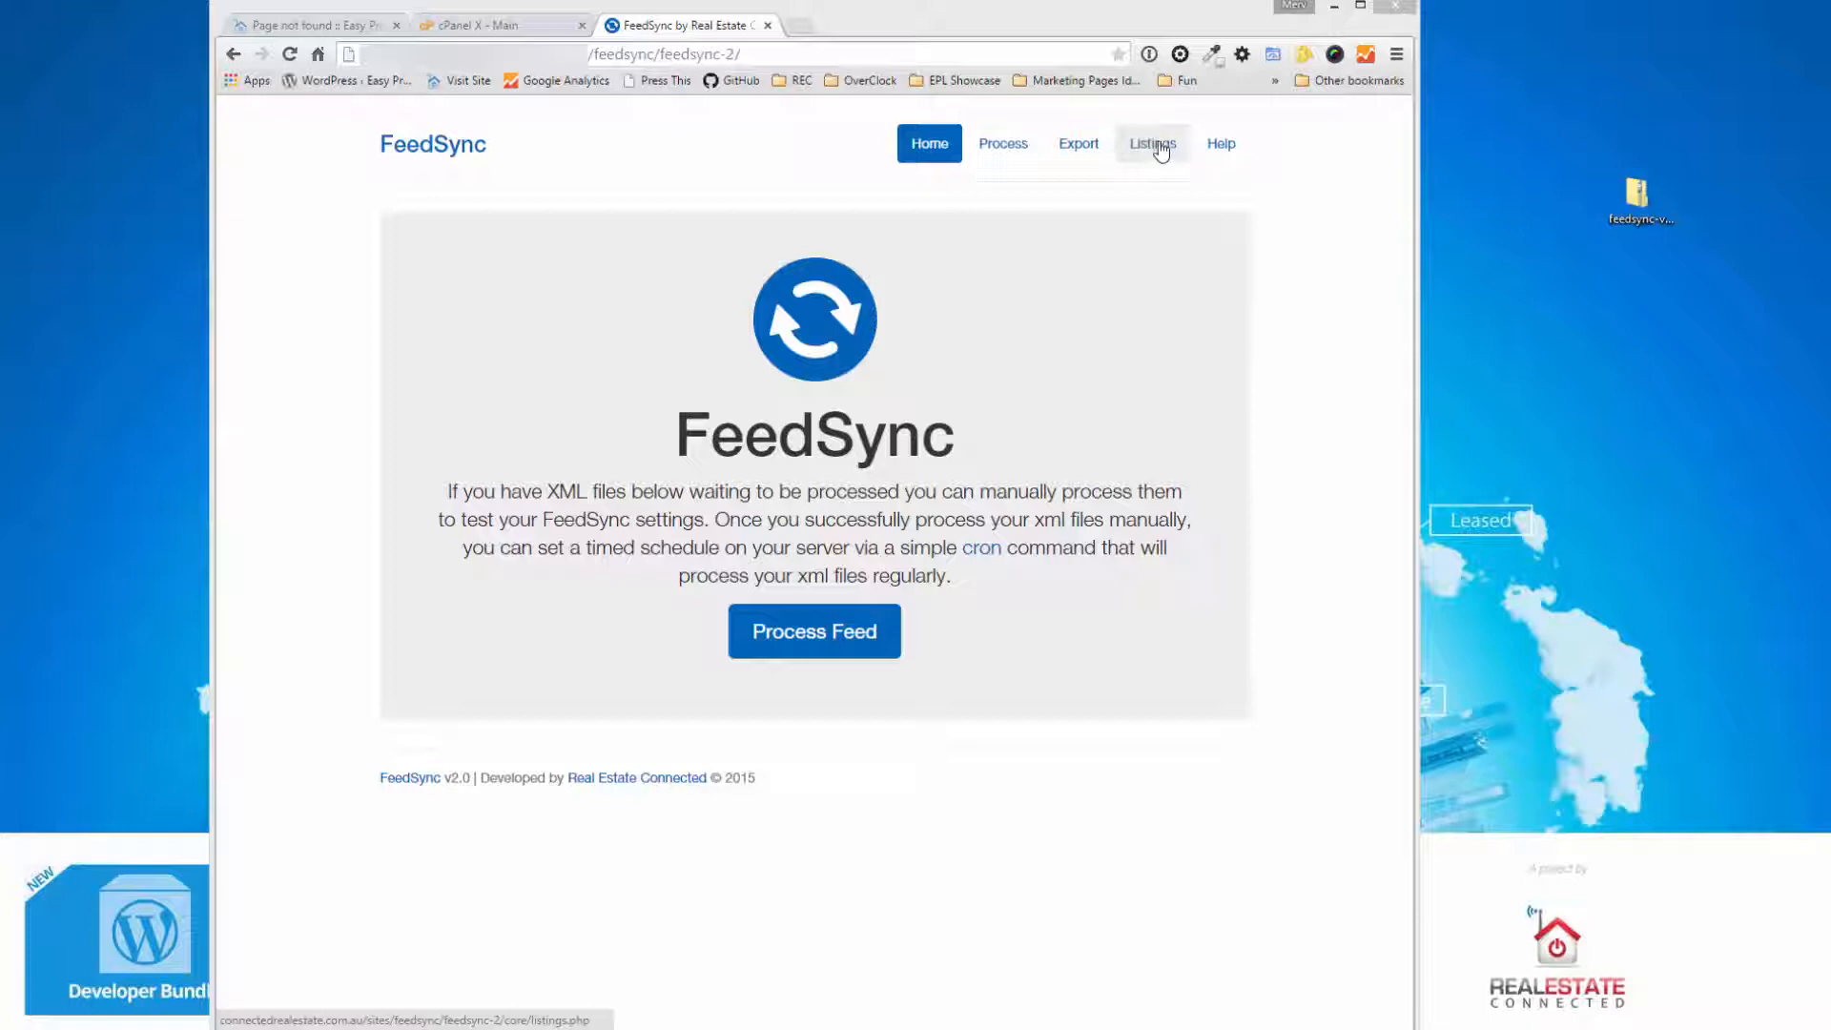
mouse_move(1002, 143)
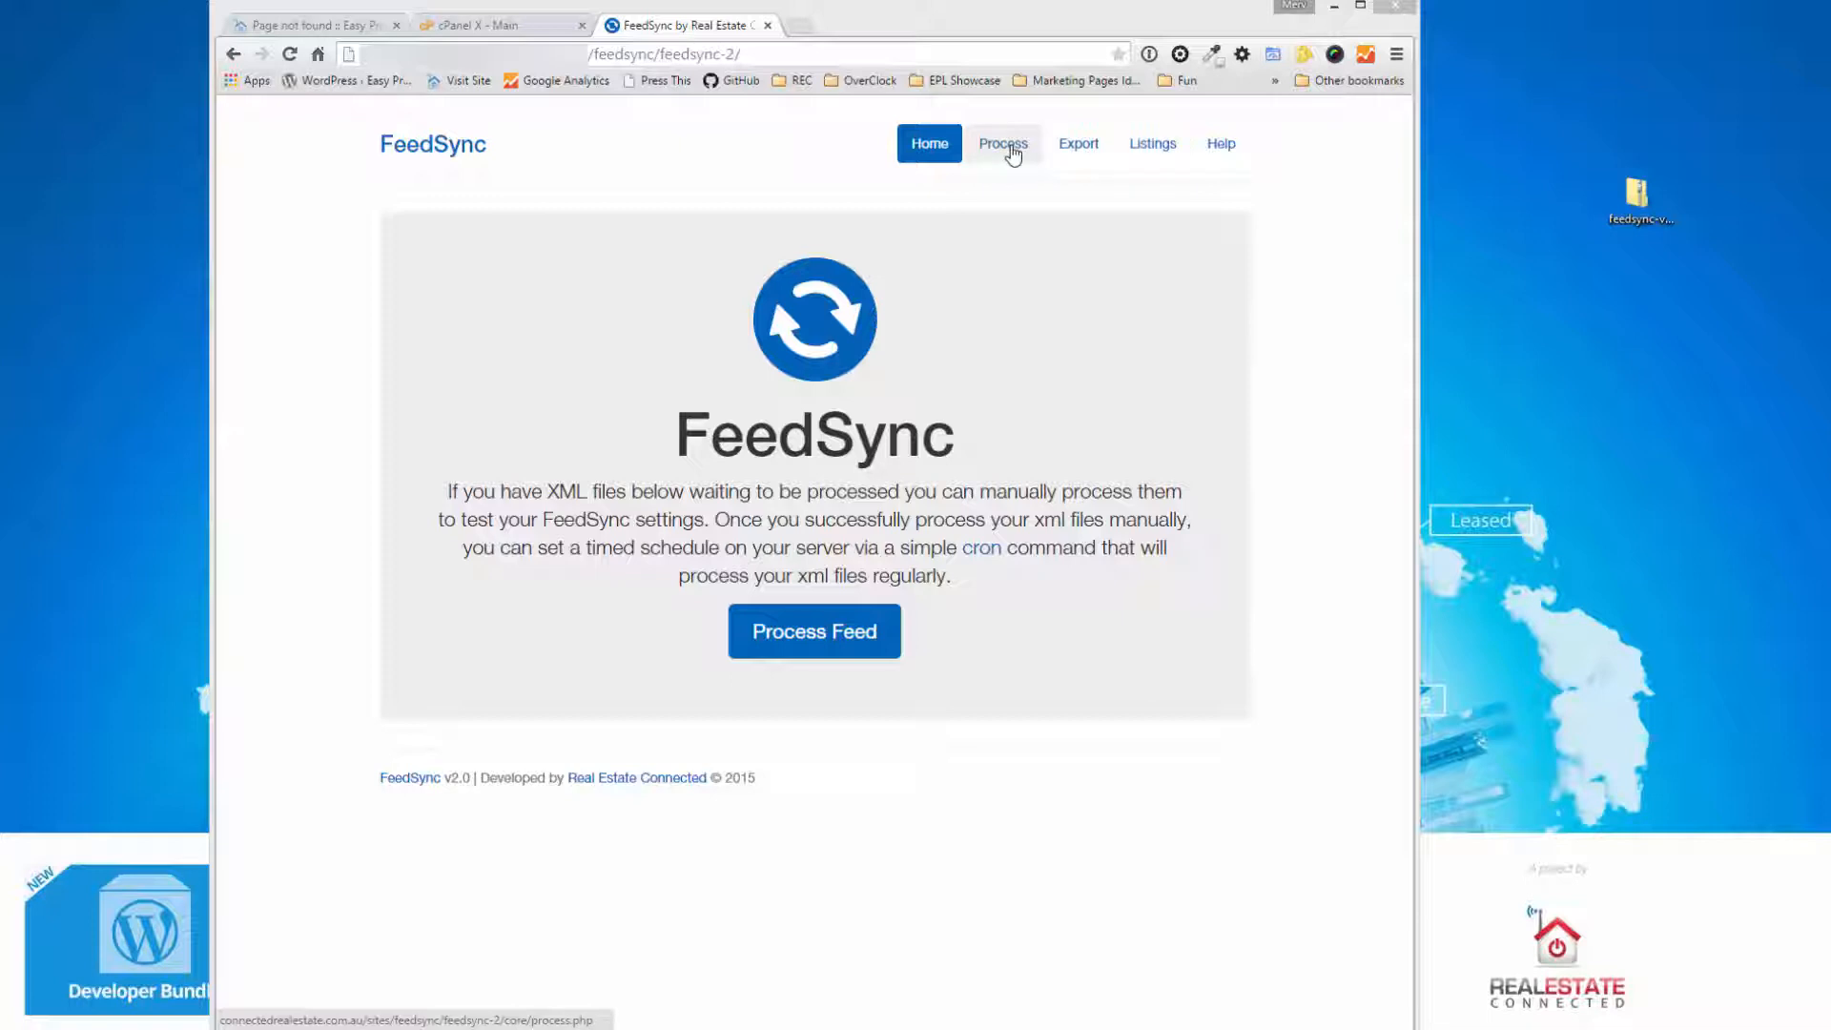
- Go to the Process page offering feed-file and missing-coordinate processing
click(1002, 143)
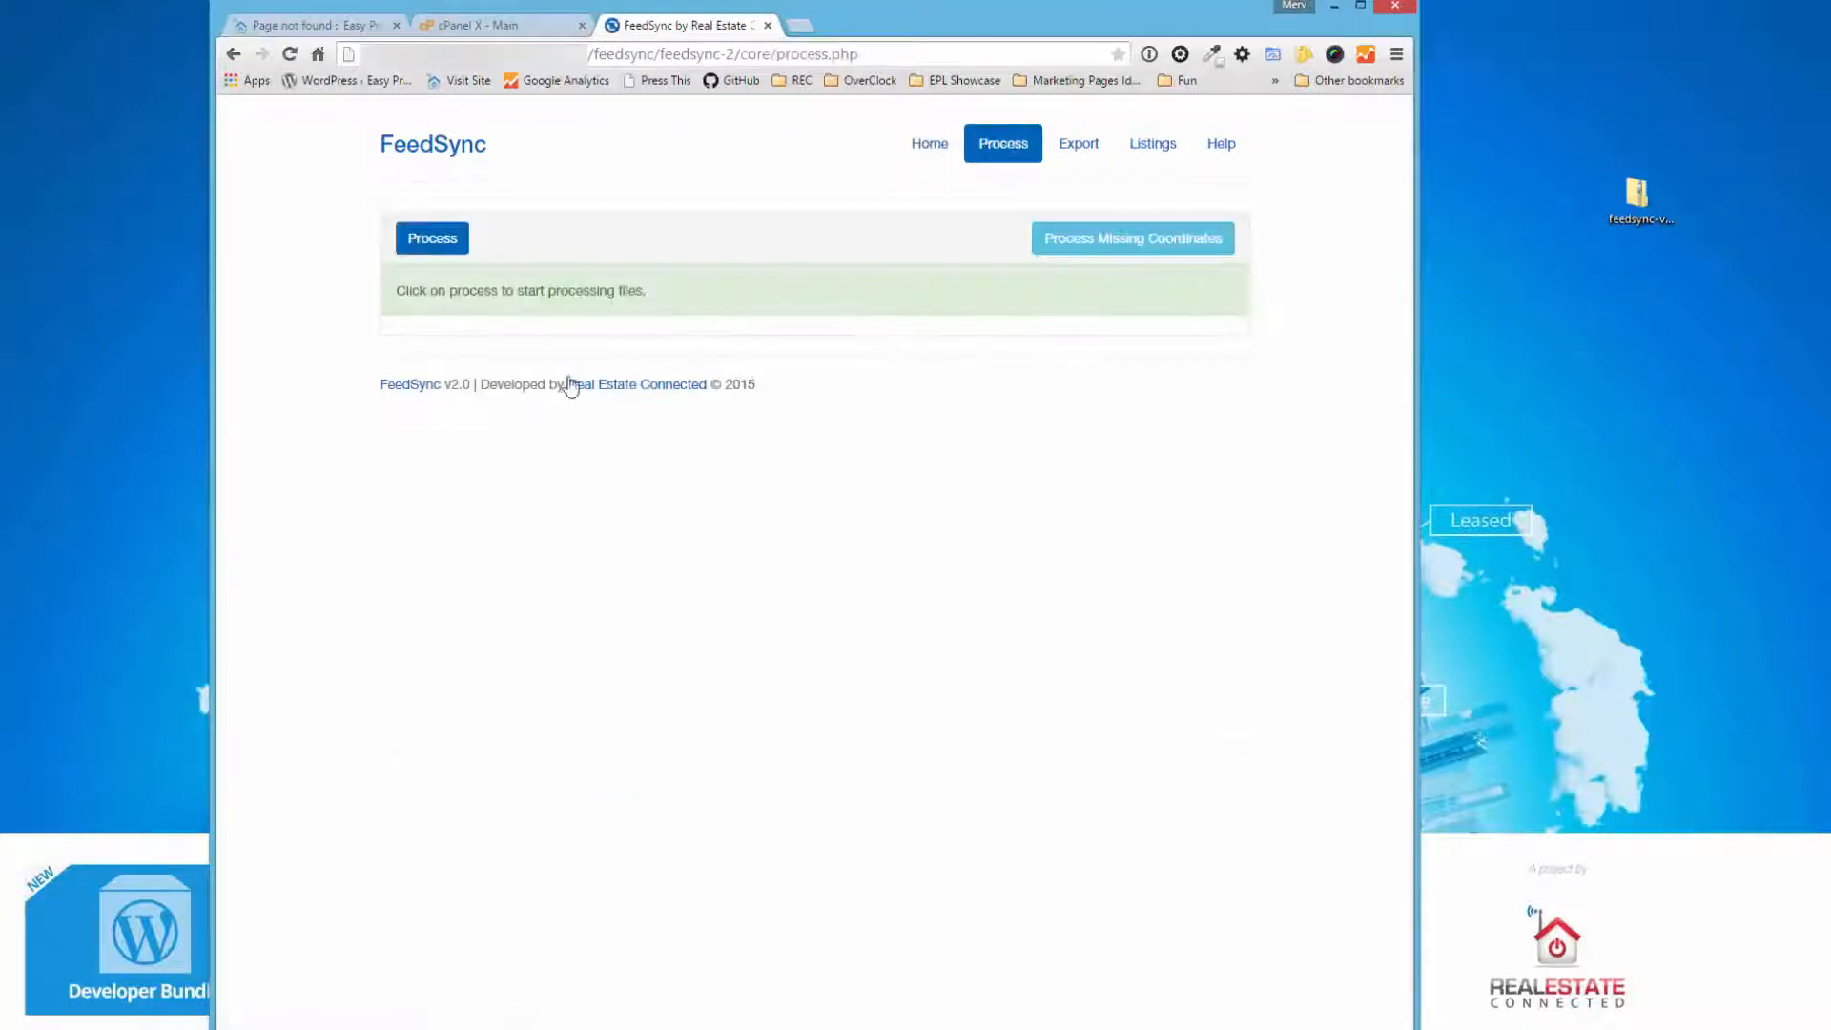
mouse_move(490, 318)
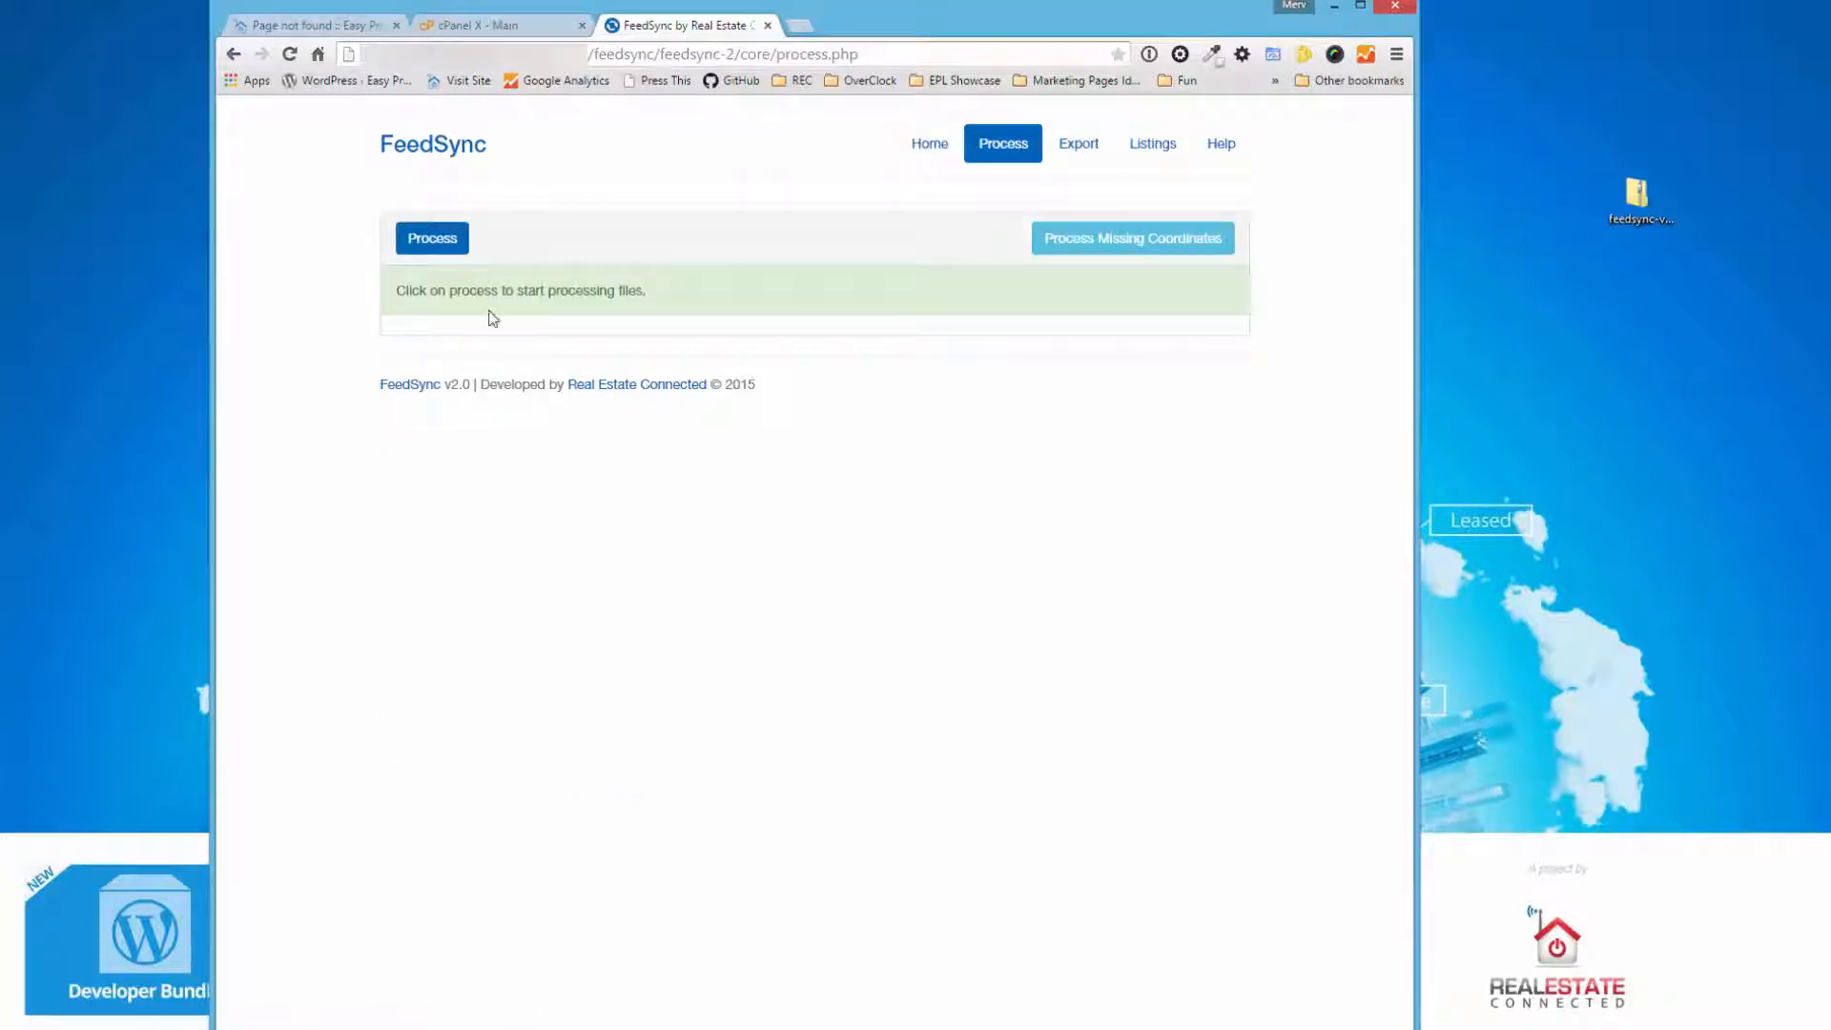
mouse_move(572, 267)
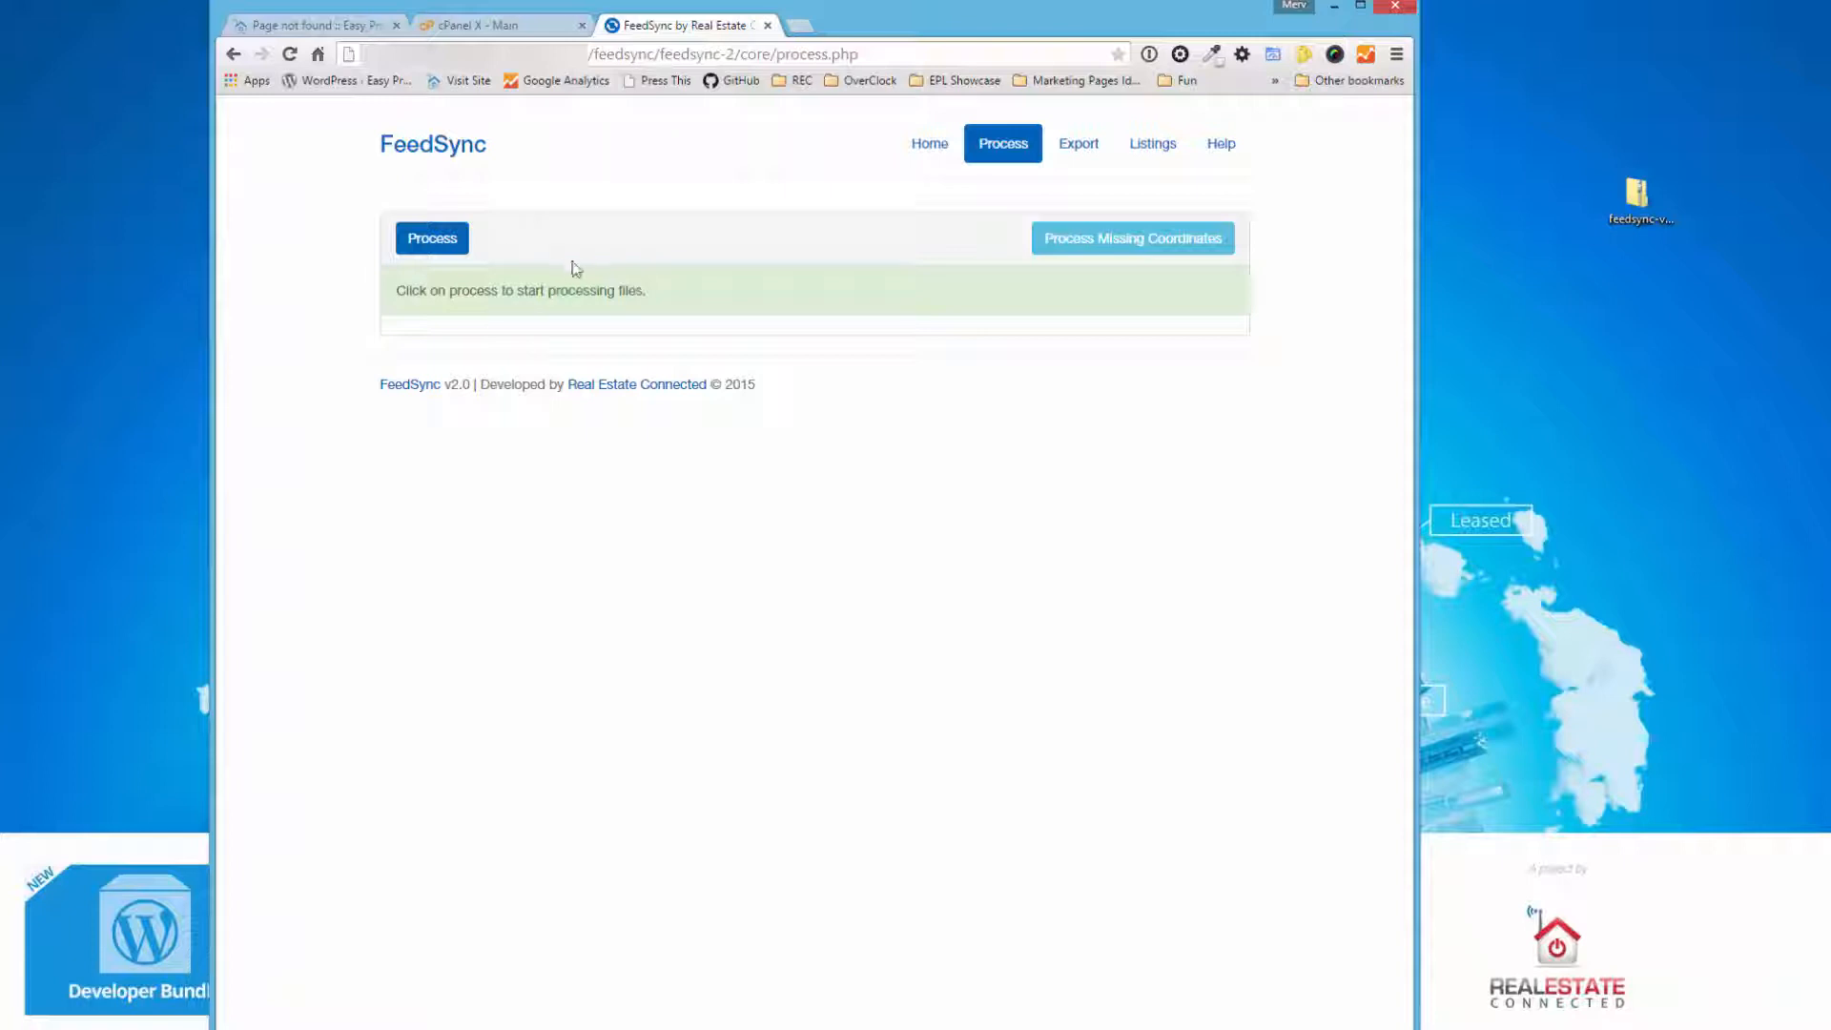
mouse_move(1197, 308)
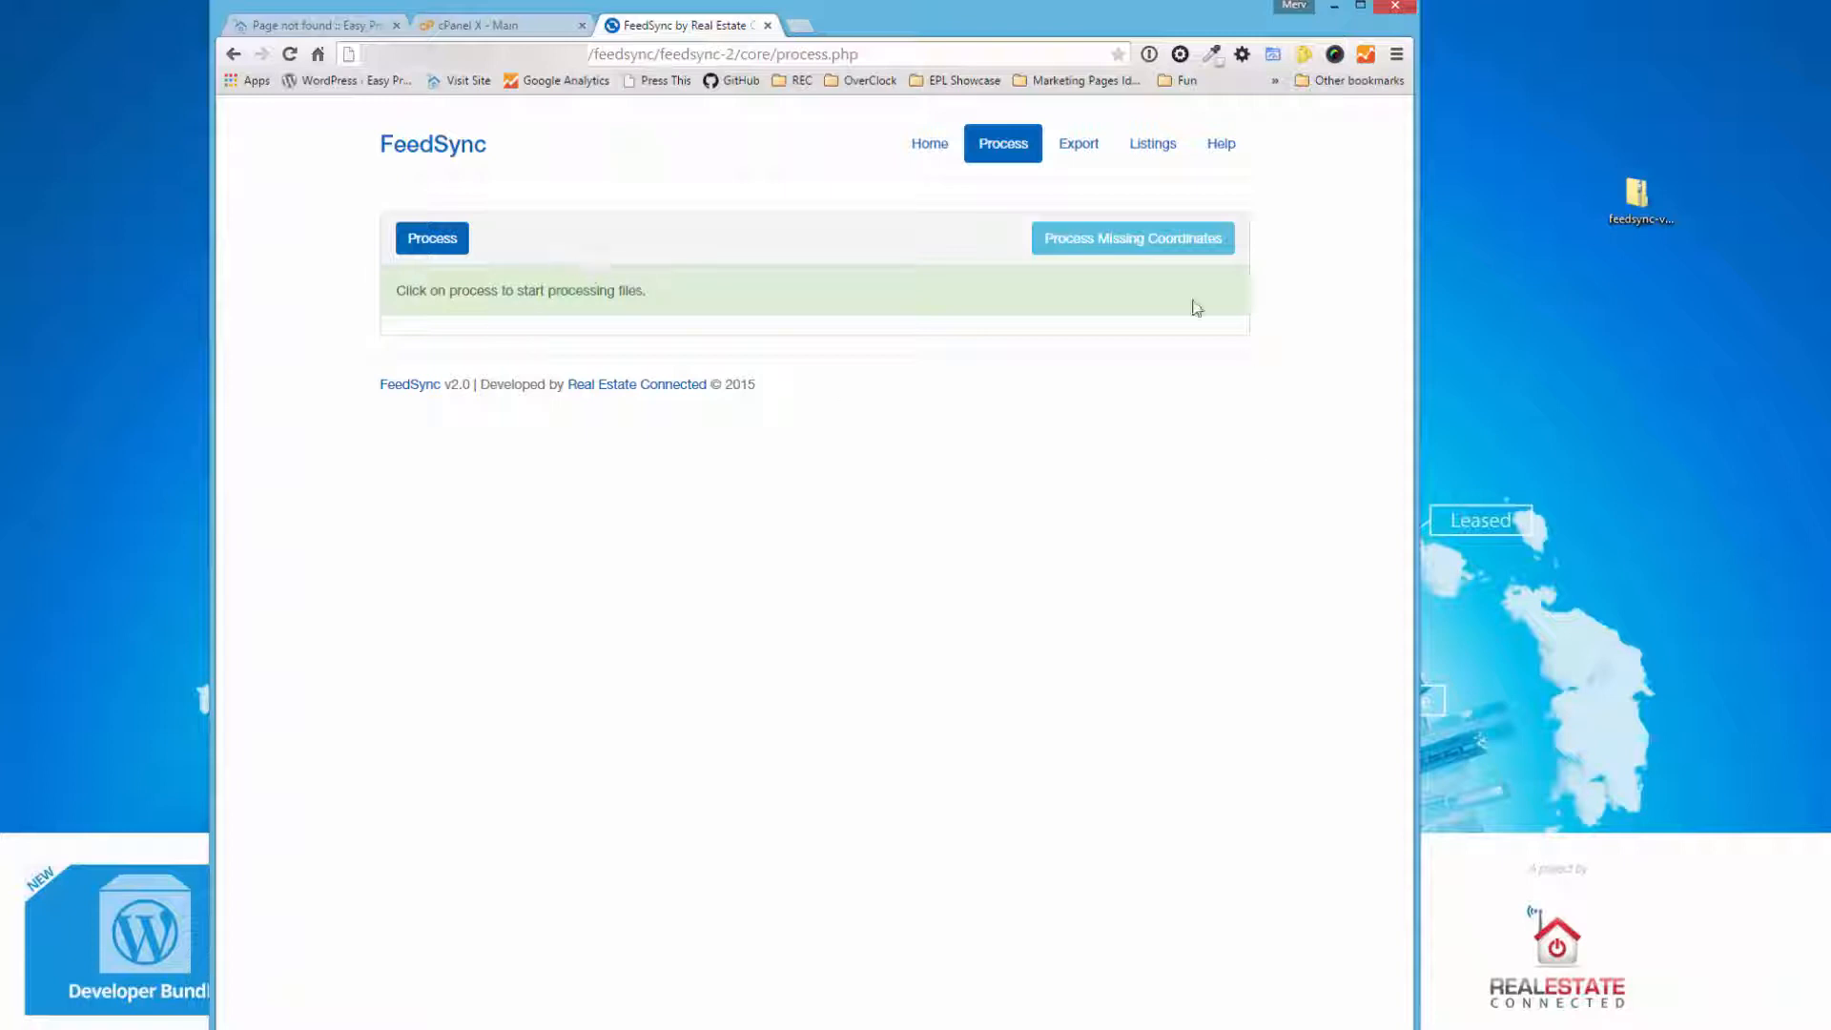
mouse_move(1156, 238)
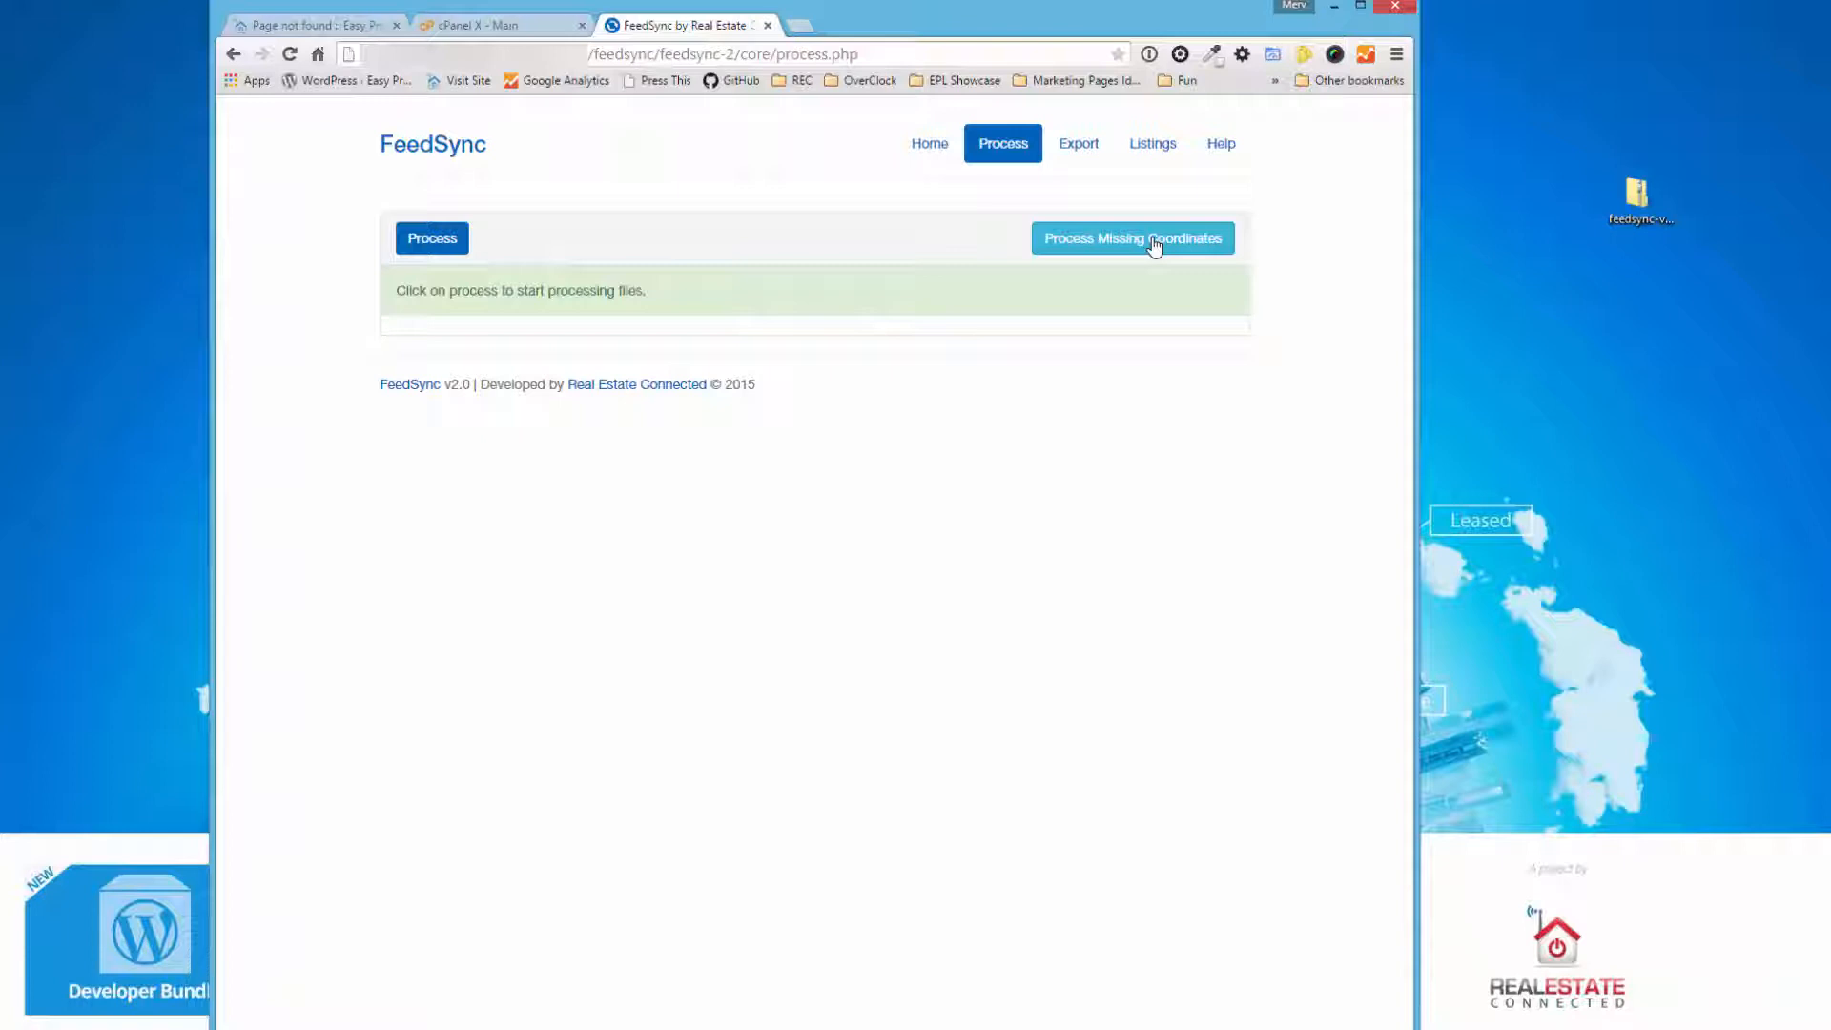
mouse_move(1141, 204)
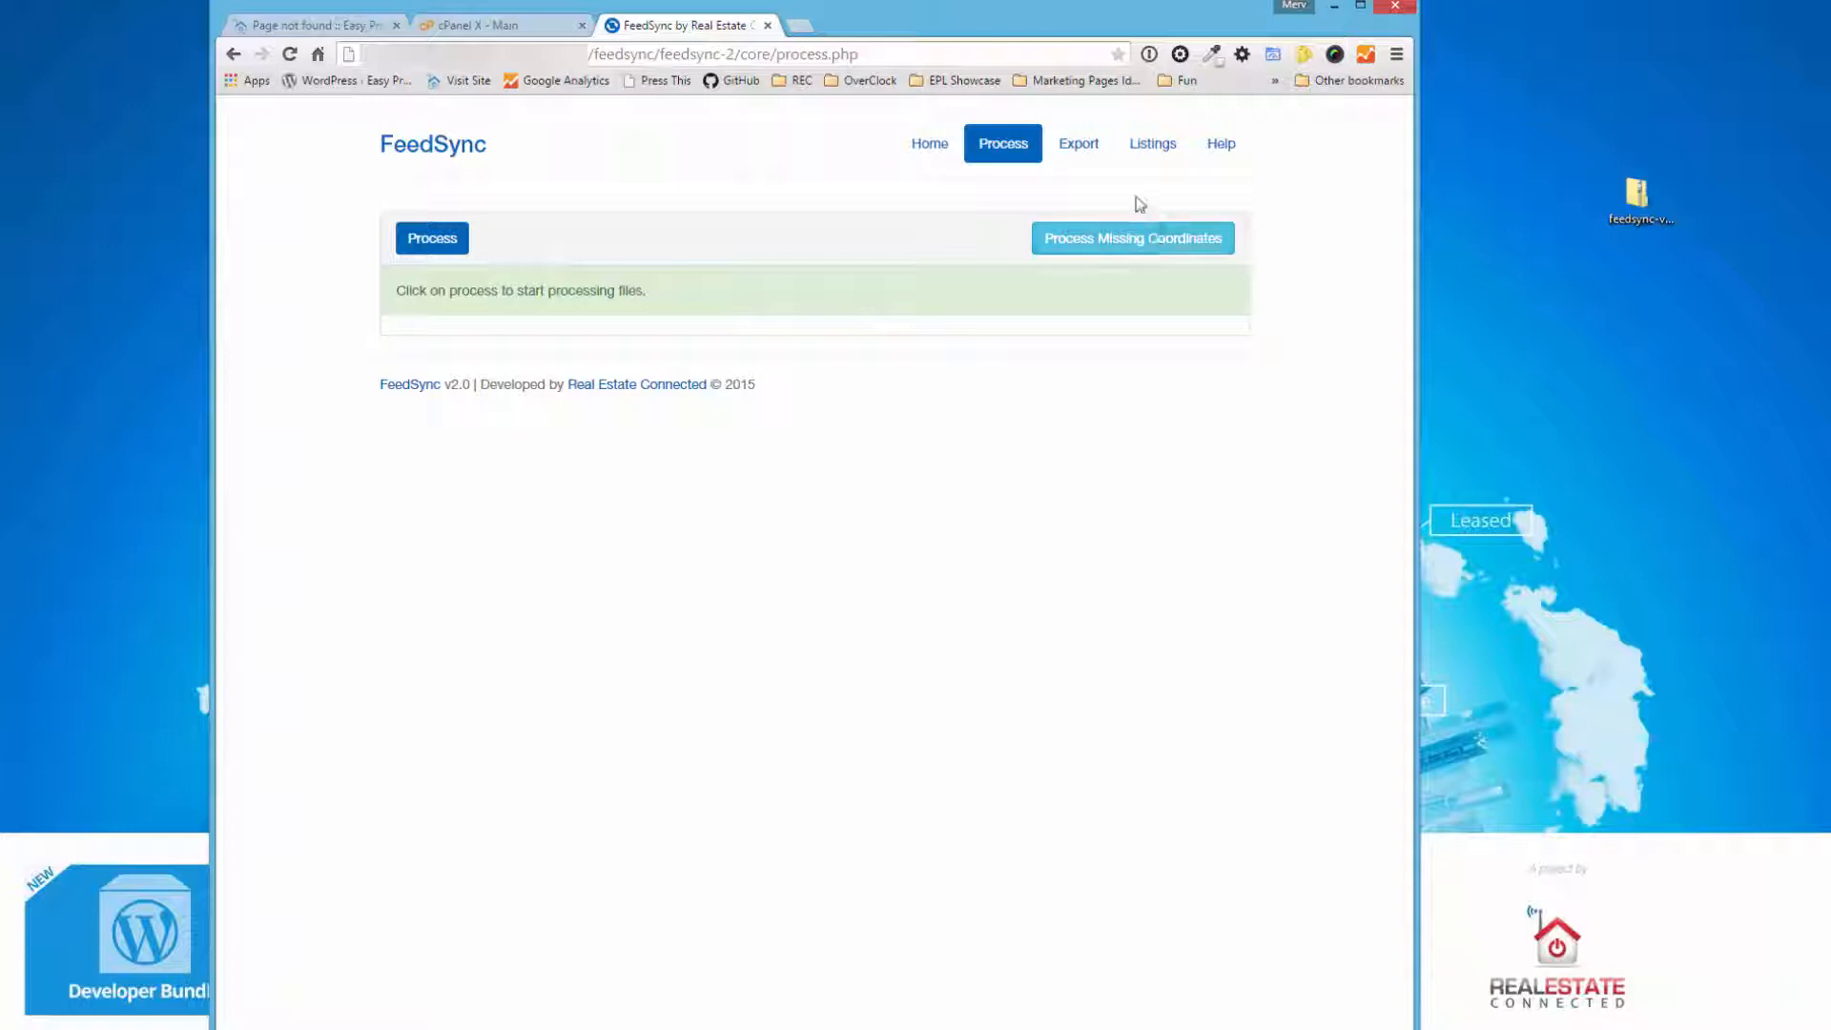
- Go to Export Listings and show the listing type choices, leaving All selected
click(1076, 143)
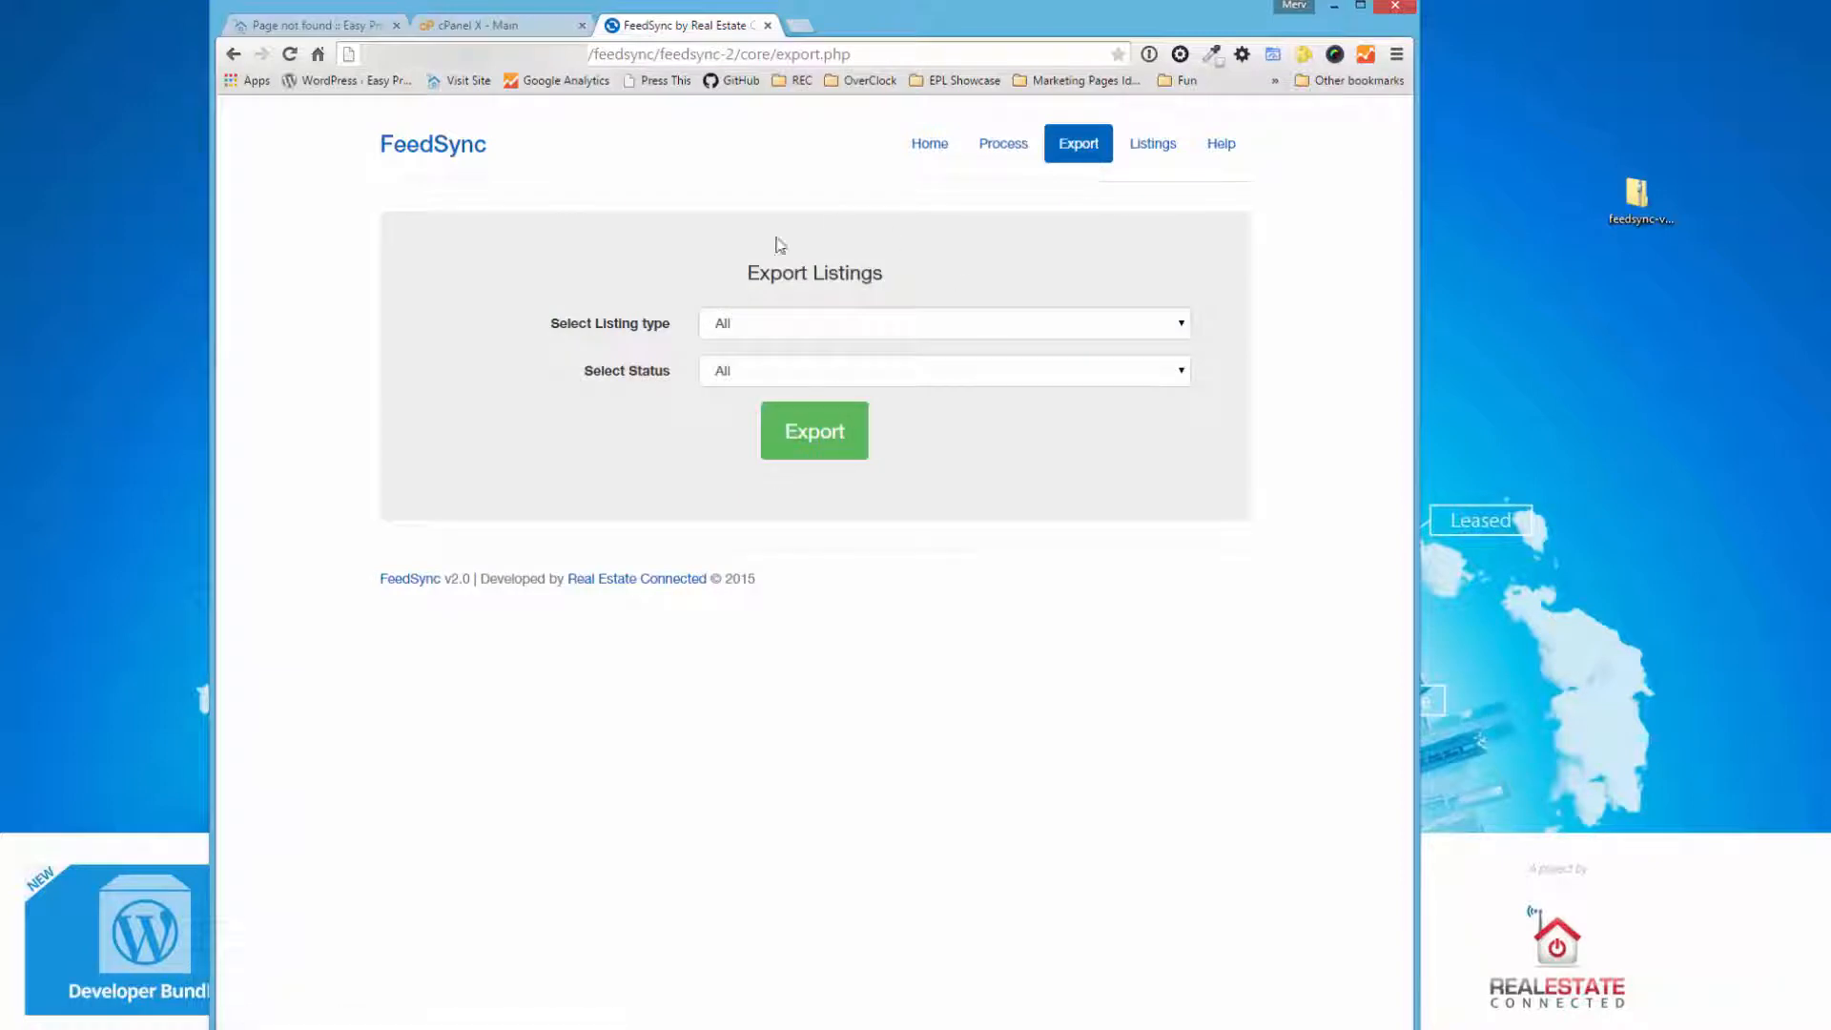
click(941, 324)
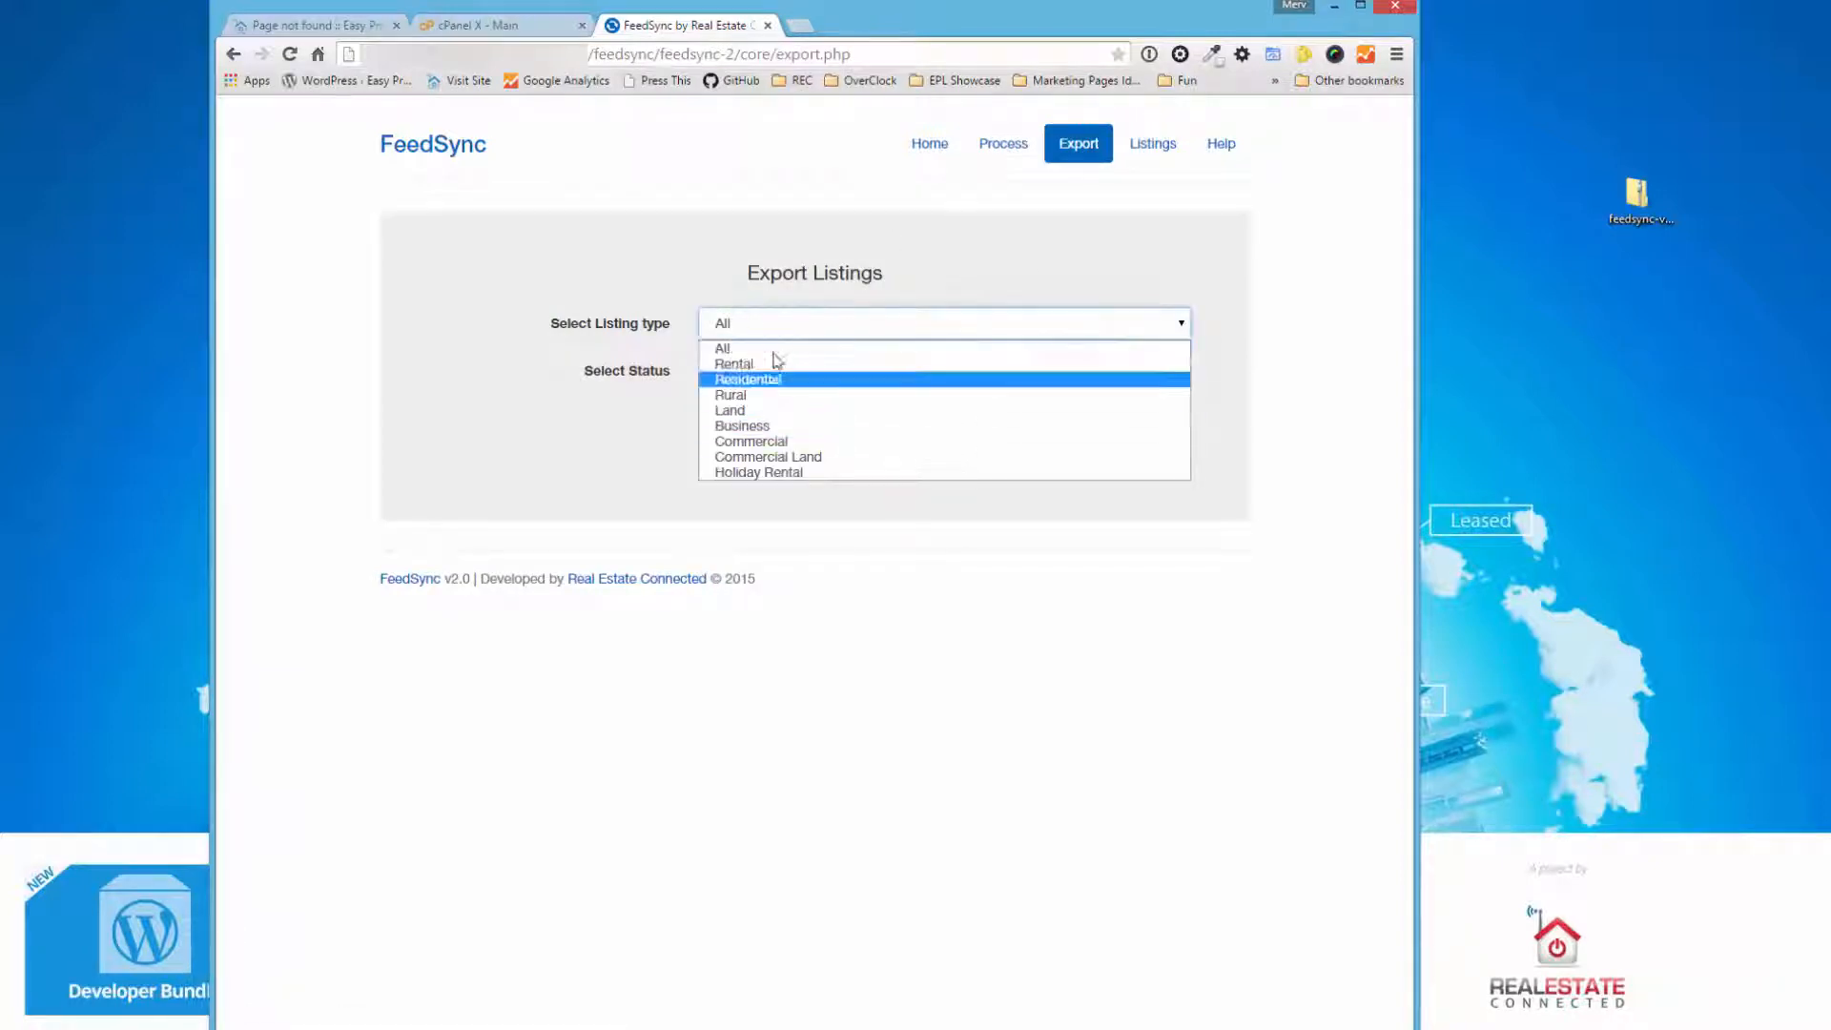
mouse_move(812, 368)
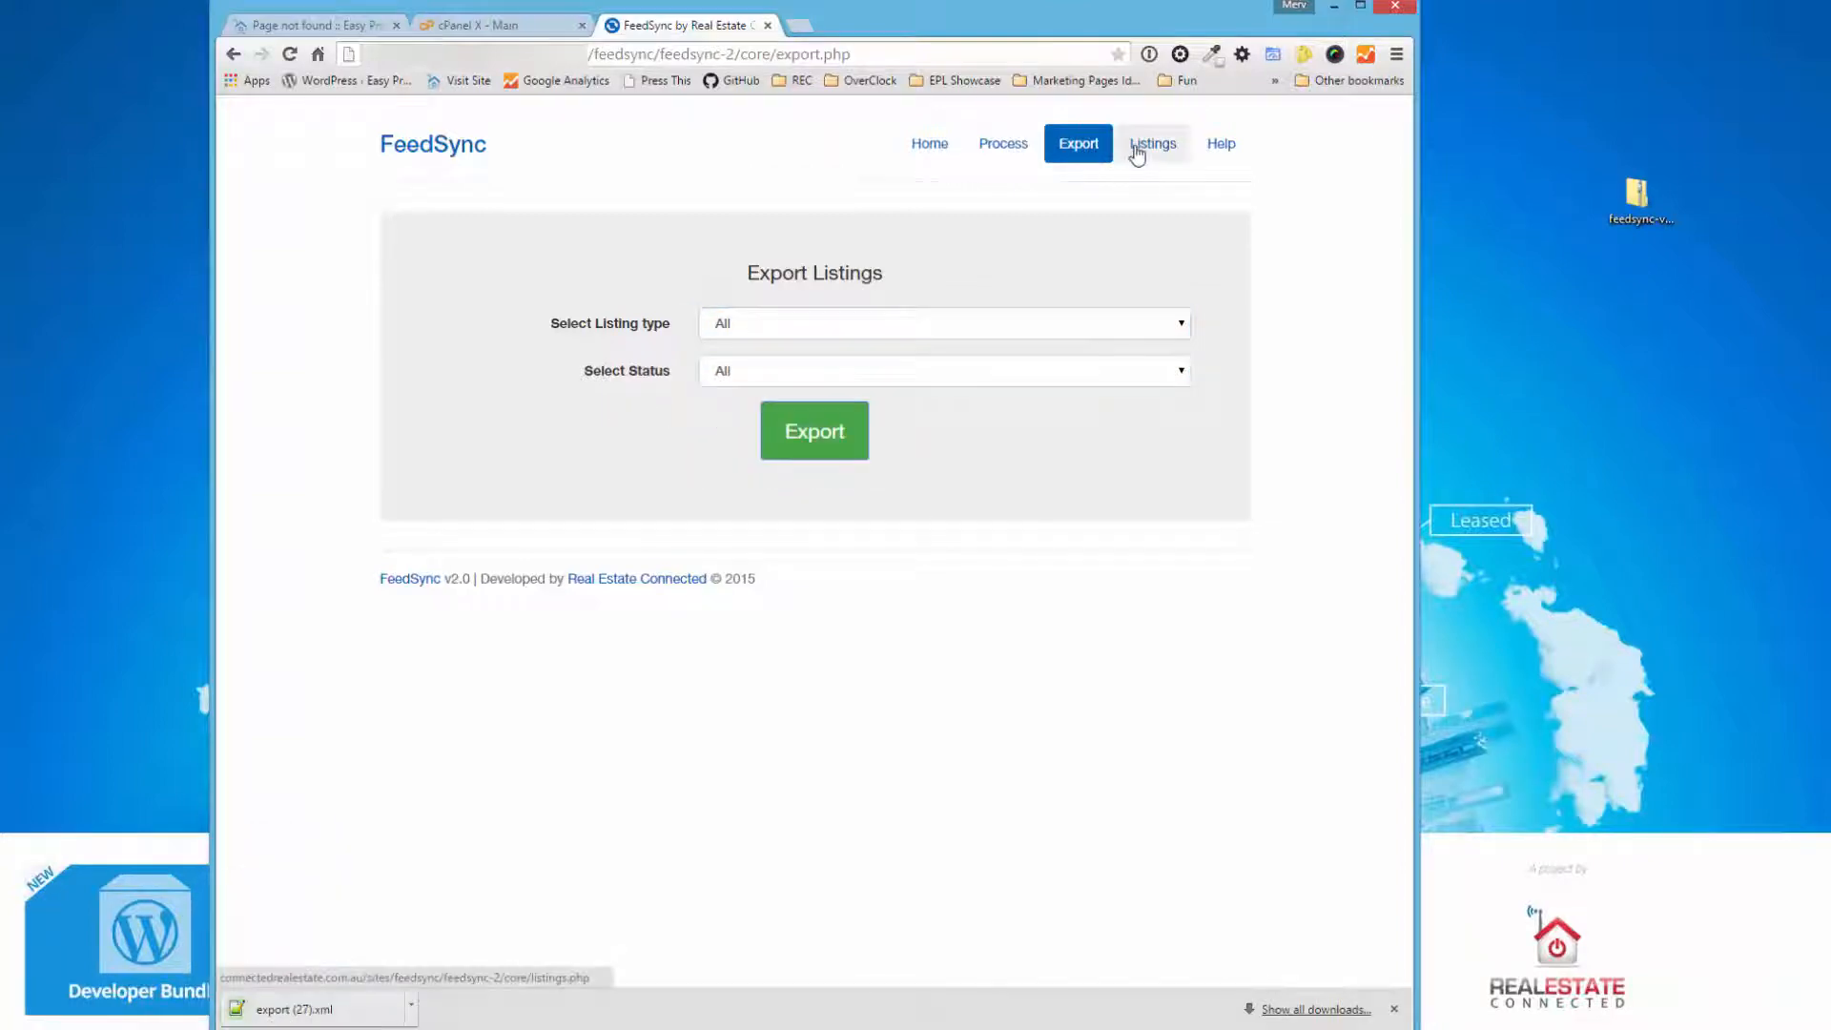
- Show all stored listings and review the table
click(1152, 143)
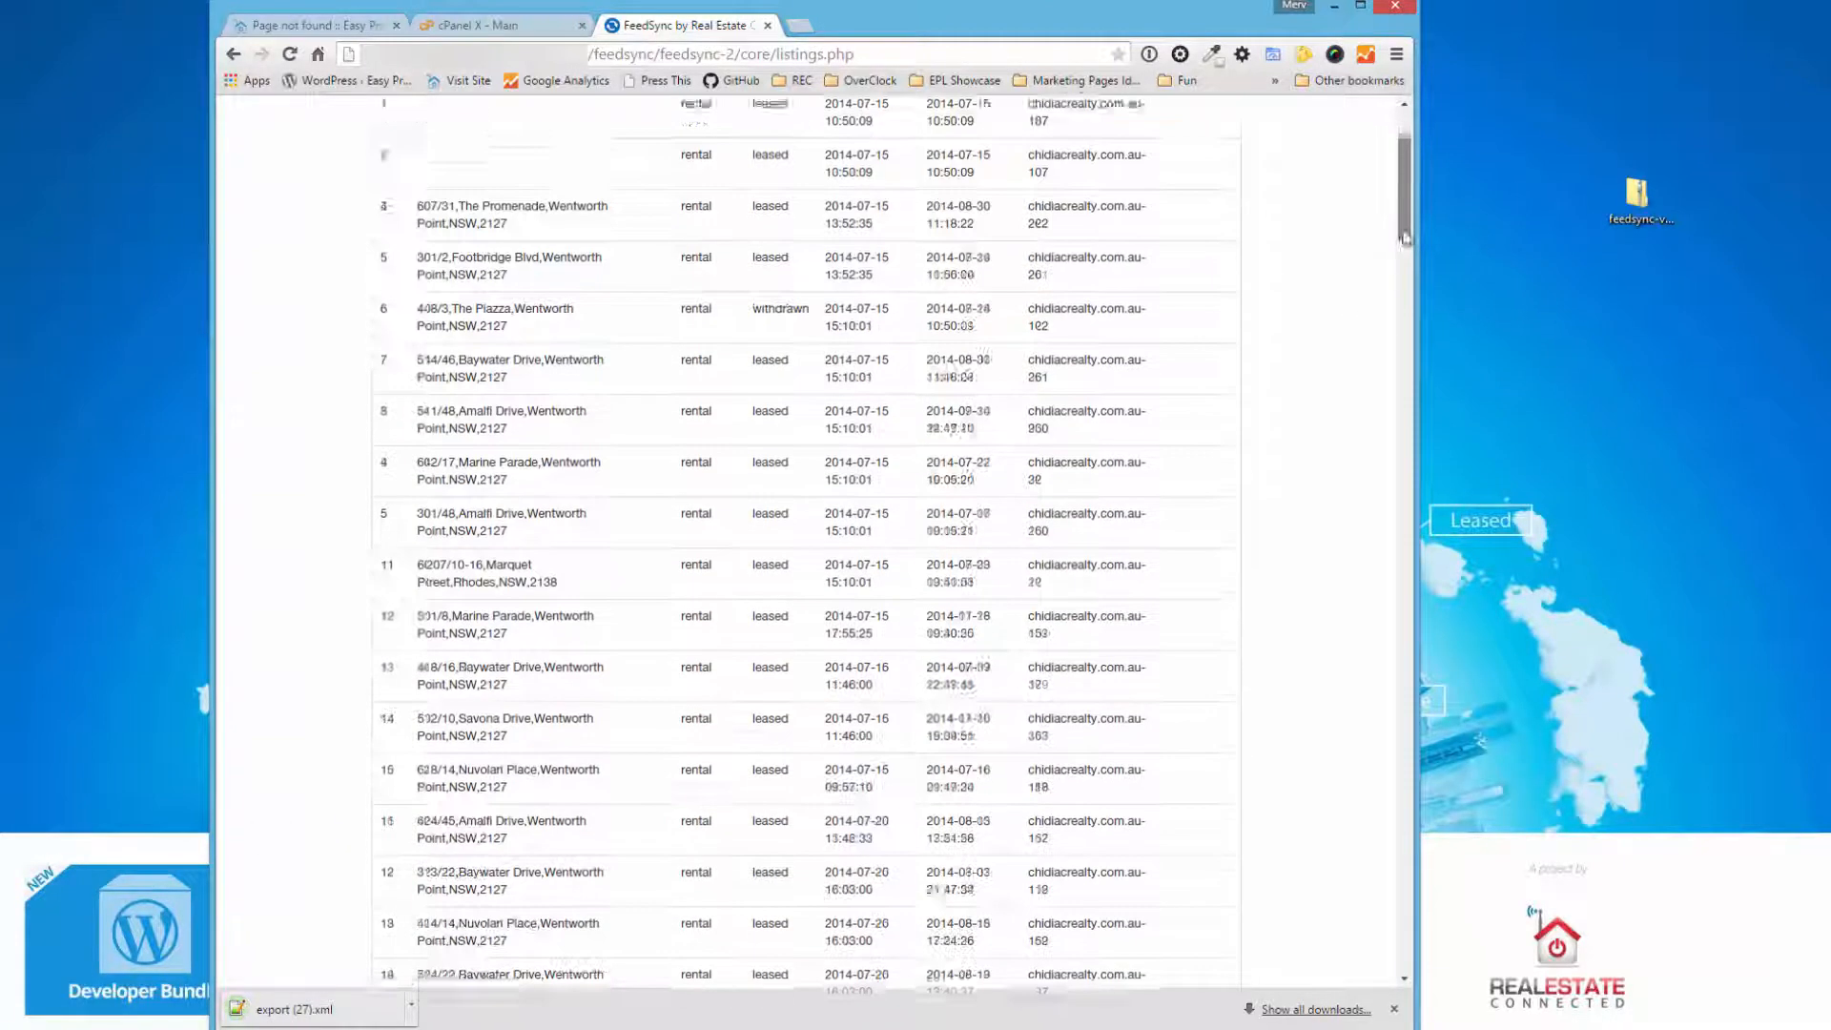
scroll(down, 3)
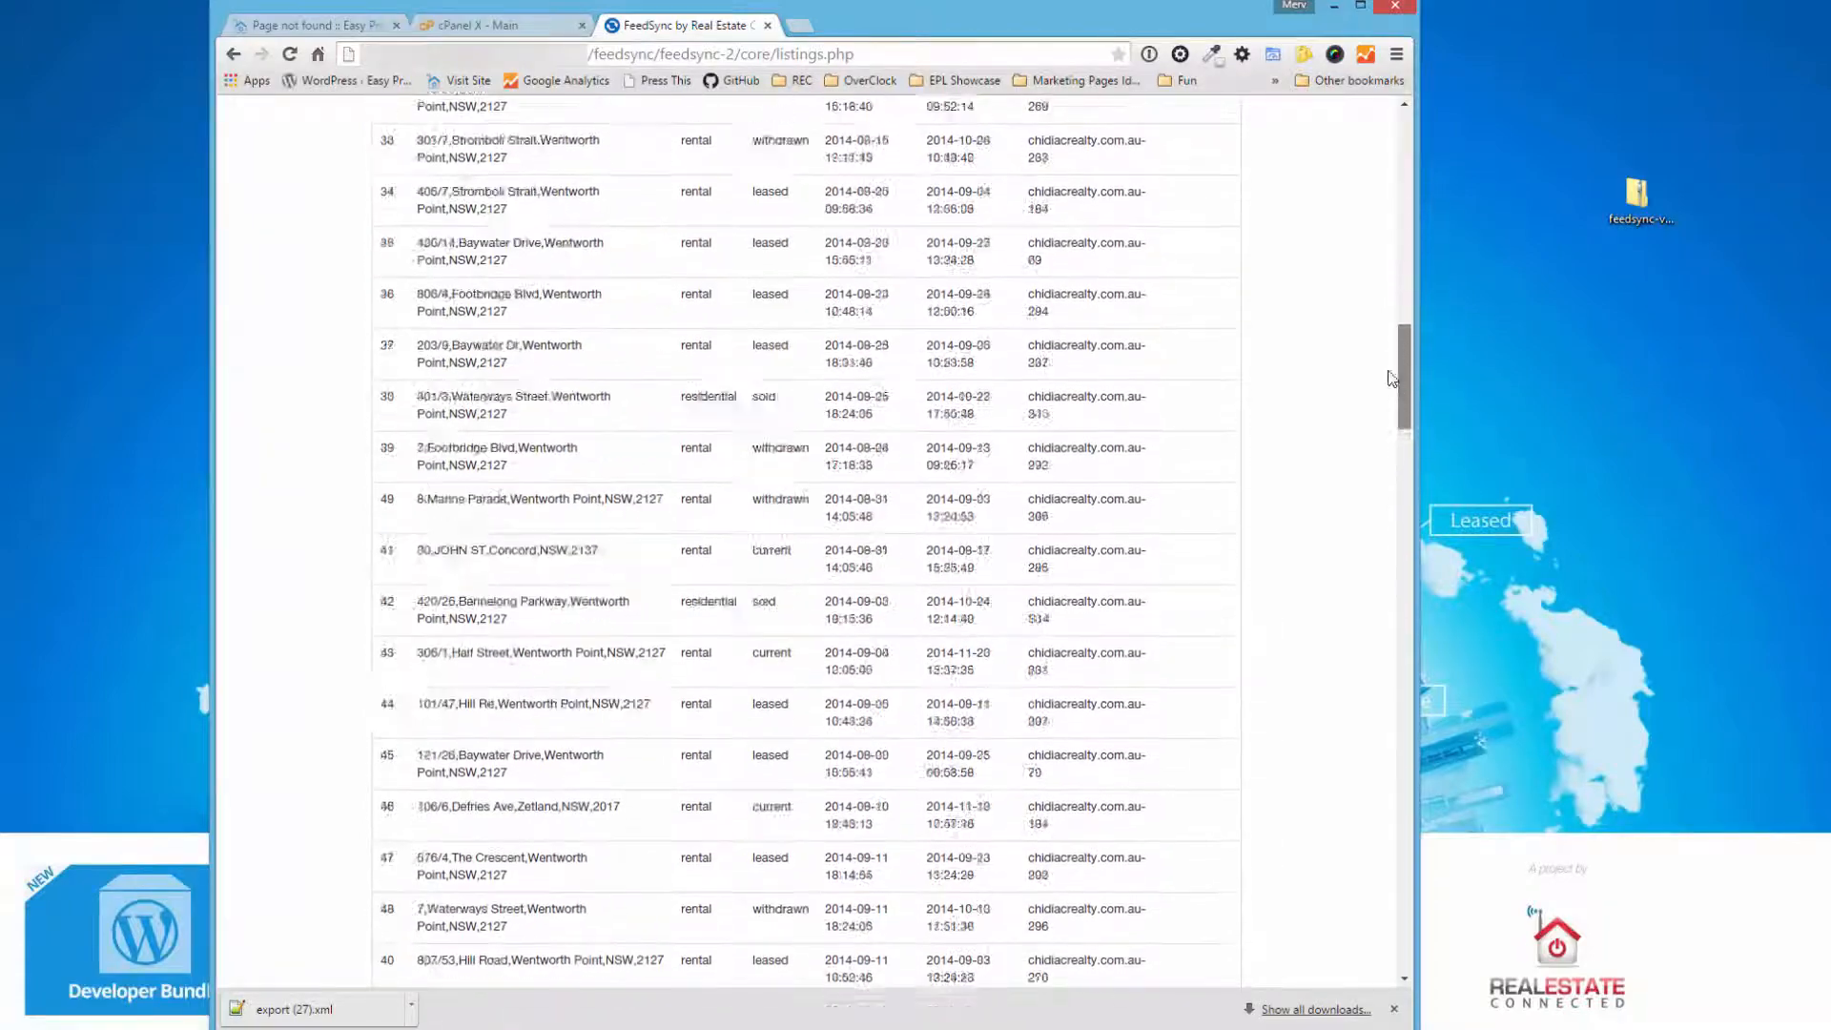
scroll(up, 3)
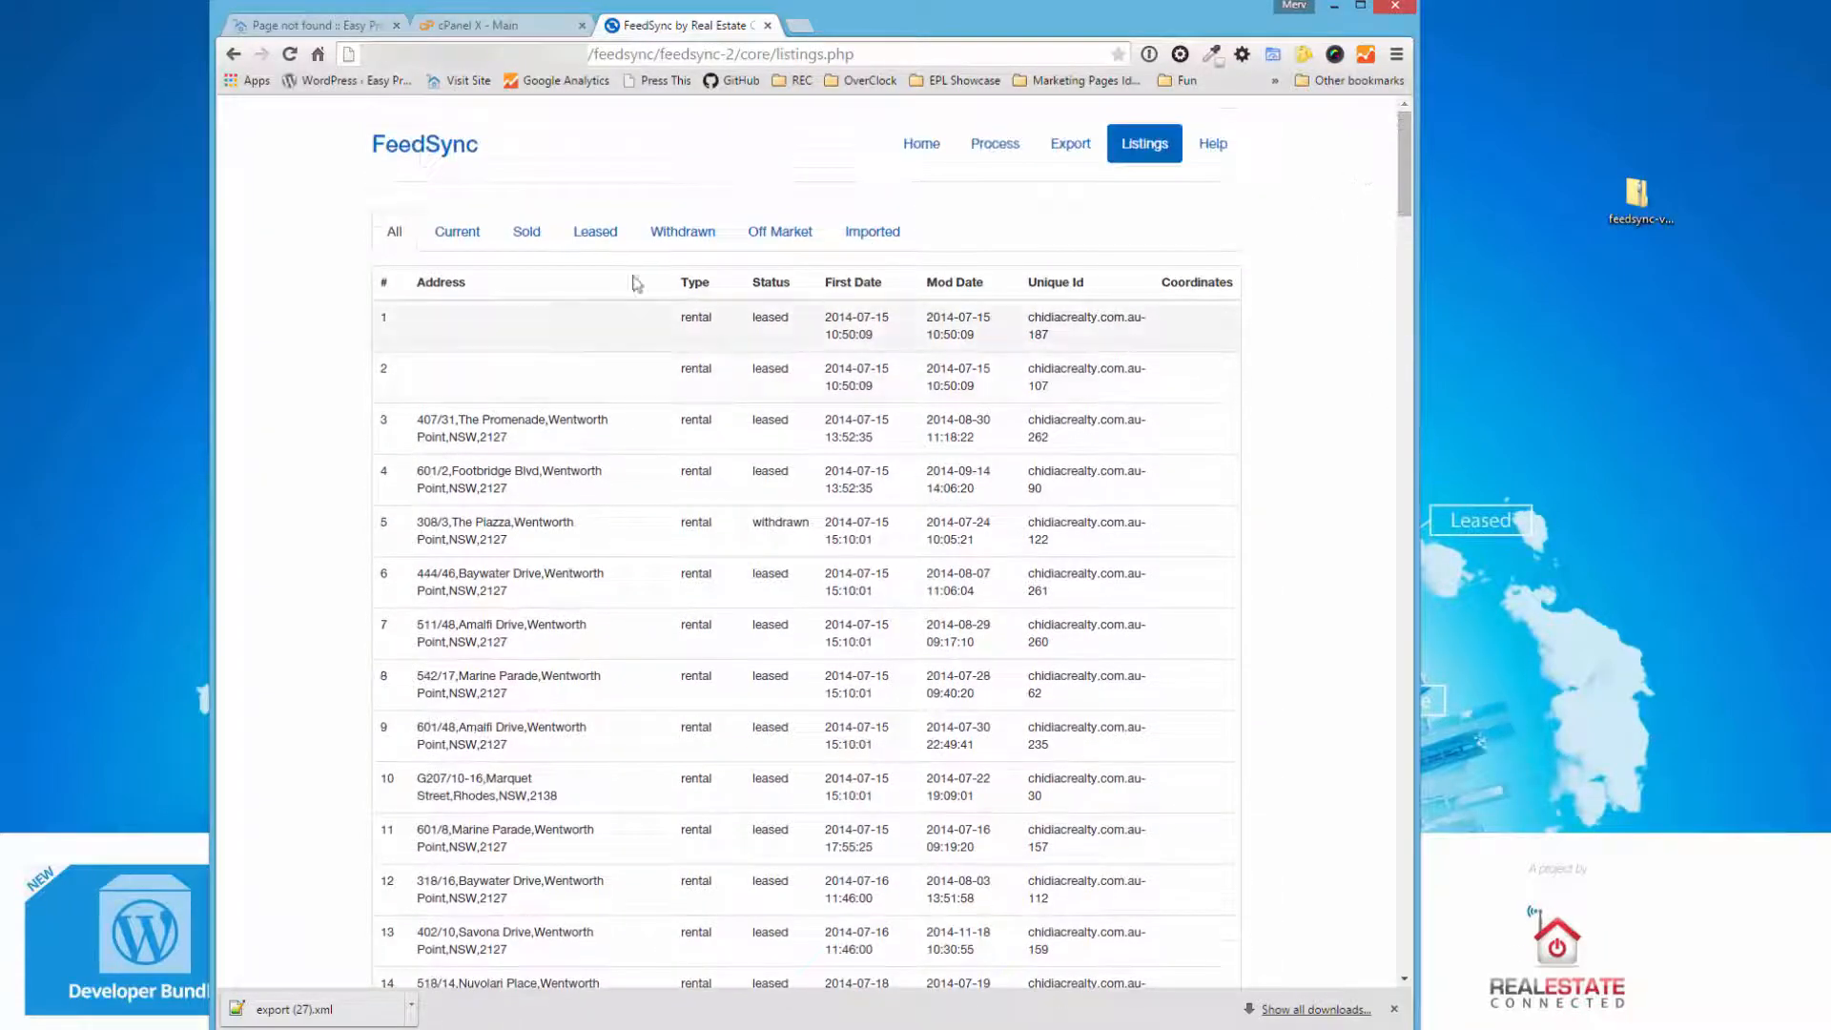
- Filter to Current, then Sold, then the Imported XML files with their sizes and dates
click(456, 231)
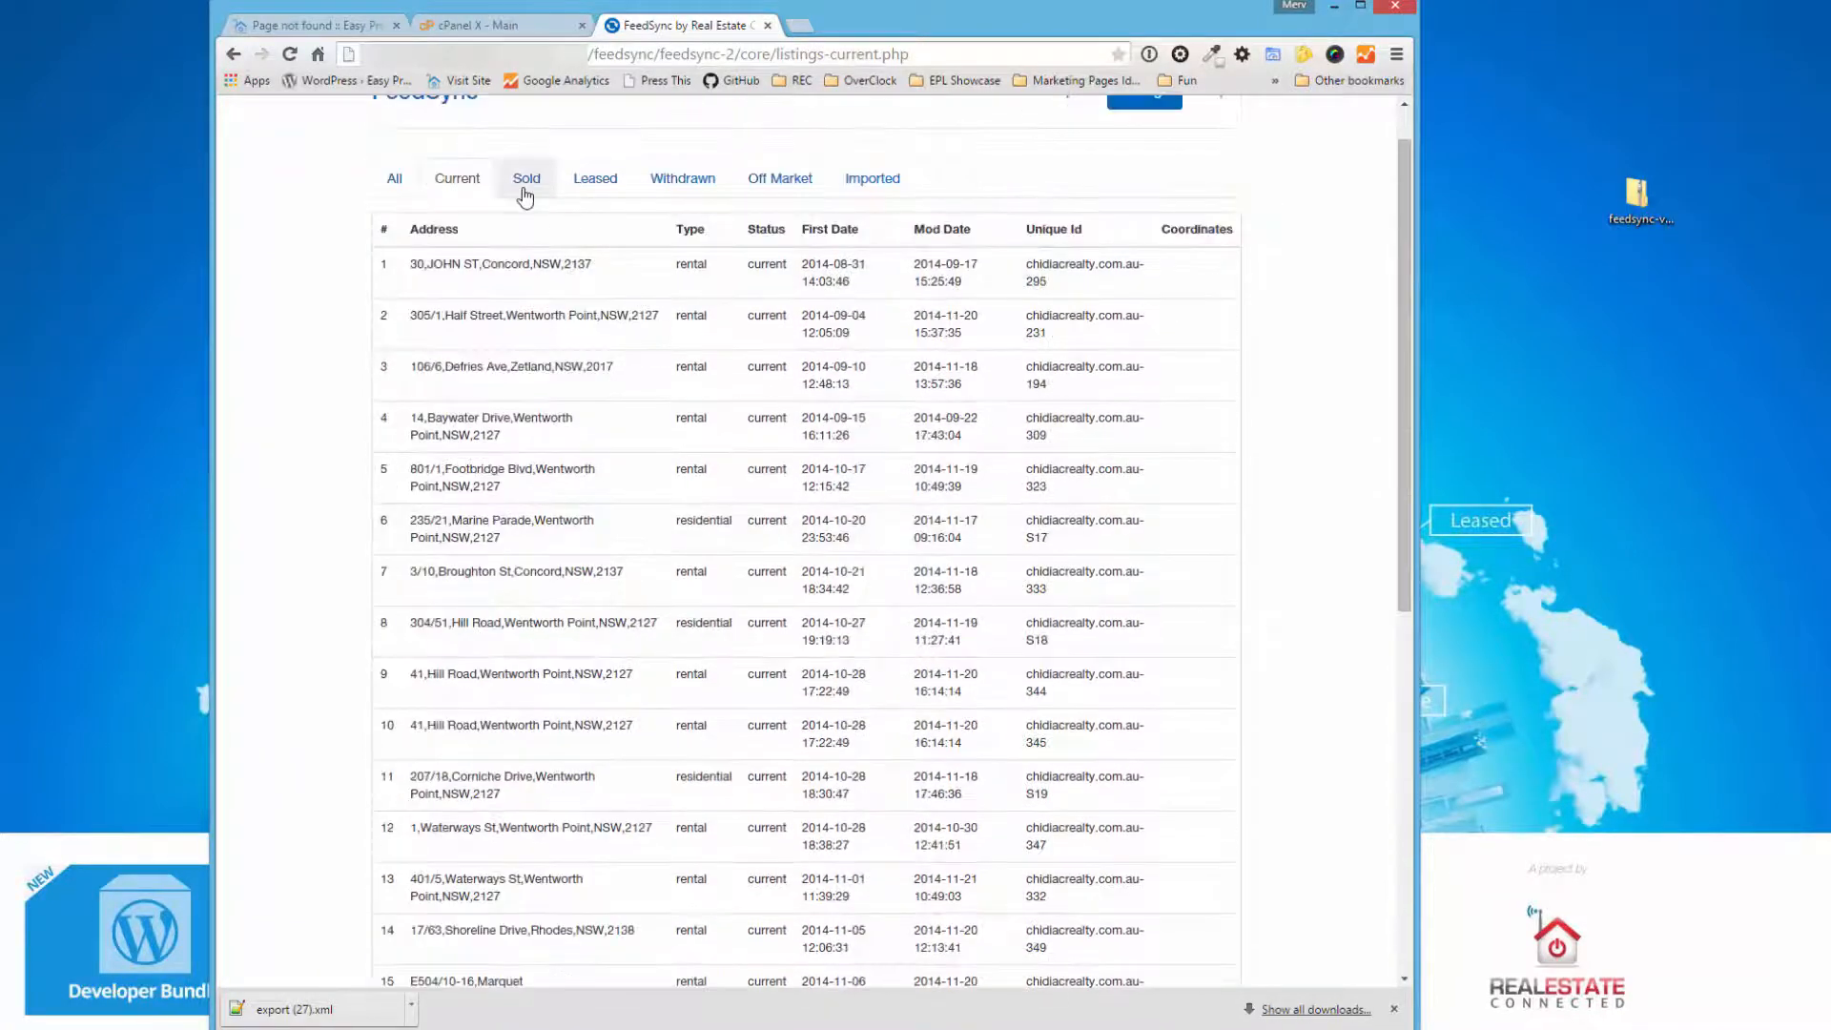
click(527, 178)
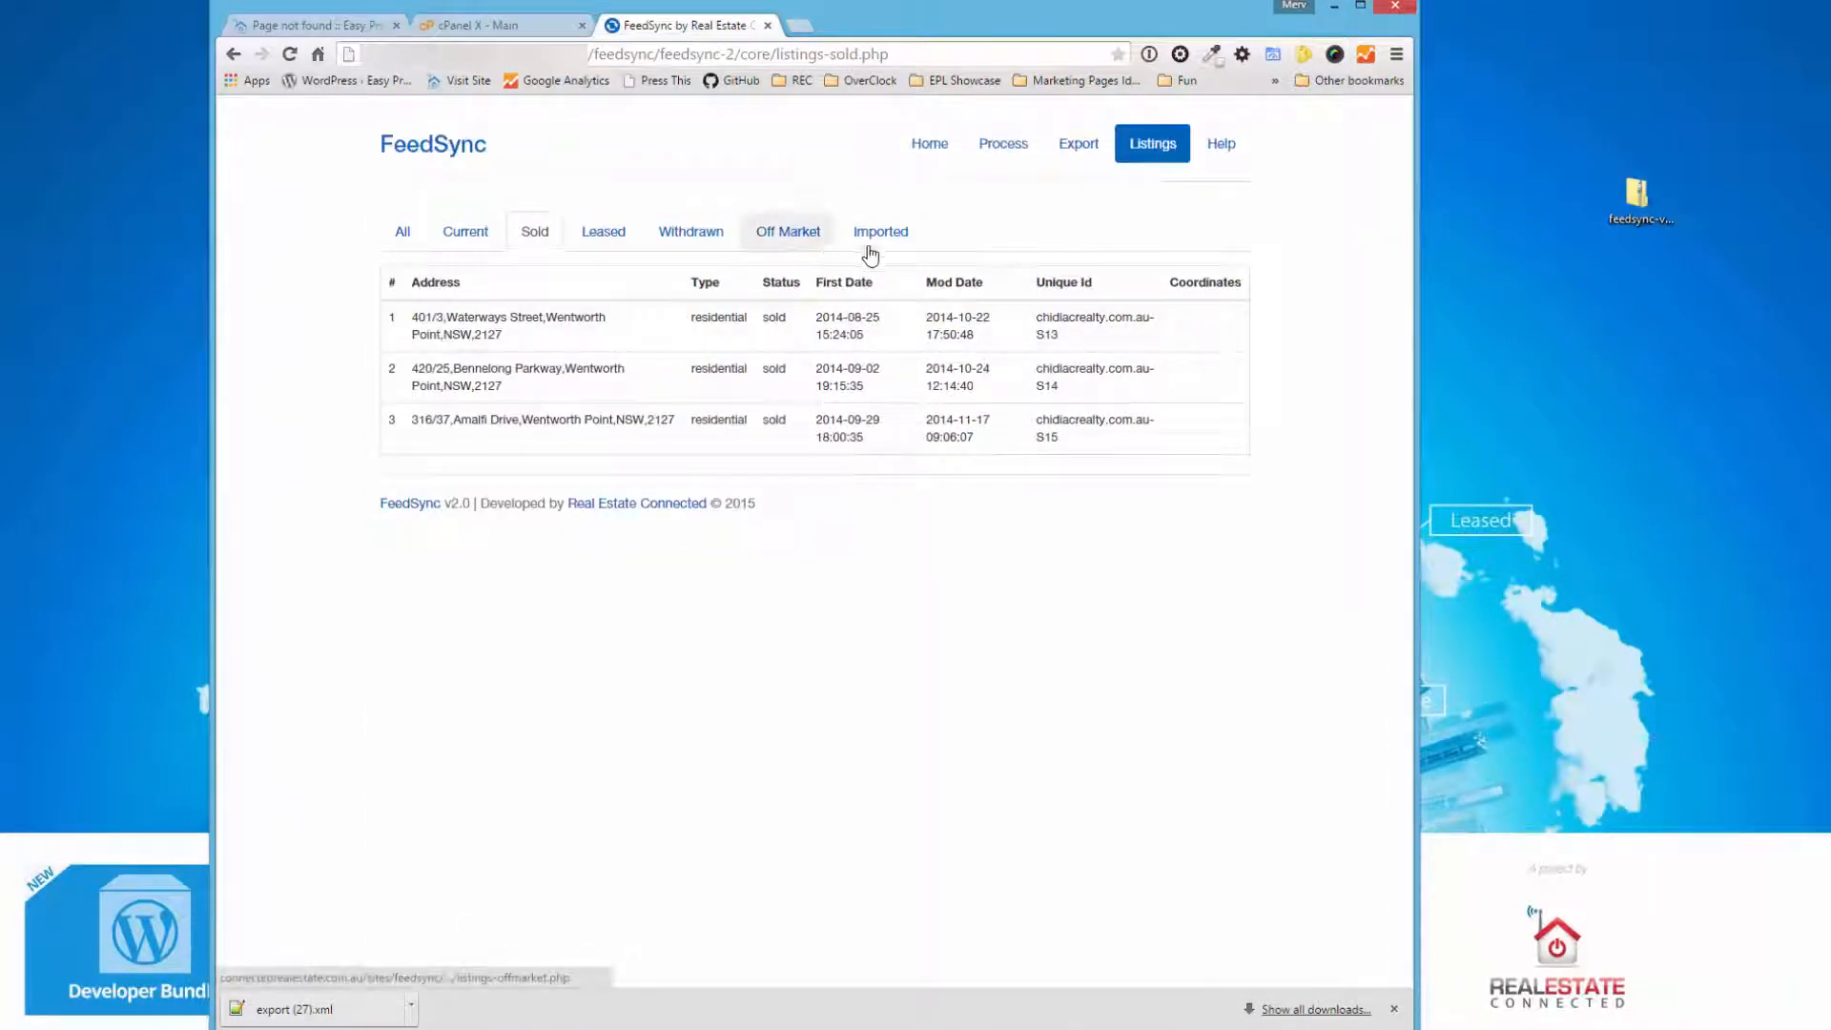
click(877, 231)
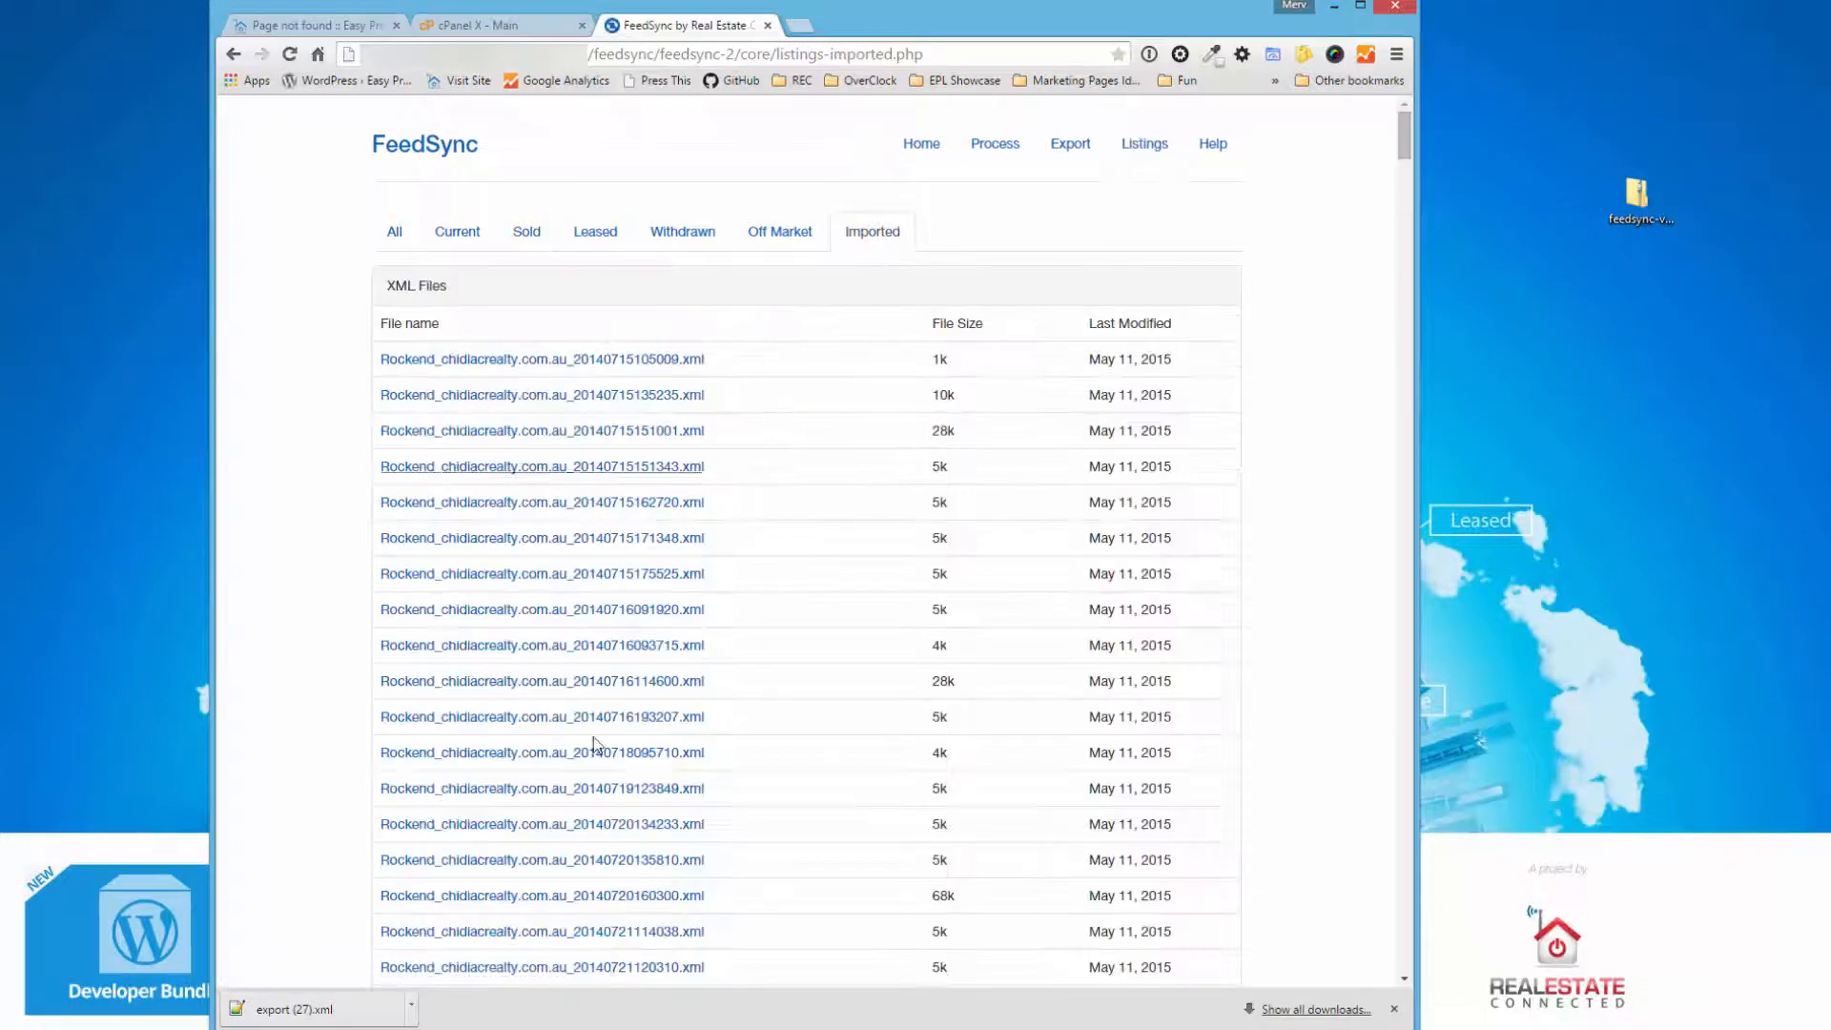
scroll(down, 3)
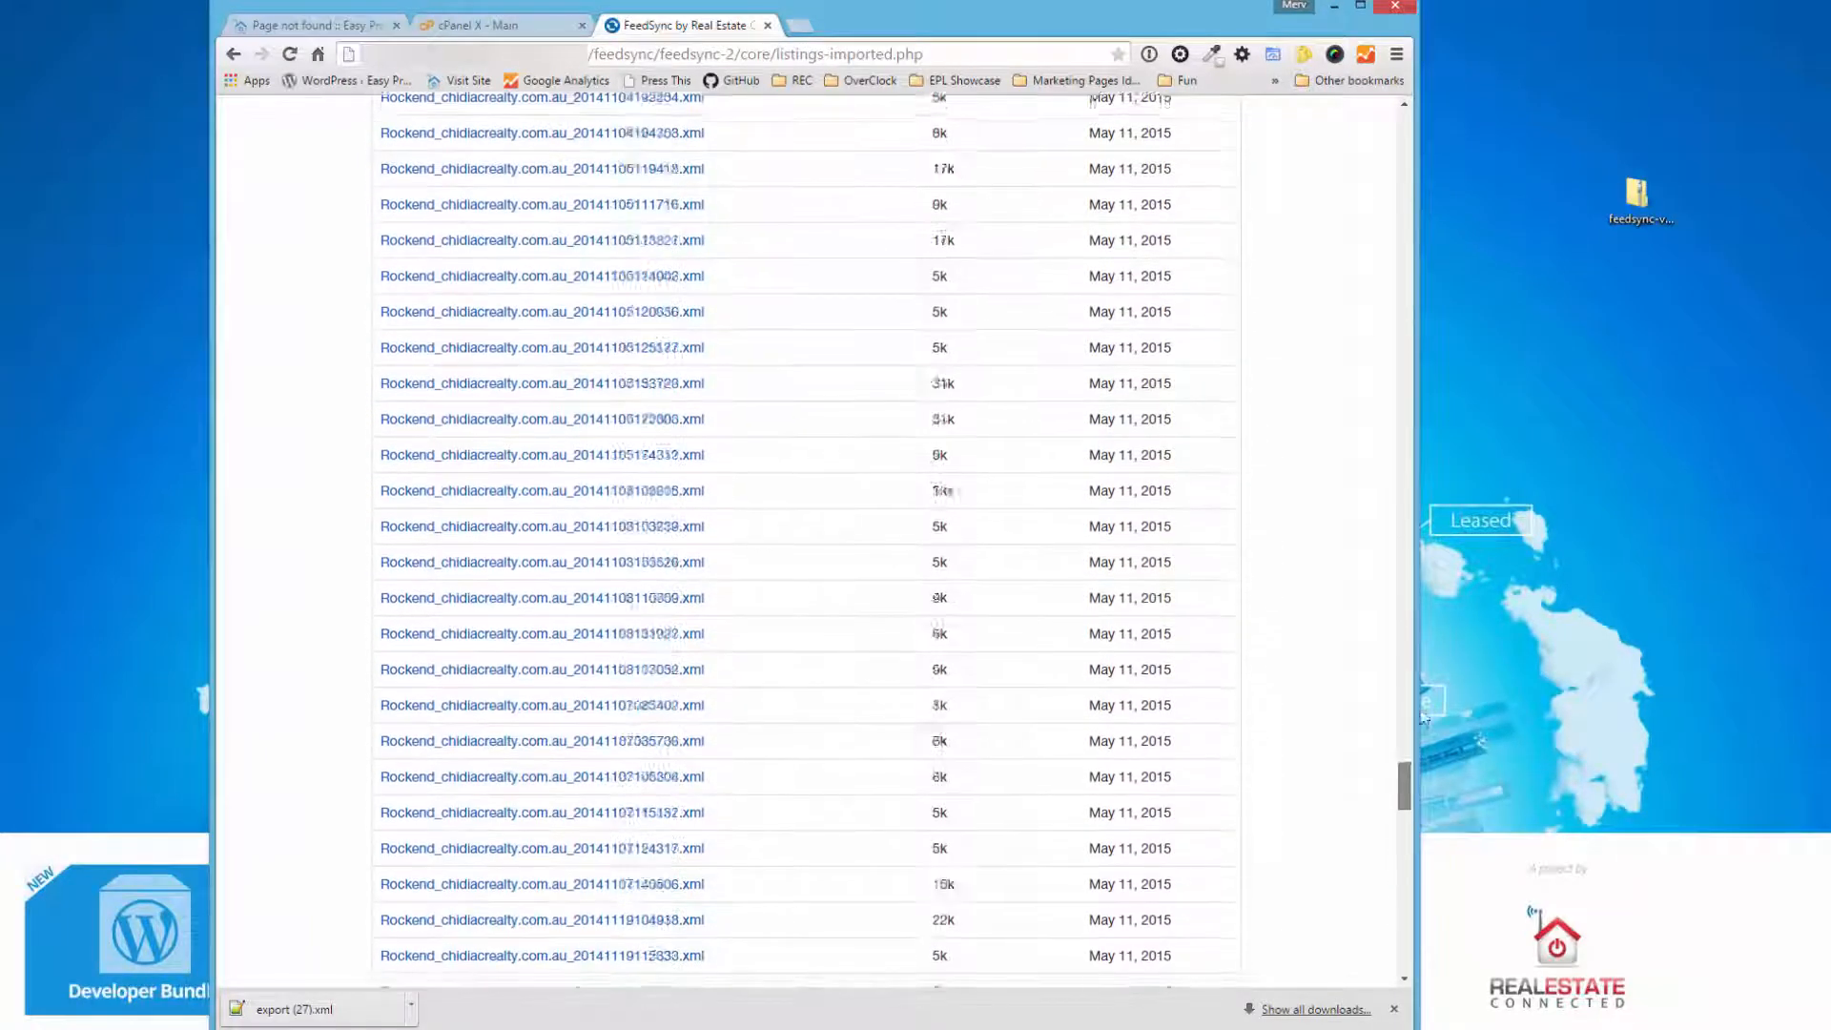
scroll(up, 3)
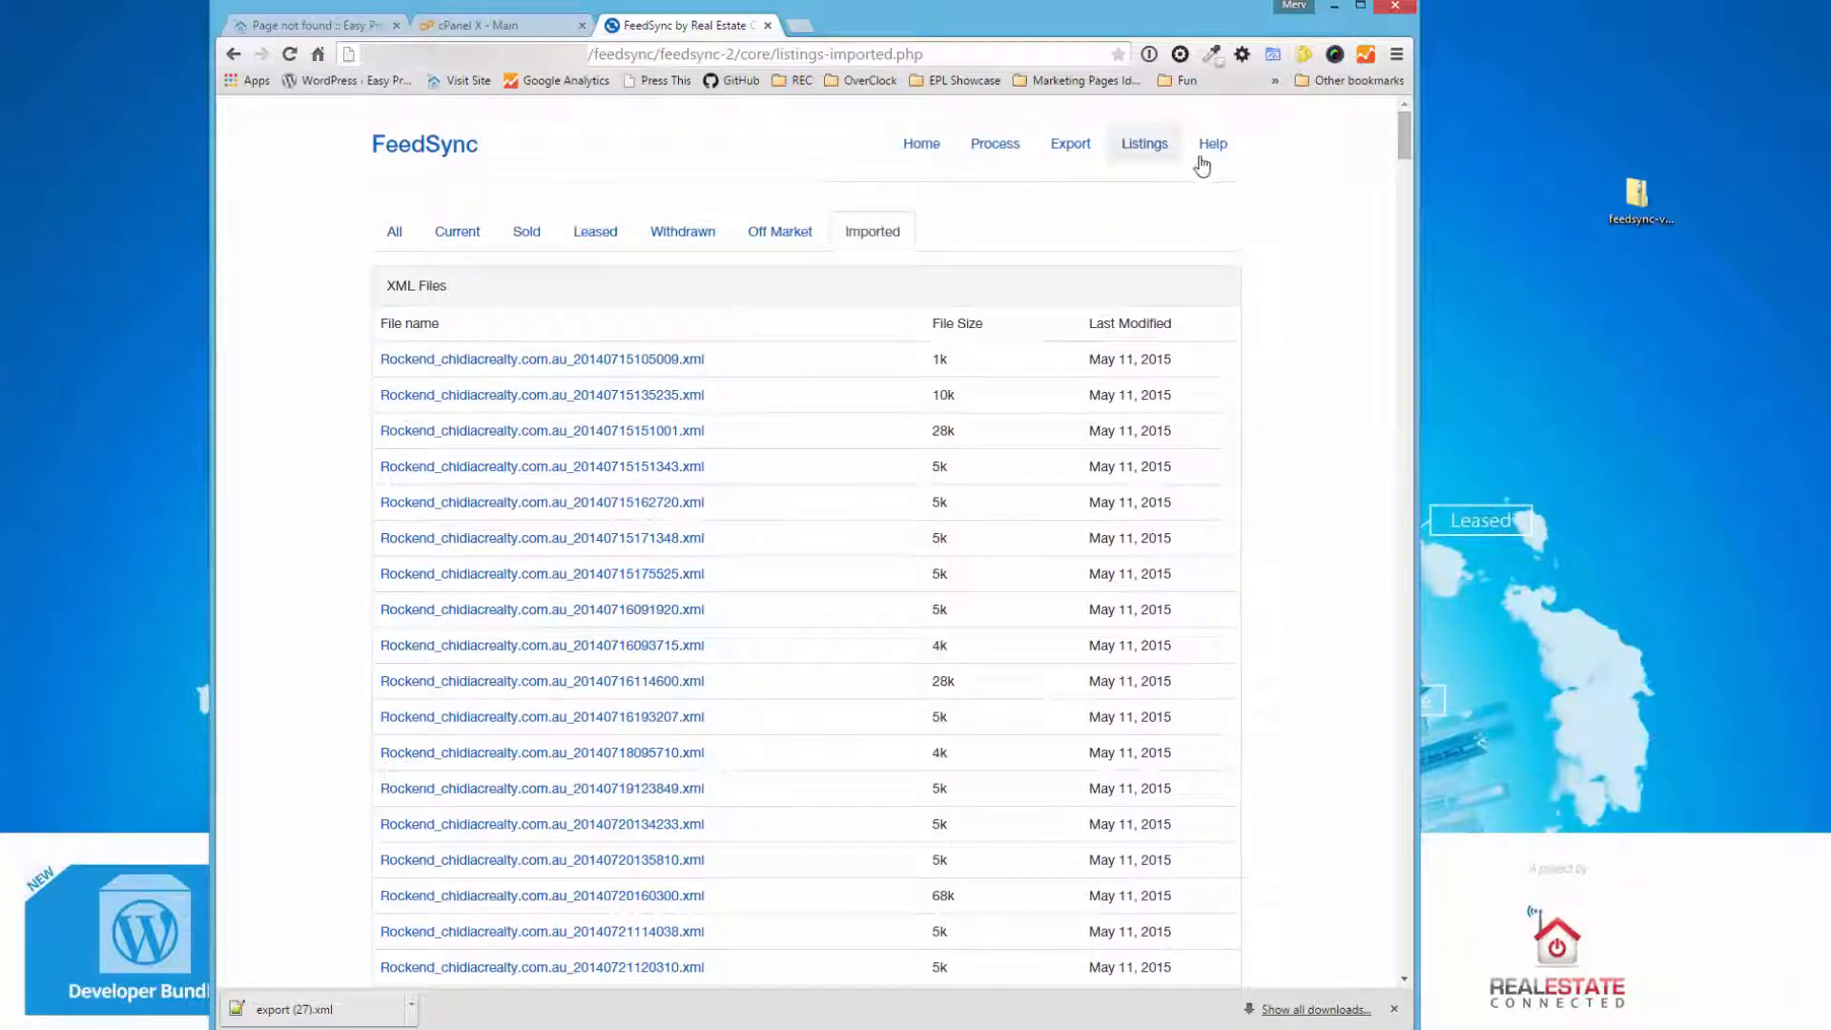
click(1212, 143)
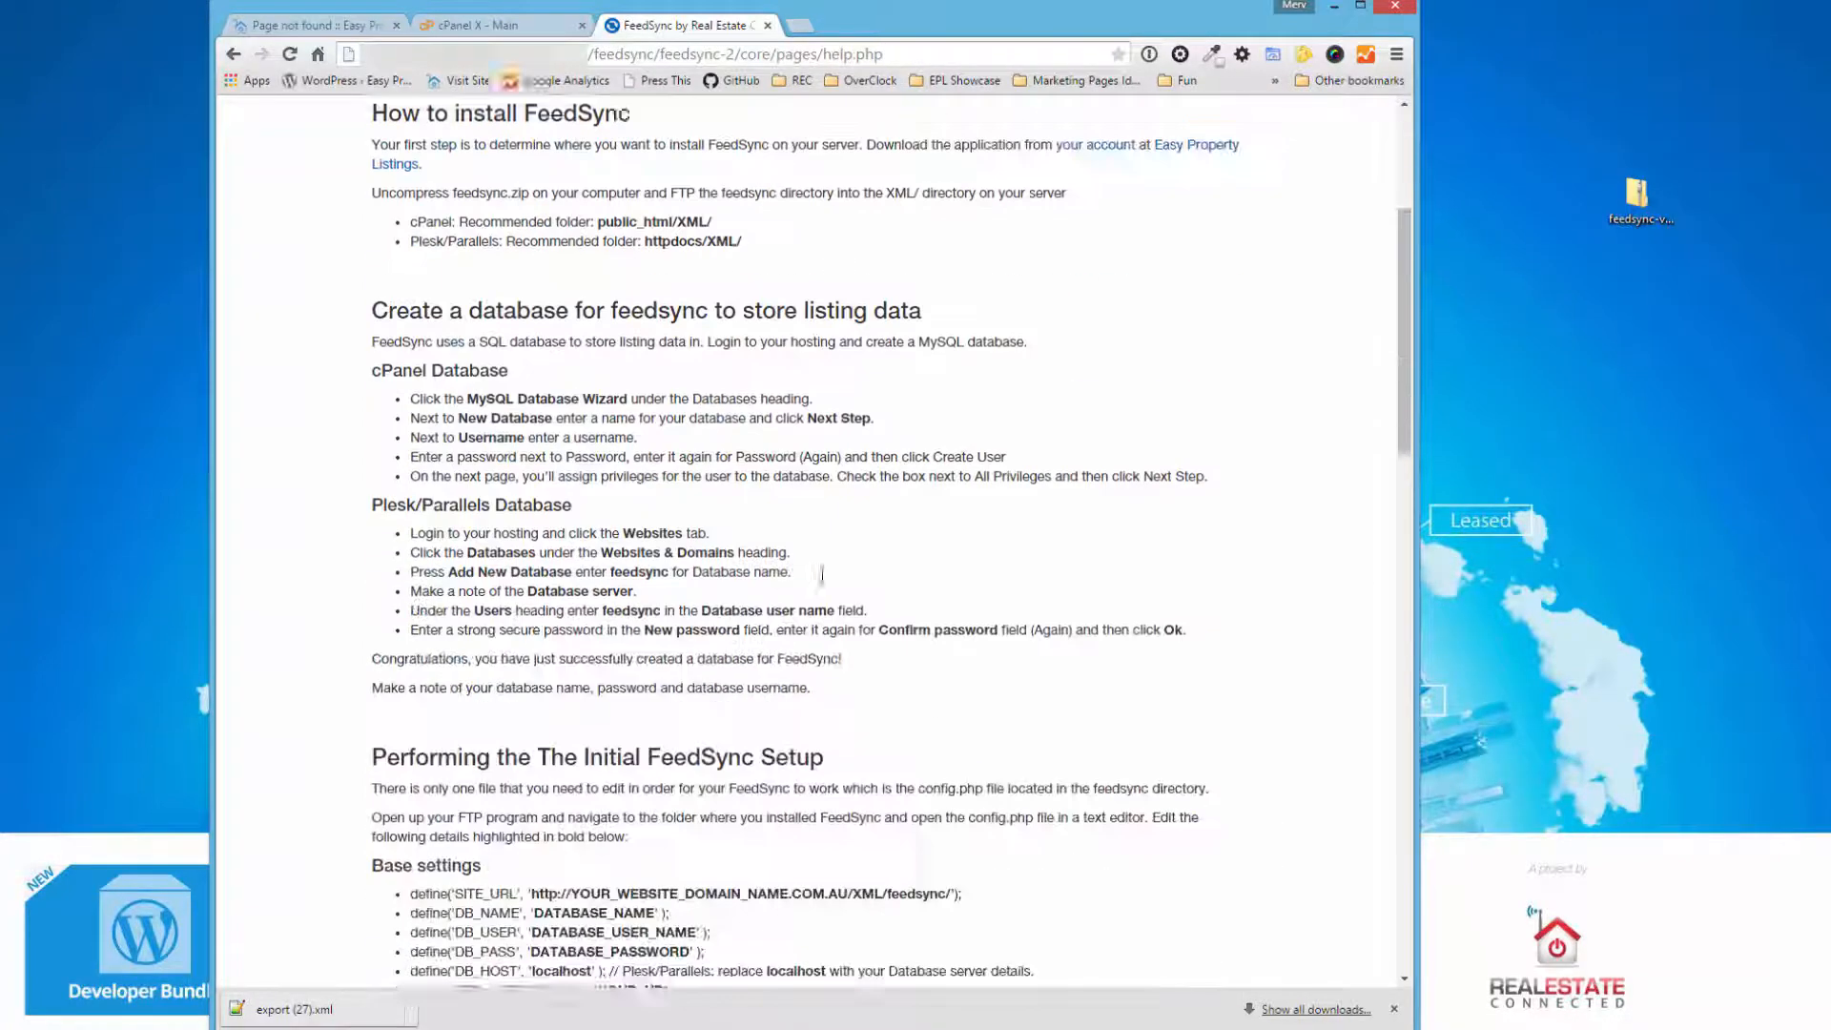
scroll(down, 3)
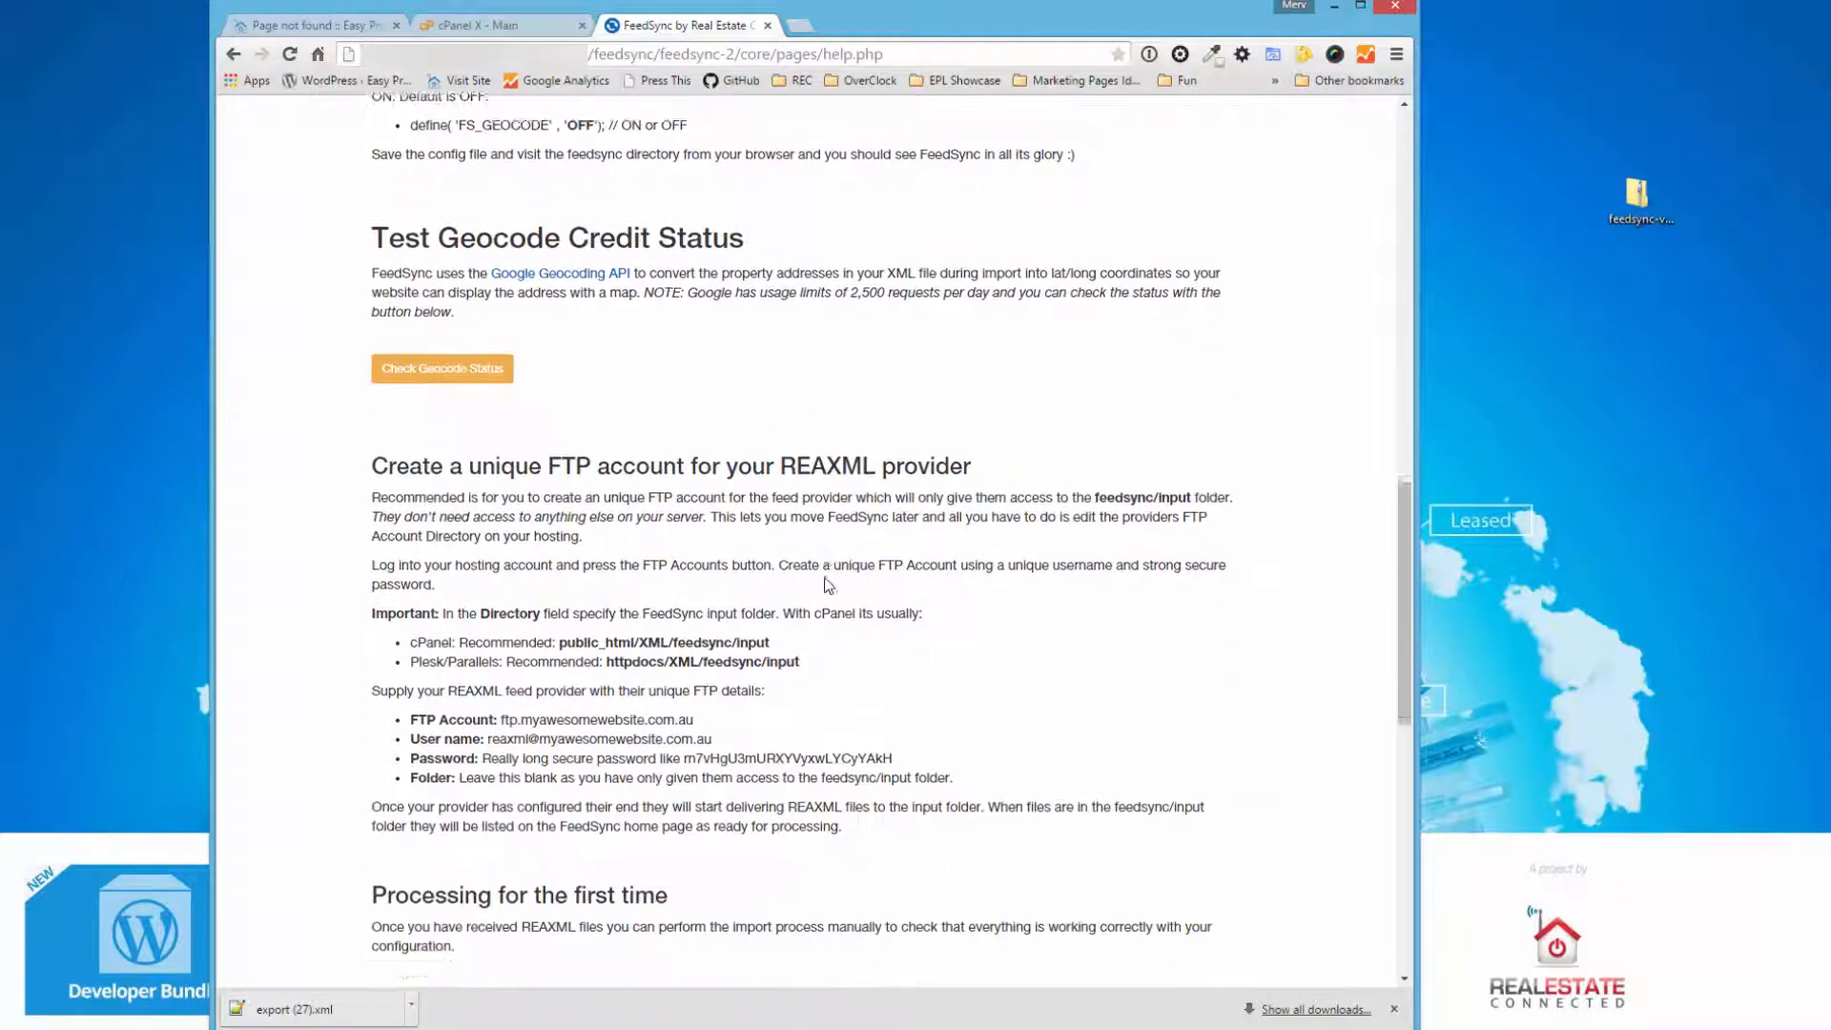
scroll(down, 3)
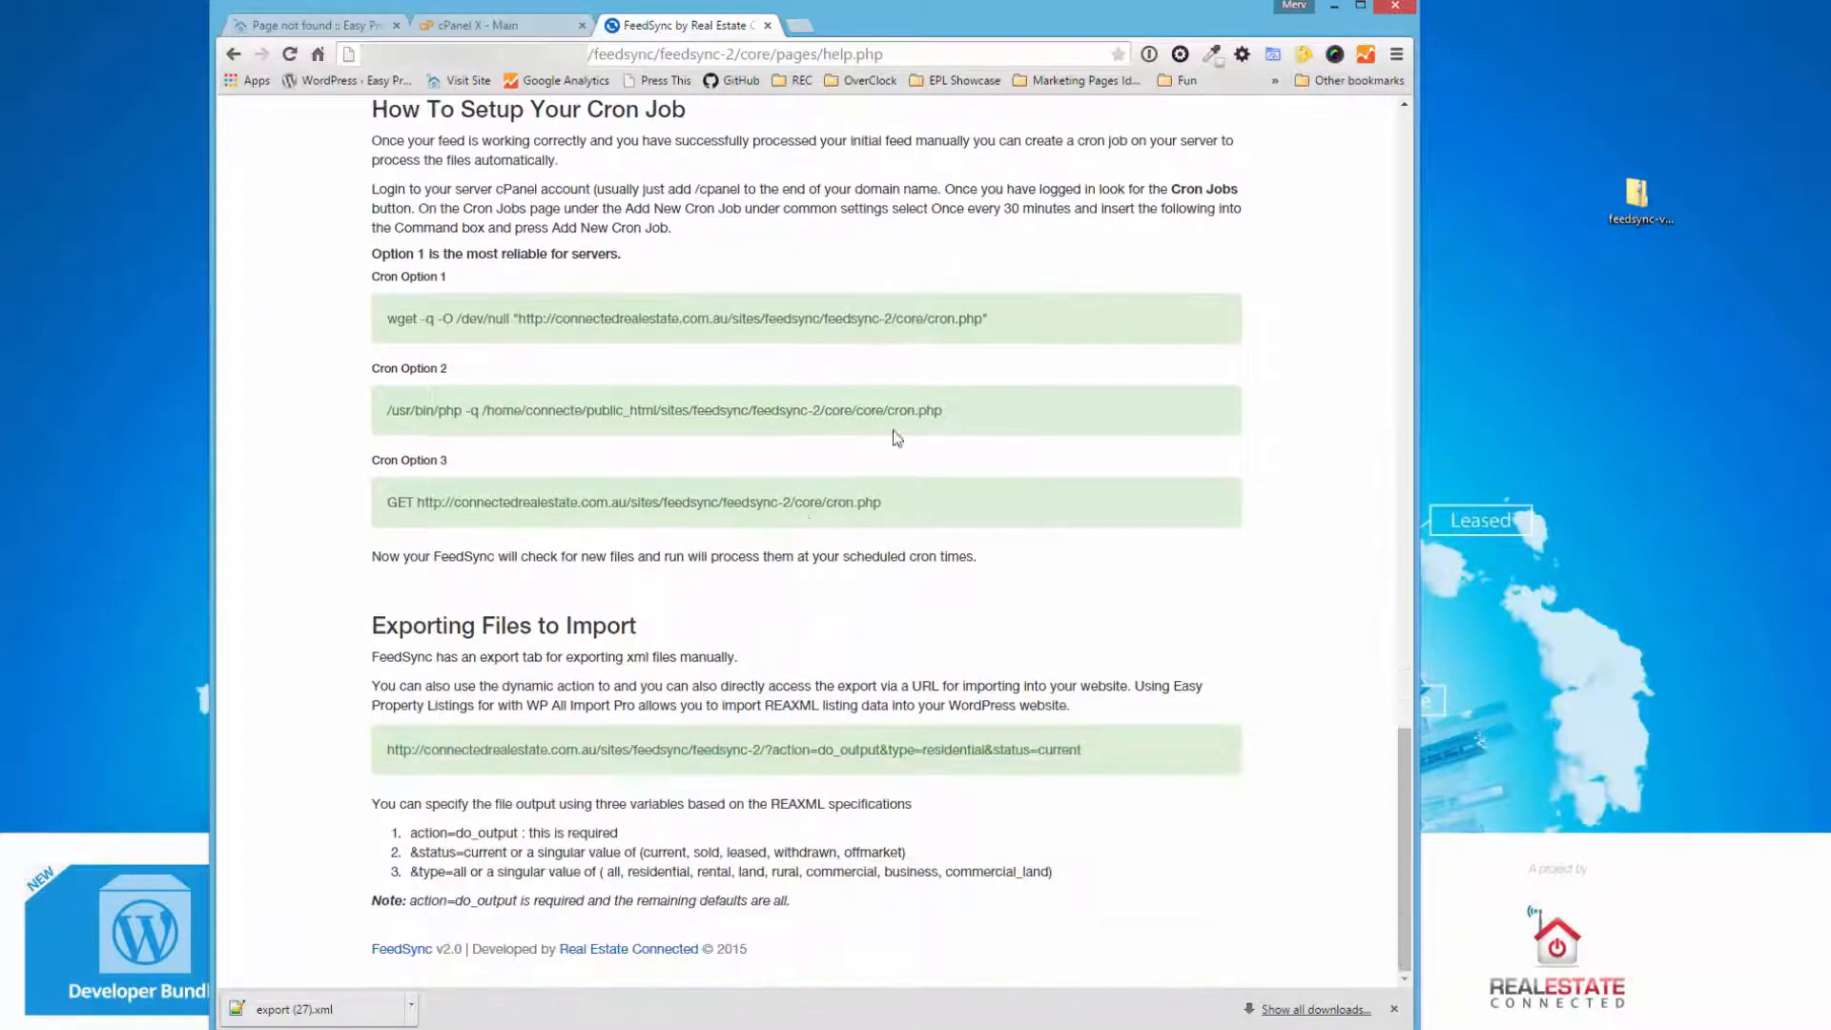
mouse_move(981, 471)
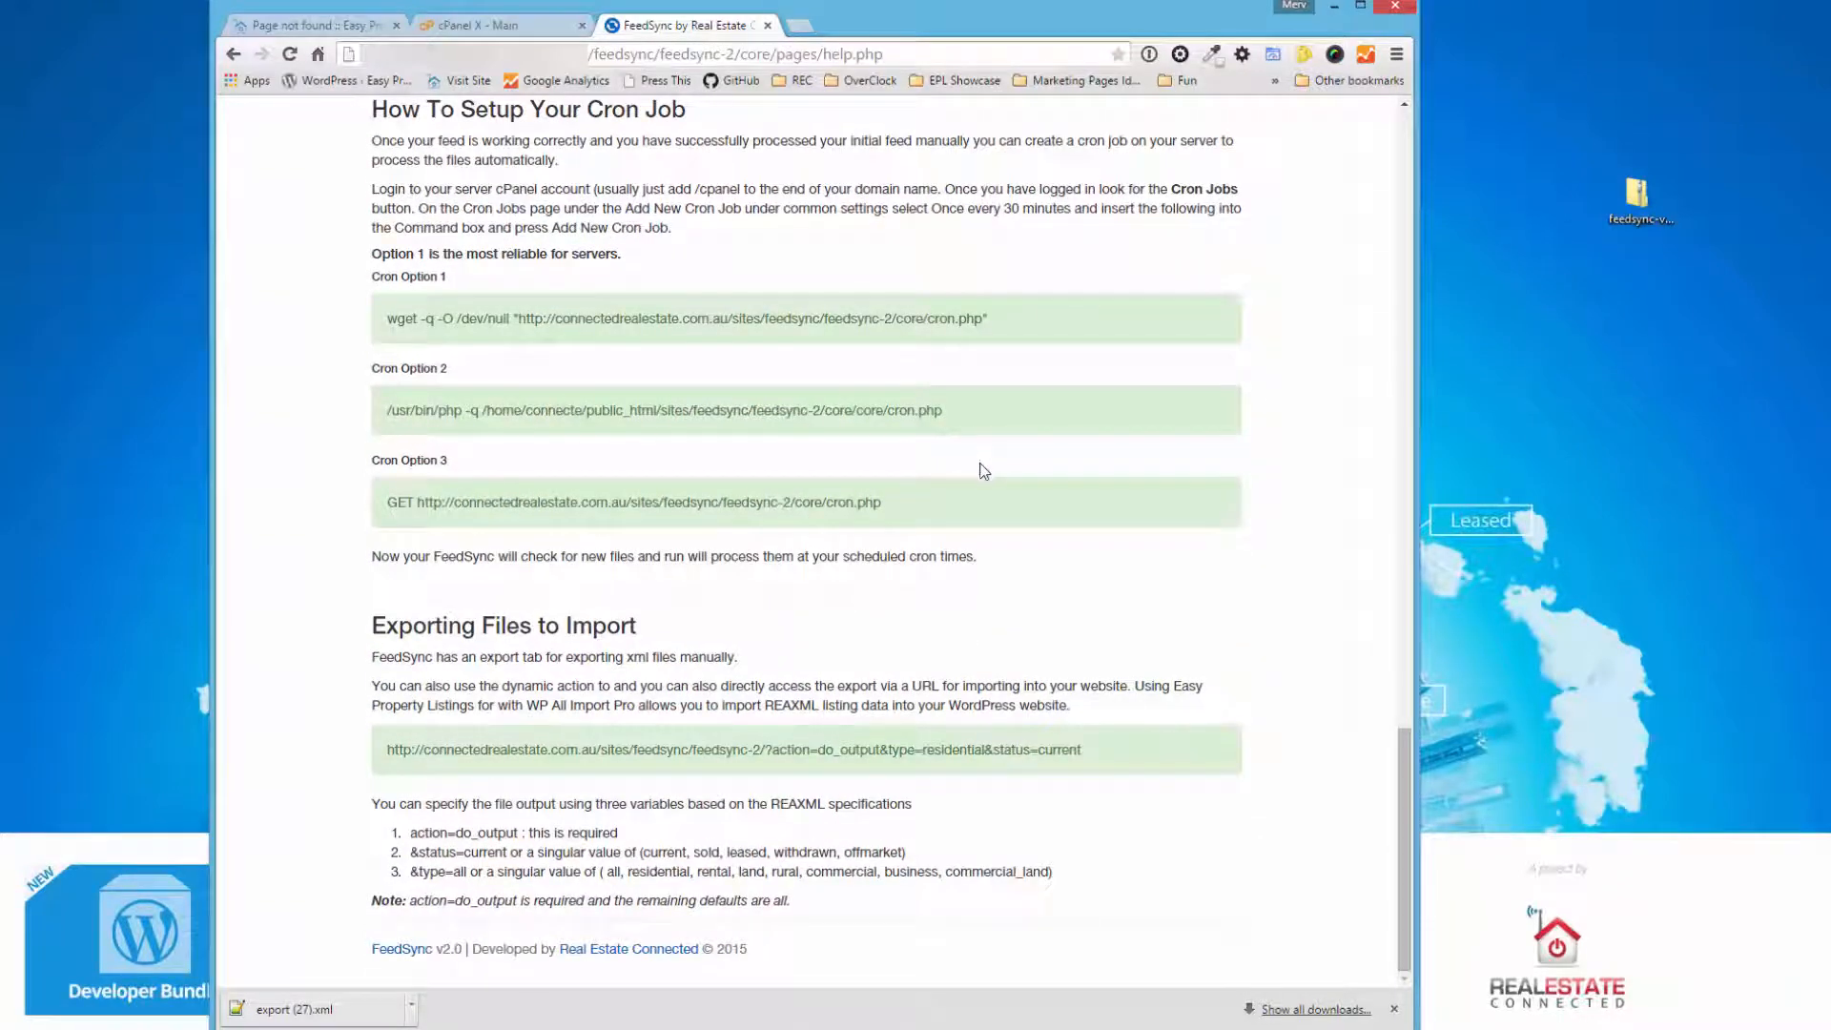
mouse_move(975, 351)
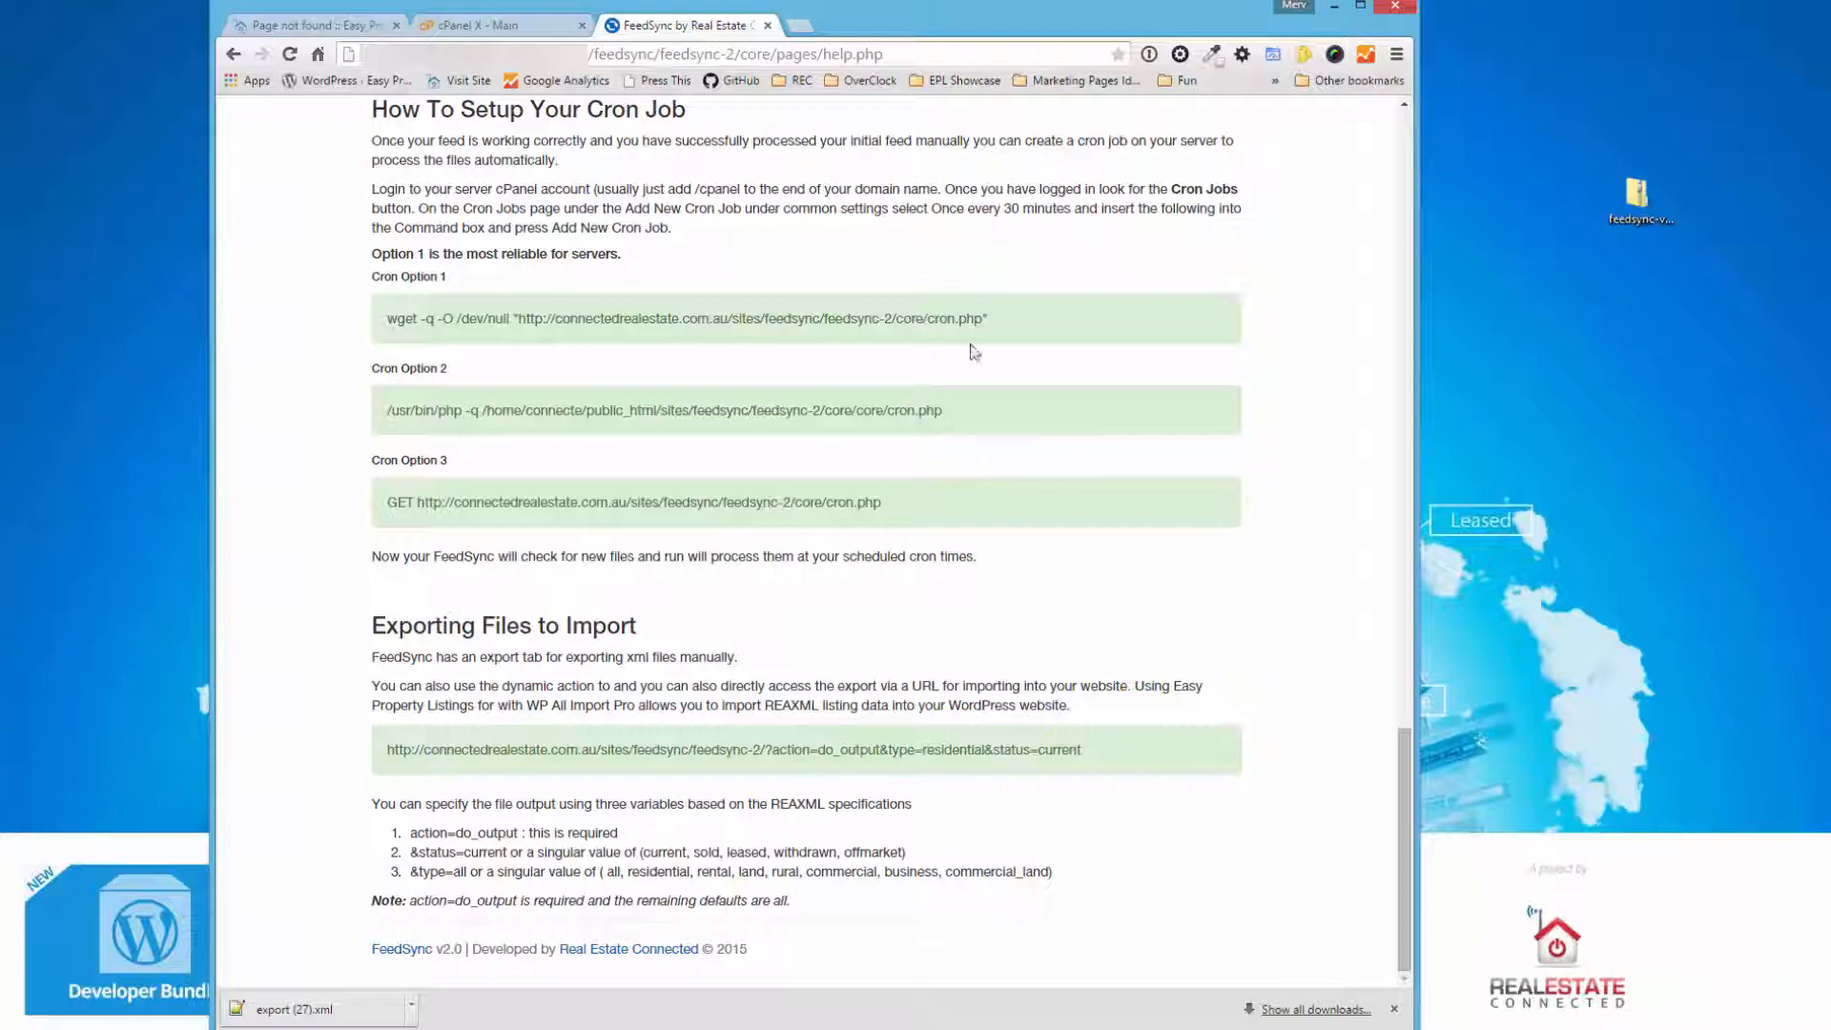
scroll(up, 3)
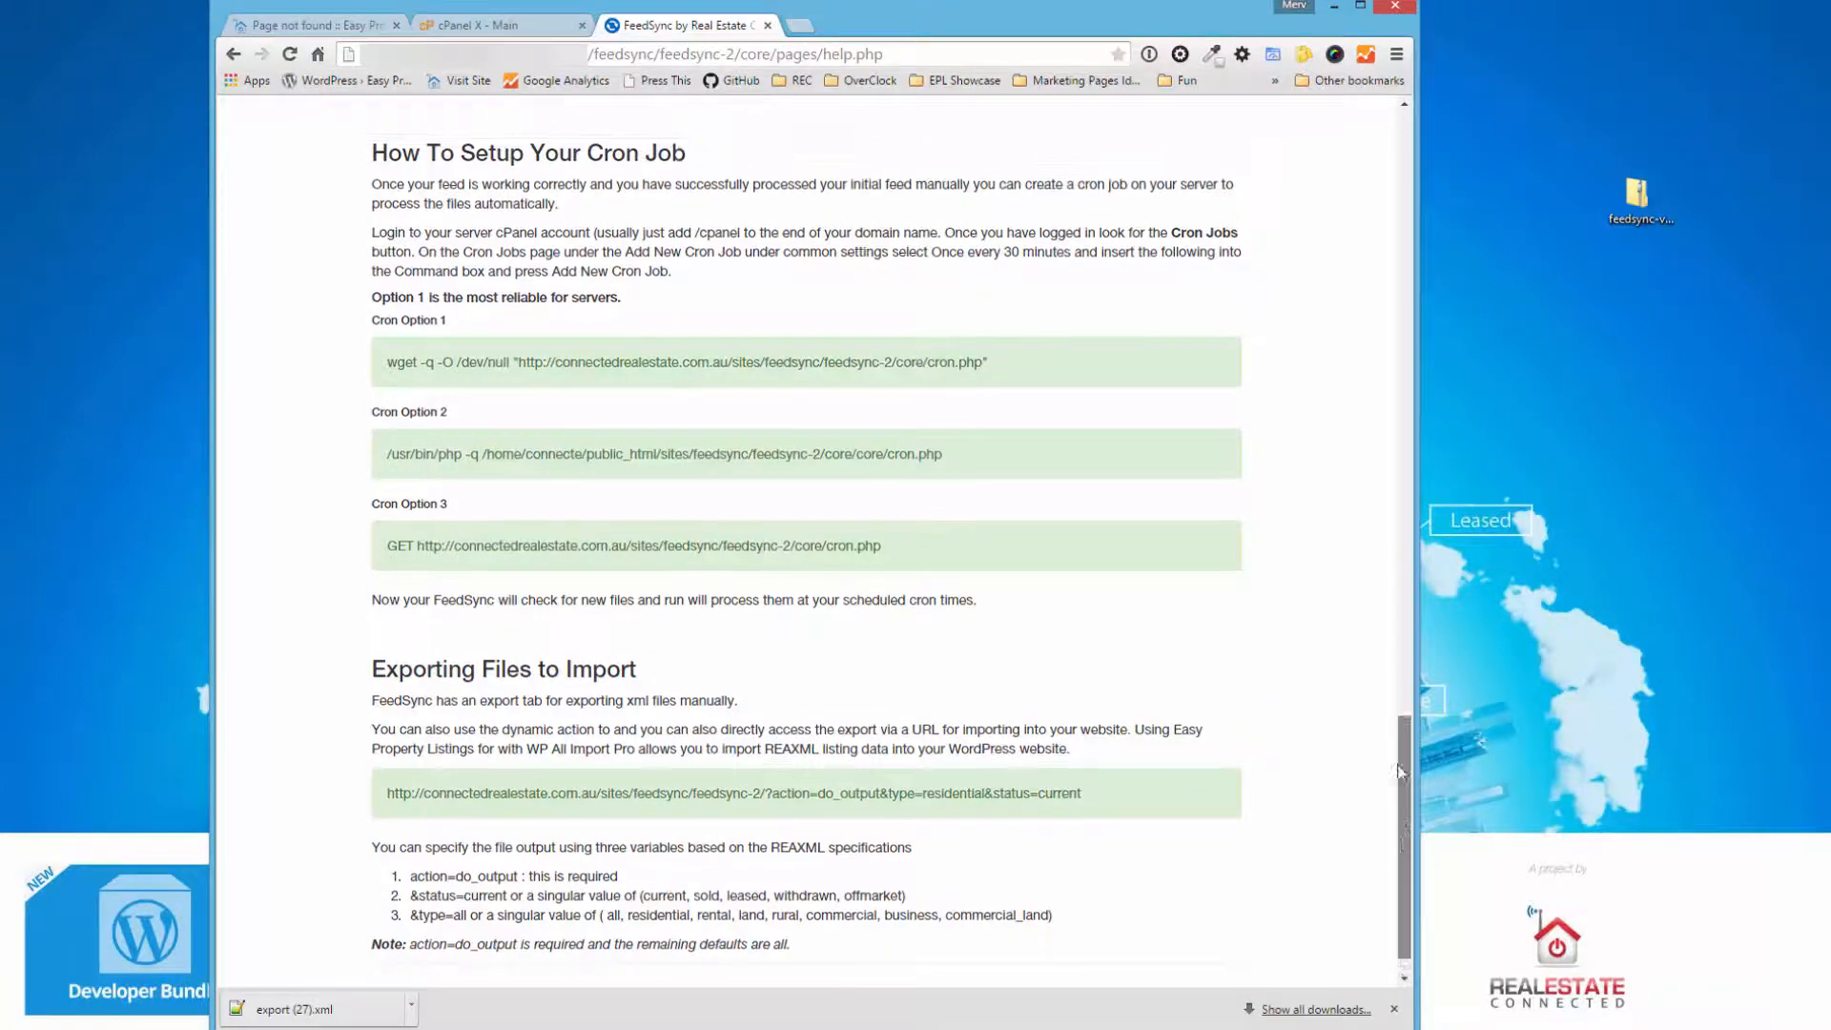
scroll(up, 3)
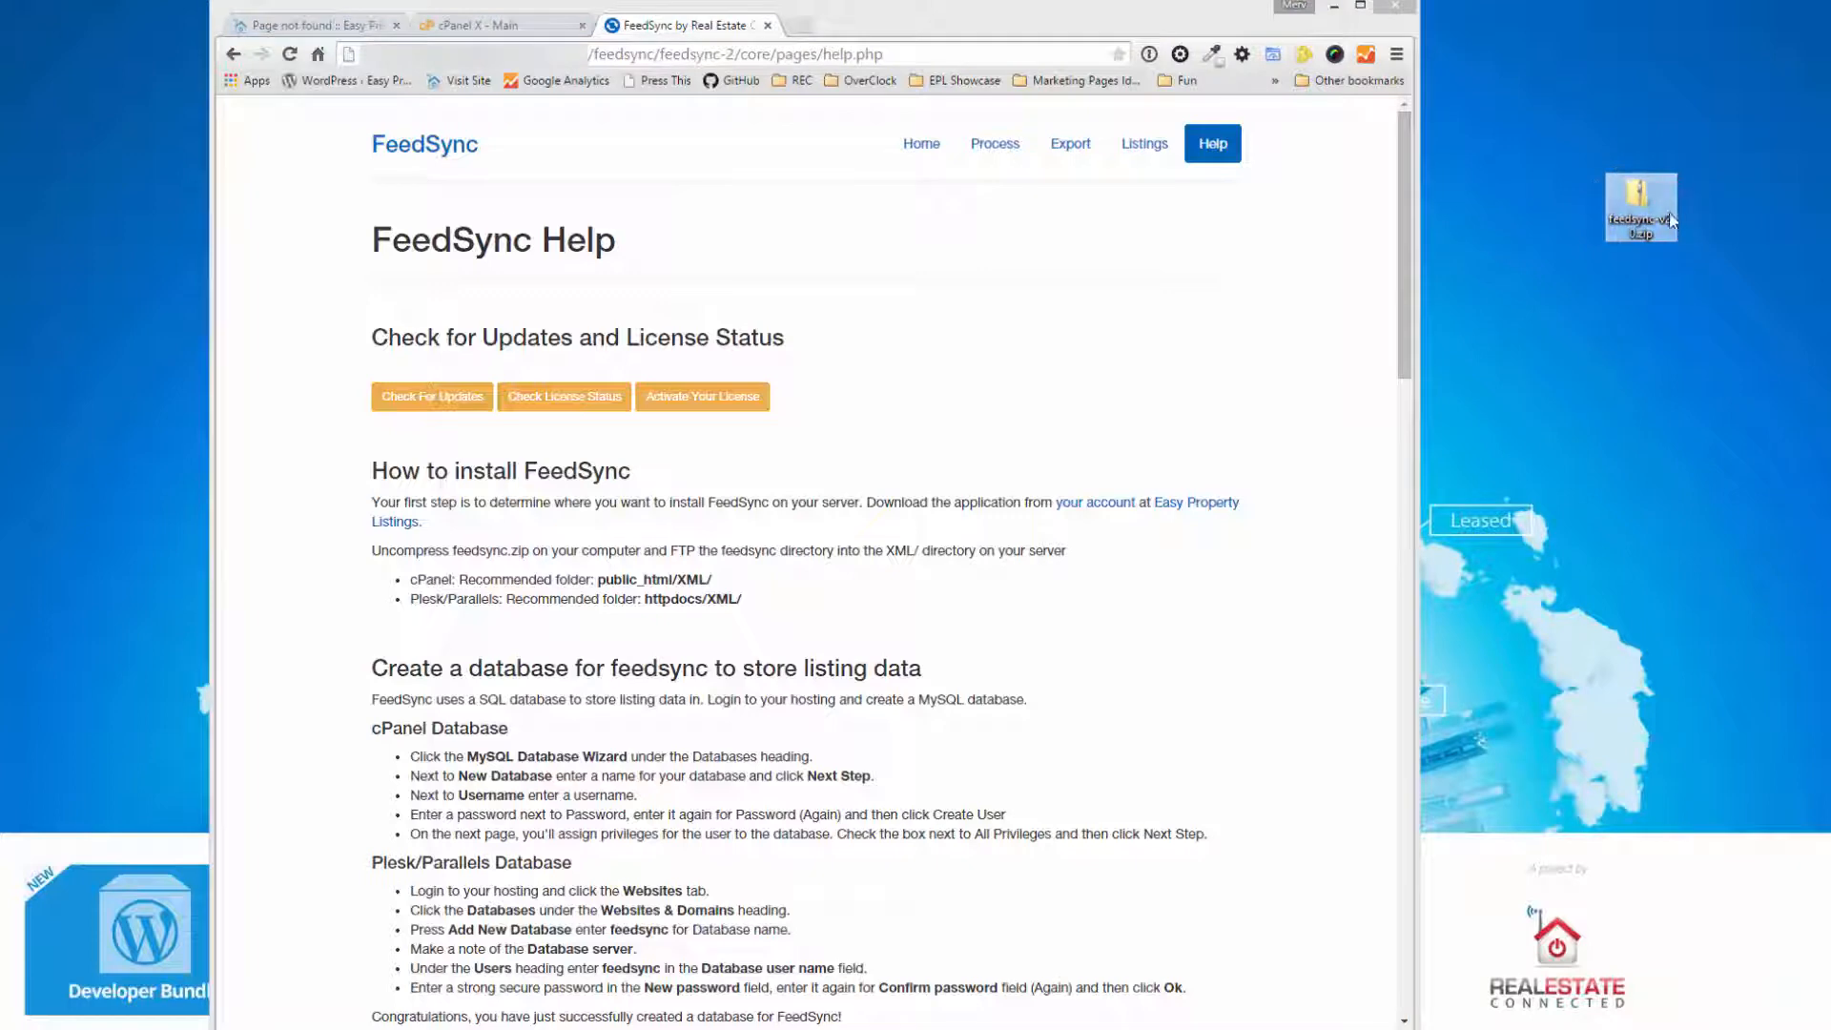
mouse_move(1641, 193)
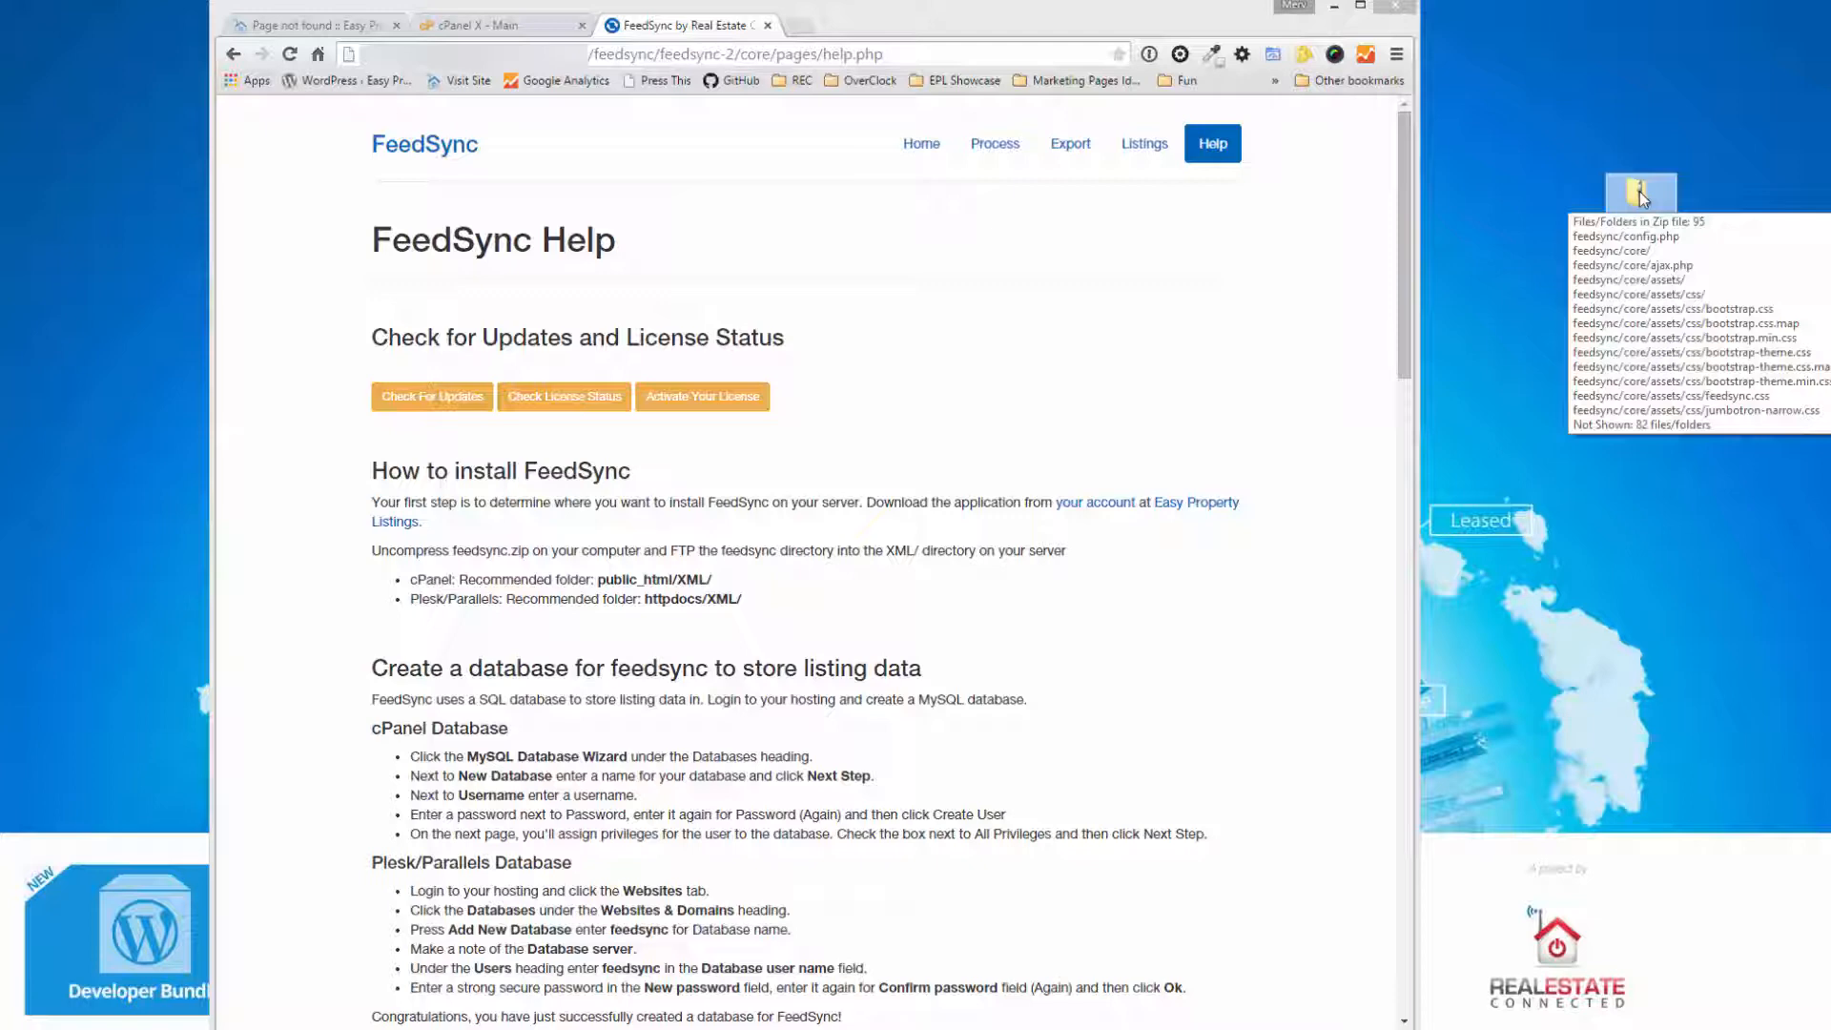
- Extract the feedsync-v2.0 zip into a feedsync folder on the desktop
right_click(1640, 192)
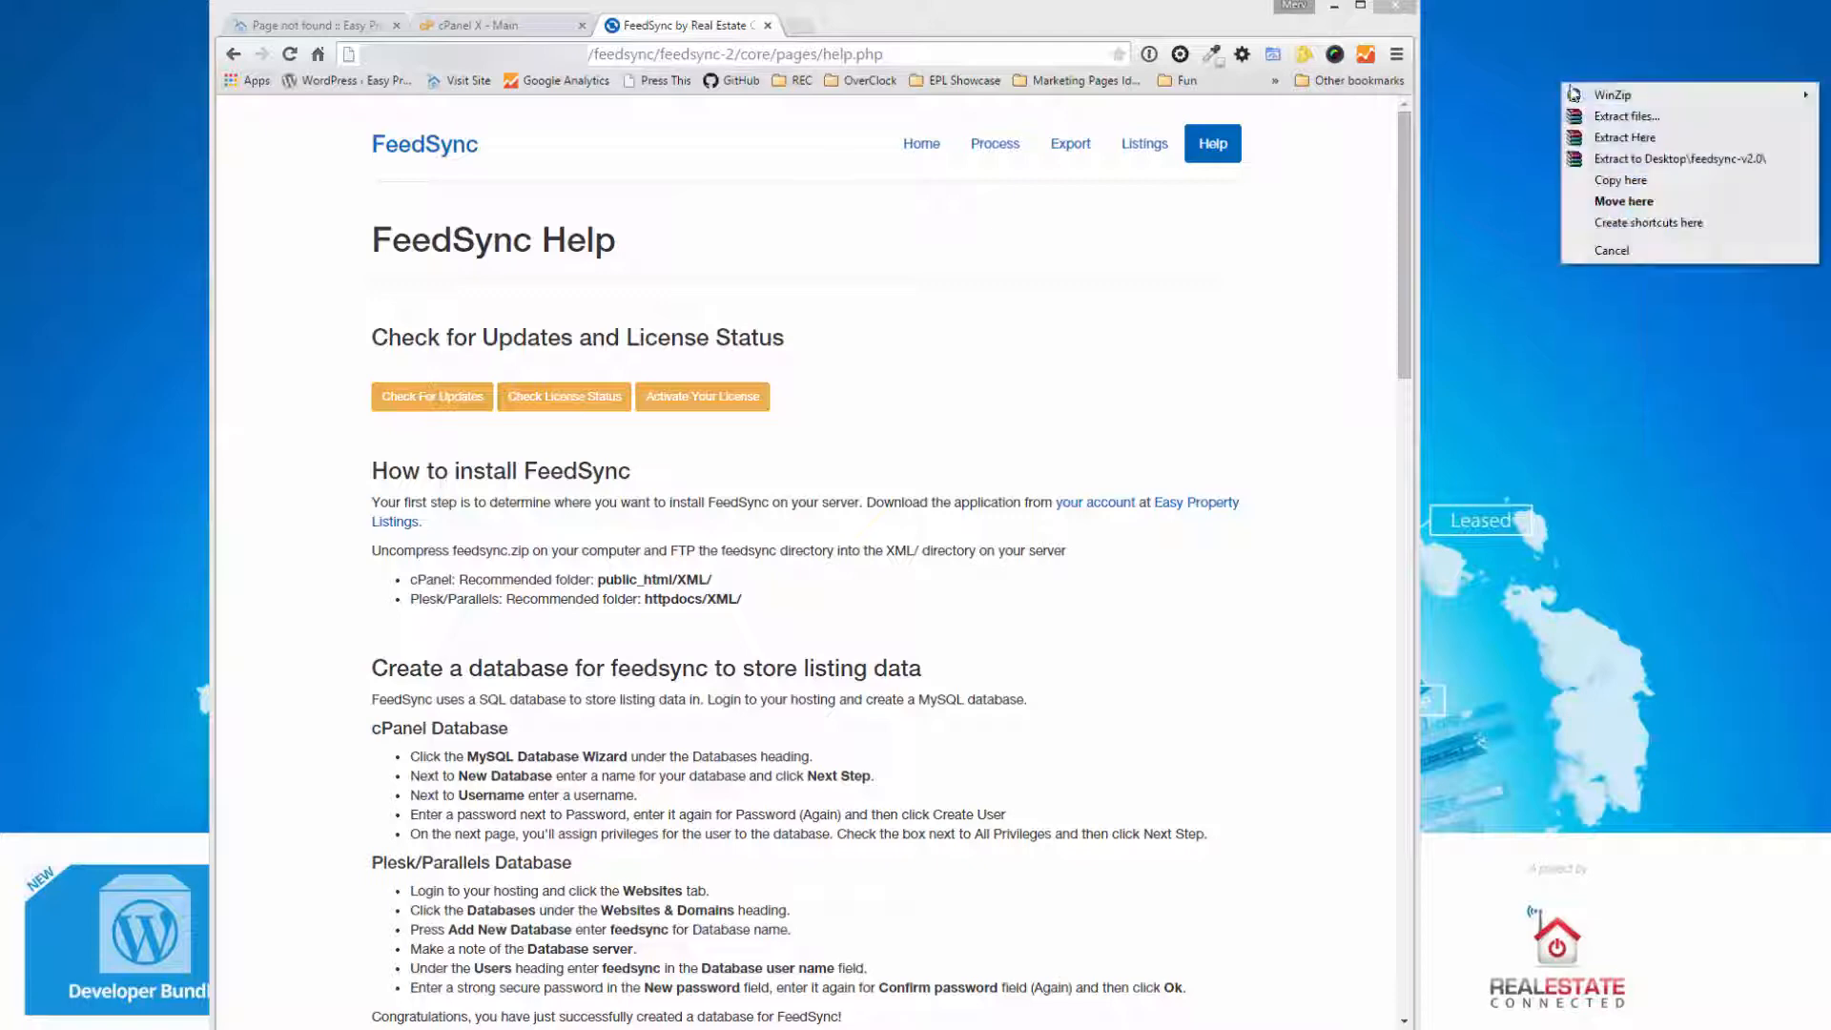
click(1685, 158)
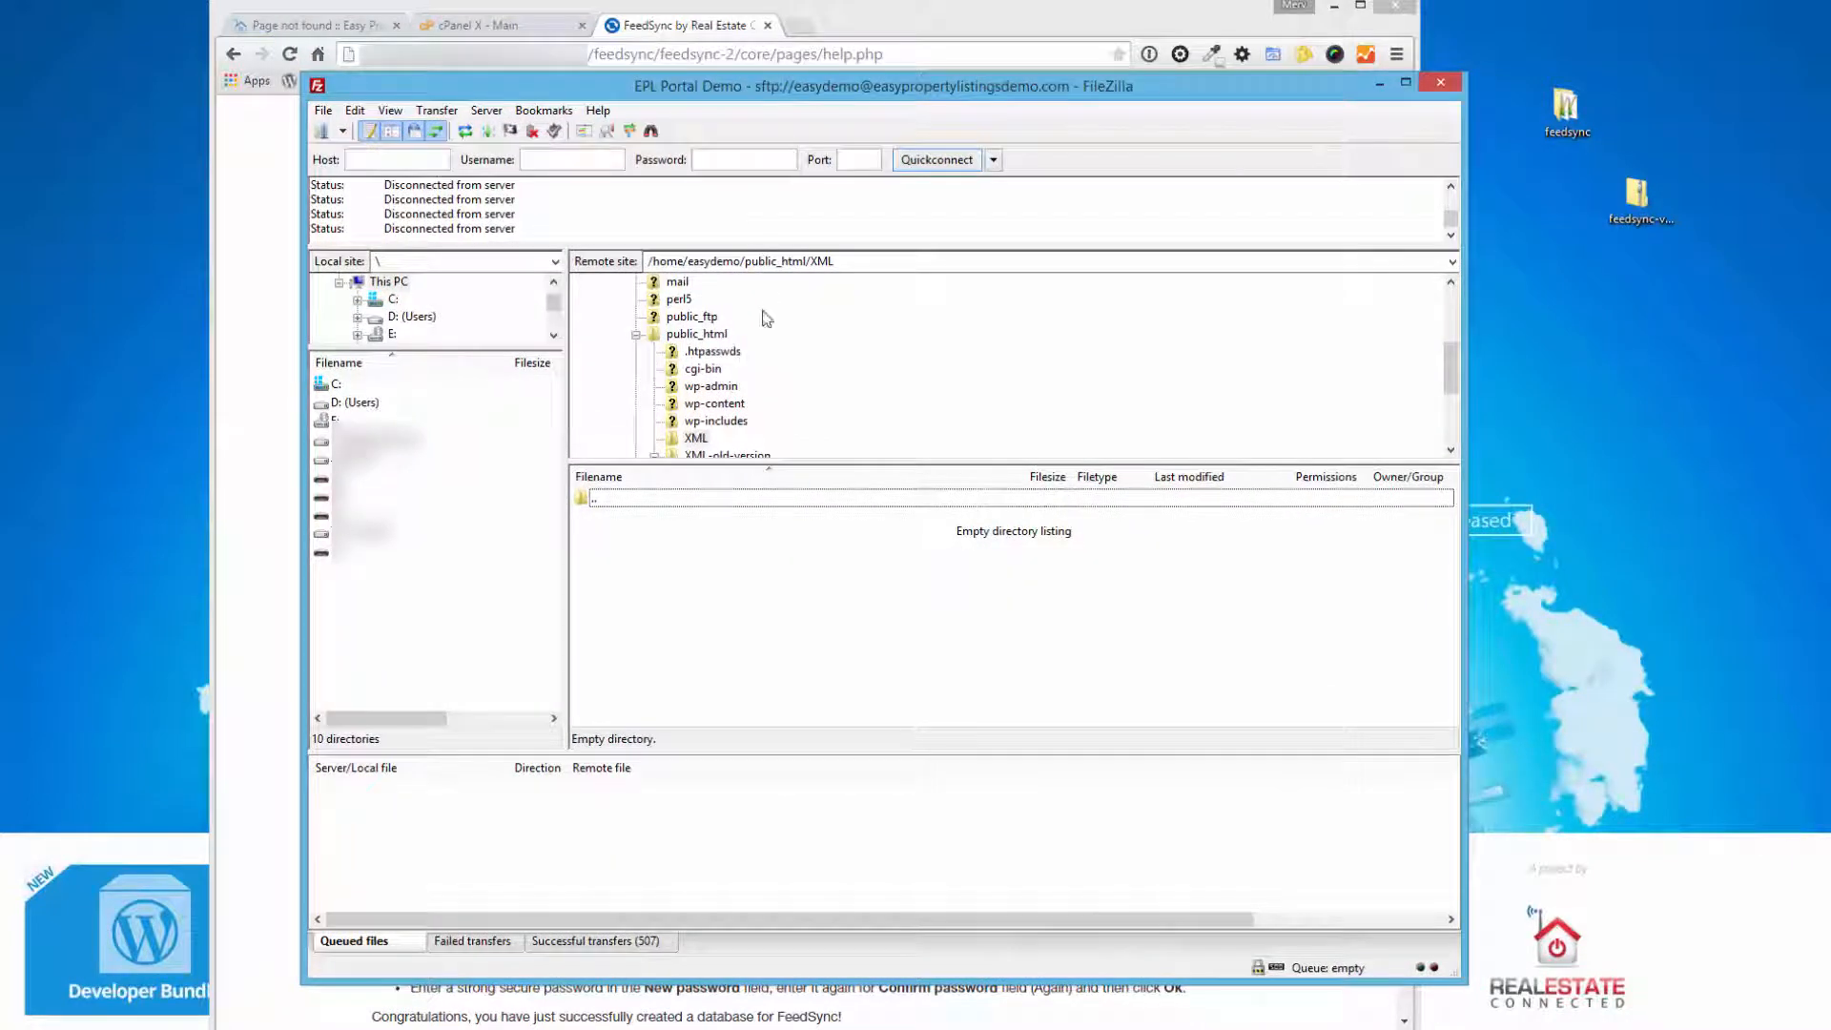
mouse_move(794, 479)
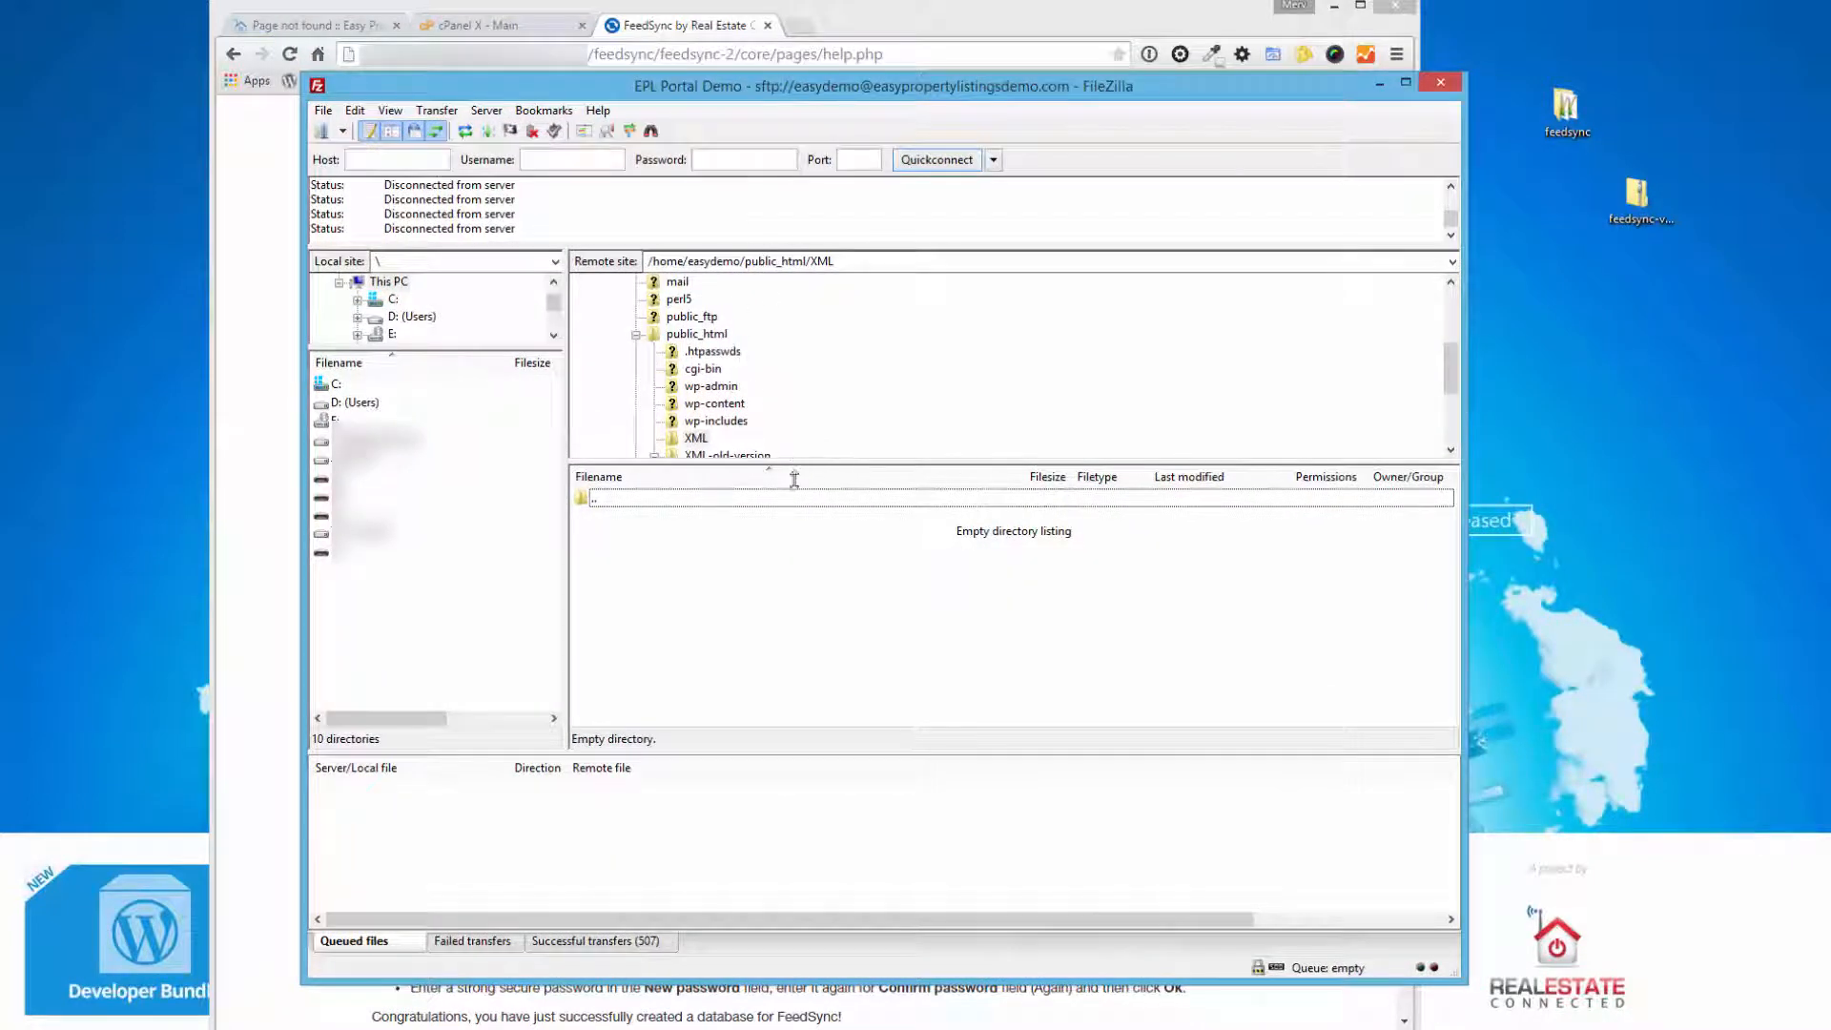
- Expand the server's XML-old-version folder to reveal feedsync-1.3
click(654, 455)
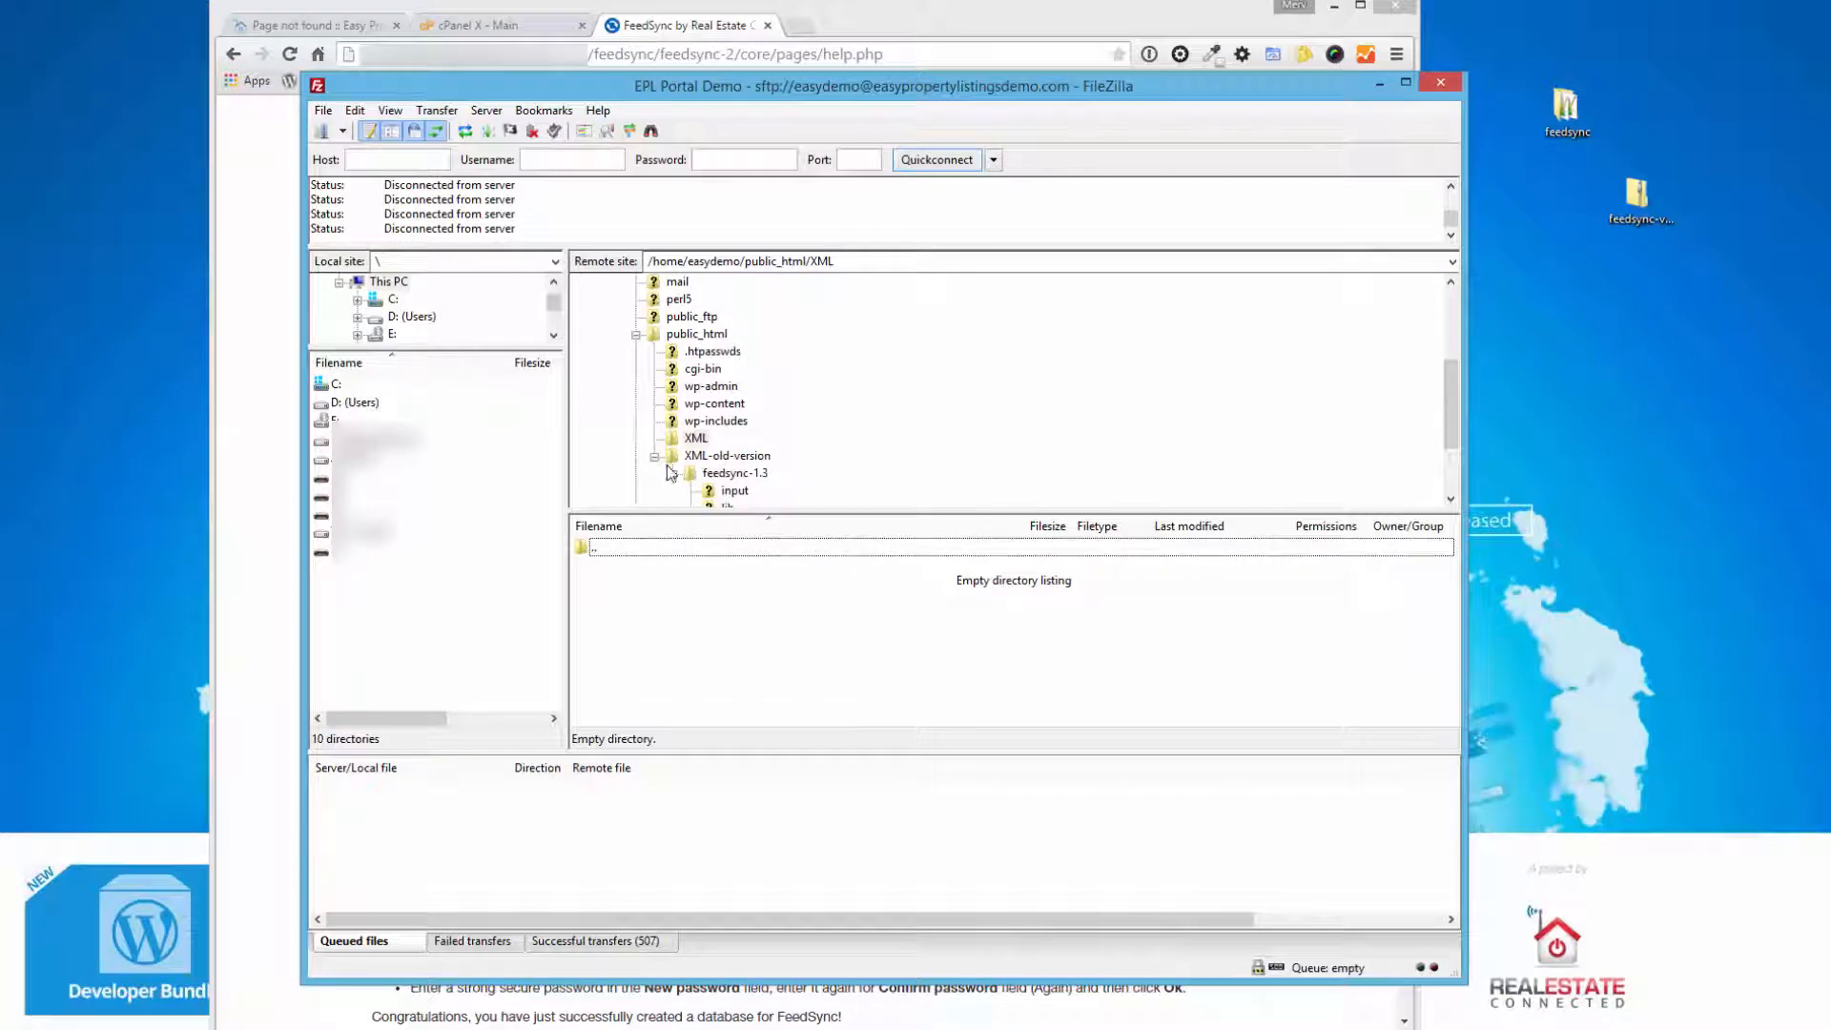
mouse_move(695, 446)
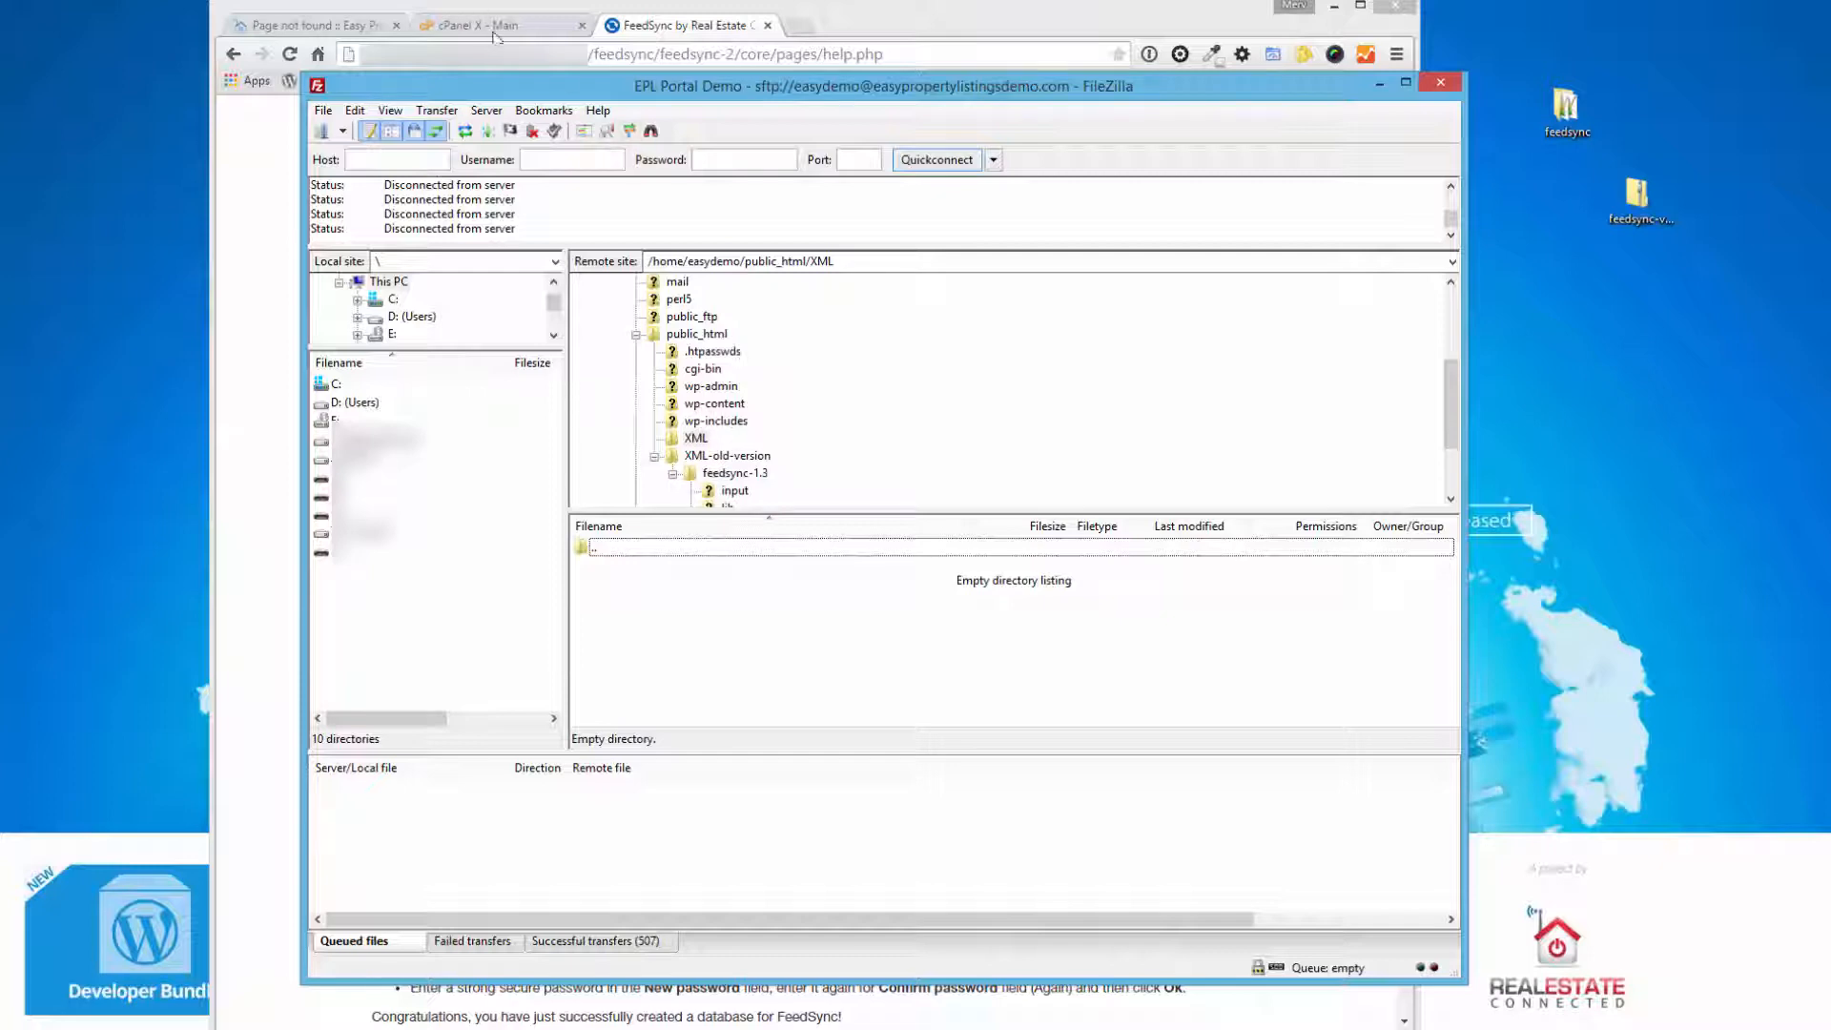
mouse_move(716, 429)
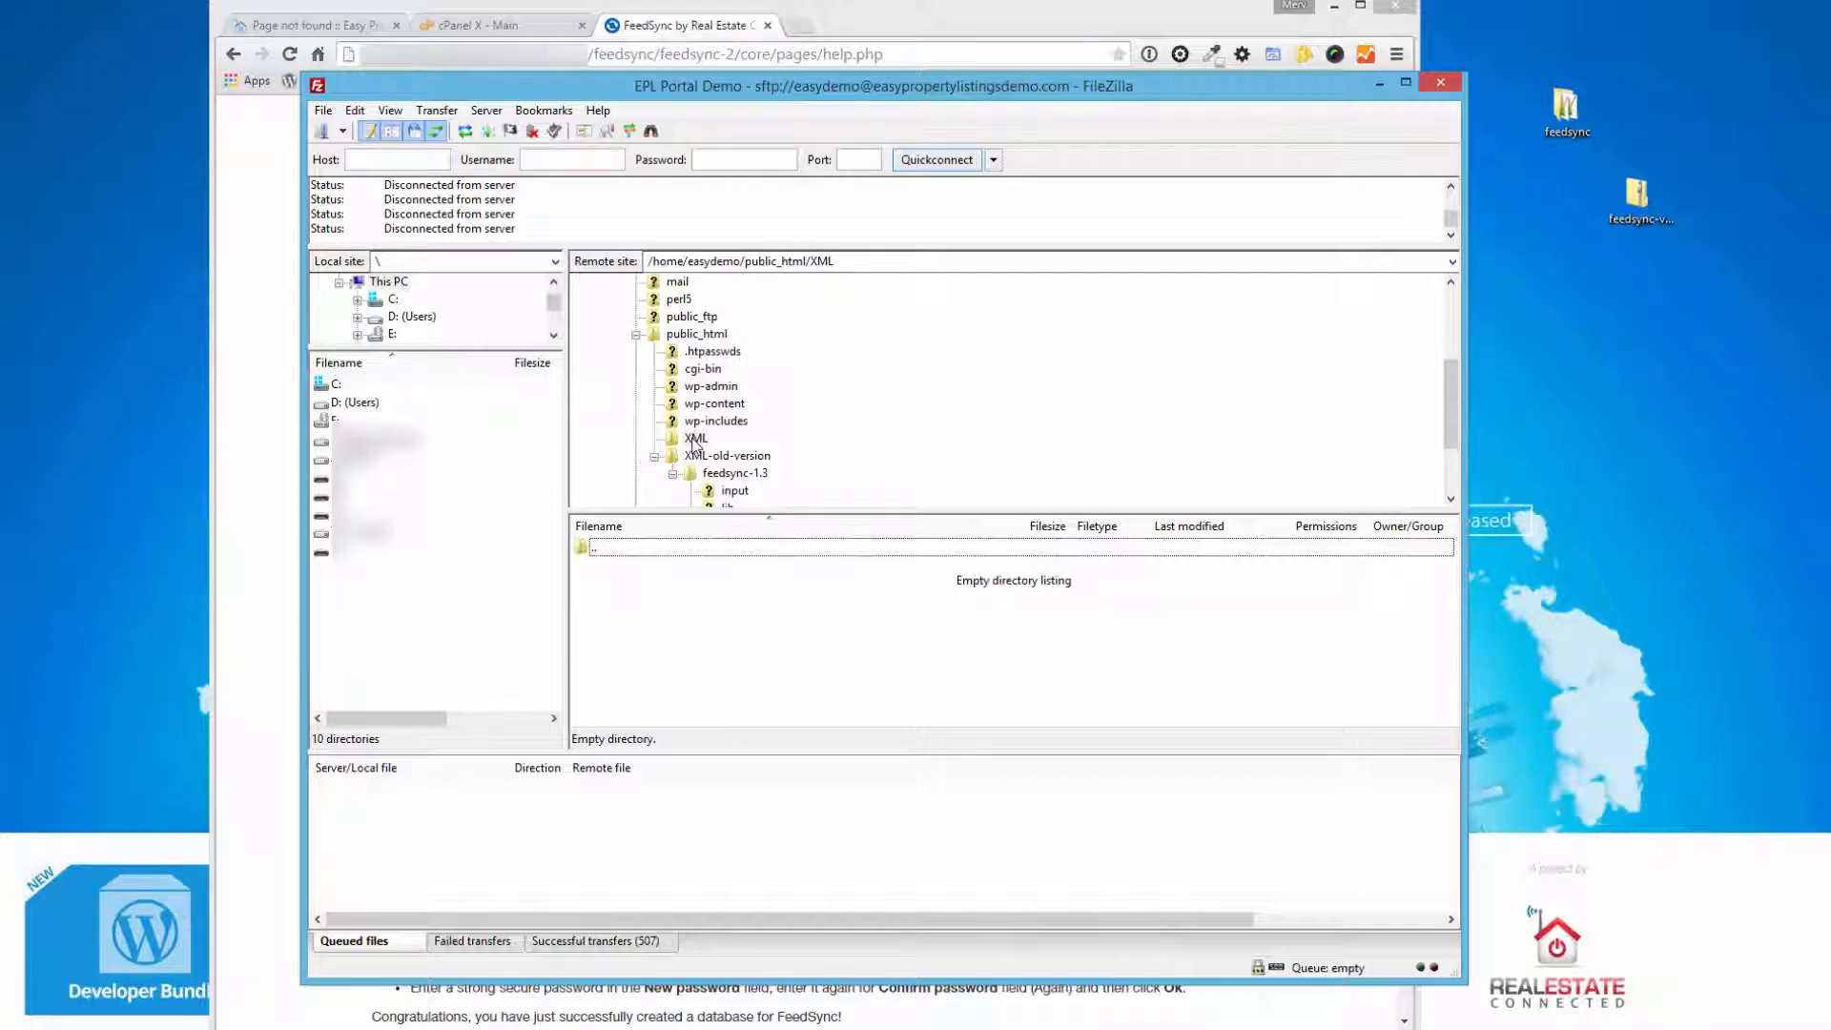
mouse_move(715, 439)
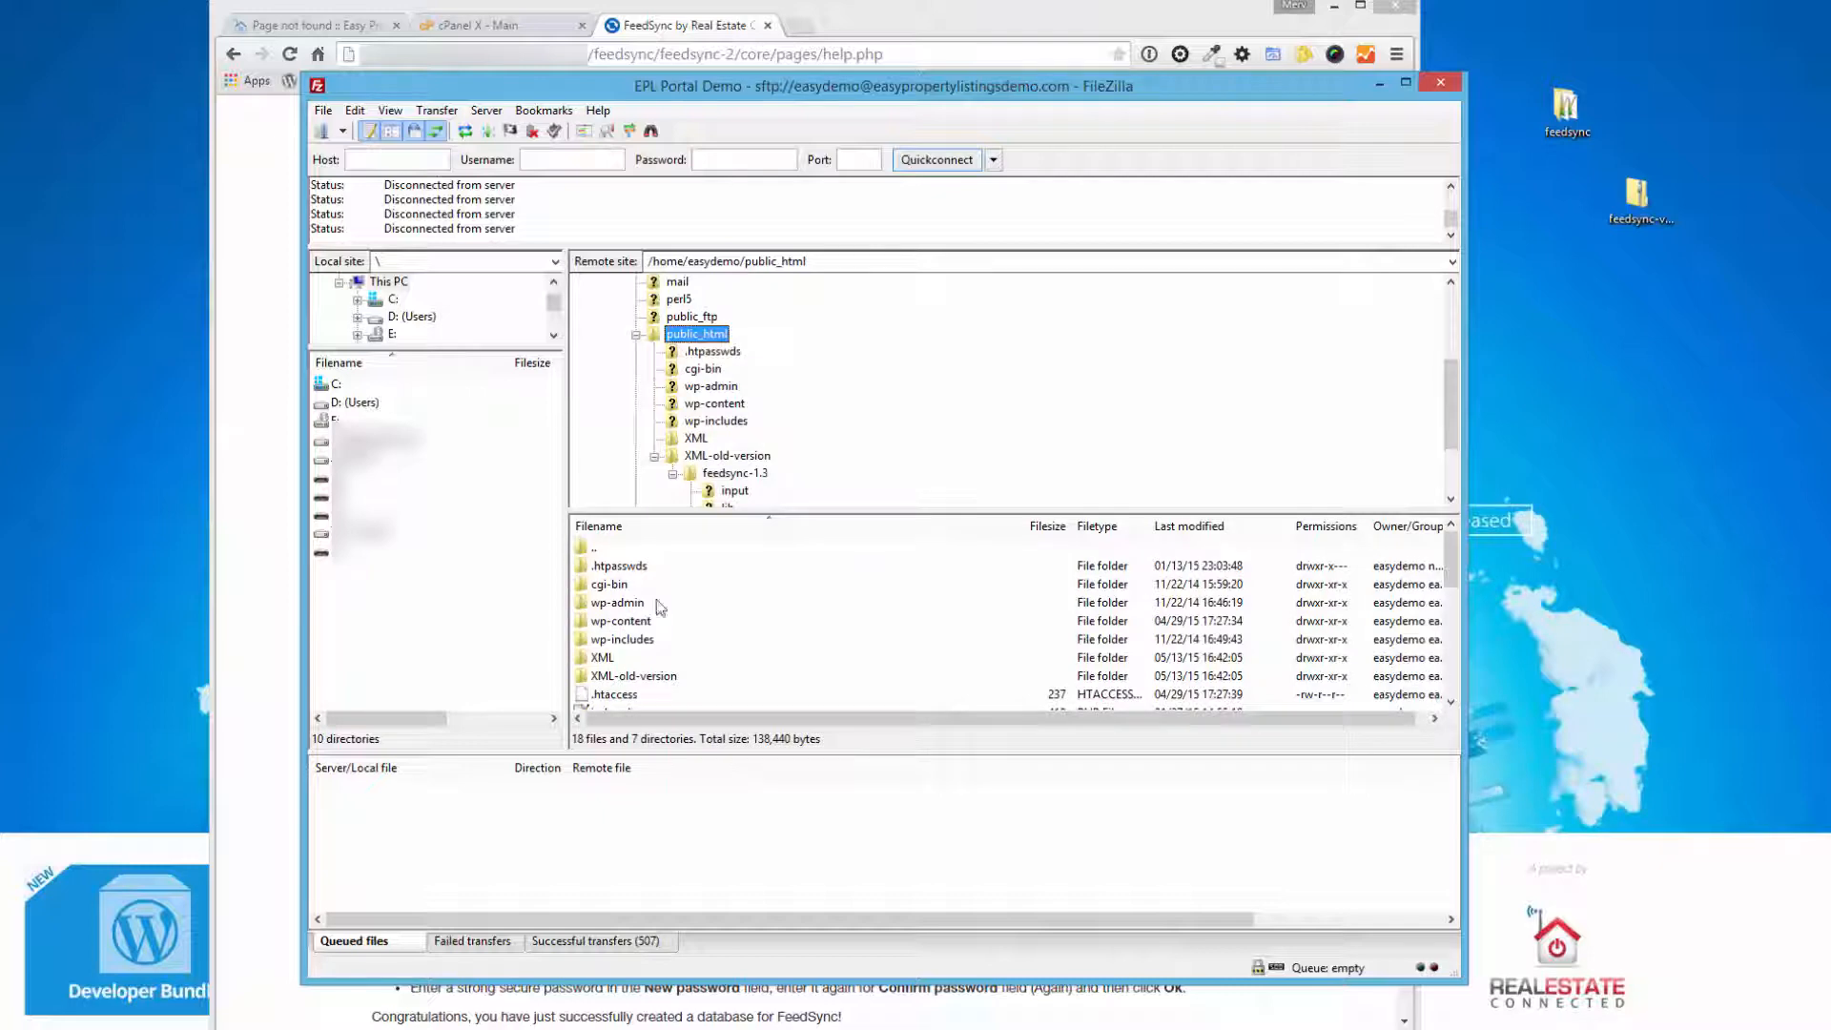
- Back out of a stray rename on the server's XML folder, keeping its name, and list its contents
click(696, 438)
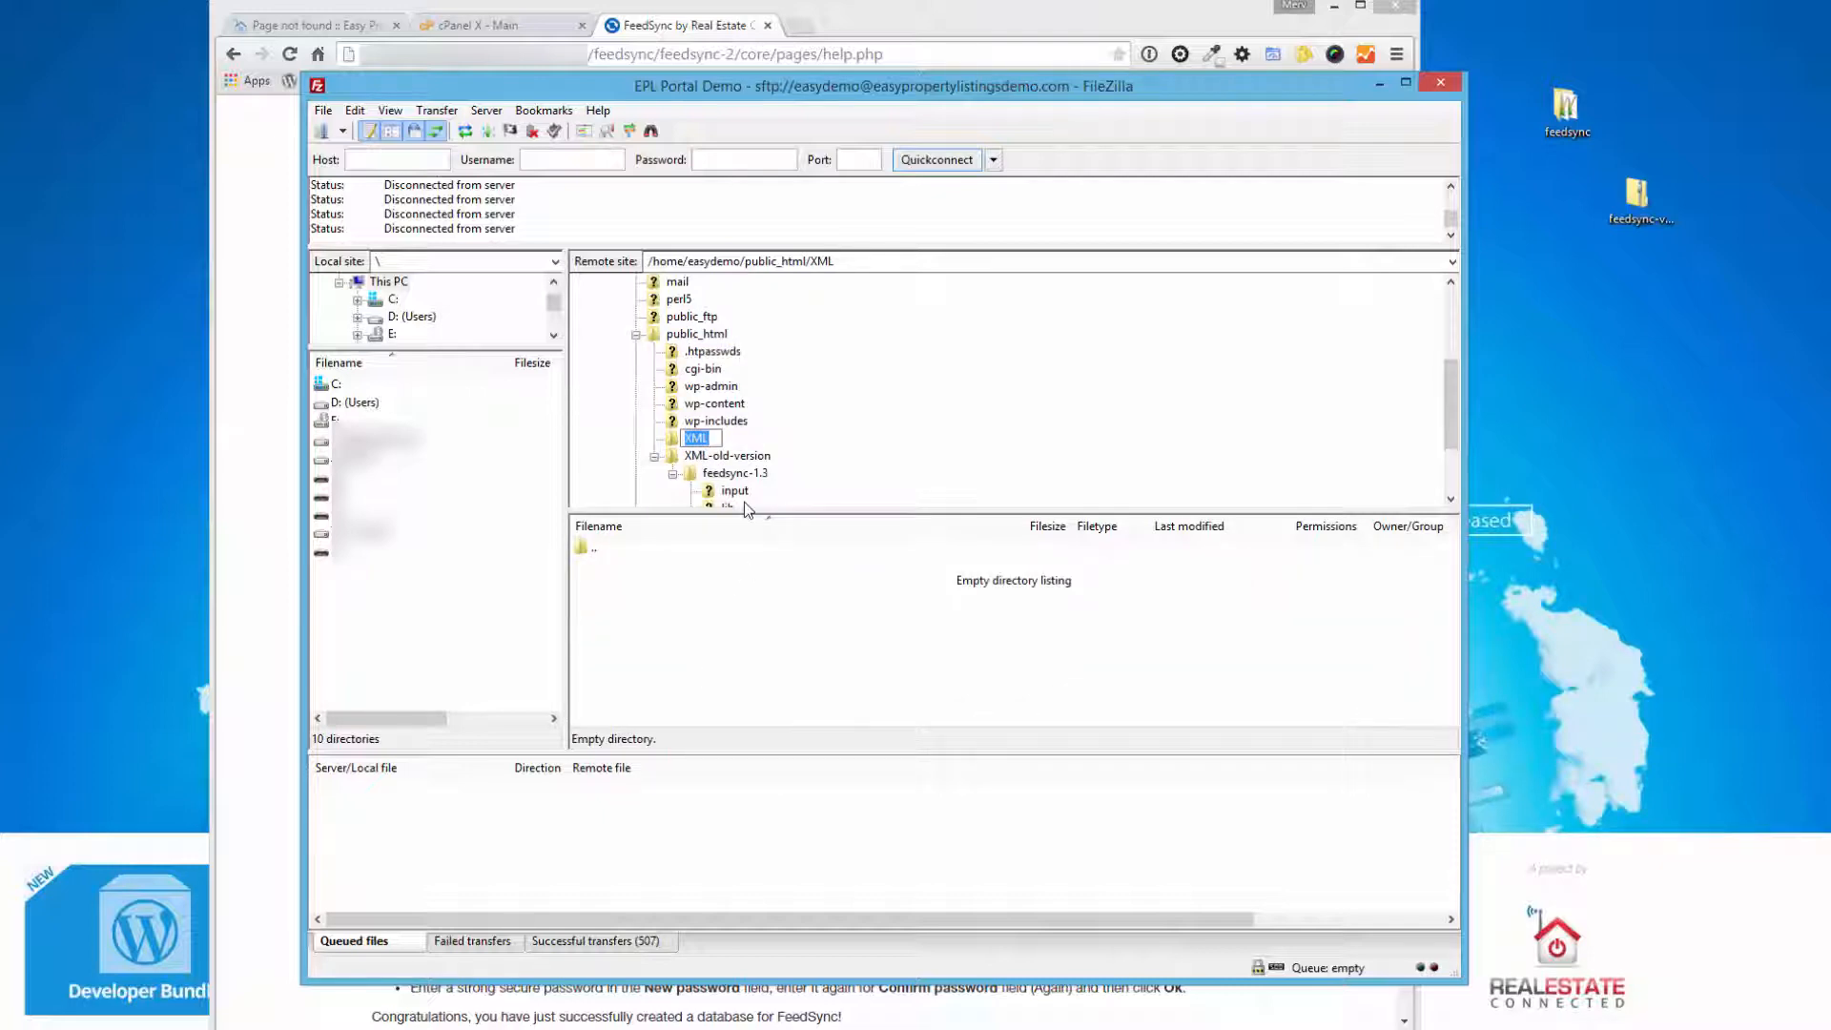
text(23452)
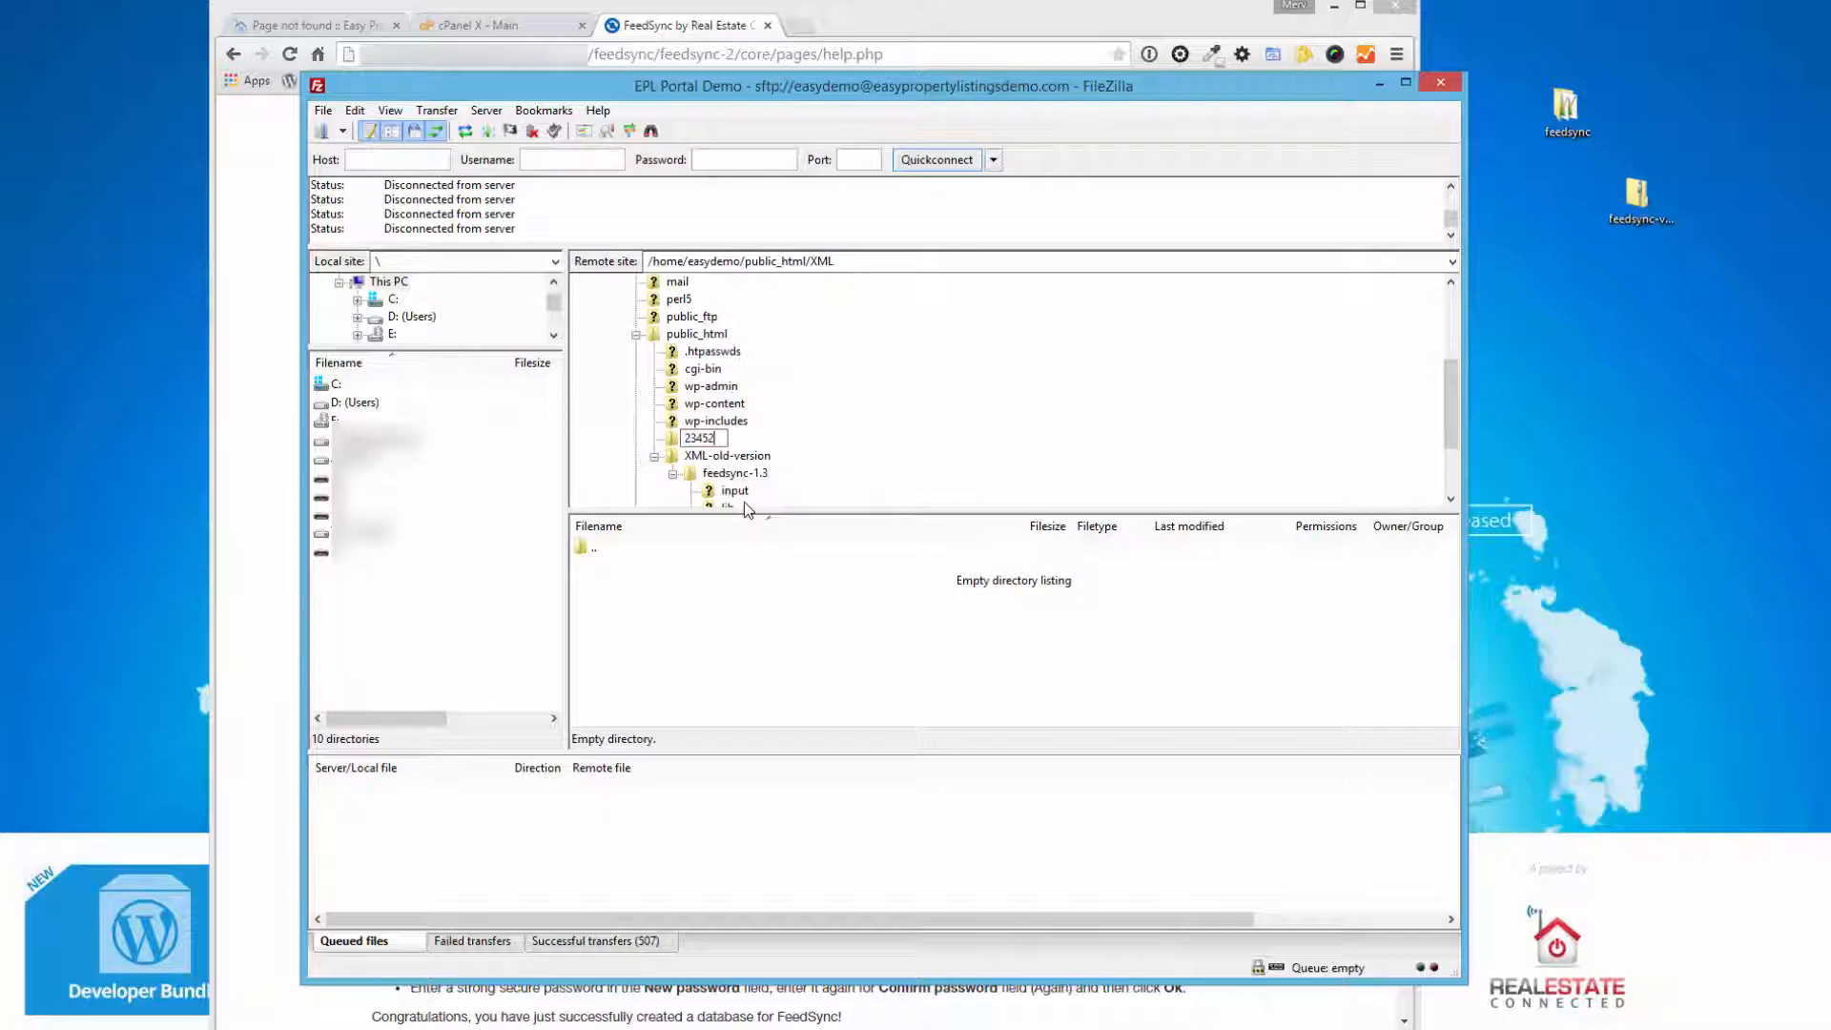
text(_id)
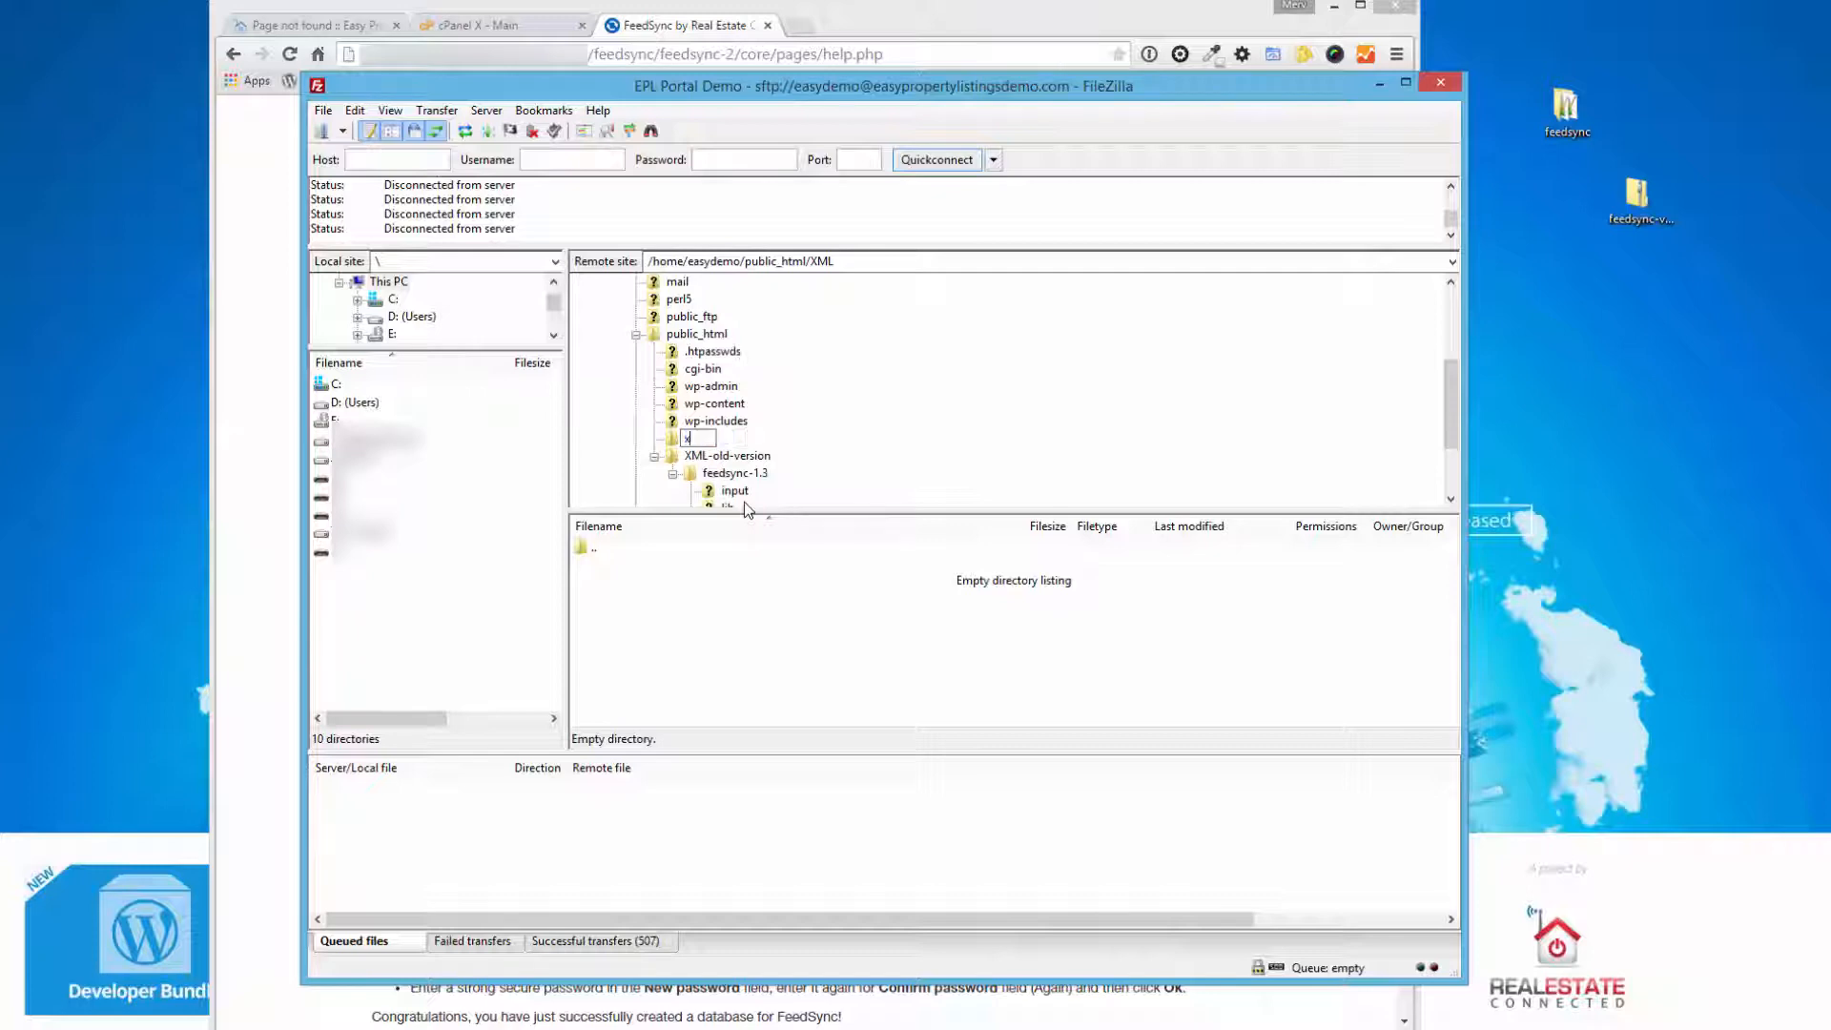
text(XML)
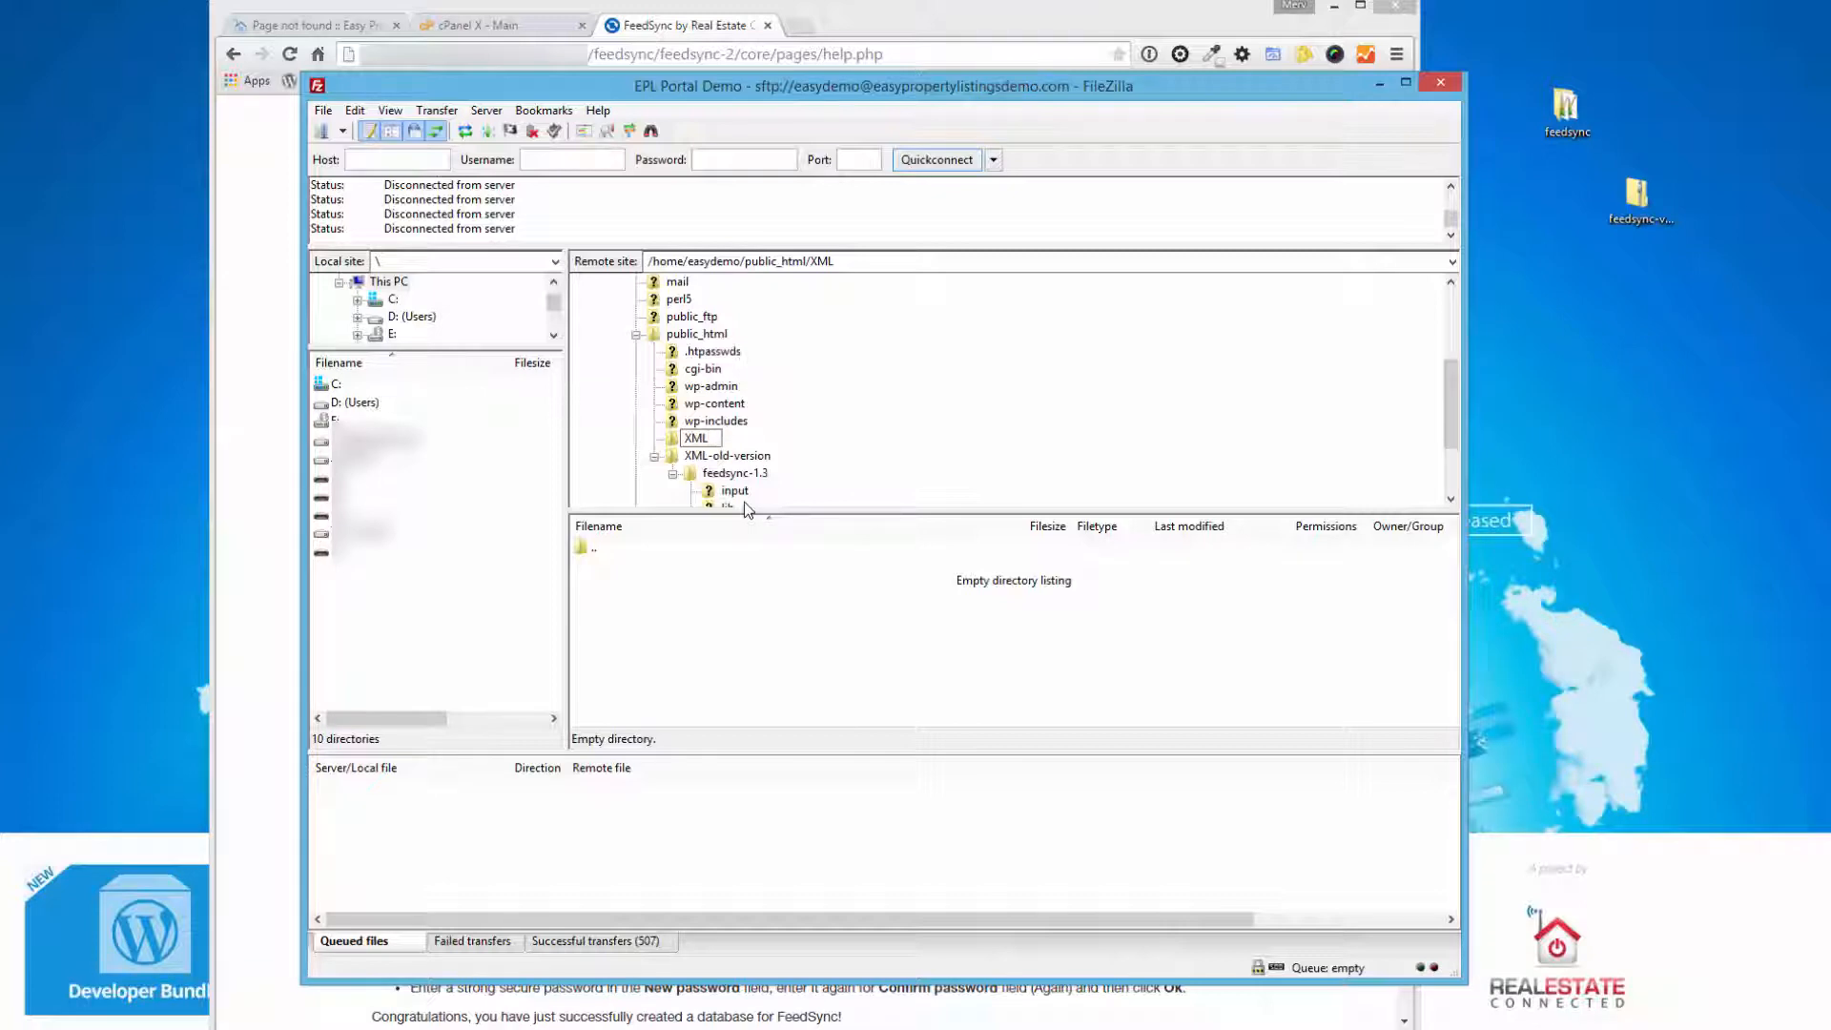
click(696, 437)
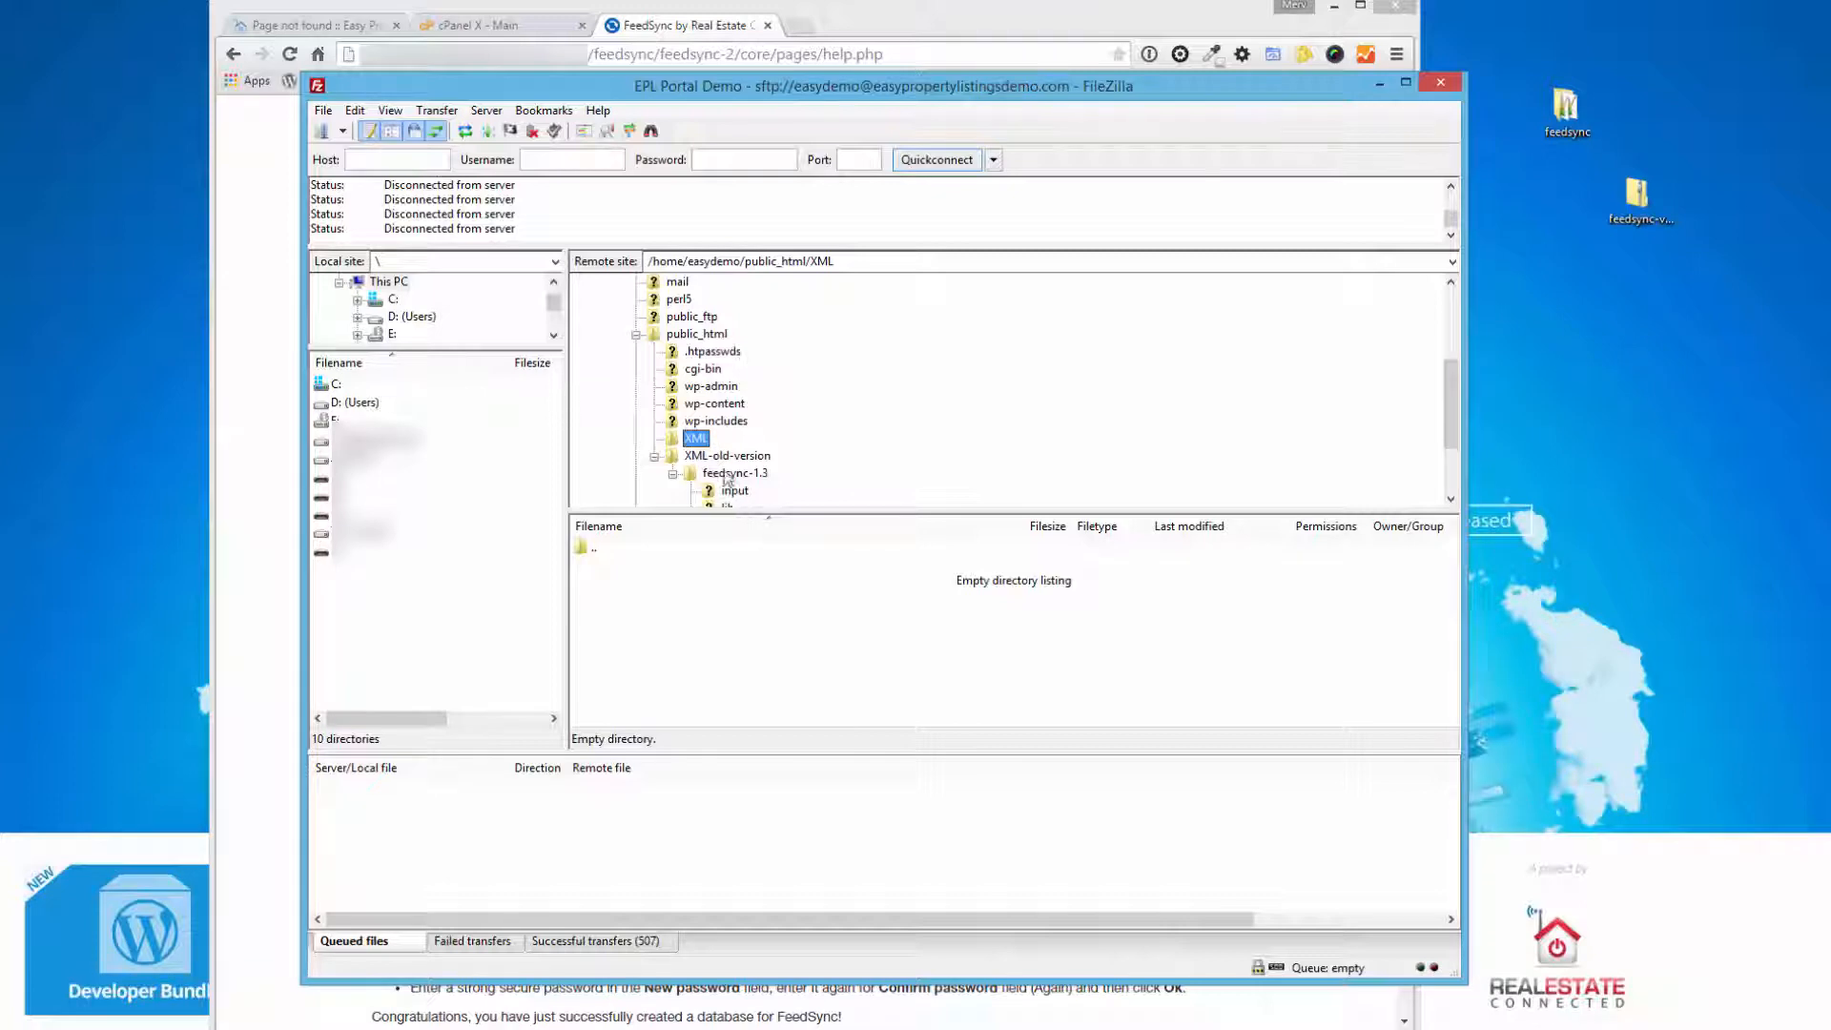
mouse_move(1522, 376)
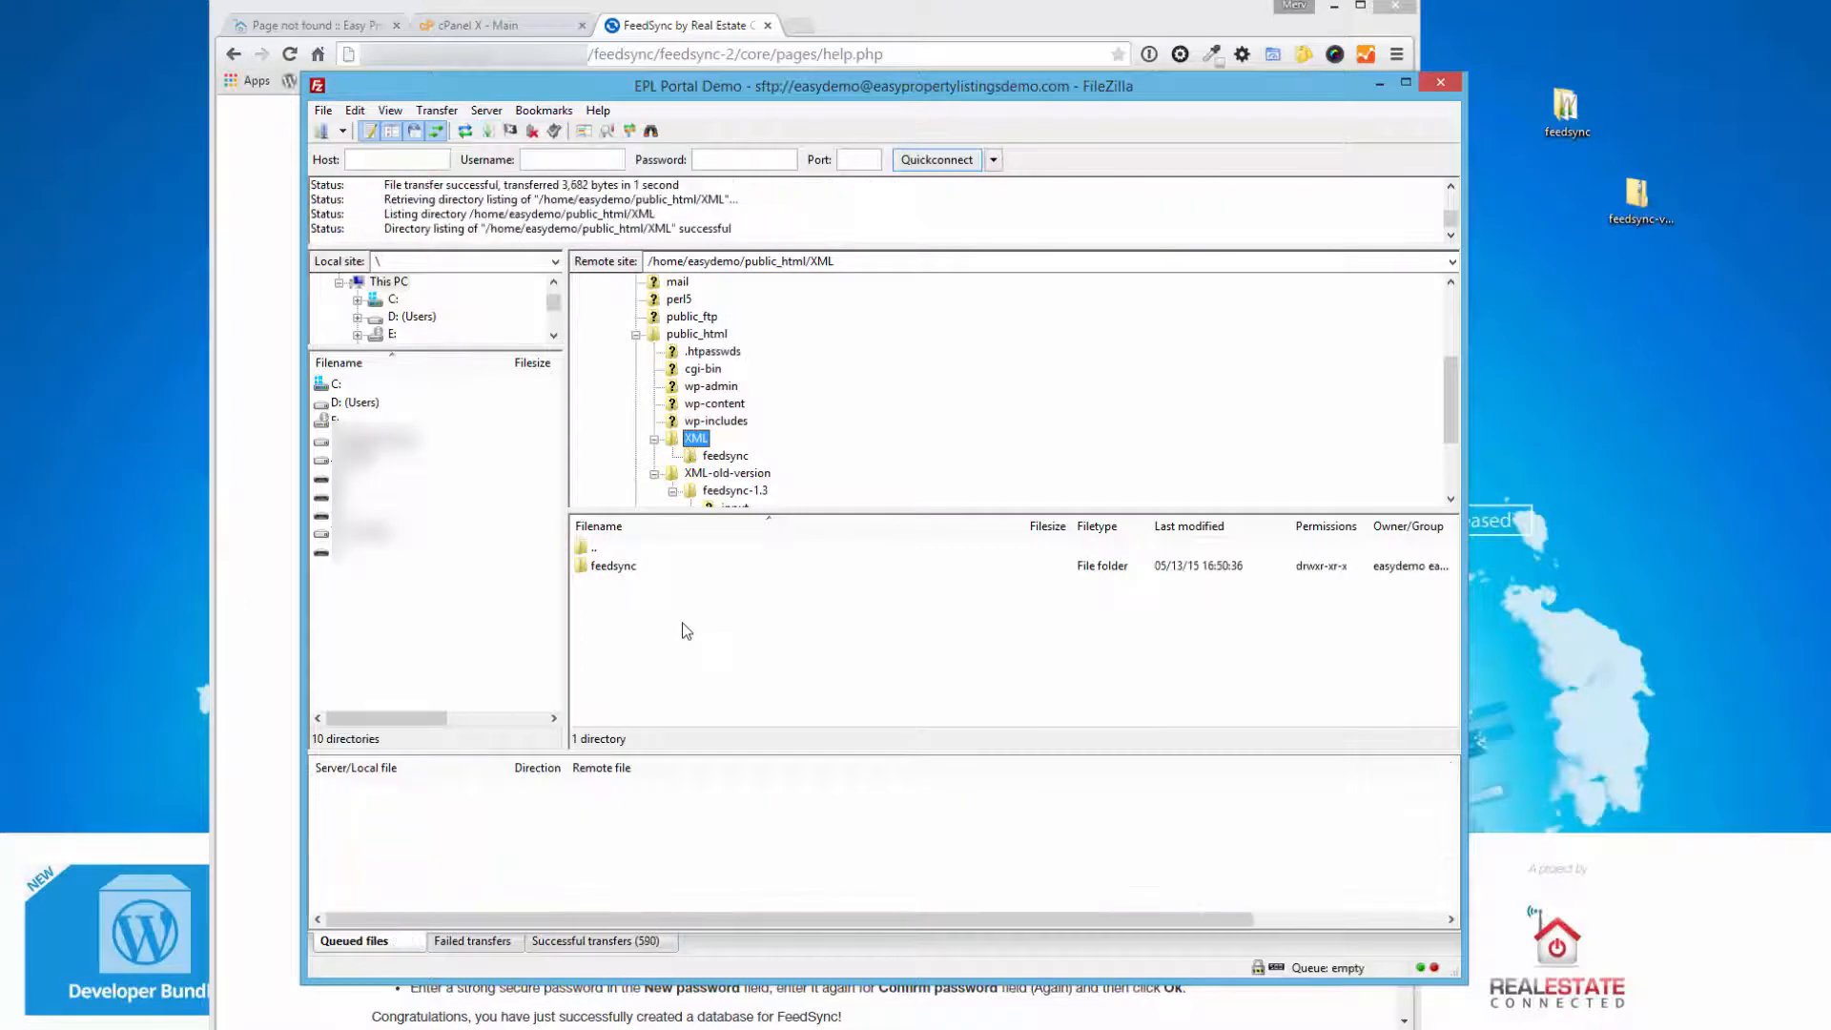
- Select the uploaded feedsync folder and cancel the pending directory listing
click(613, 565)
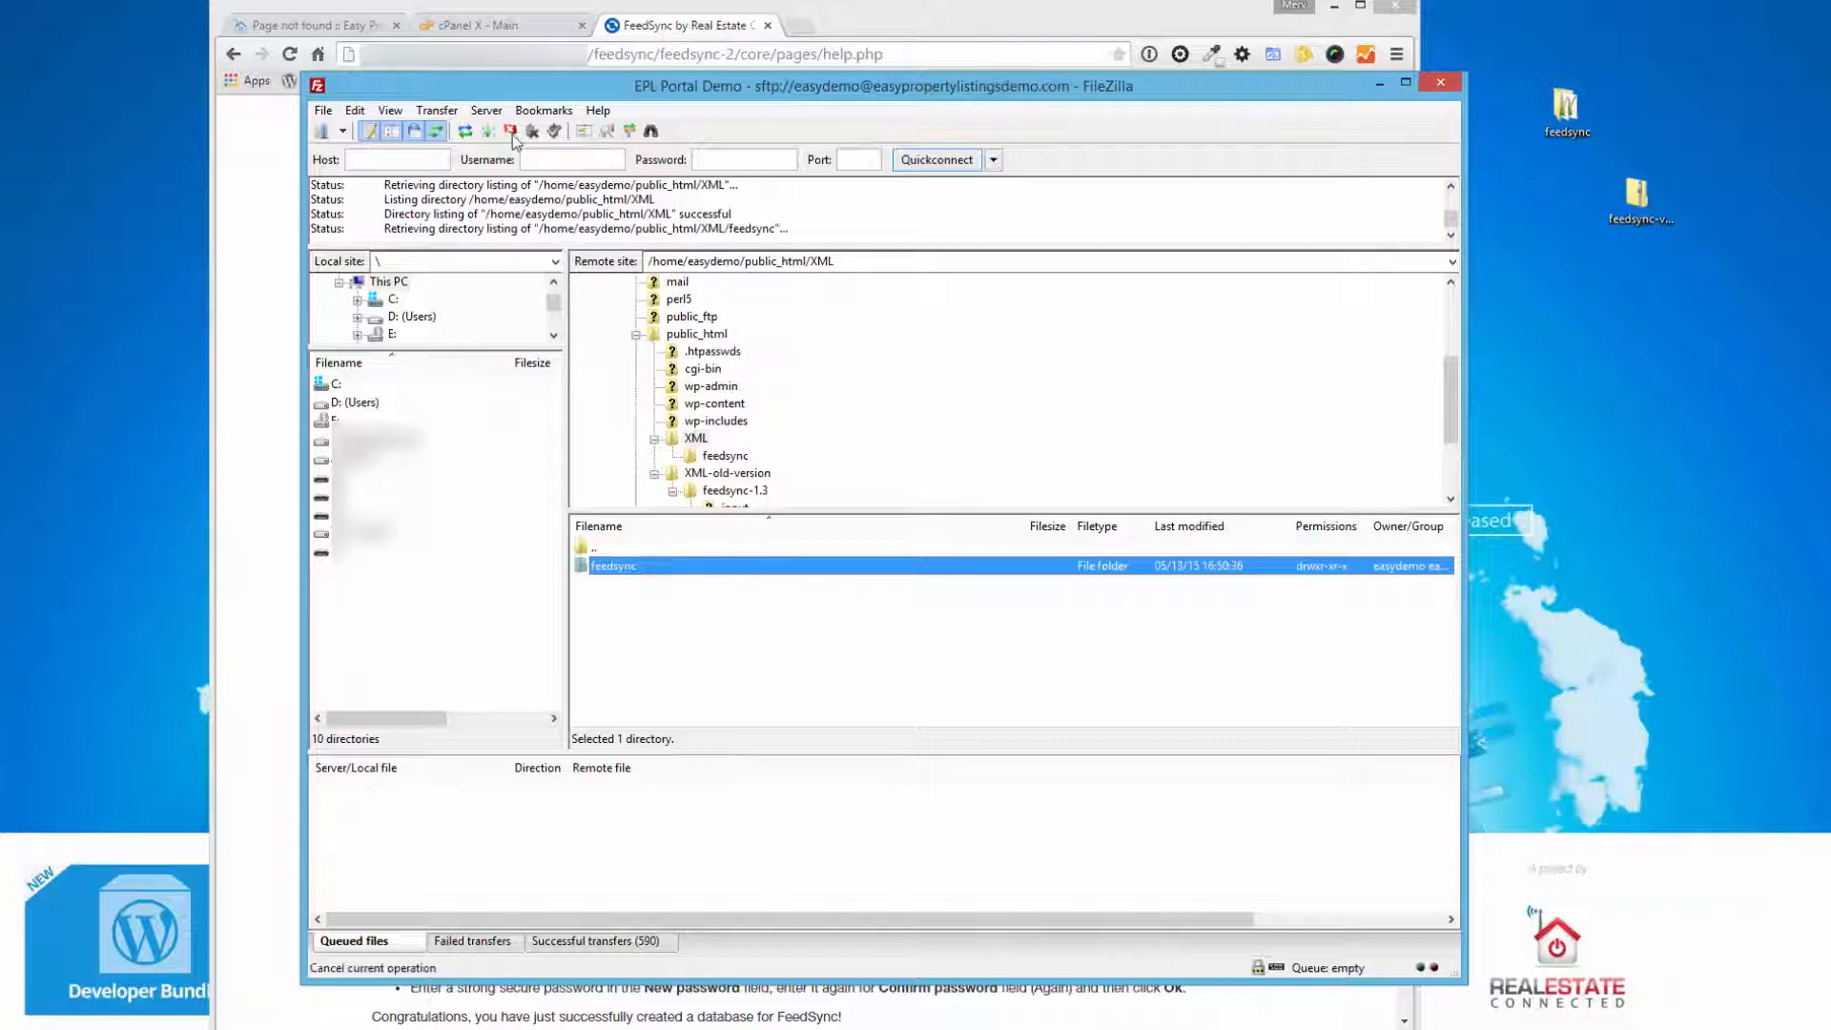
mouse_move(511, 130)
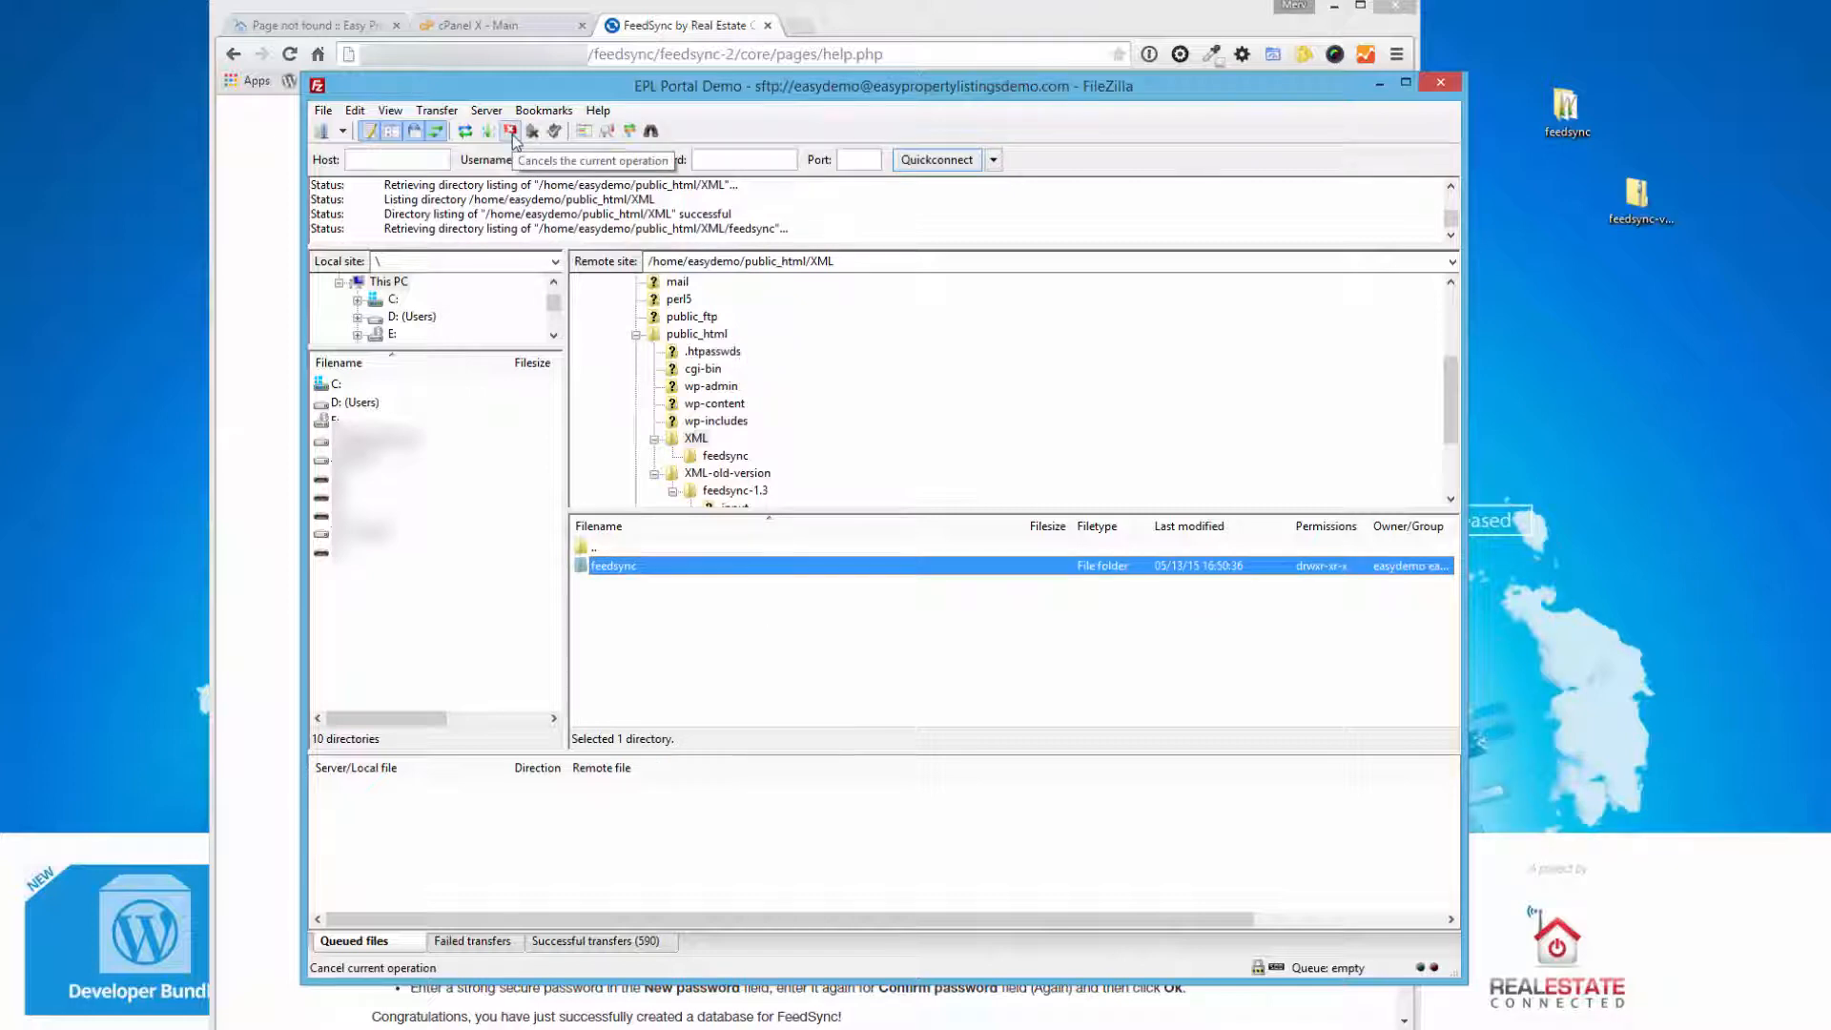
click(511, 131)
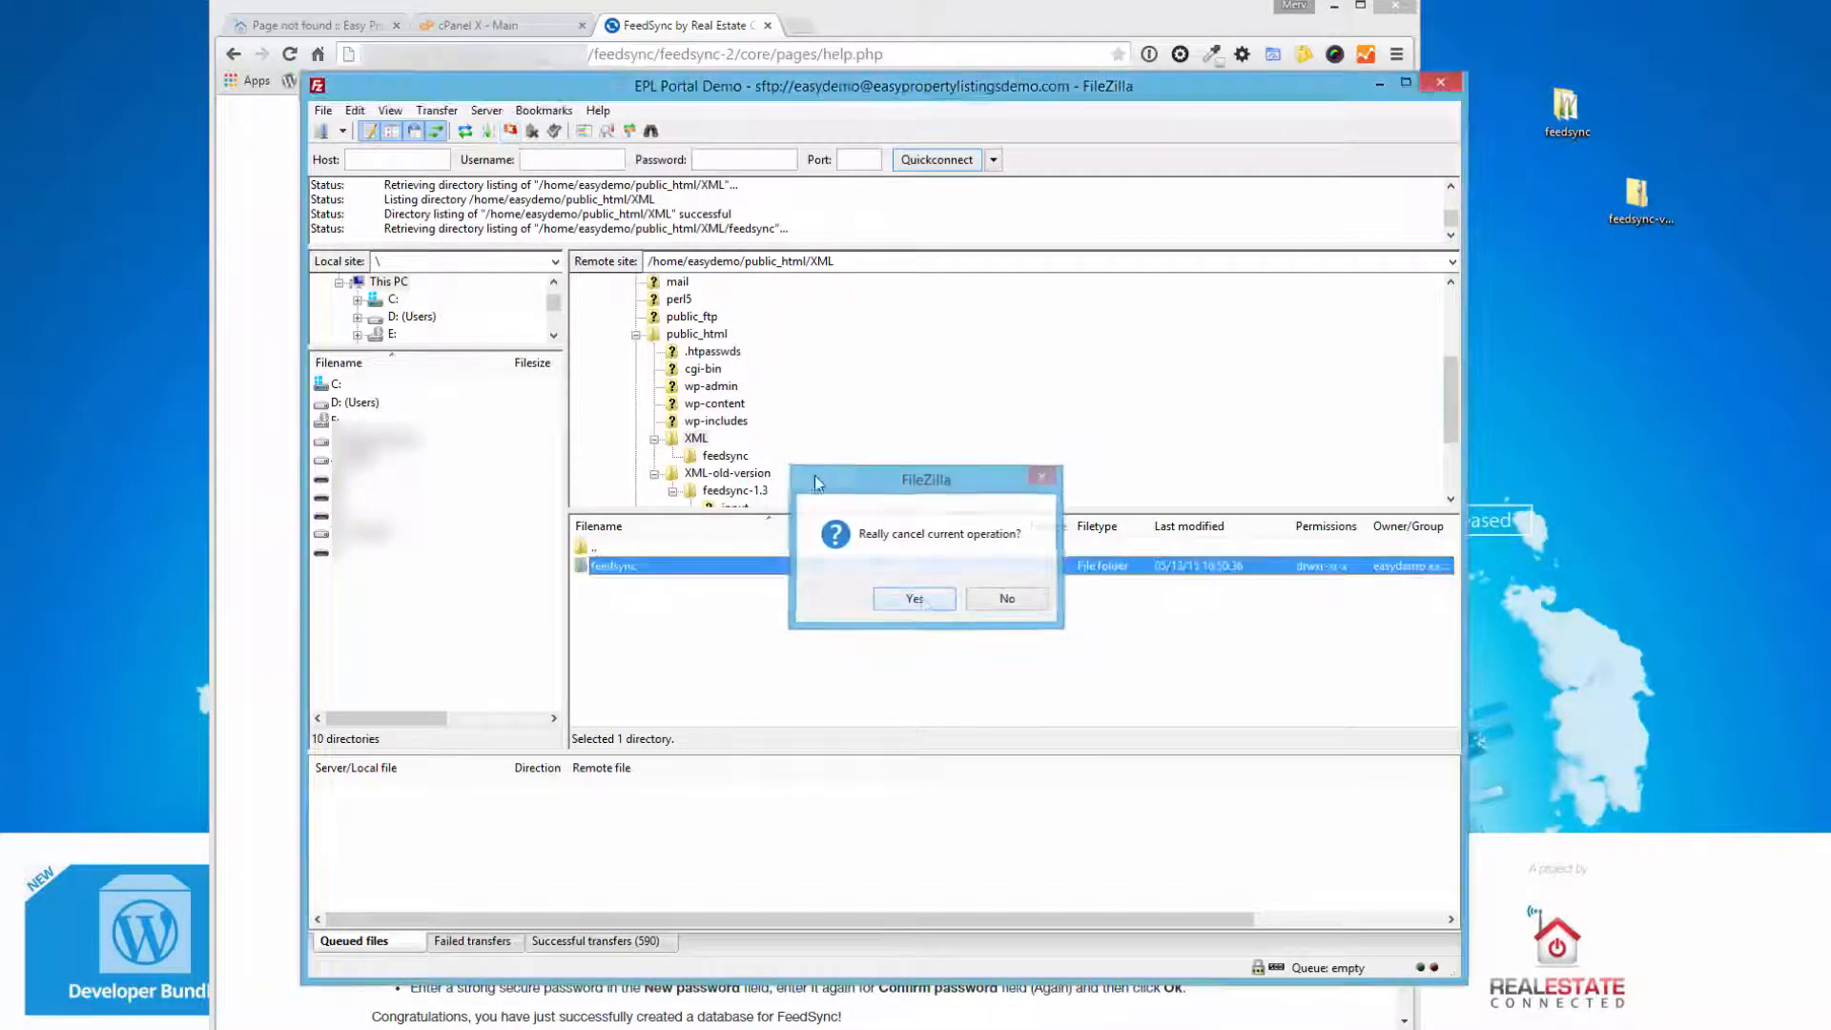
click(914, 598)
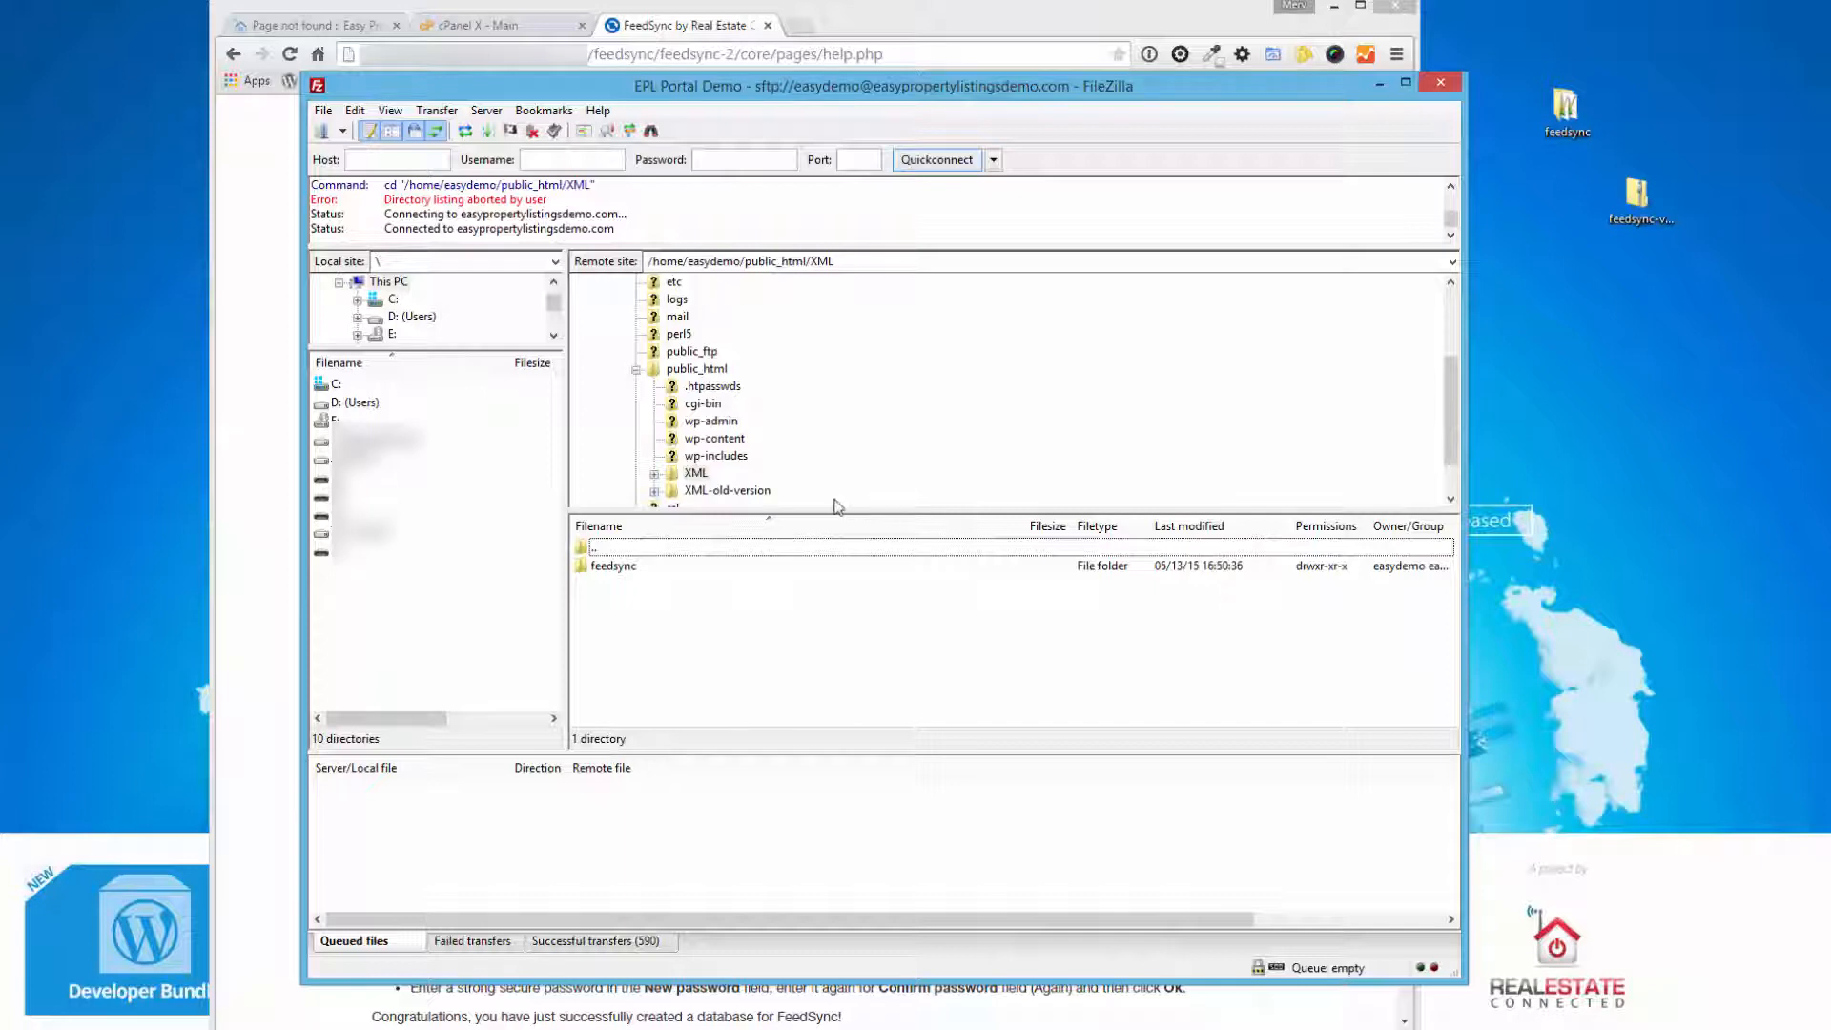
mouse_move(681, 570)
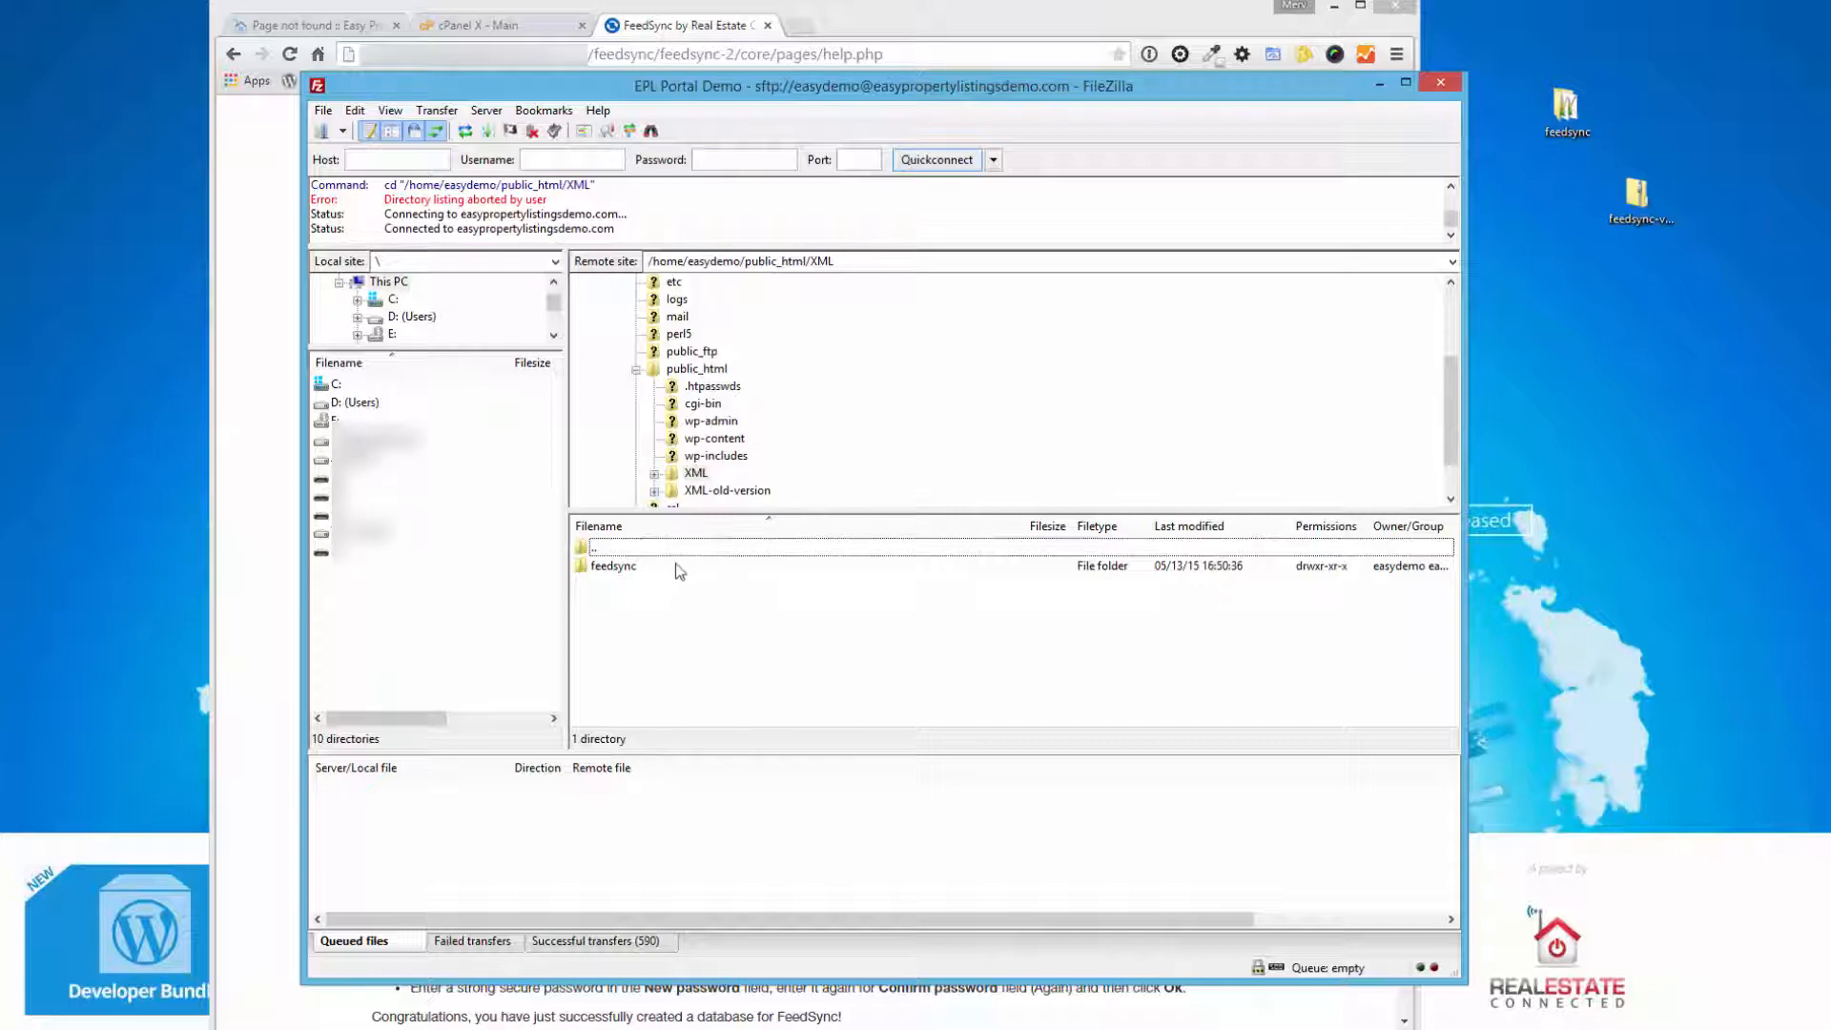
mouse_move(717, 553)
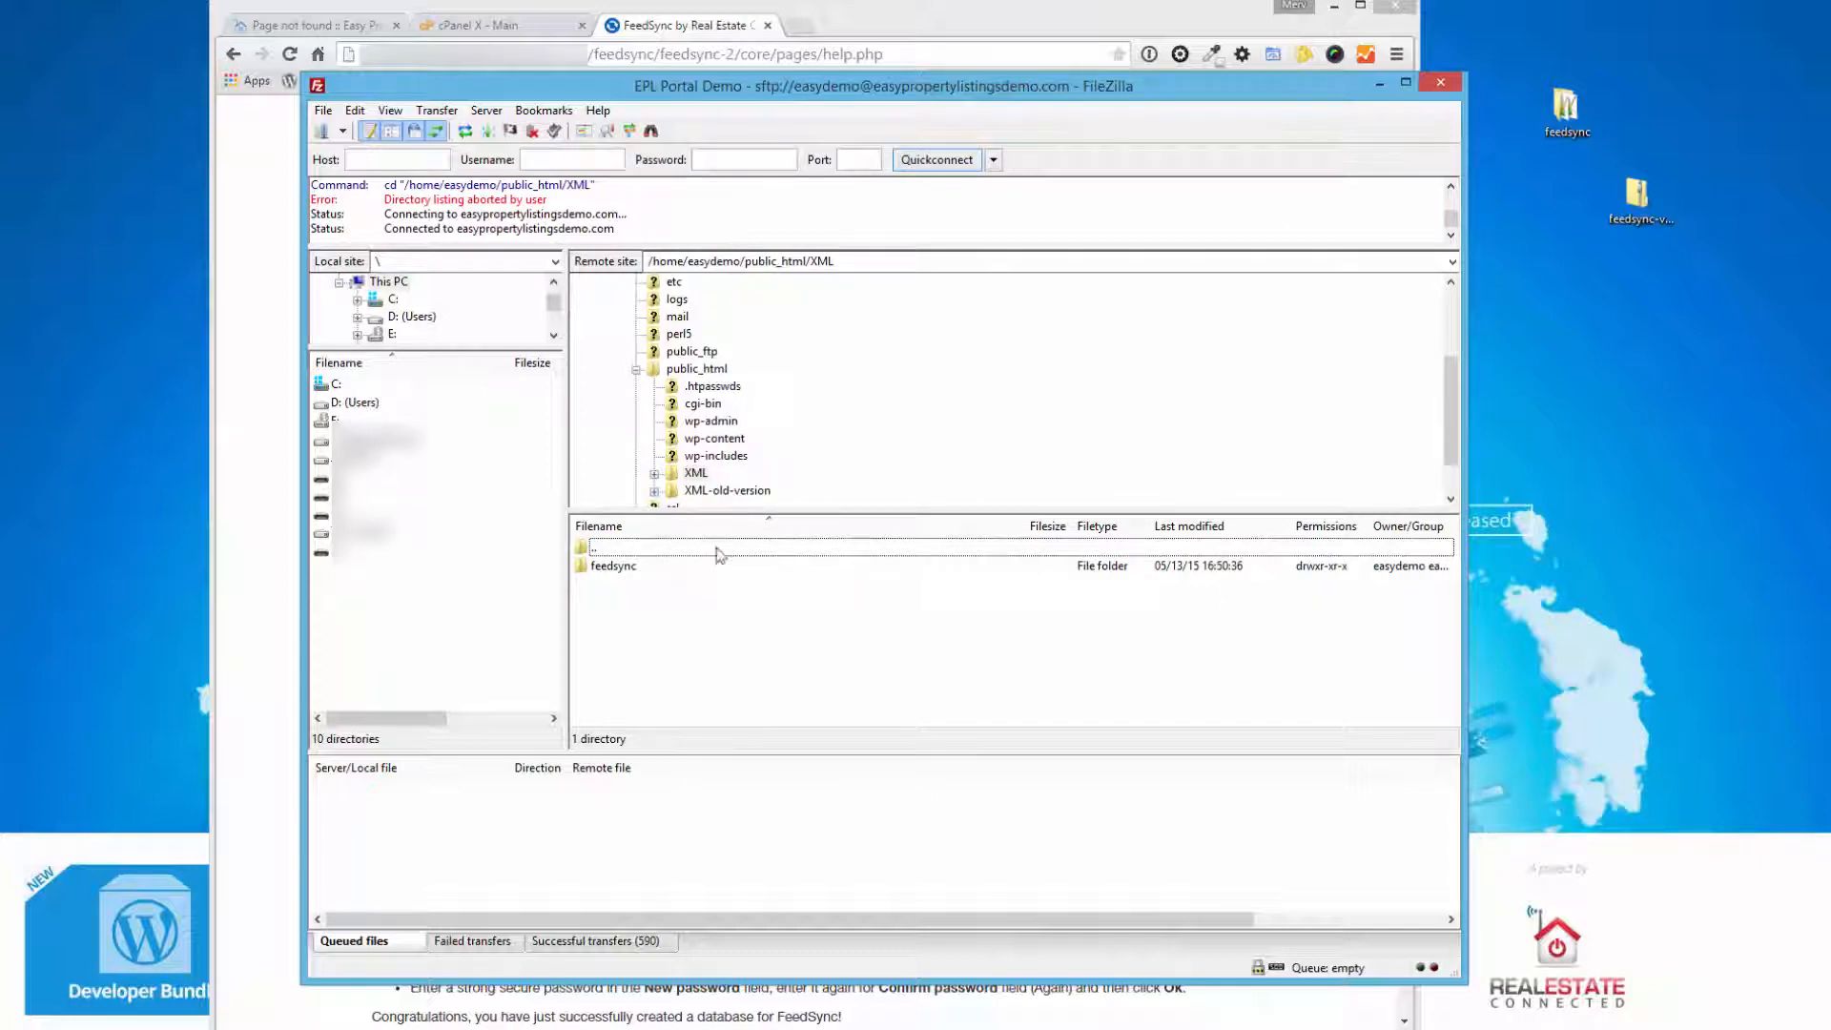
mouse_move(626, 572)
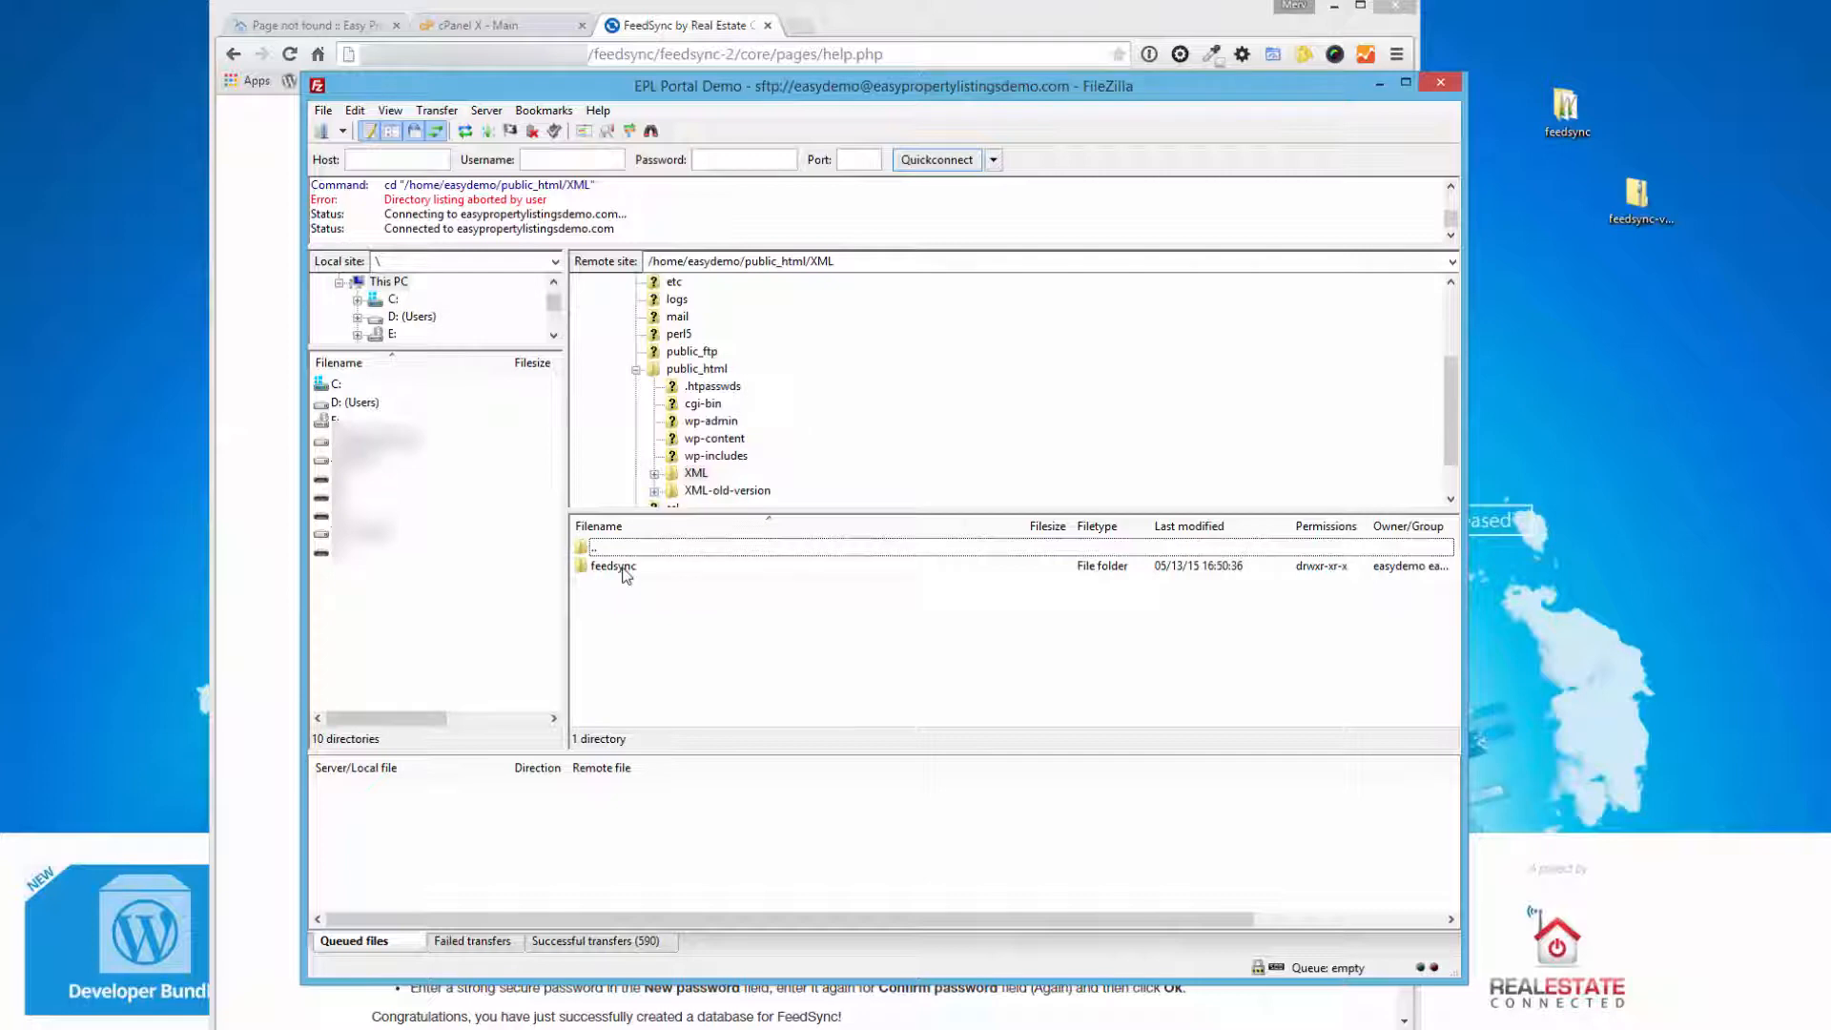
- Inside feedsync/core on the server, send config.php to the editor via View/Edit
double_click(612, 567)
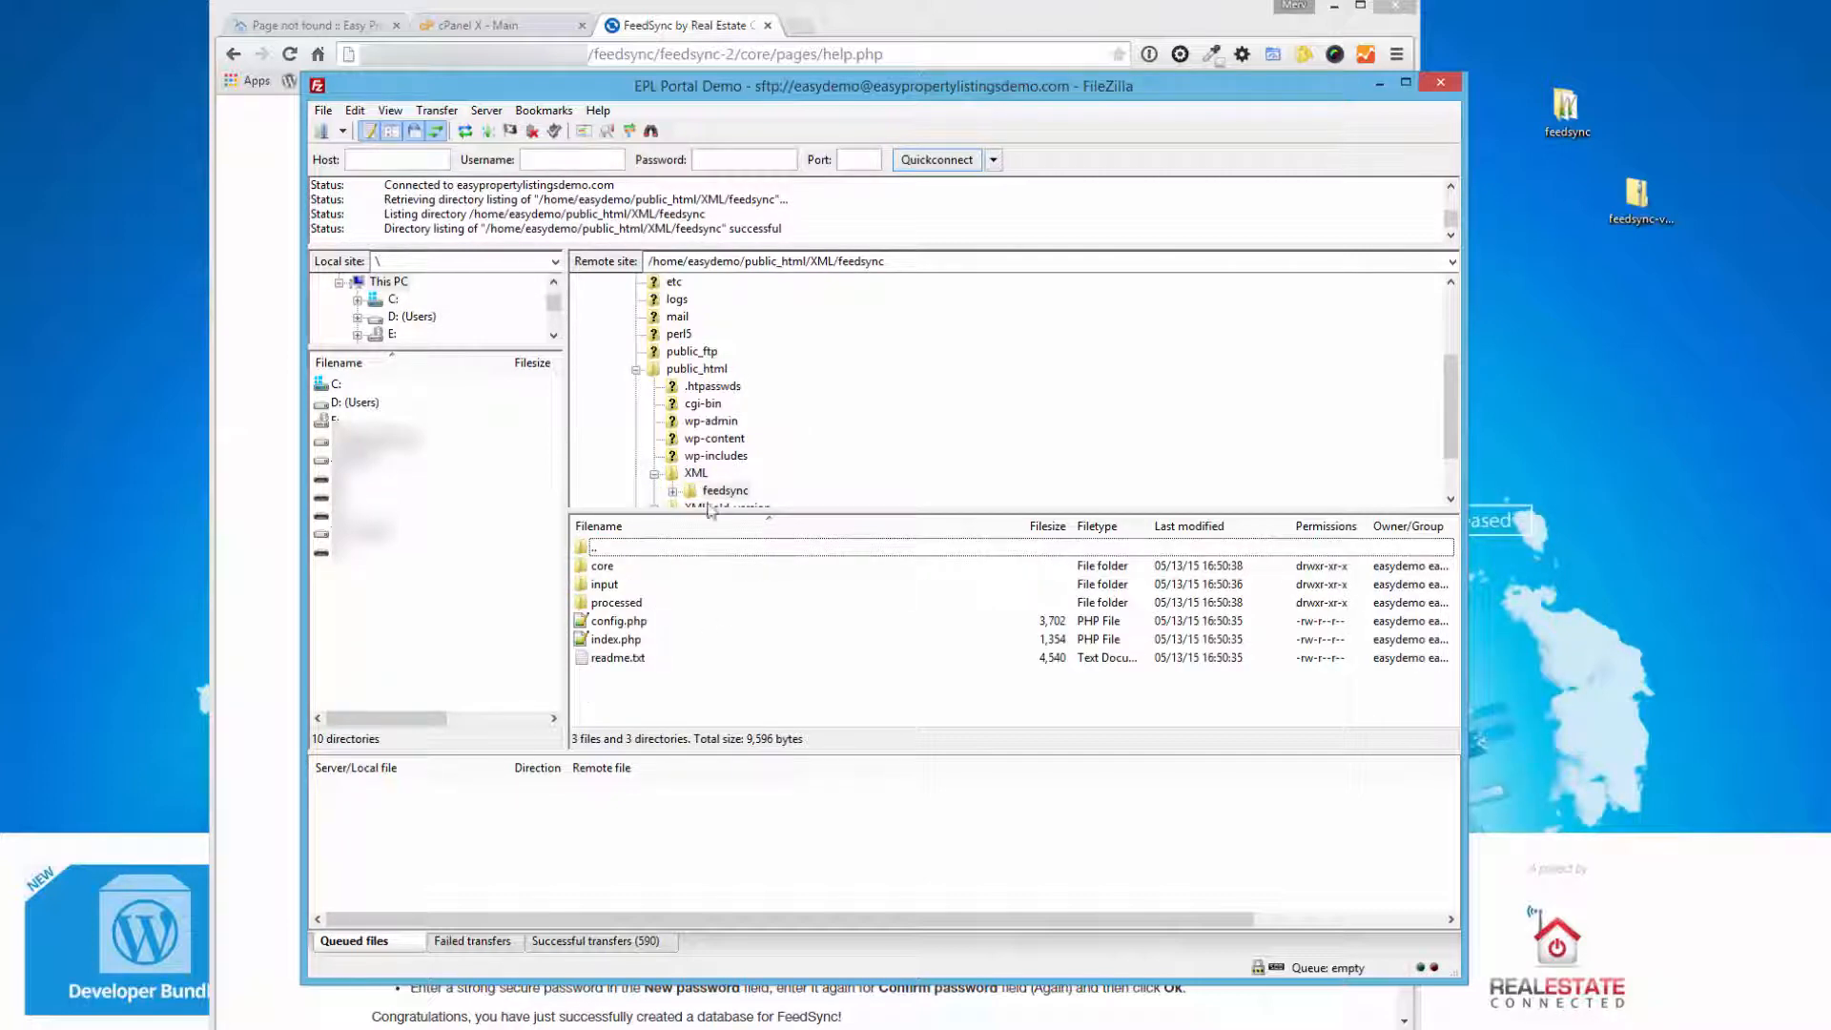
mouse_move(685, 645)
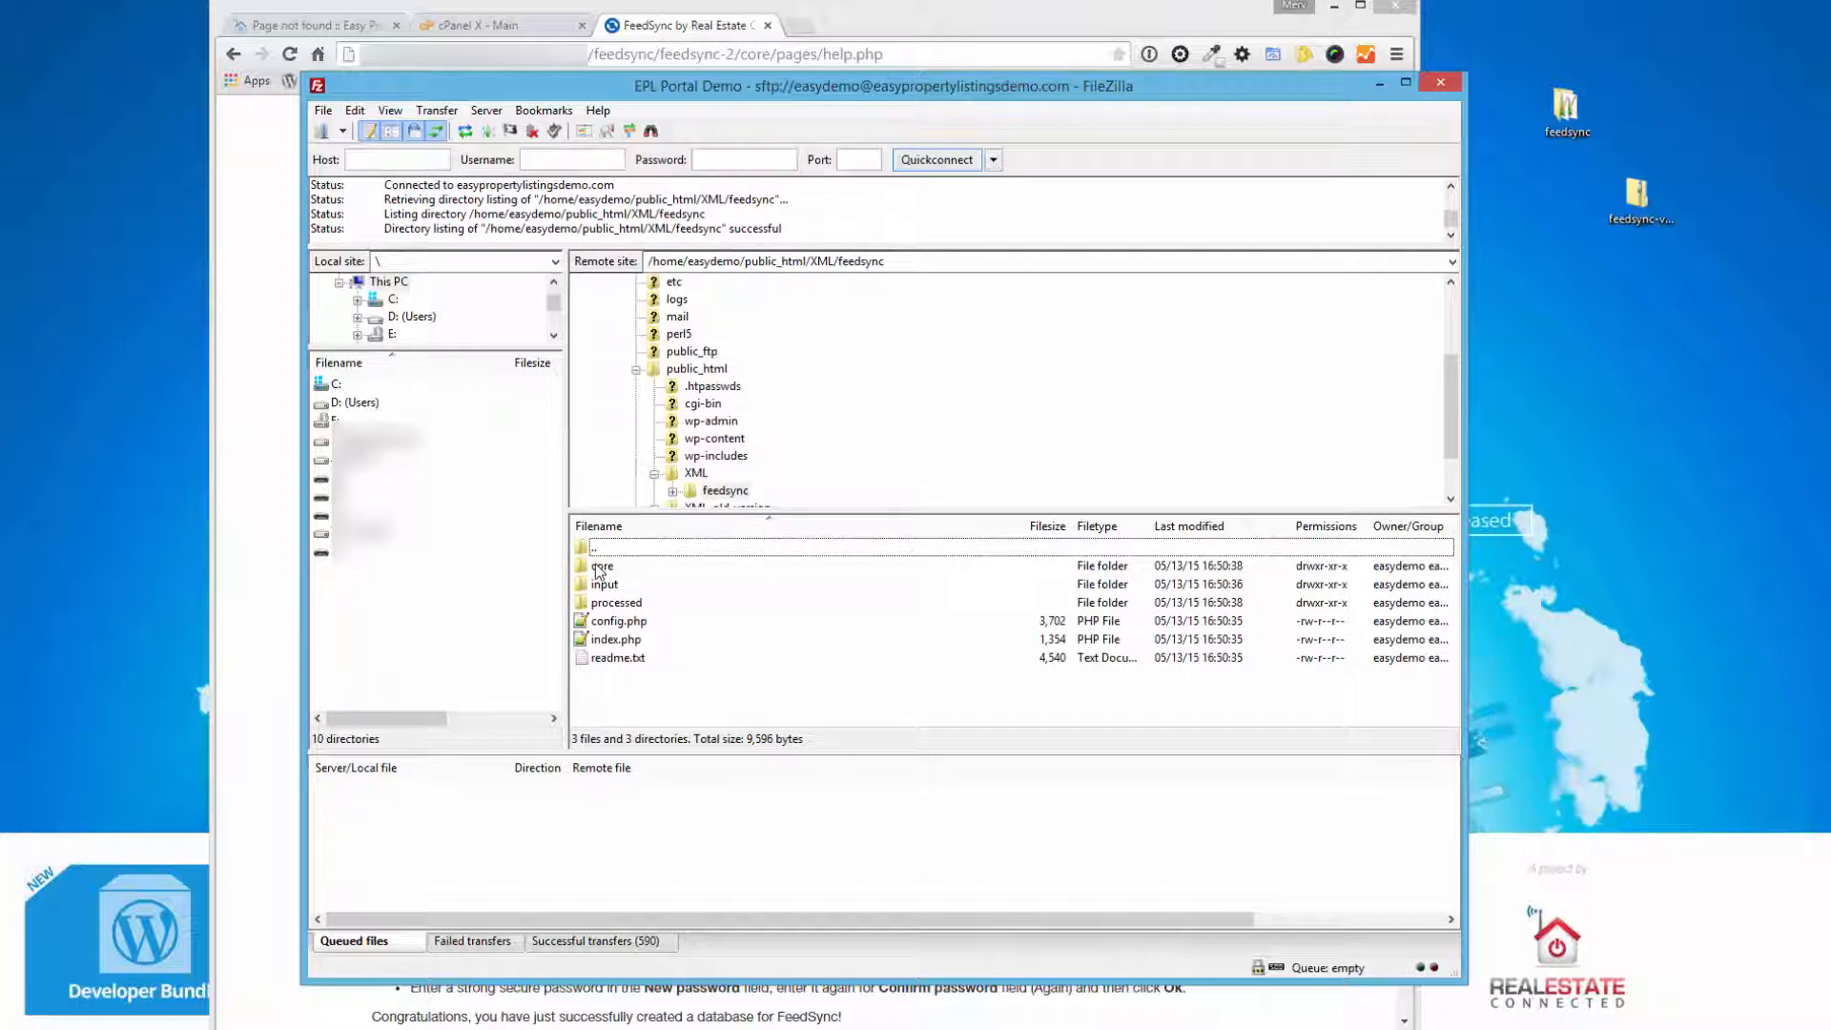
click(603, 567)
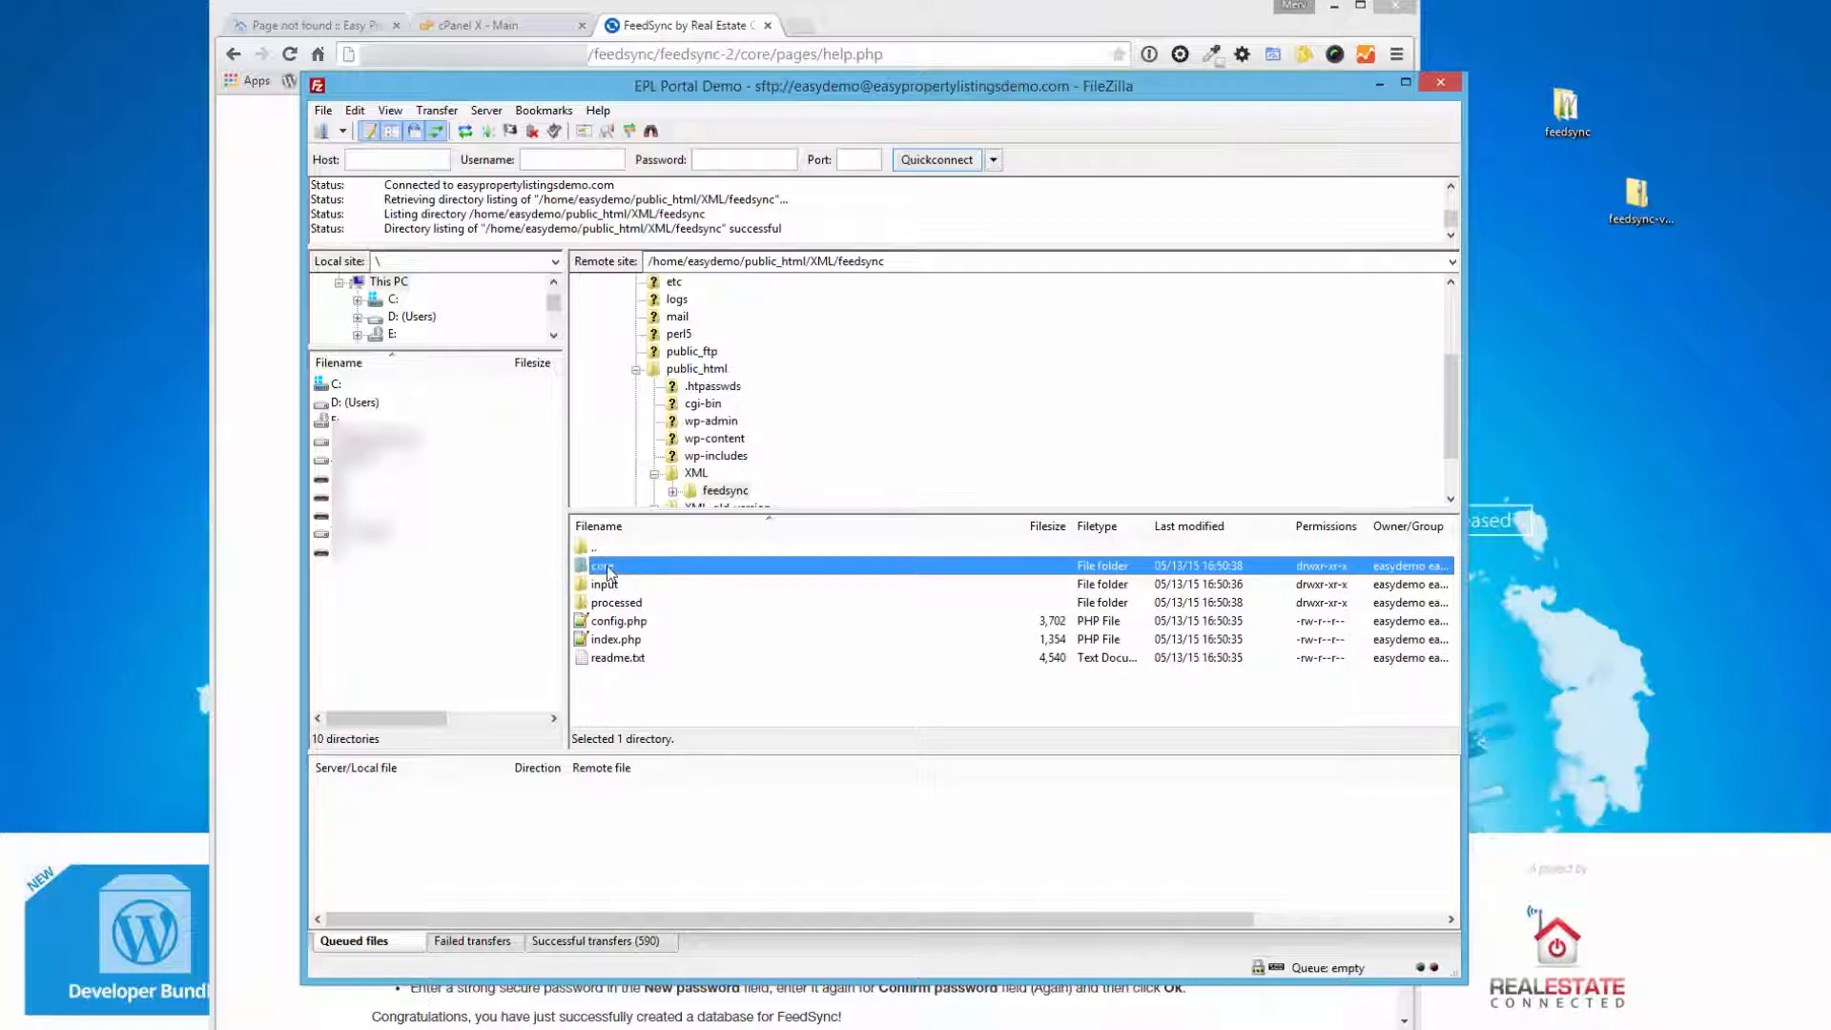
mouse_move(622, 683)
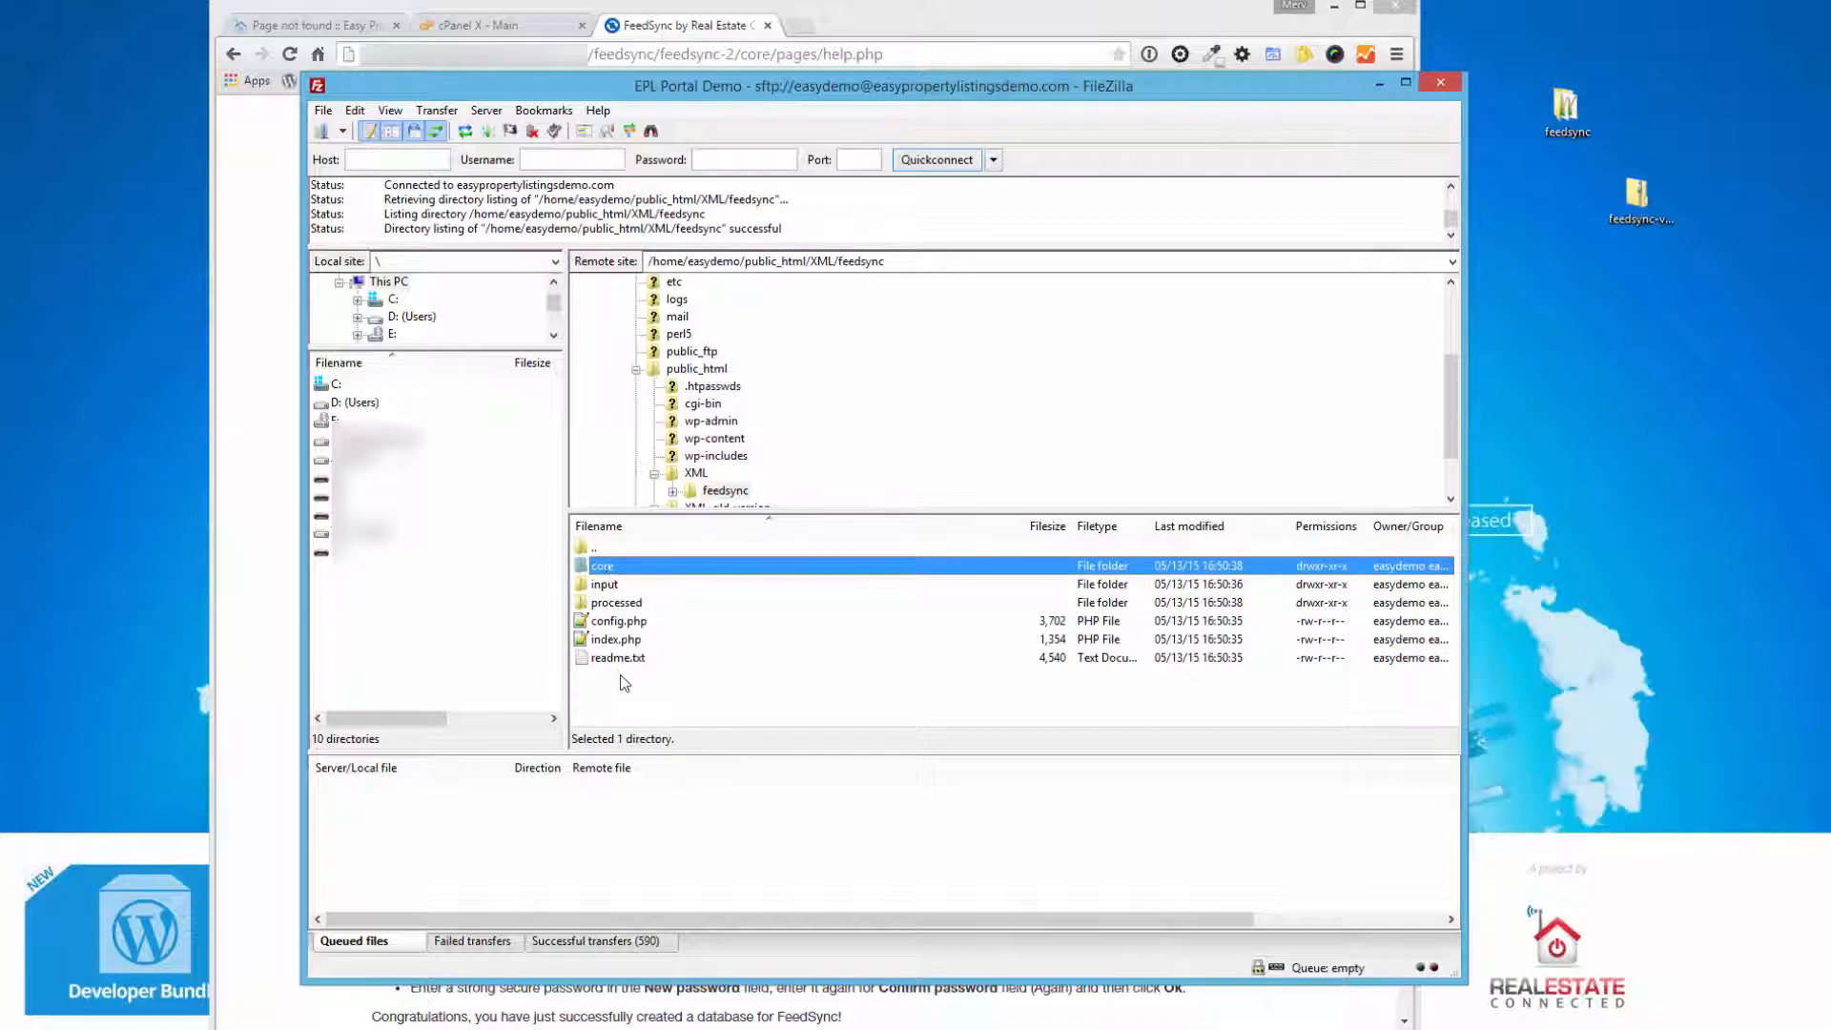
mouse_move(625, 632)
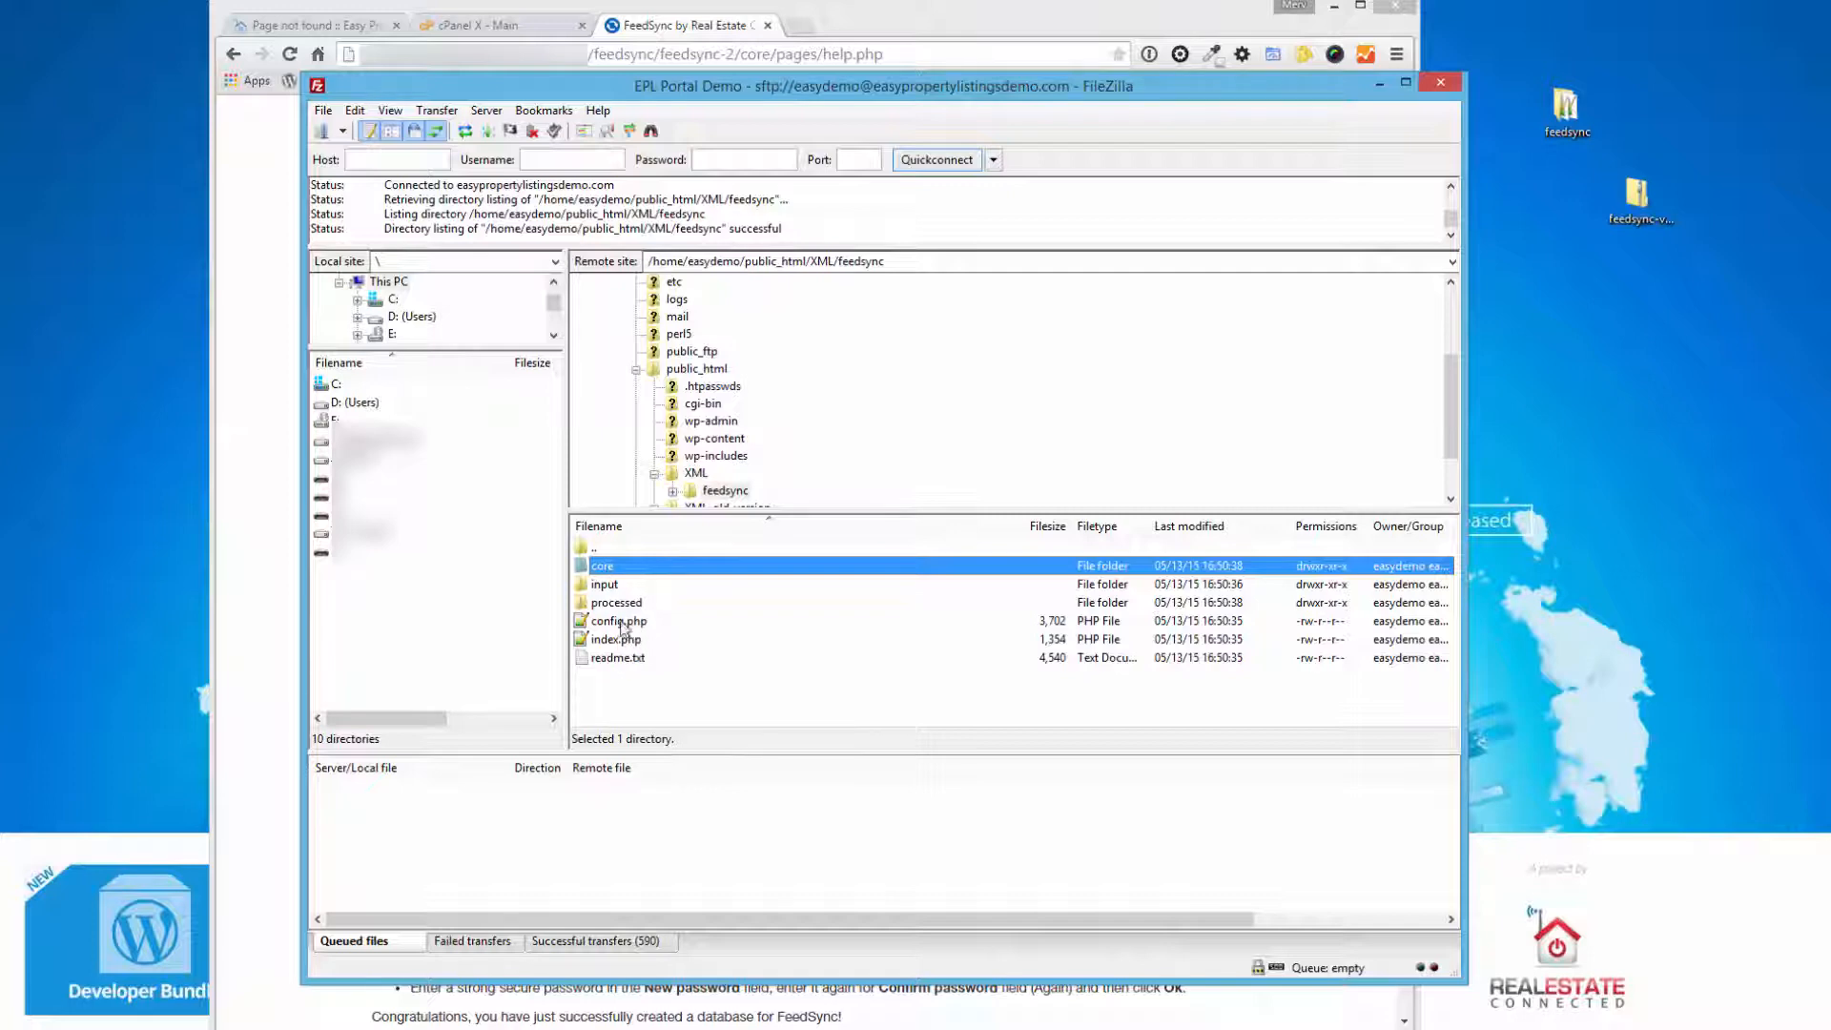
click(616, 620)
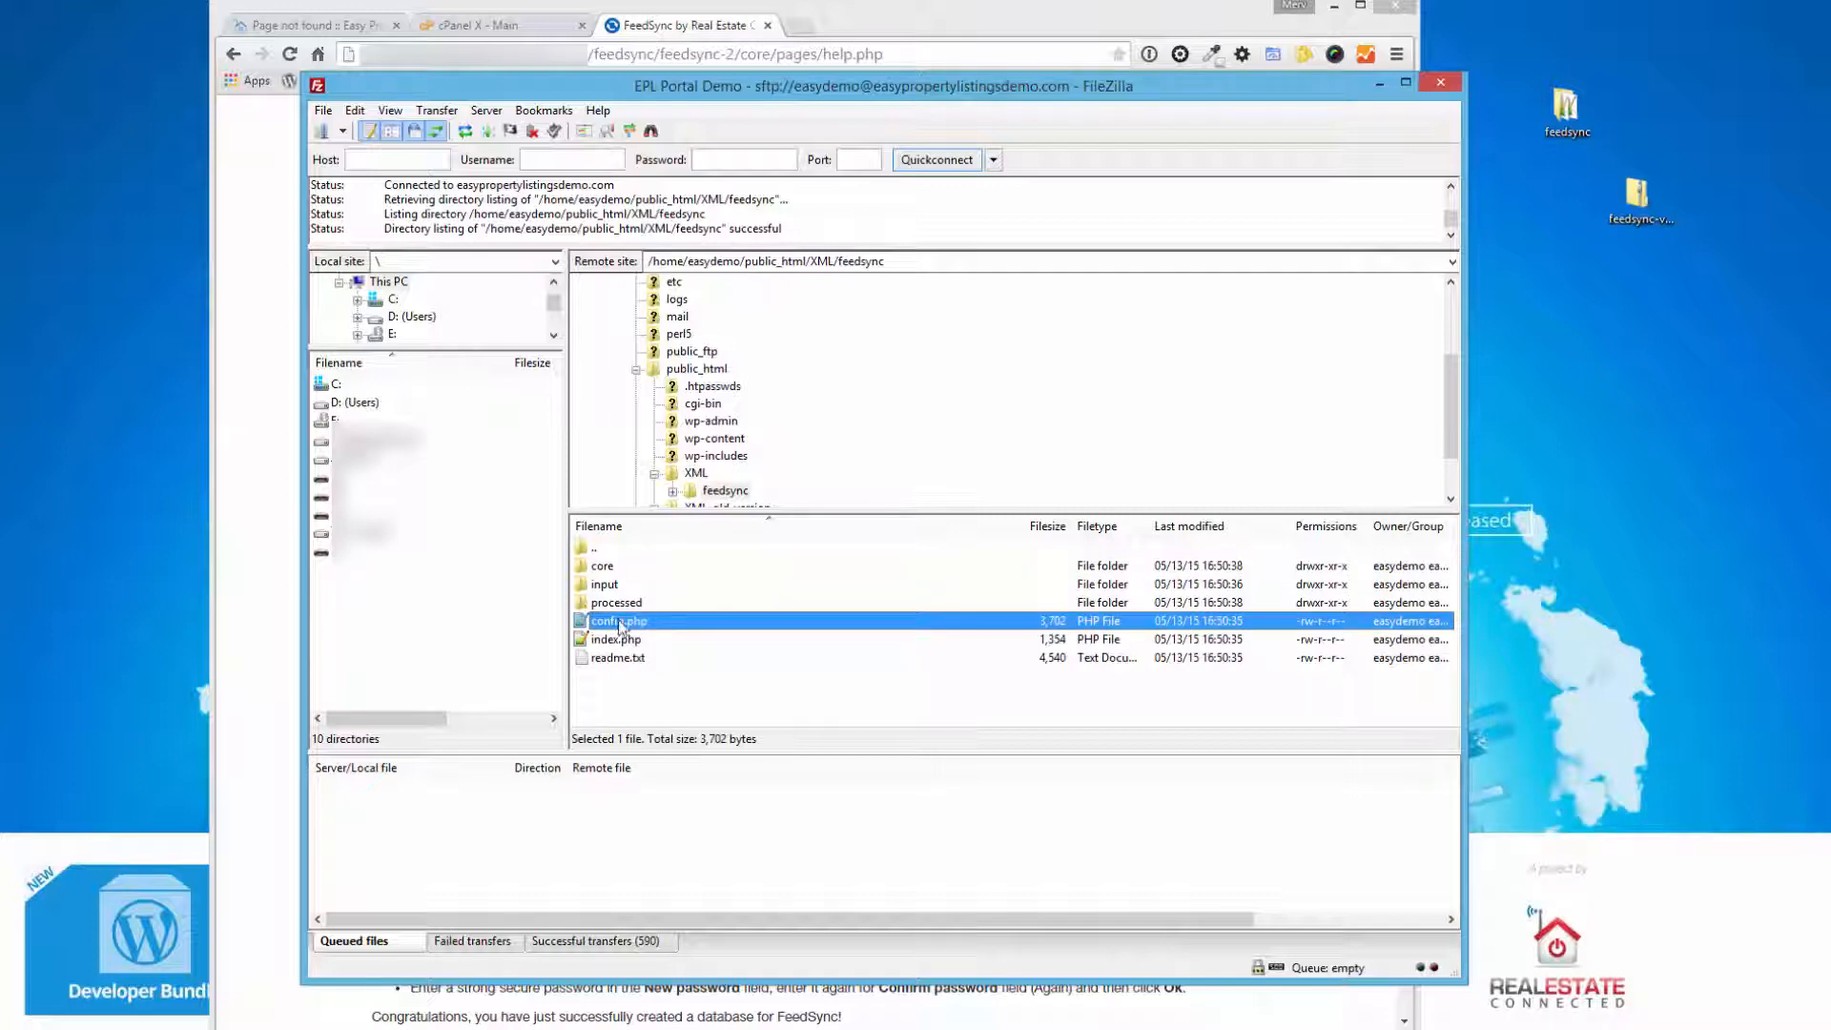
right_click(619, 620)
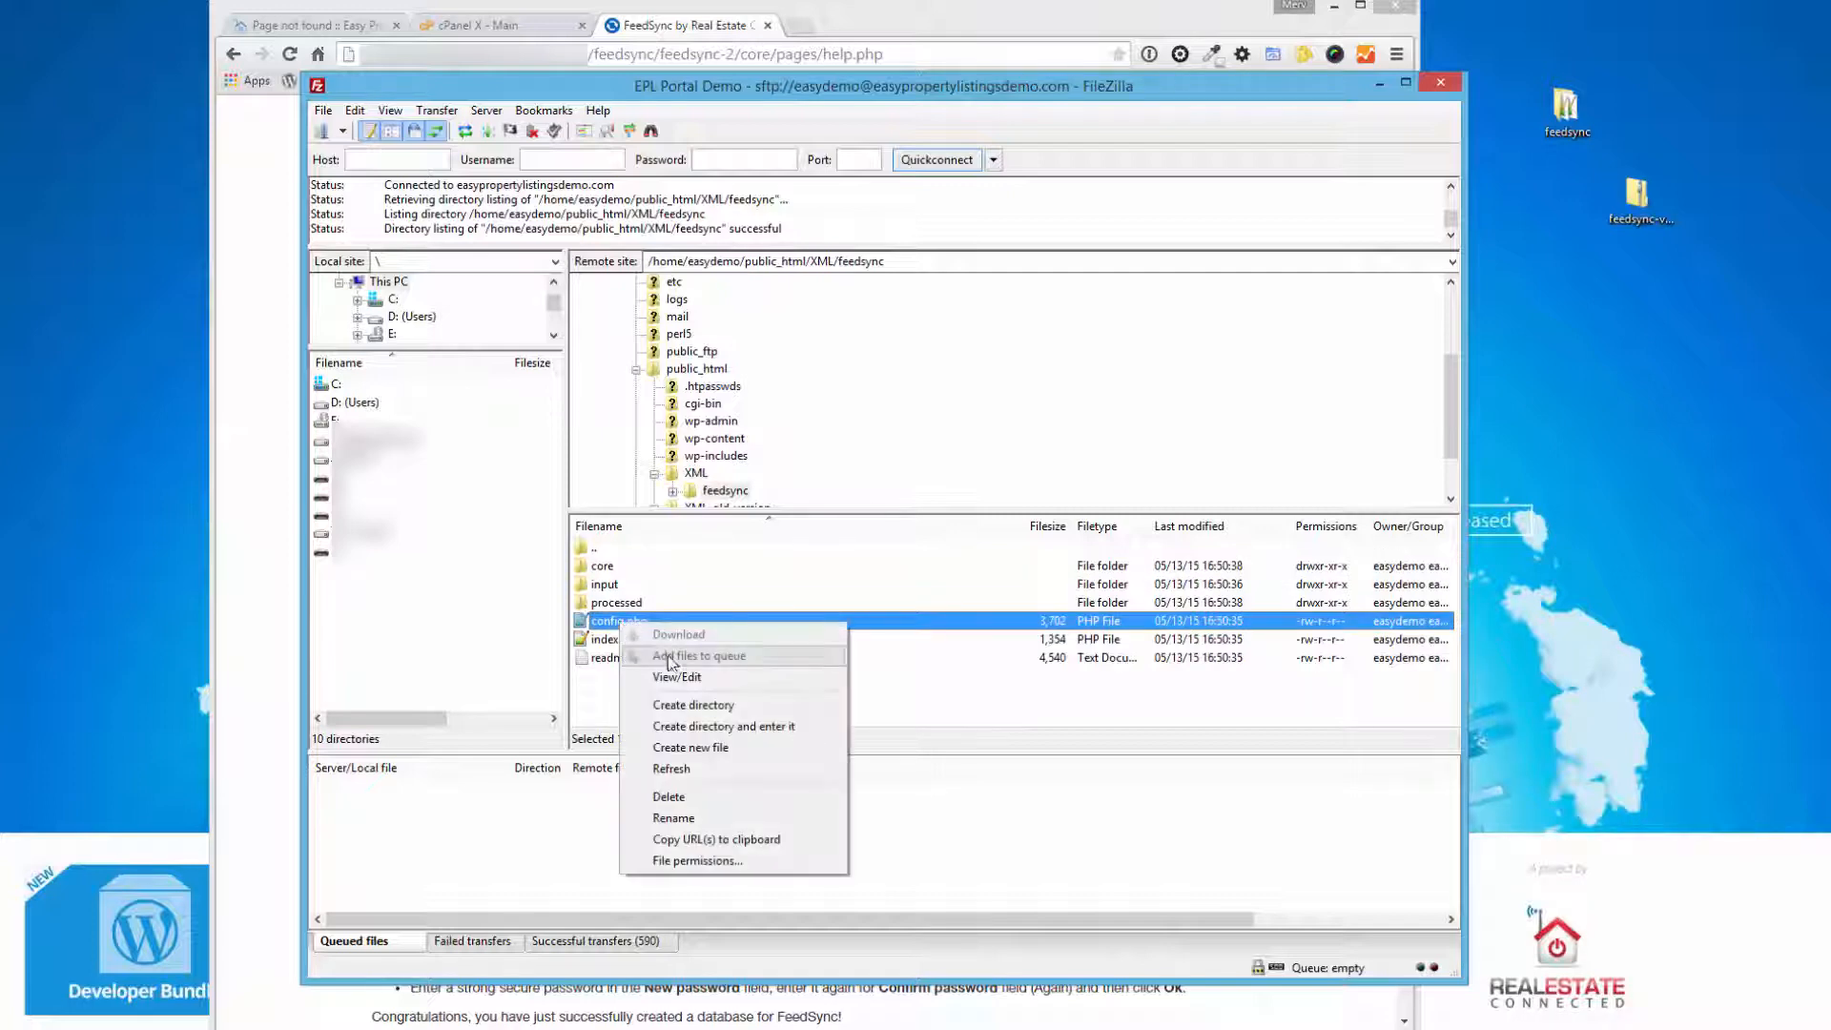
mouse_move(678, 677)
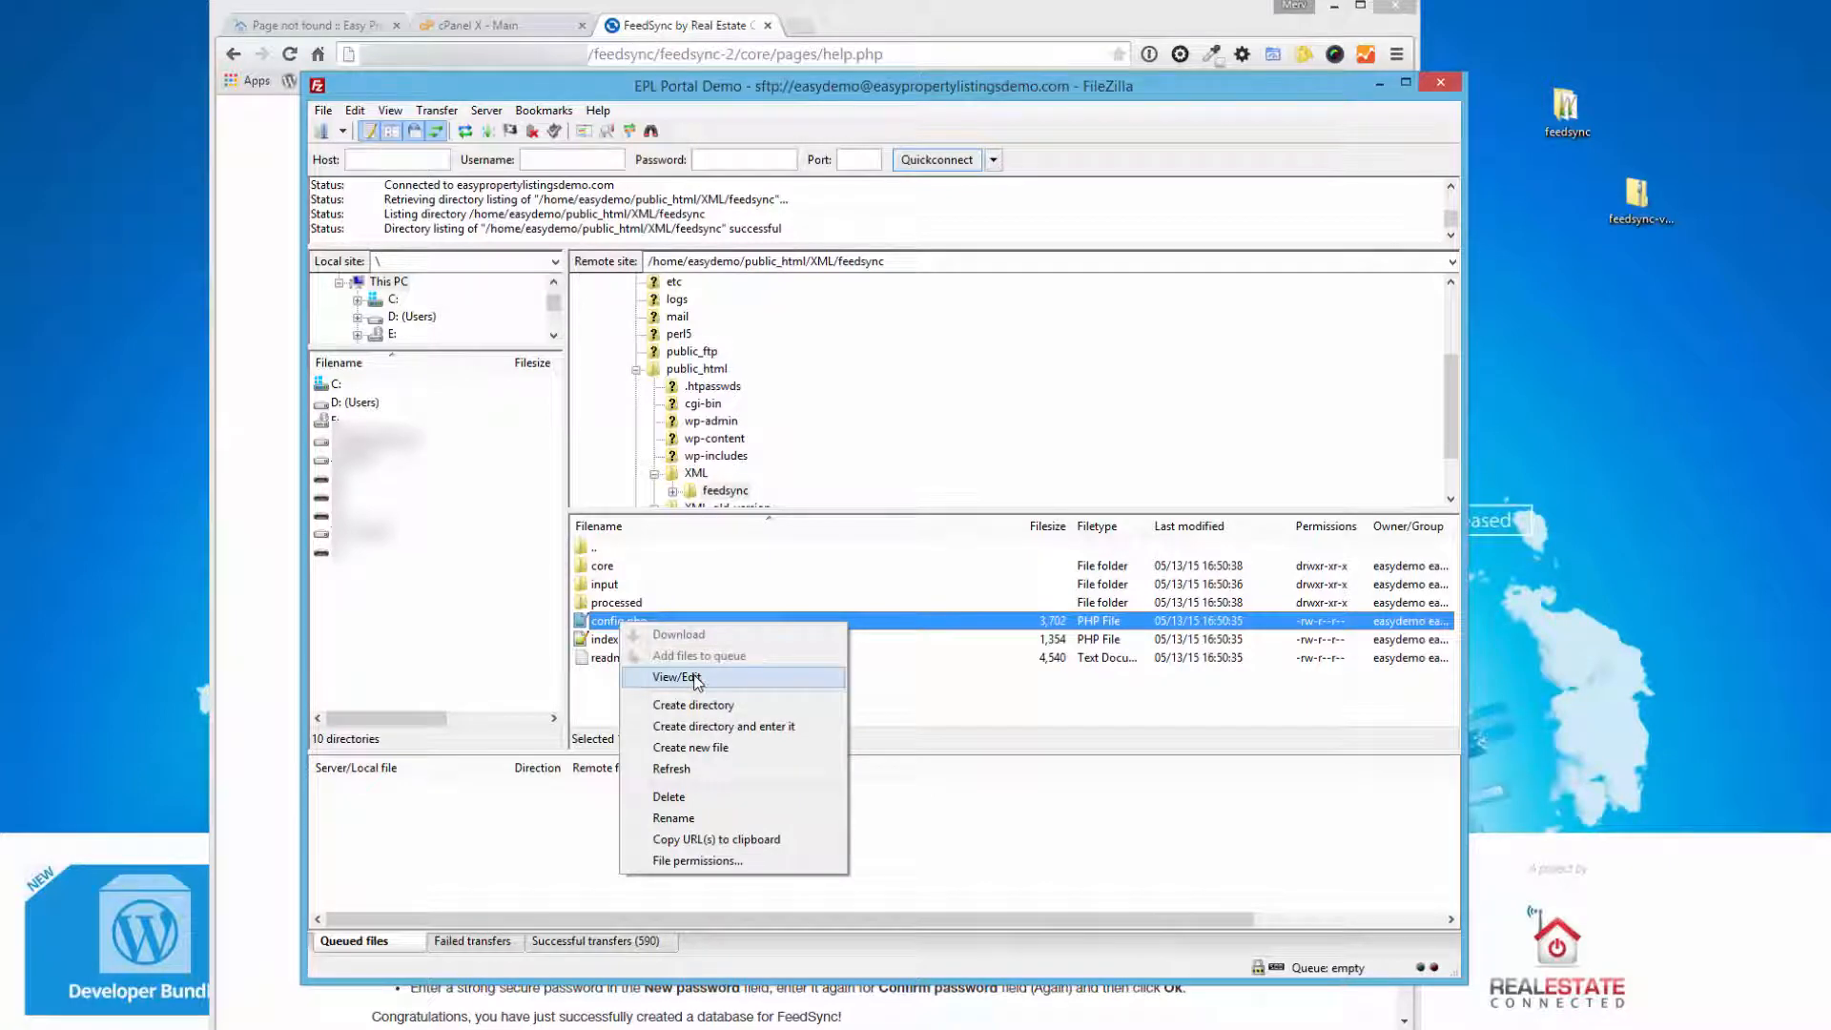
click(679, 677)
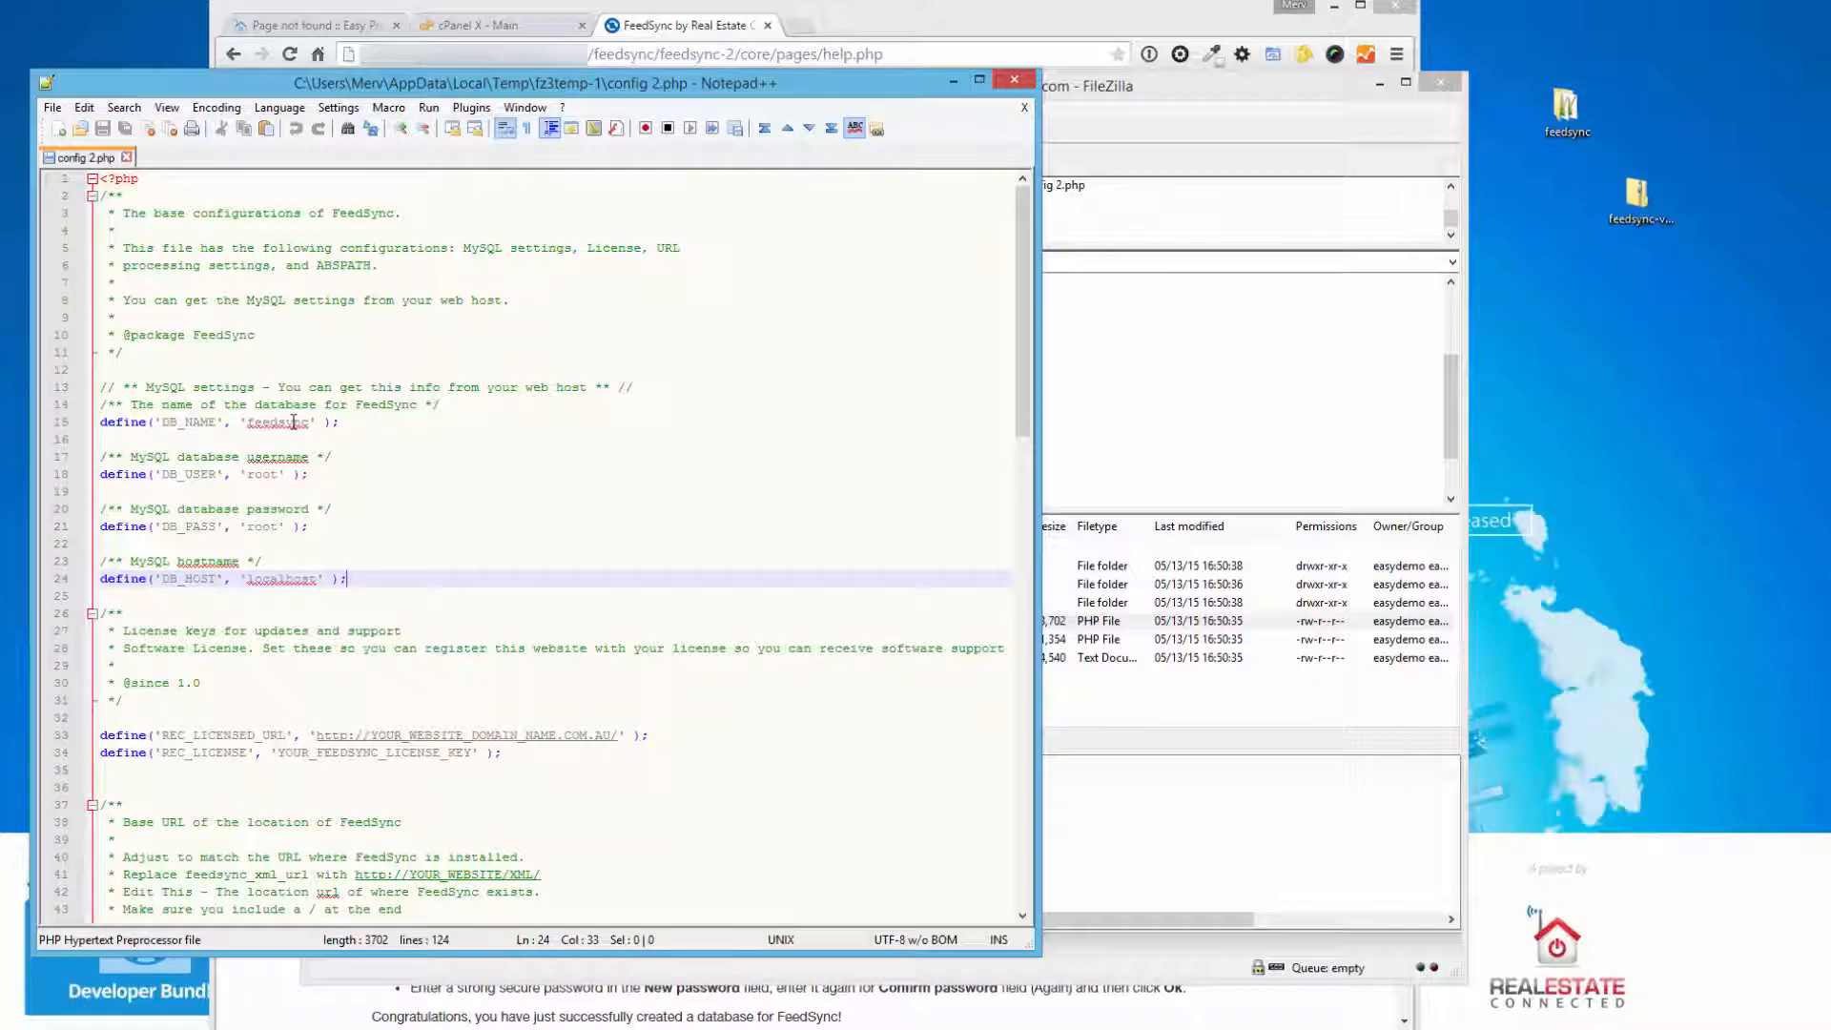
double_click(277, 421)
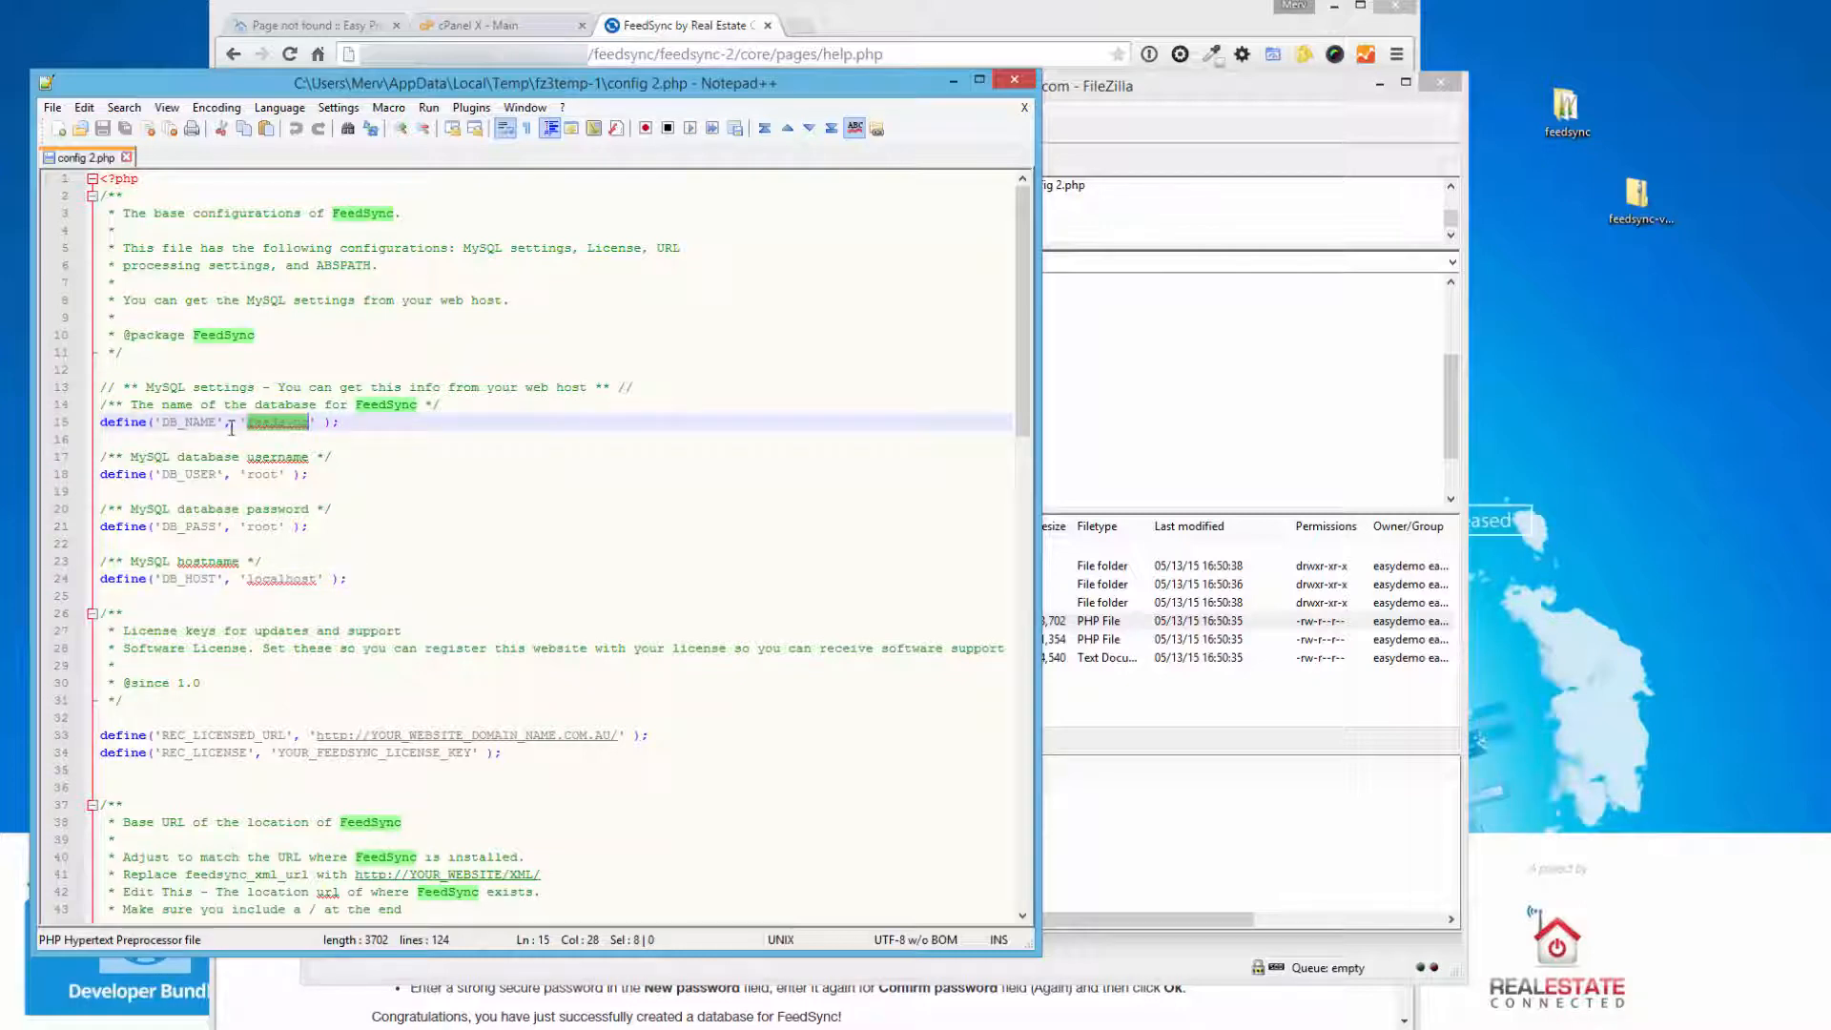
click(267, 475)
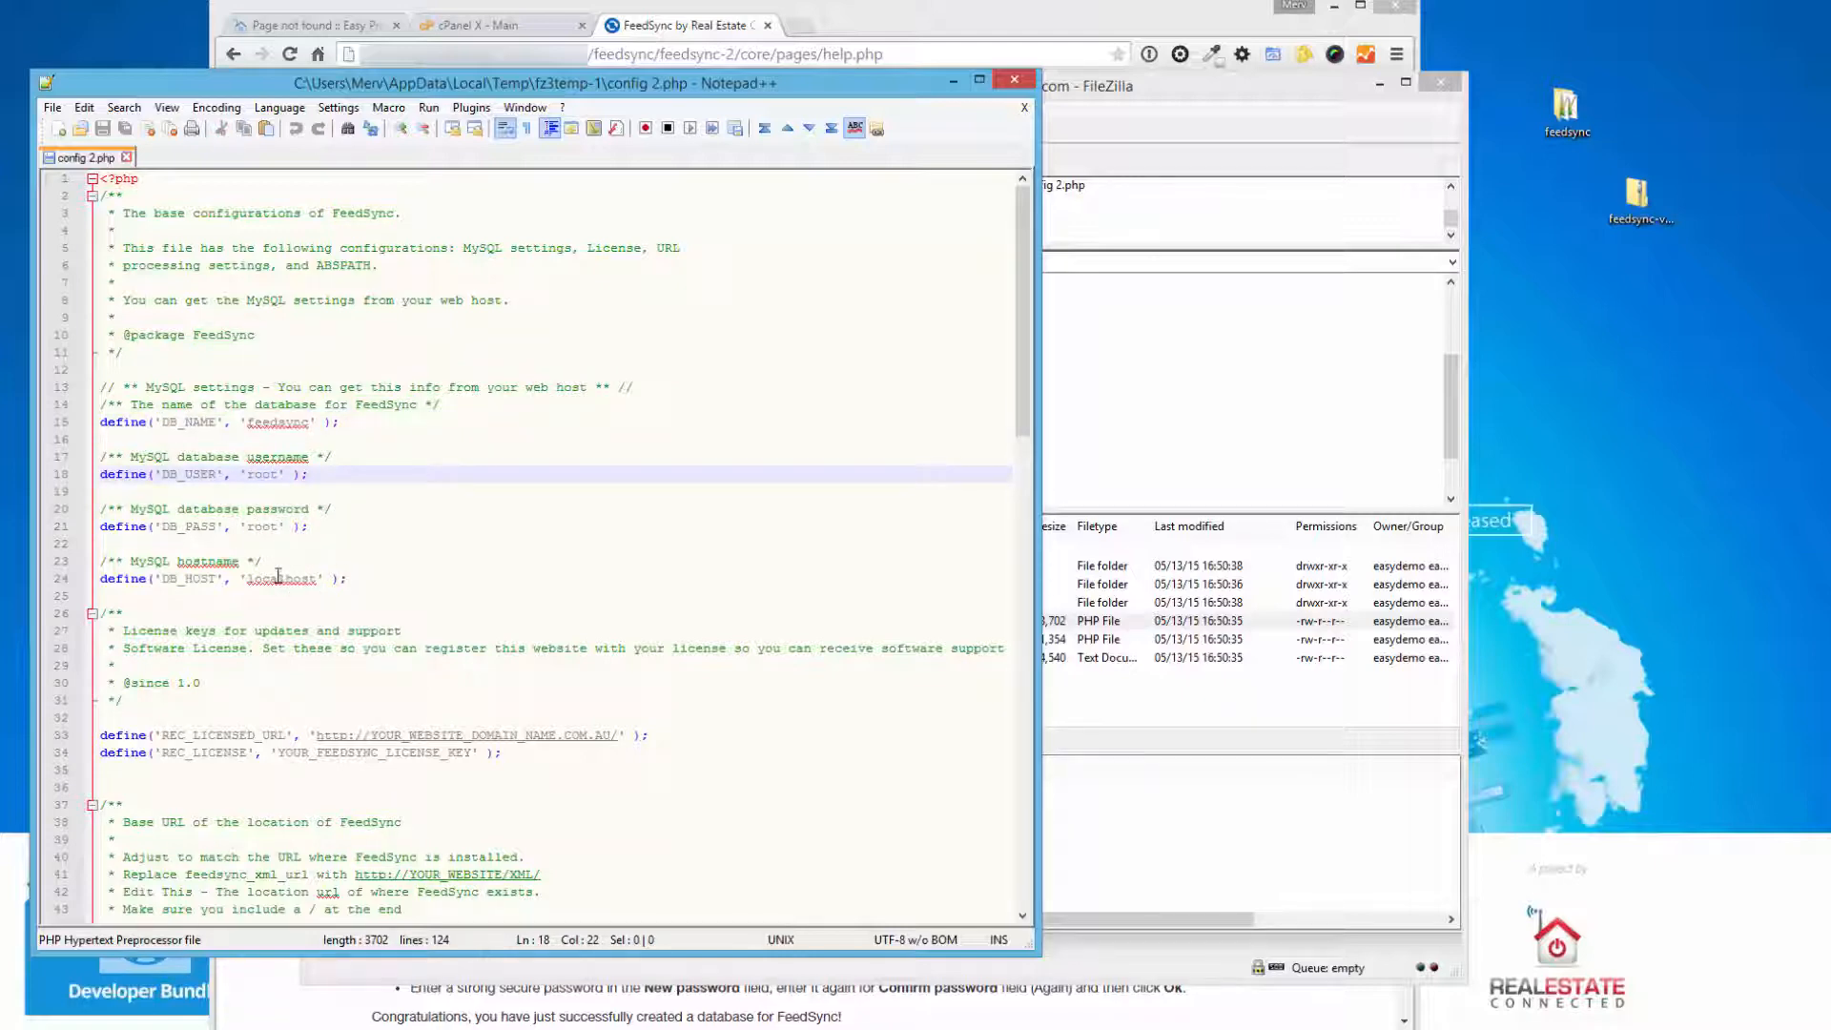
double_click(280, 578)
text(11.)
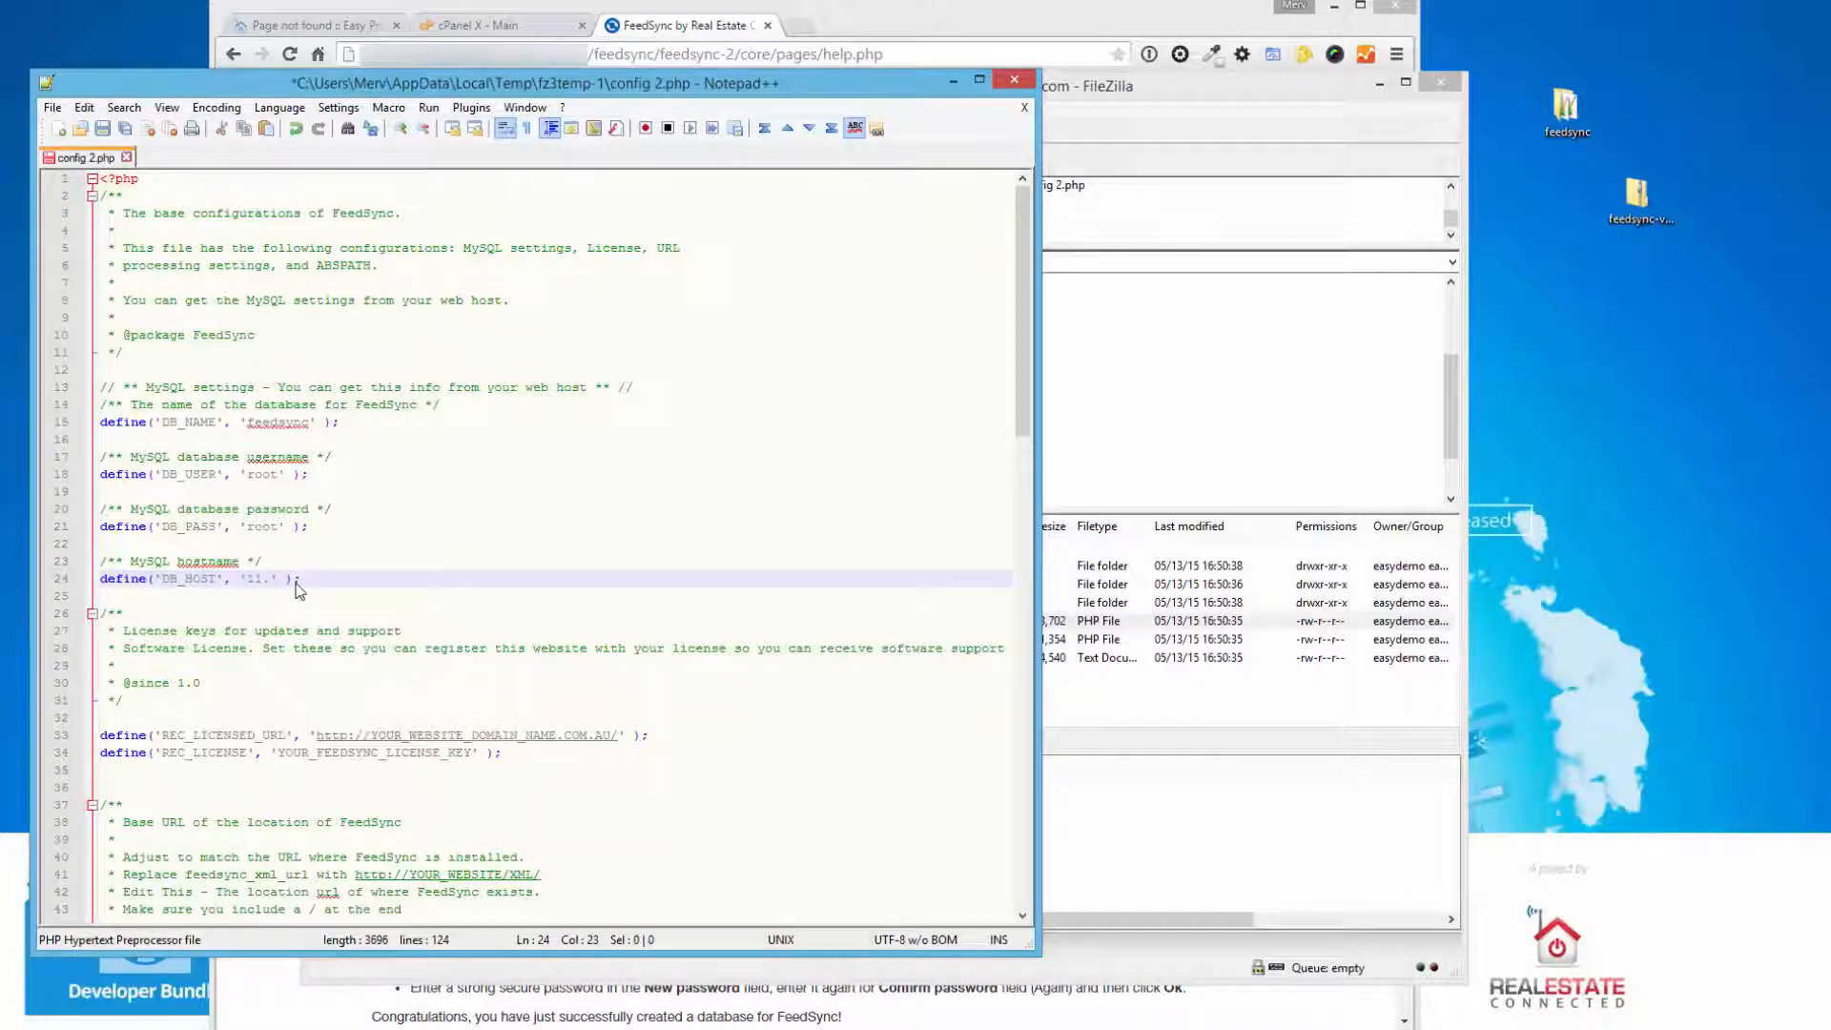
text(8)
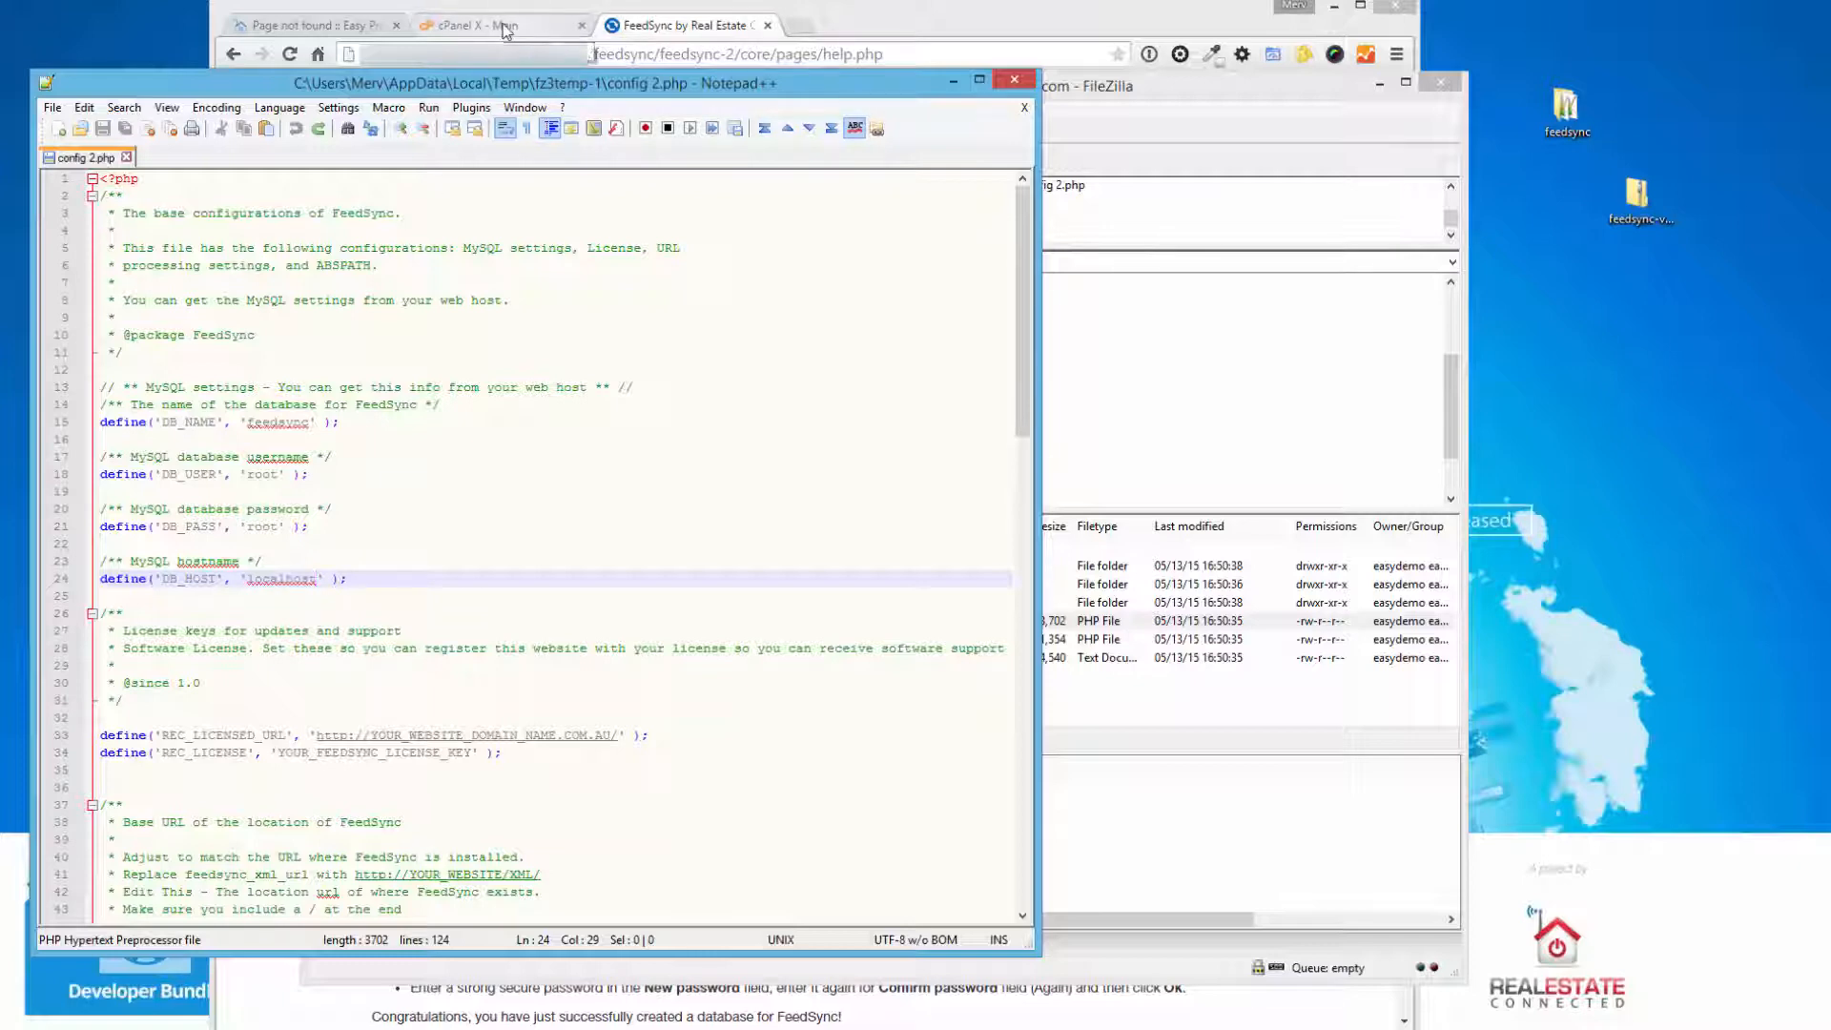
- In the cPanel tab, go to the MySQL Databases management page
click(491, 24)
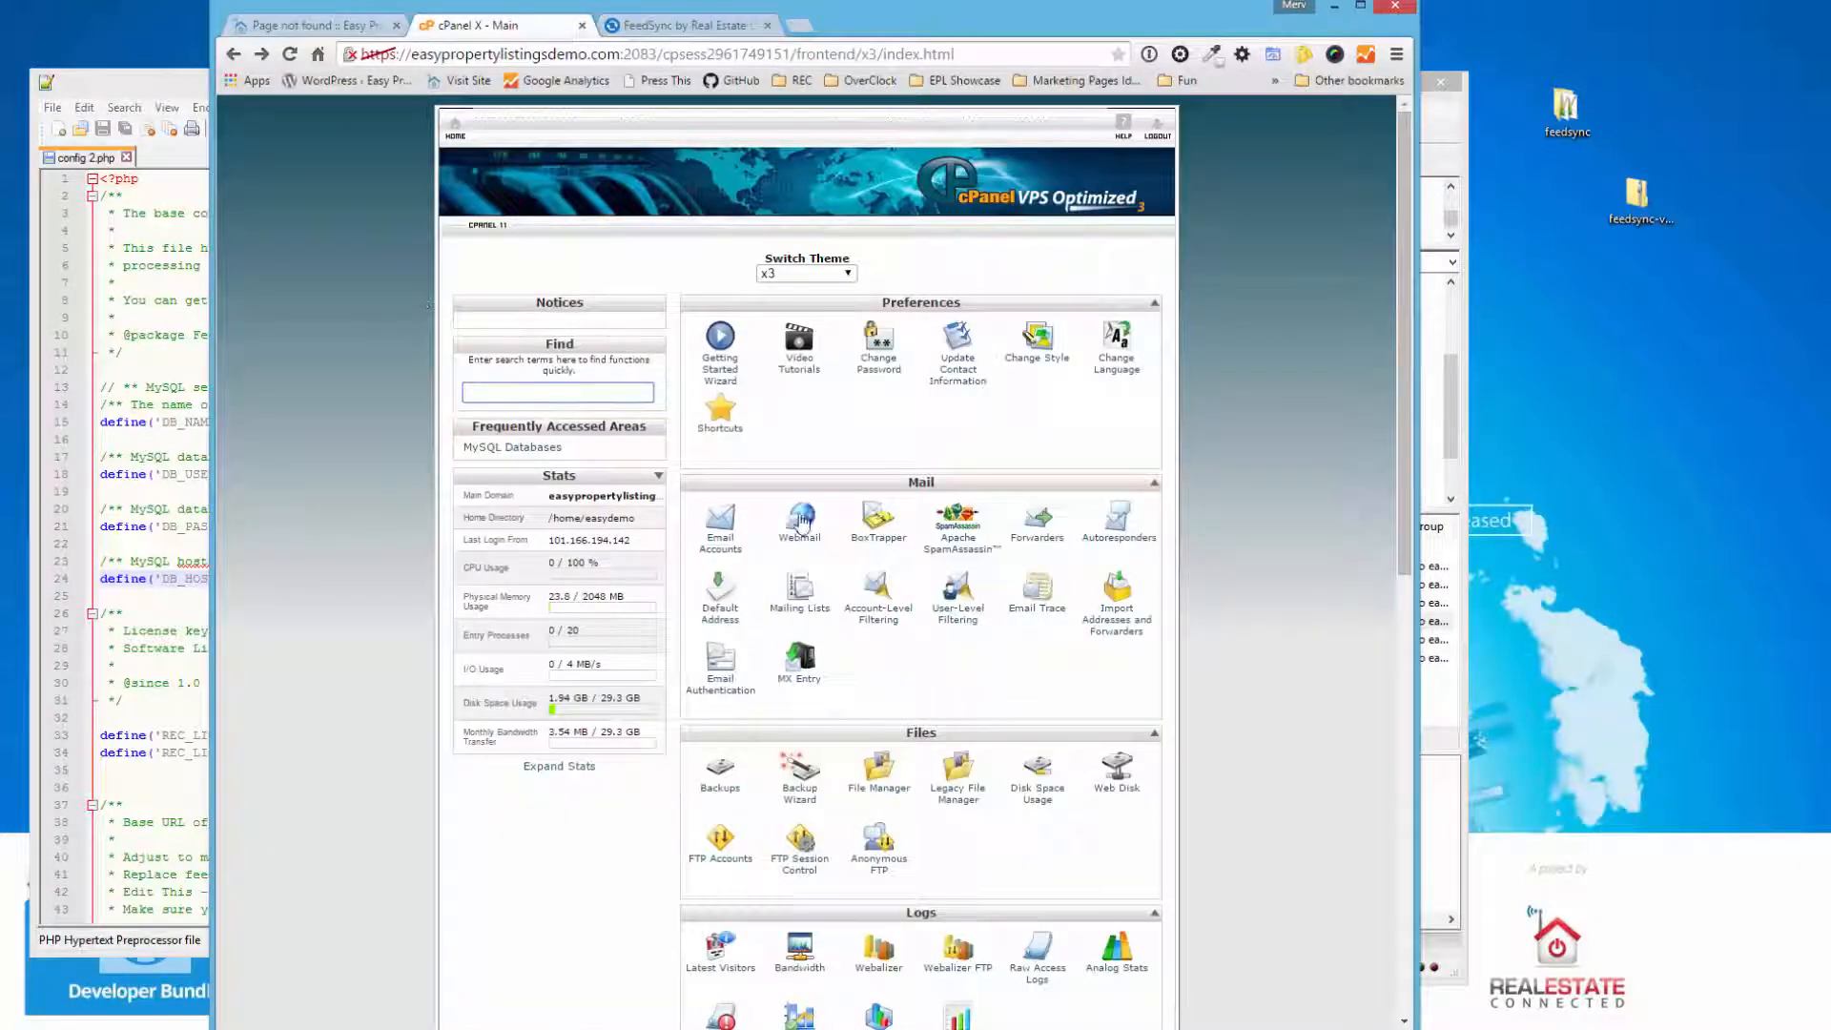
mouse_move(997, 701)
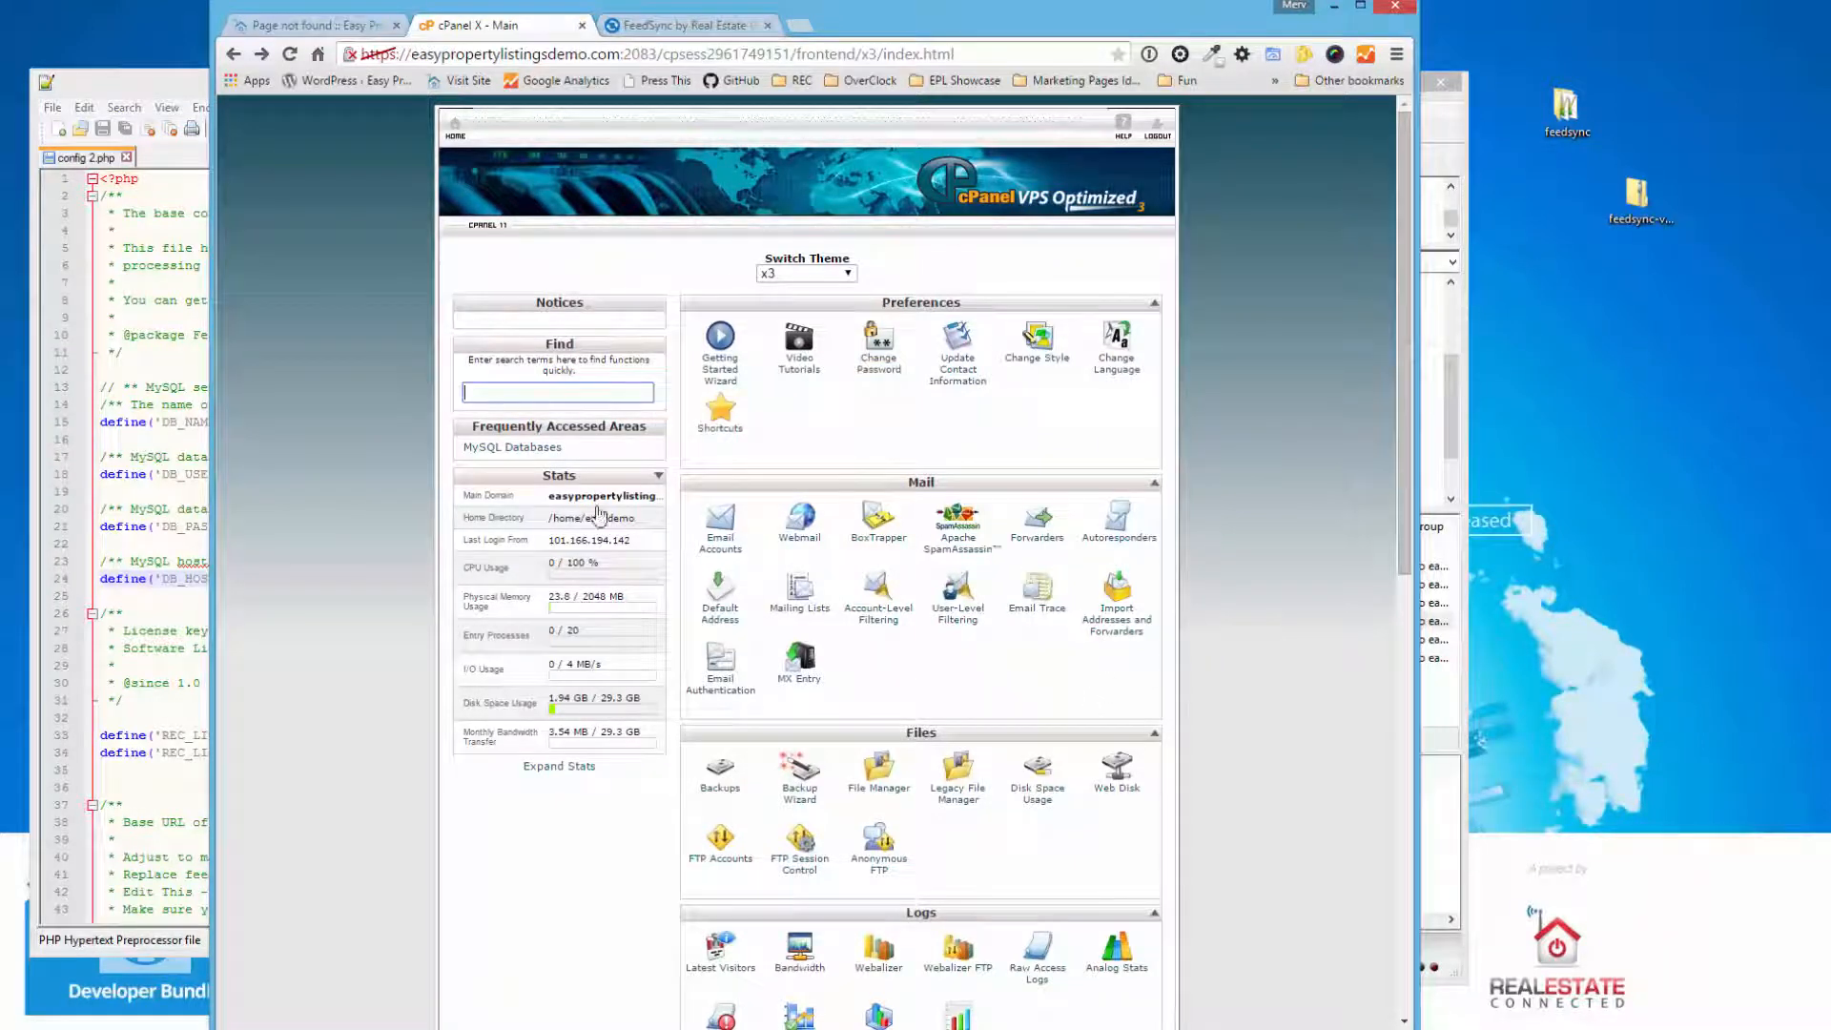
mouse_move(555, 660)
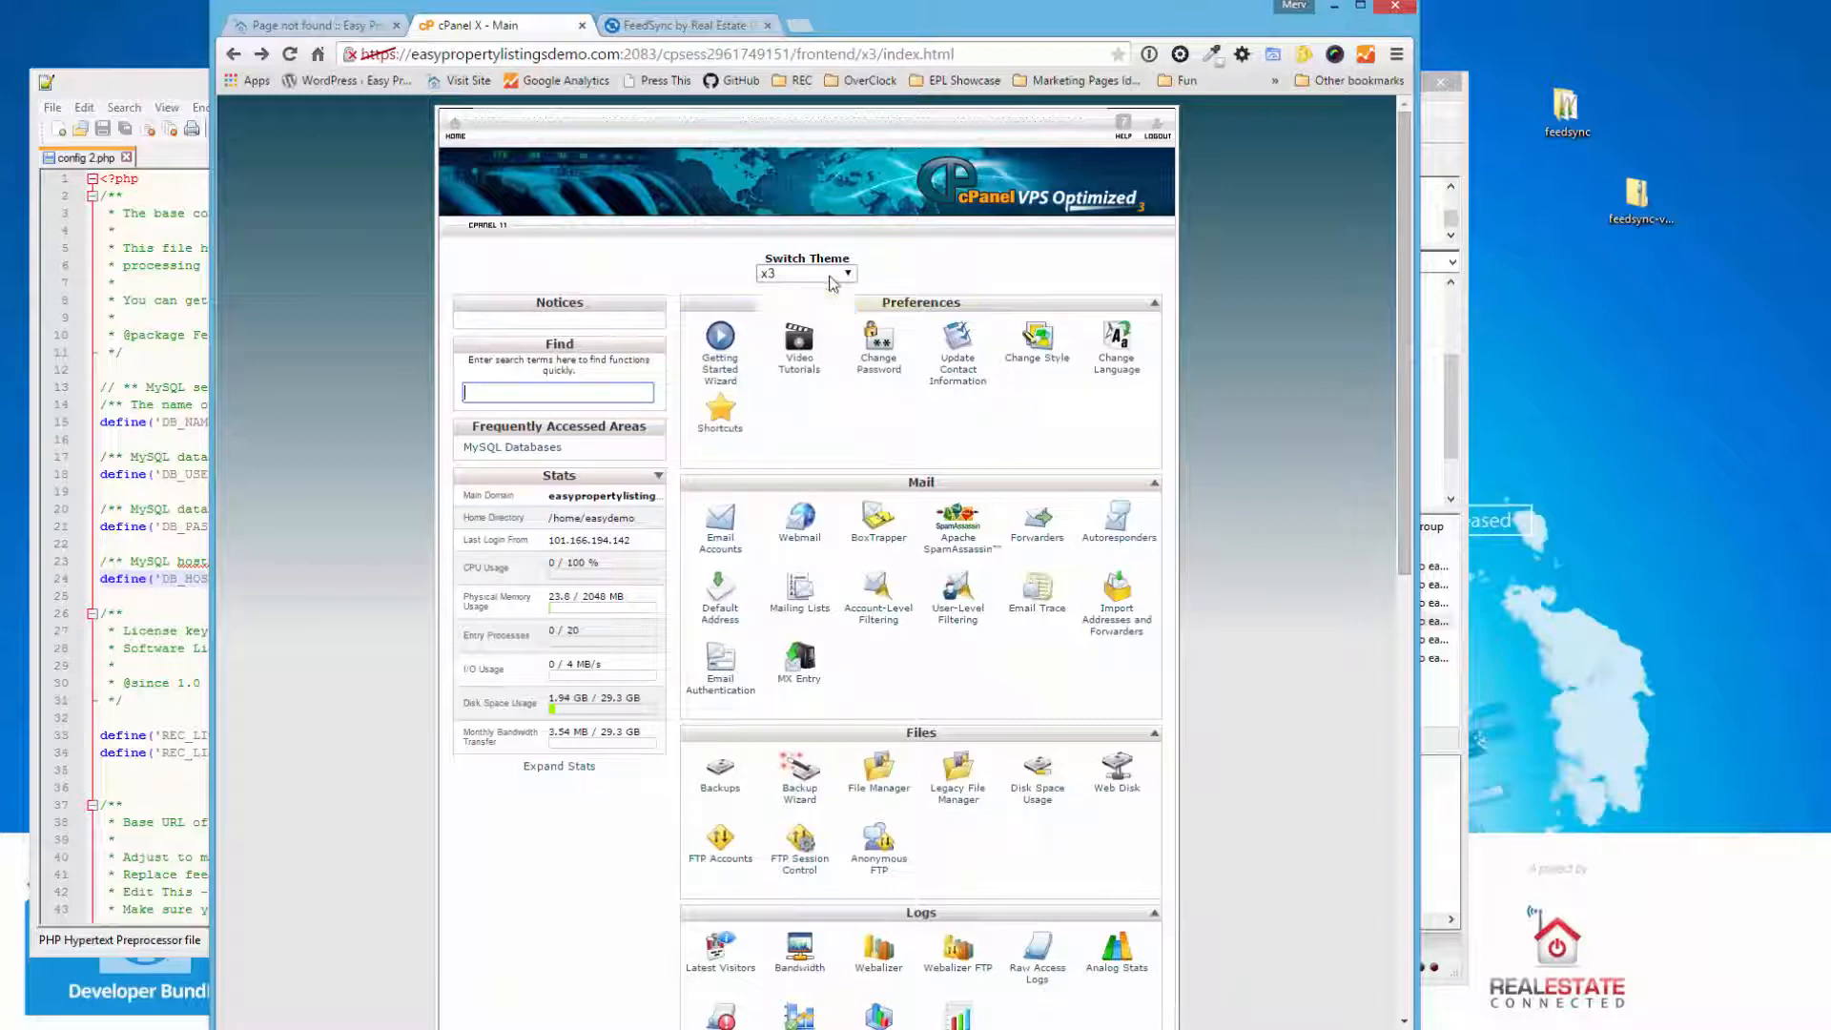
scroll(down, 3)
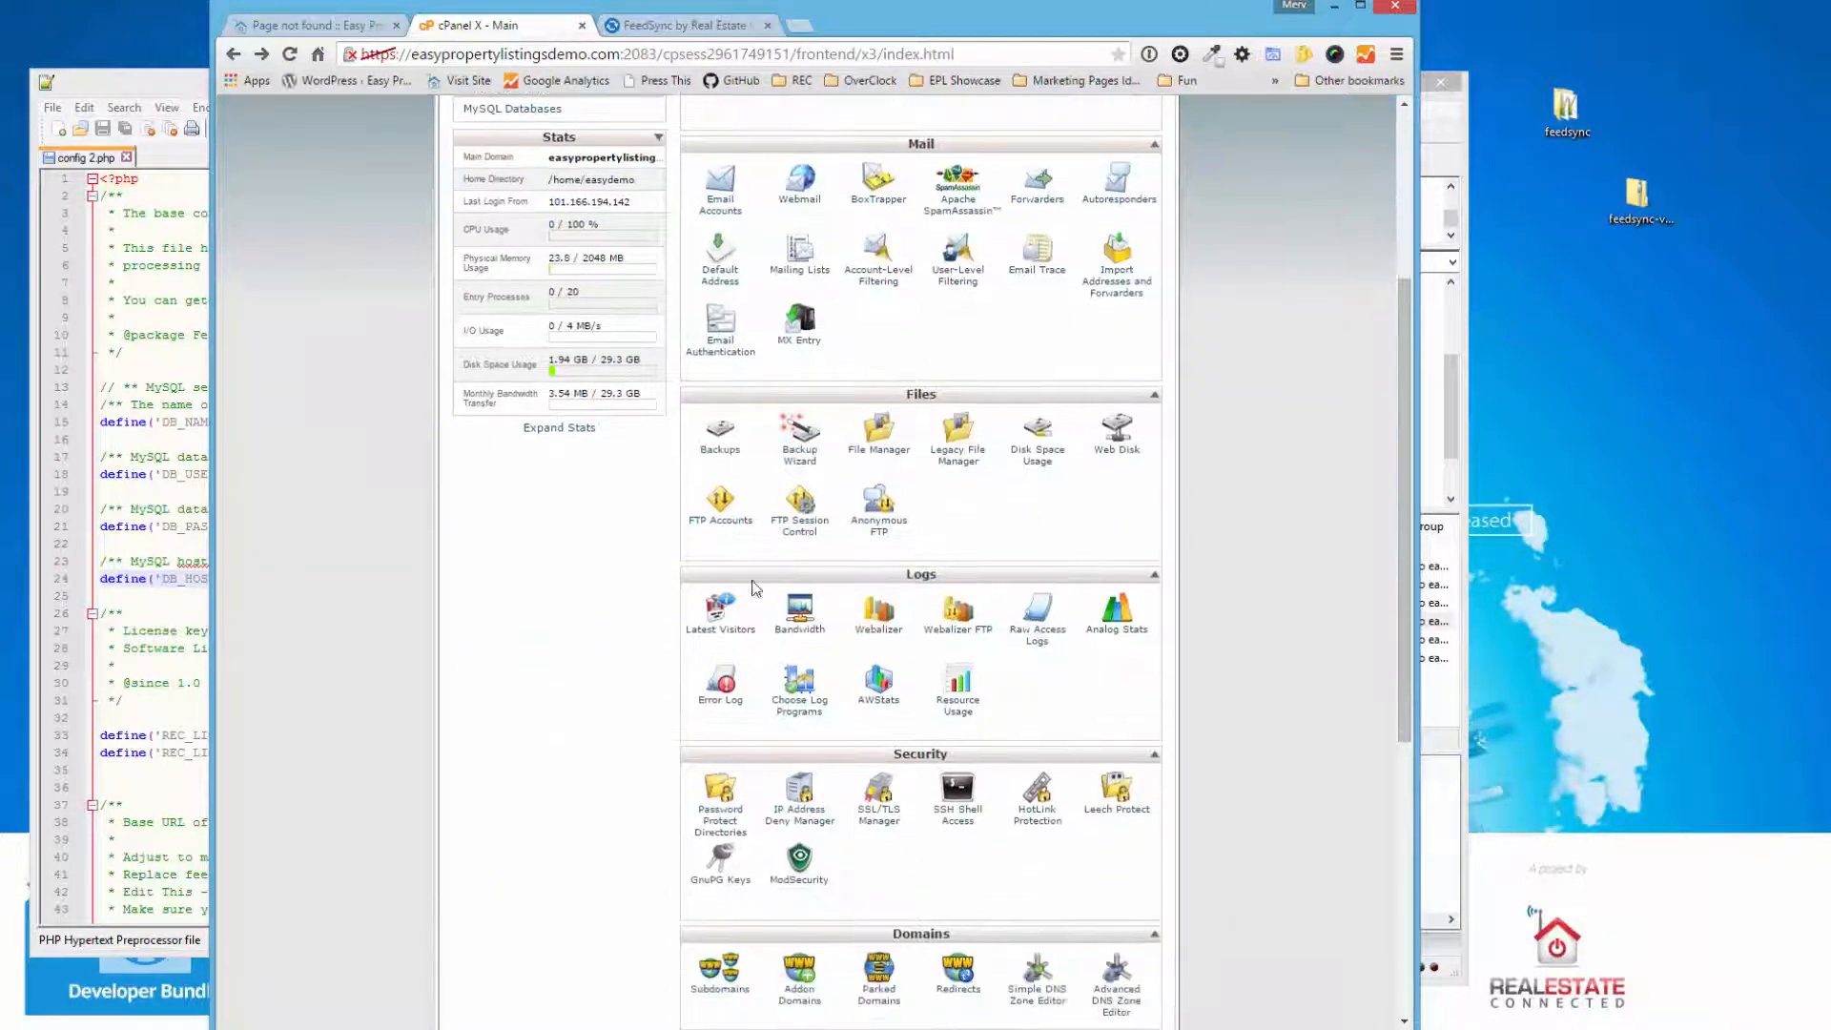
scroll(down, 3)
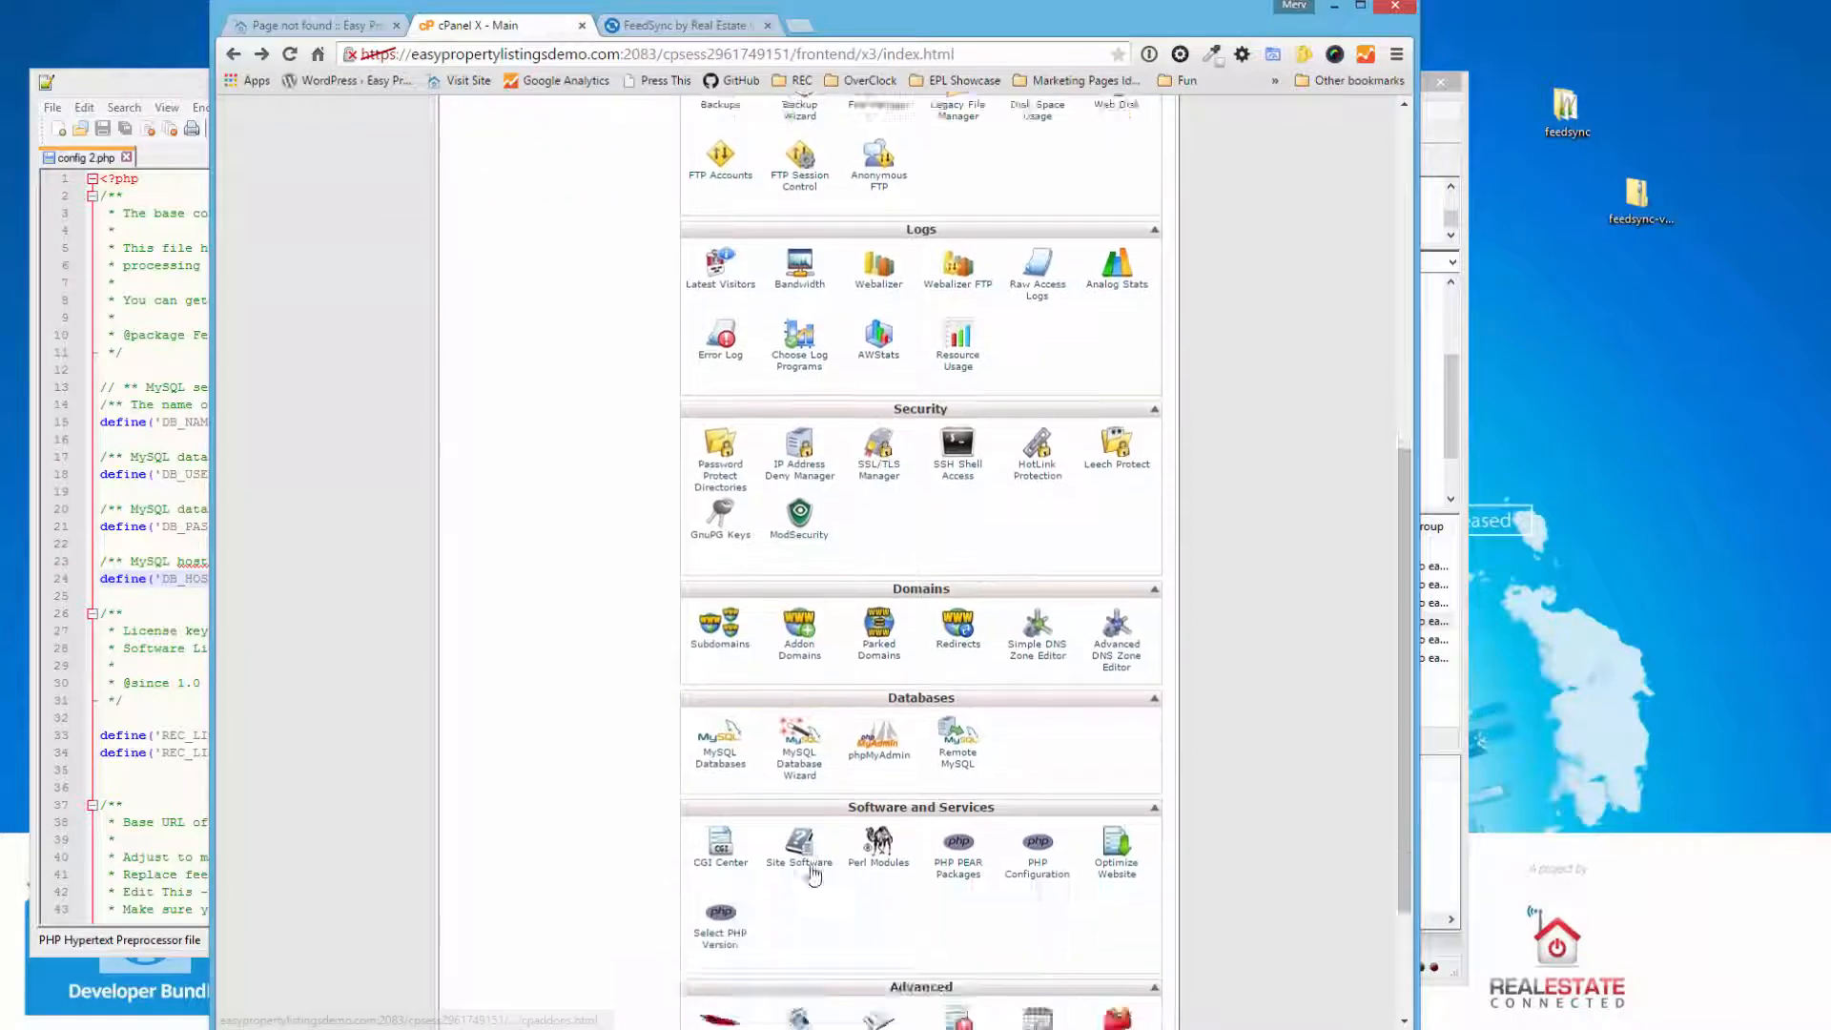
scroll(down, 3)
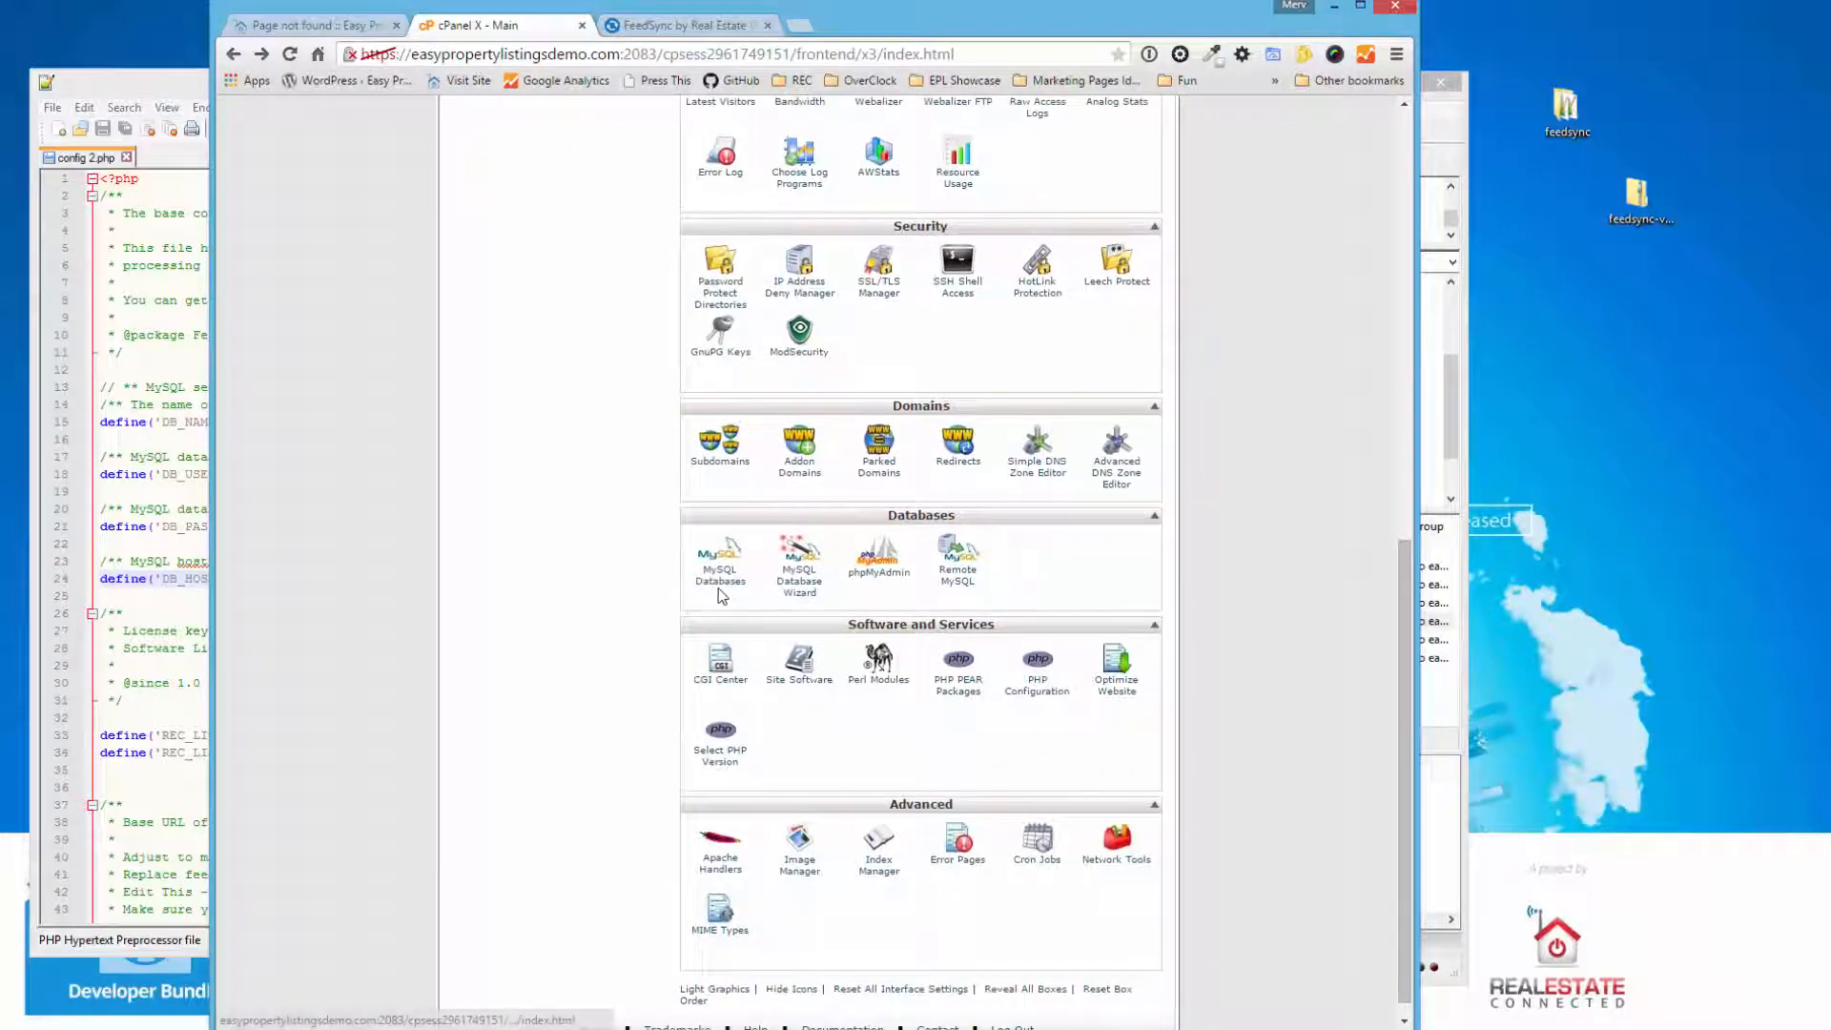
click(719, 574)
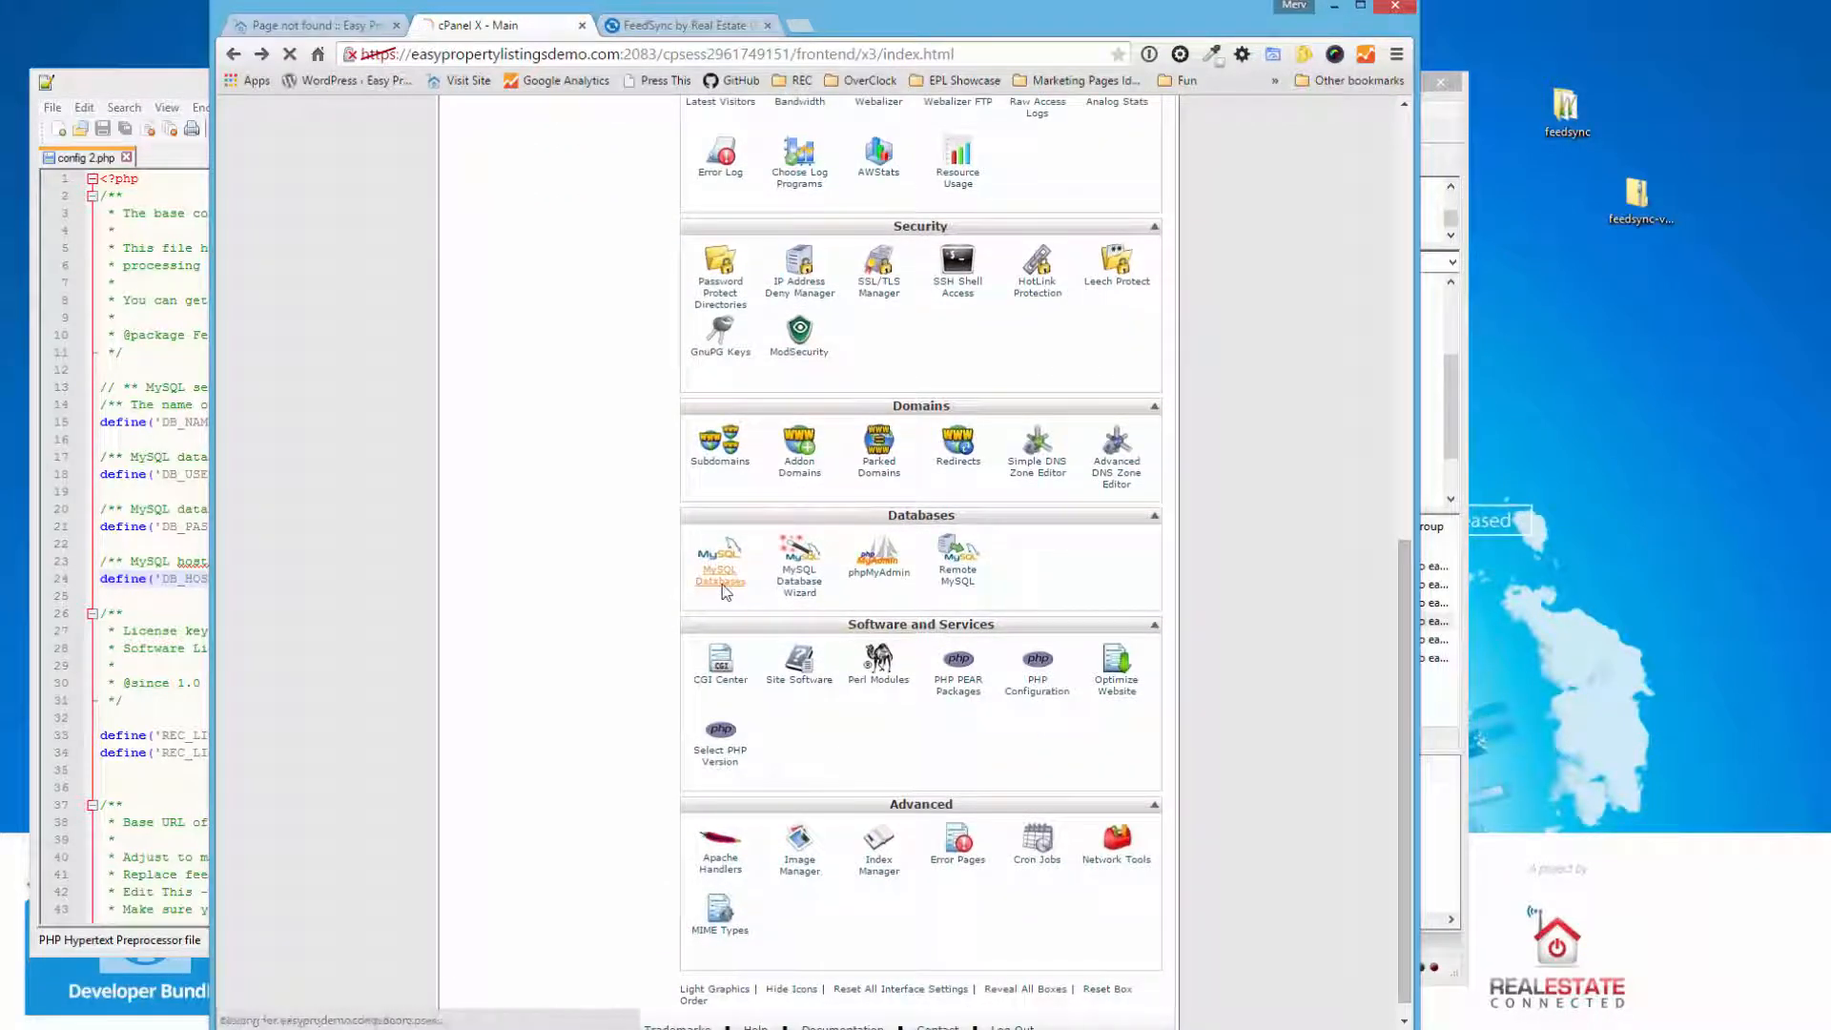
click(719, 561)
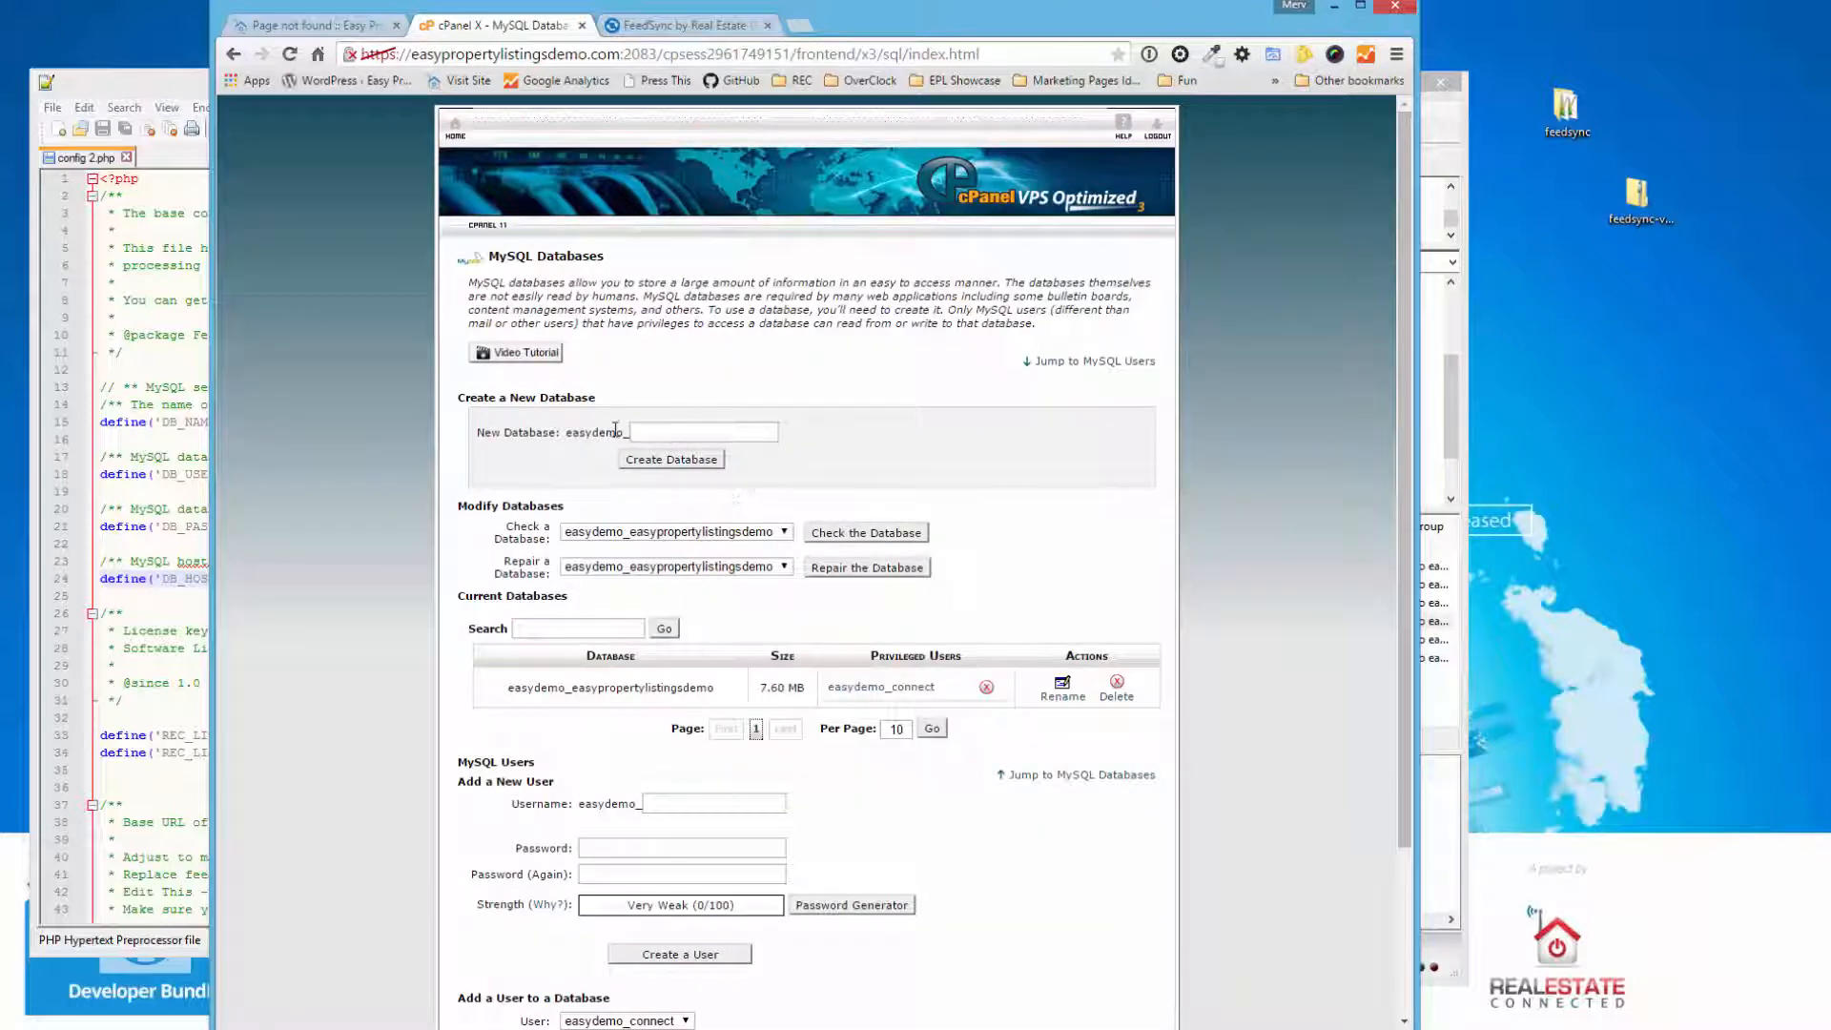
- Create a new database named feedsync (easydemo_feedsync)
scroll(down, 3)
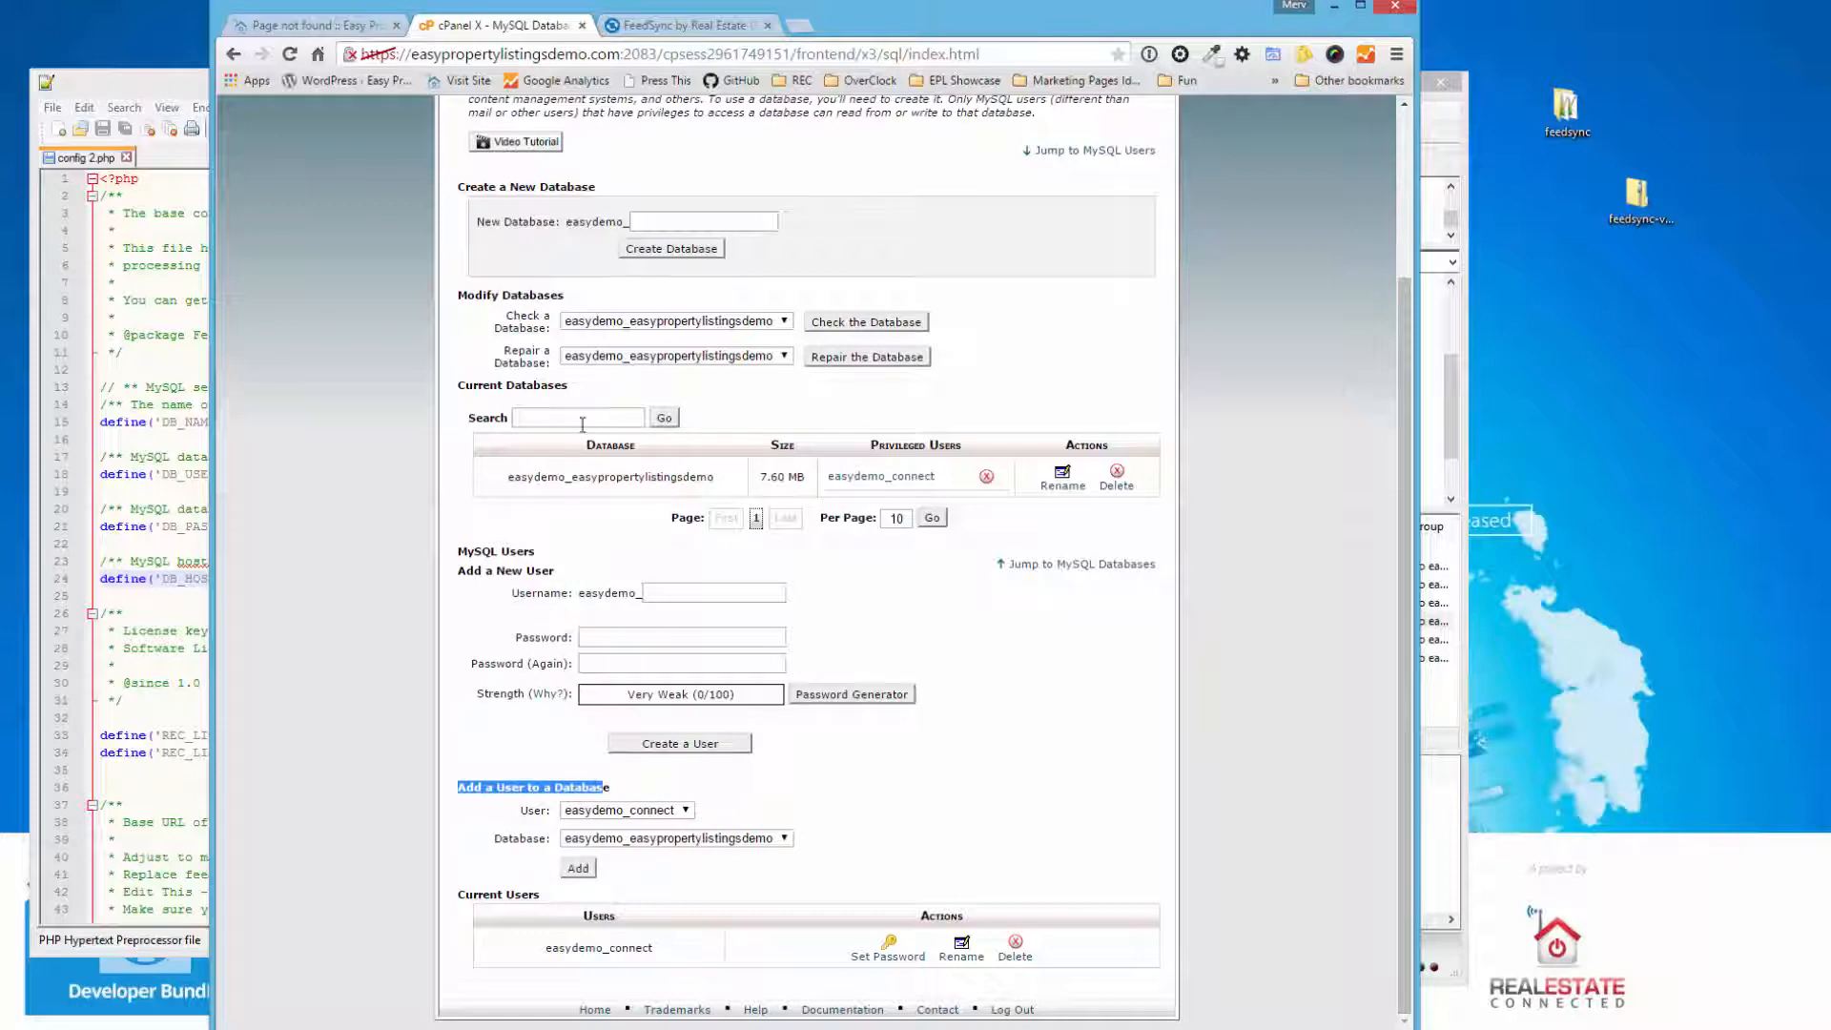
click(702, 222)
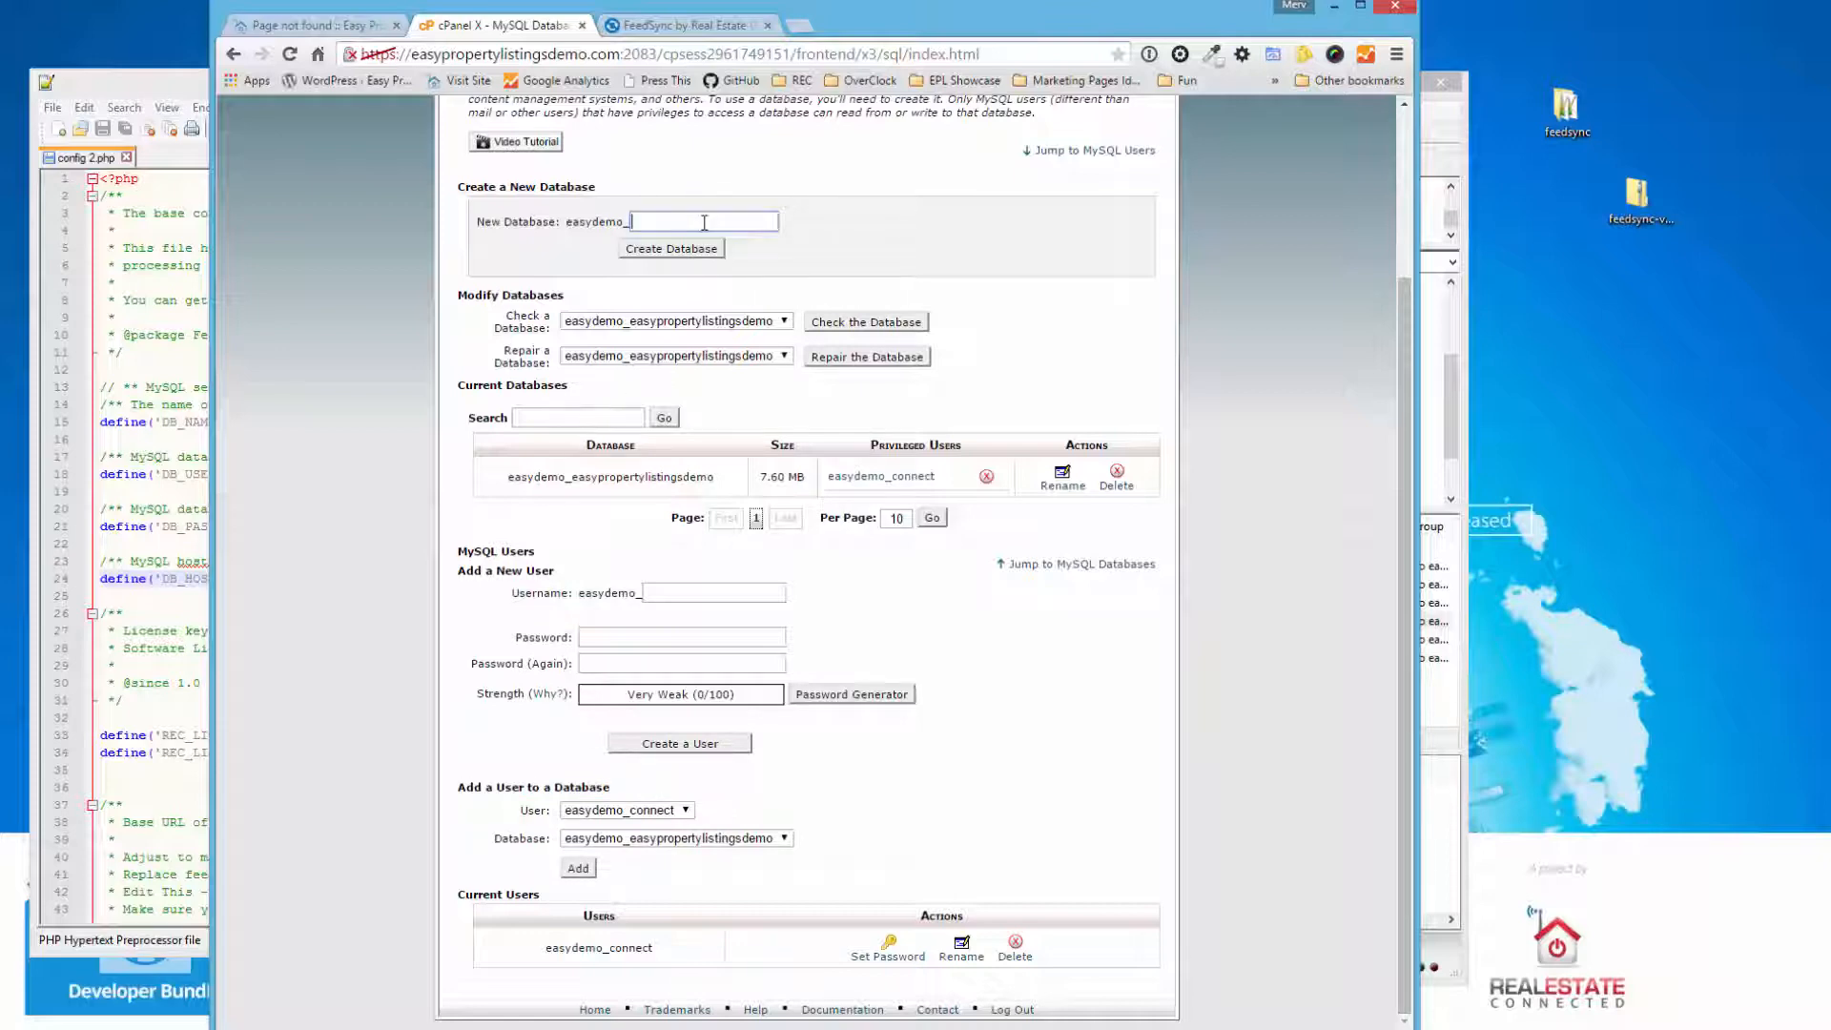
text(fed)
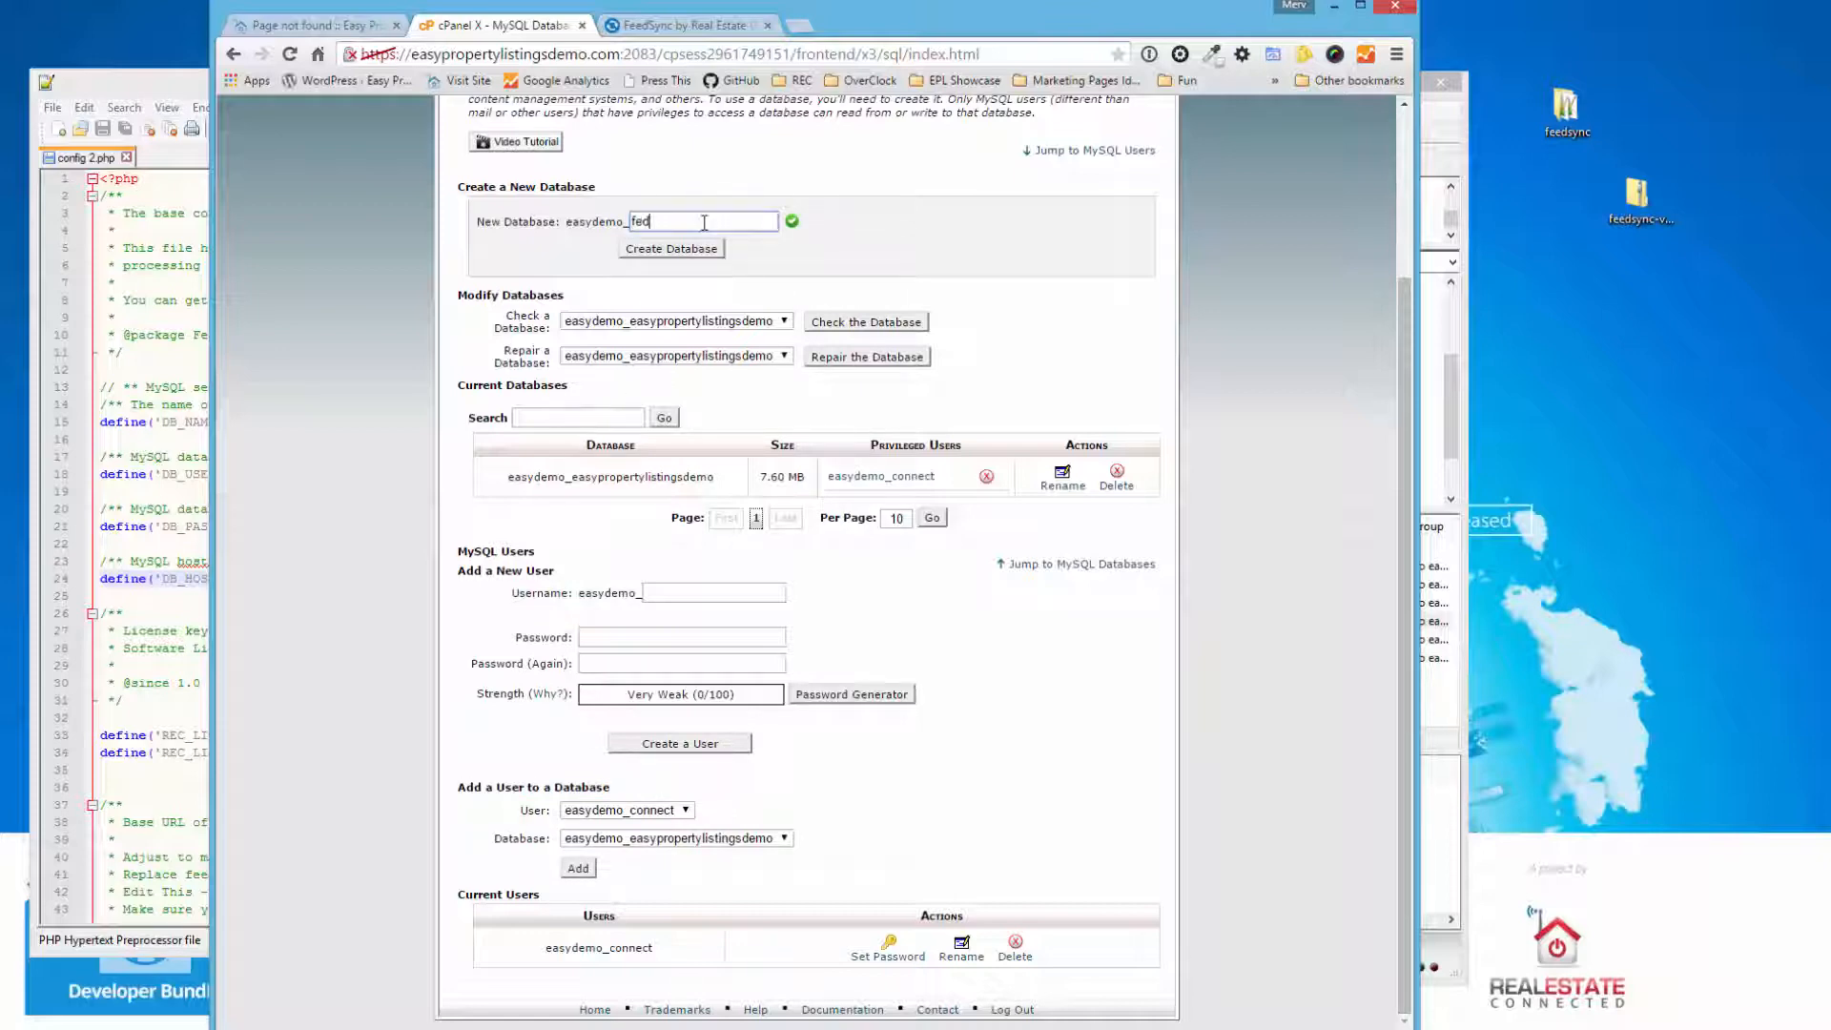
text(feedsyn)
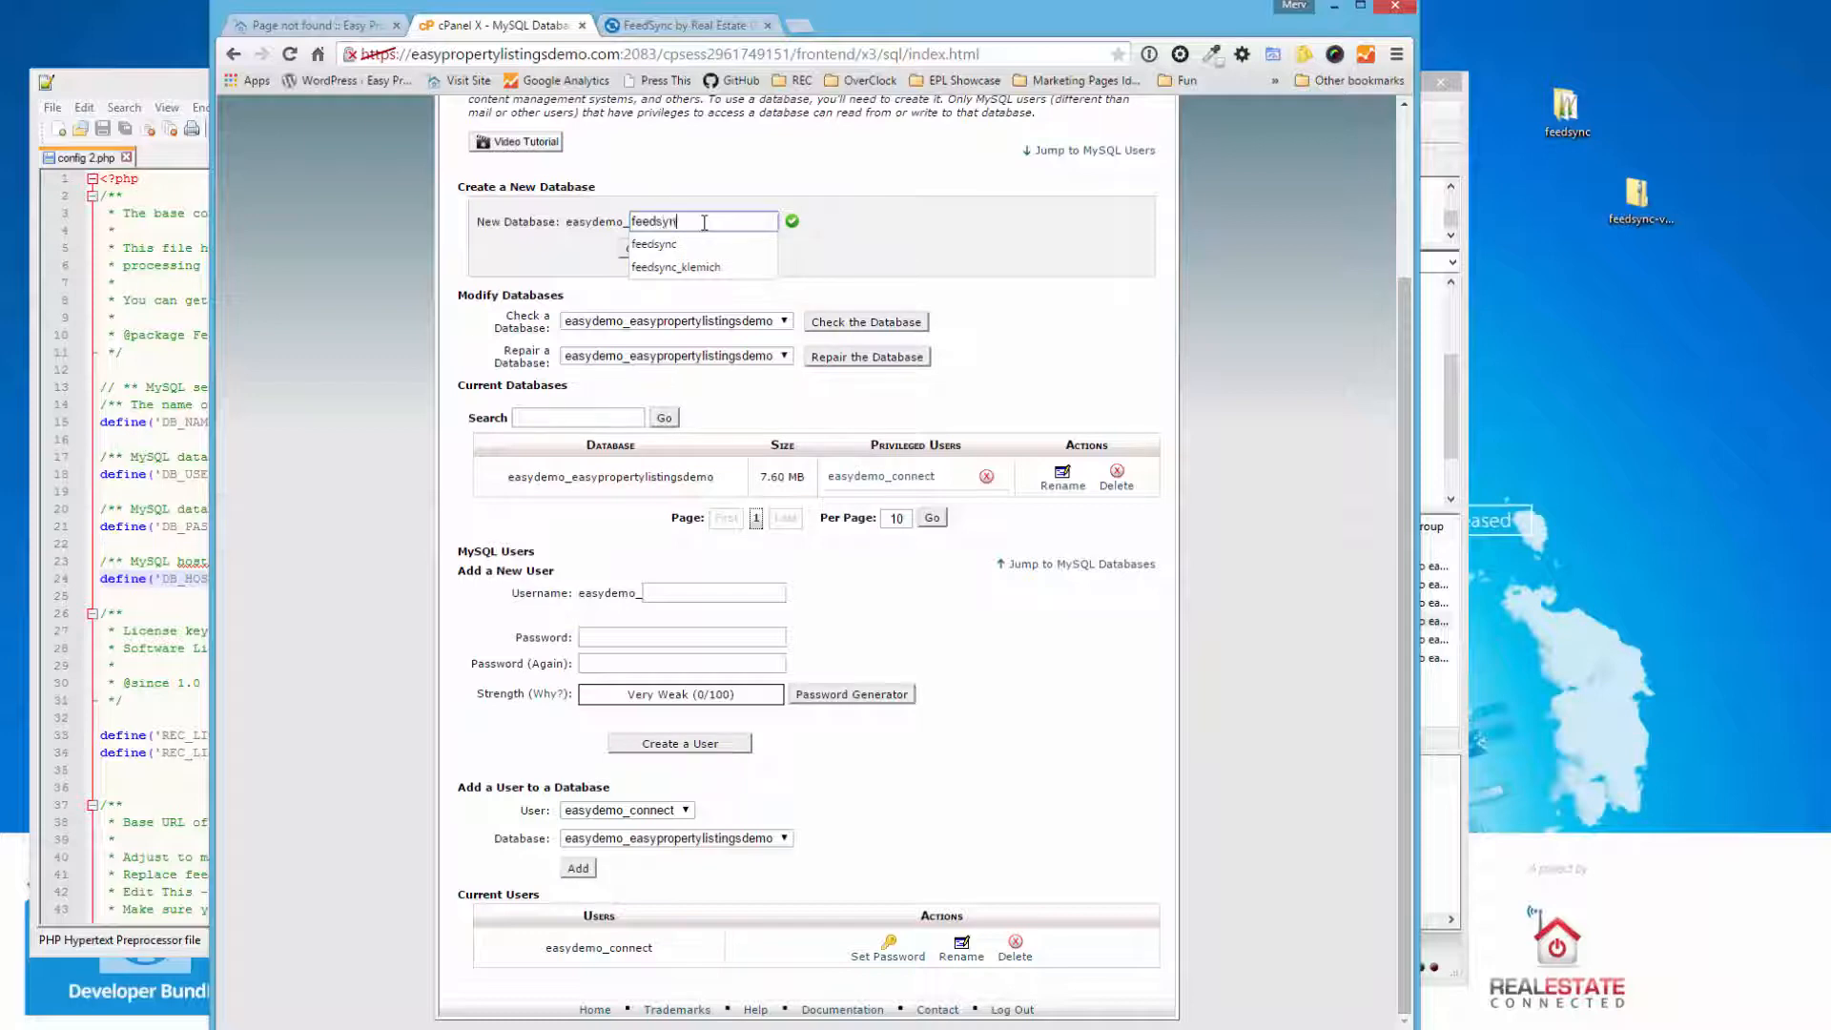
click(653, 244)
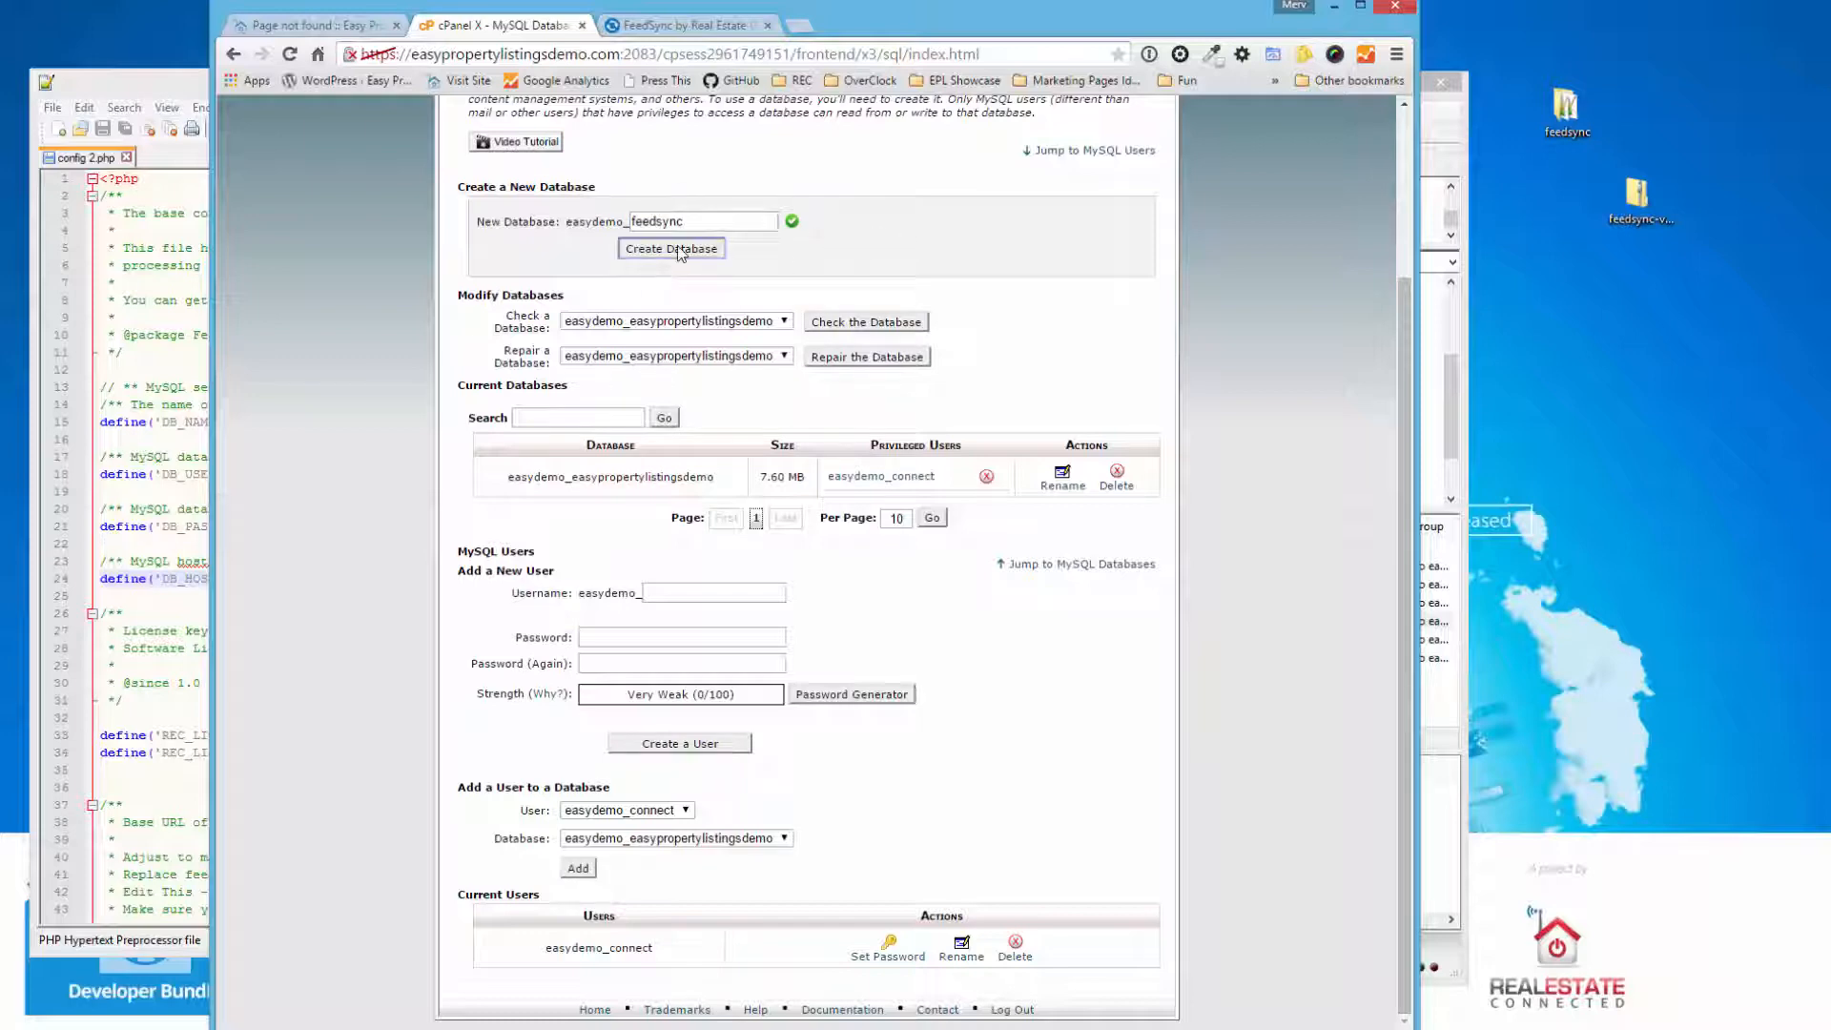
click(670, 248)
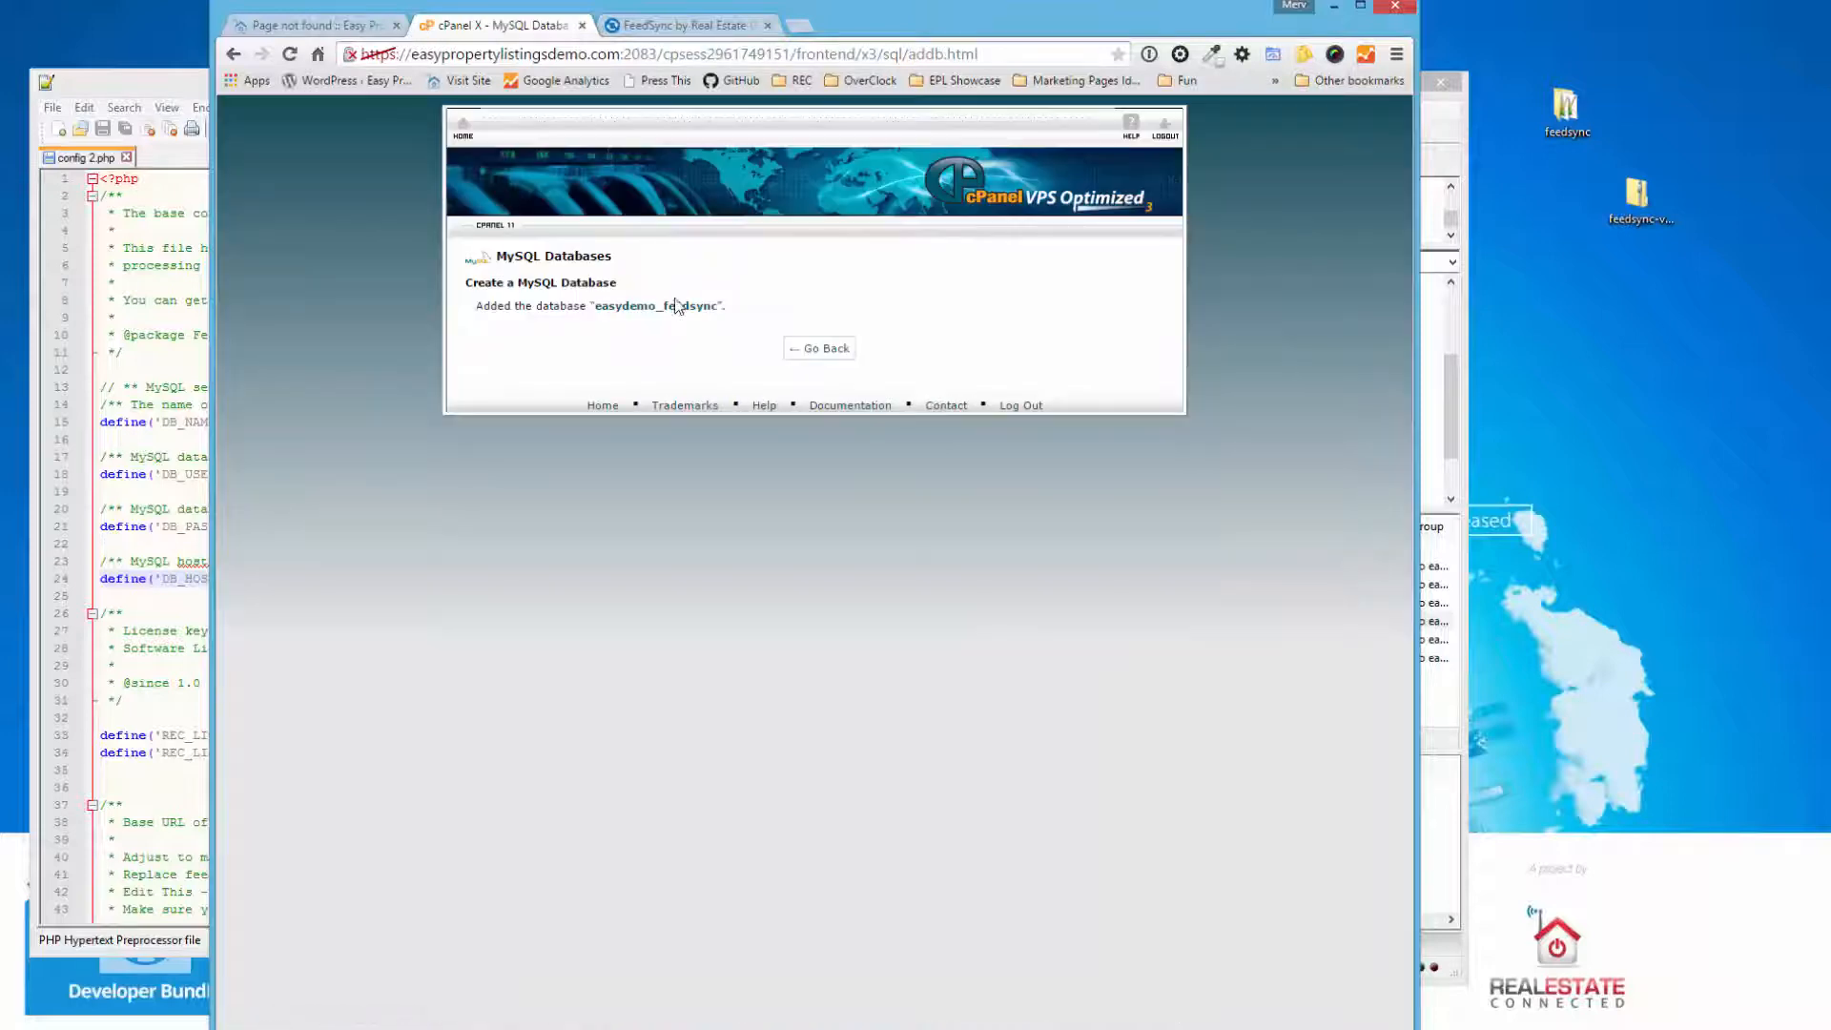
- Copy the full name easydemo_feedsync and return to the databases page
double_click(658, 306)
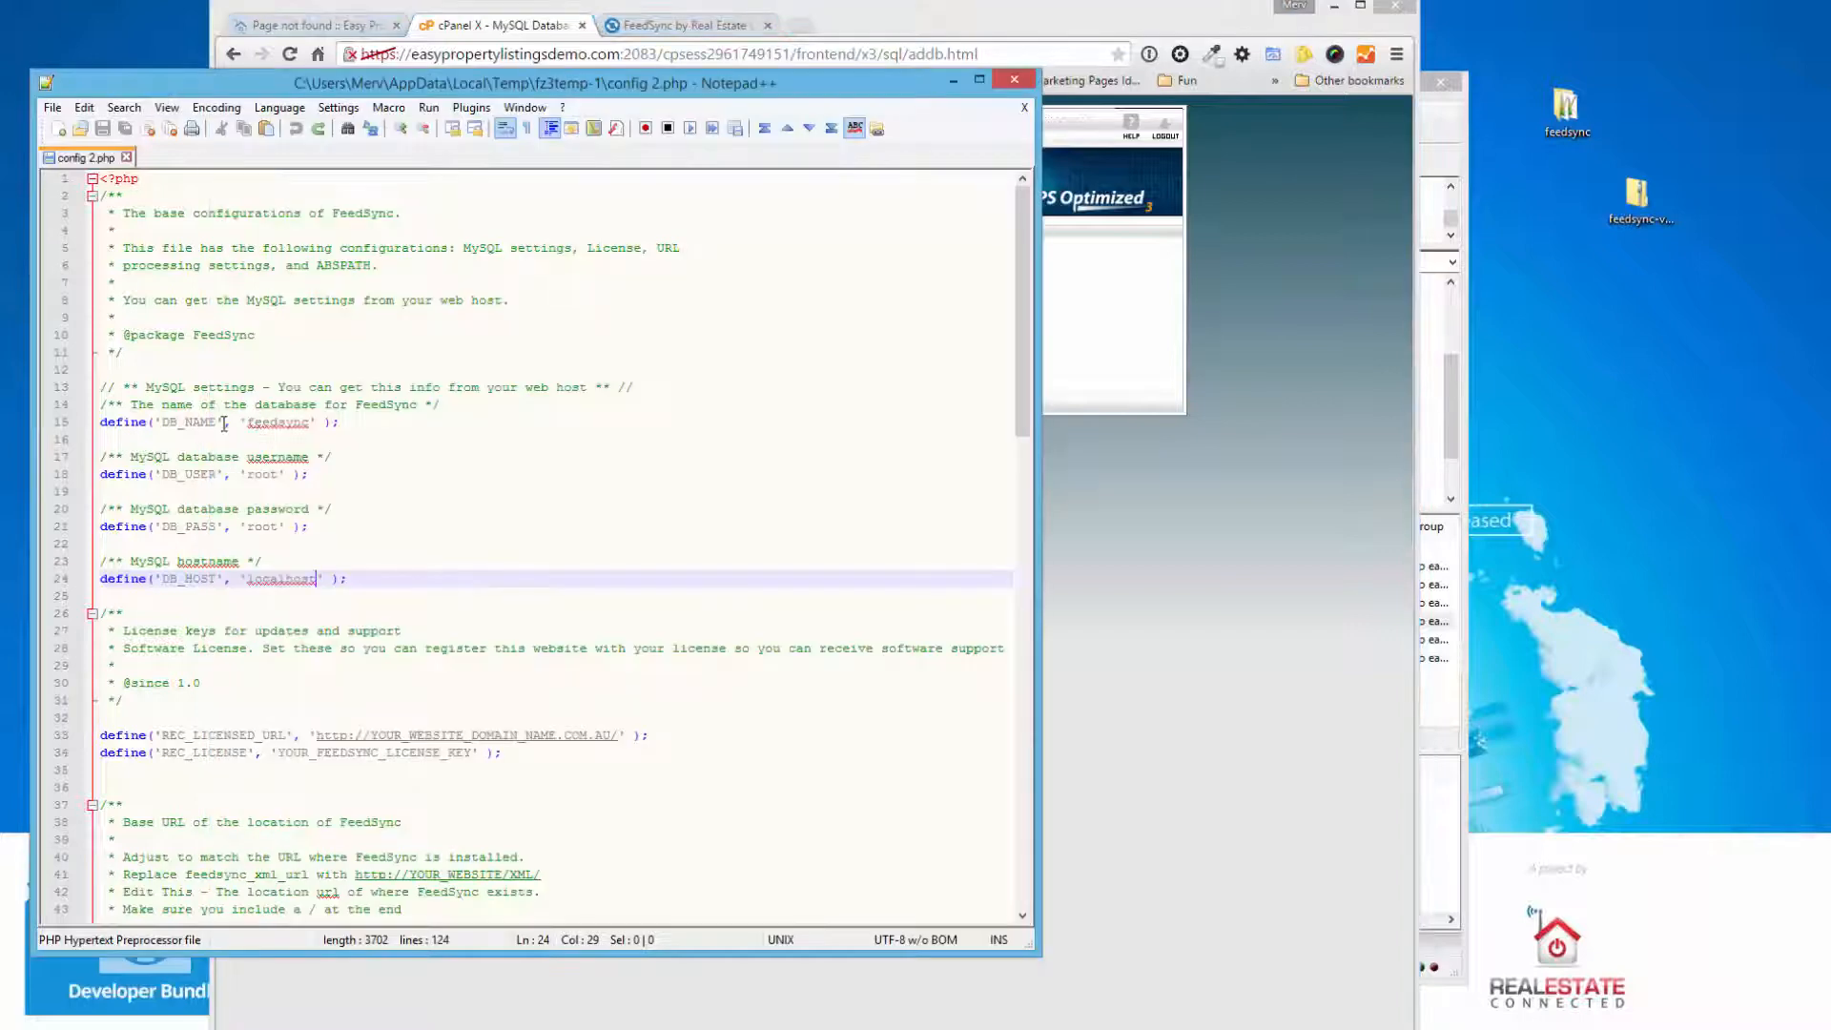
text(easydemo_feedsync)
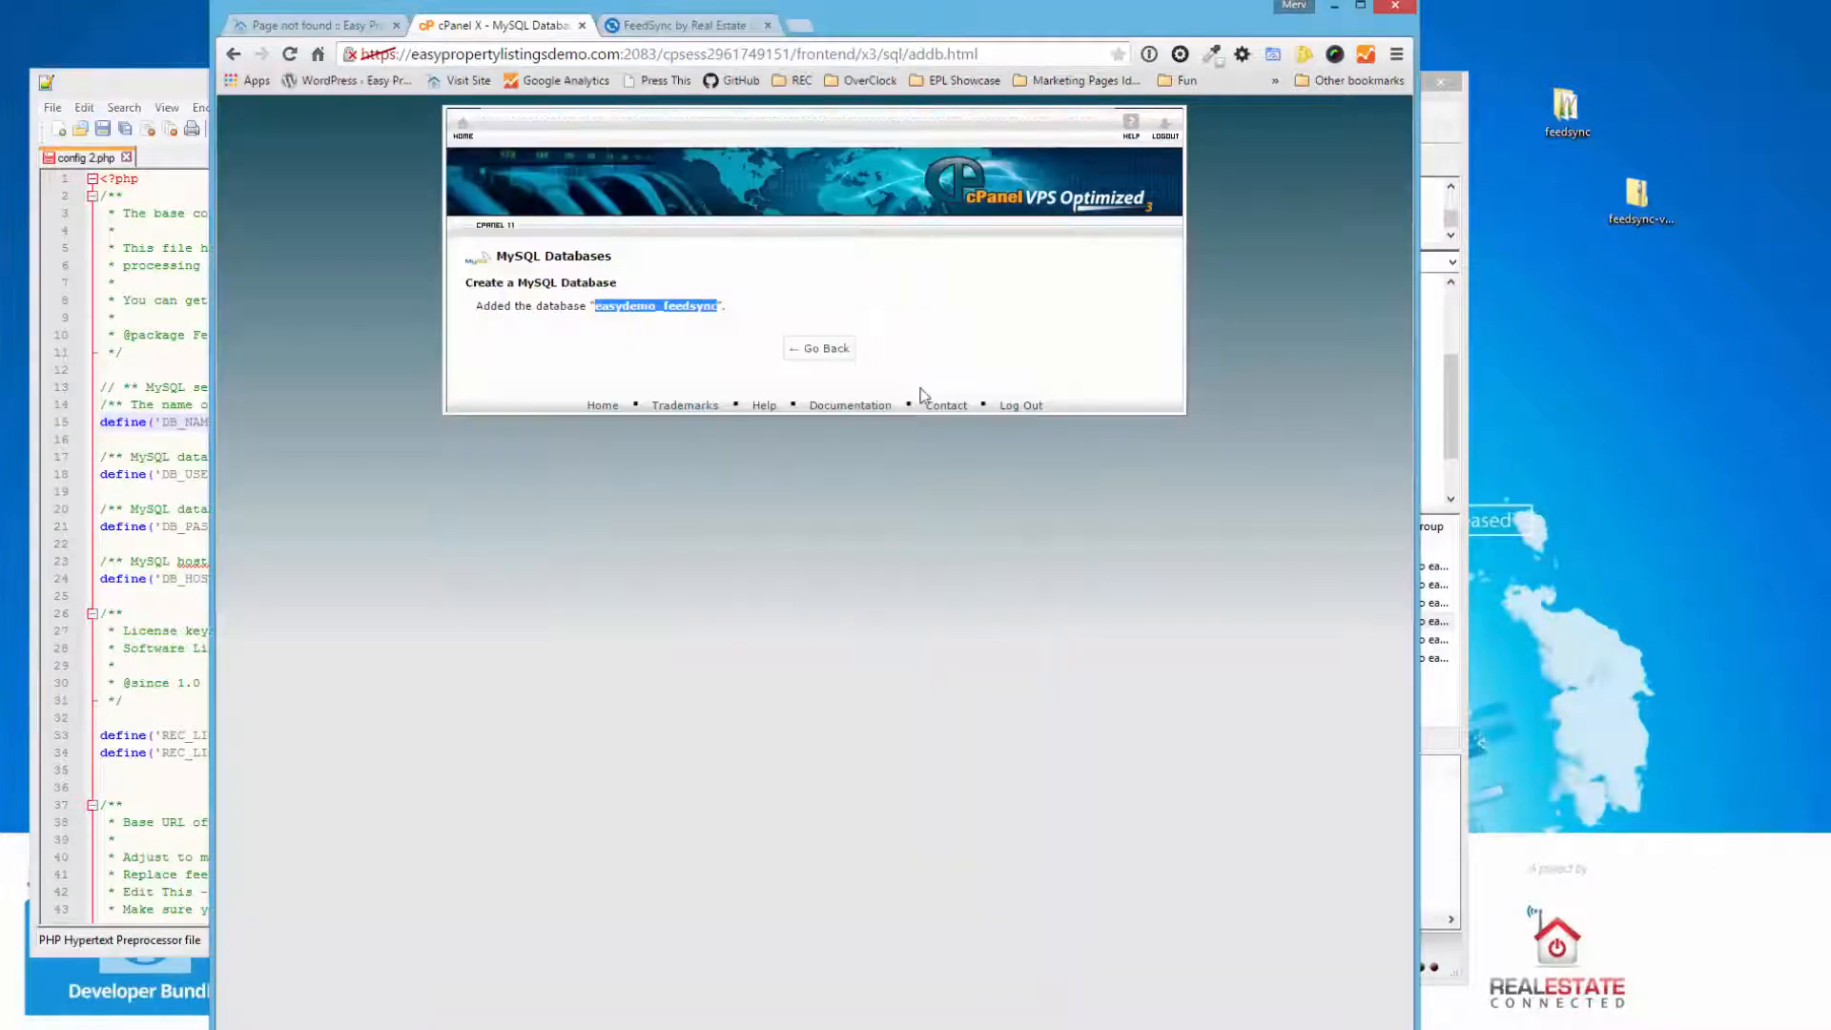
click(818, 347)
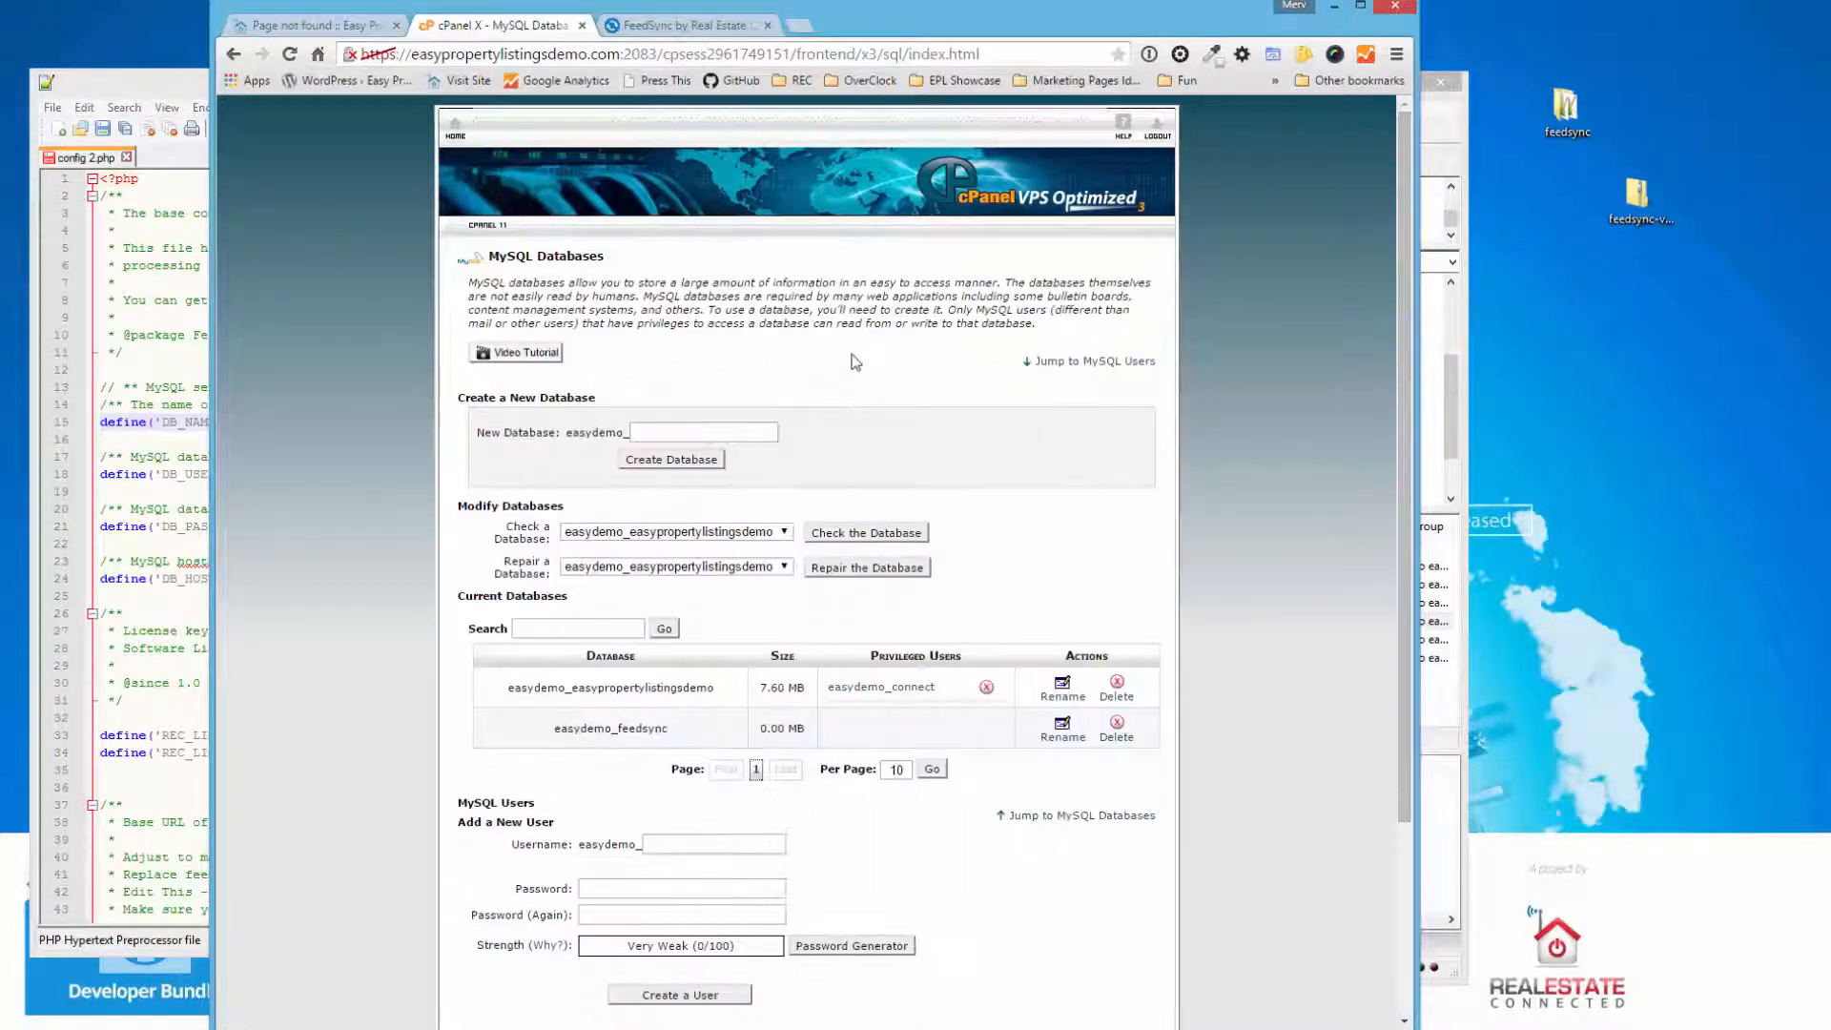
- Name a new MySQL user feed and give it a generated strong password
click(711, 845)
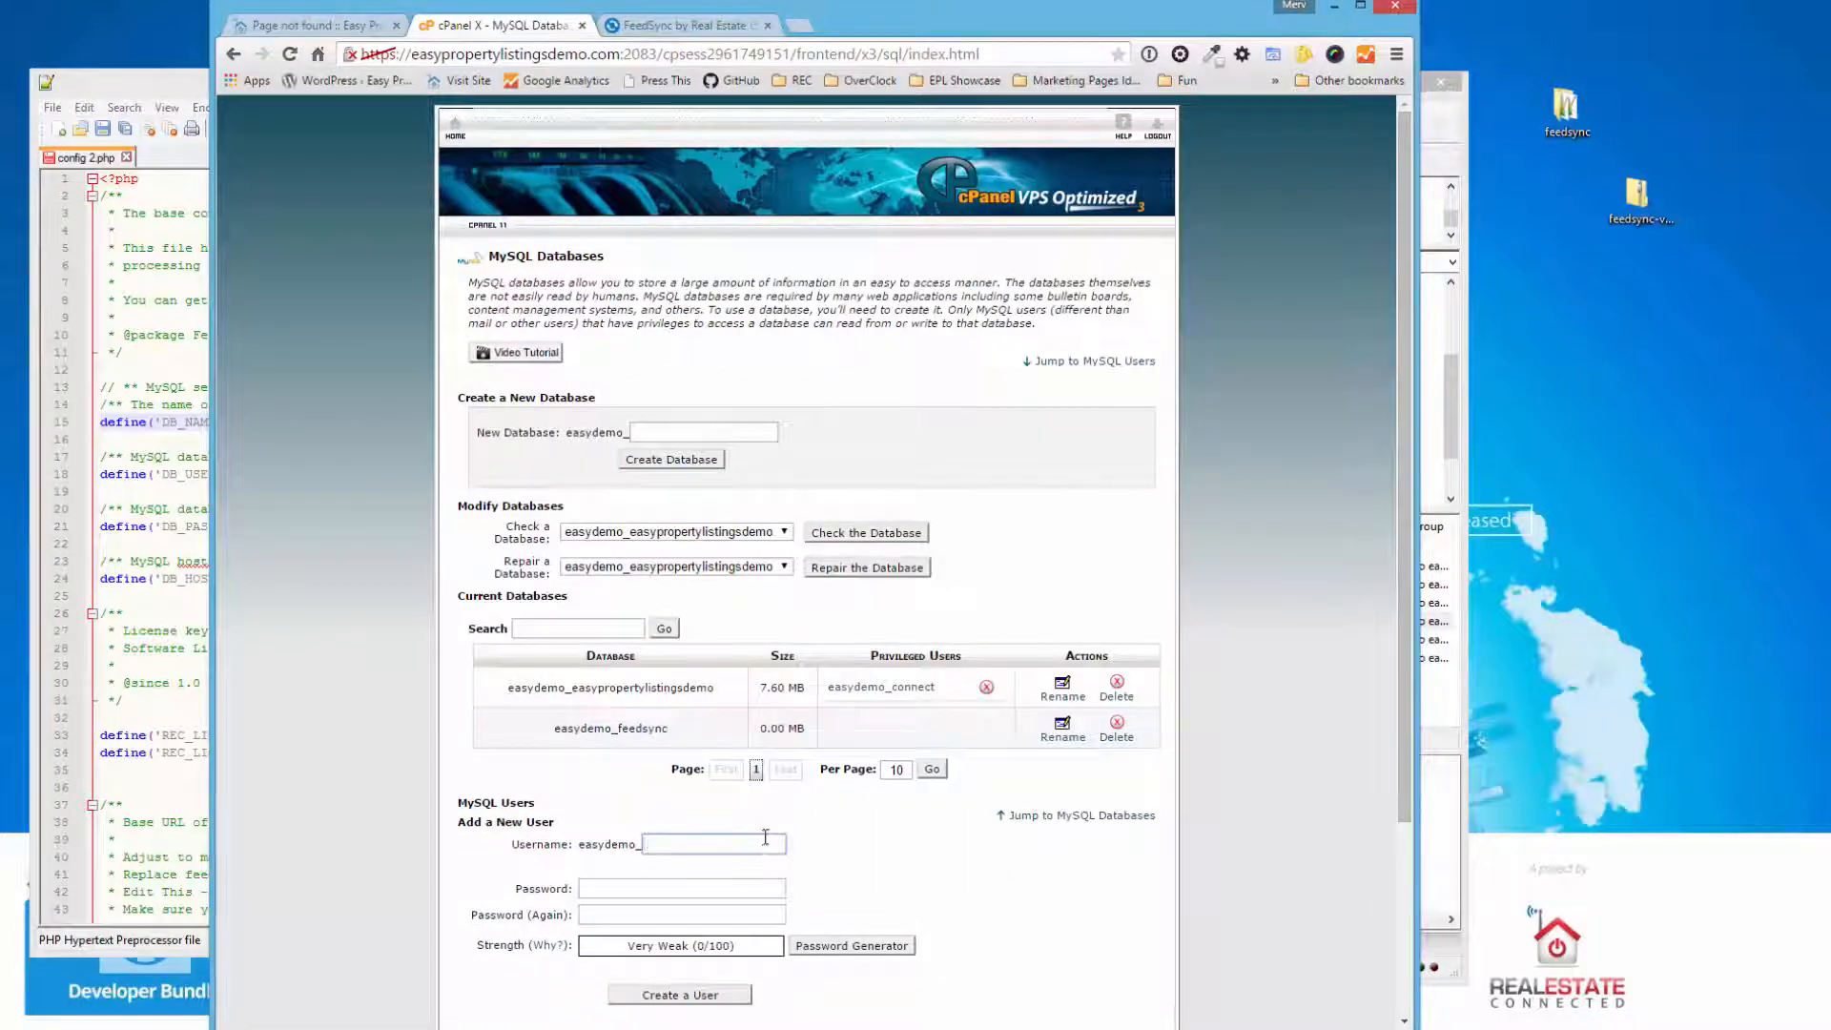
text(fee)
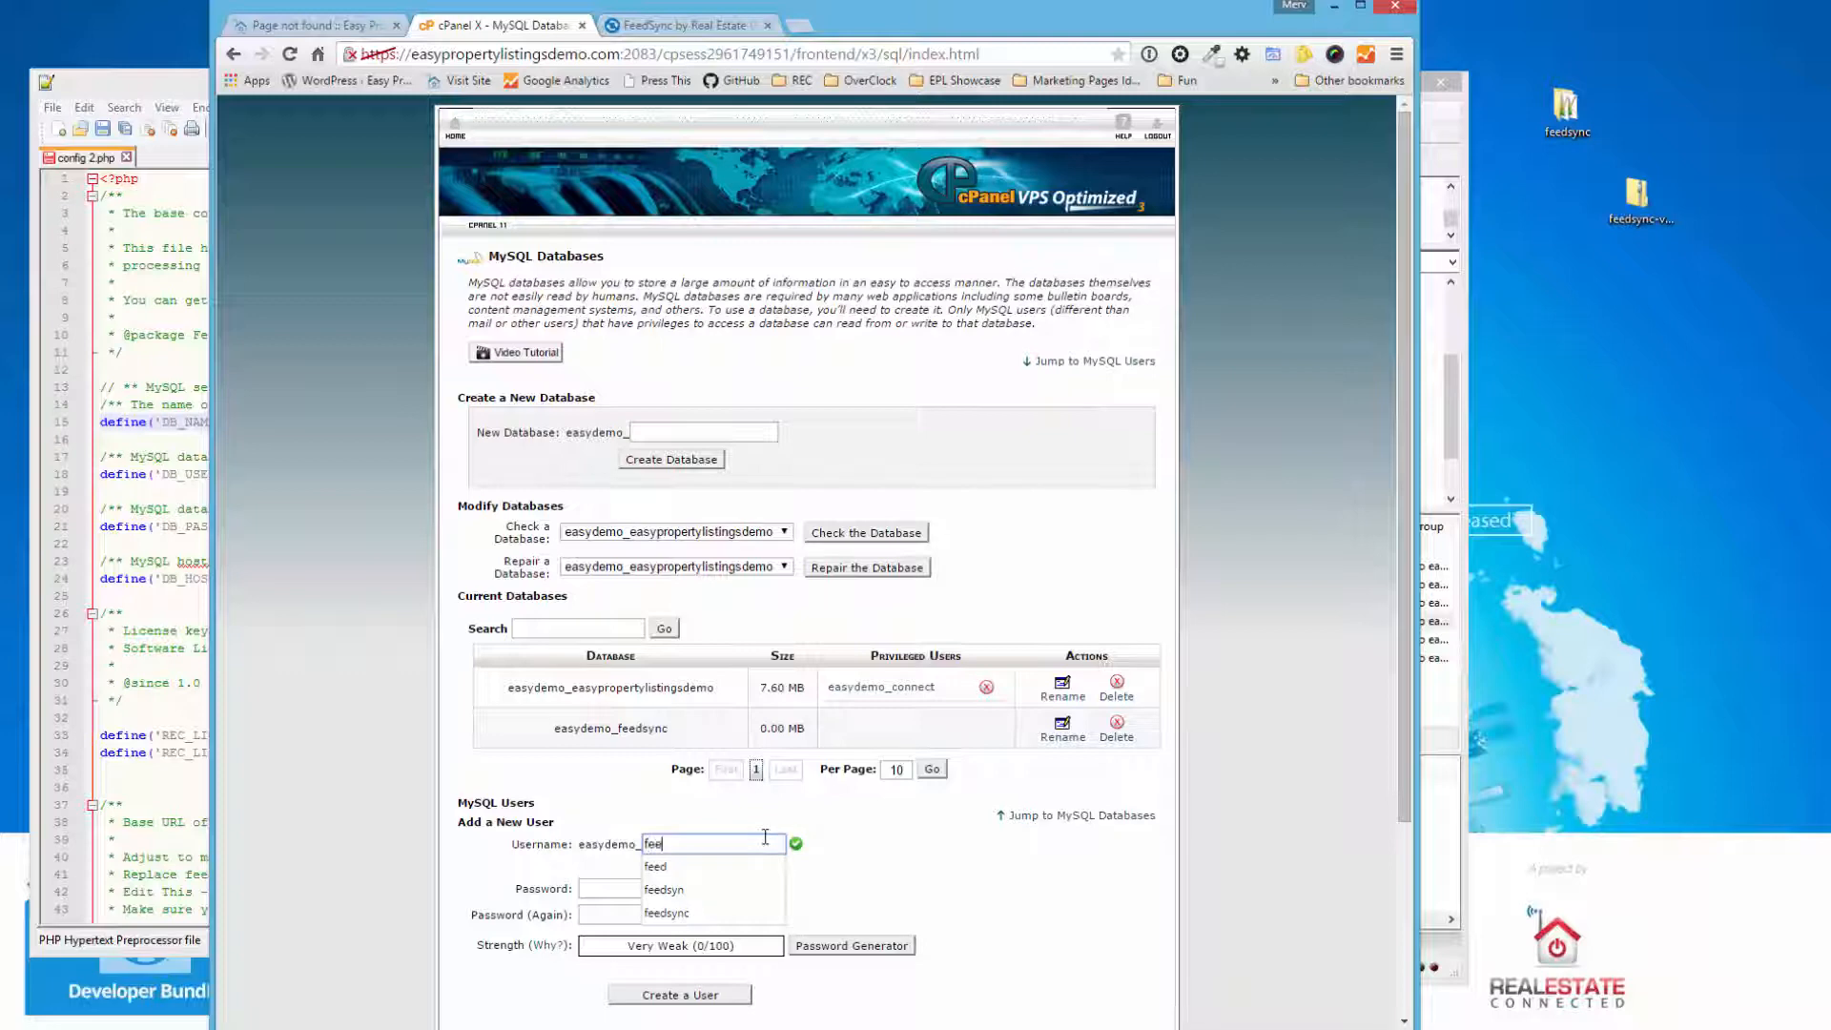
scroll(down, 3)
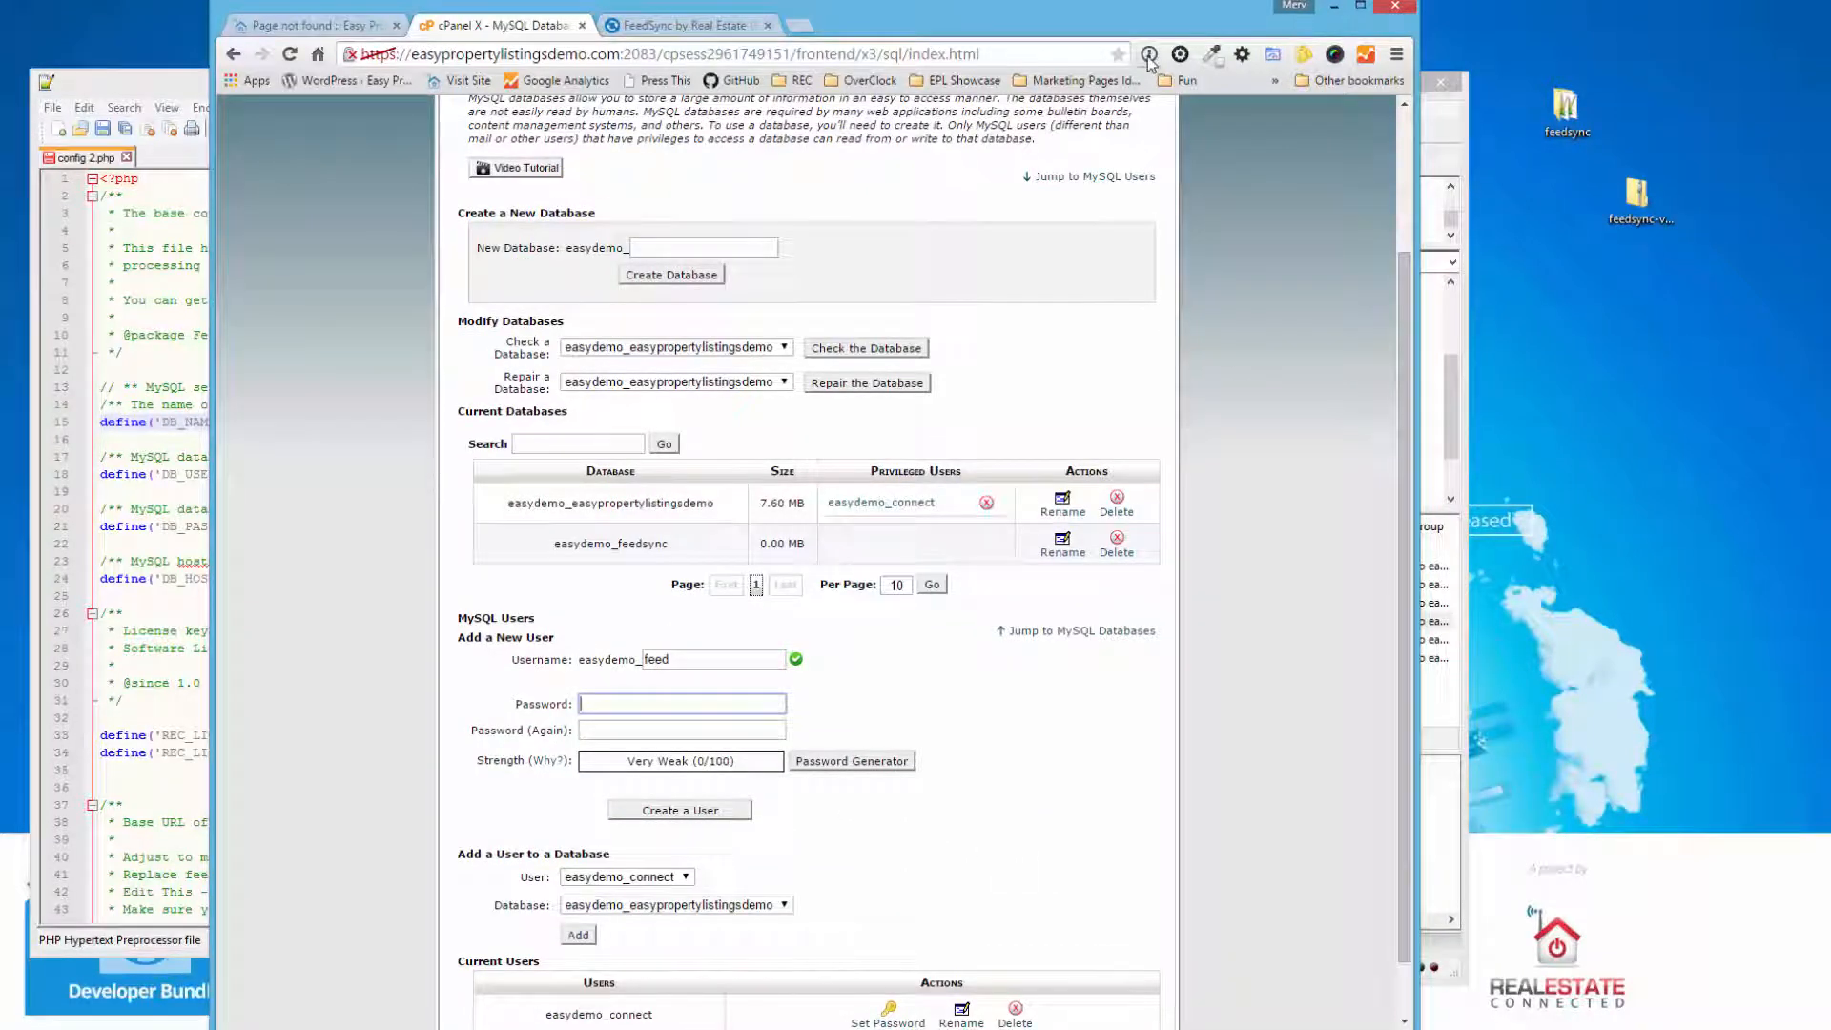
click(851, 761)
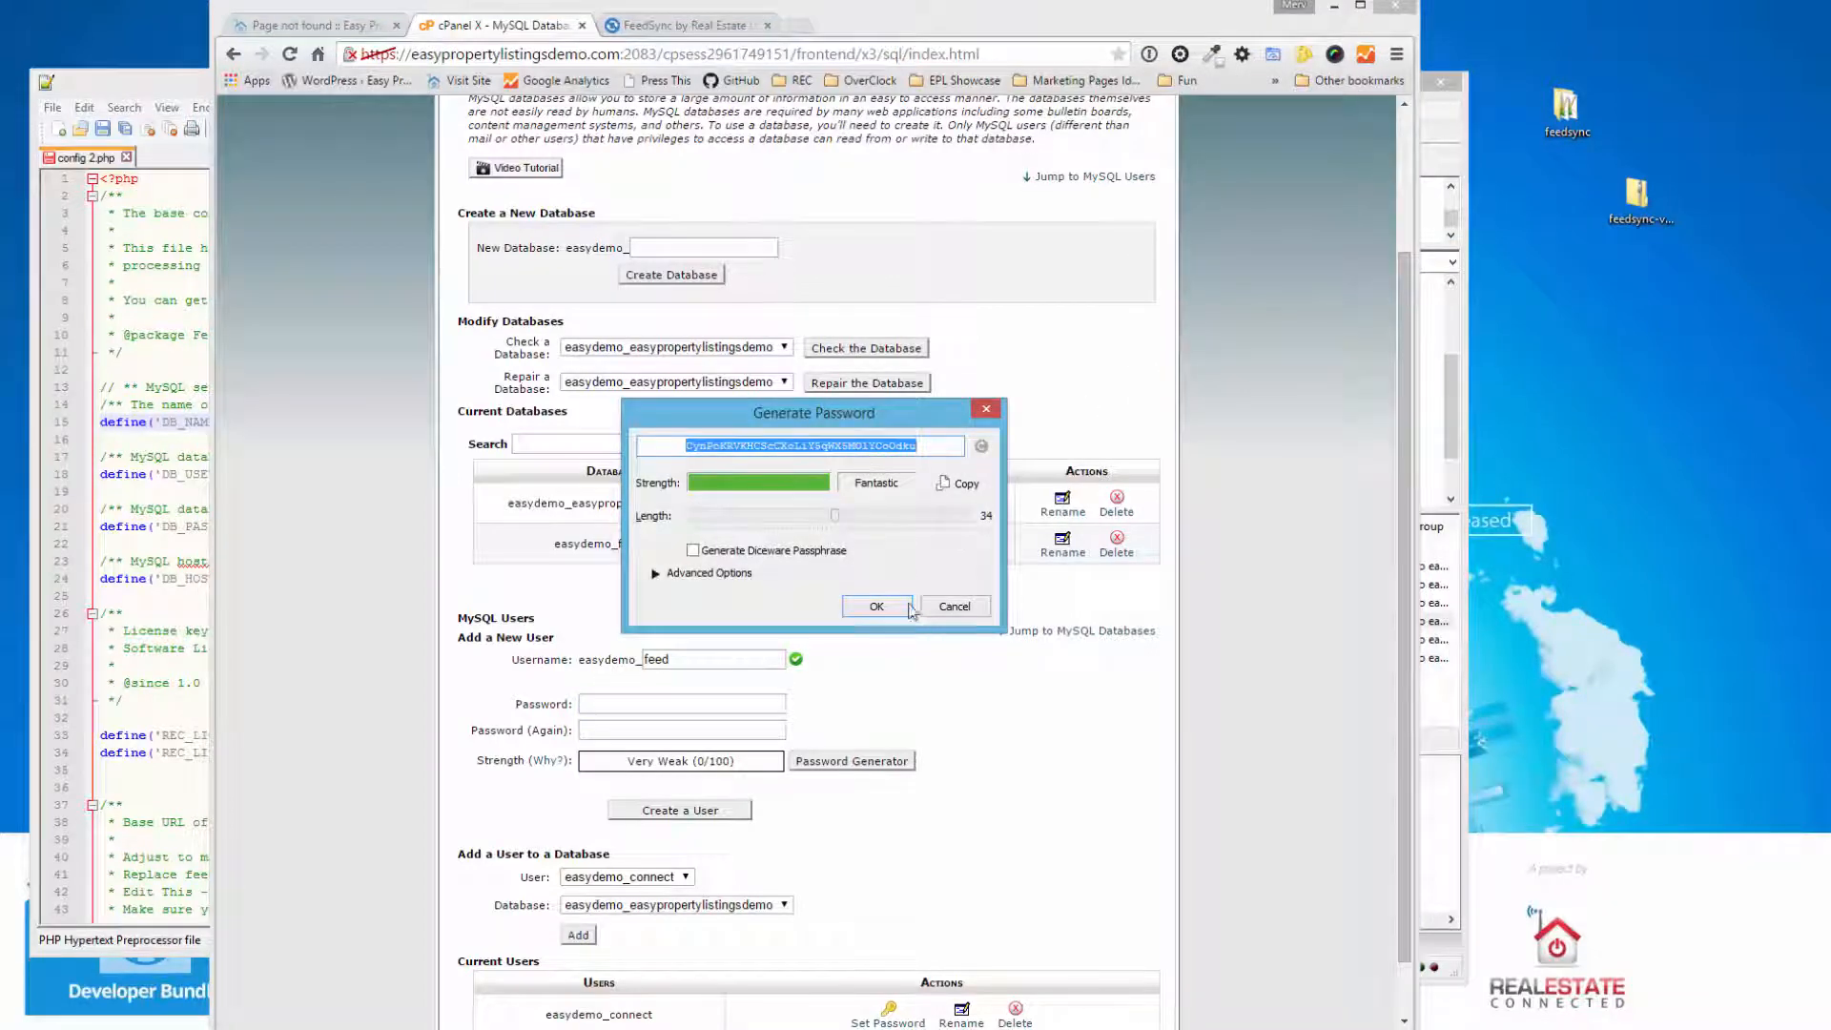
click(877, 606)
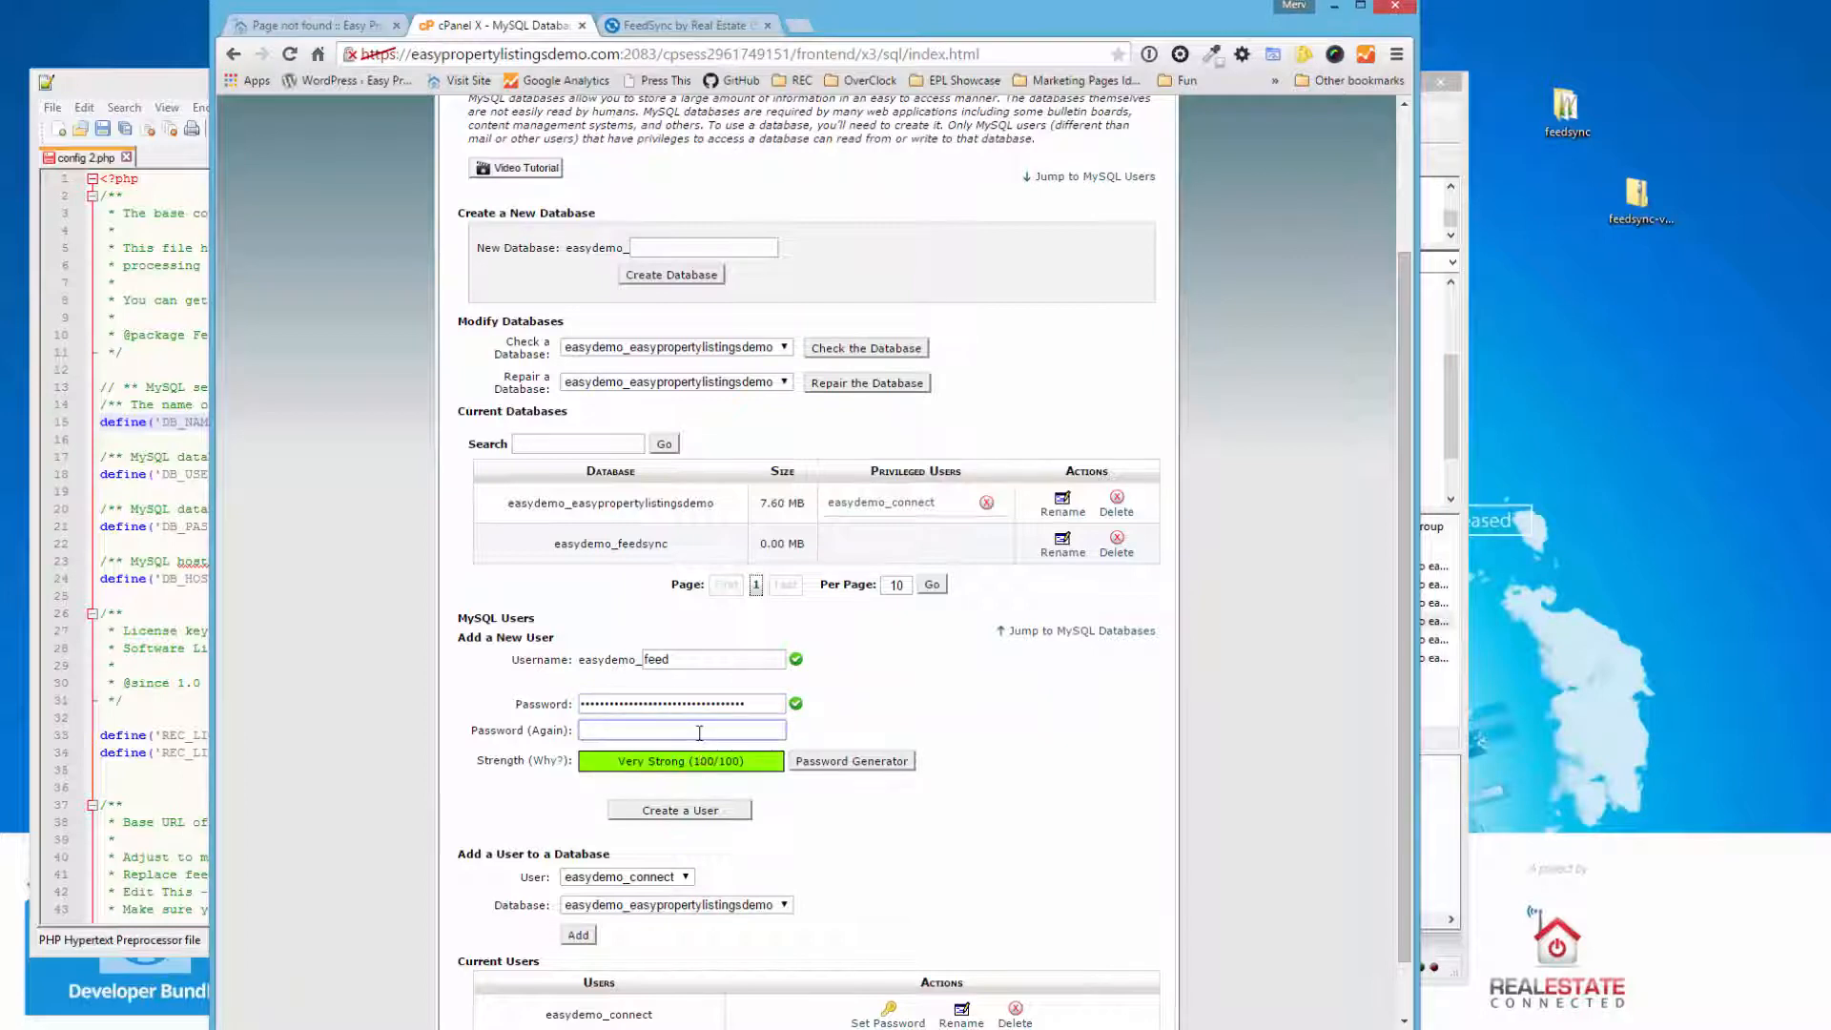
- Create the easydemo_feed user and copy its name from the success message
click(677, 809)
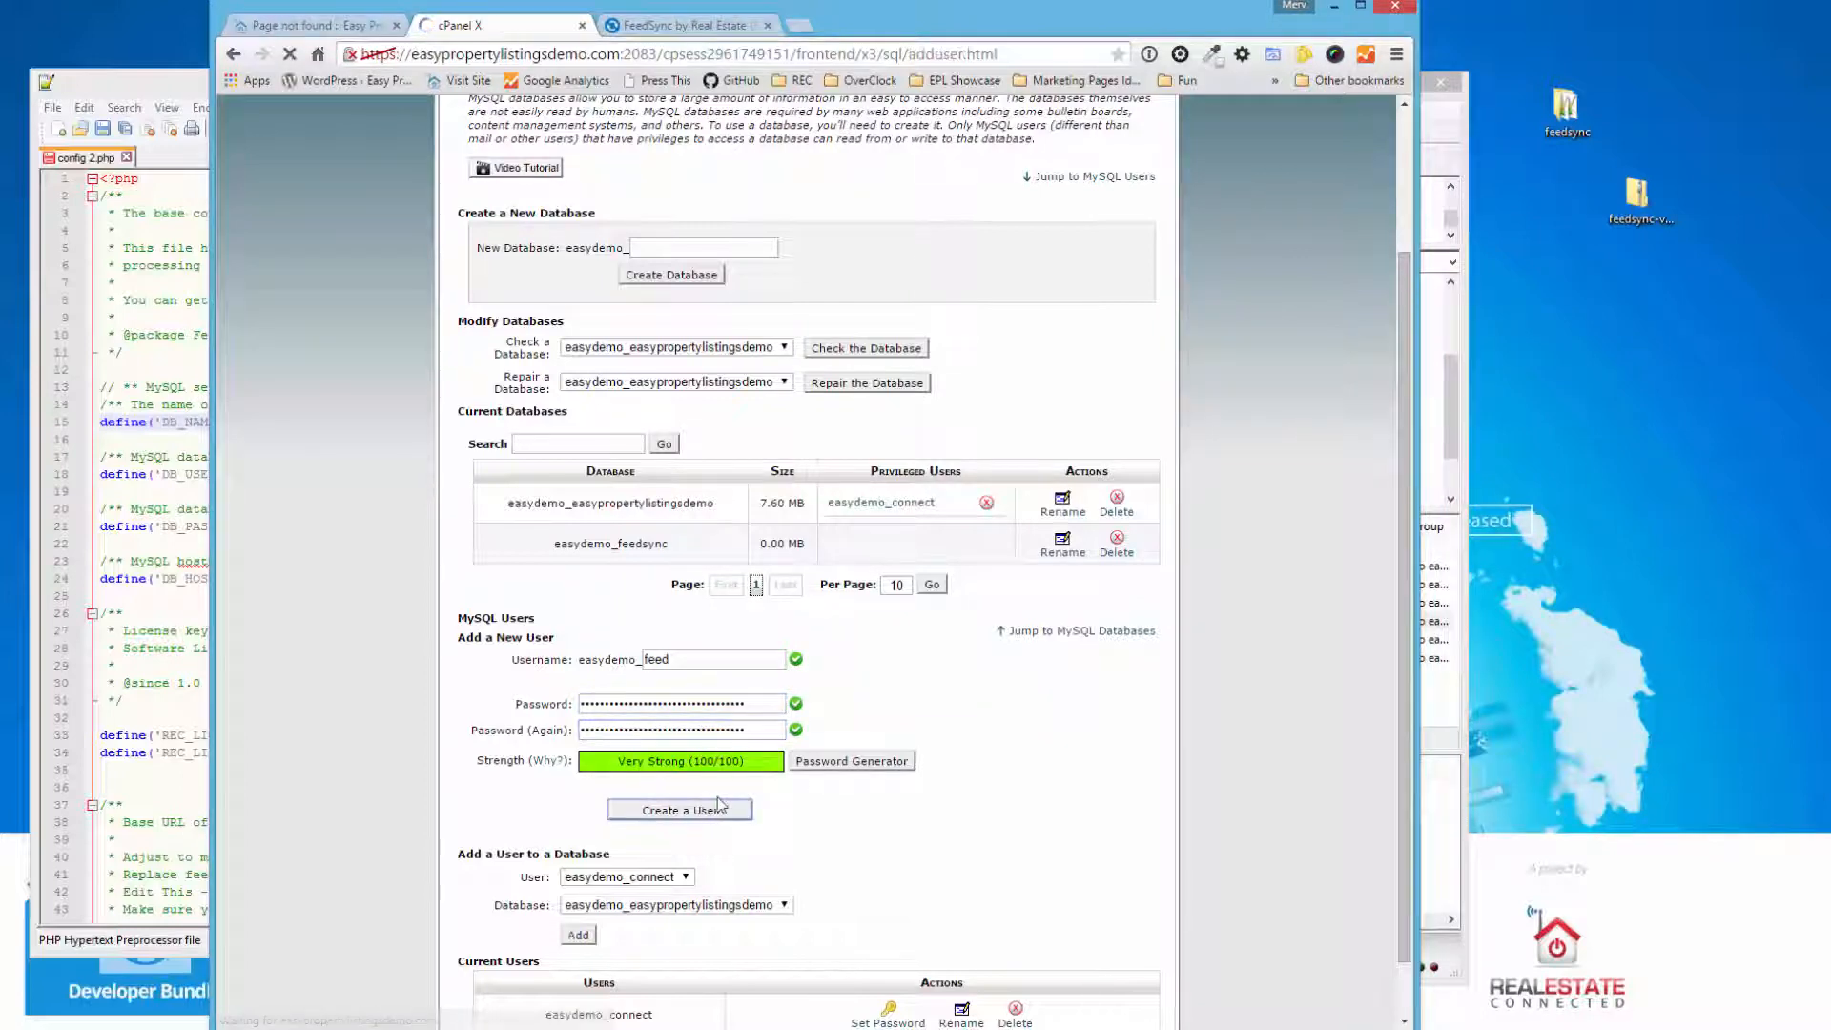
click(677, 811)
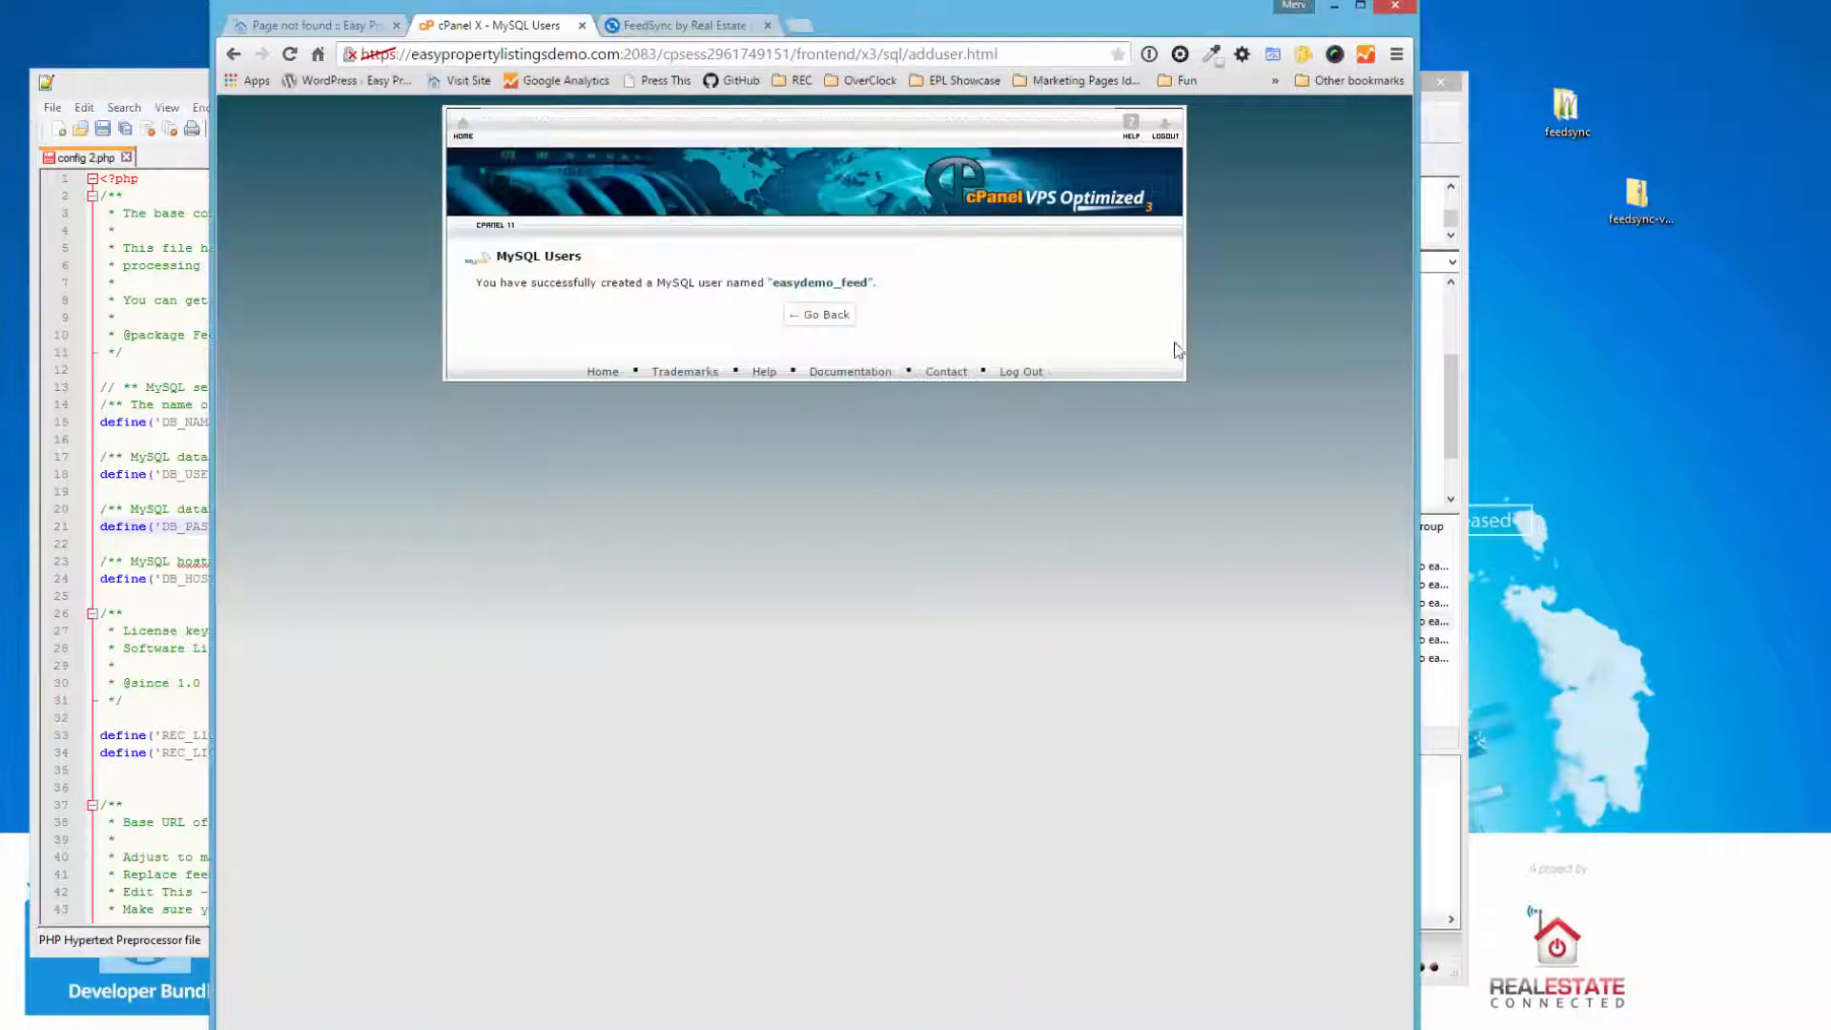
double_click(820, 283)
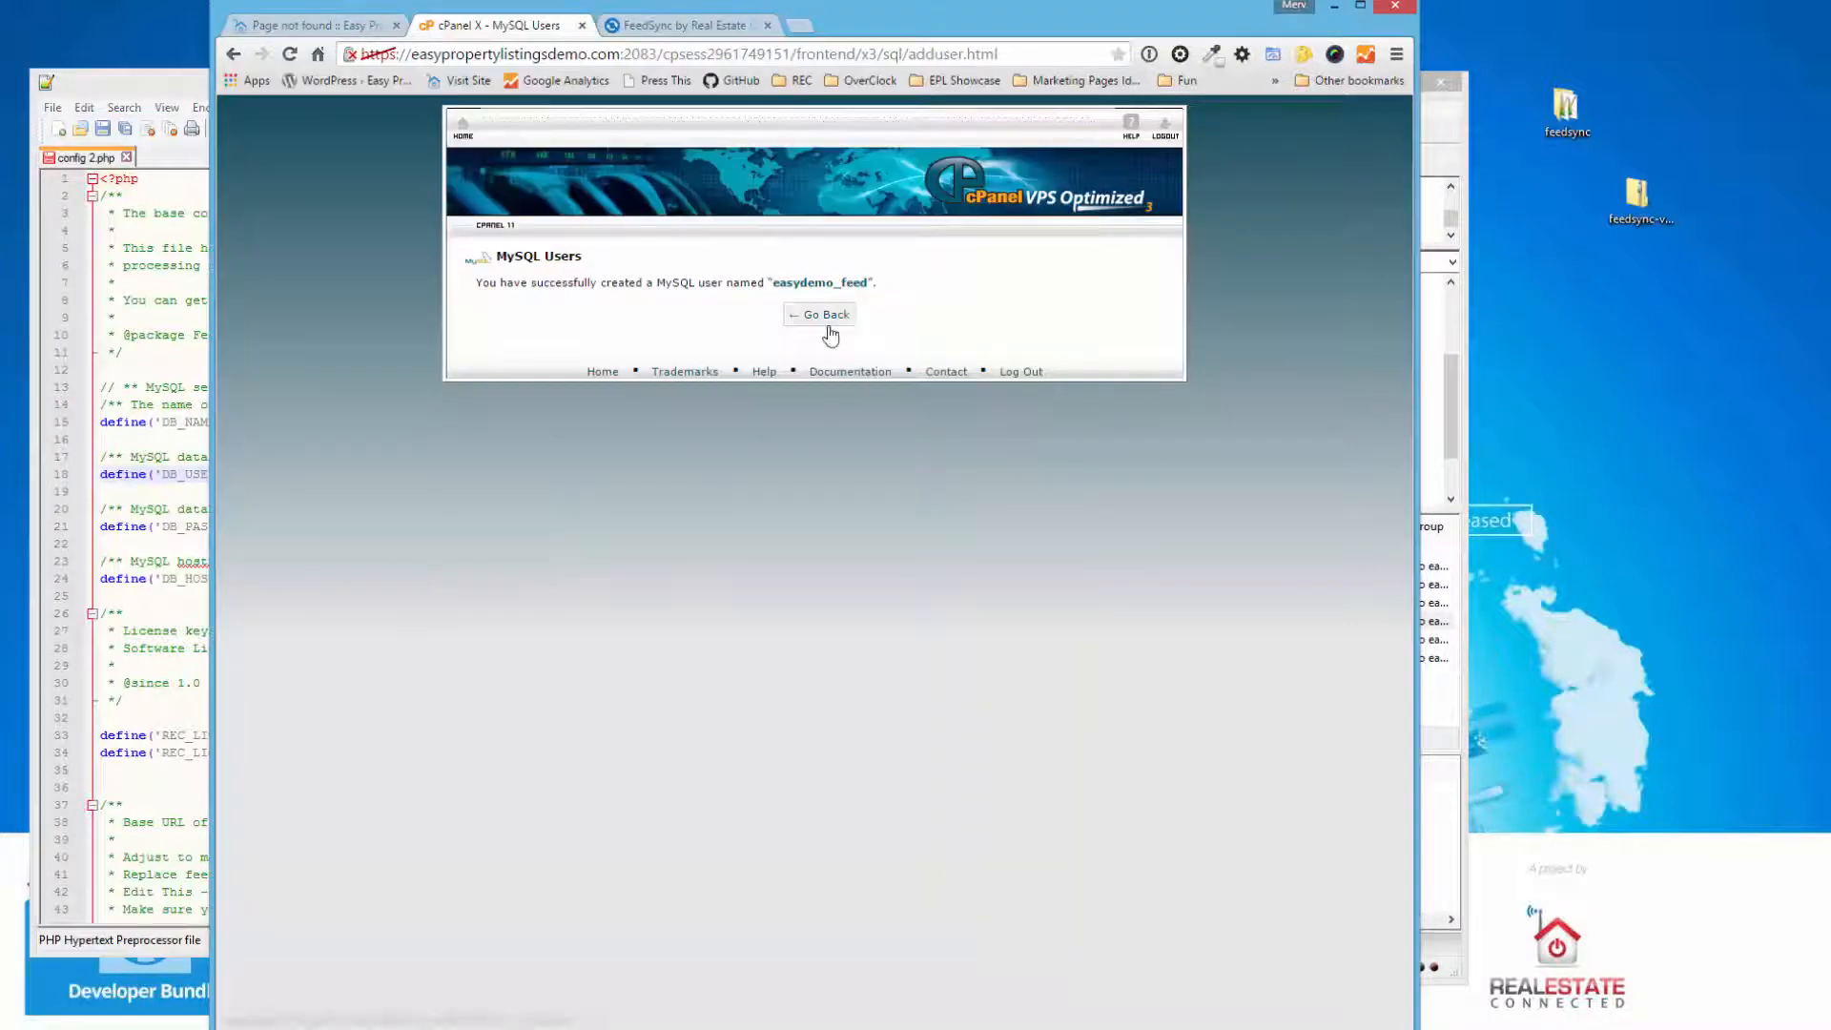
- Pair user easydemo_feed with database easydemo_feedsync under Add a User to a Database and submit
click(820, 315)
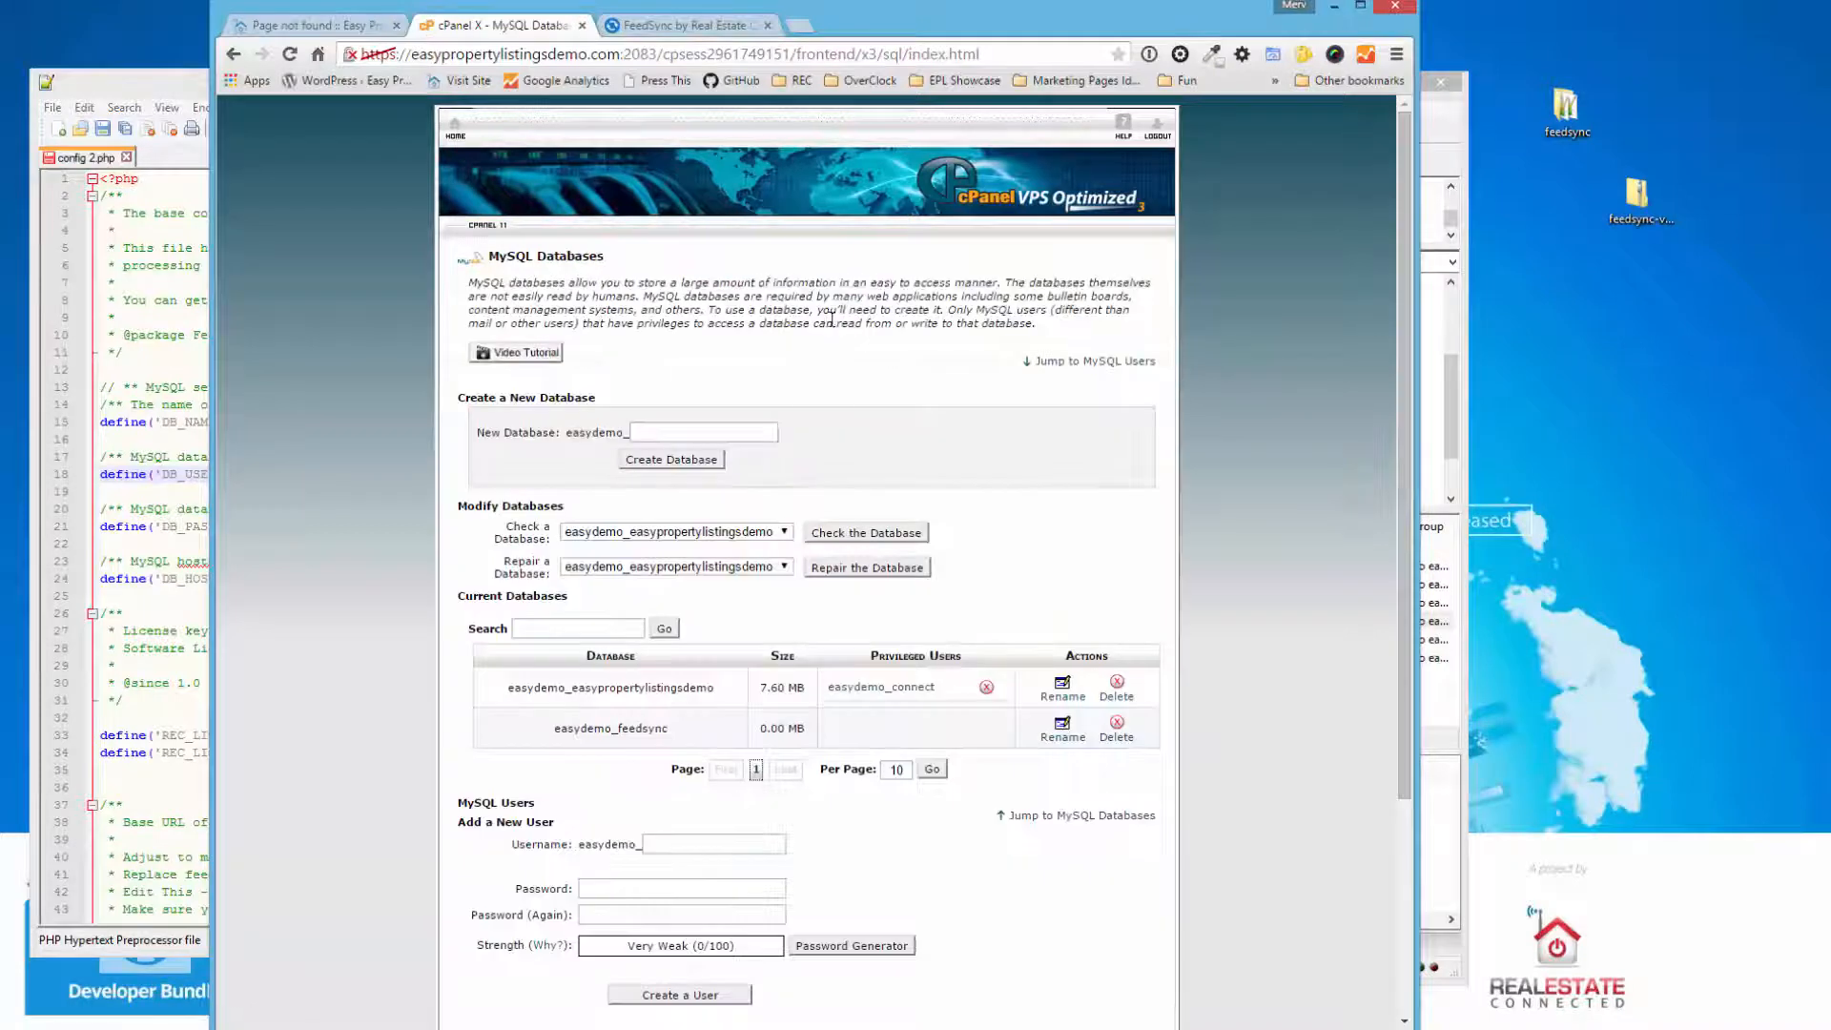
scroll(down, 3)
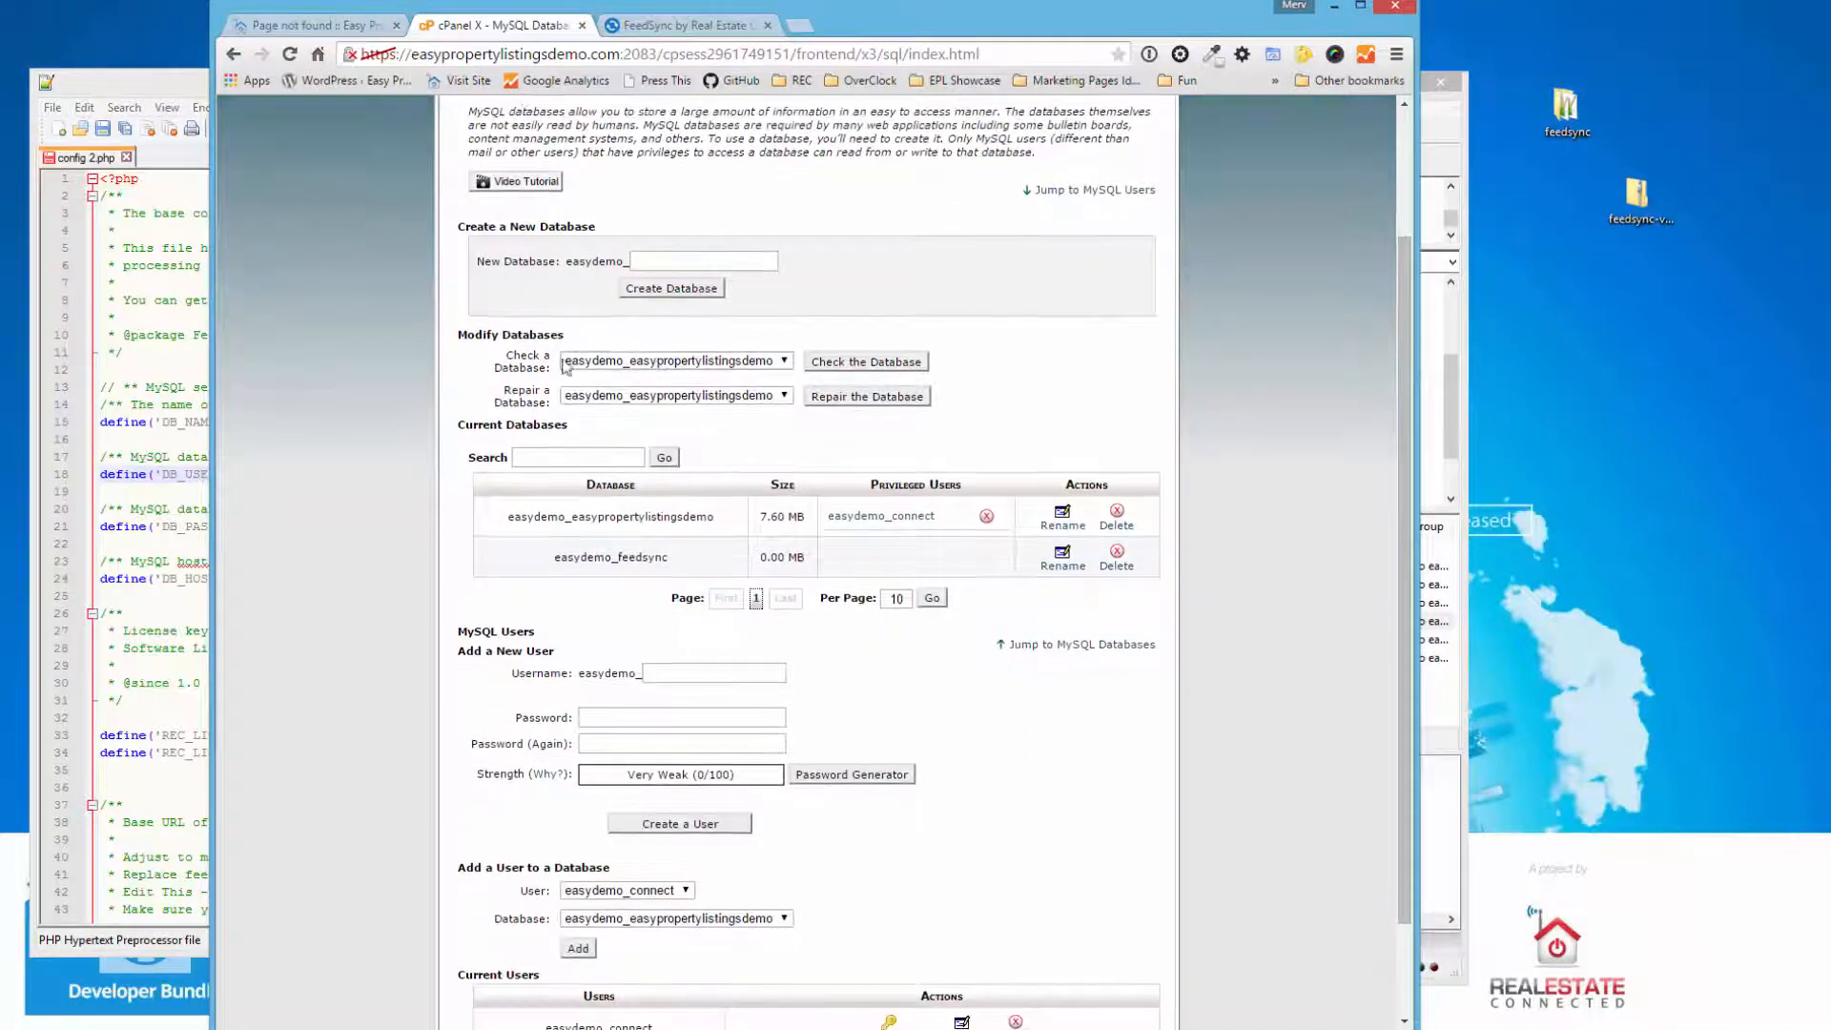
scroll(down, 3)
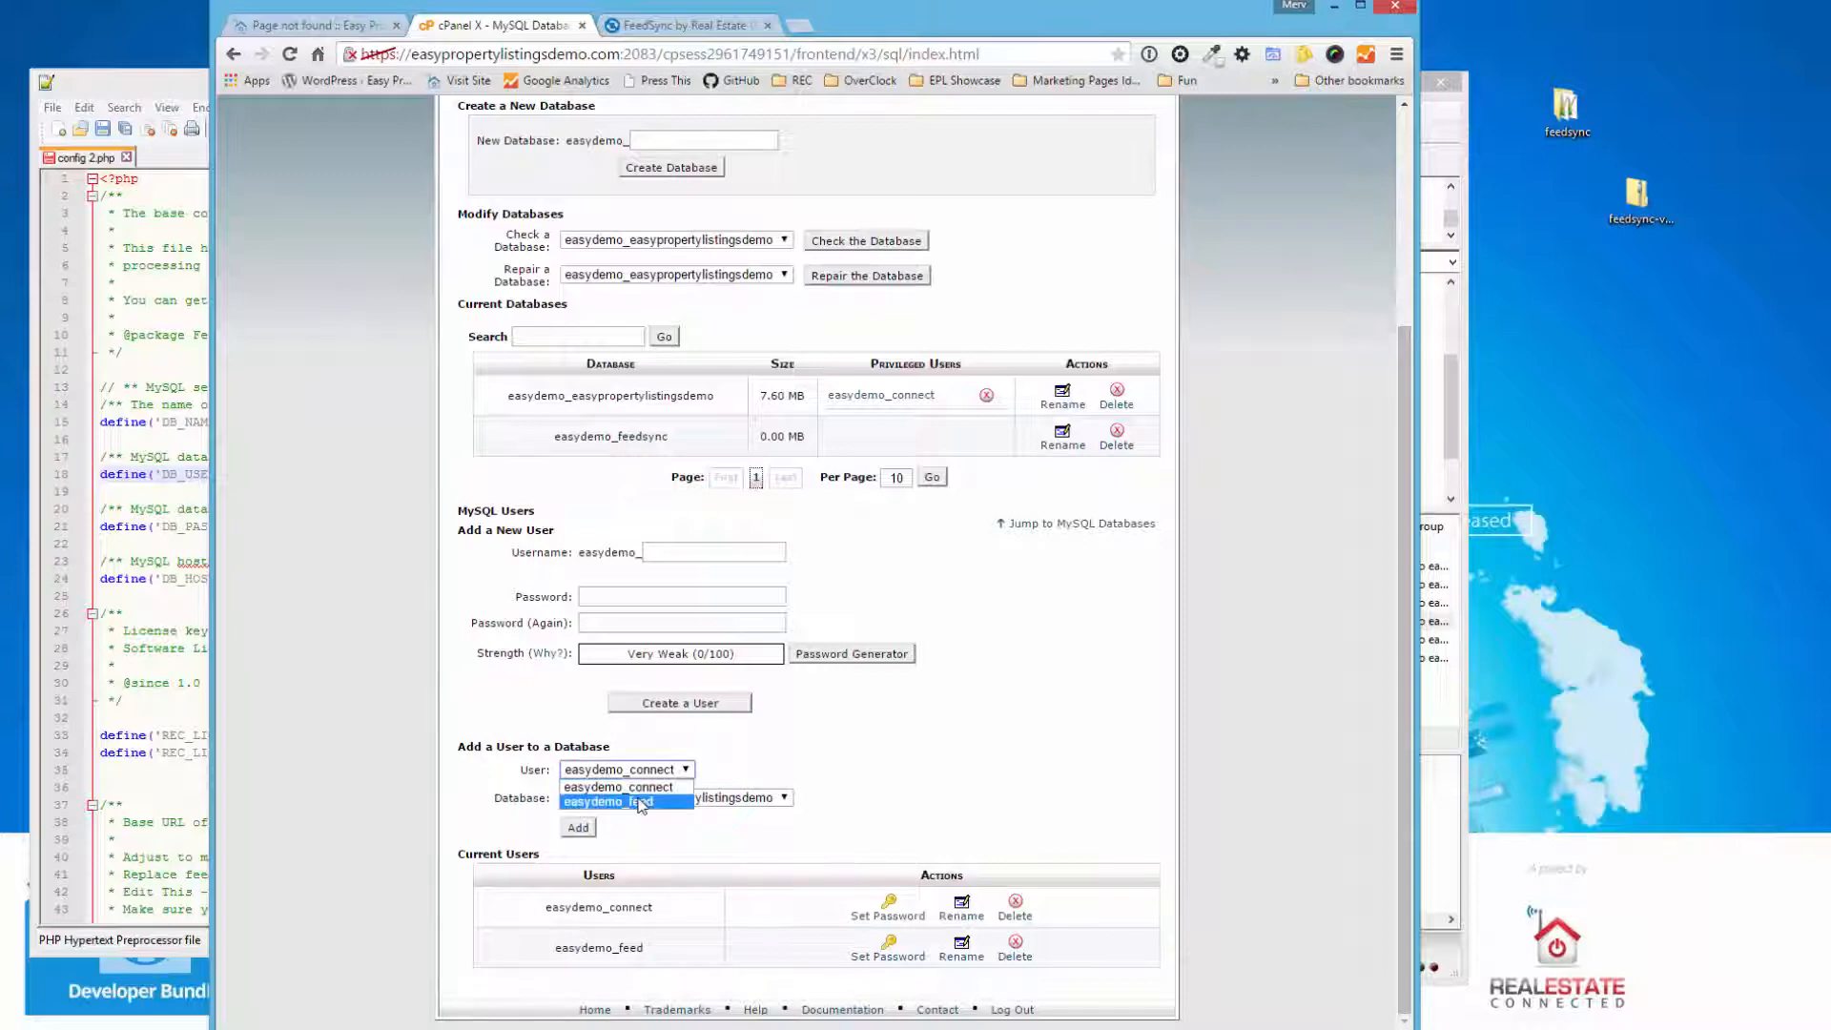
click(616, 804)
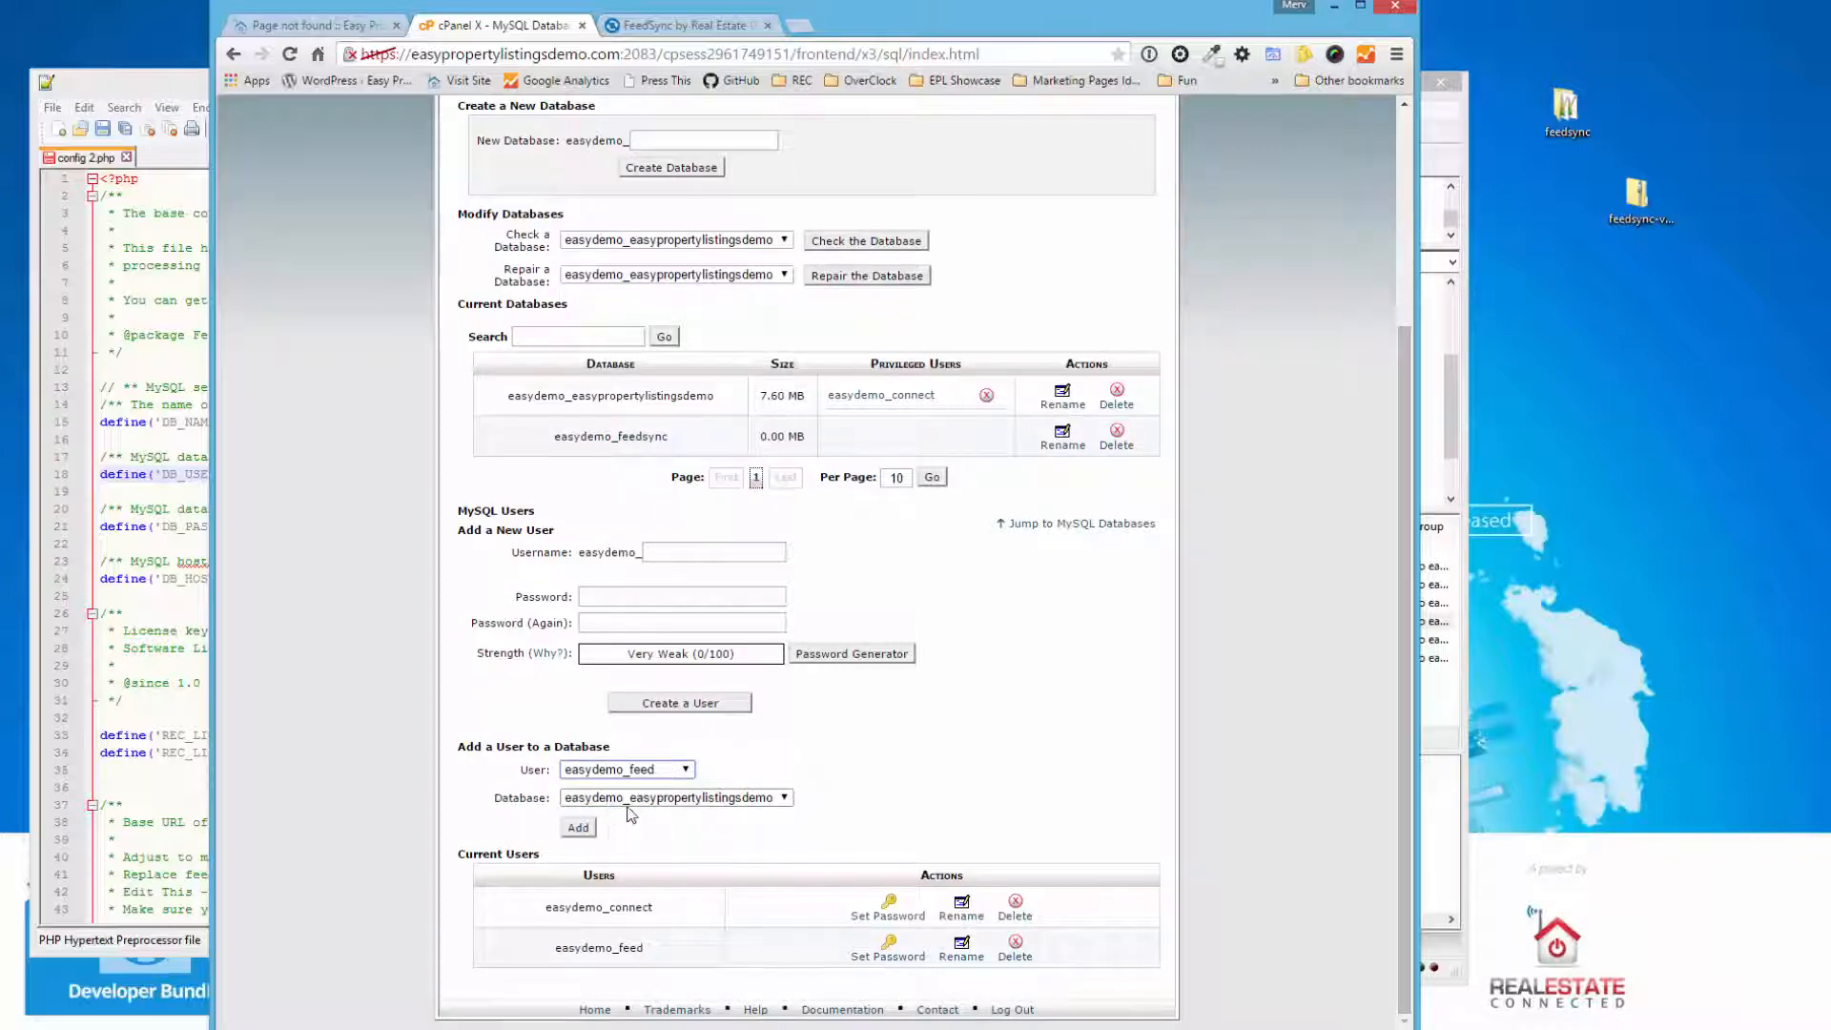
click(676, 798)
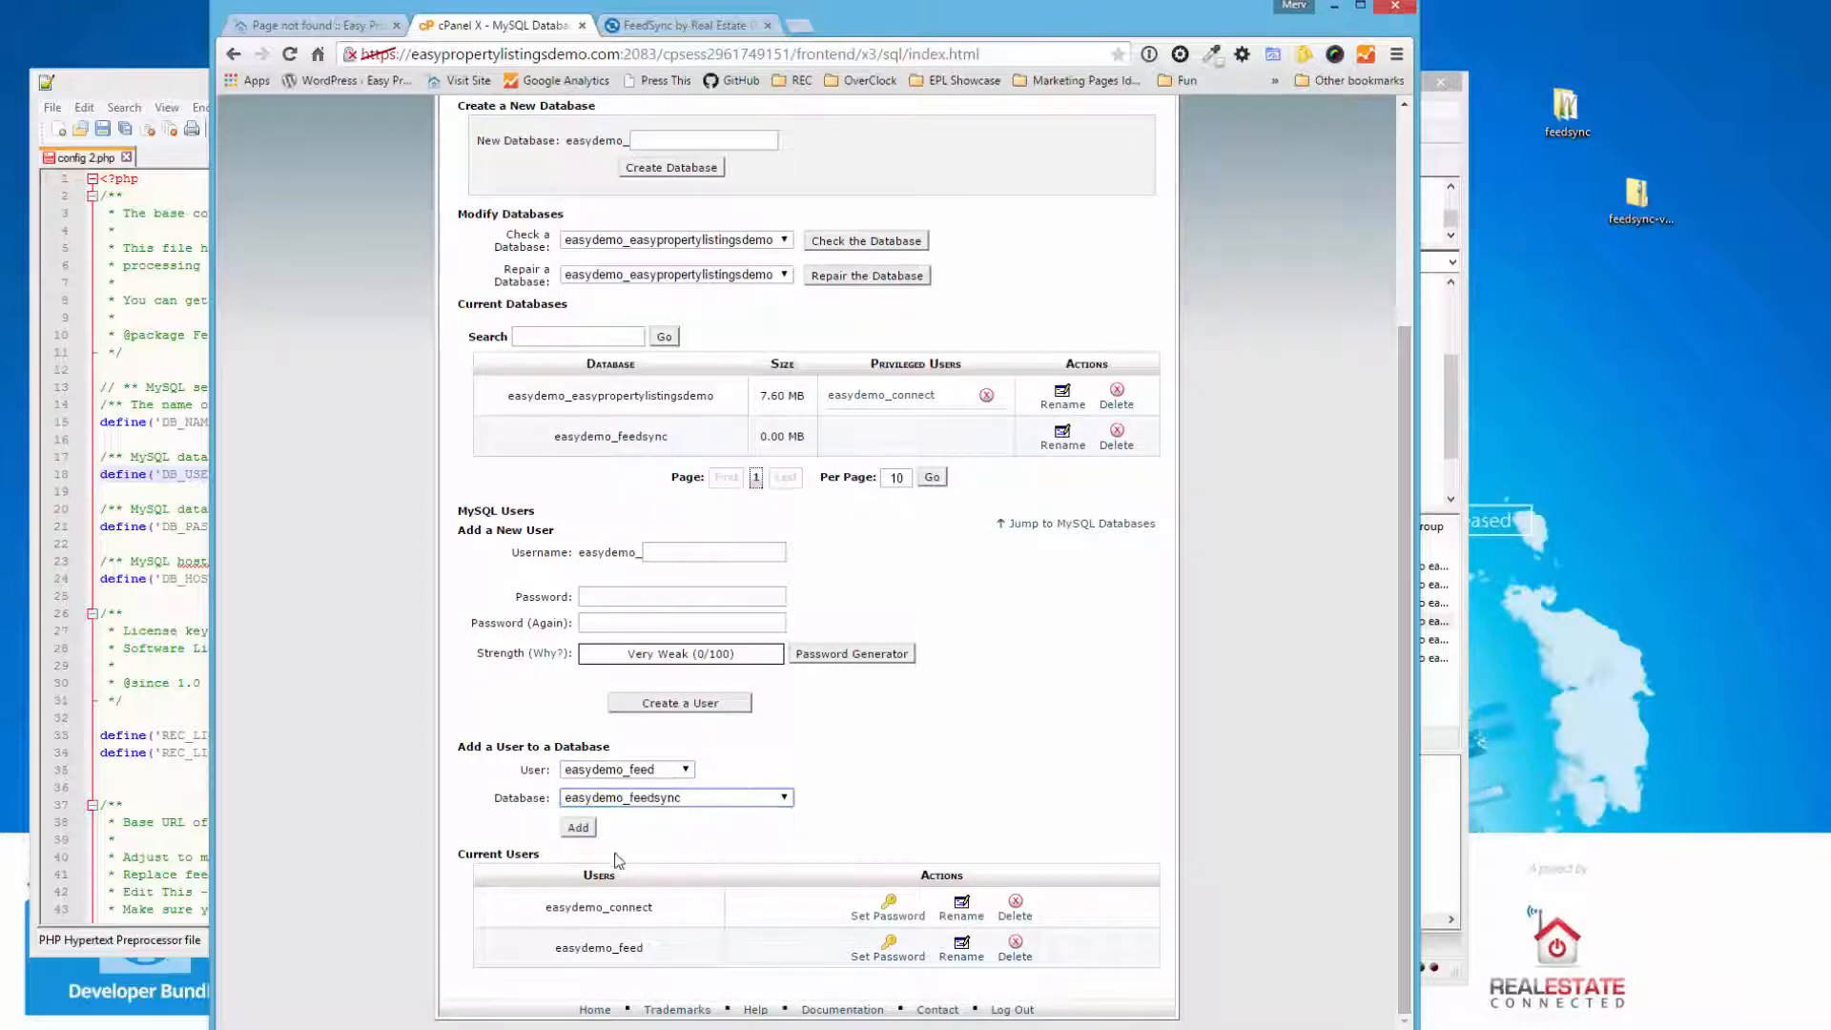
click(576, 826)
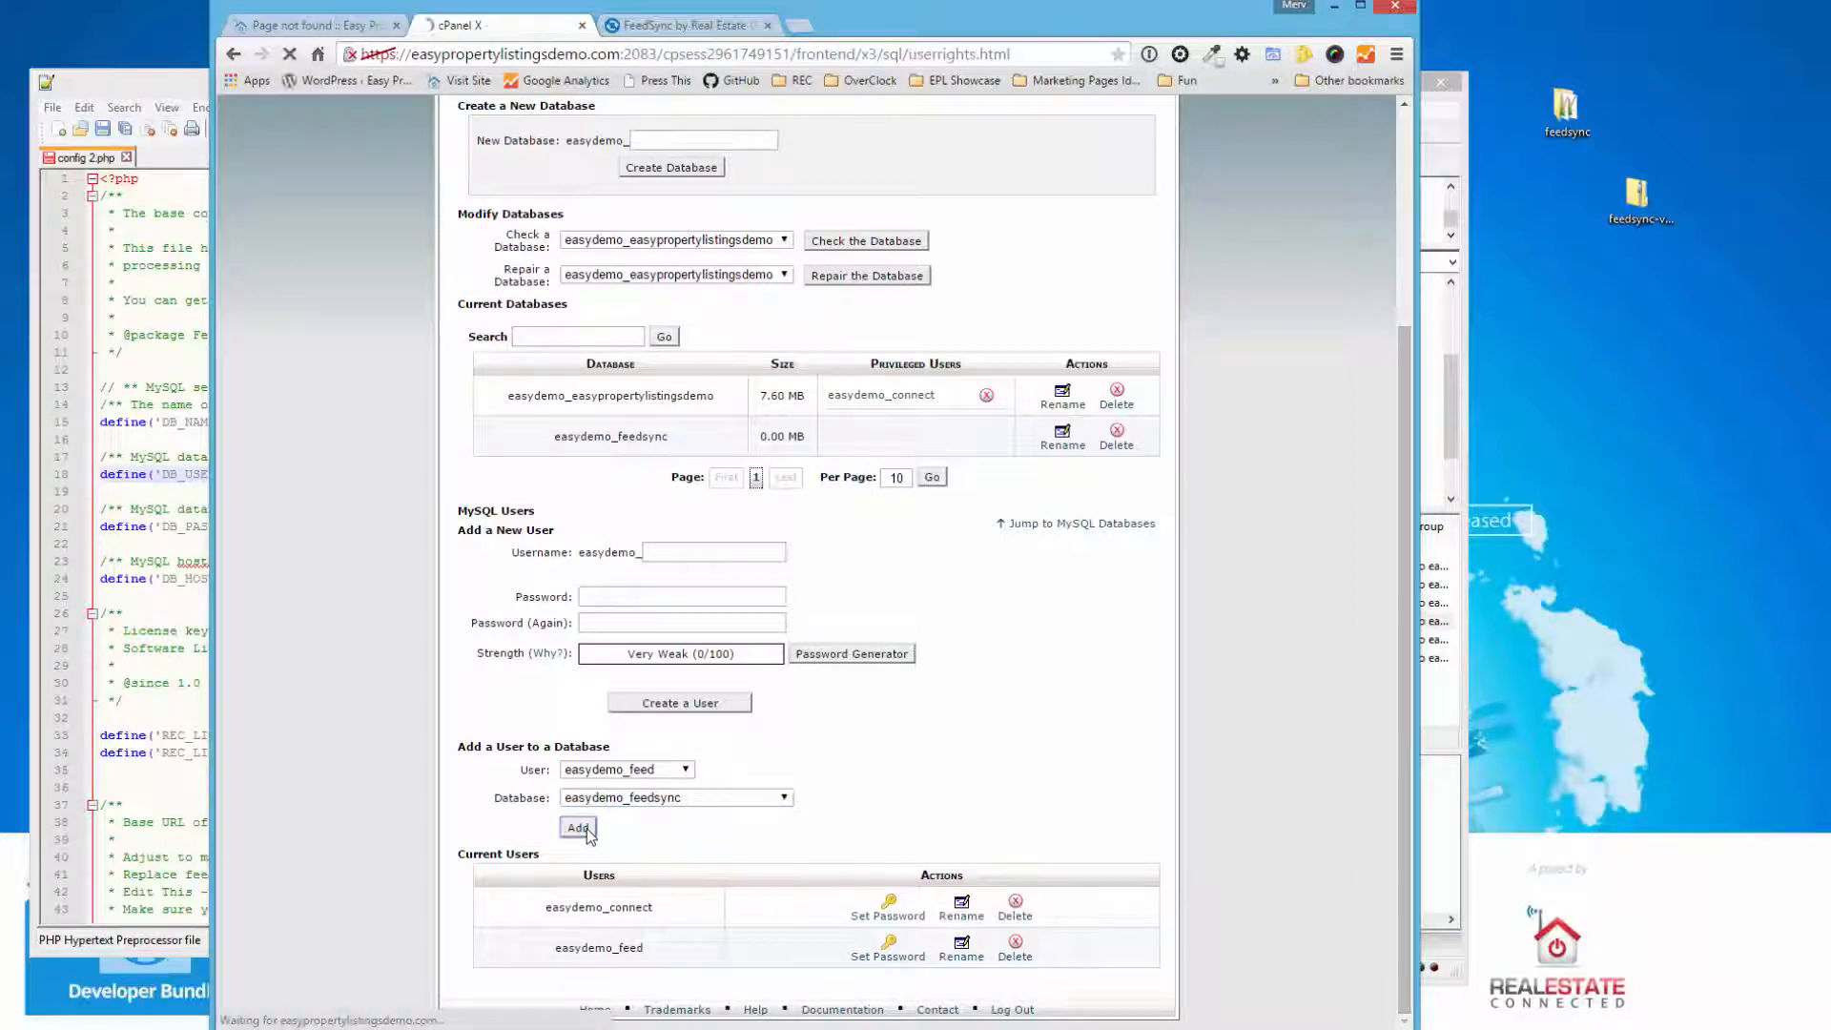
- Grant ALL PRIVILEGES to easydemo_feed on easydemo_feedsync and save the changes
click(580, 828)
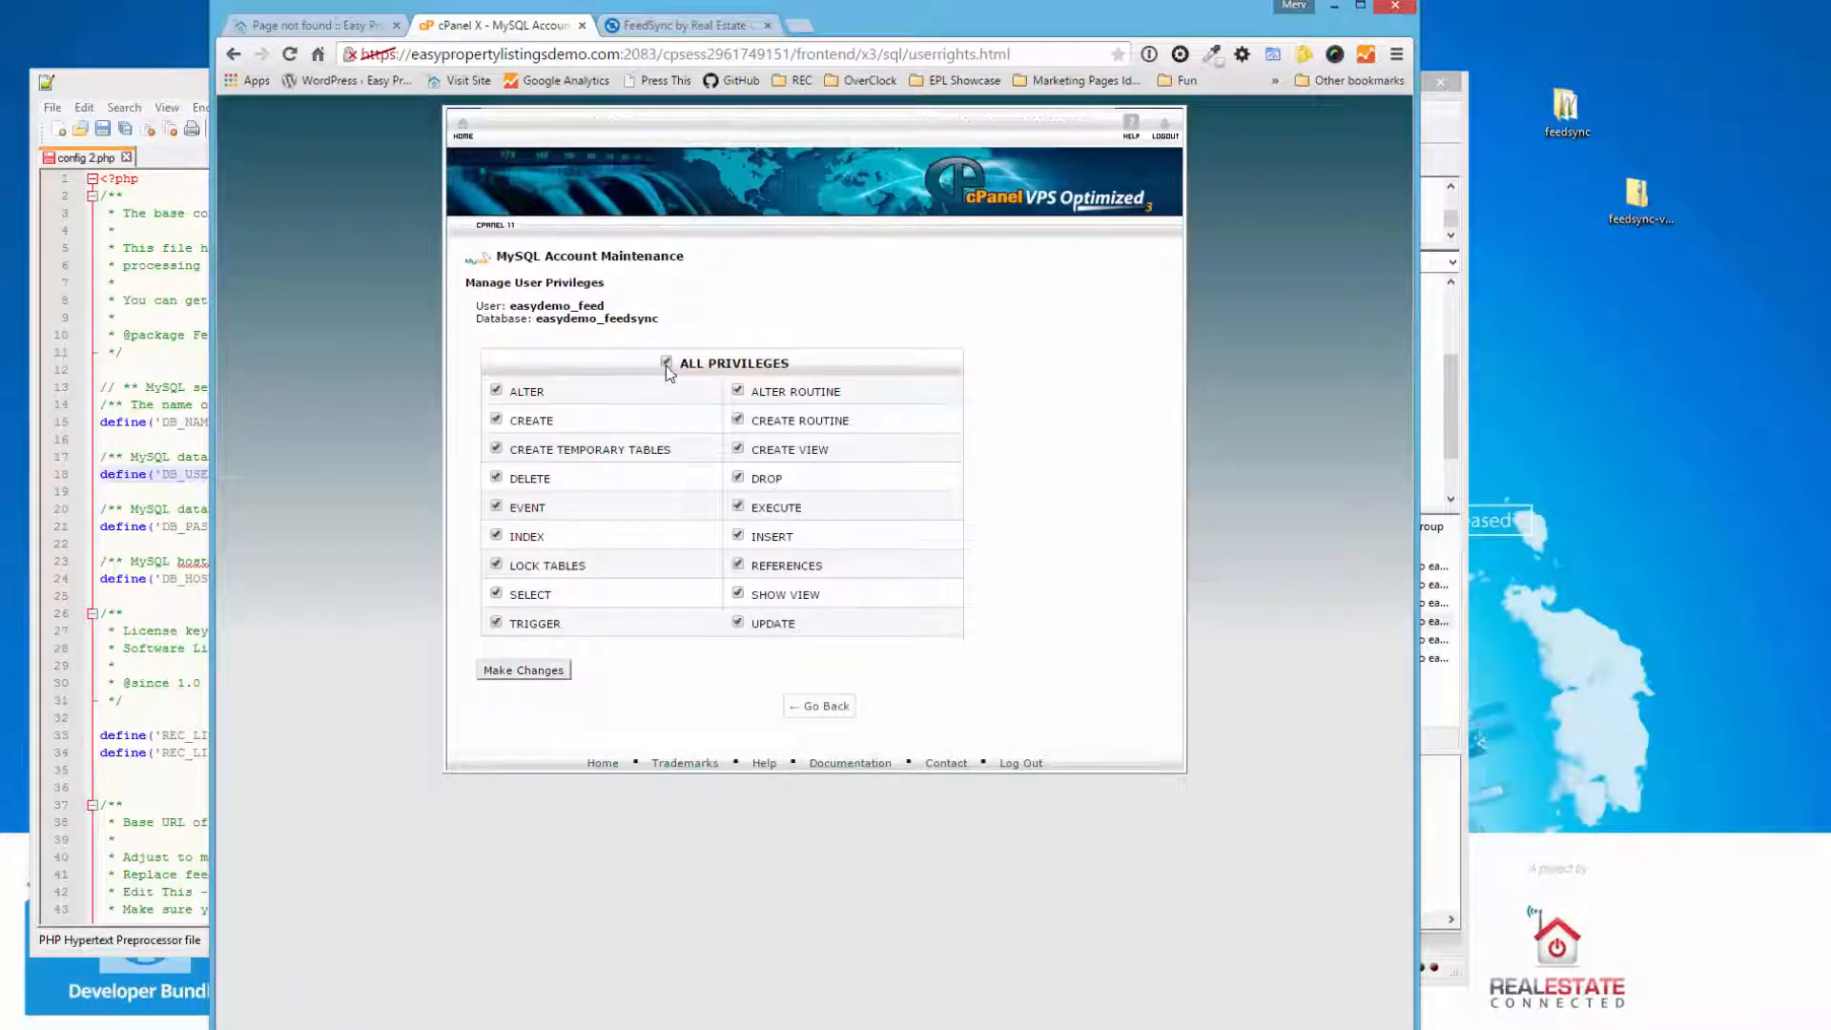
click(523, 670)
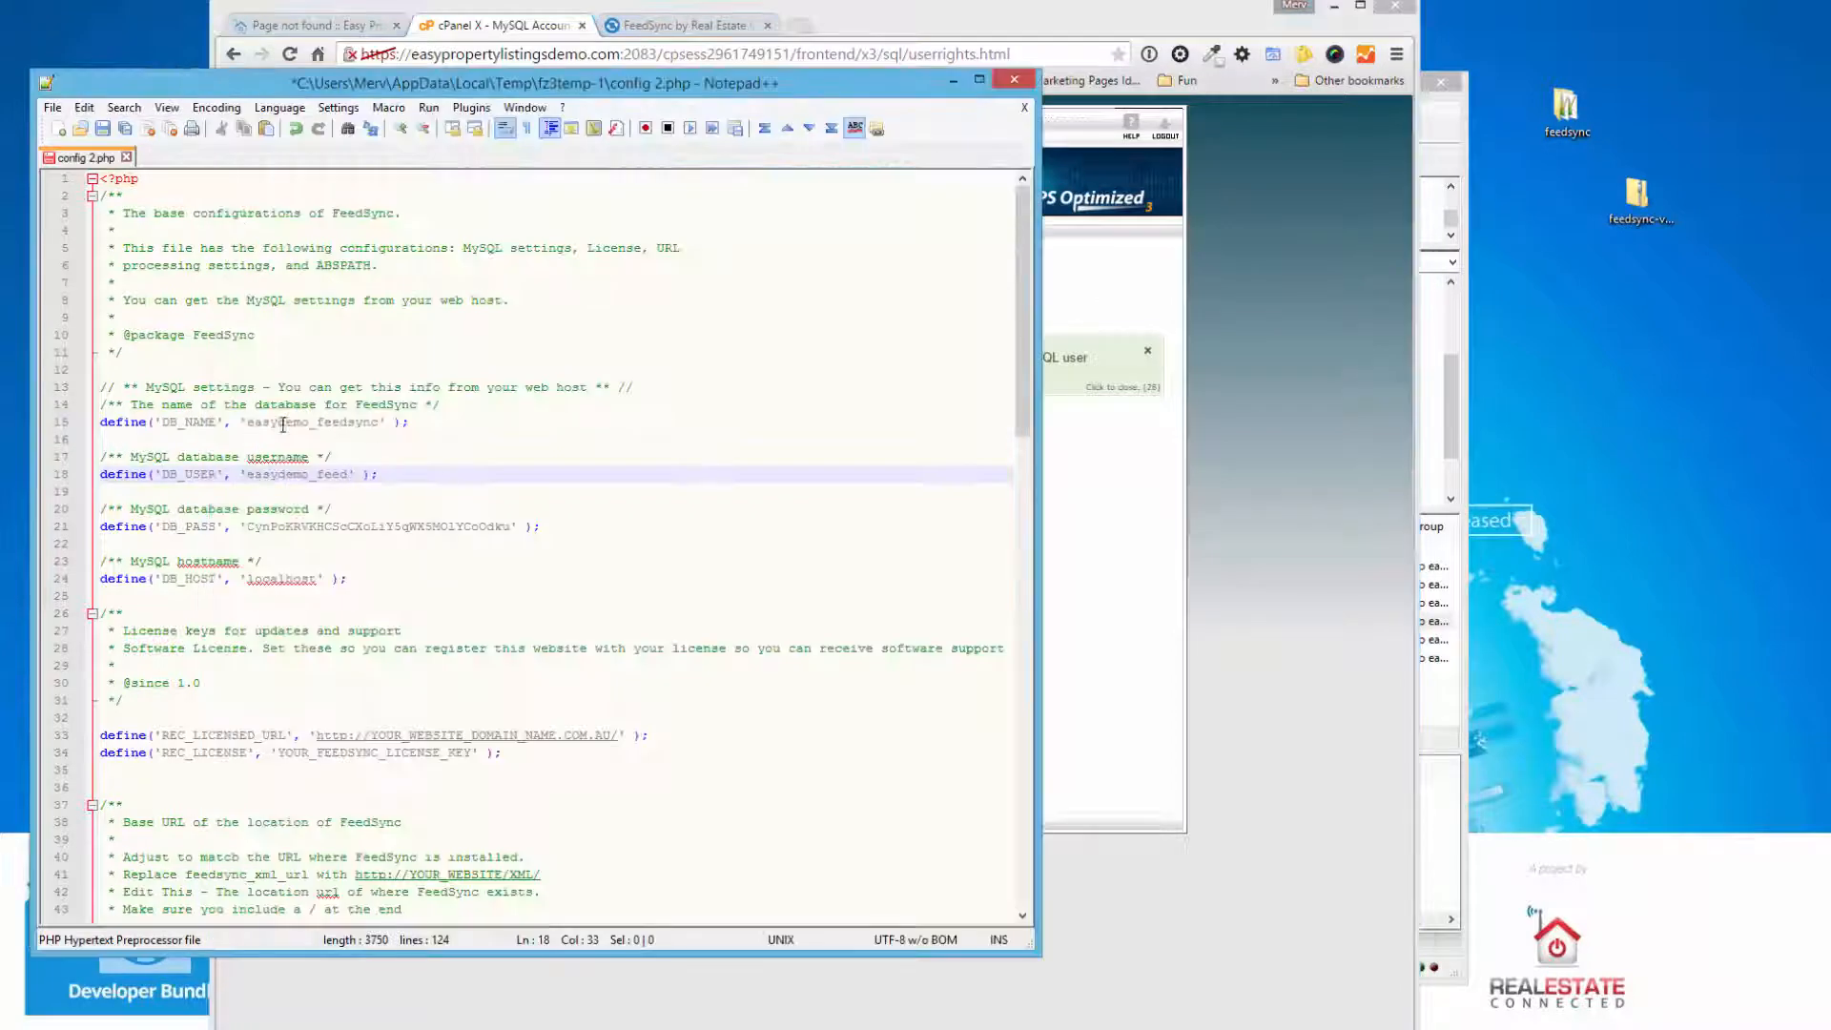
- Review the DB_NAME, DB_USER, DB_PASS and DB_HOST defines in config 2.php in Notepad++
double_click(311, 421)
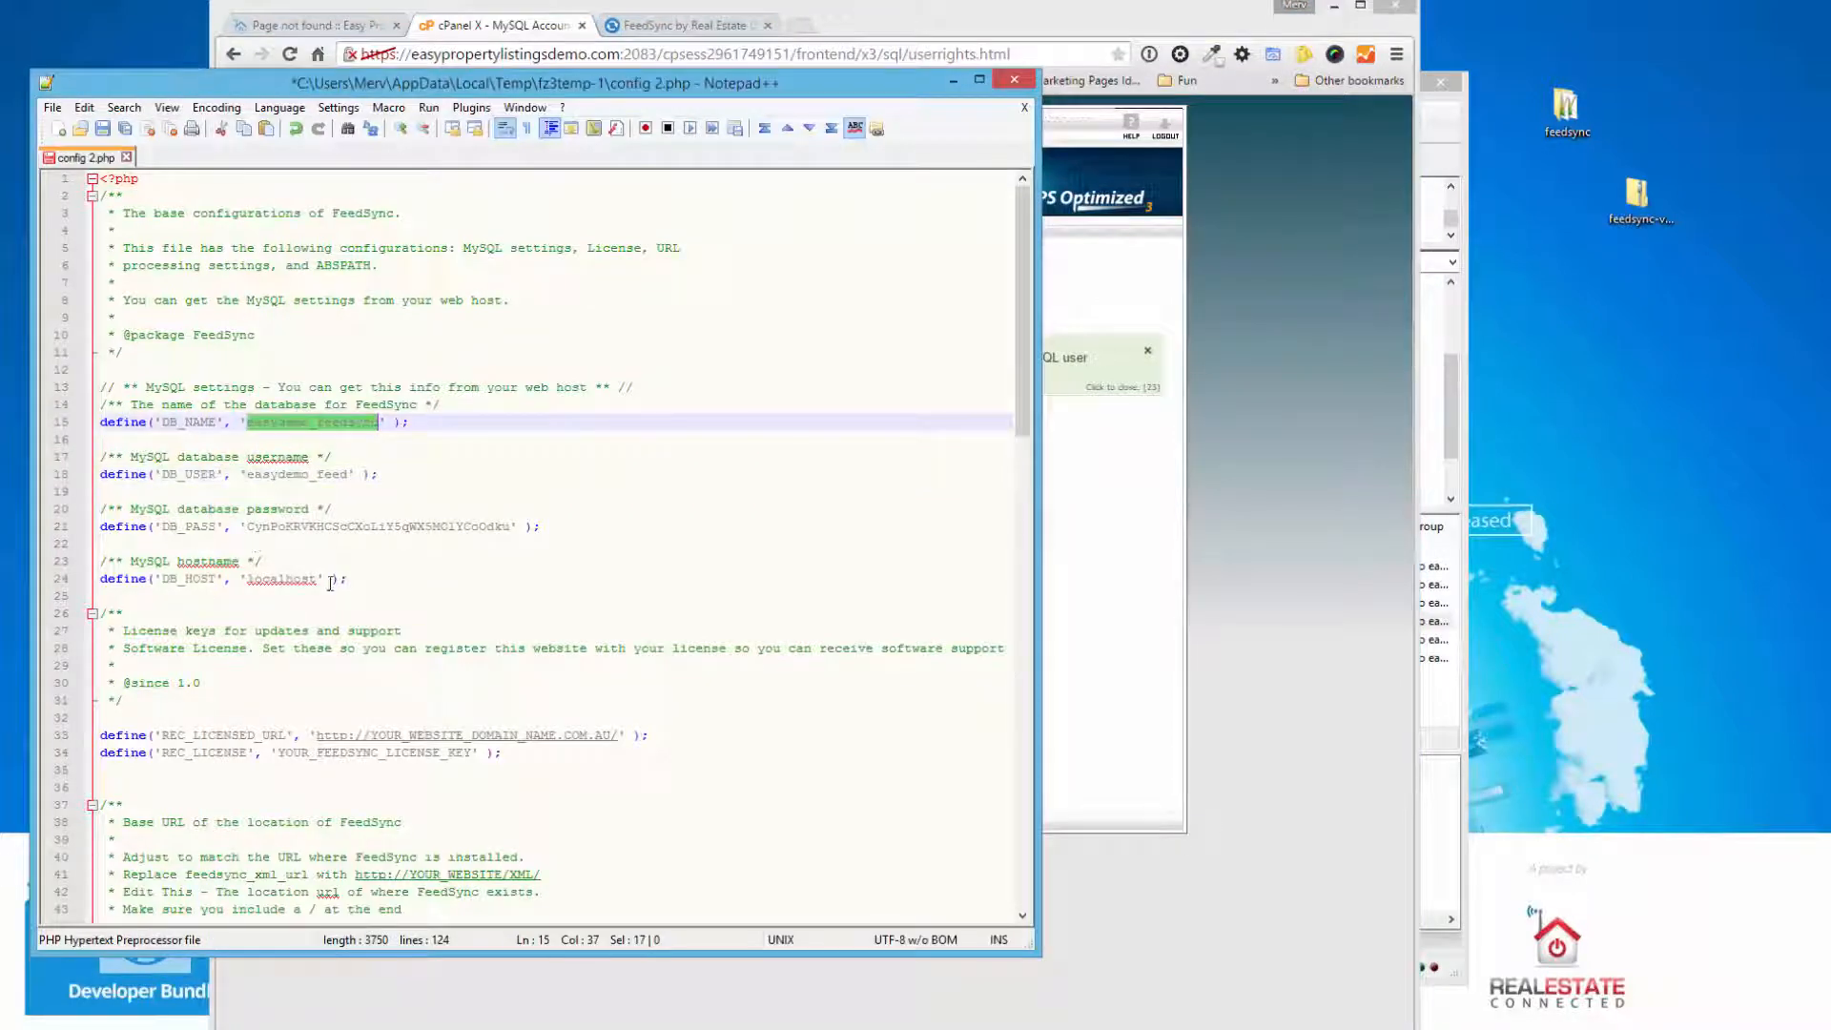
scroll(down, 3)
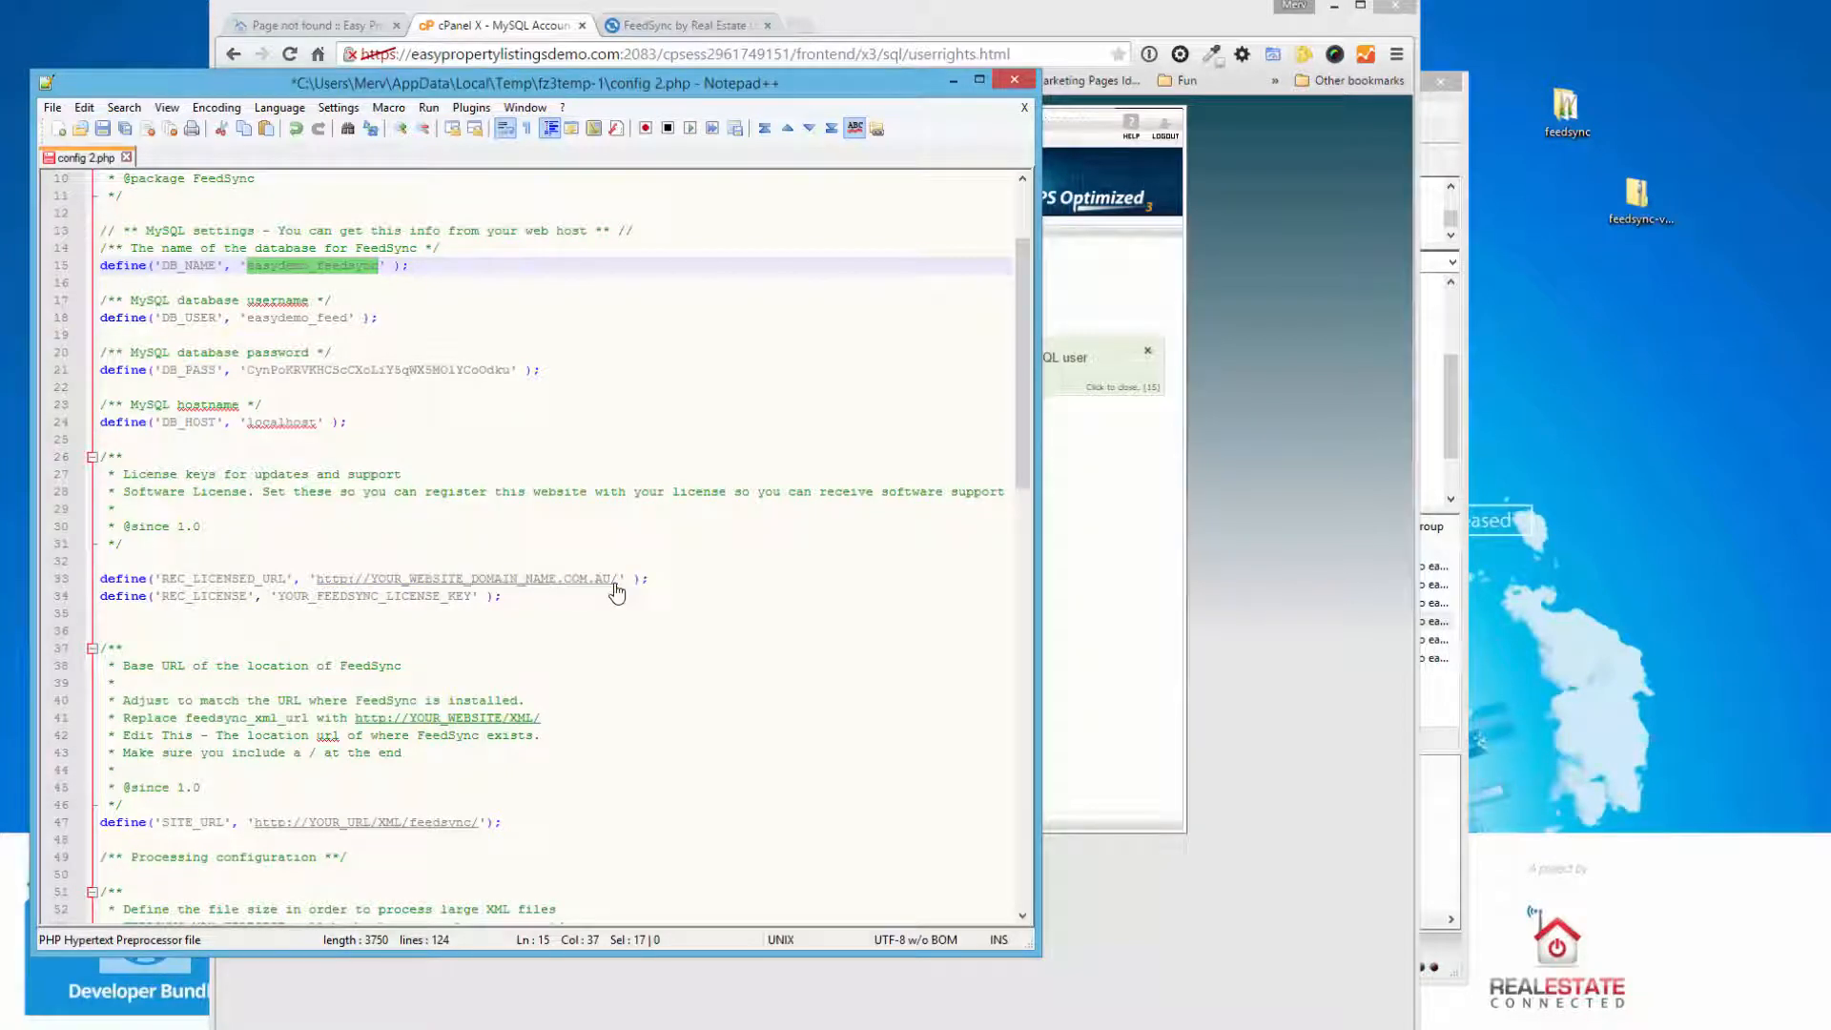
mouse_move(192, 604)
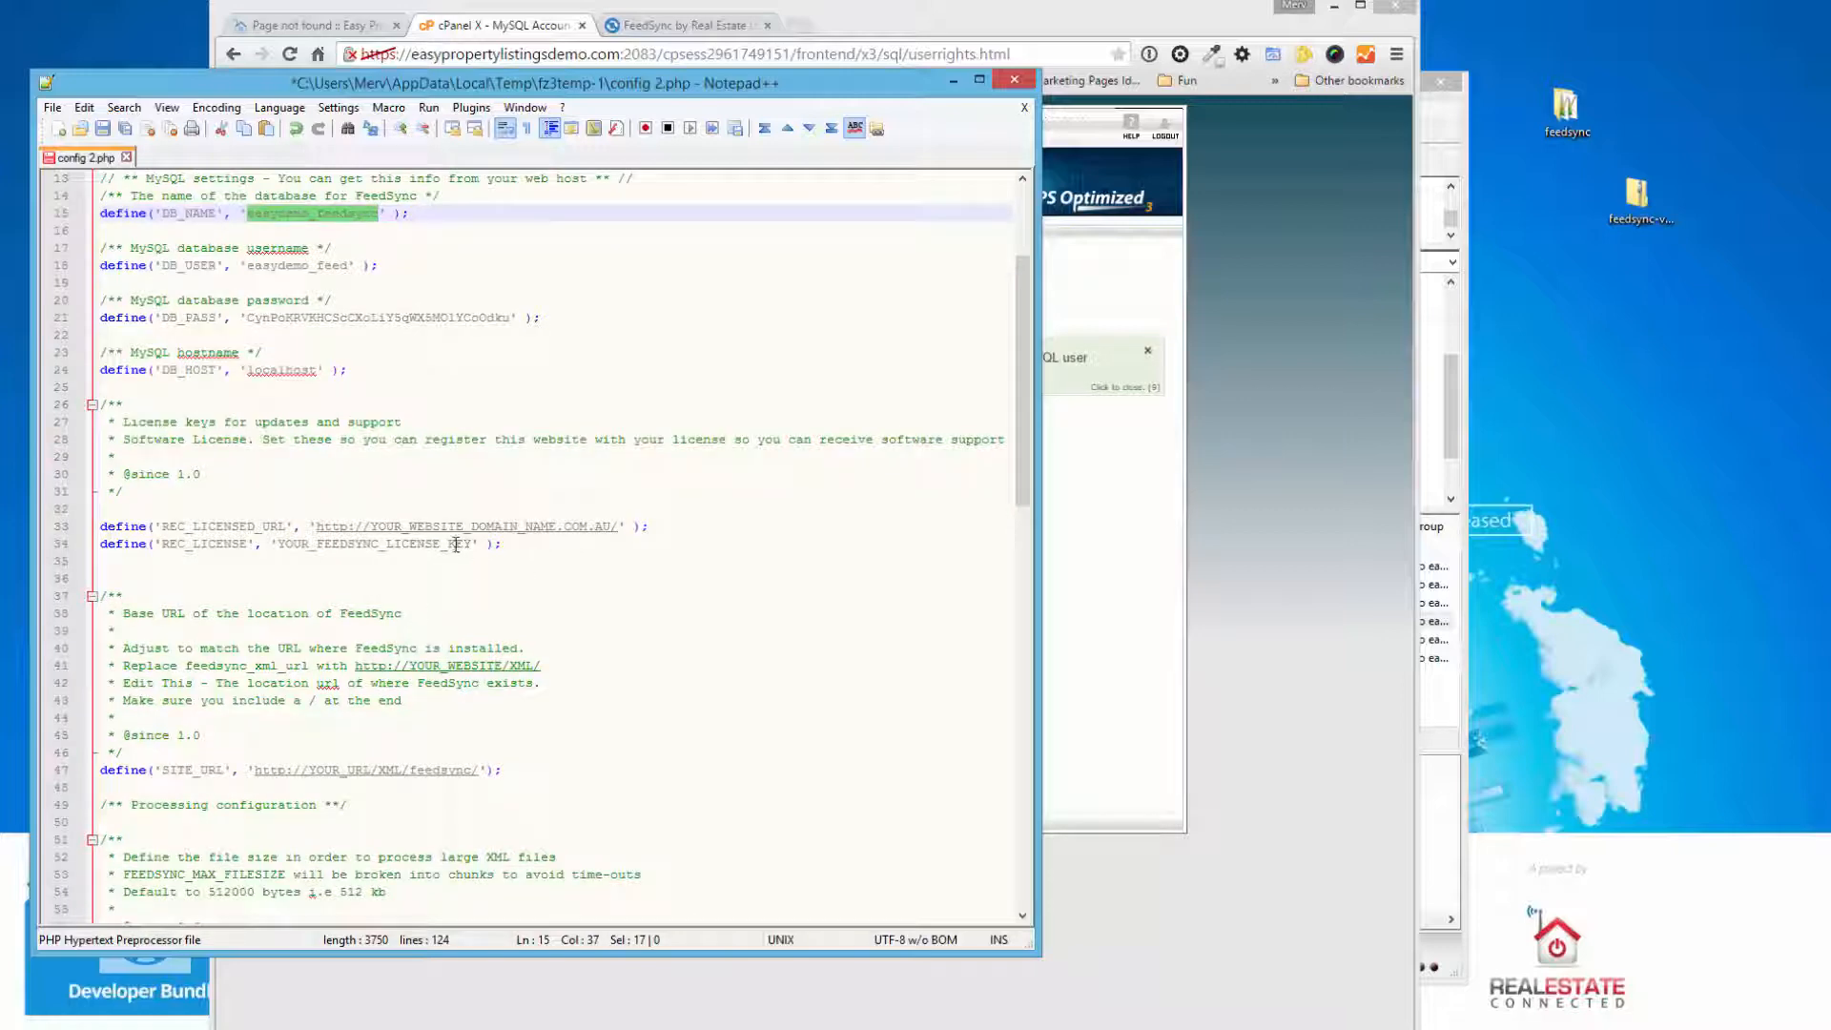
click(490, 578)
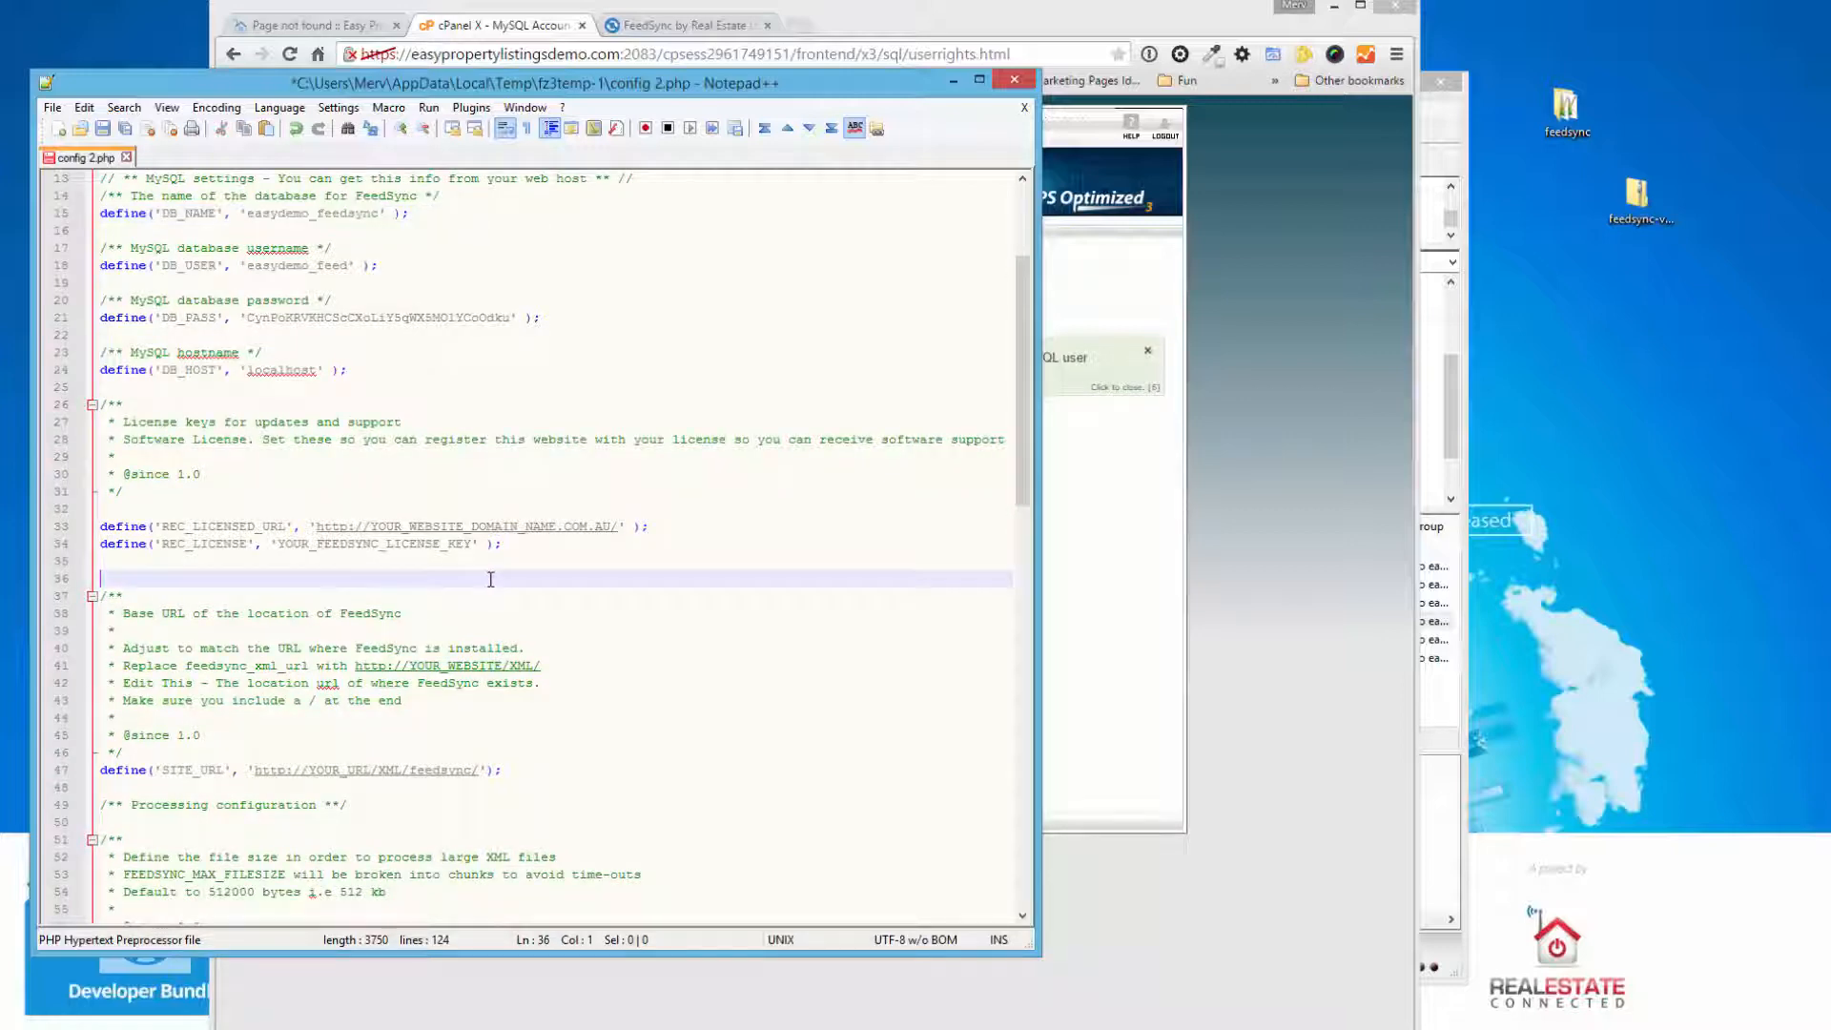
scroll(down, 3)
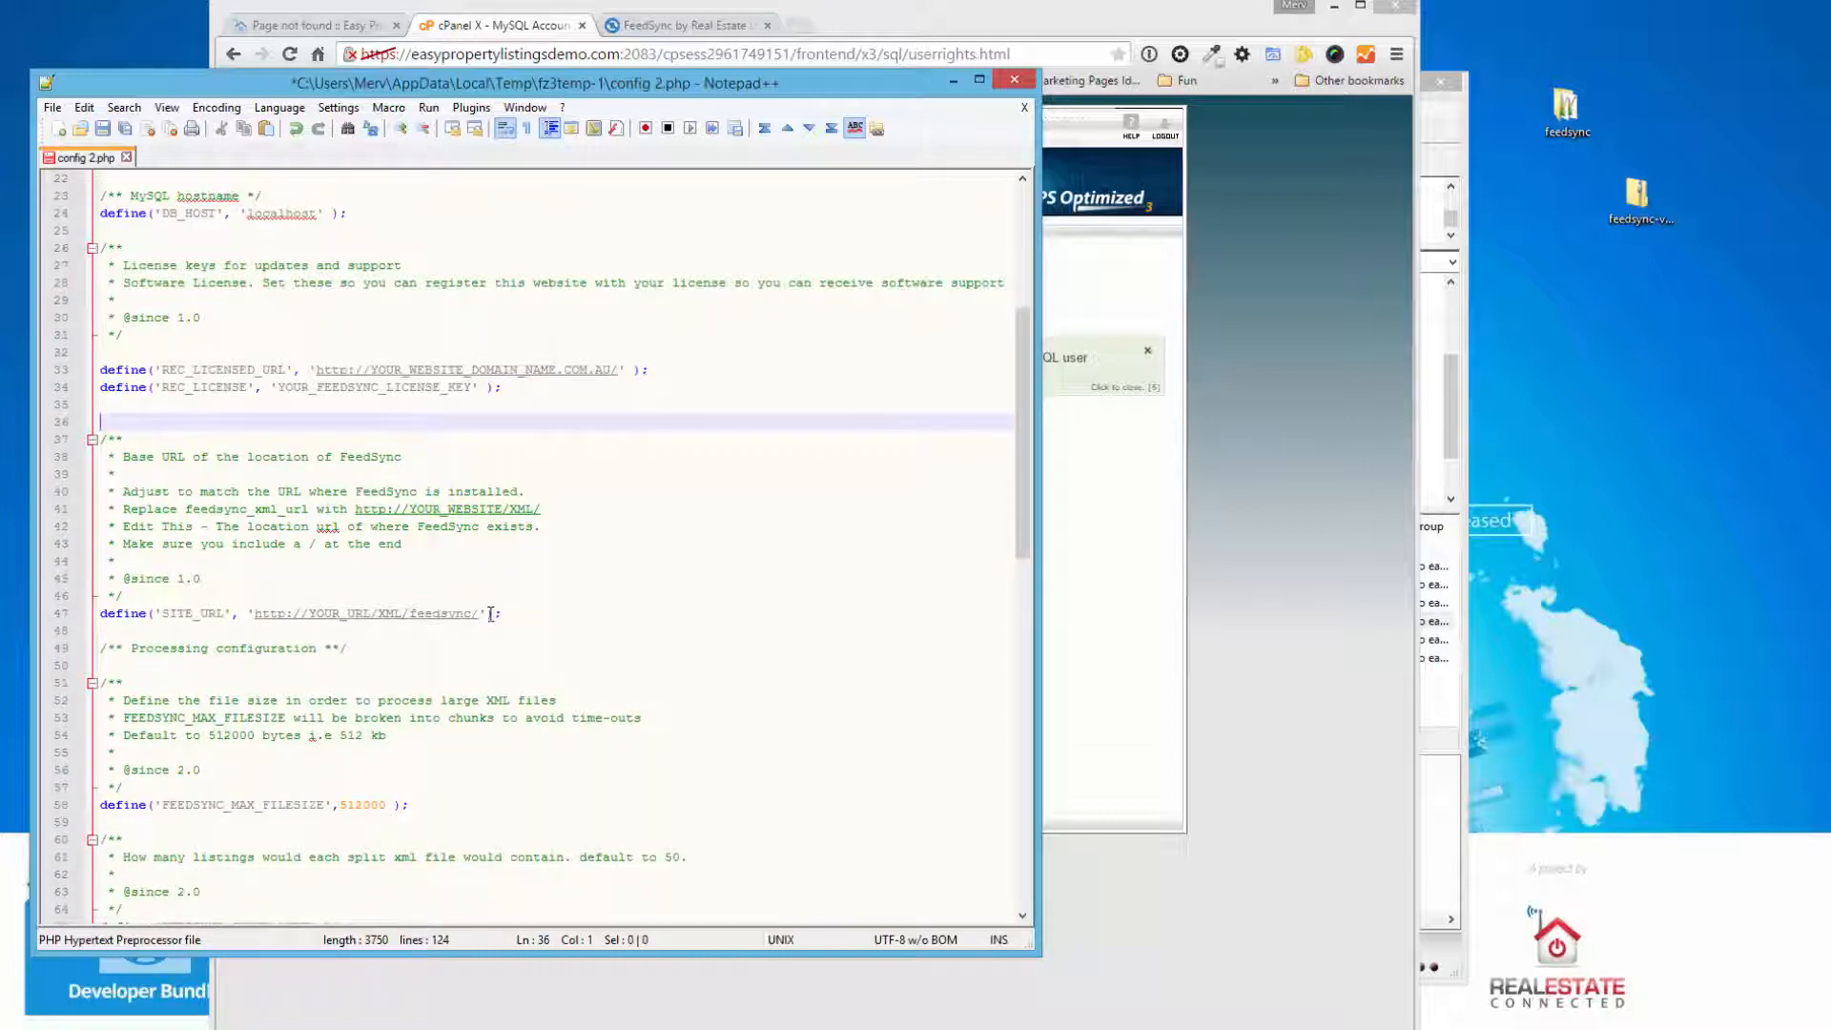
mouse_move(473, 621)
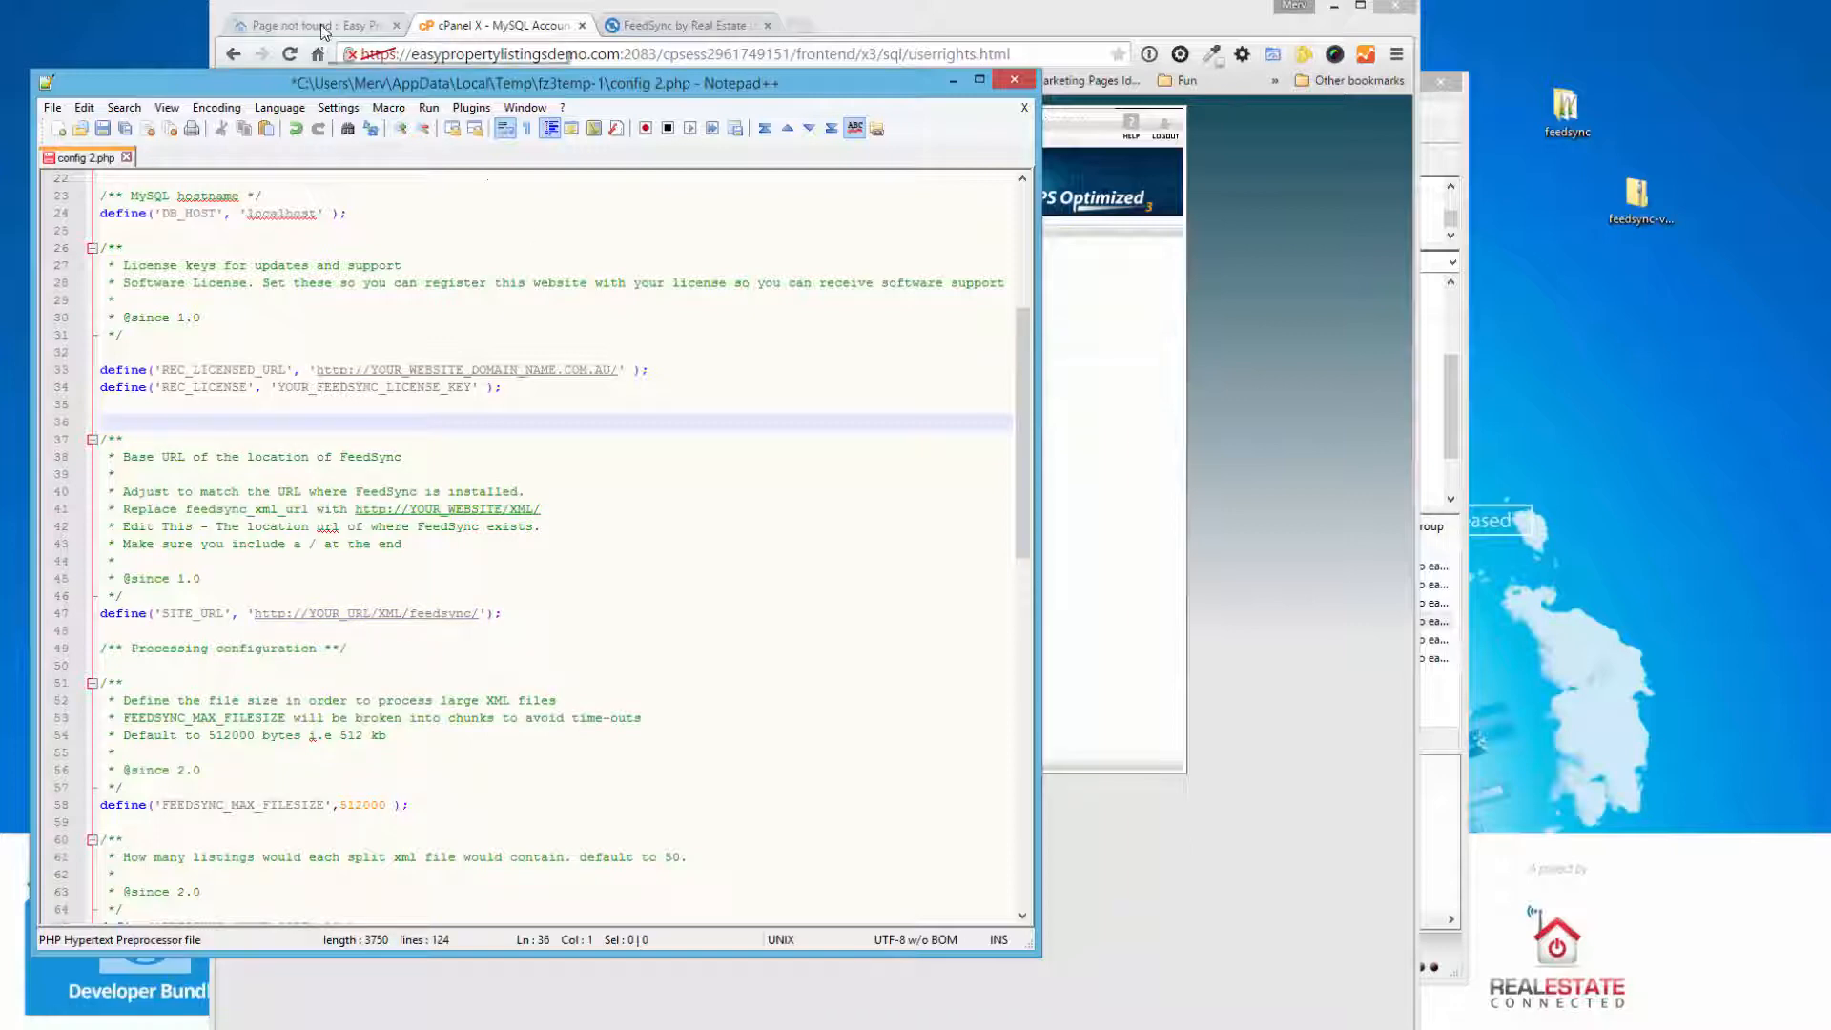
- Grab the easypropertylistingsdemo.com domain from the browser address bar for the SITE_URL define
click(310, 25)
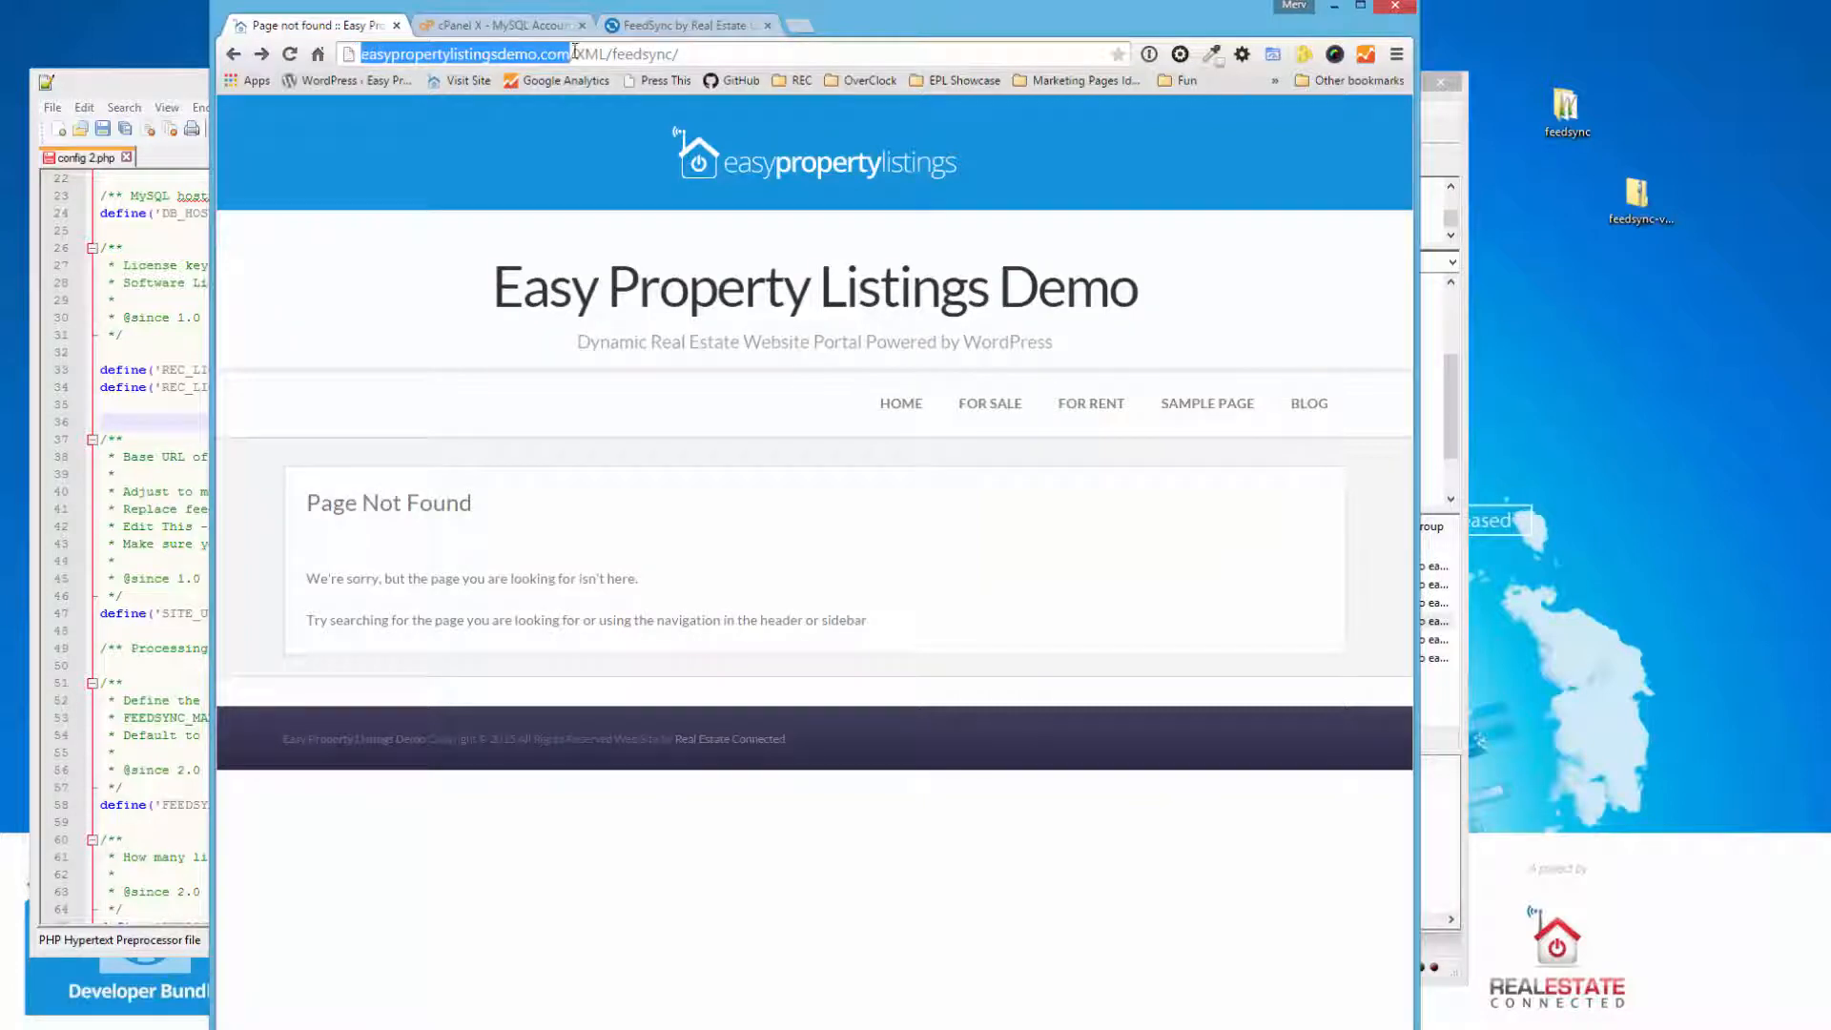
double_click(589, 53)
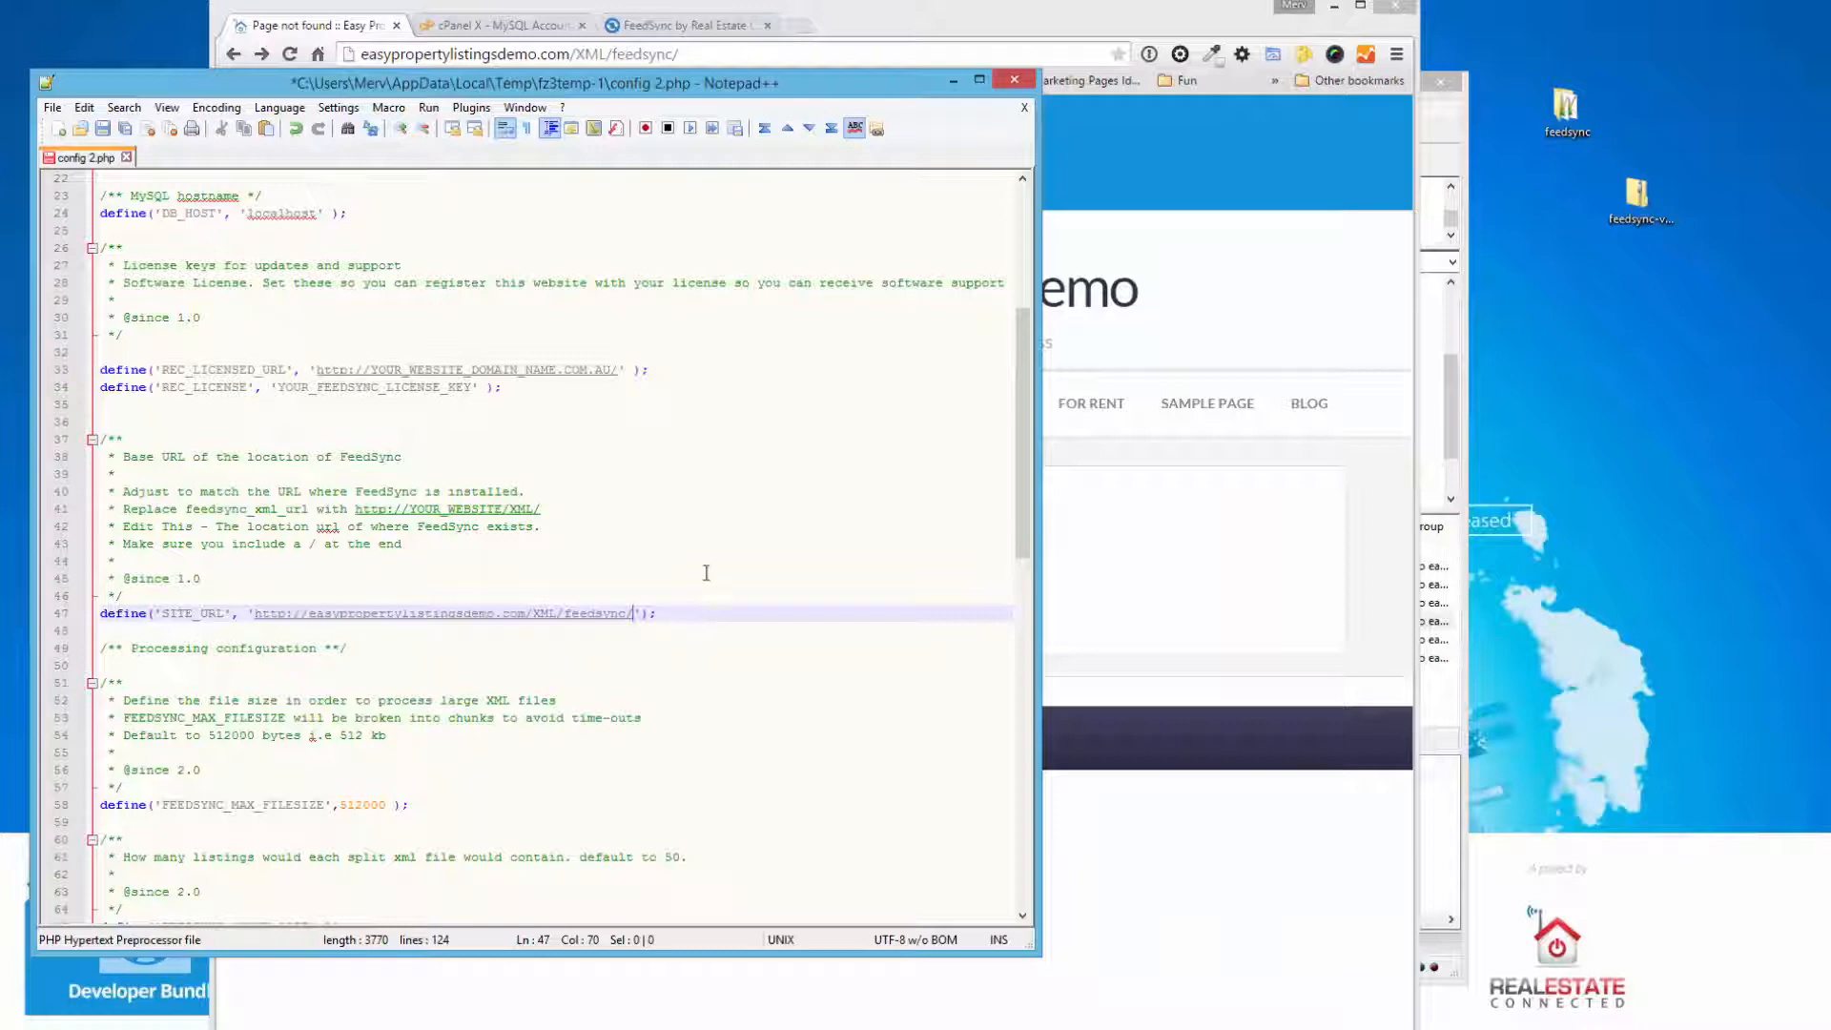
mouse_move(101, 128)
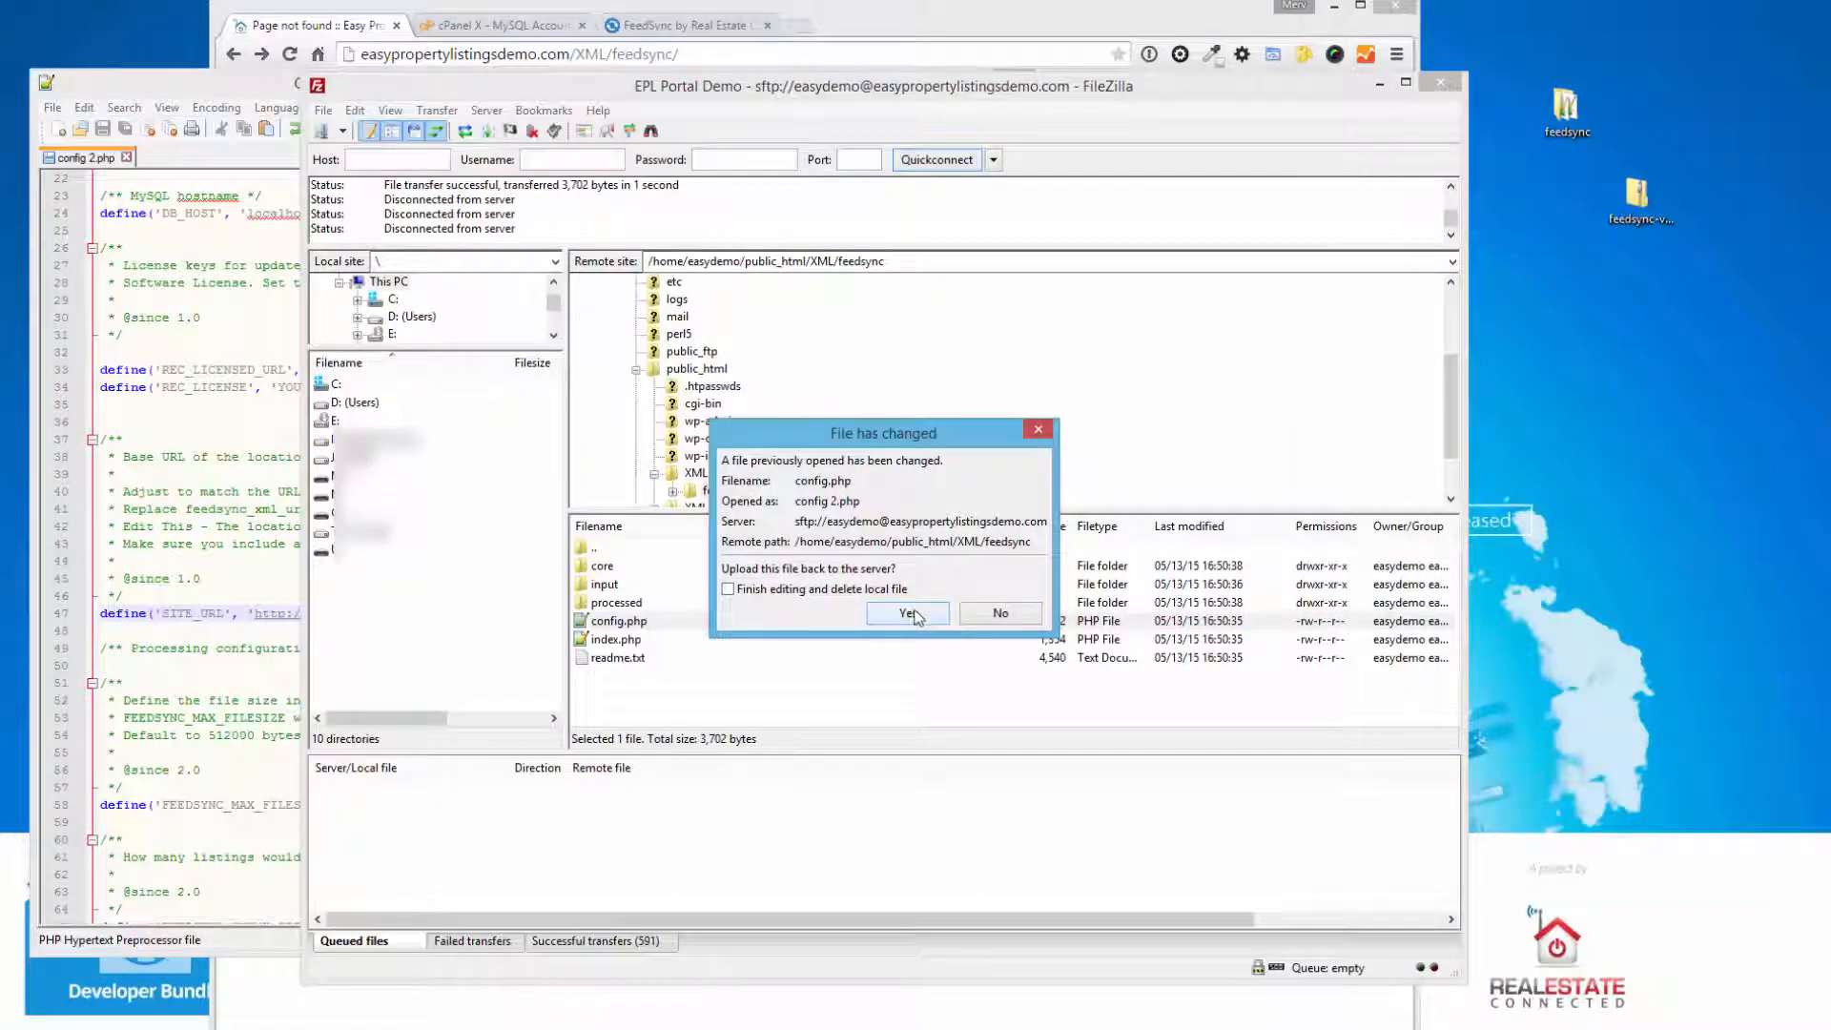
- Confirm uploading the edited config.php back to the server's feedsync folder in FileZilla
click(906, 612)
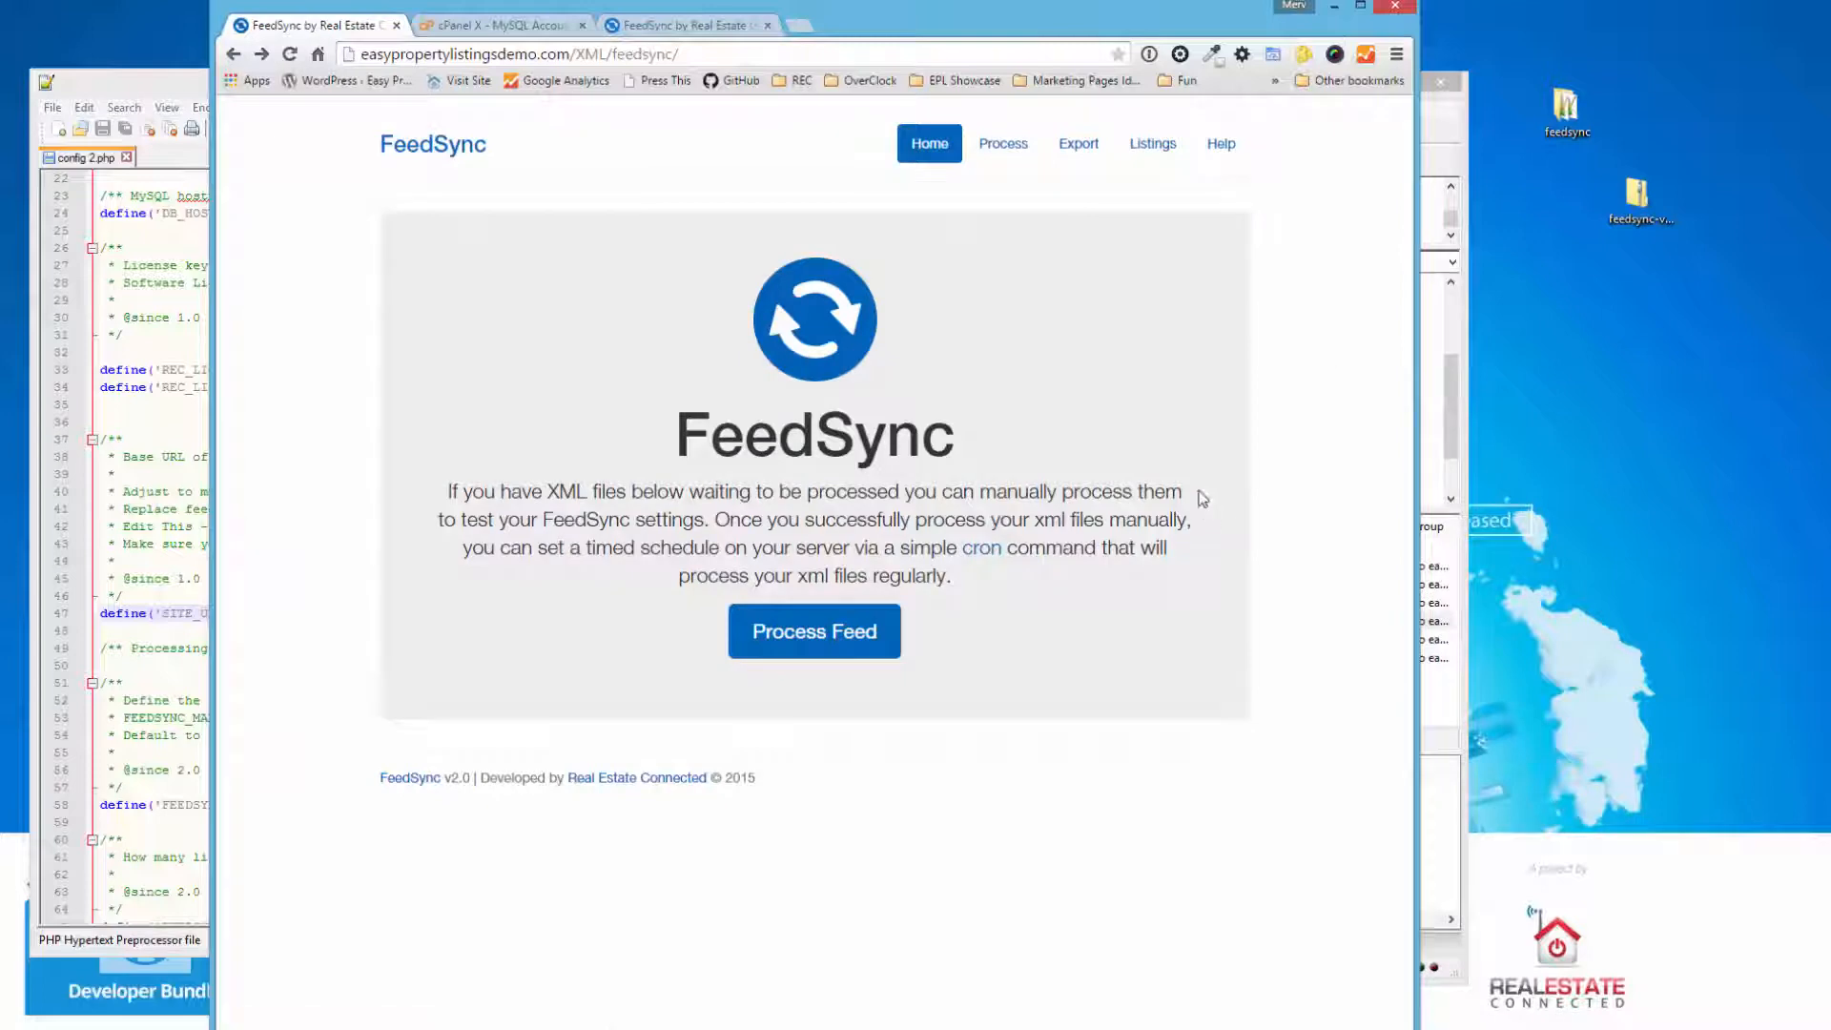
mouse_move(1120, 353)
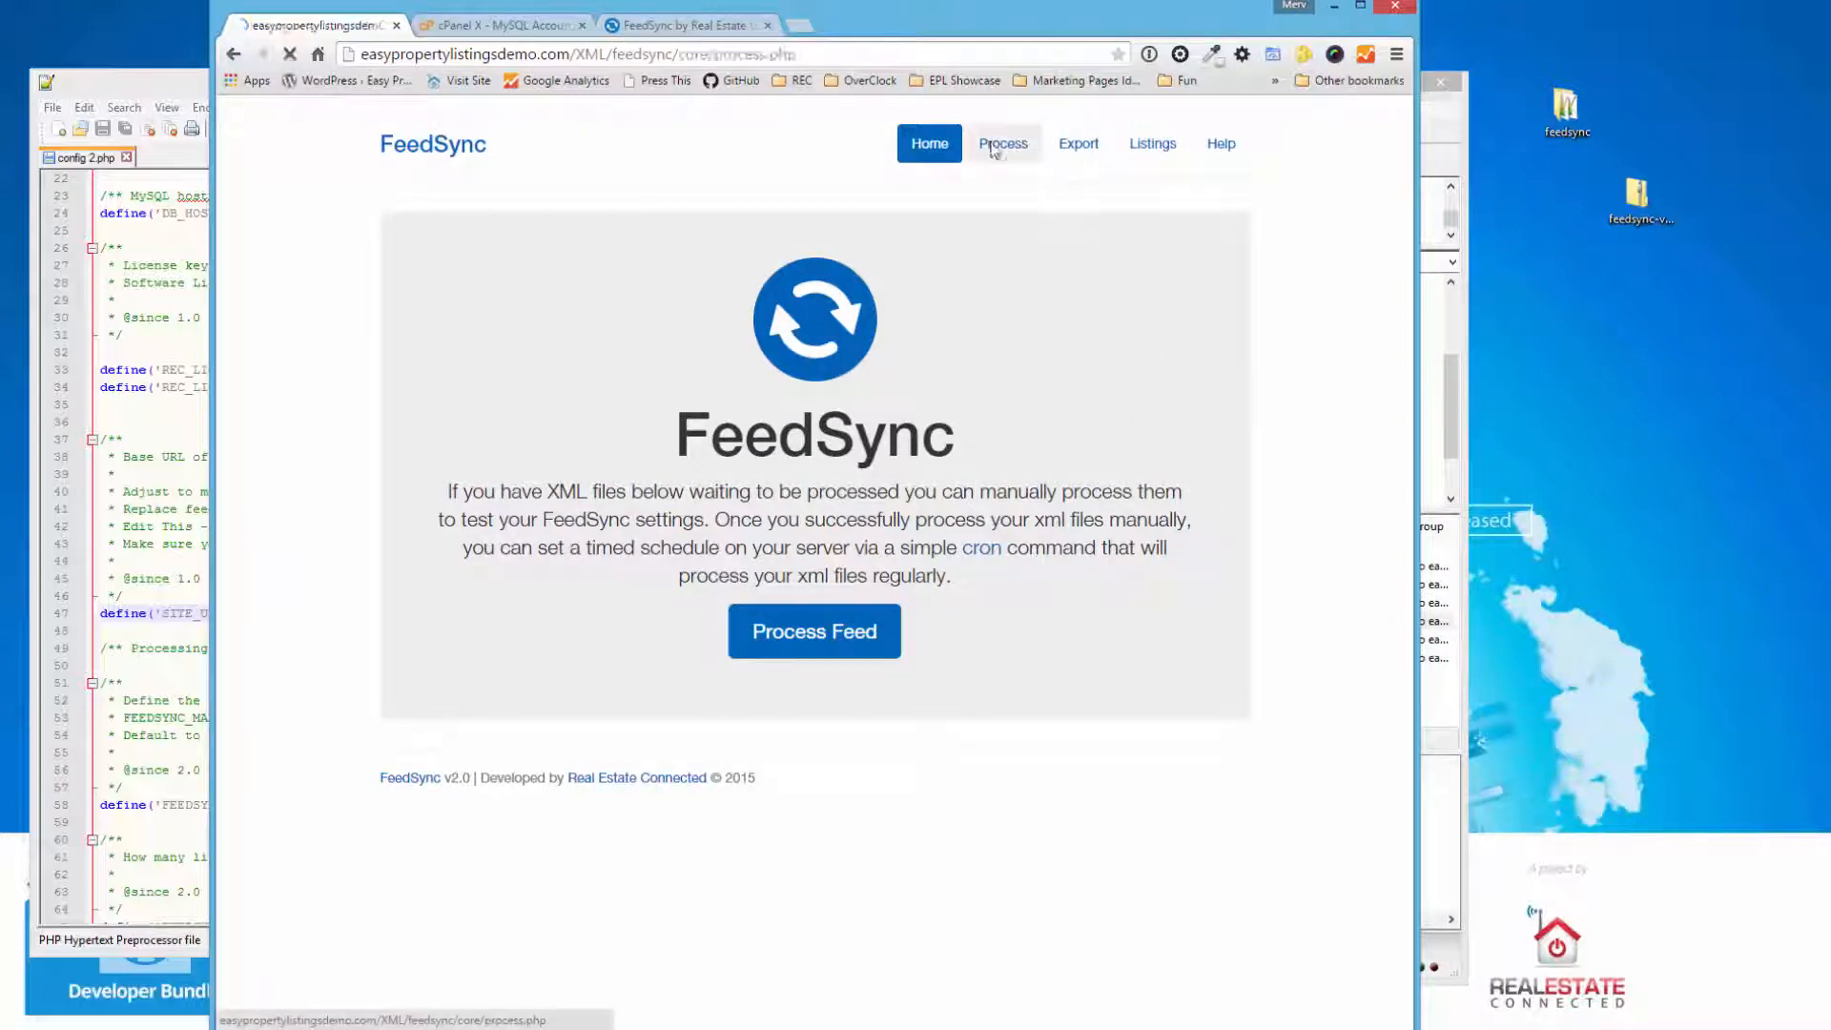
- Browse FeedSync's Process, Home and Listings pages, checking the Leased and All listing tabs
click(1001, 143)
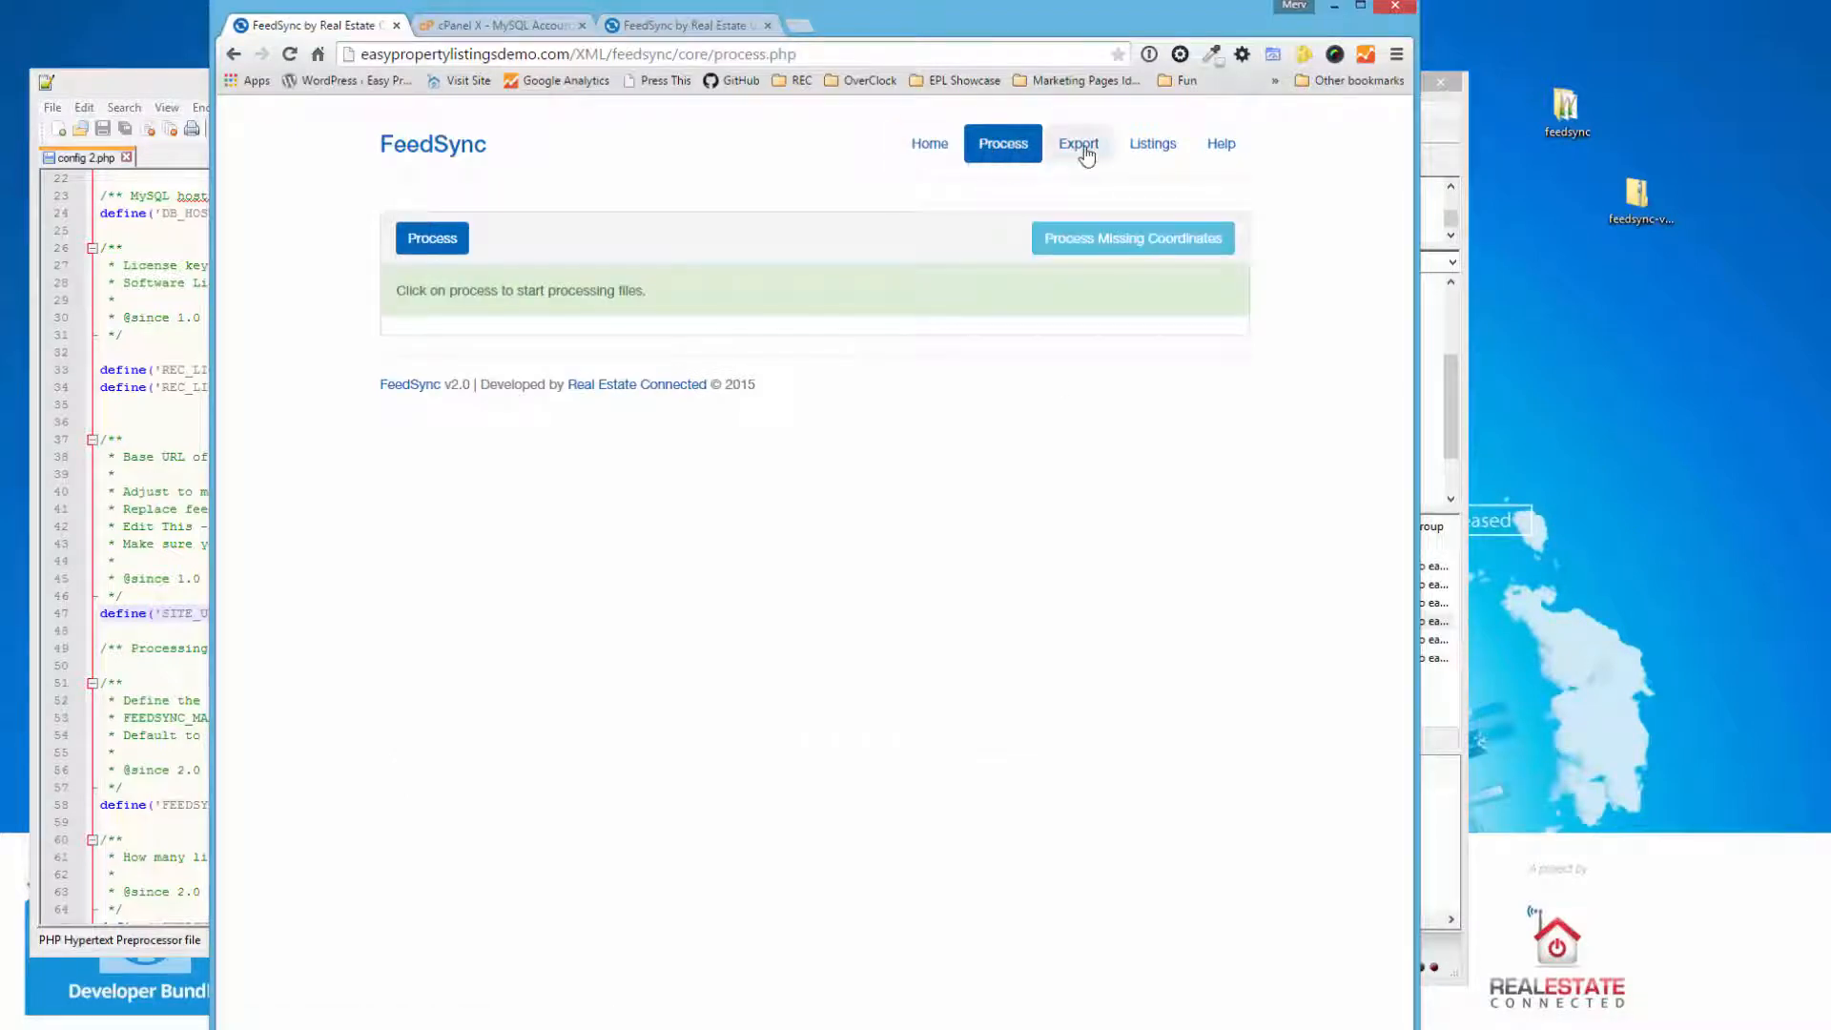
mouse_move(929, 143)
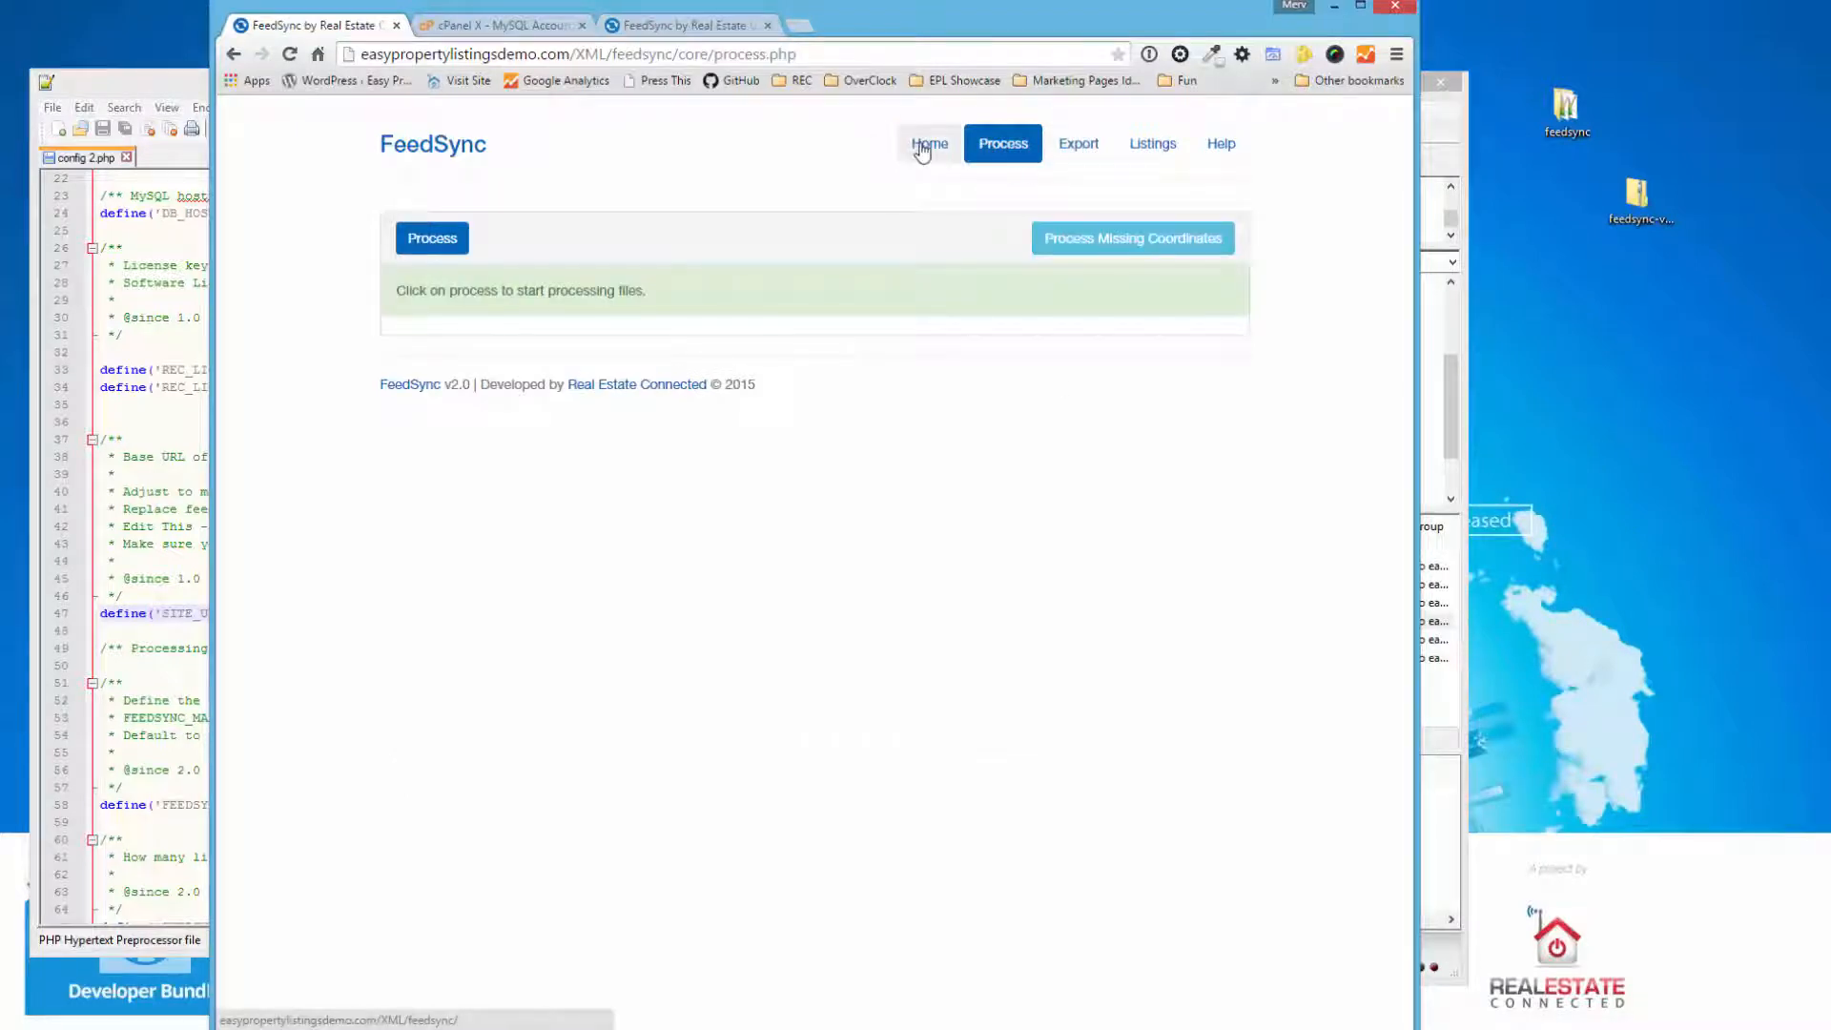
click(929, 143)
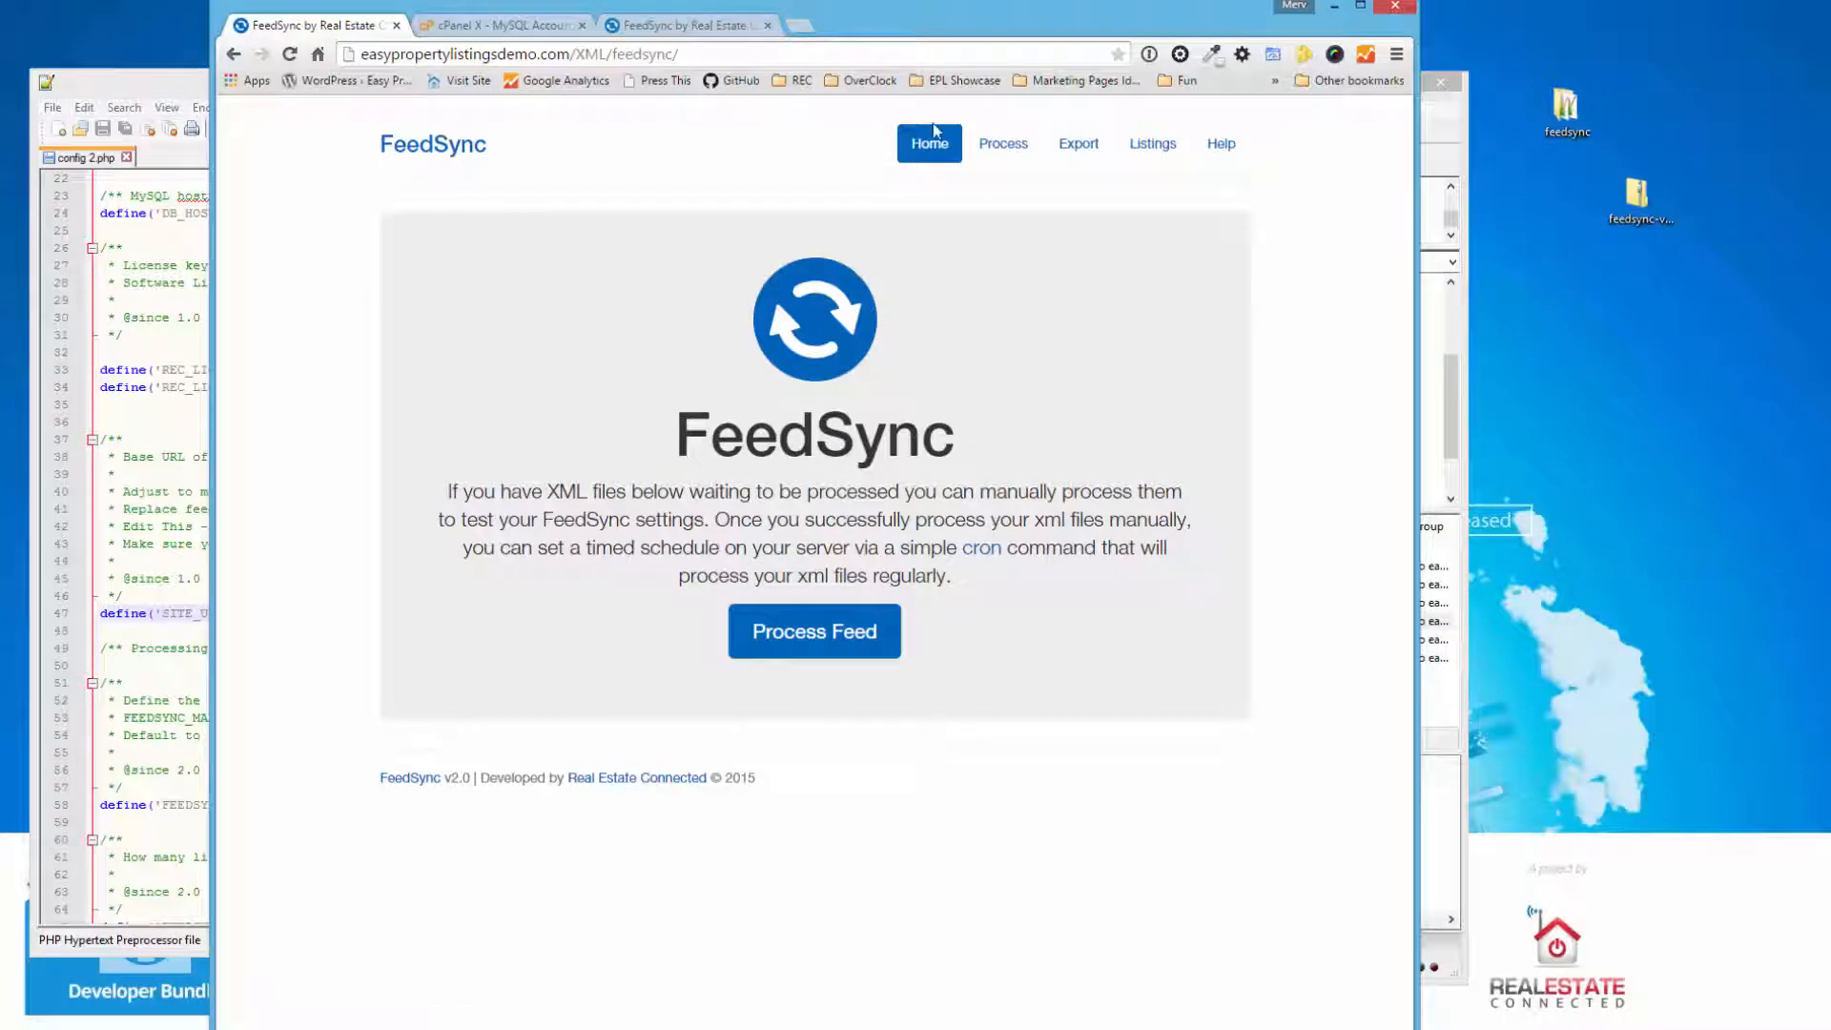
mouse_move(1035, 982)
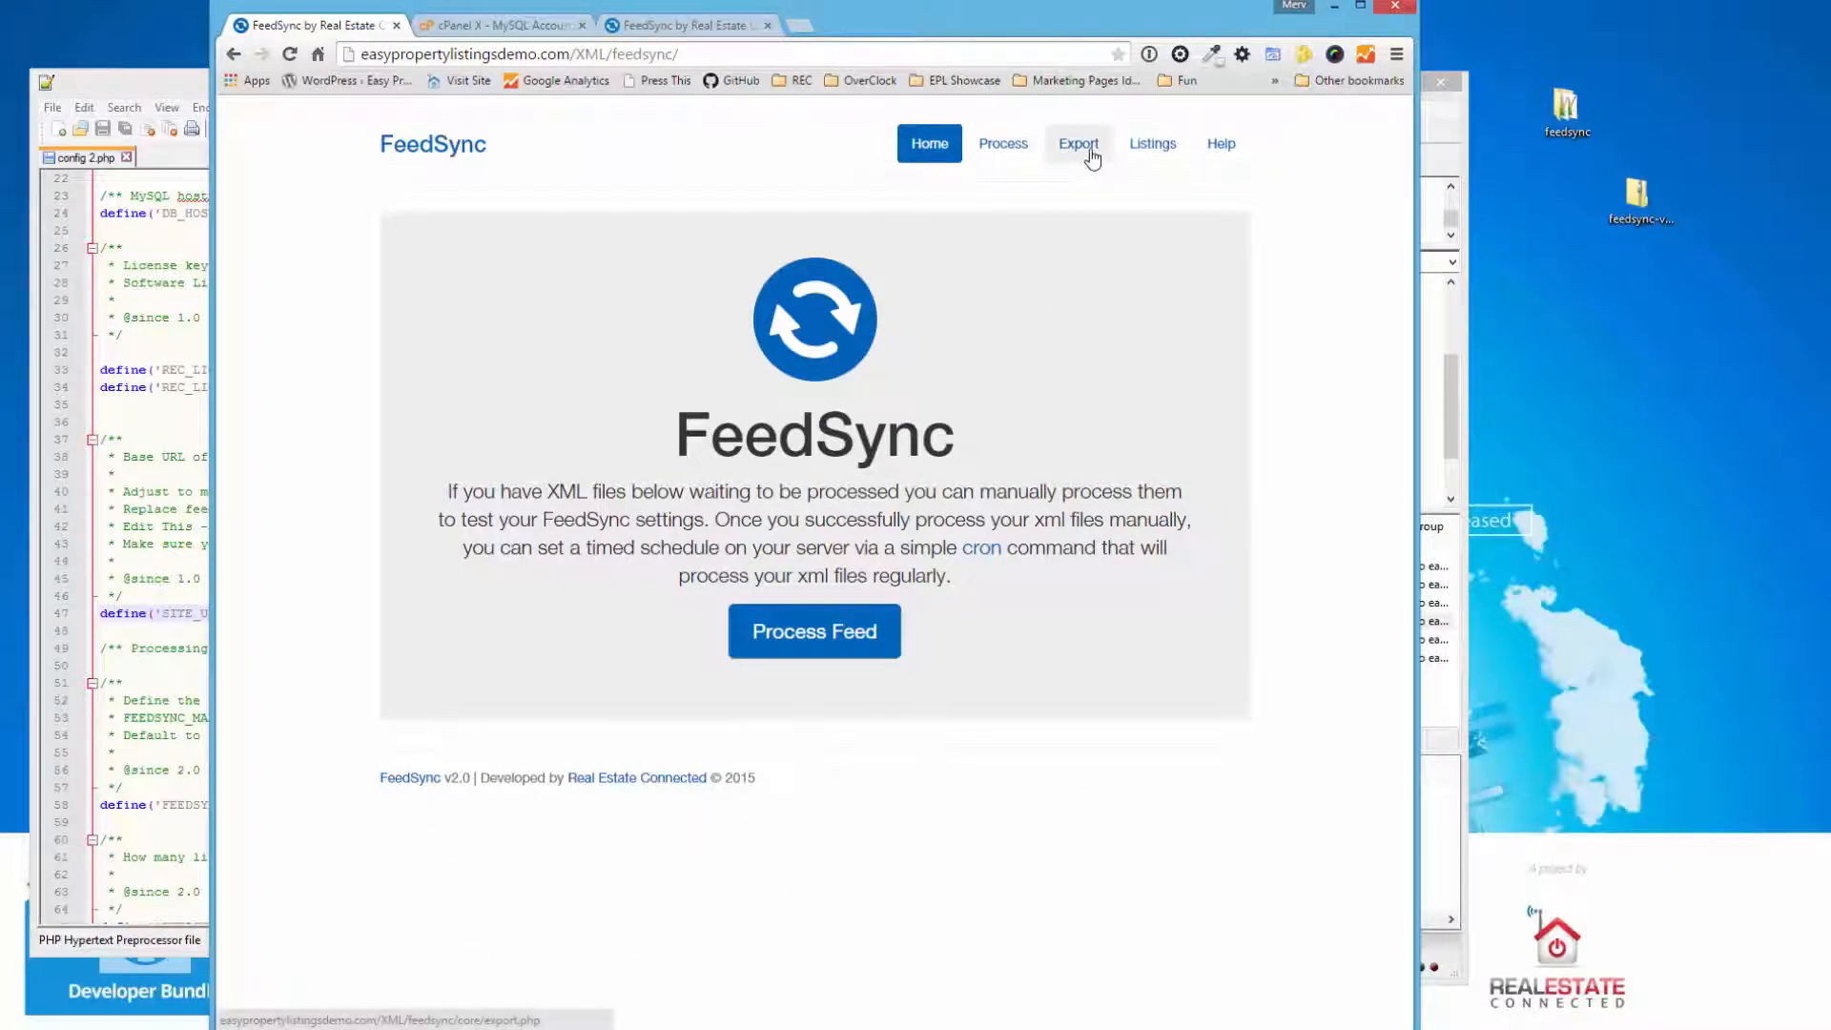
click(1152, 144)
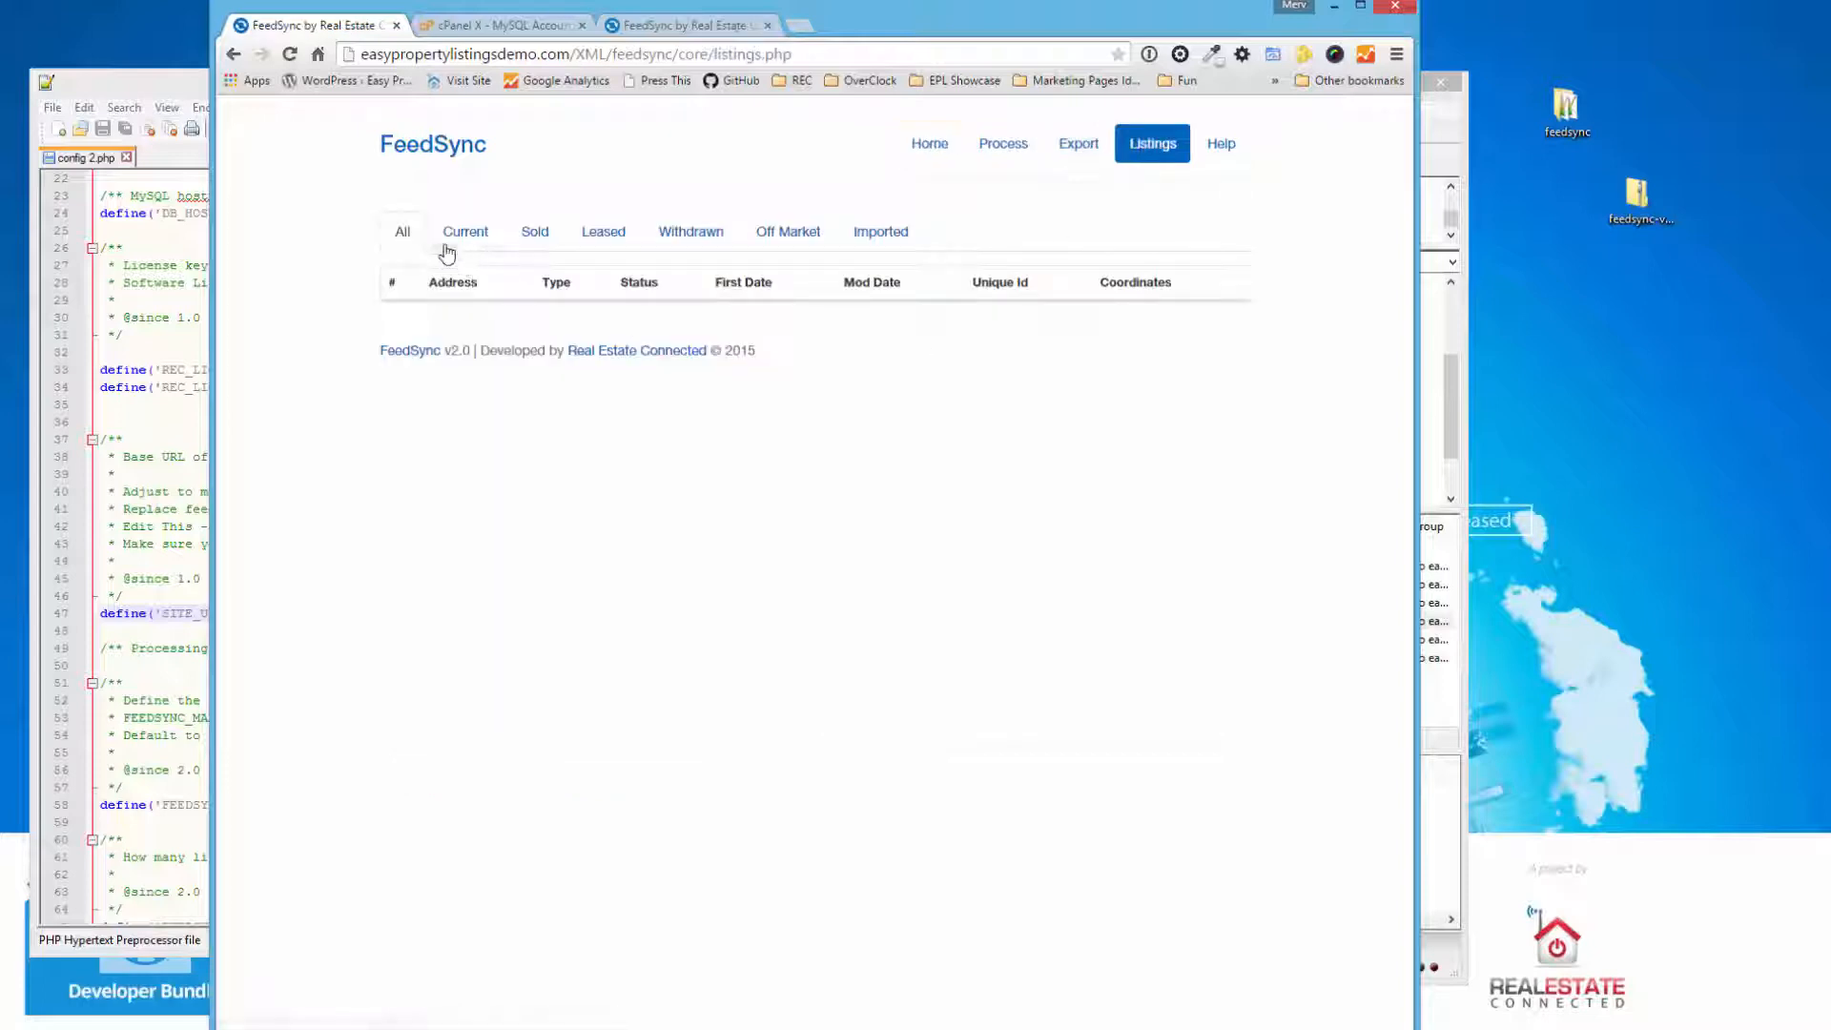
click(603, 231)
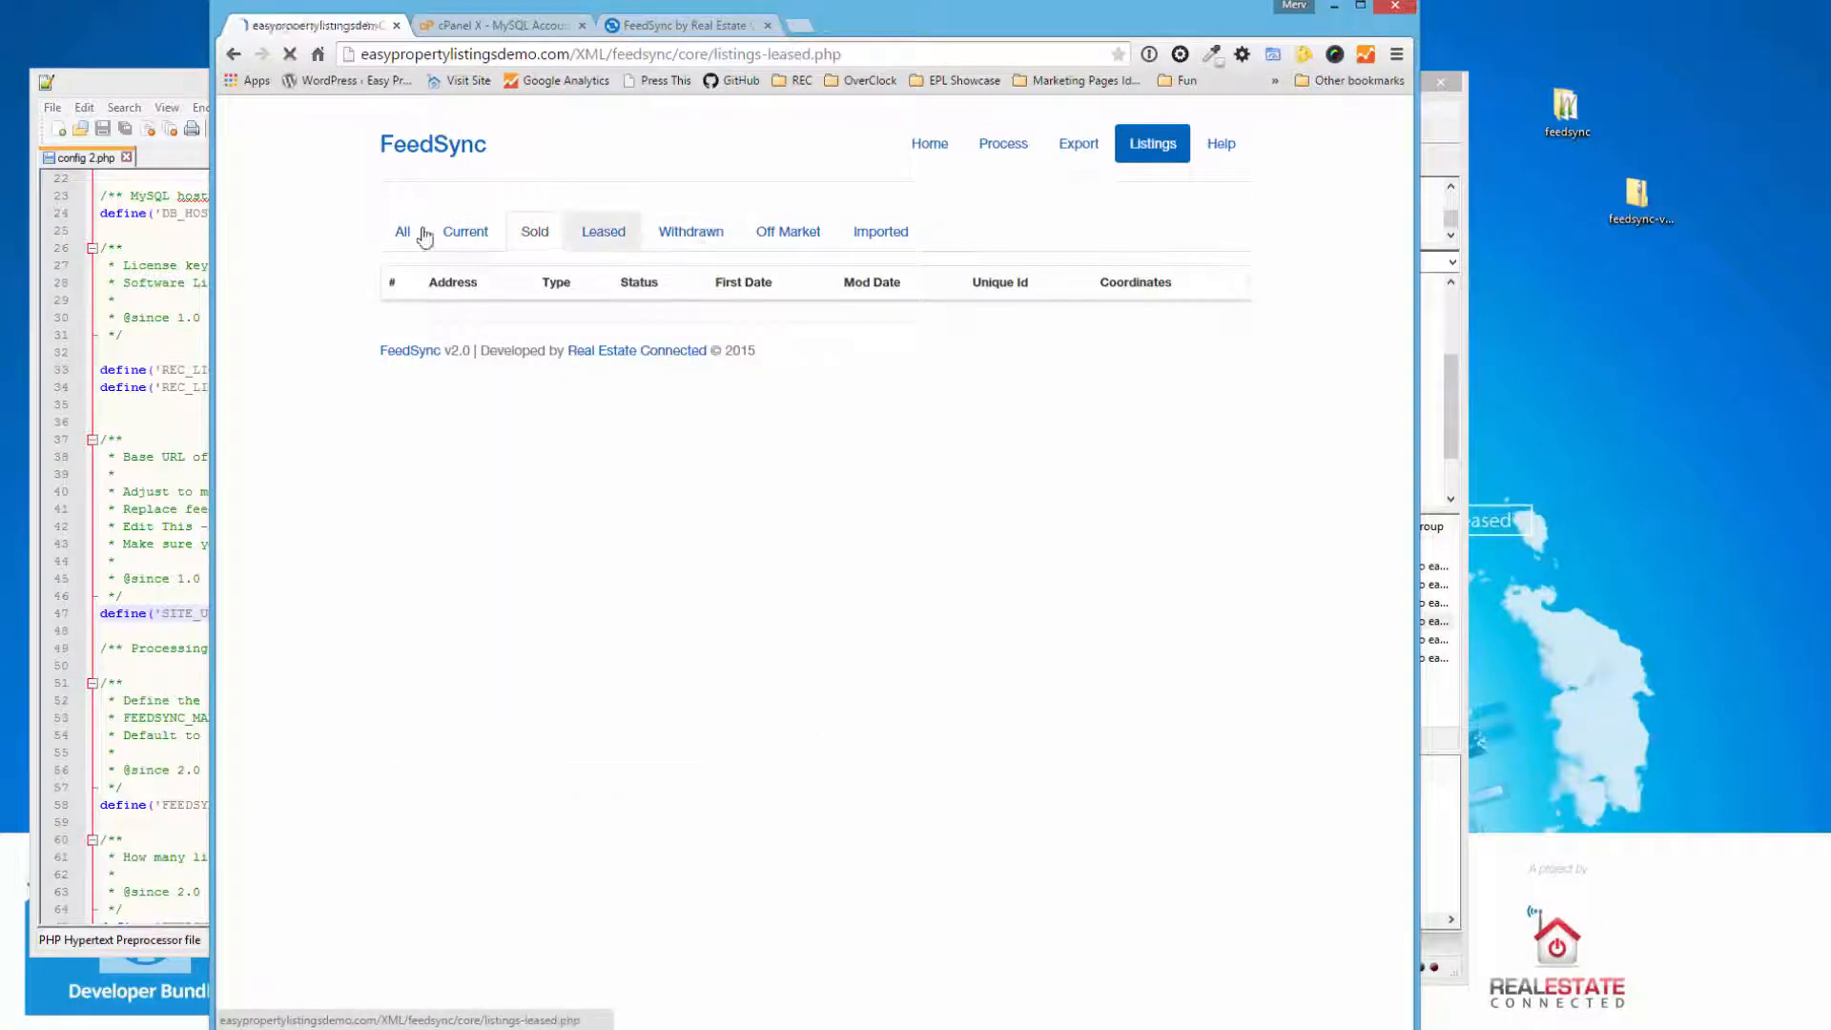
click(403, 231)
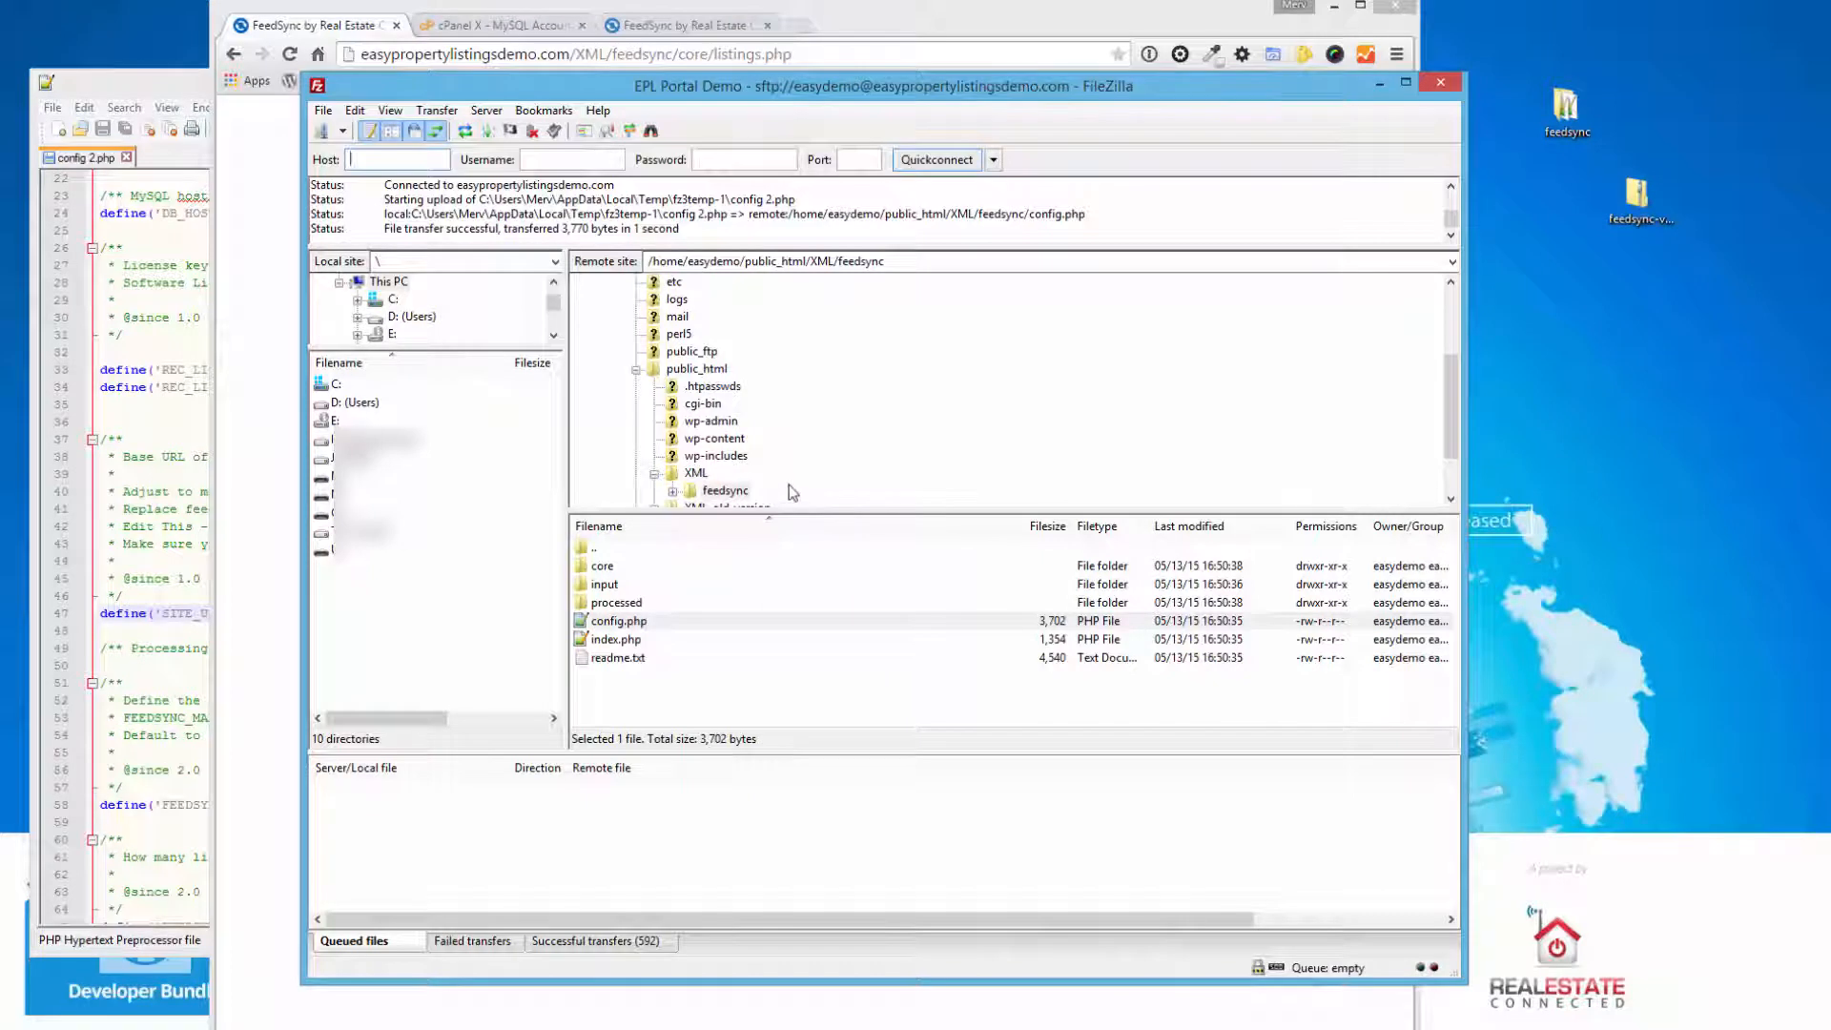
mouse_move(173, 98)
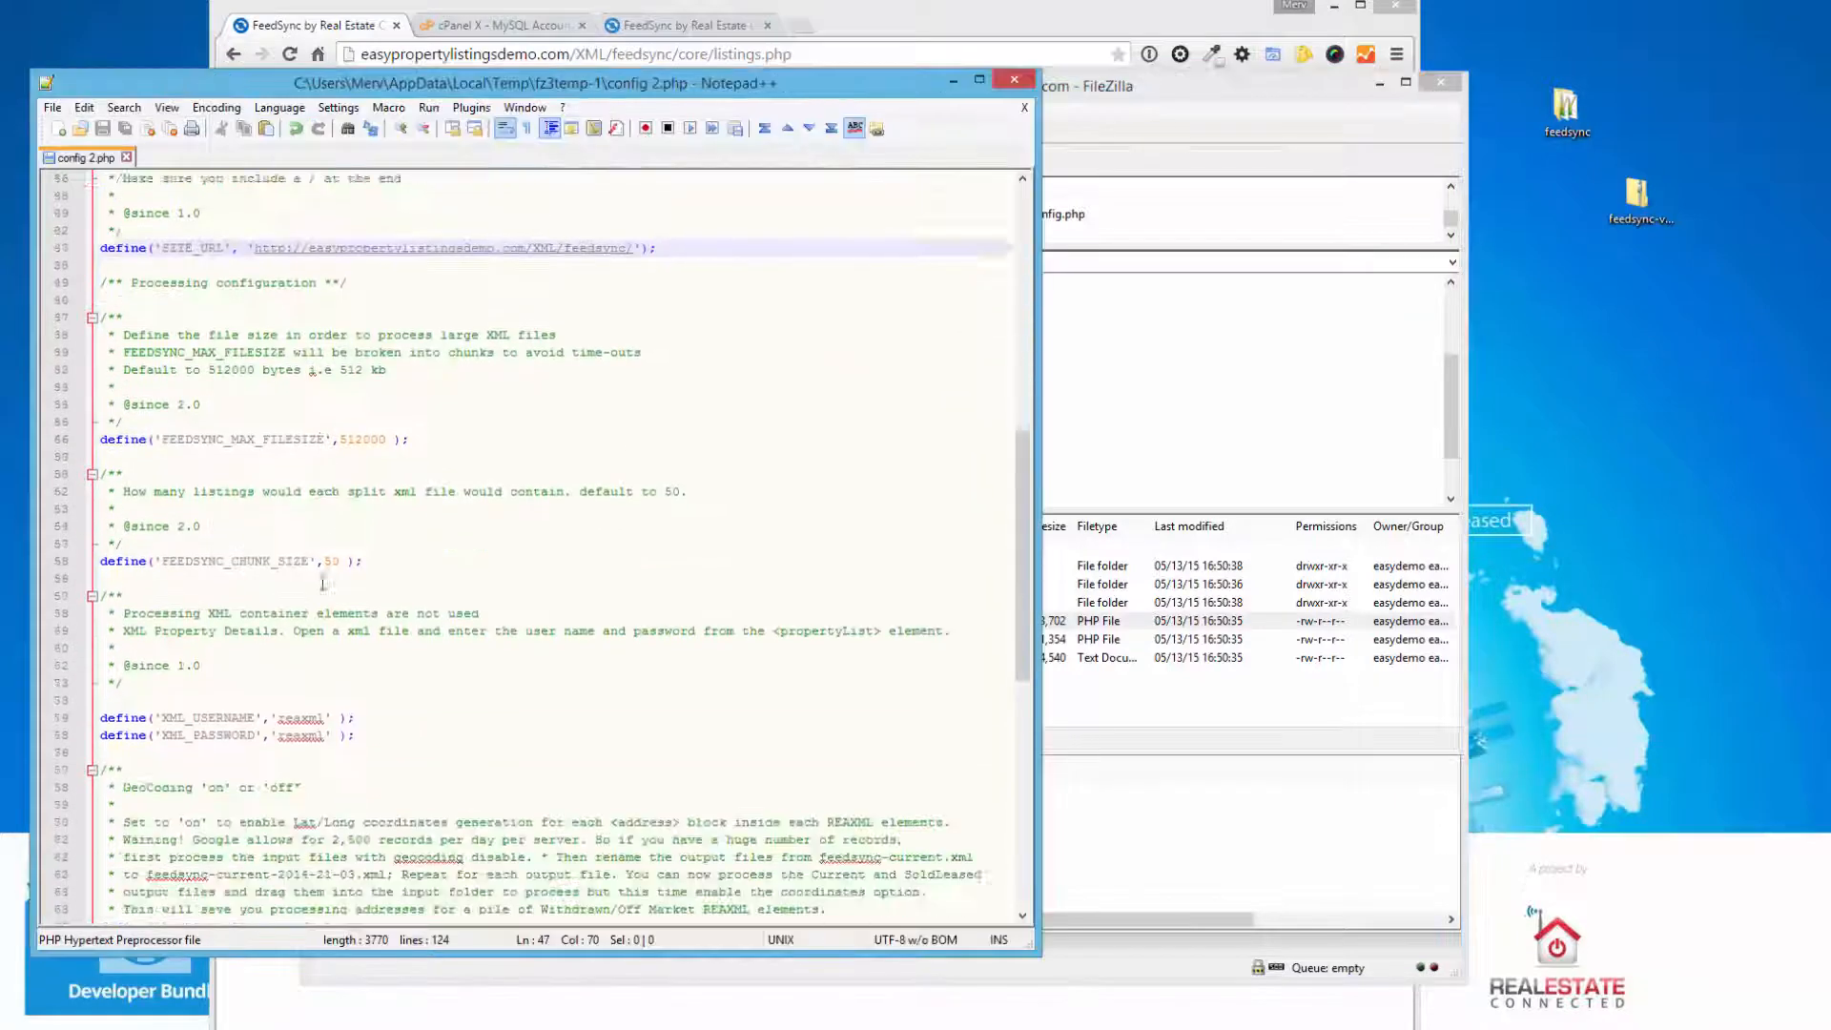
- Locate and select the GEO_ENABLED geocoding line, still OFF, in config.php
scroll(down, 3)
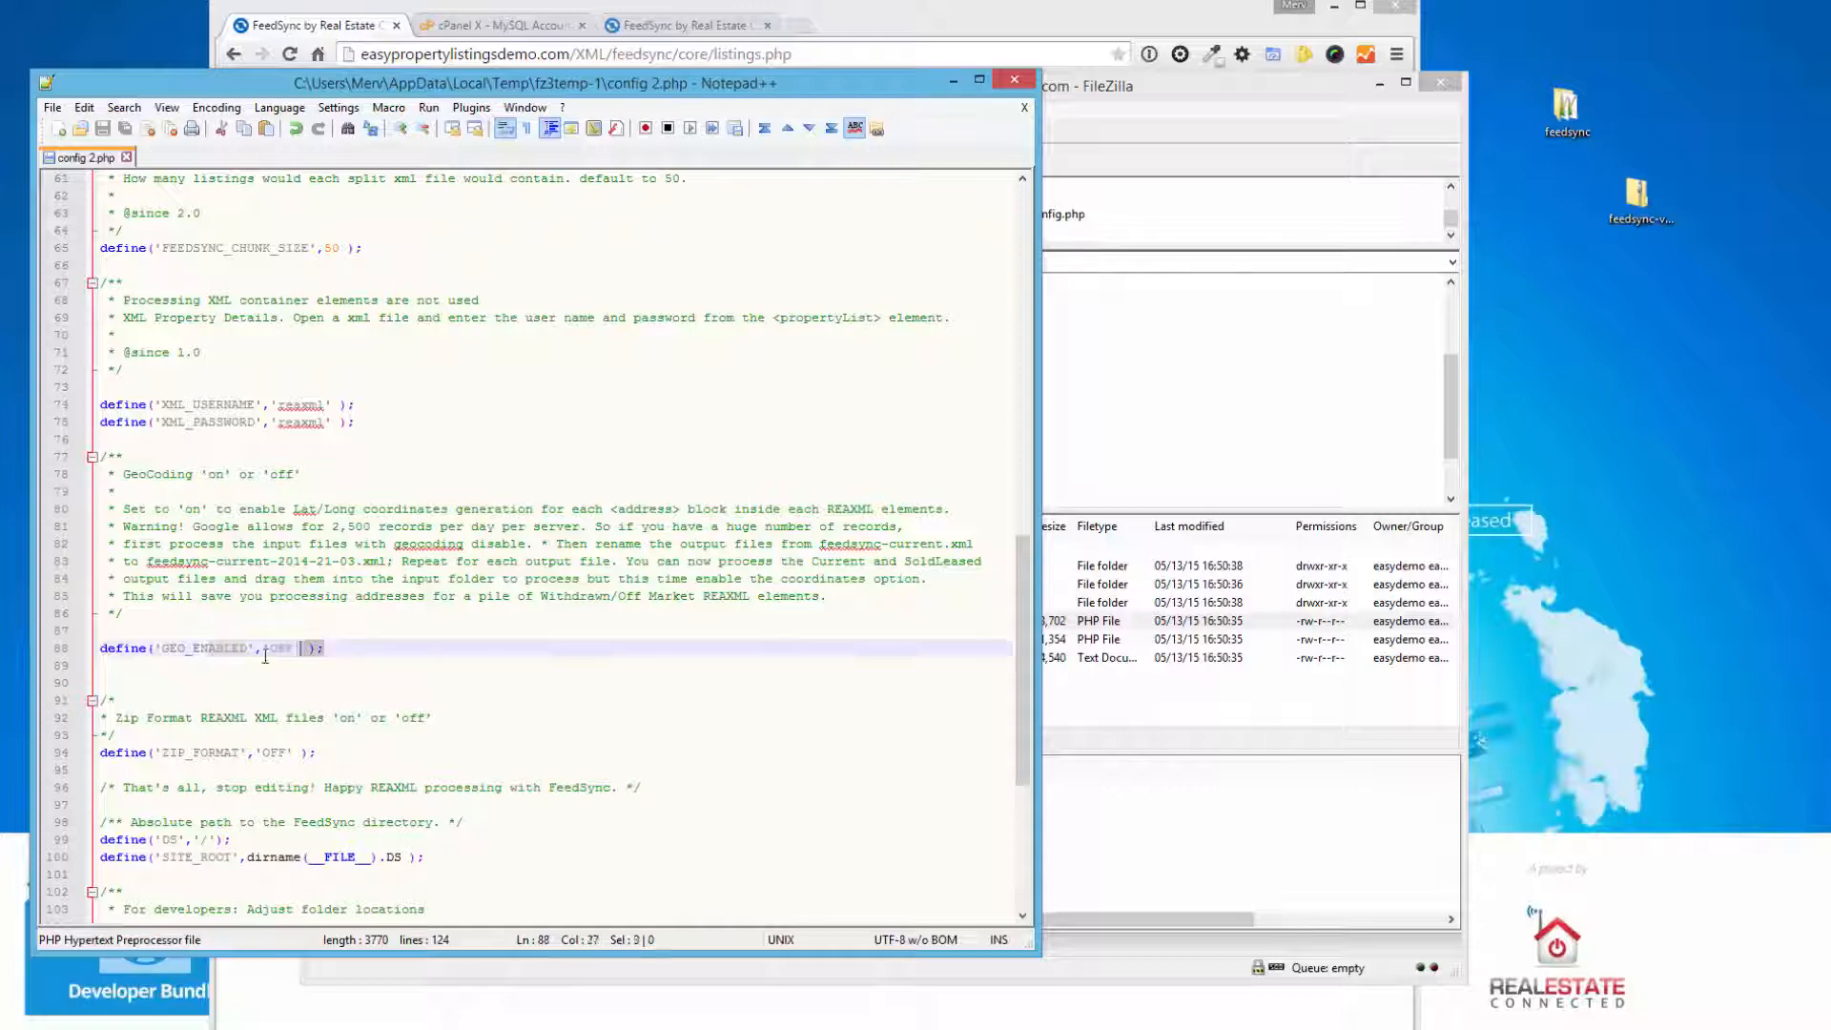
triple_click(210, 649)
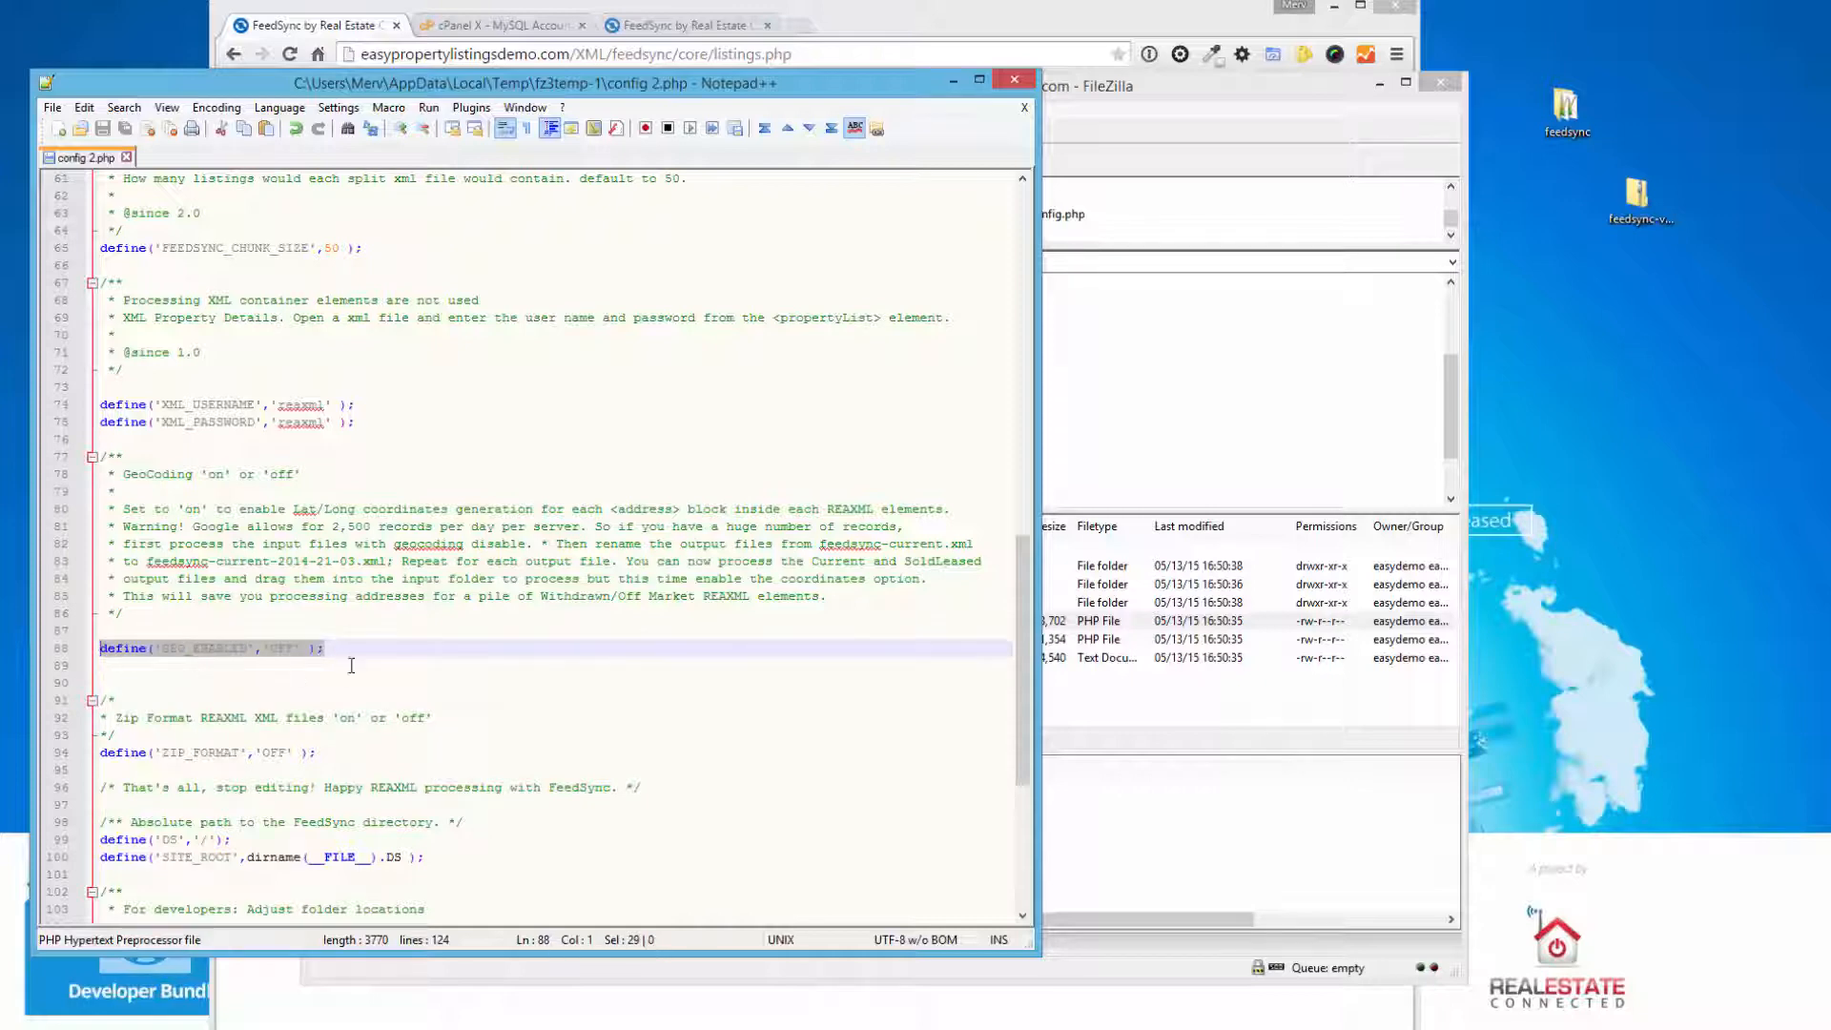
mouse_move(726, 683)
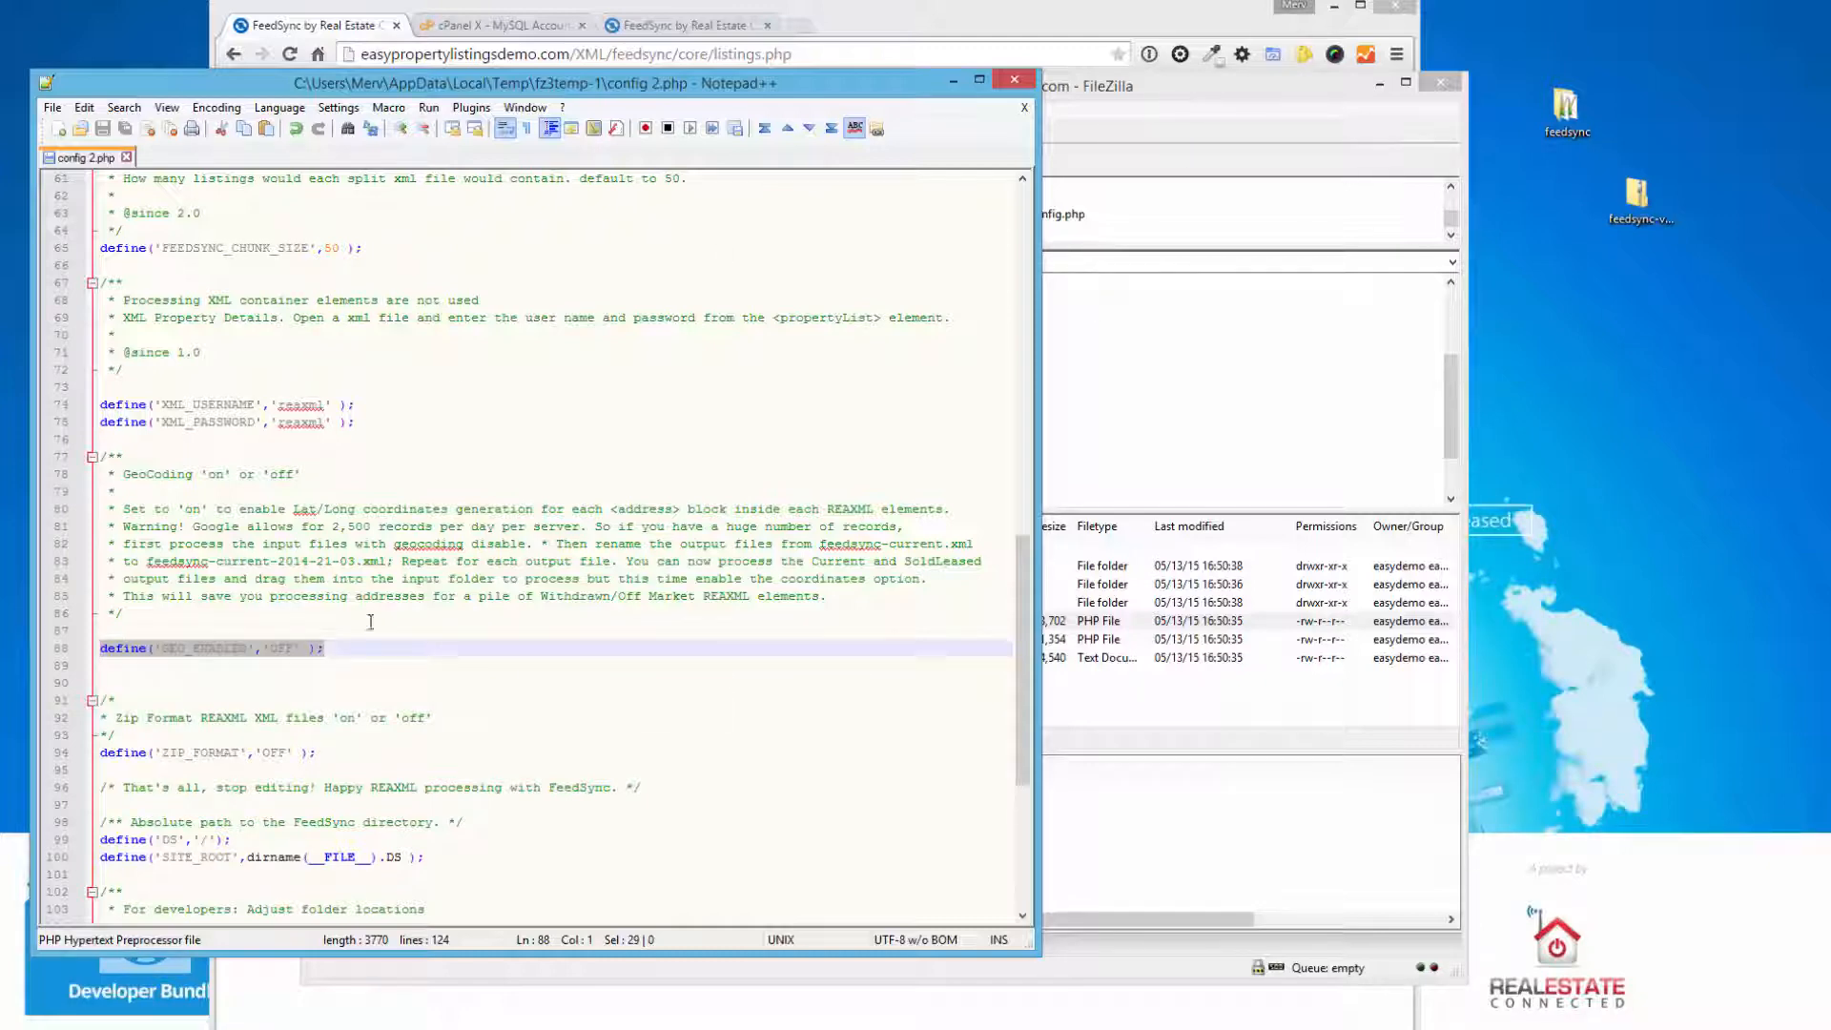
mouse_move(532, 626)
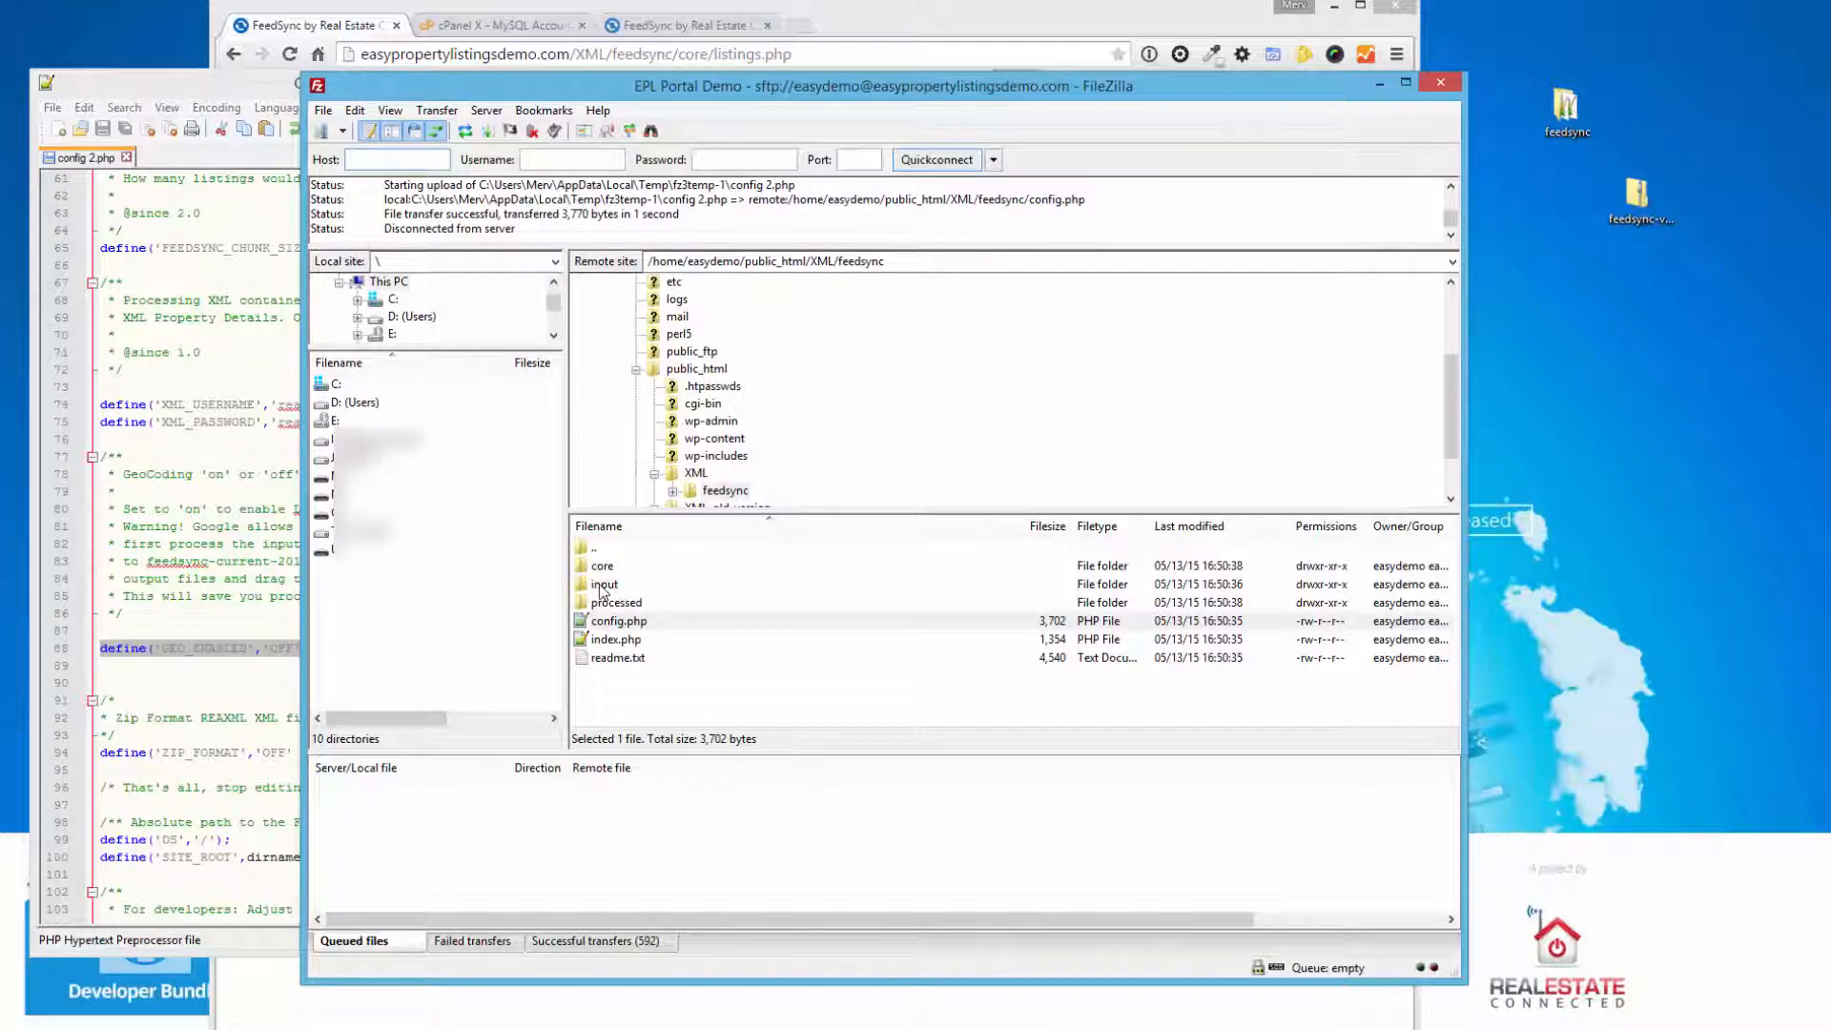
- Inspect the server's input folder in FileZilla, then return to the still-empty FeedSync listings page
double_click(604, 584)
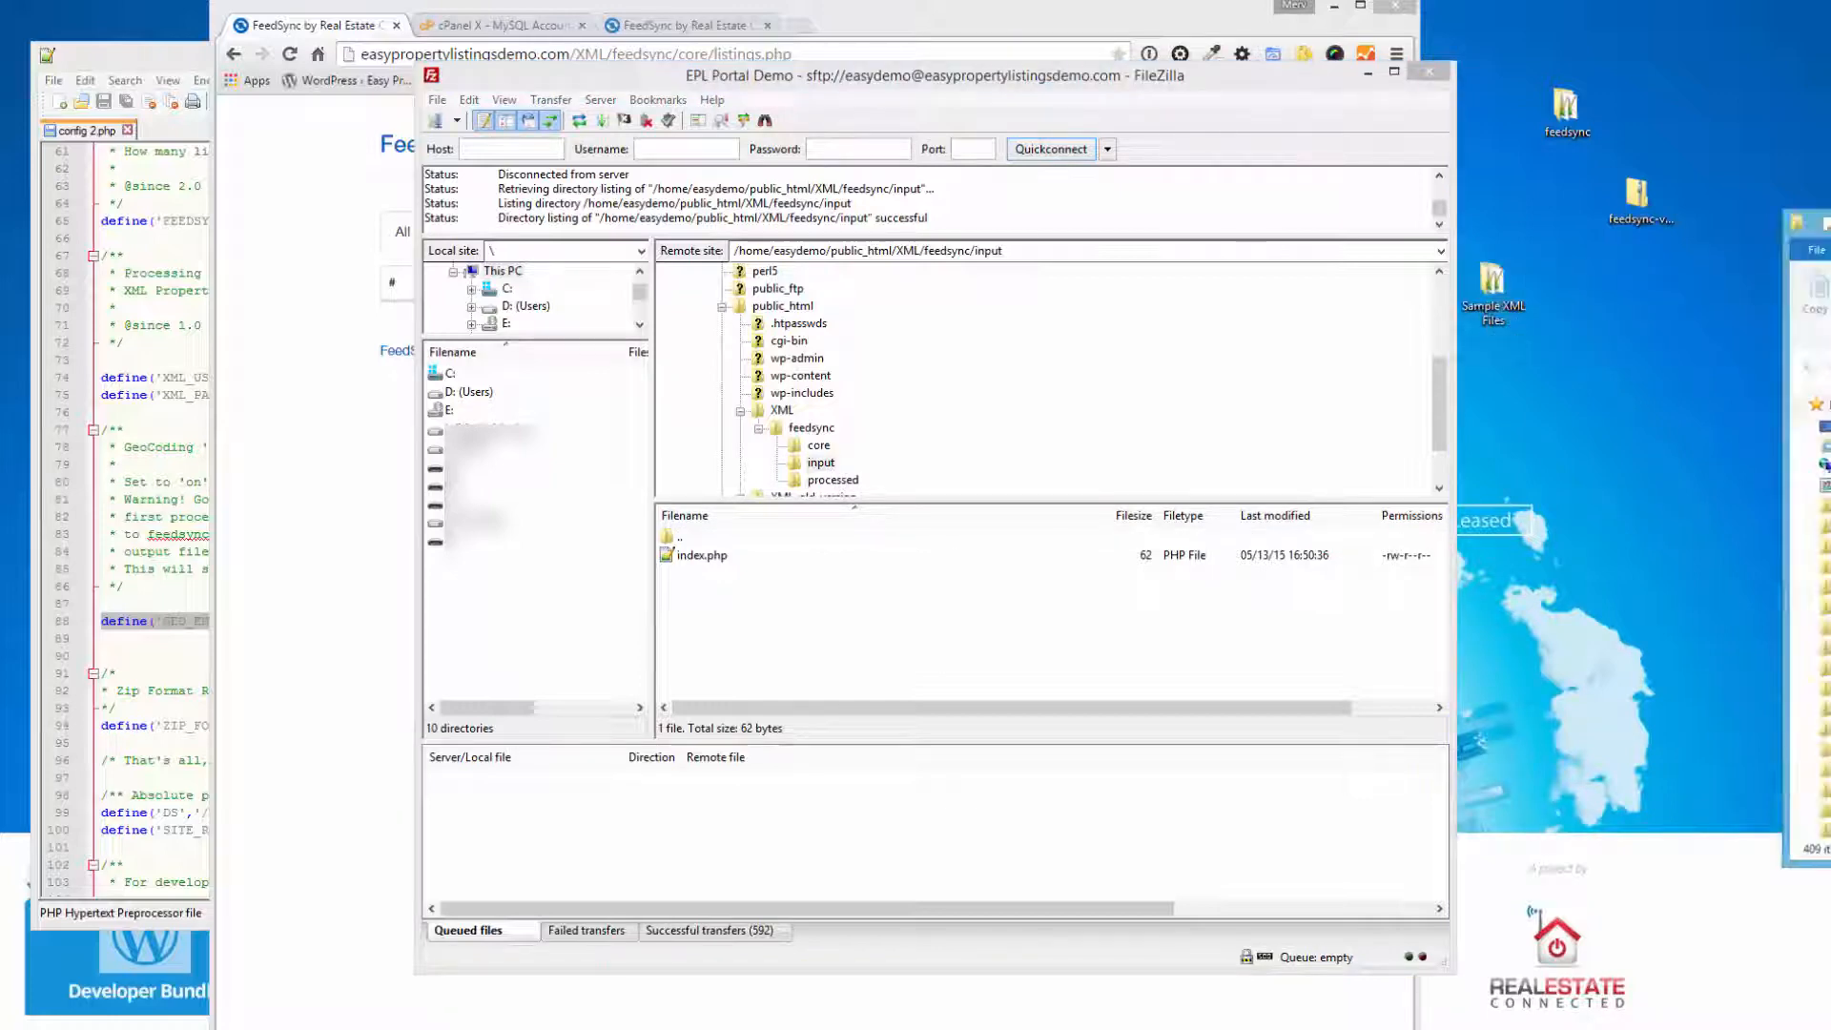
double_click(1492, 281)
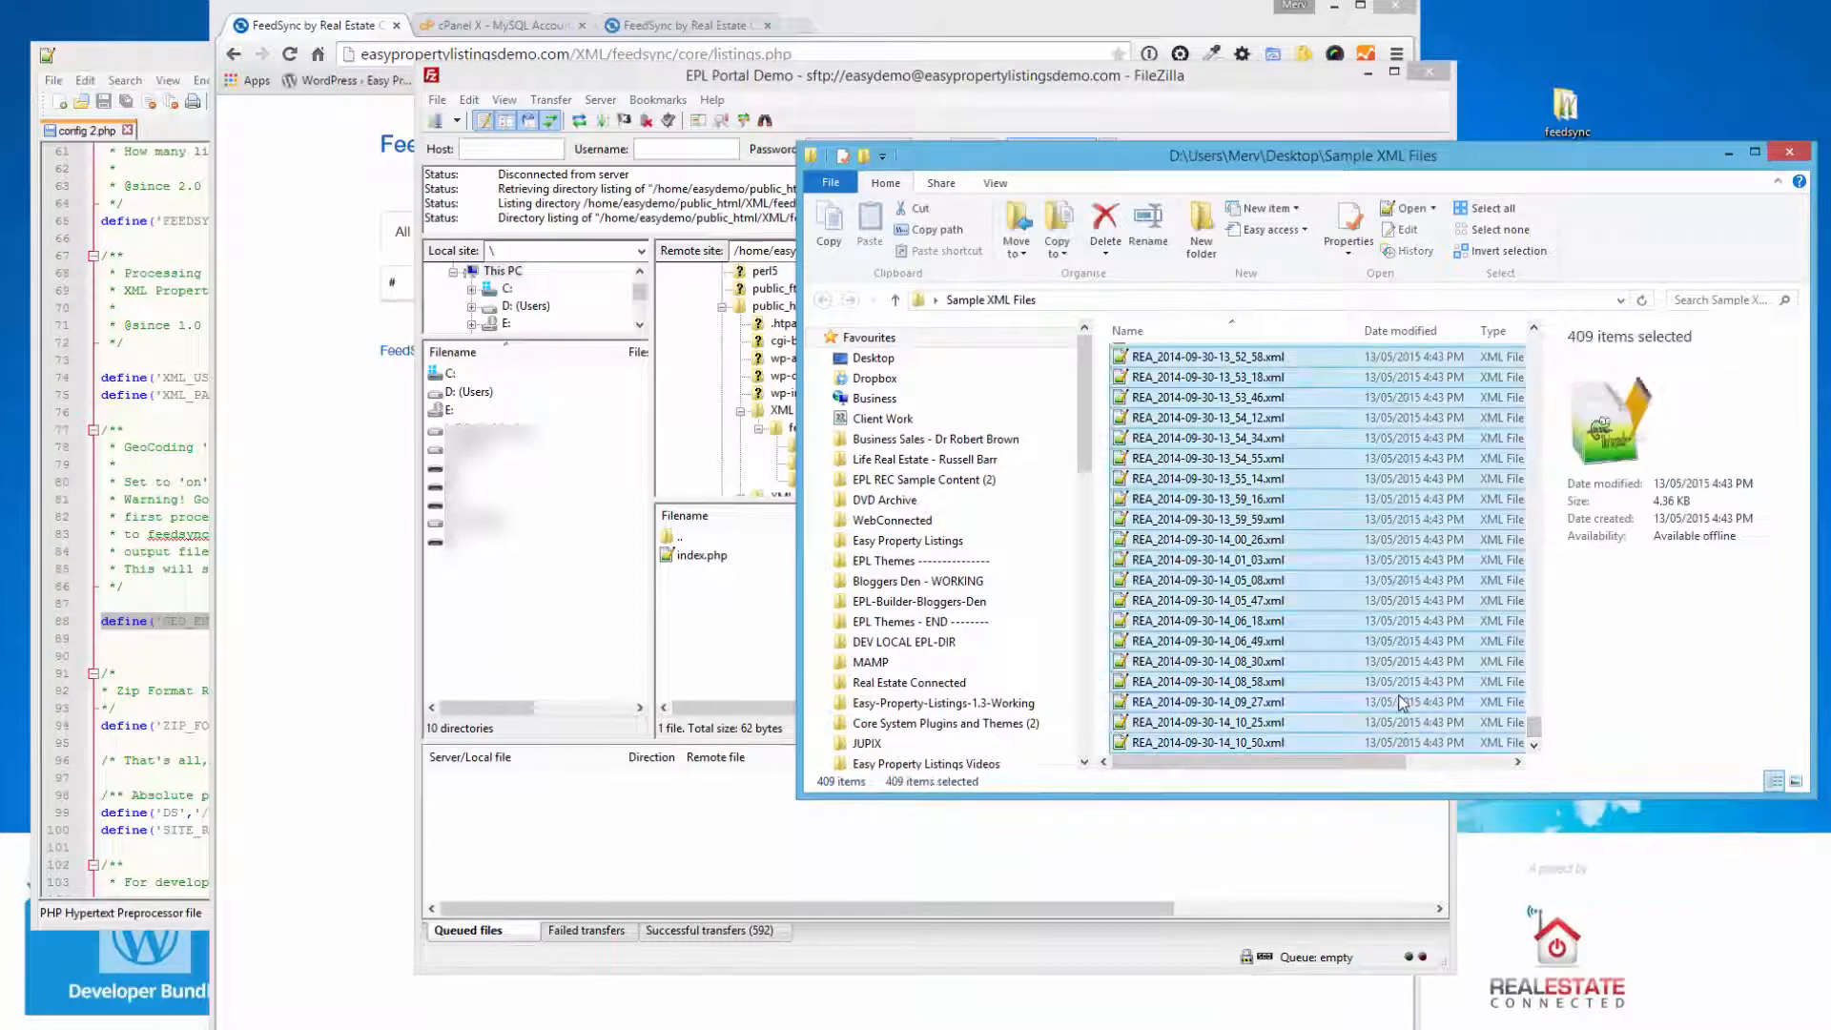
scroll(down, 3)
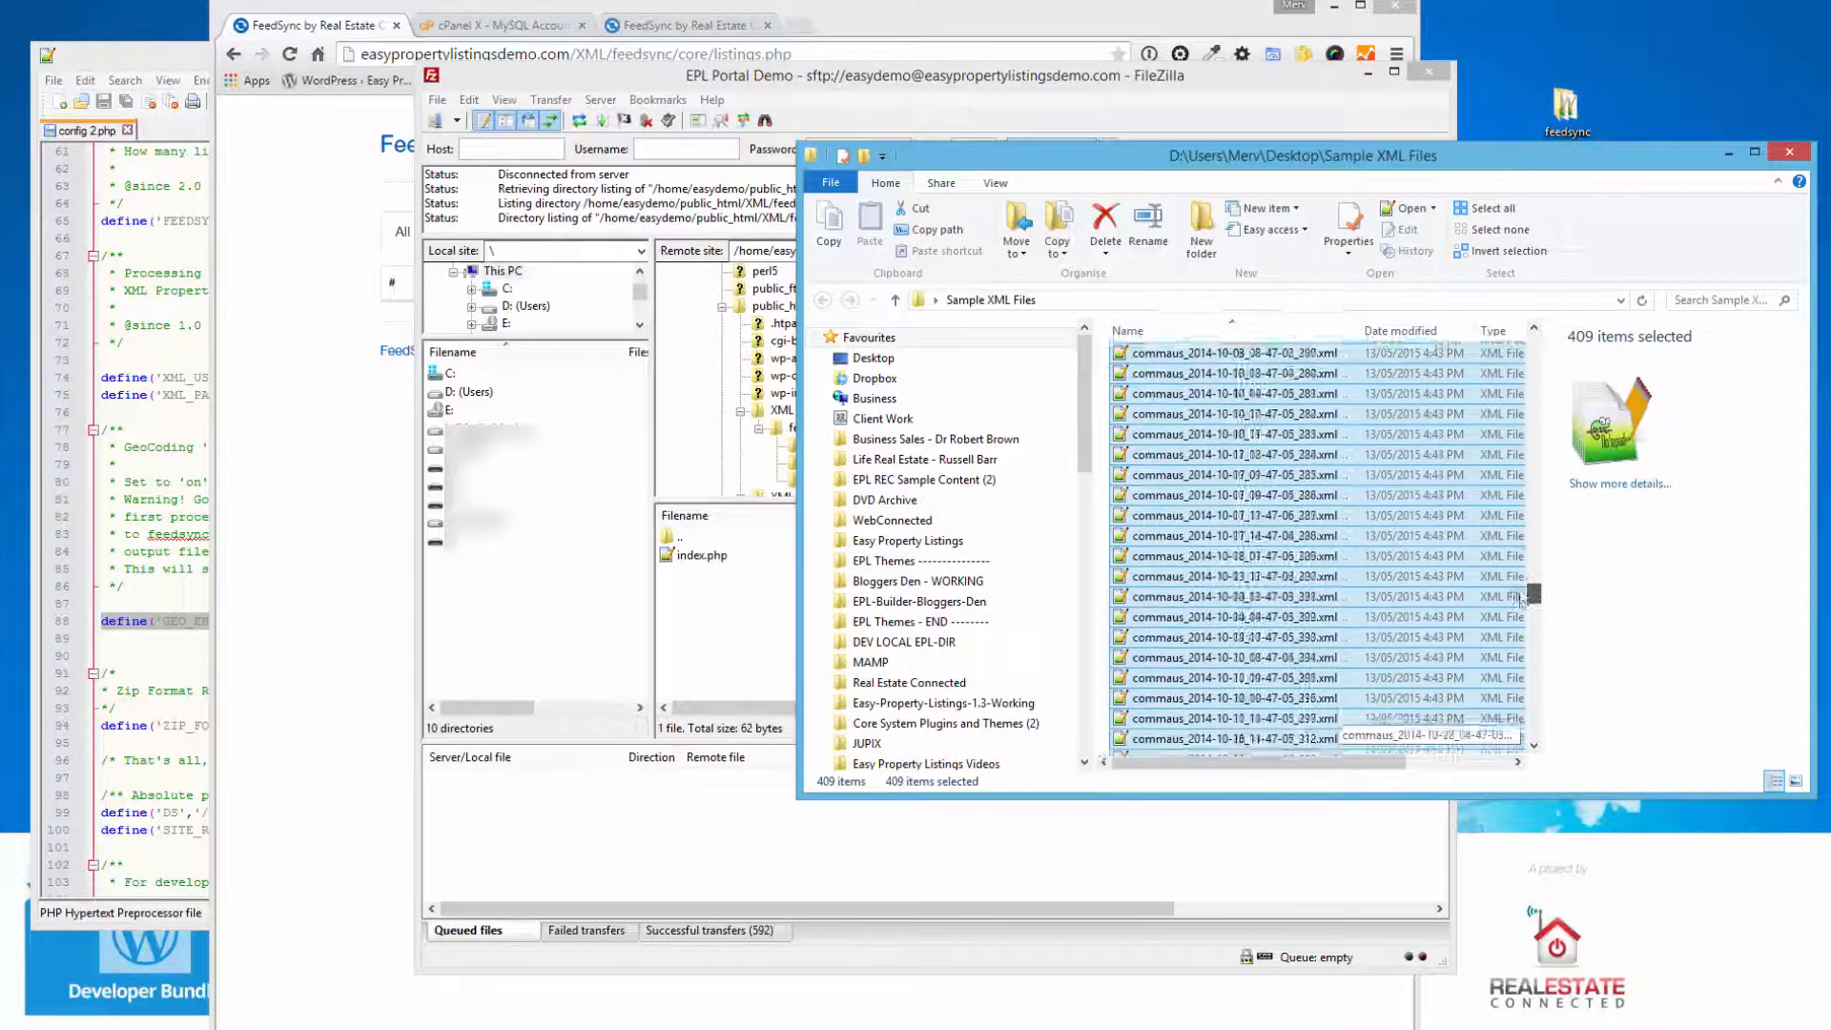
scroll(up, 3)
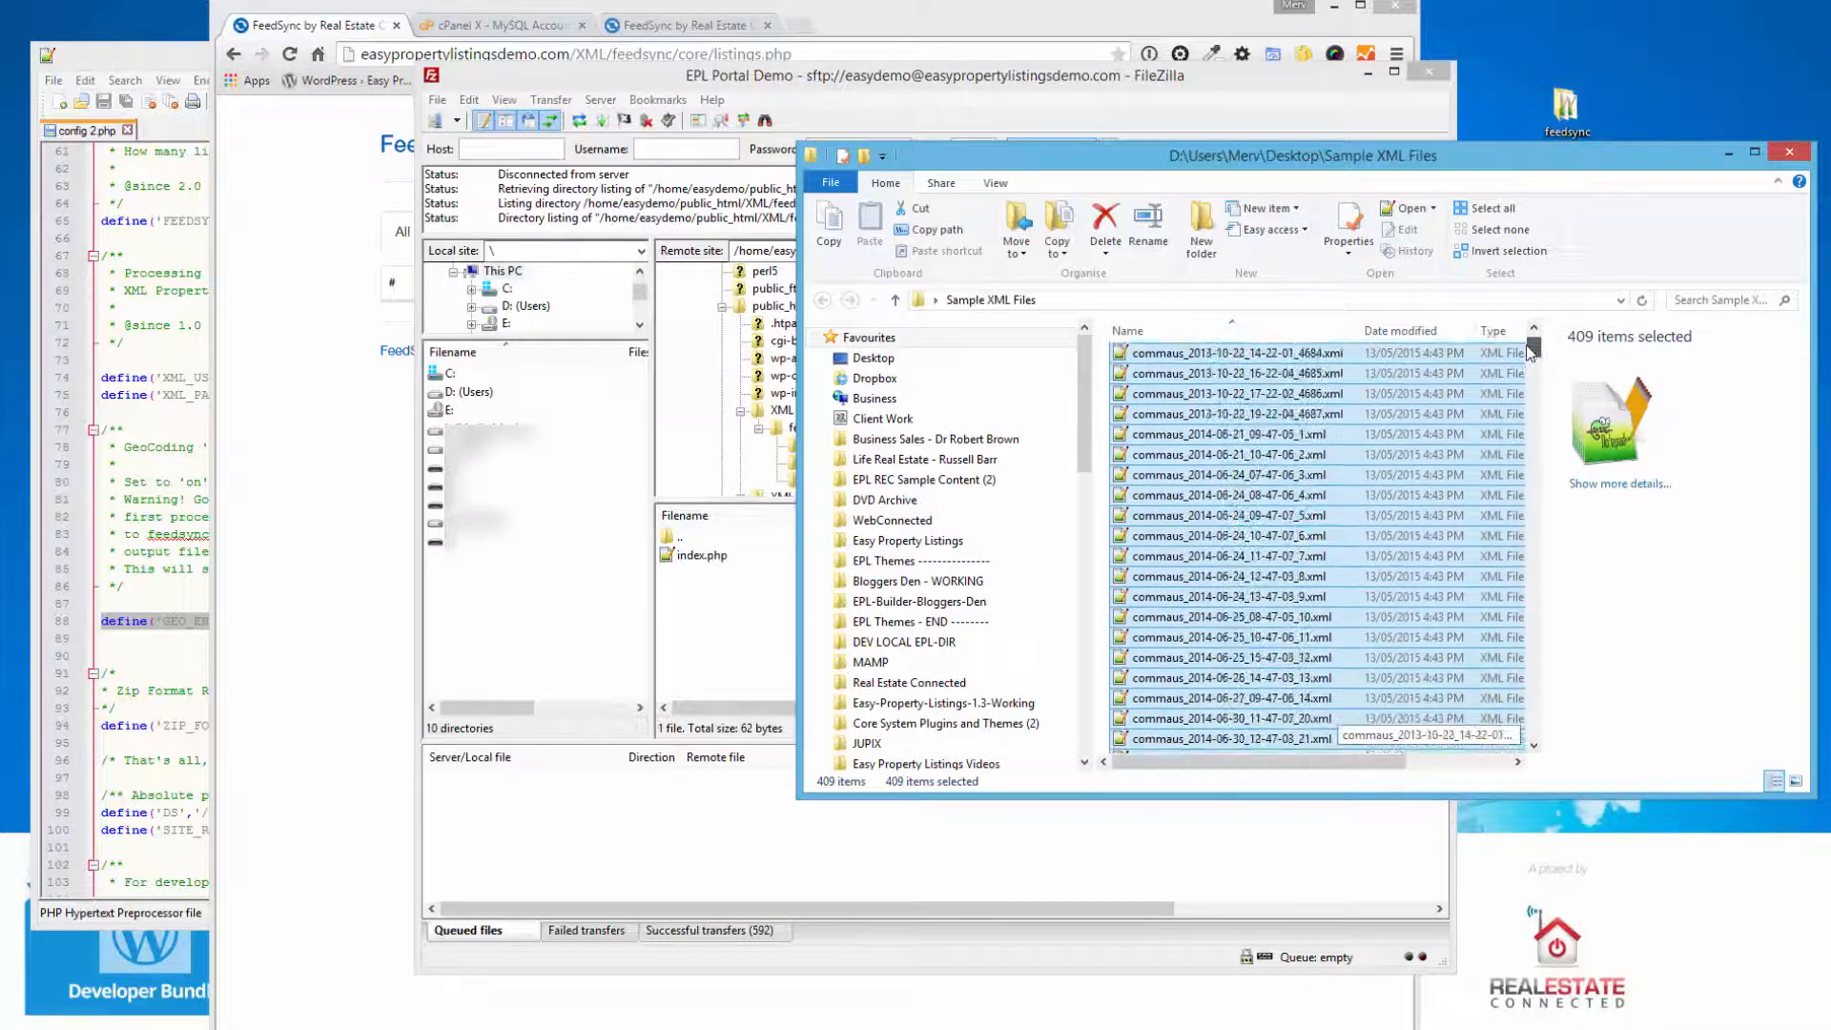
scroll(down, 3)
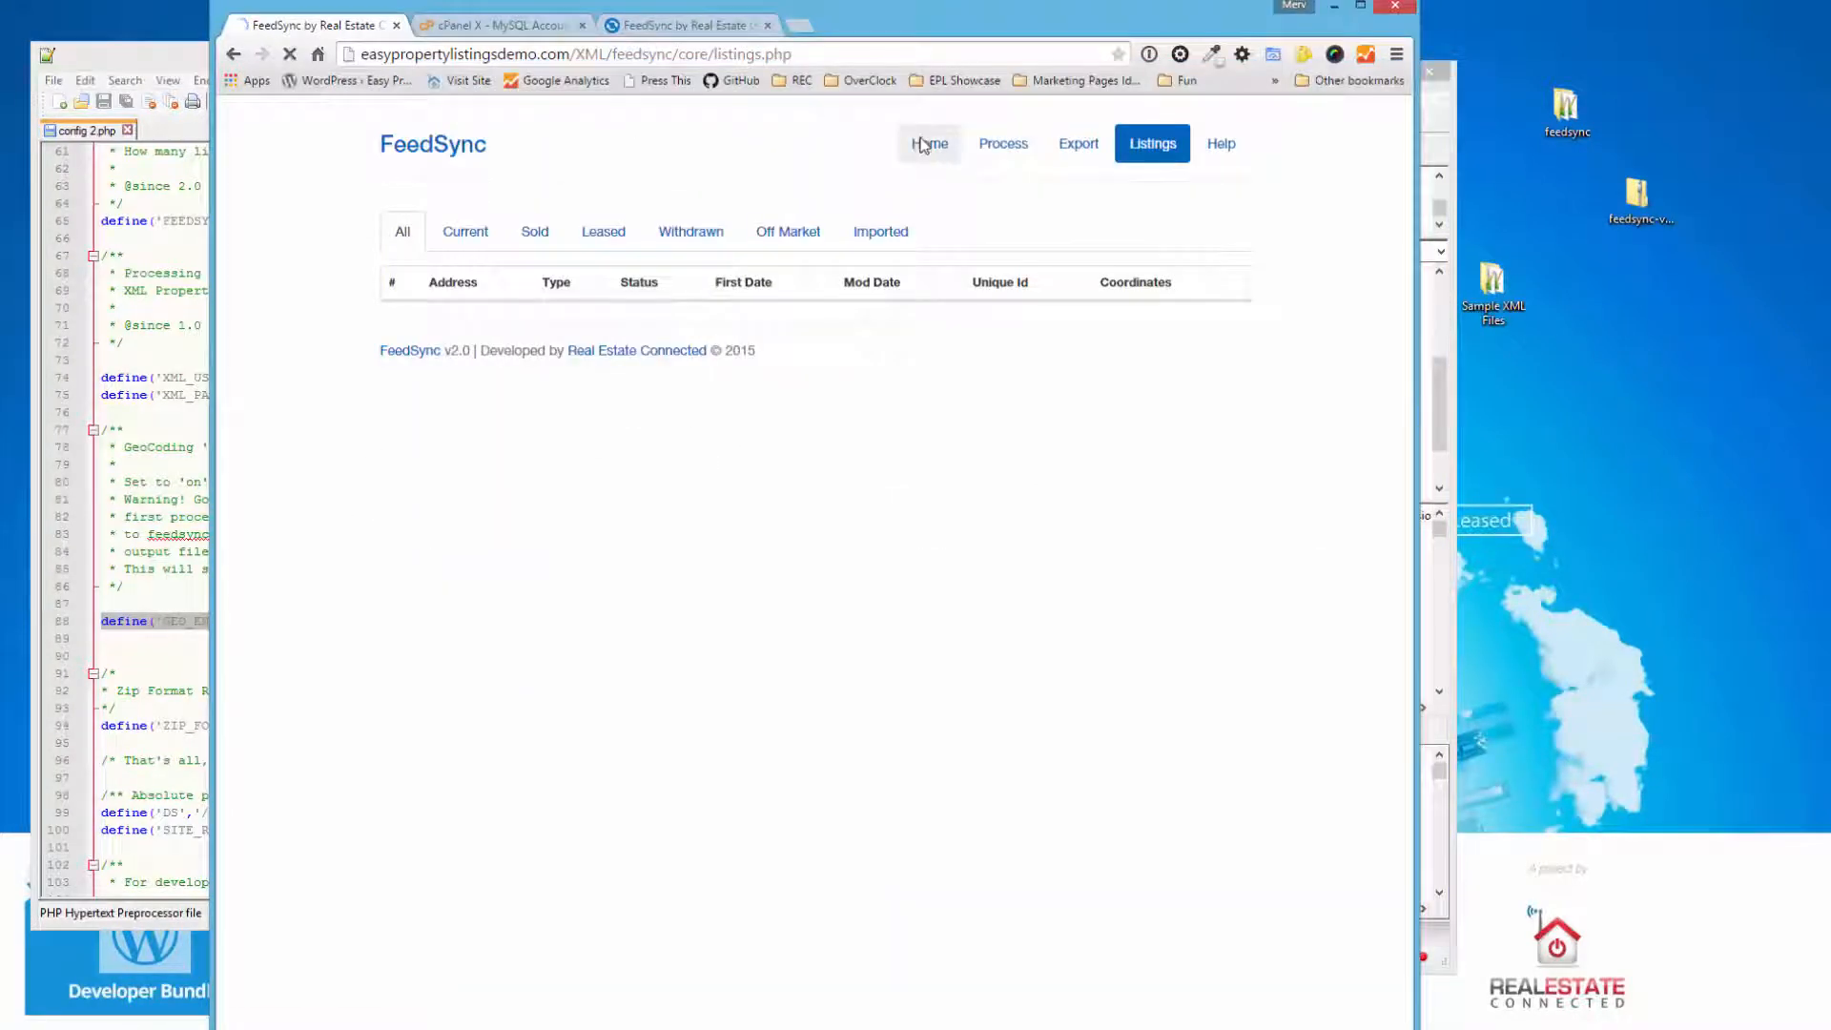
- Return to FeedSync Home and look through the Files Ready For Processing list of sample XML files
click(929, 143)
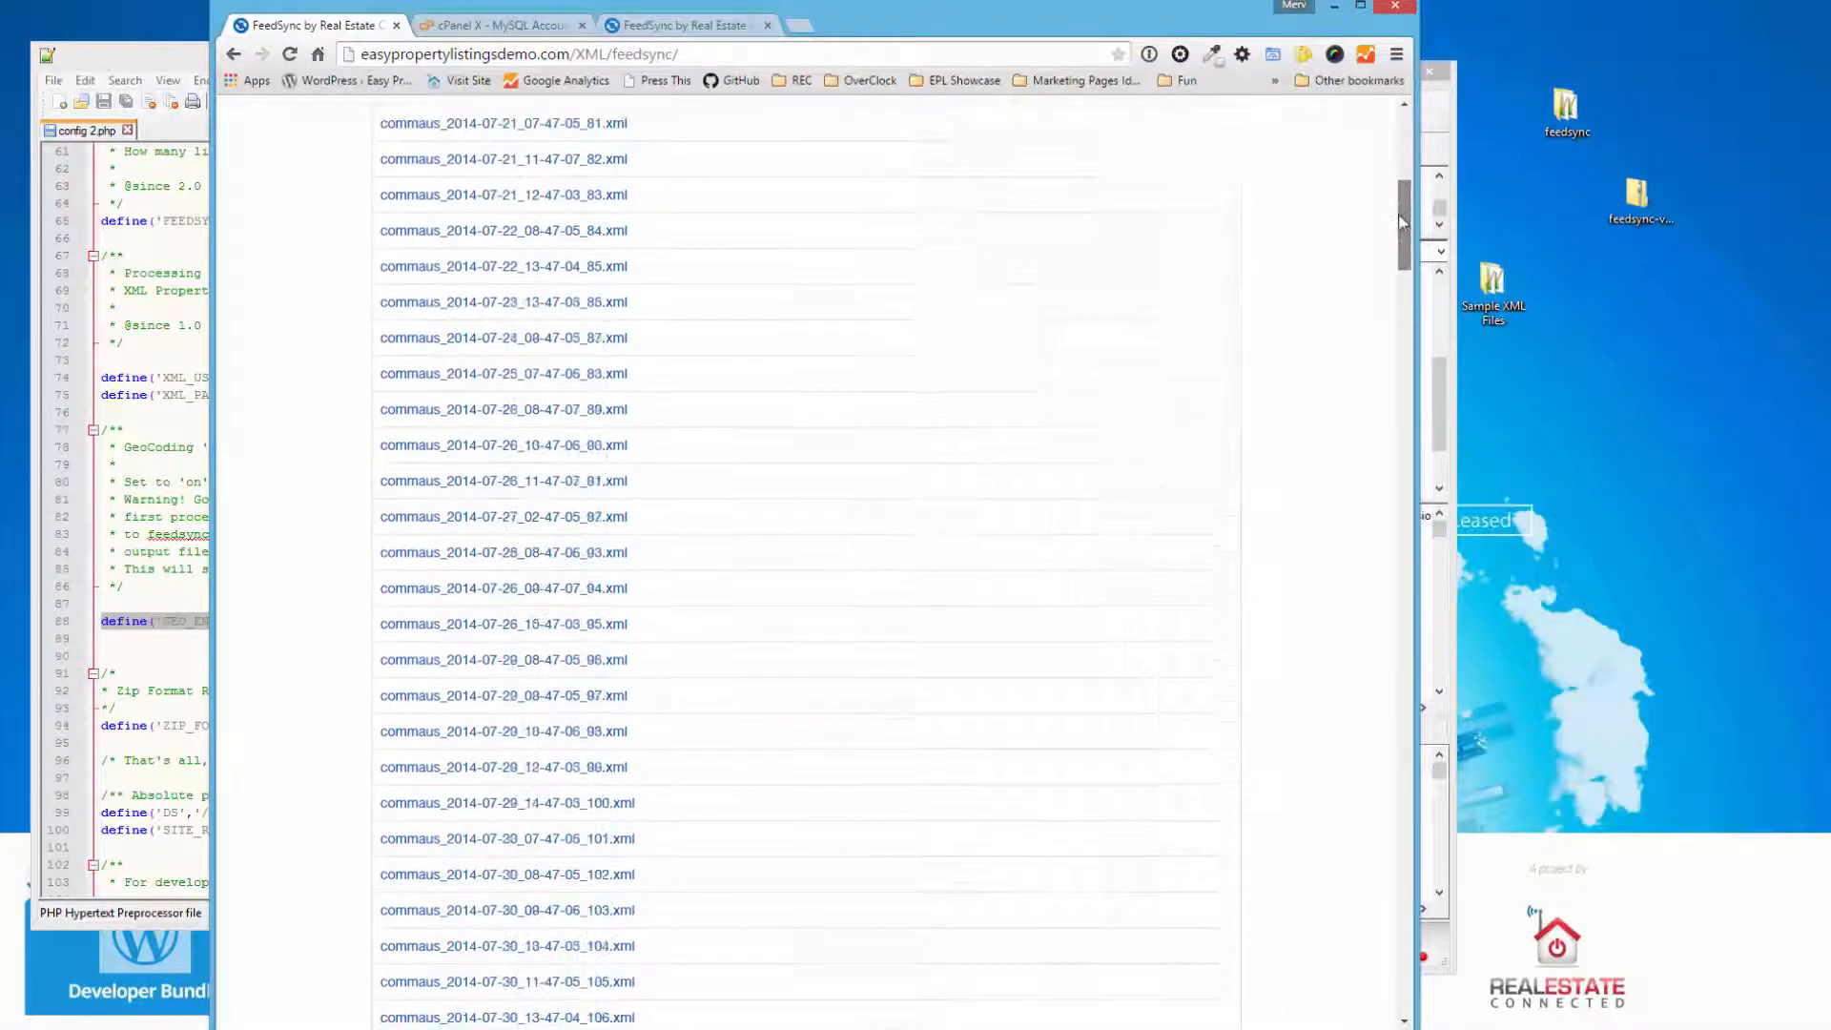
scroll(down, 3)
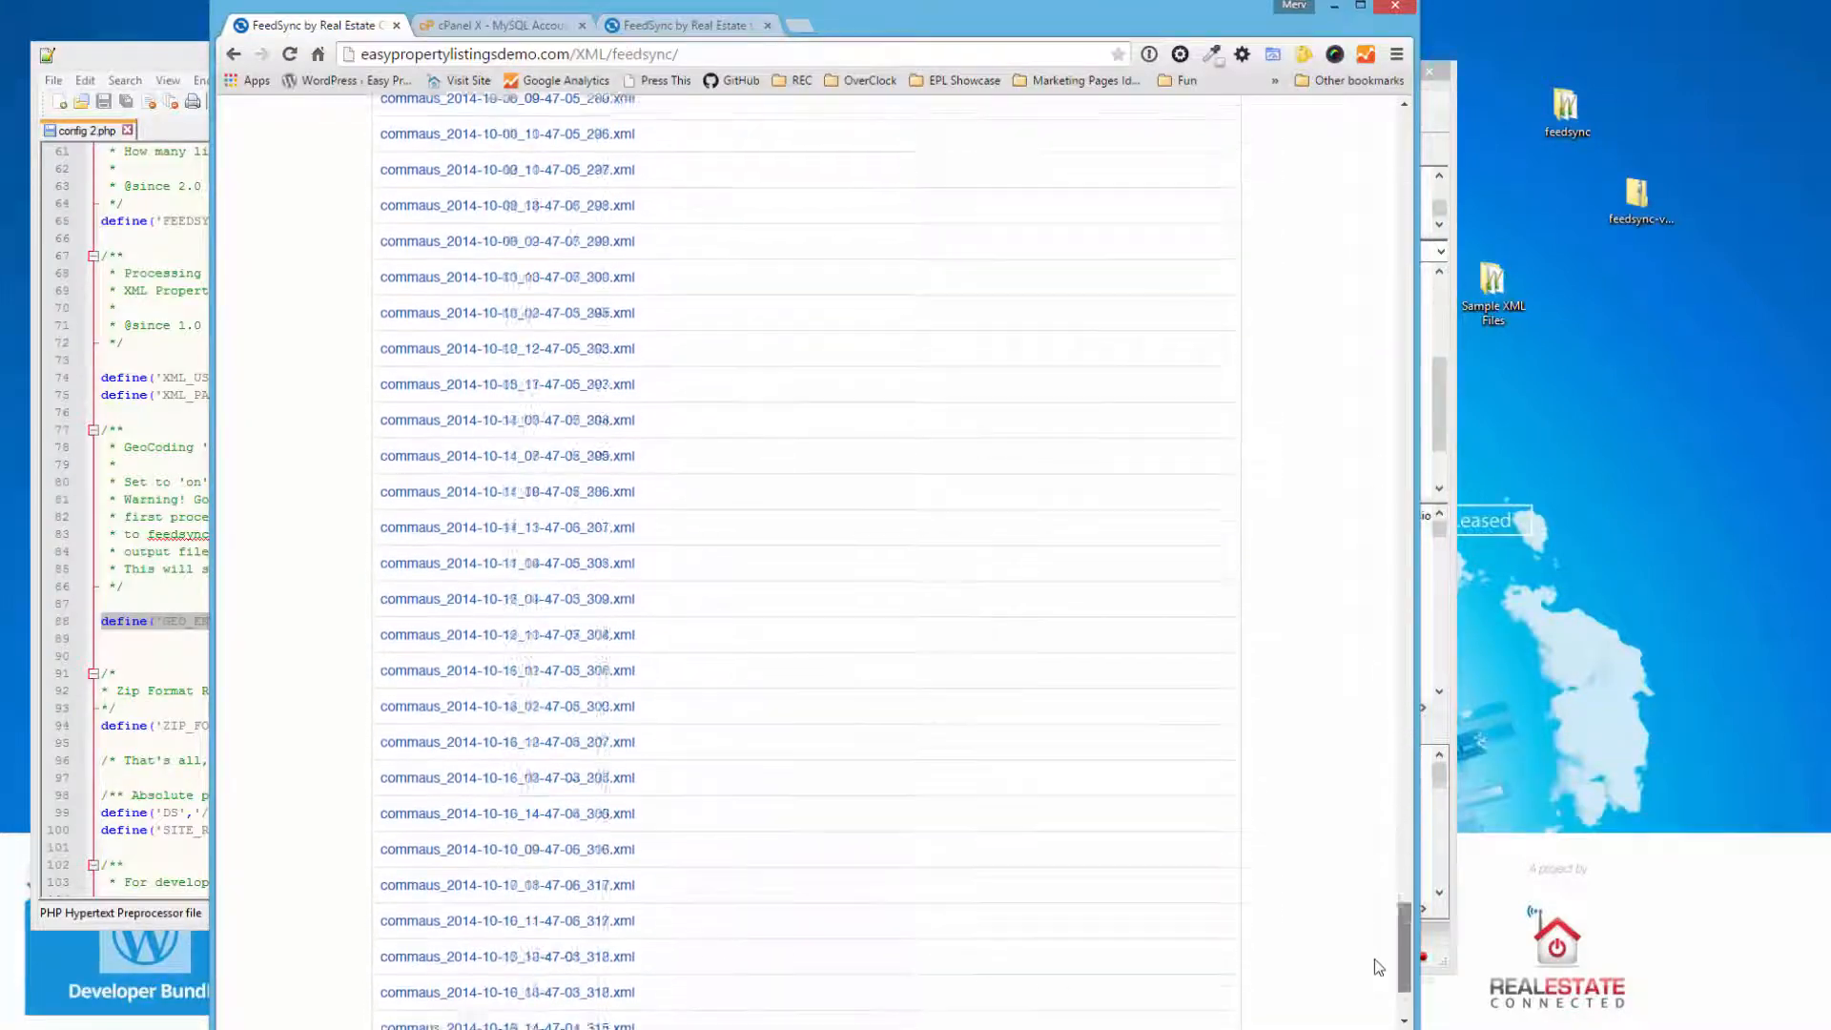
scroll(up, 3)
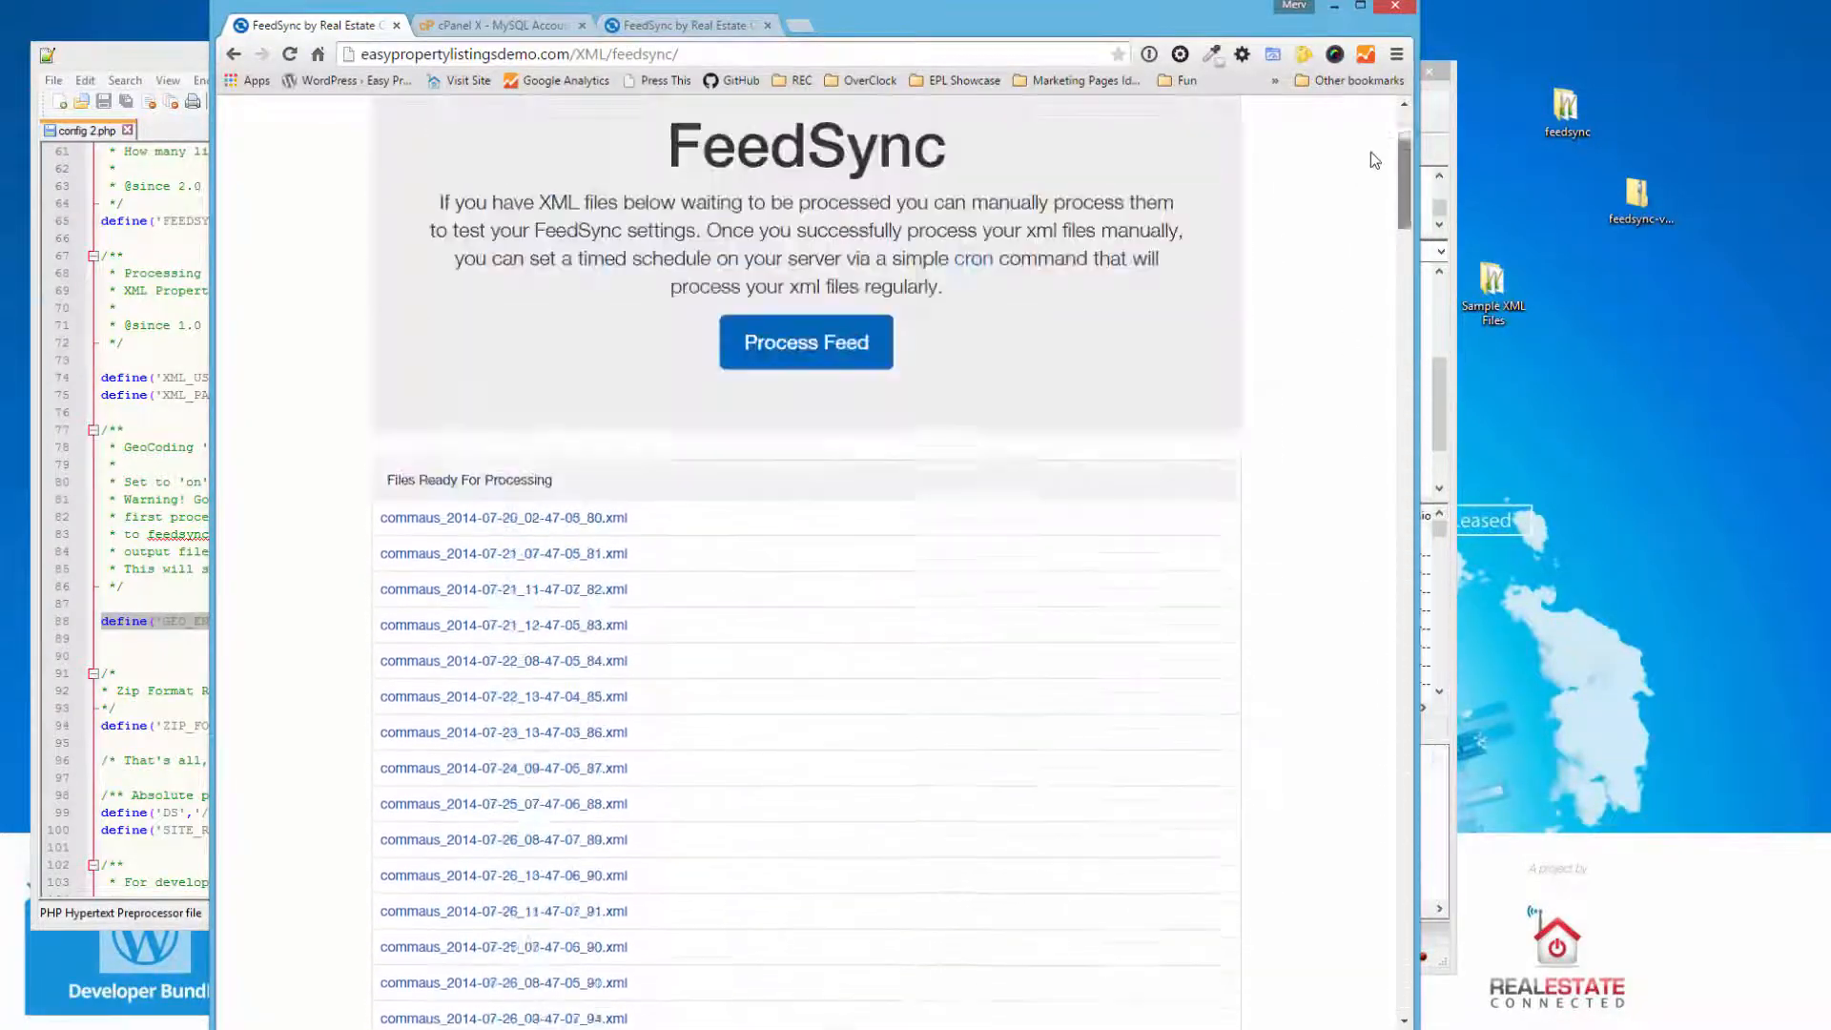
scroll(up, 3)
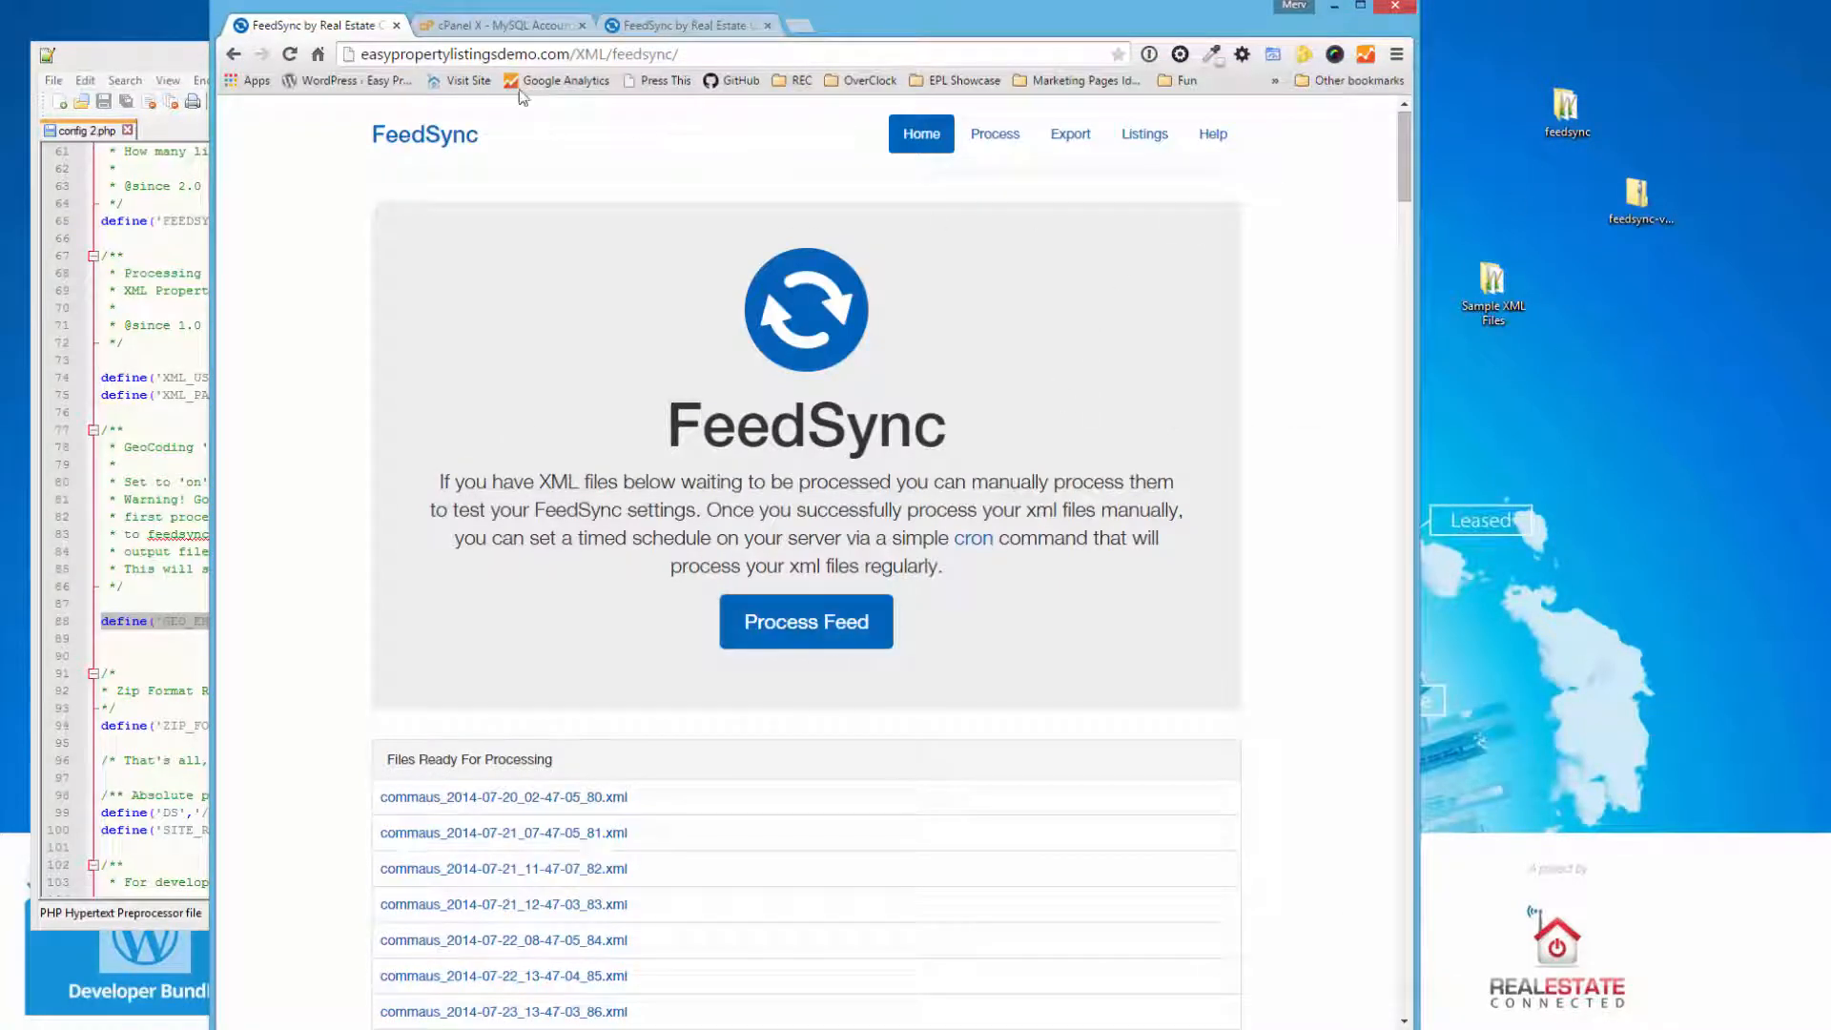
scroll(down, 3)
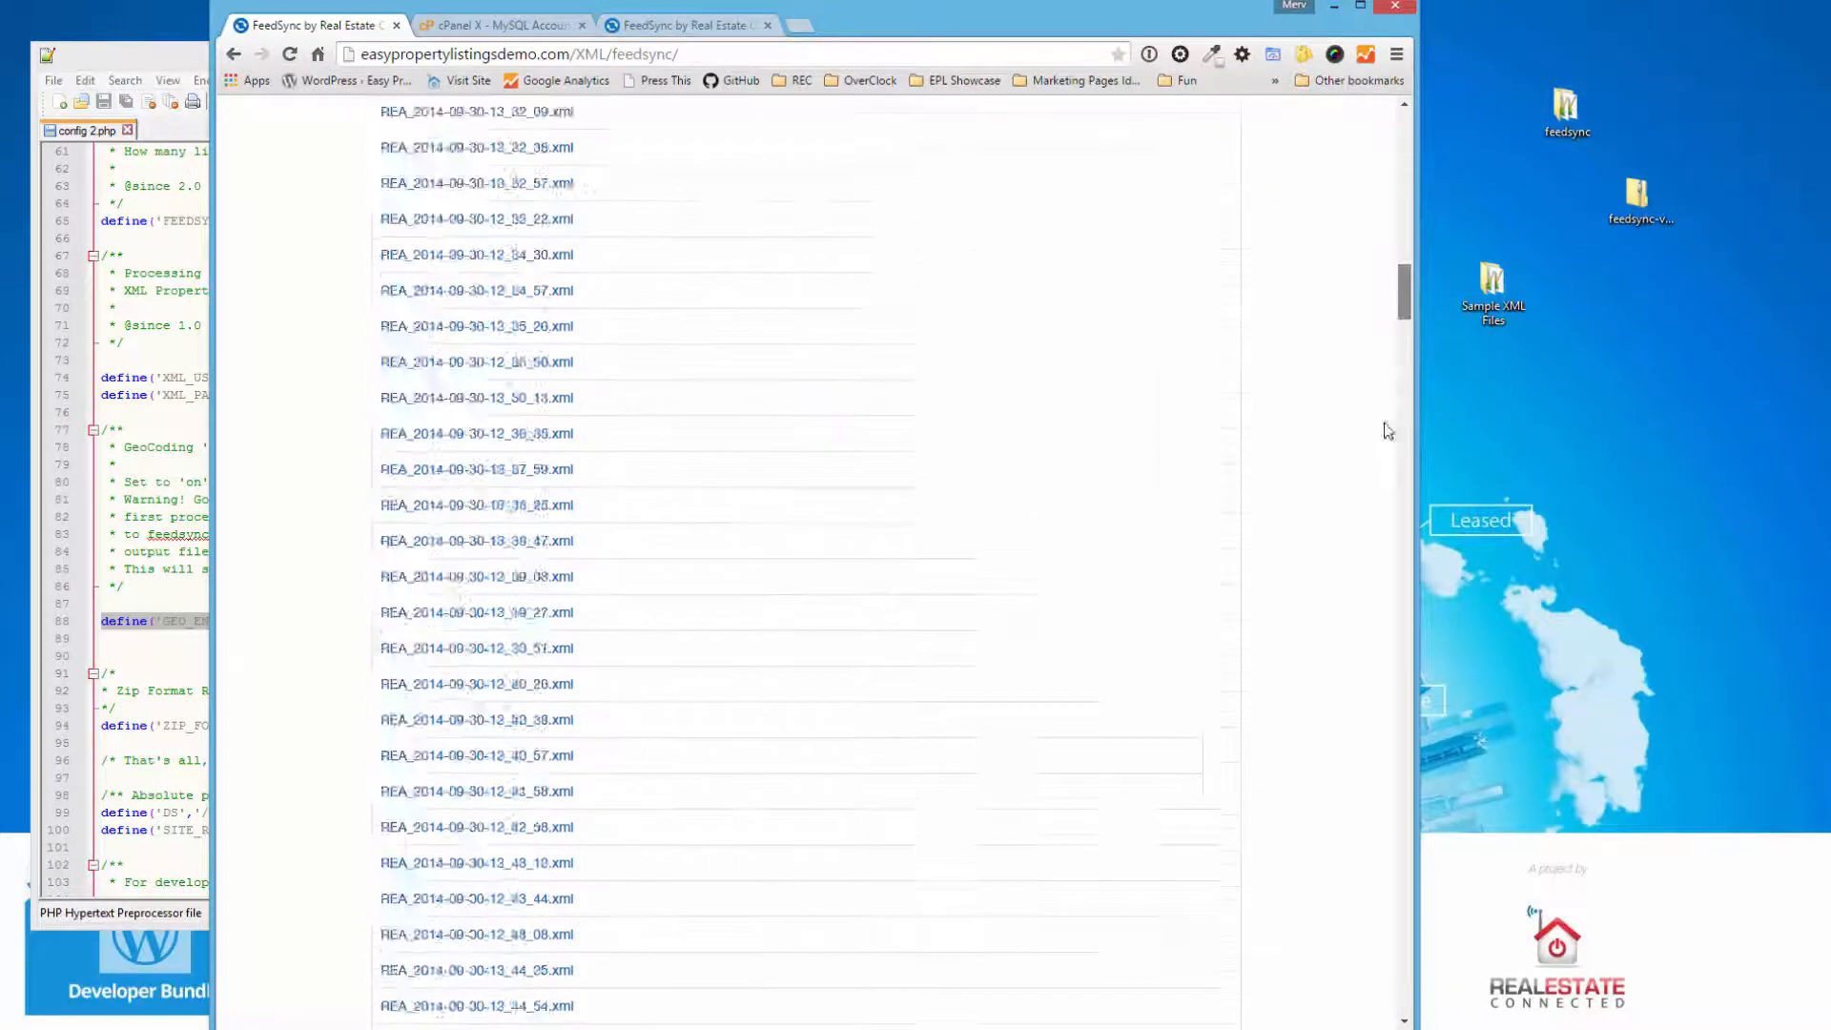
scroll(up, 3)
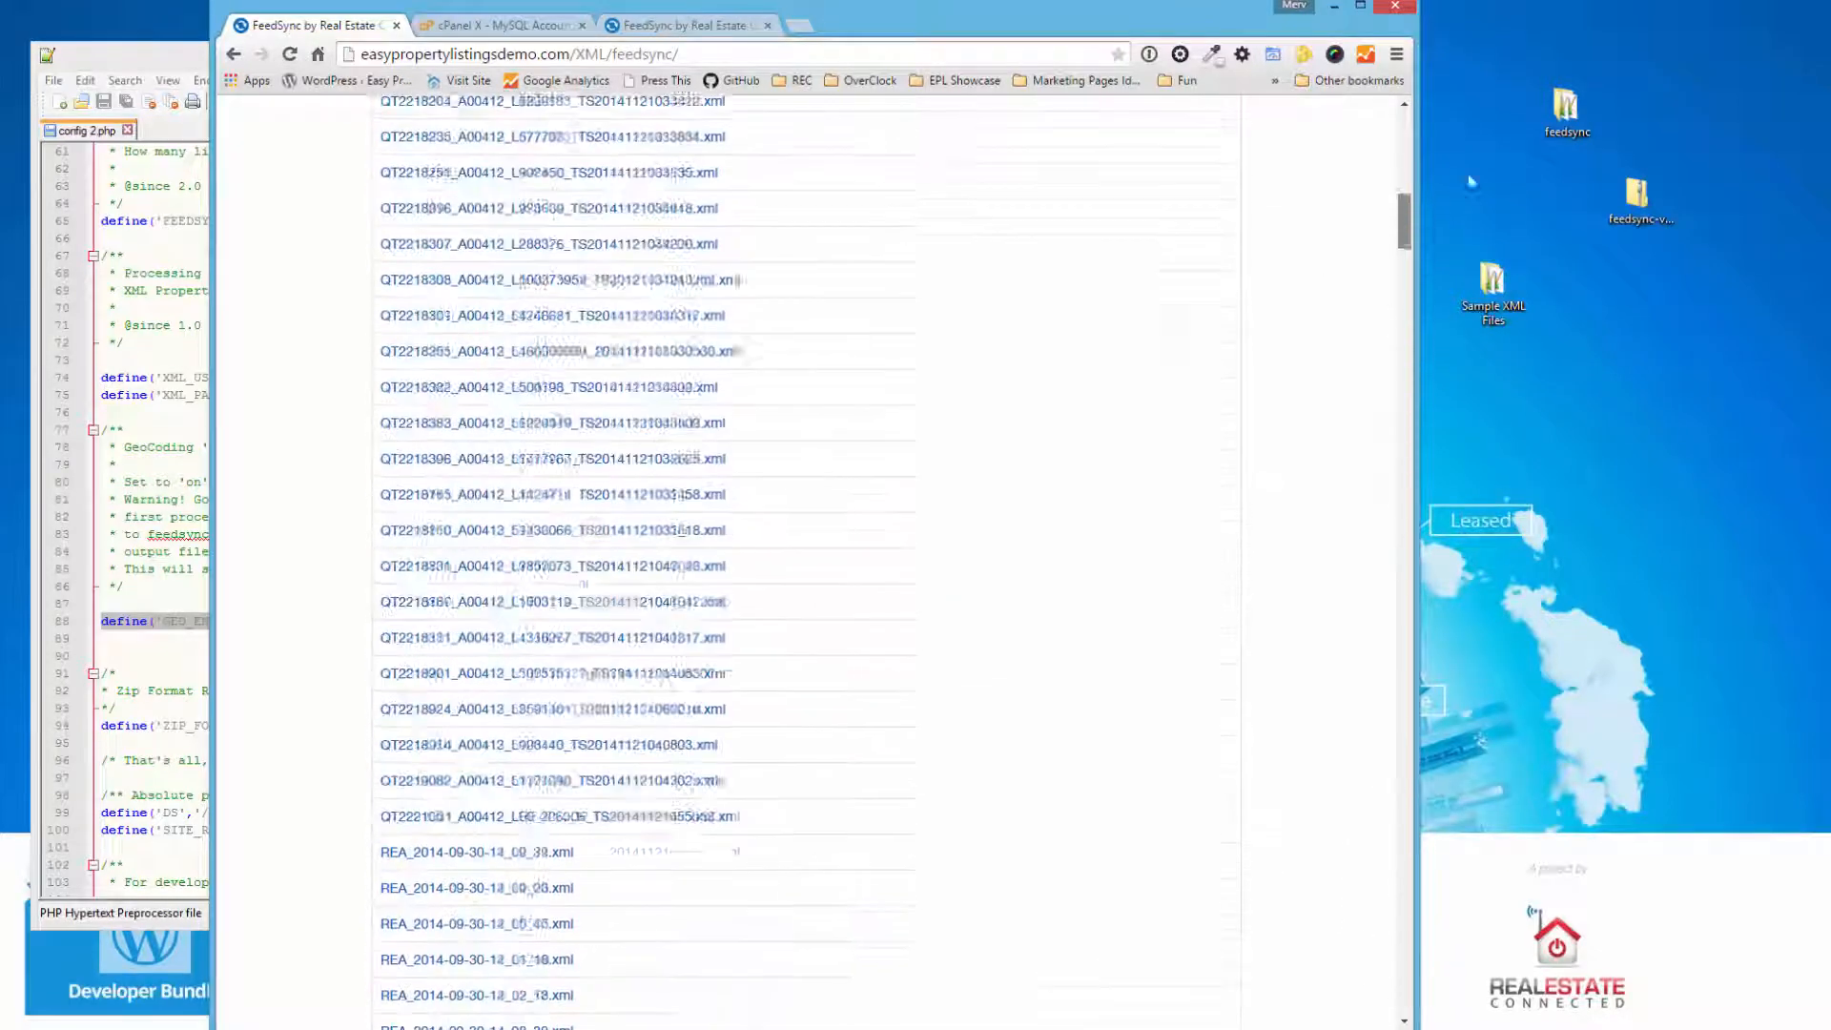
scroll(up, 3)
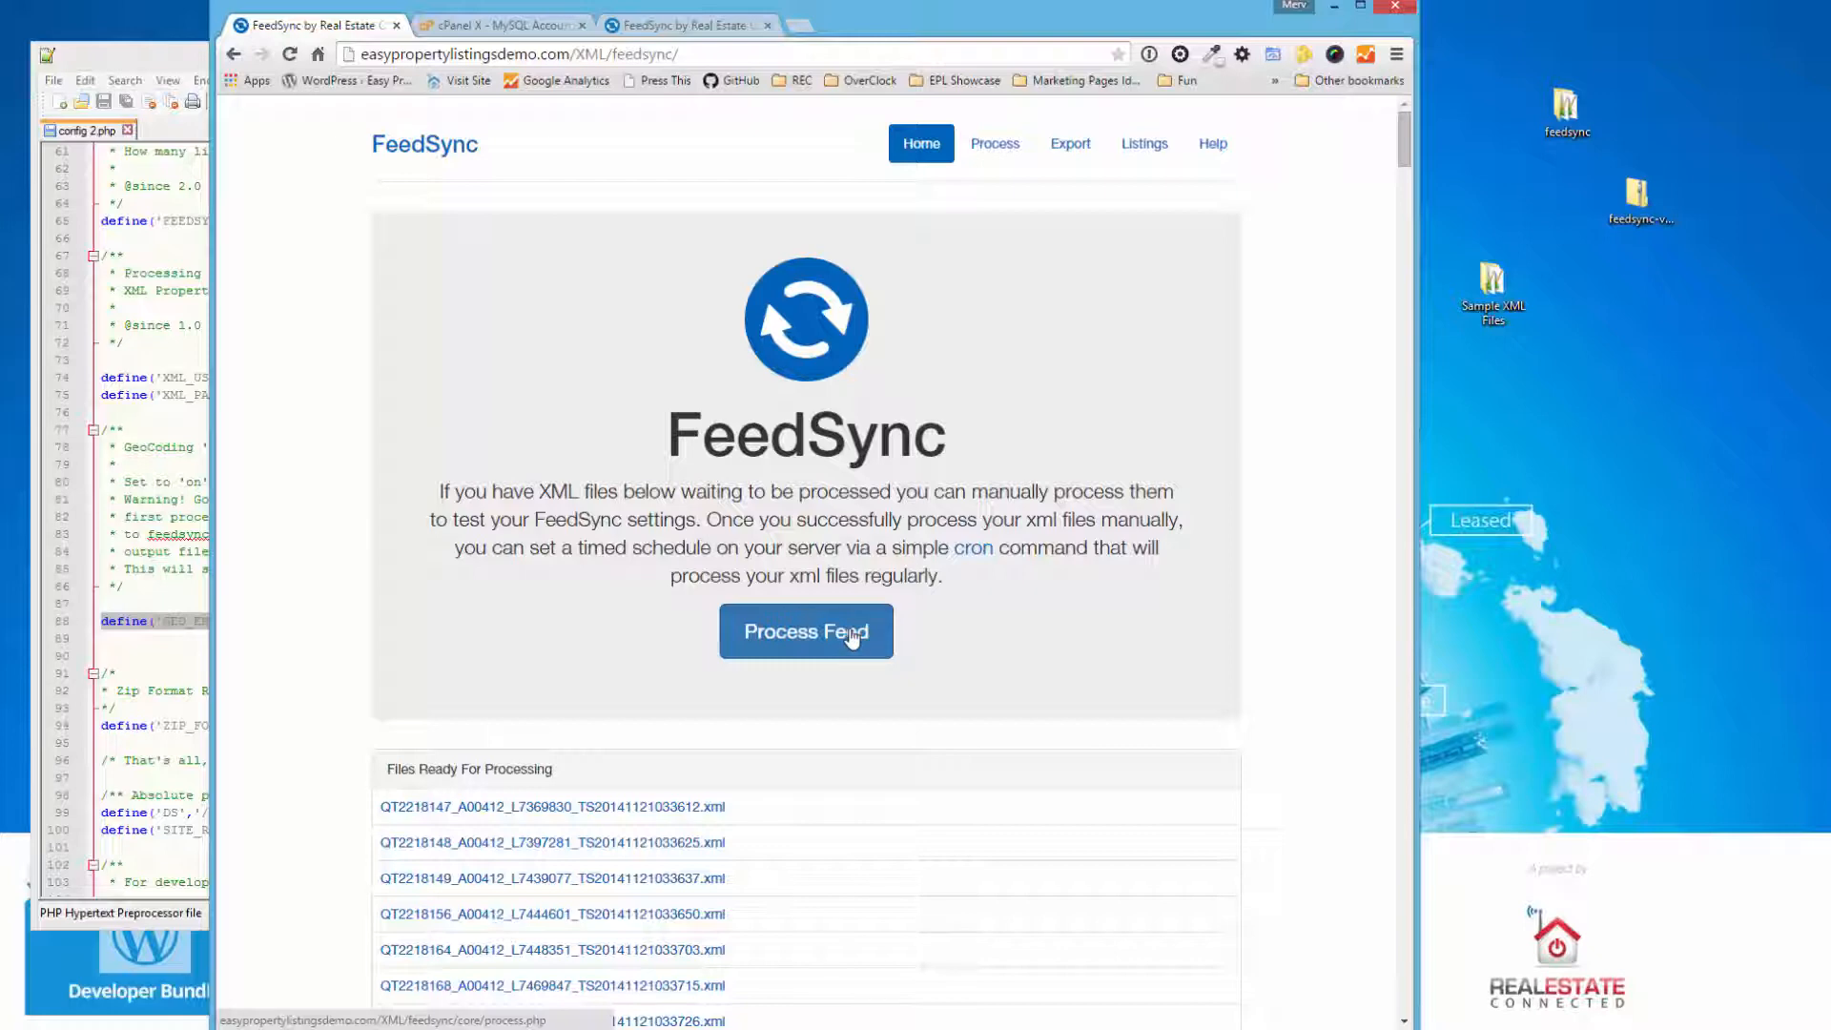
- Run Process Feed until FeedSync reports all uploaded XML files have been processed
click(805, 631)
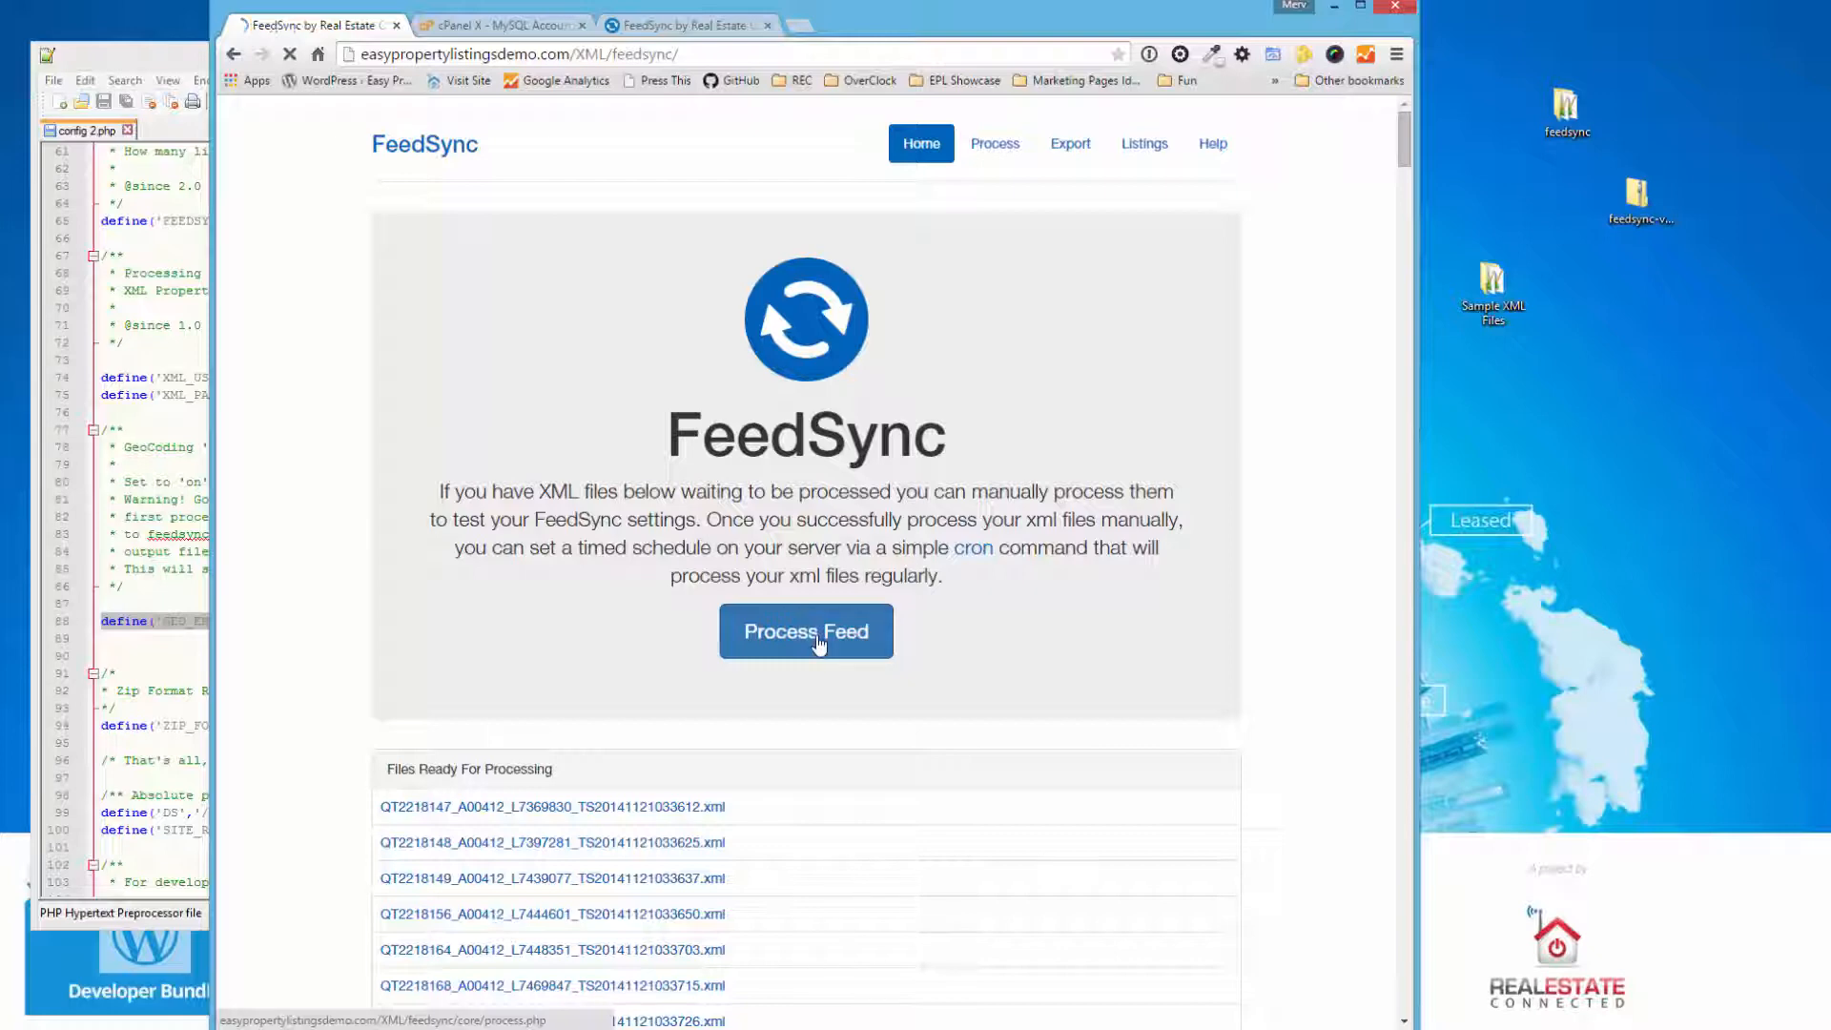
click(805, 631)
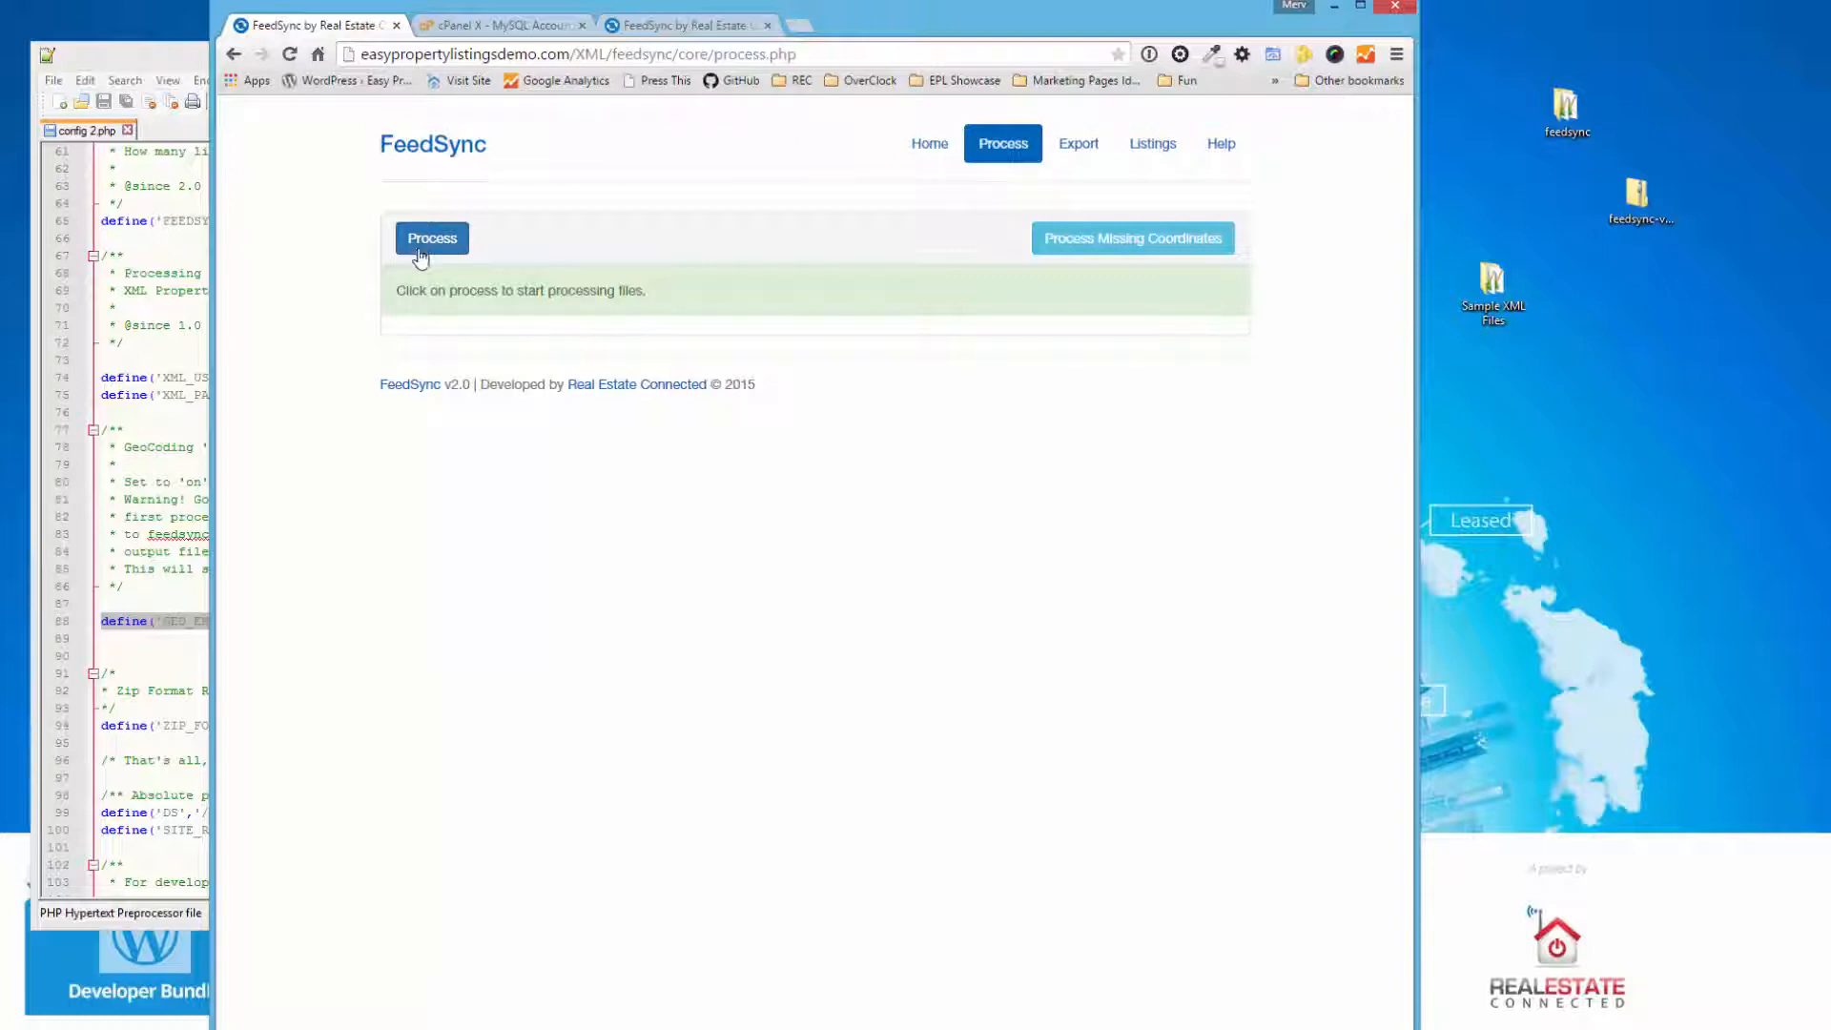
click(431, 239)
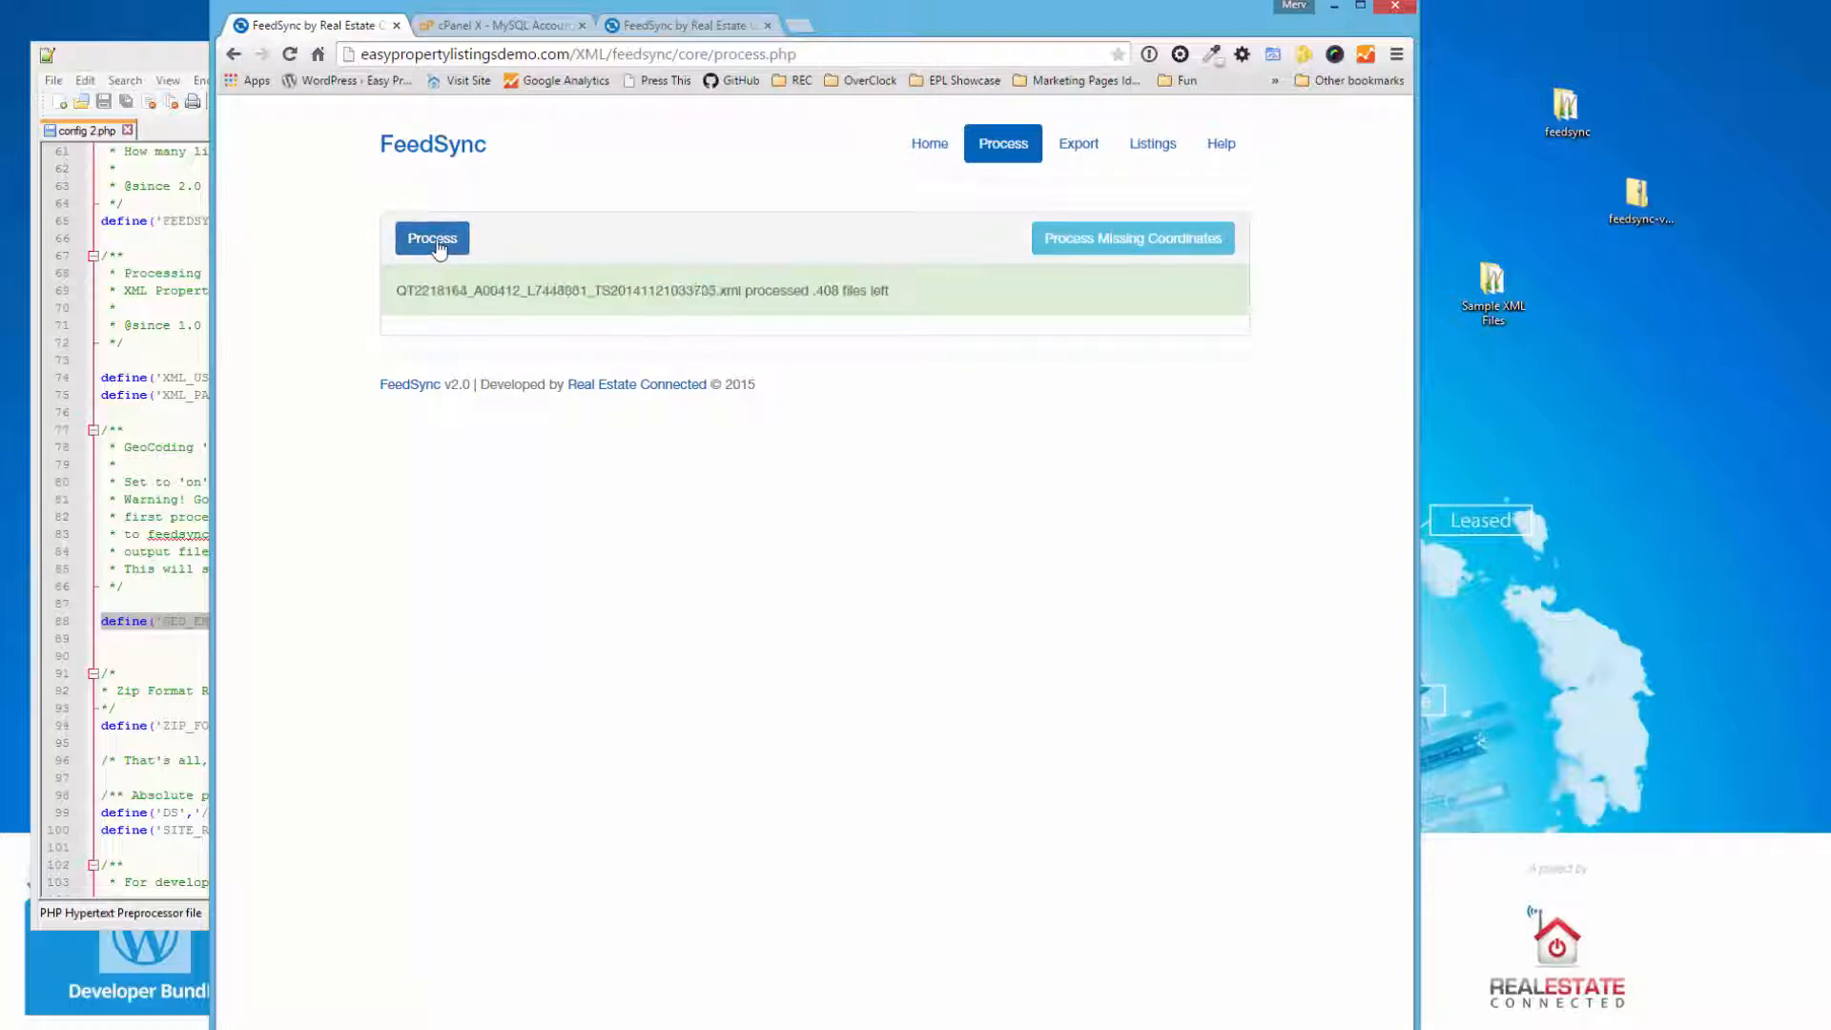
click(431, 238)
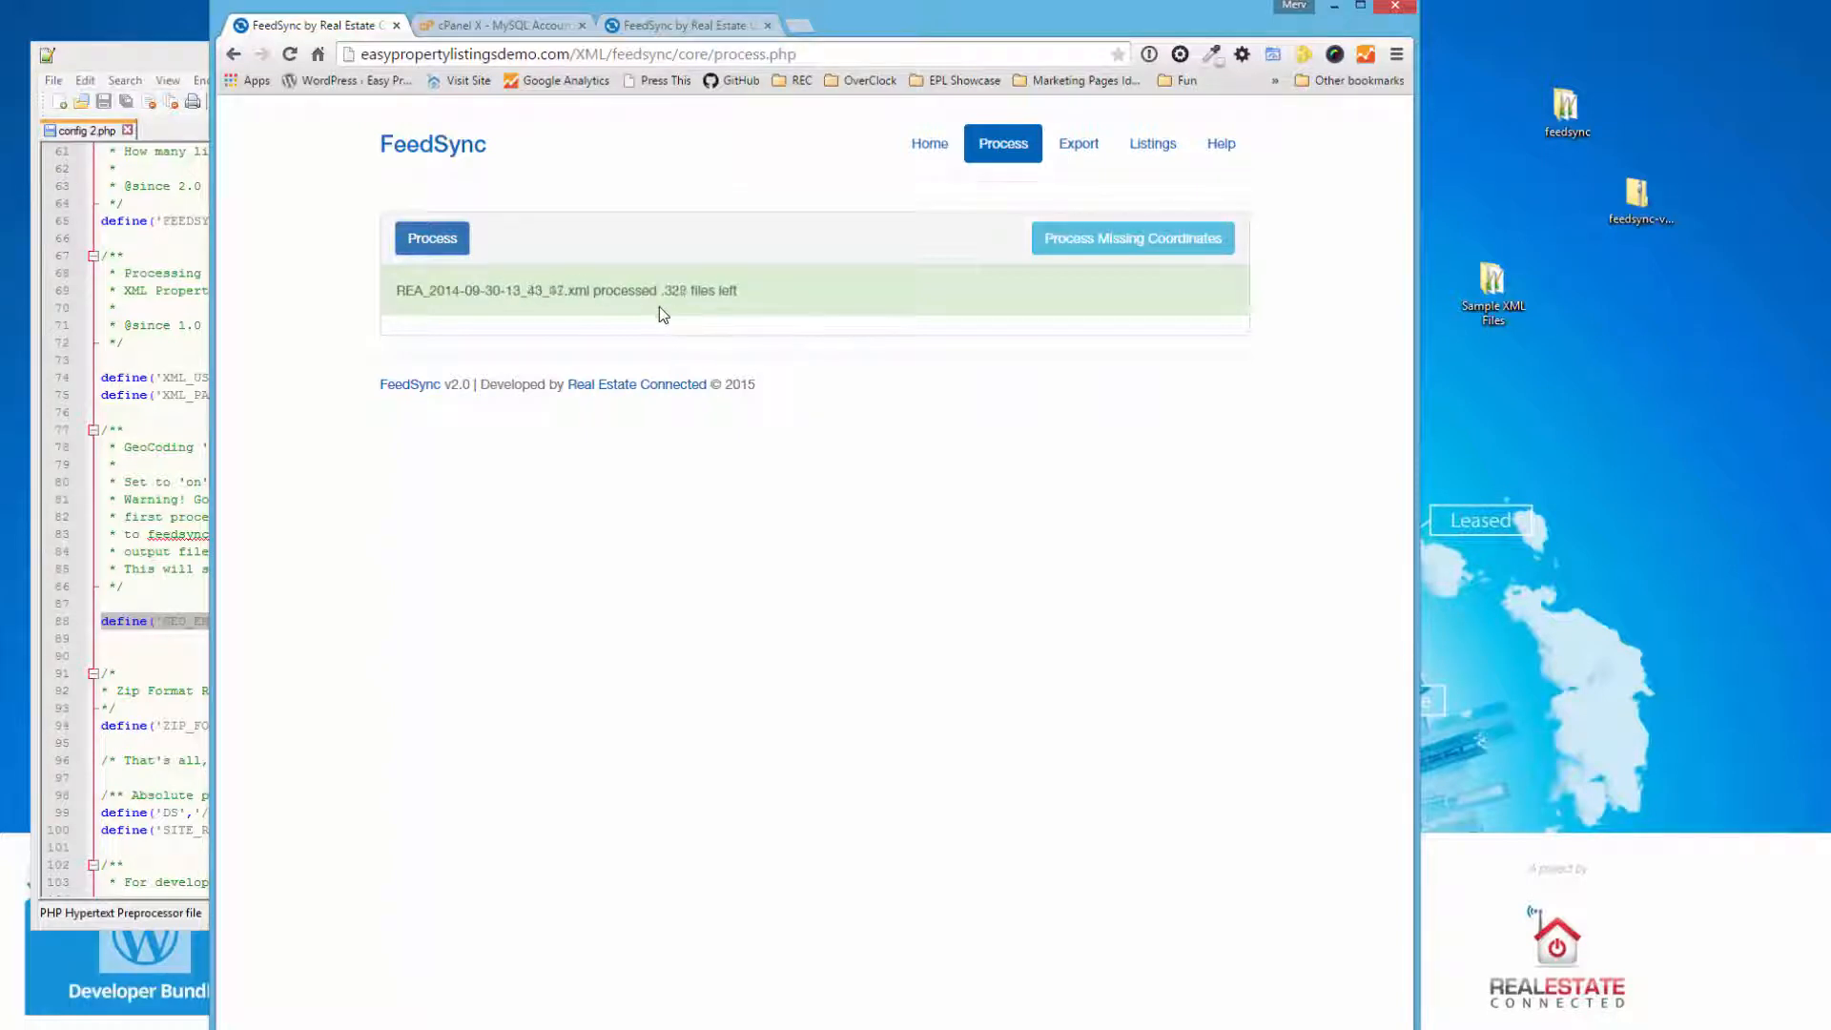
click(431, 239)
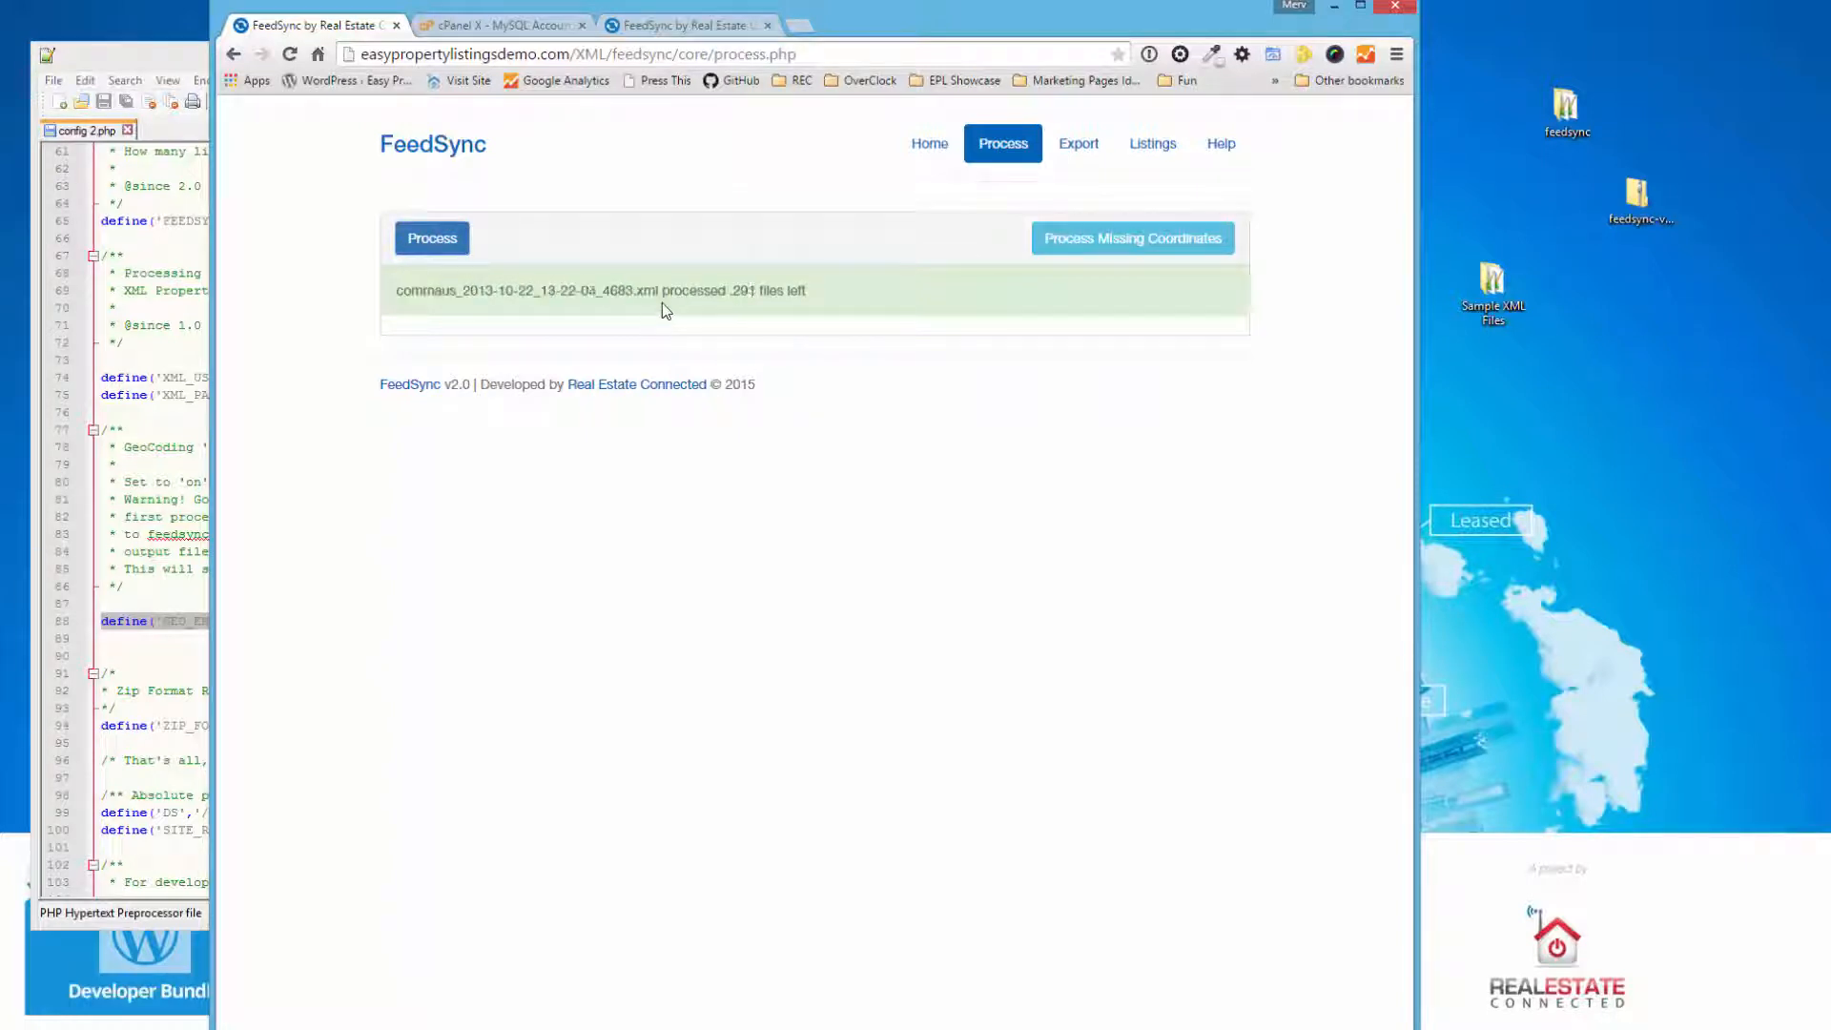
click(431, 238)
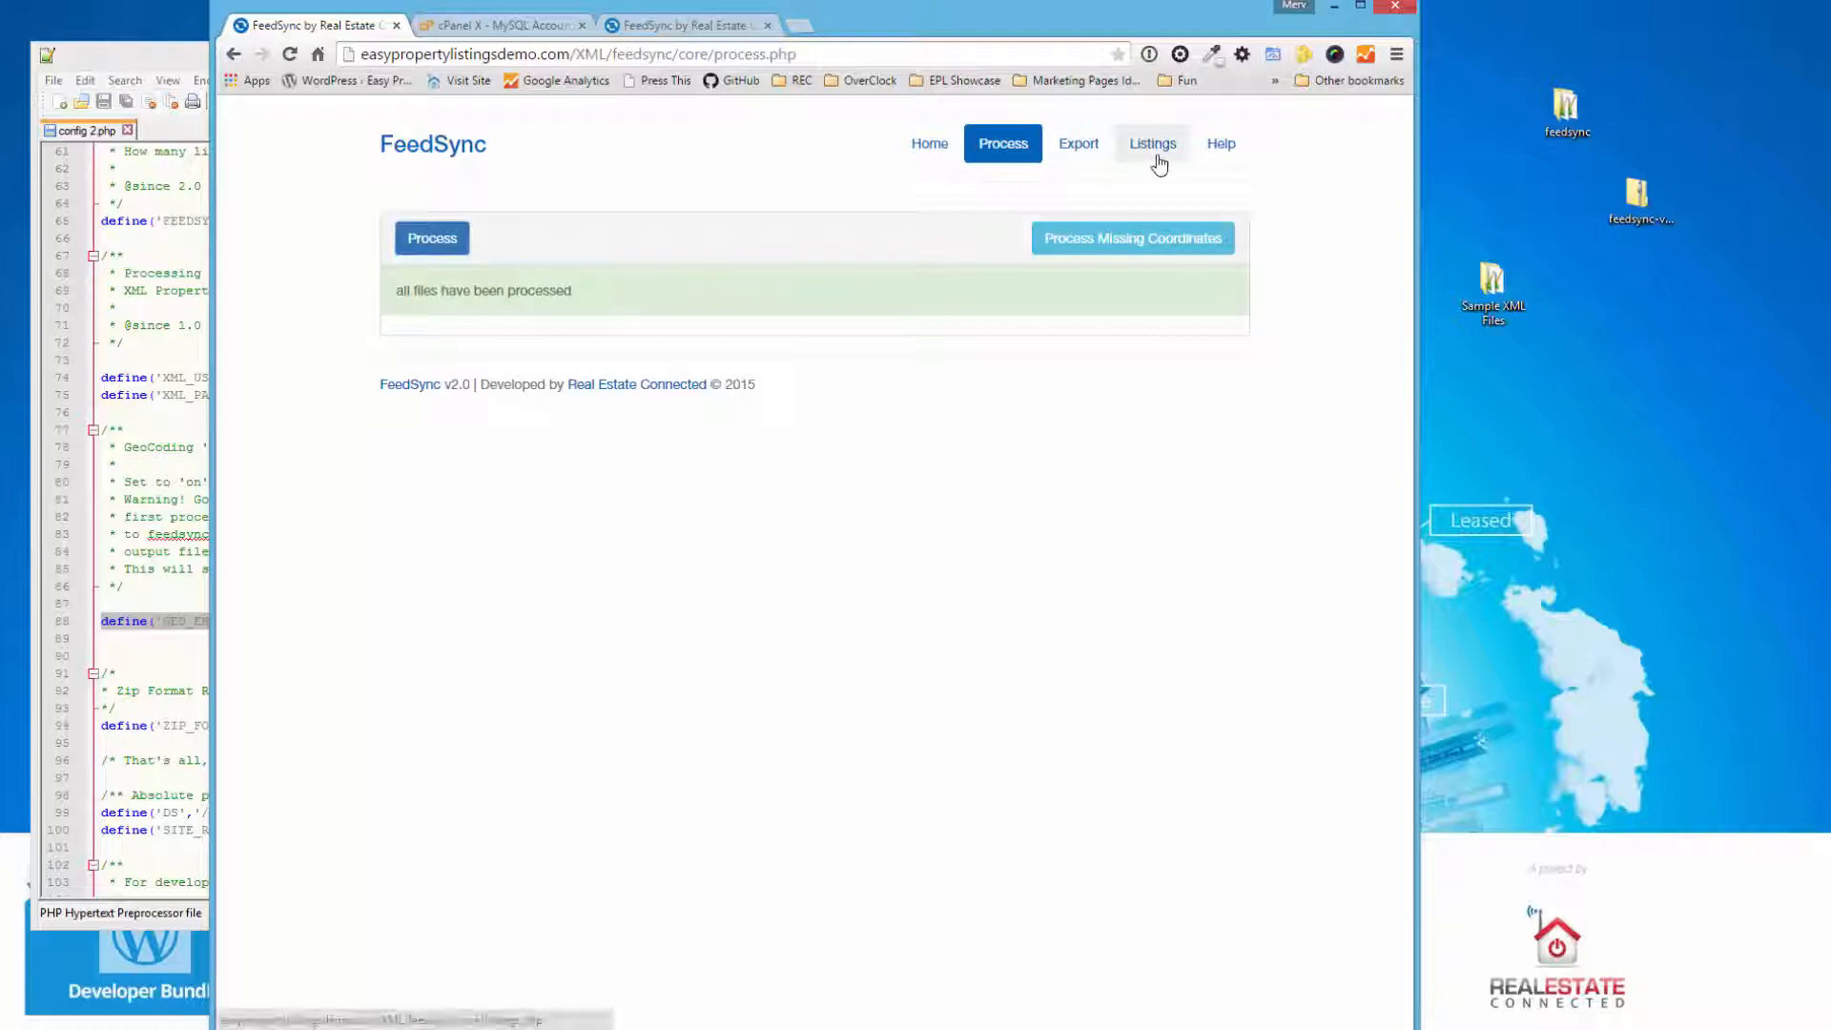
- Show the Listings table and highlight the first listing's date value
click(1152, 143)
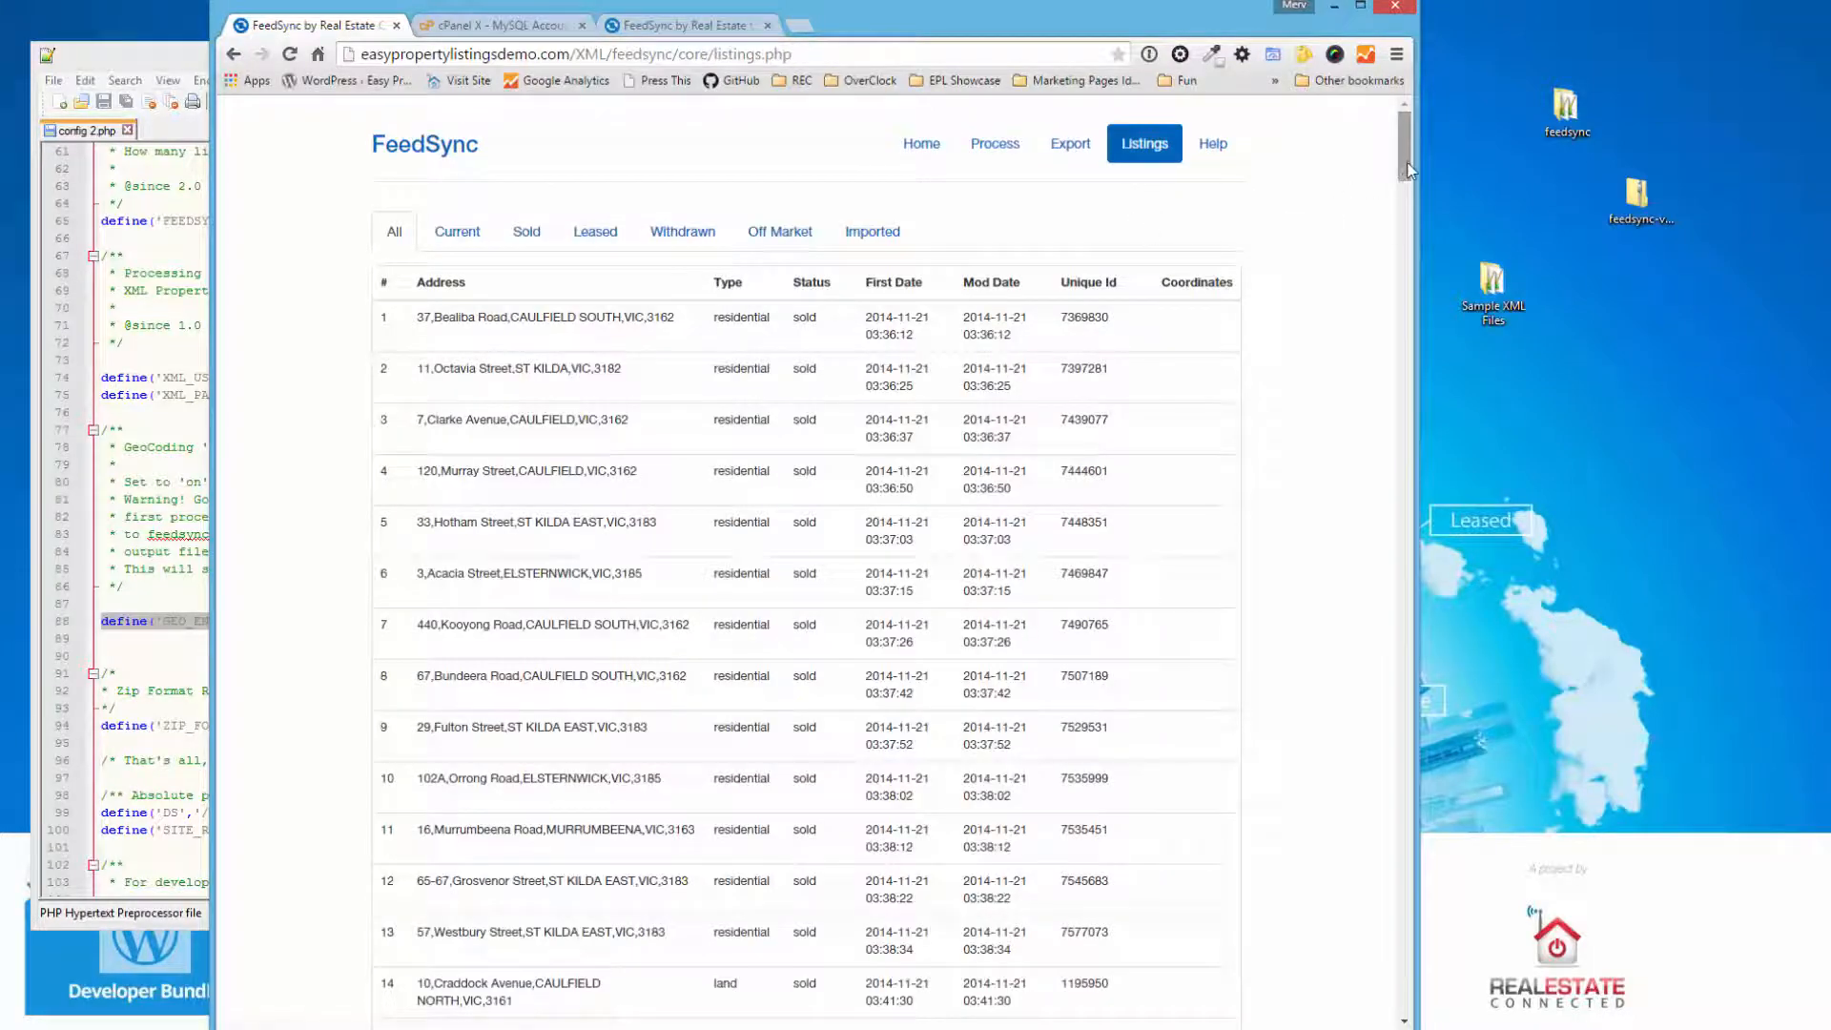
scroll(down, 3)
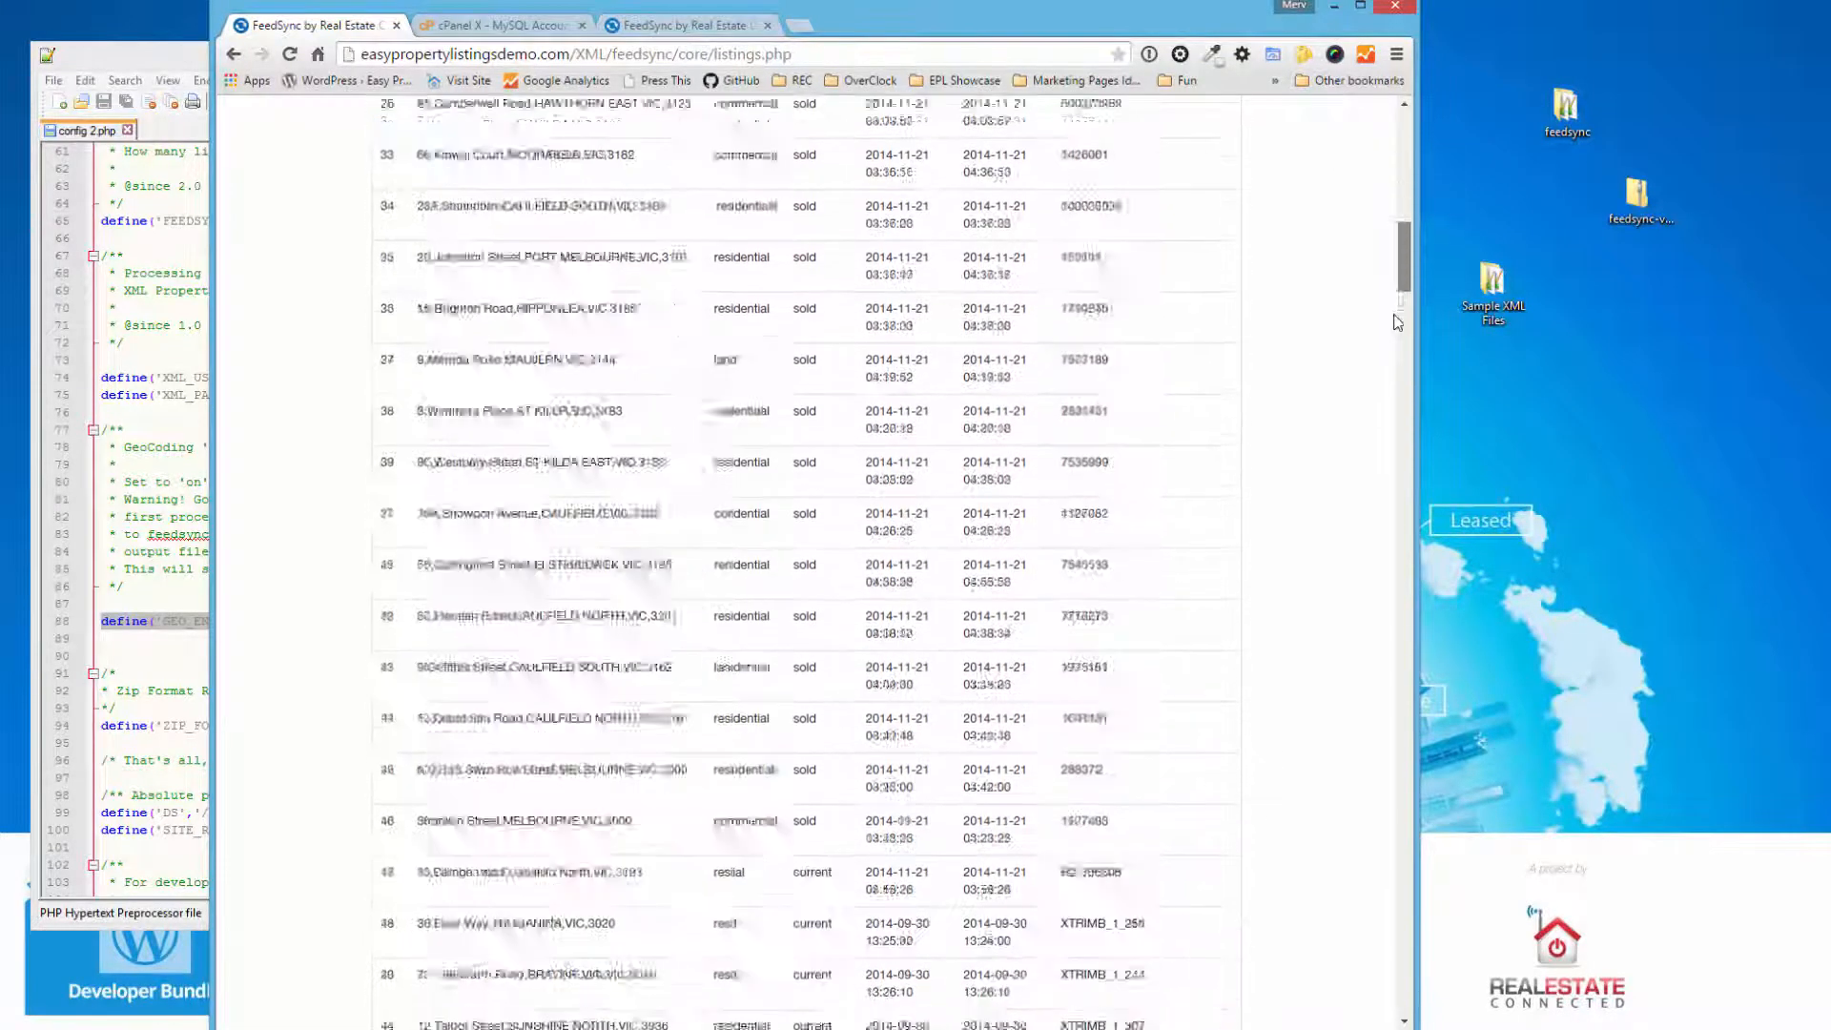
scroll(down, 3)
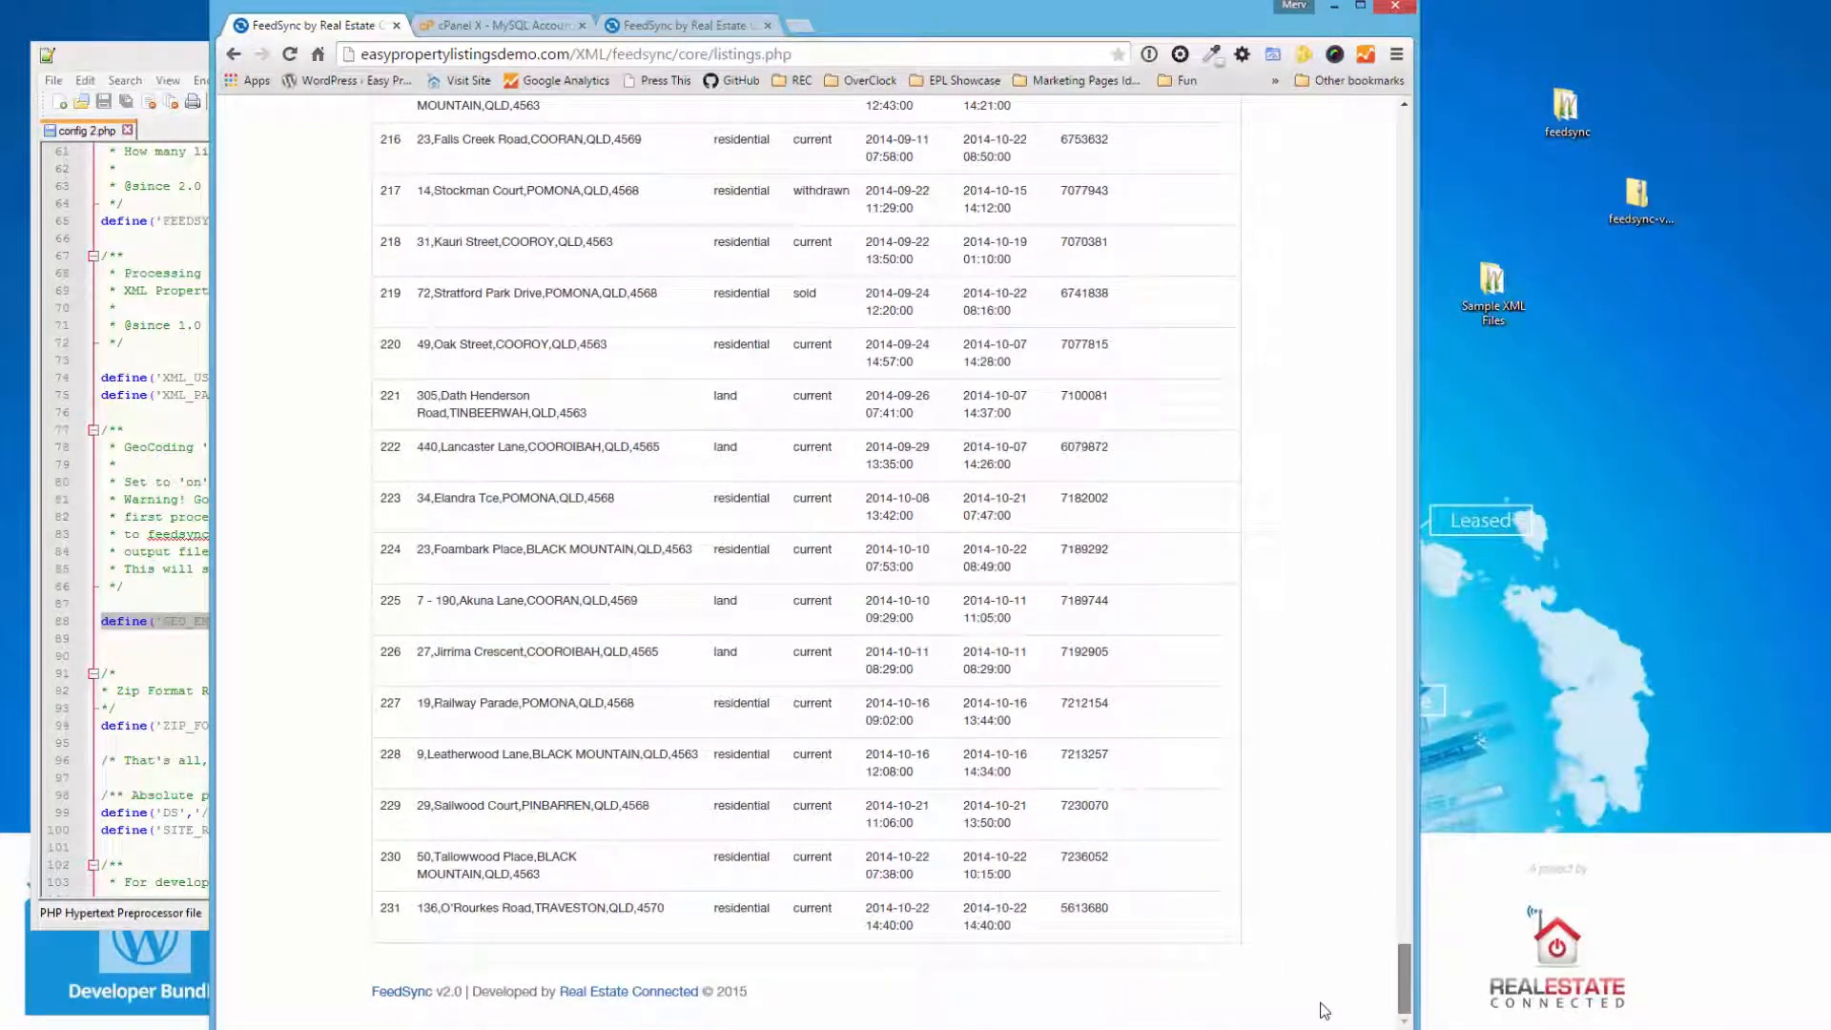
scroll(up, 3)
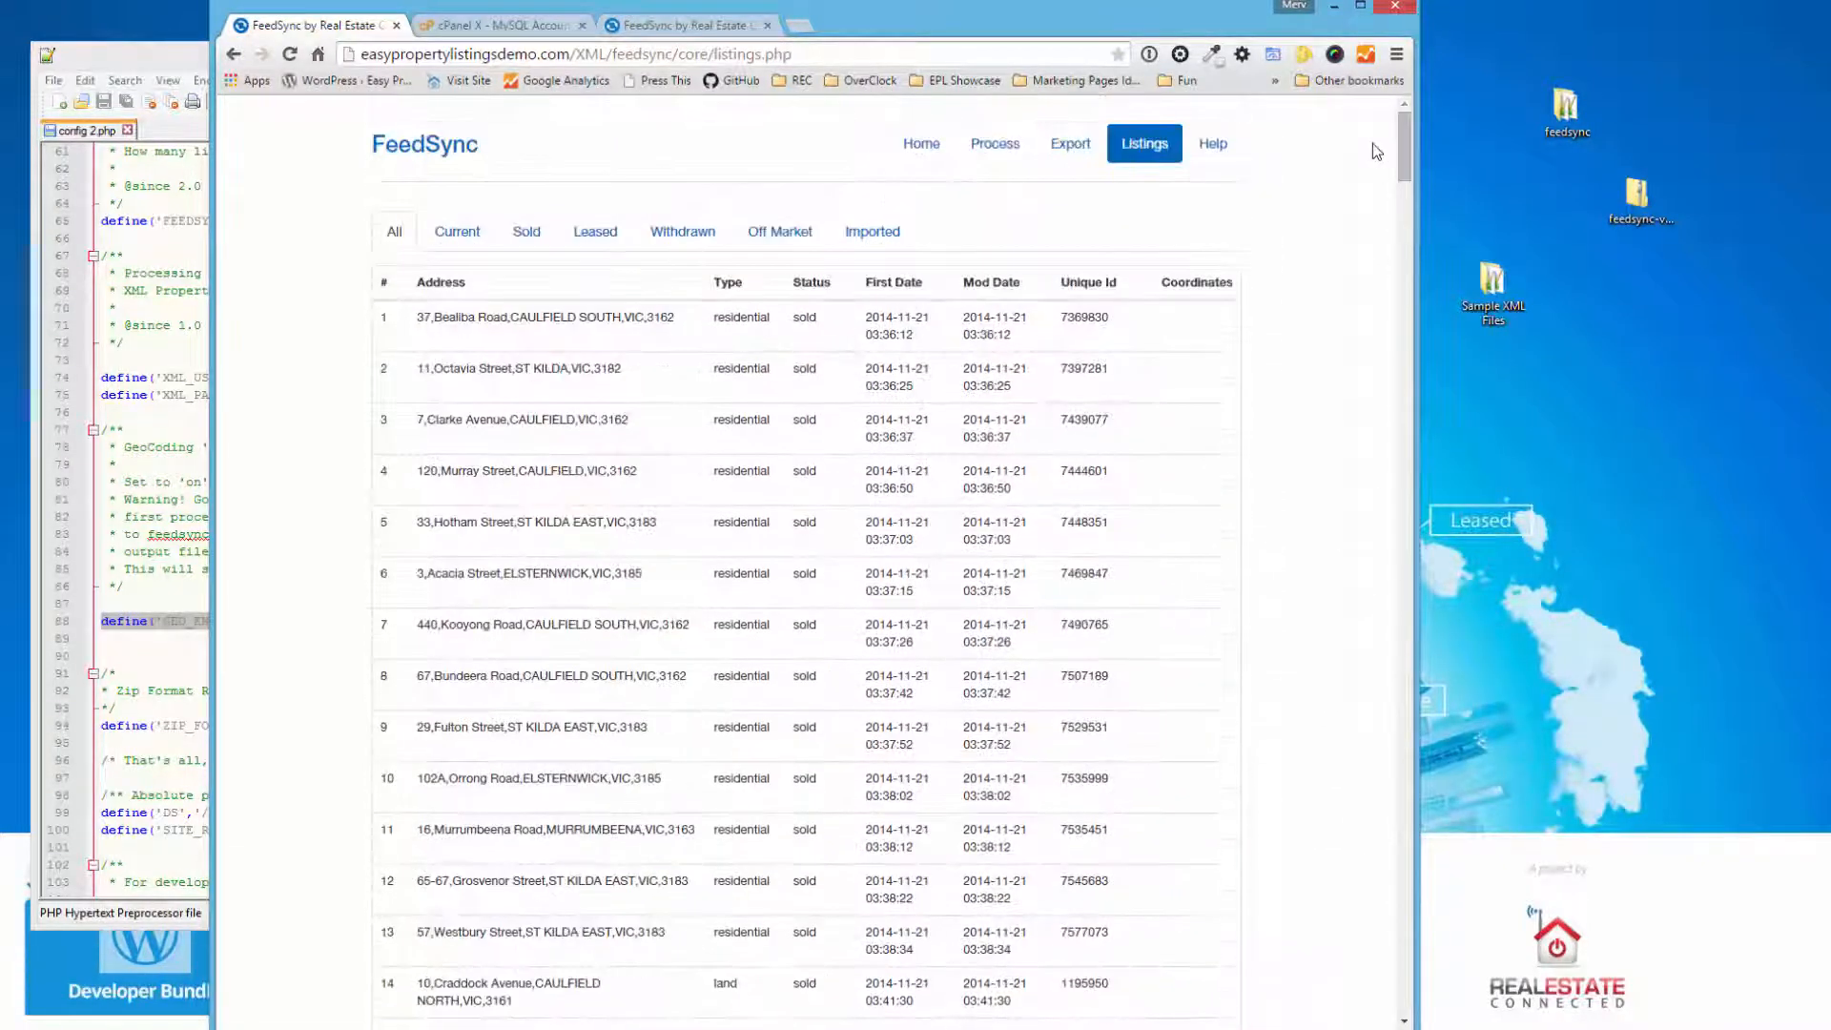
mouse_move(975, 417)
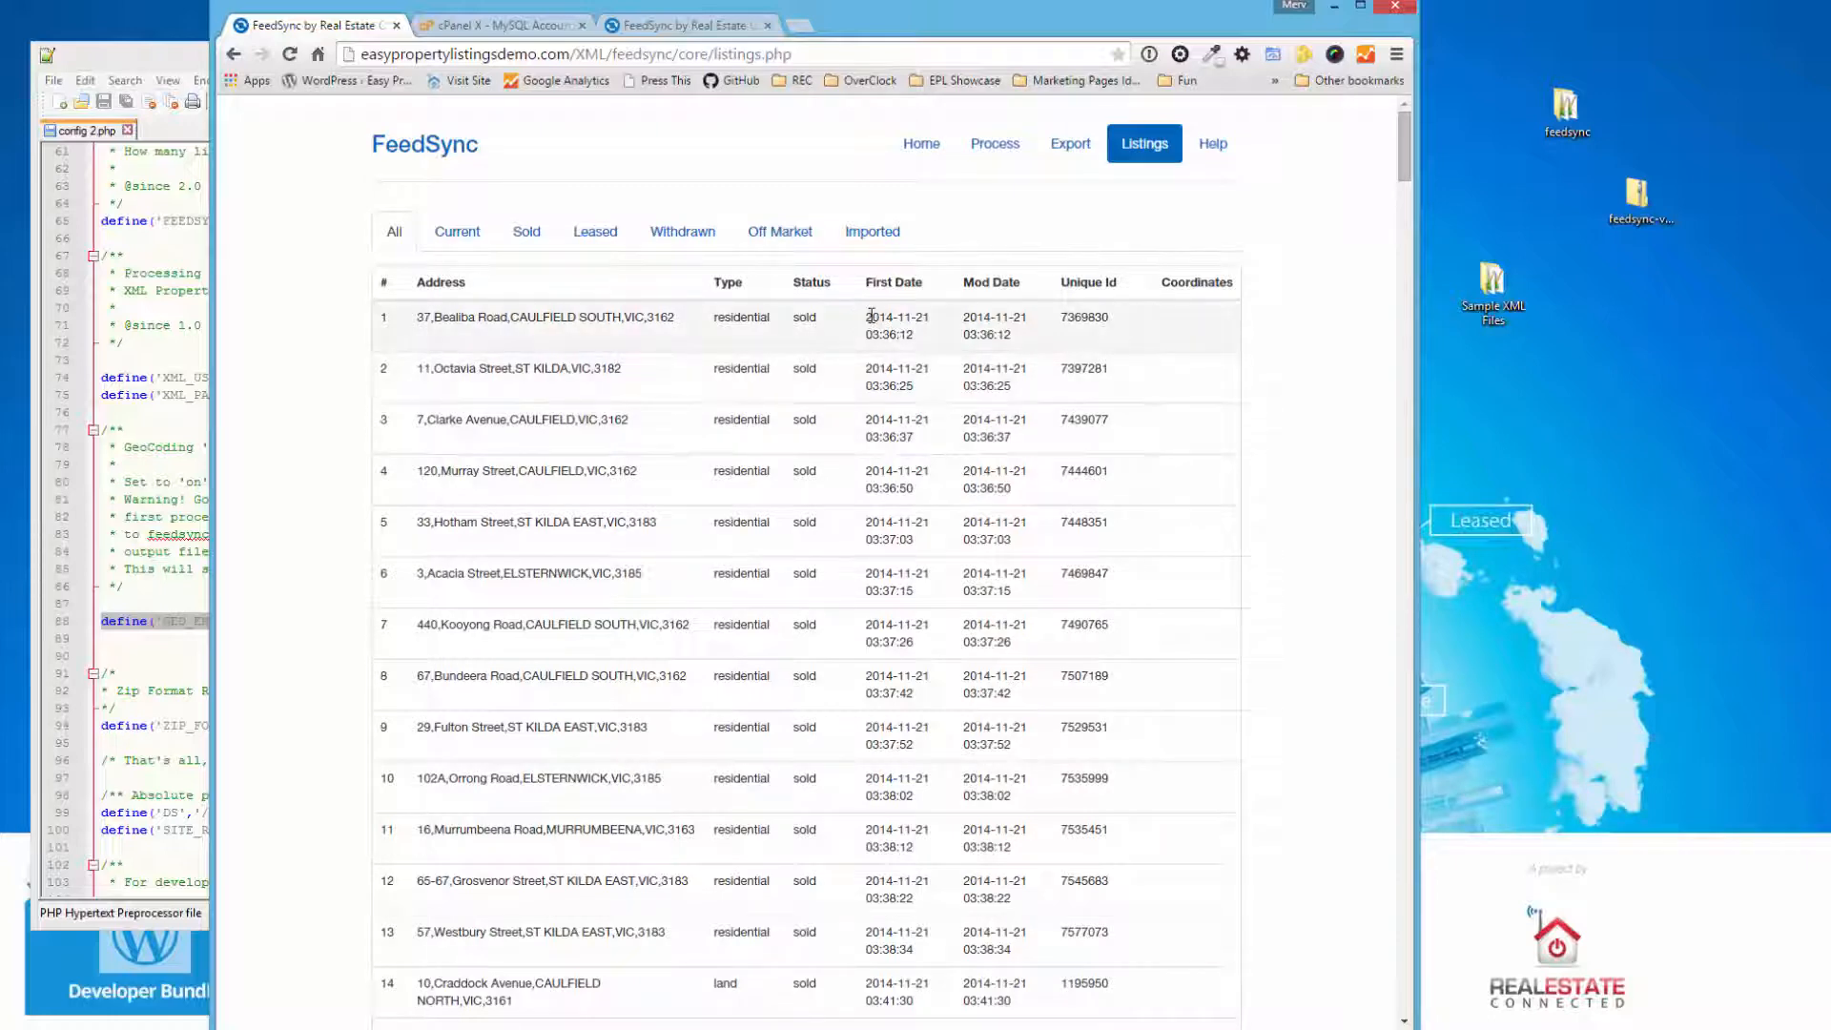
double_click(897, 324)
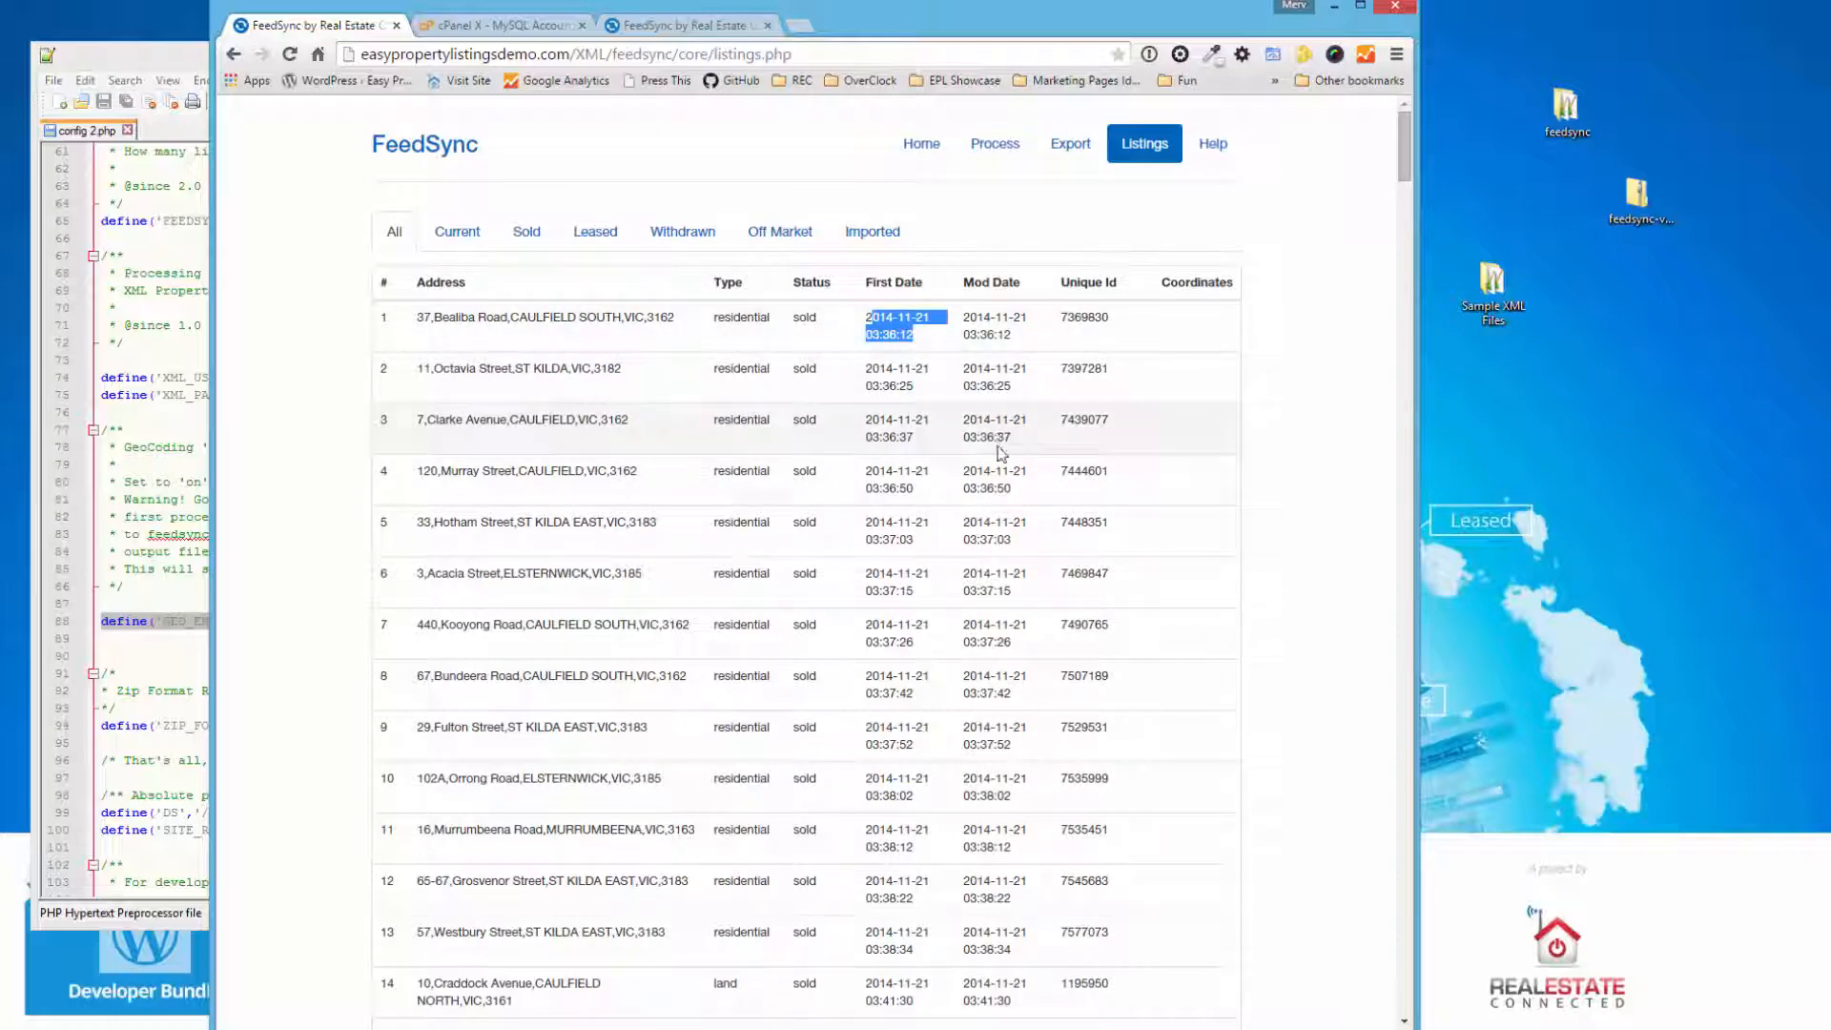
- Scroll down to listing 128 and highlight its first date and unique ID
scroll(down, 3)
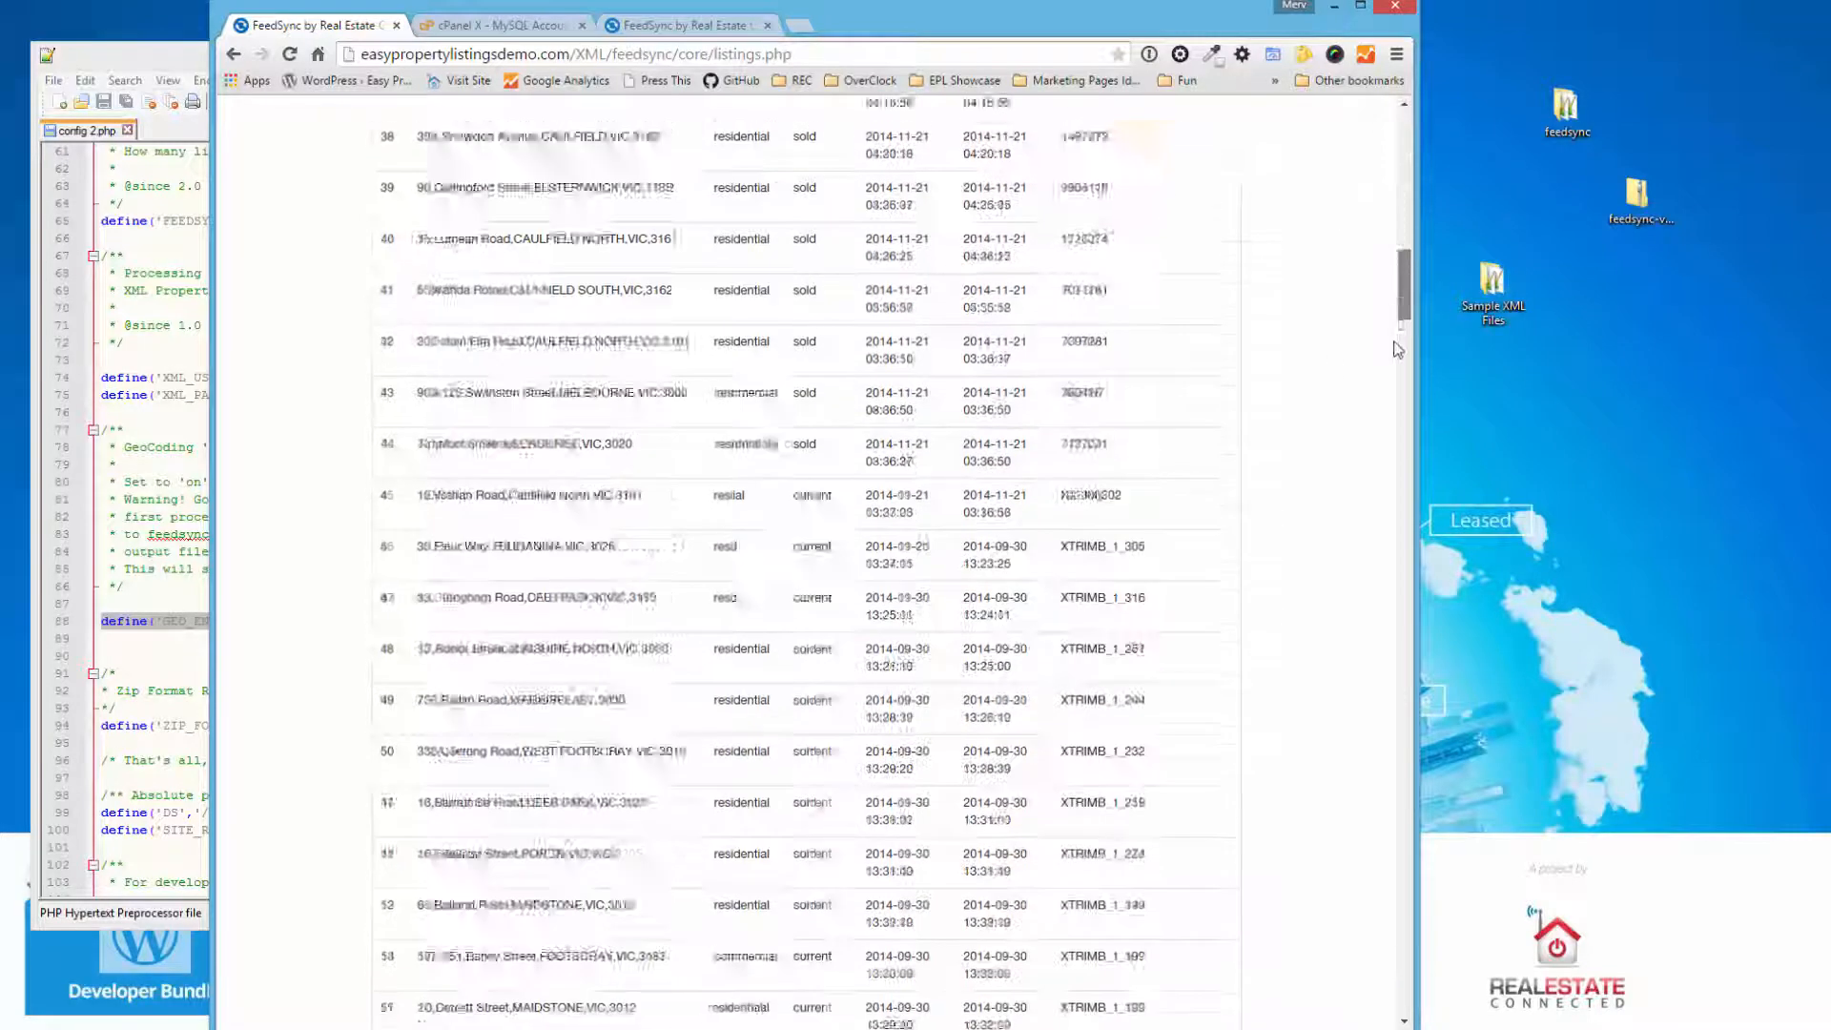
scroll(down, 3)
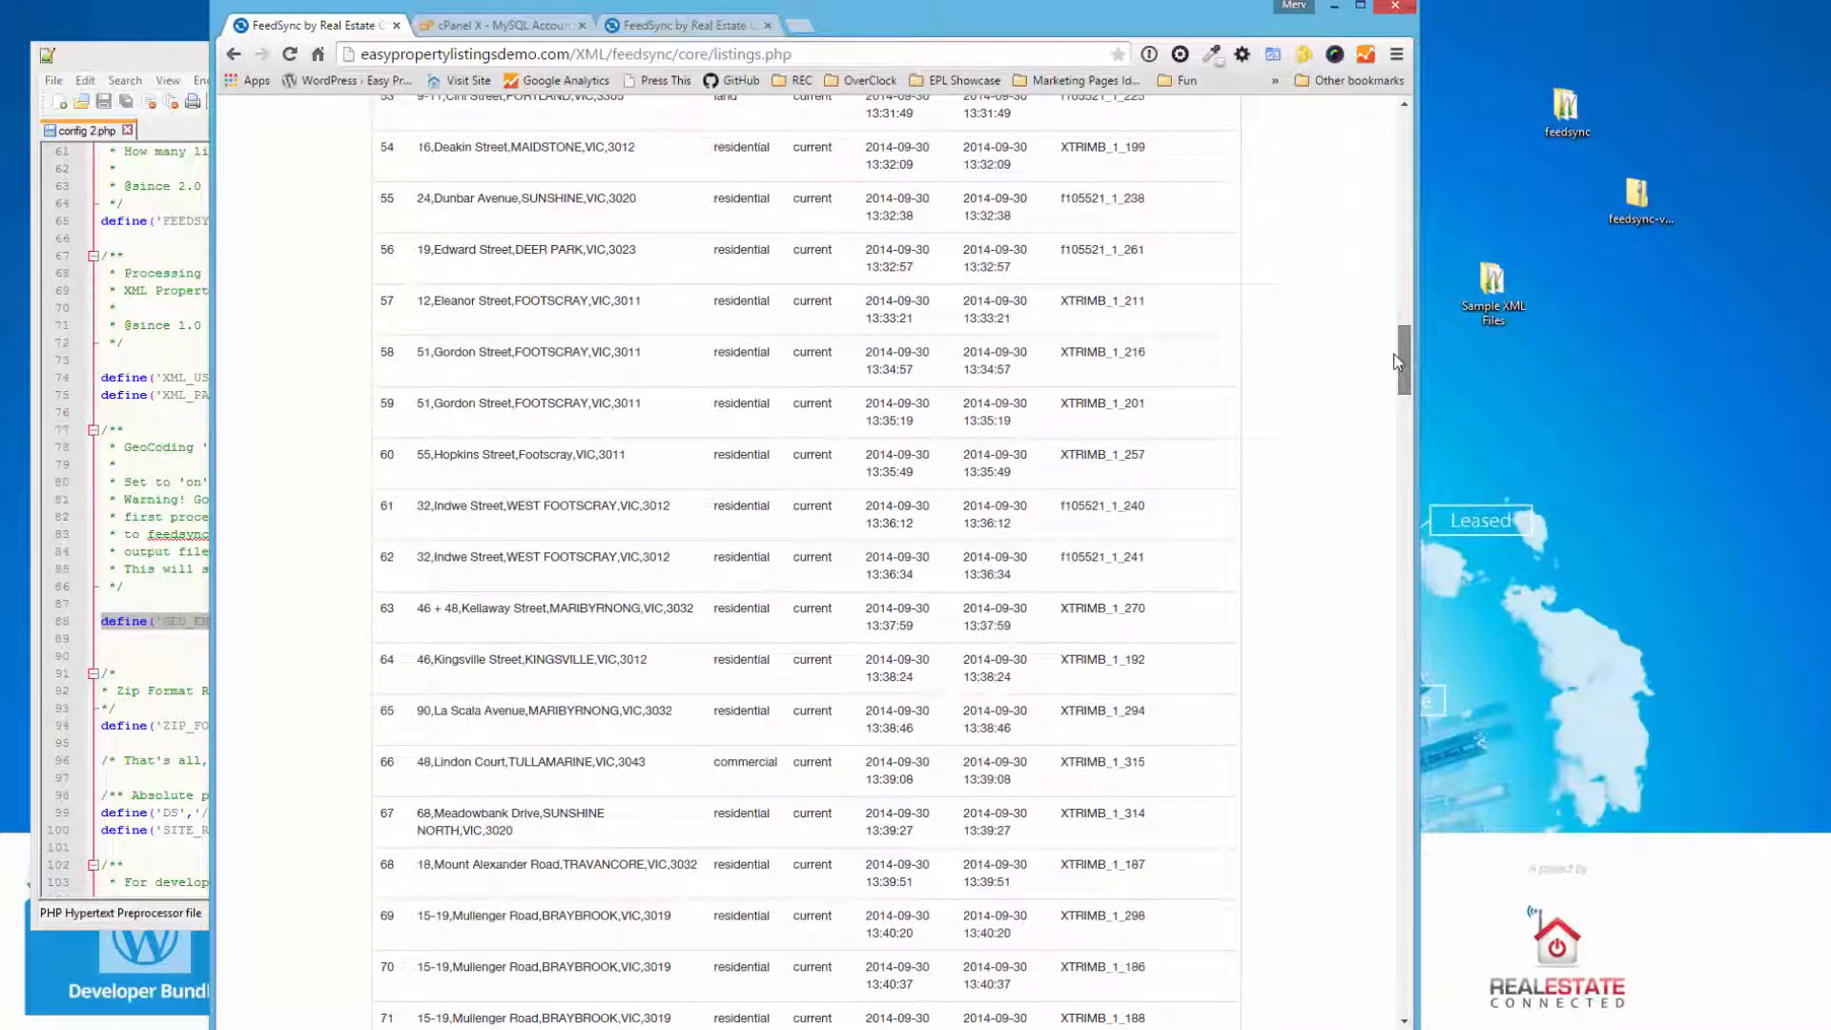
scroll(down, 3)
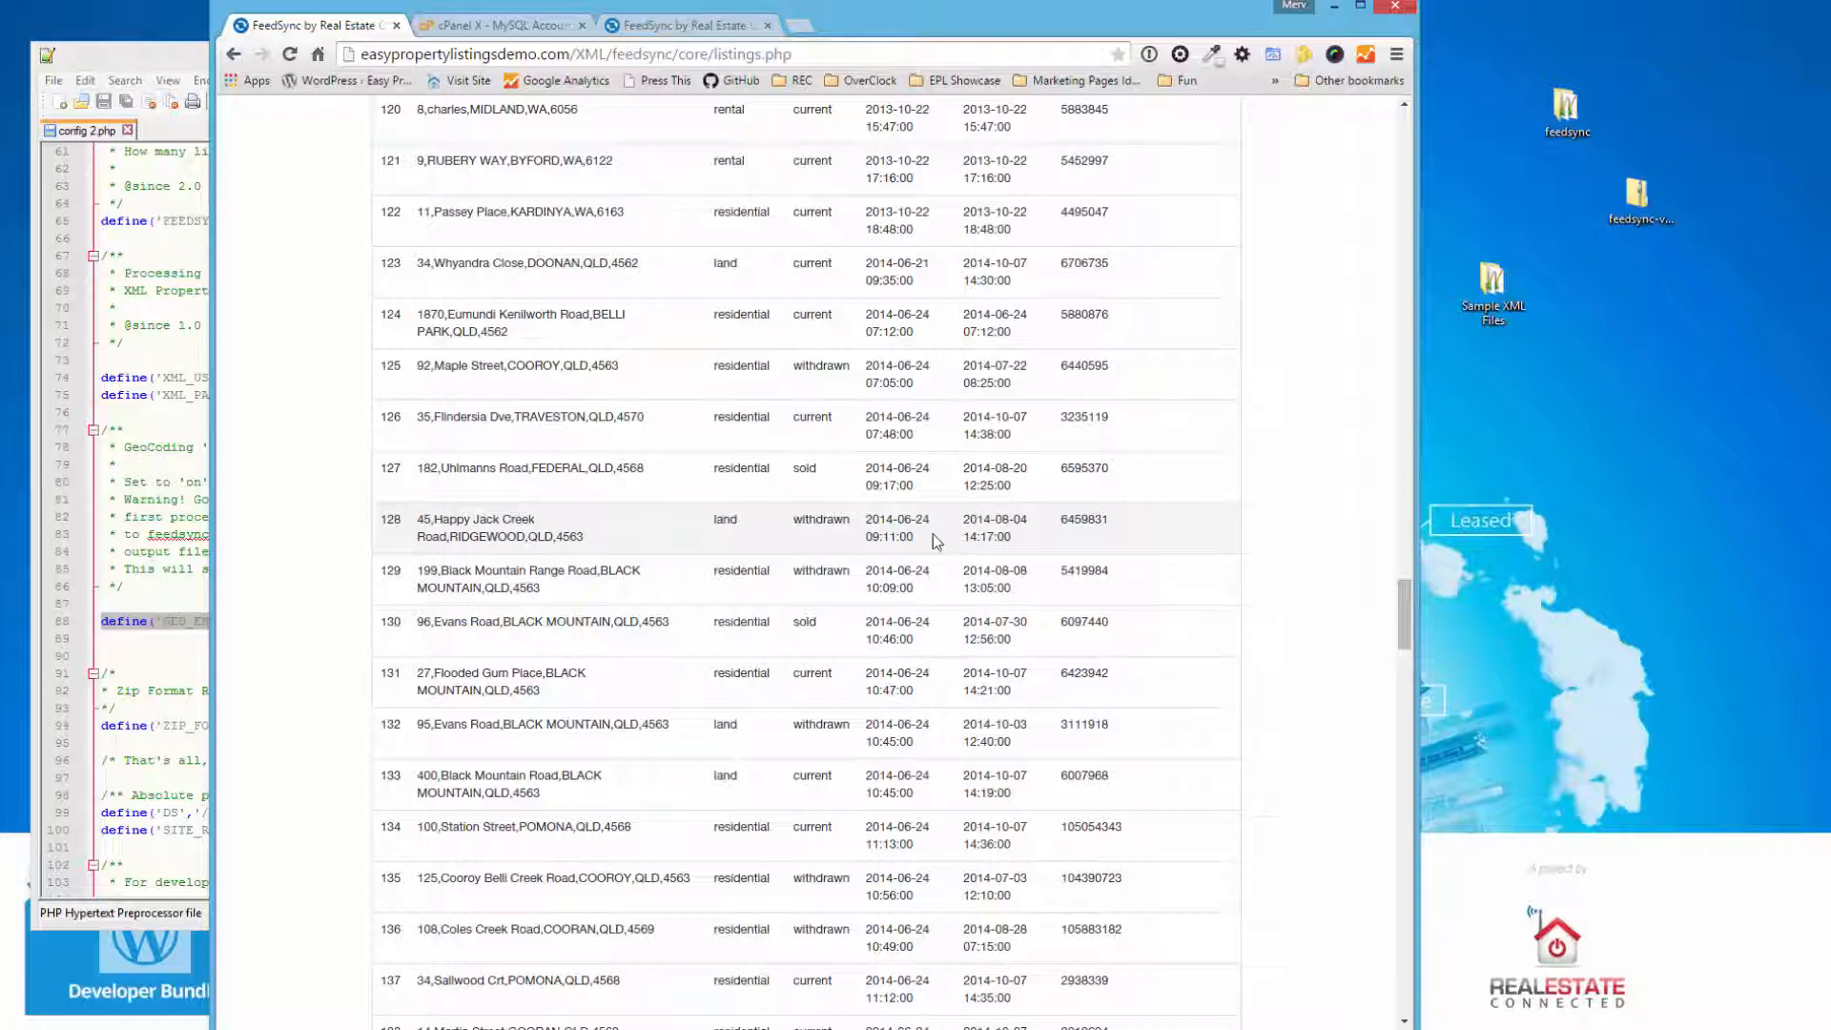
double_click(897, 528)
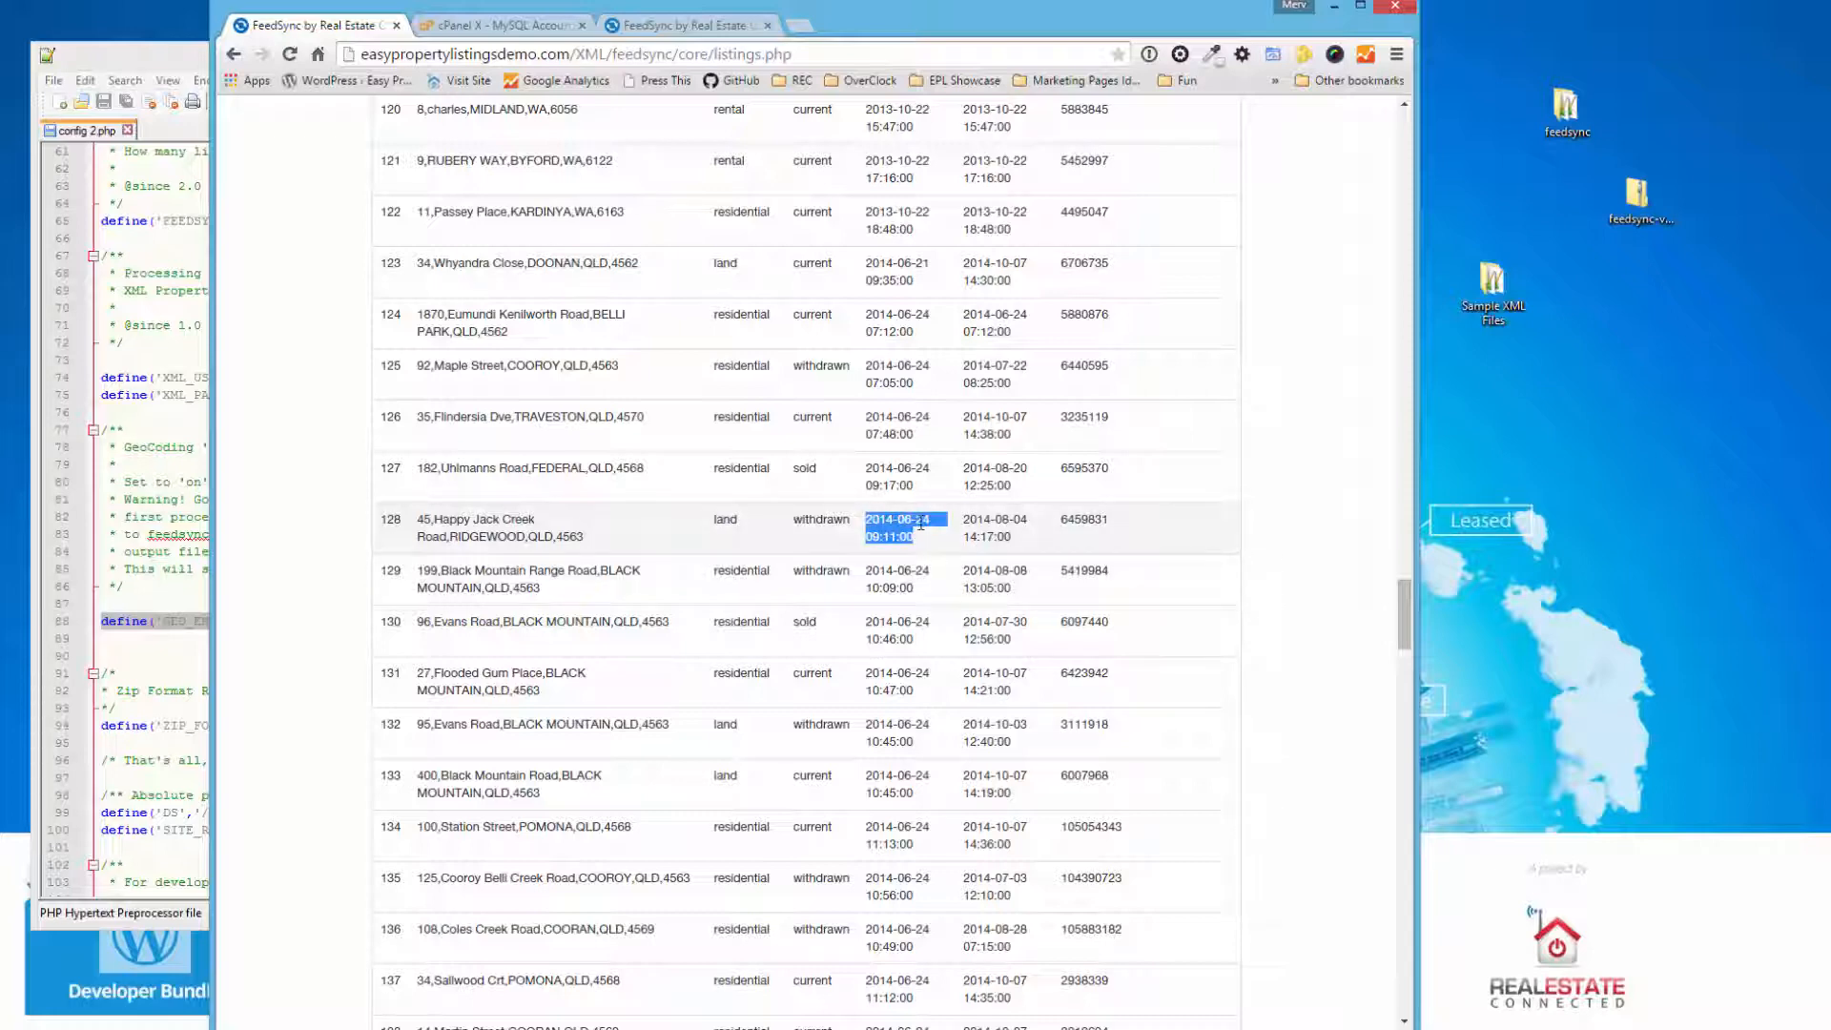
mouse_move(1032, 552)
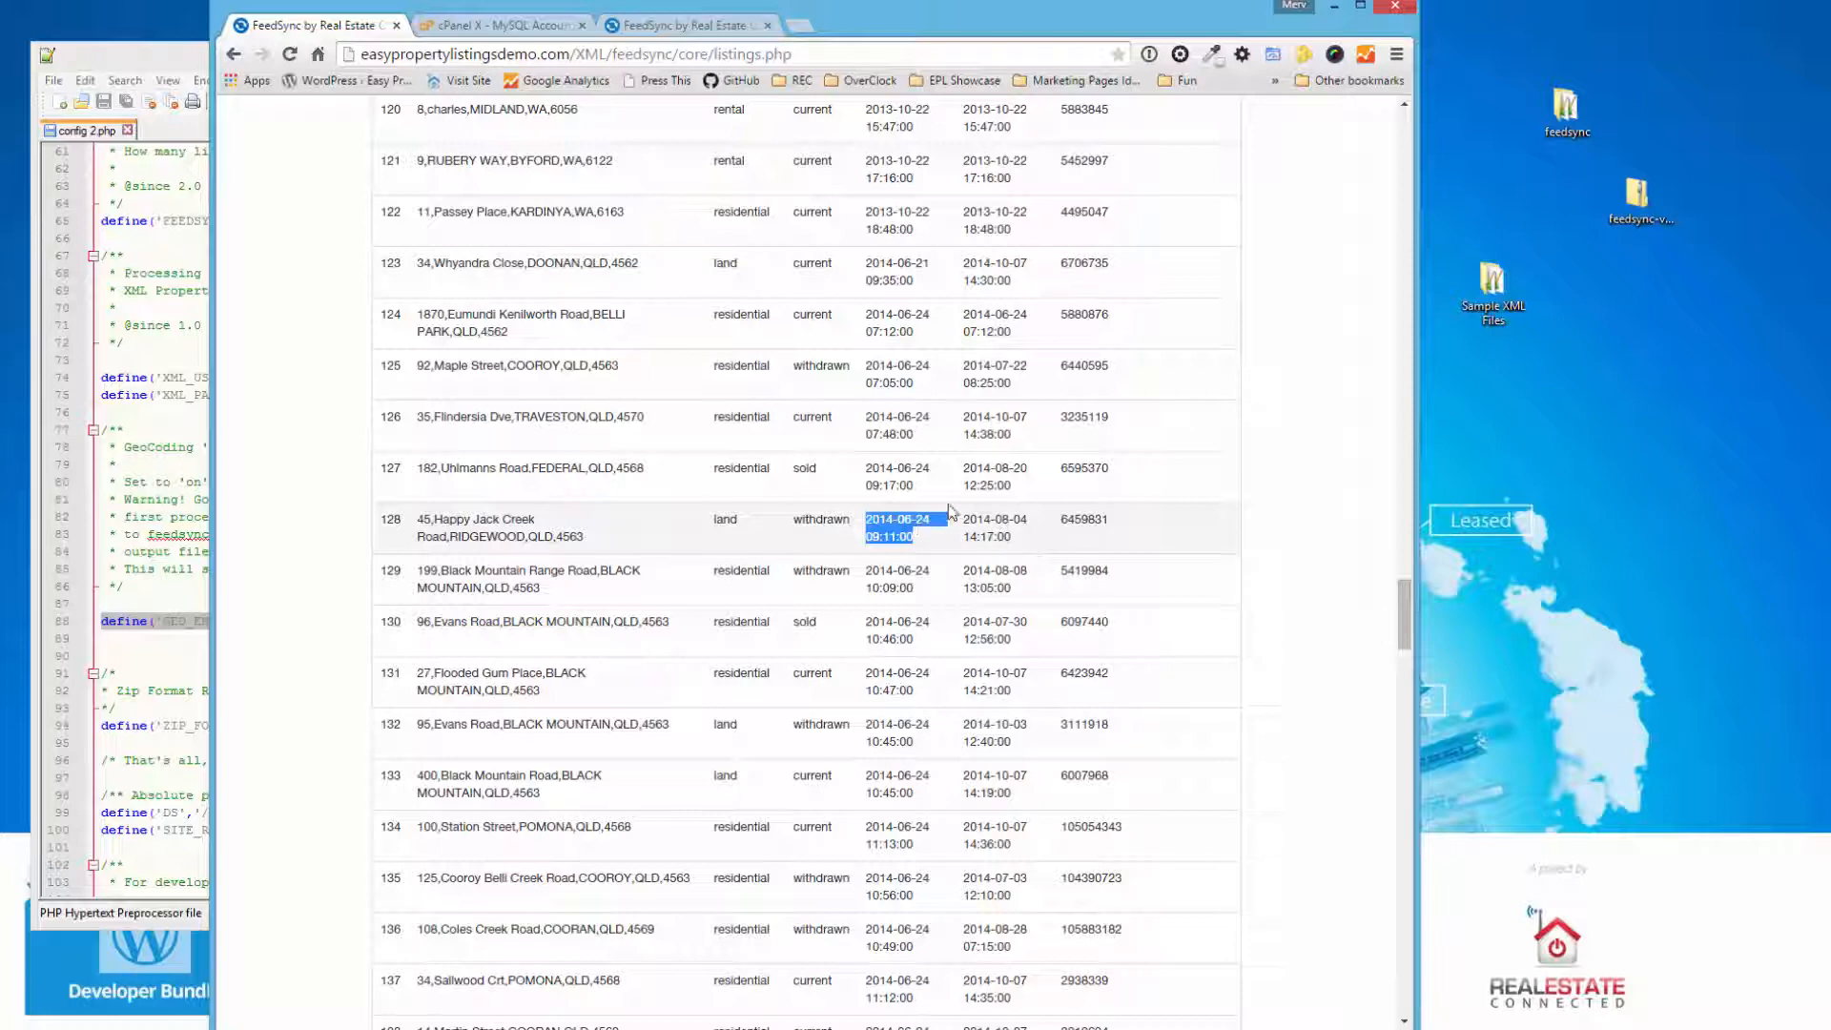
mouse_move(902, 523)
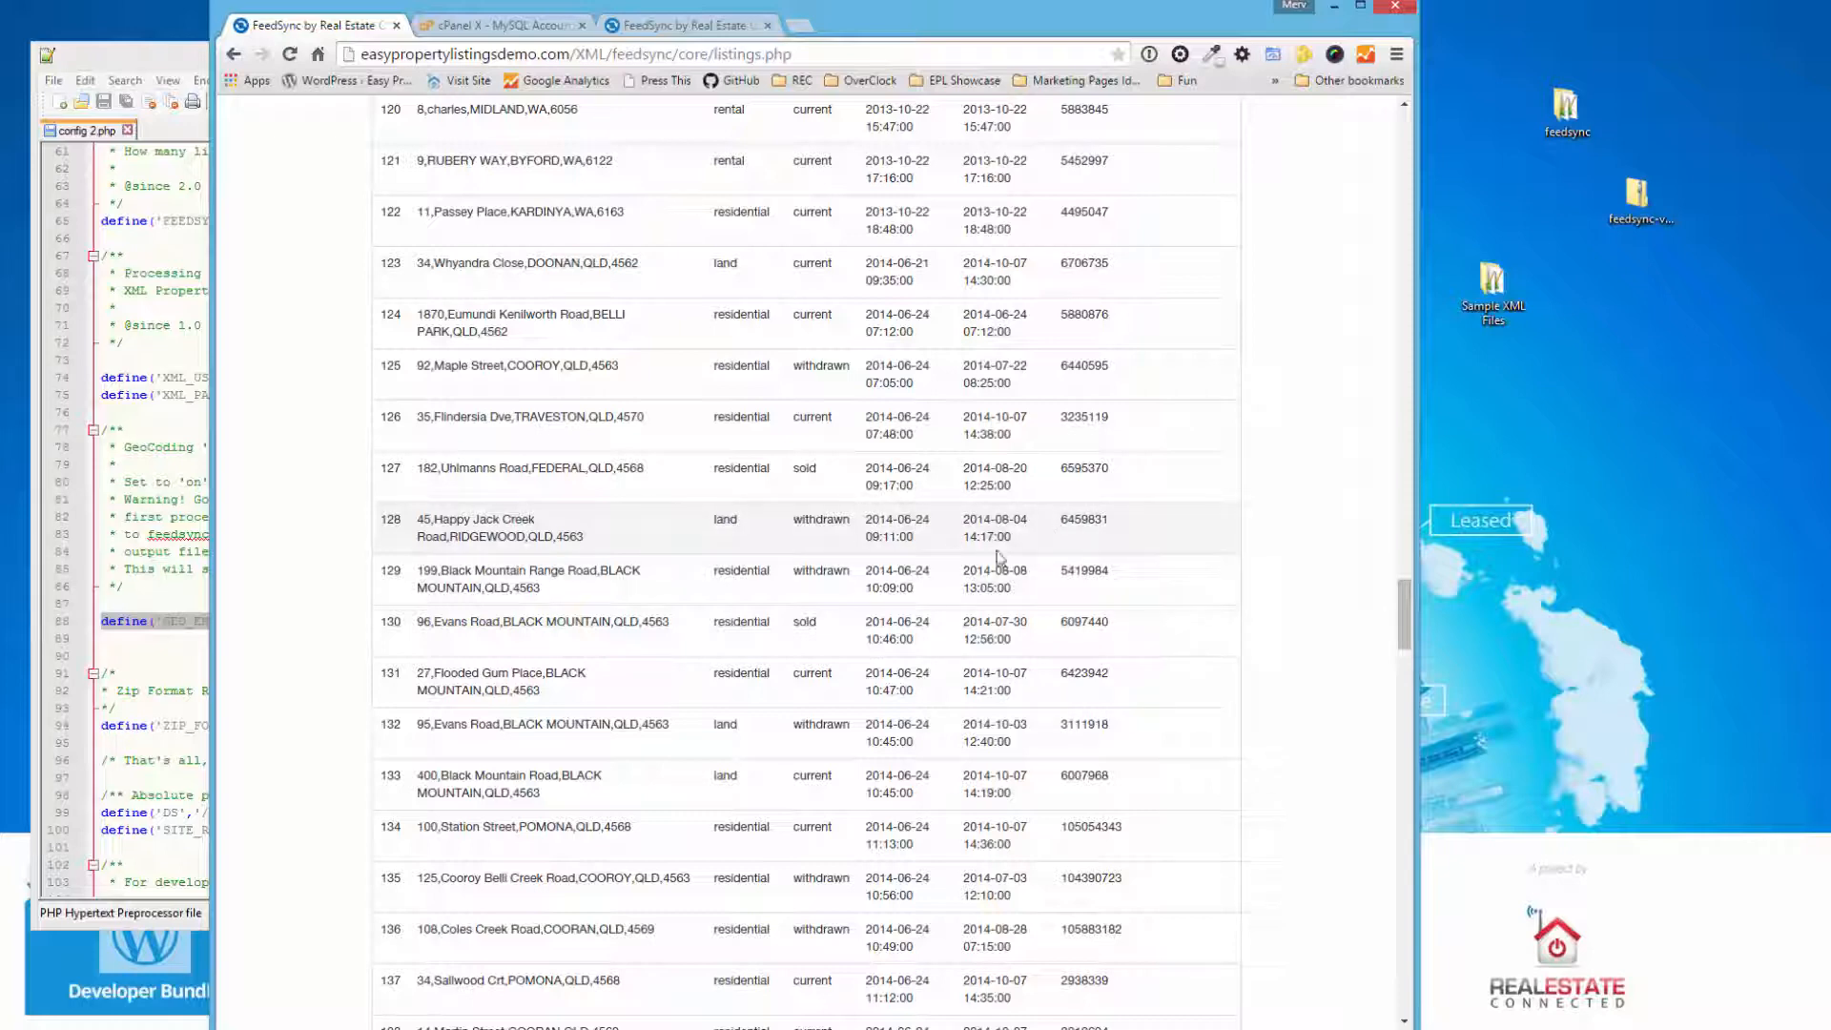
mouse_move(583, 524)
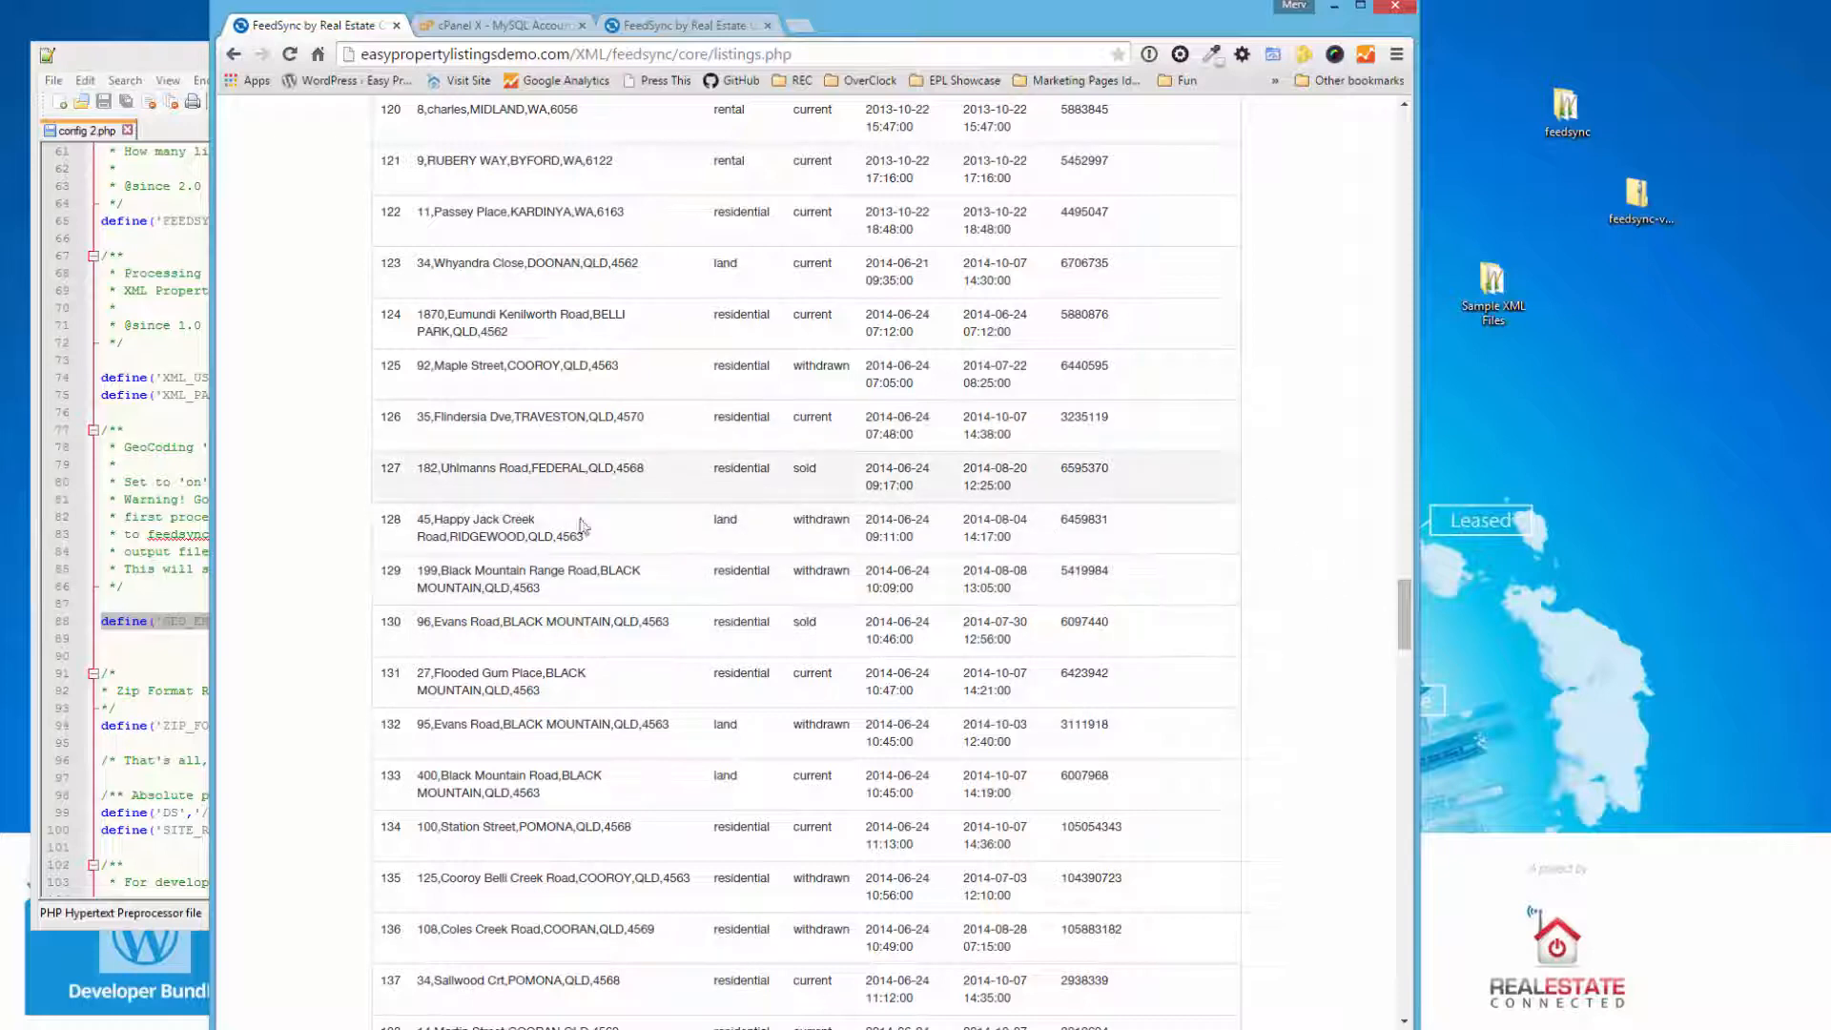
double_click(1084, 519)
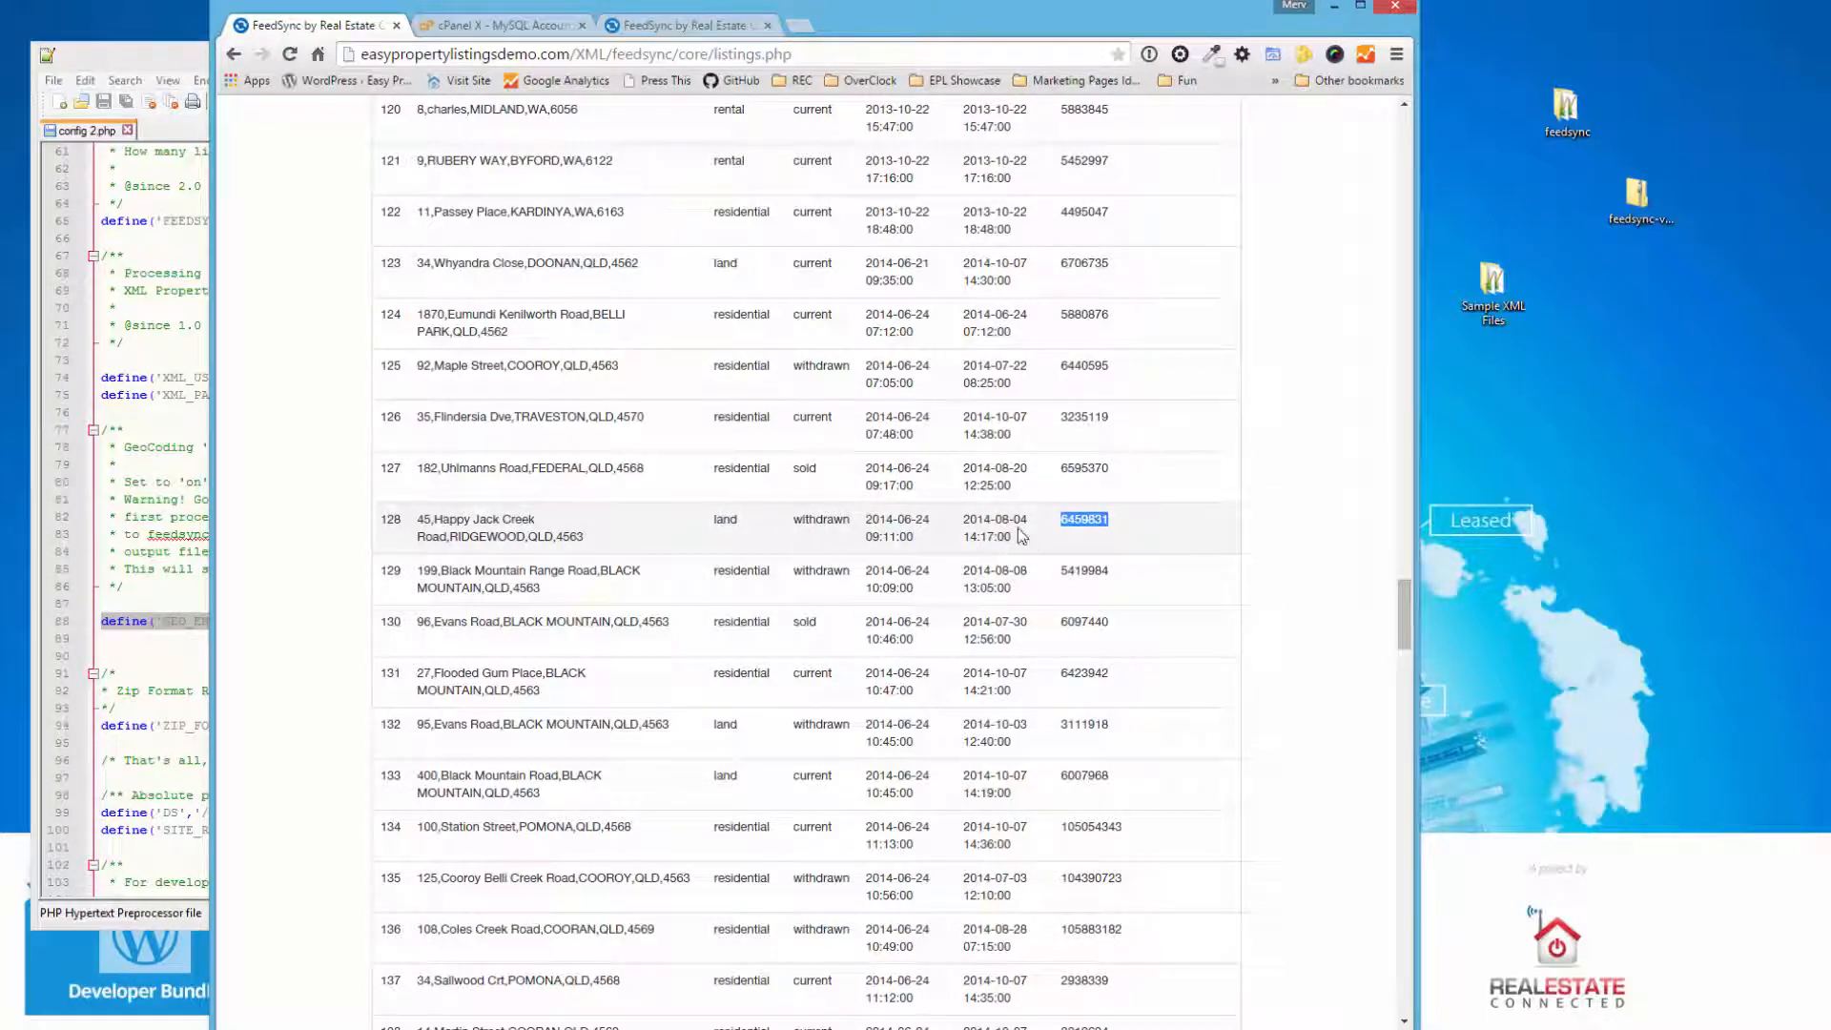
mouse_move(793, 528)
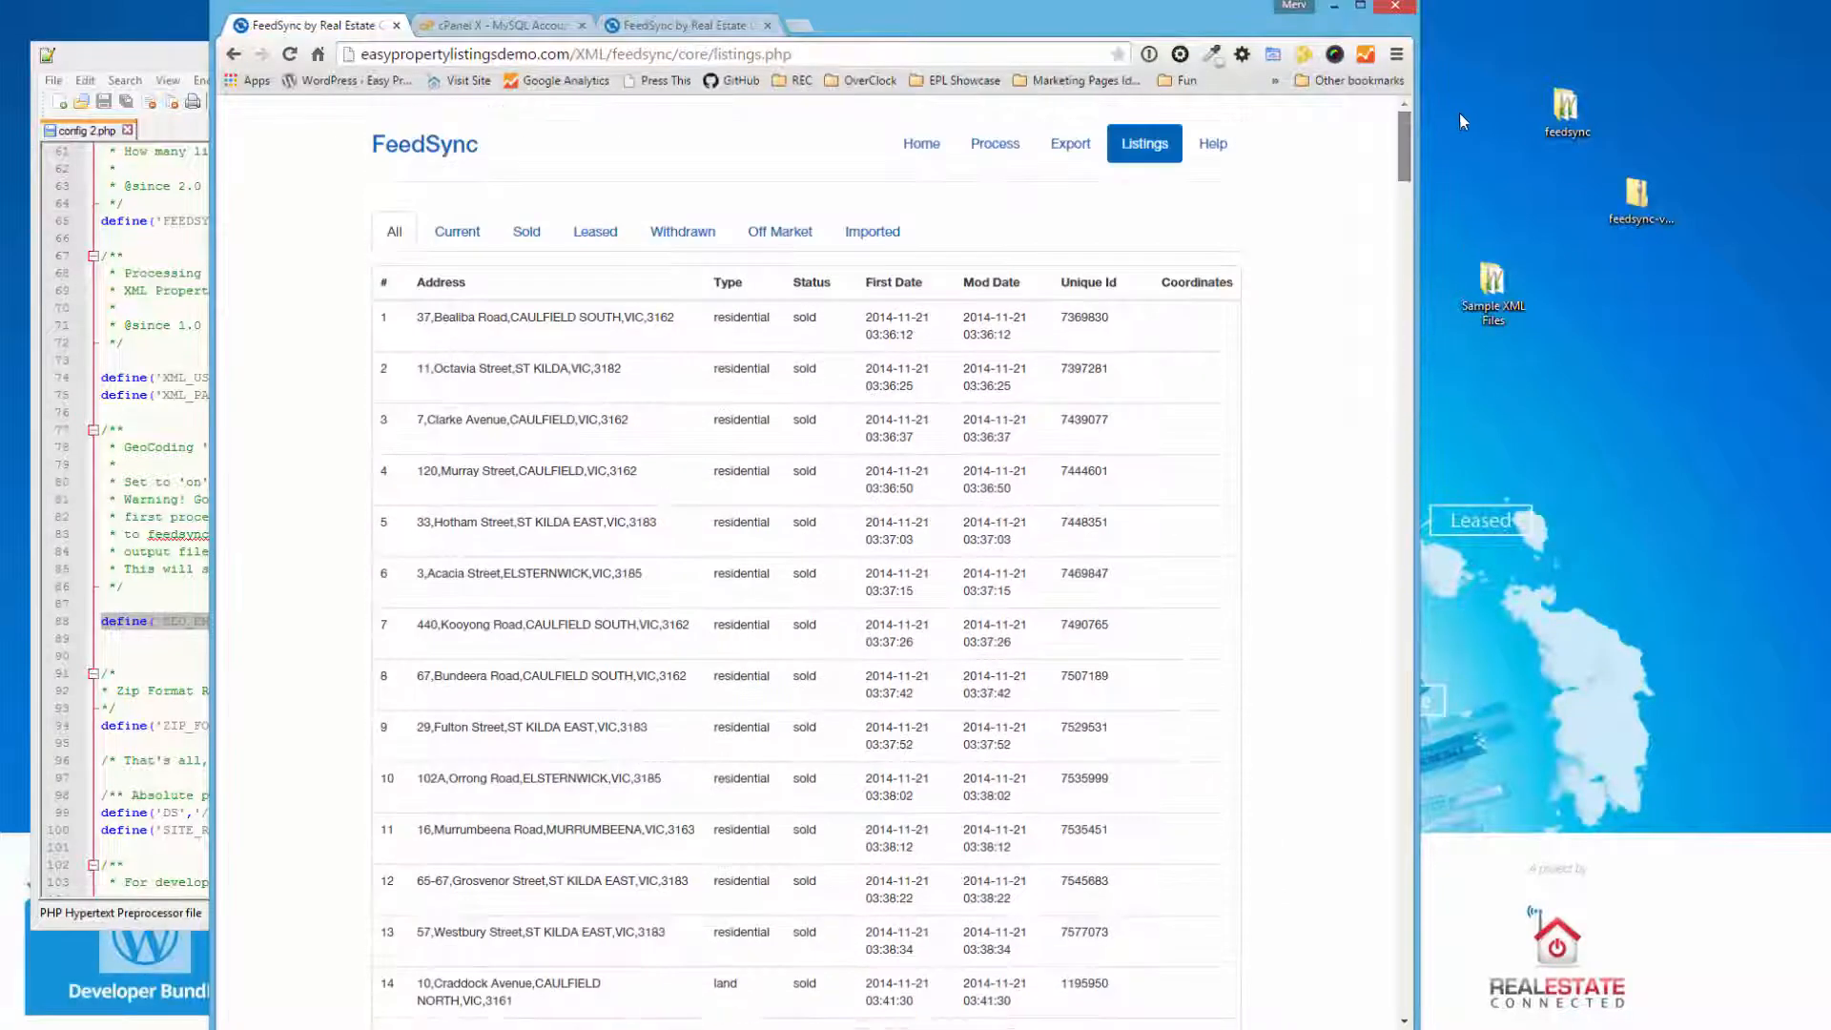
- Filter the listings by Current, Withdrawn, Current again, then show listings of every status
click(456, 230)
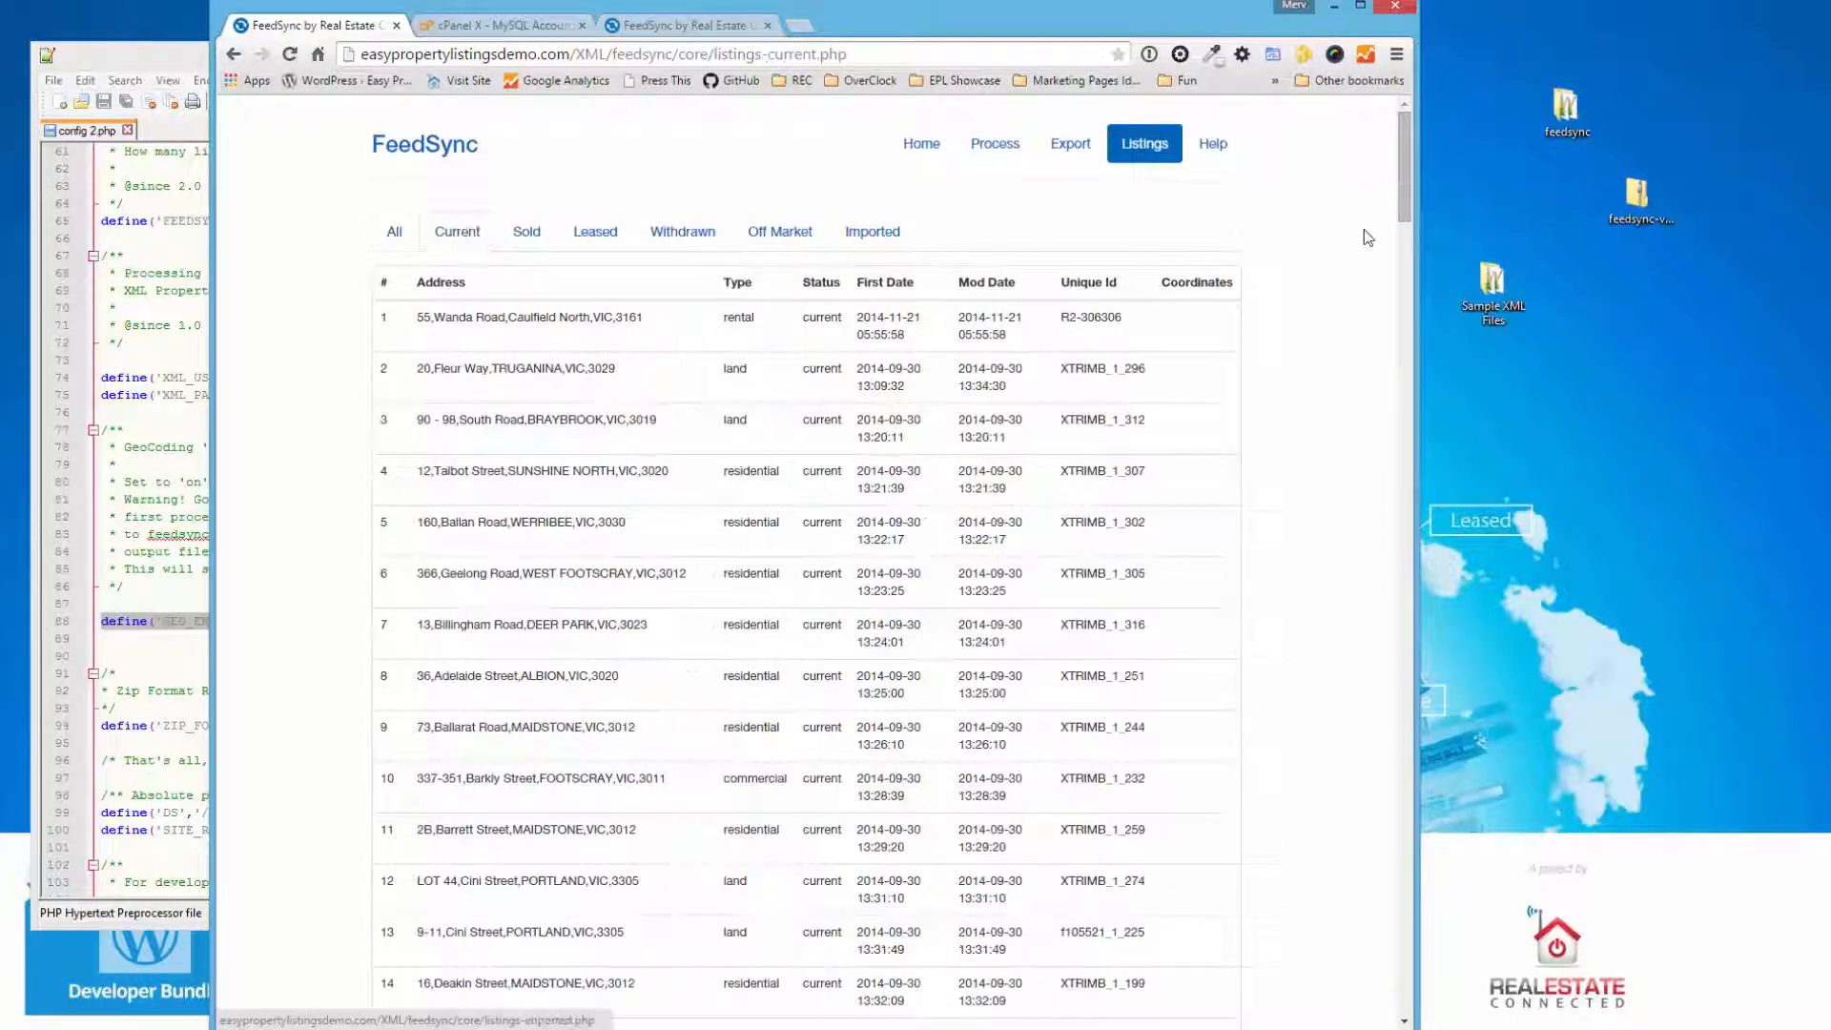
scroll(down, 3)
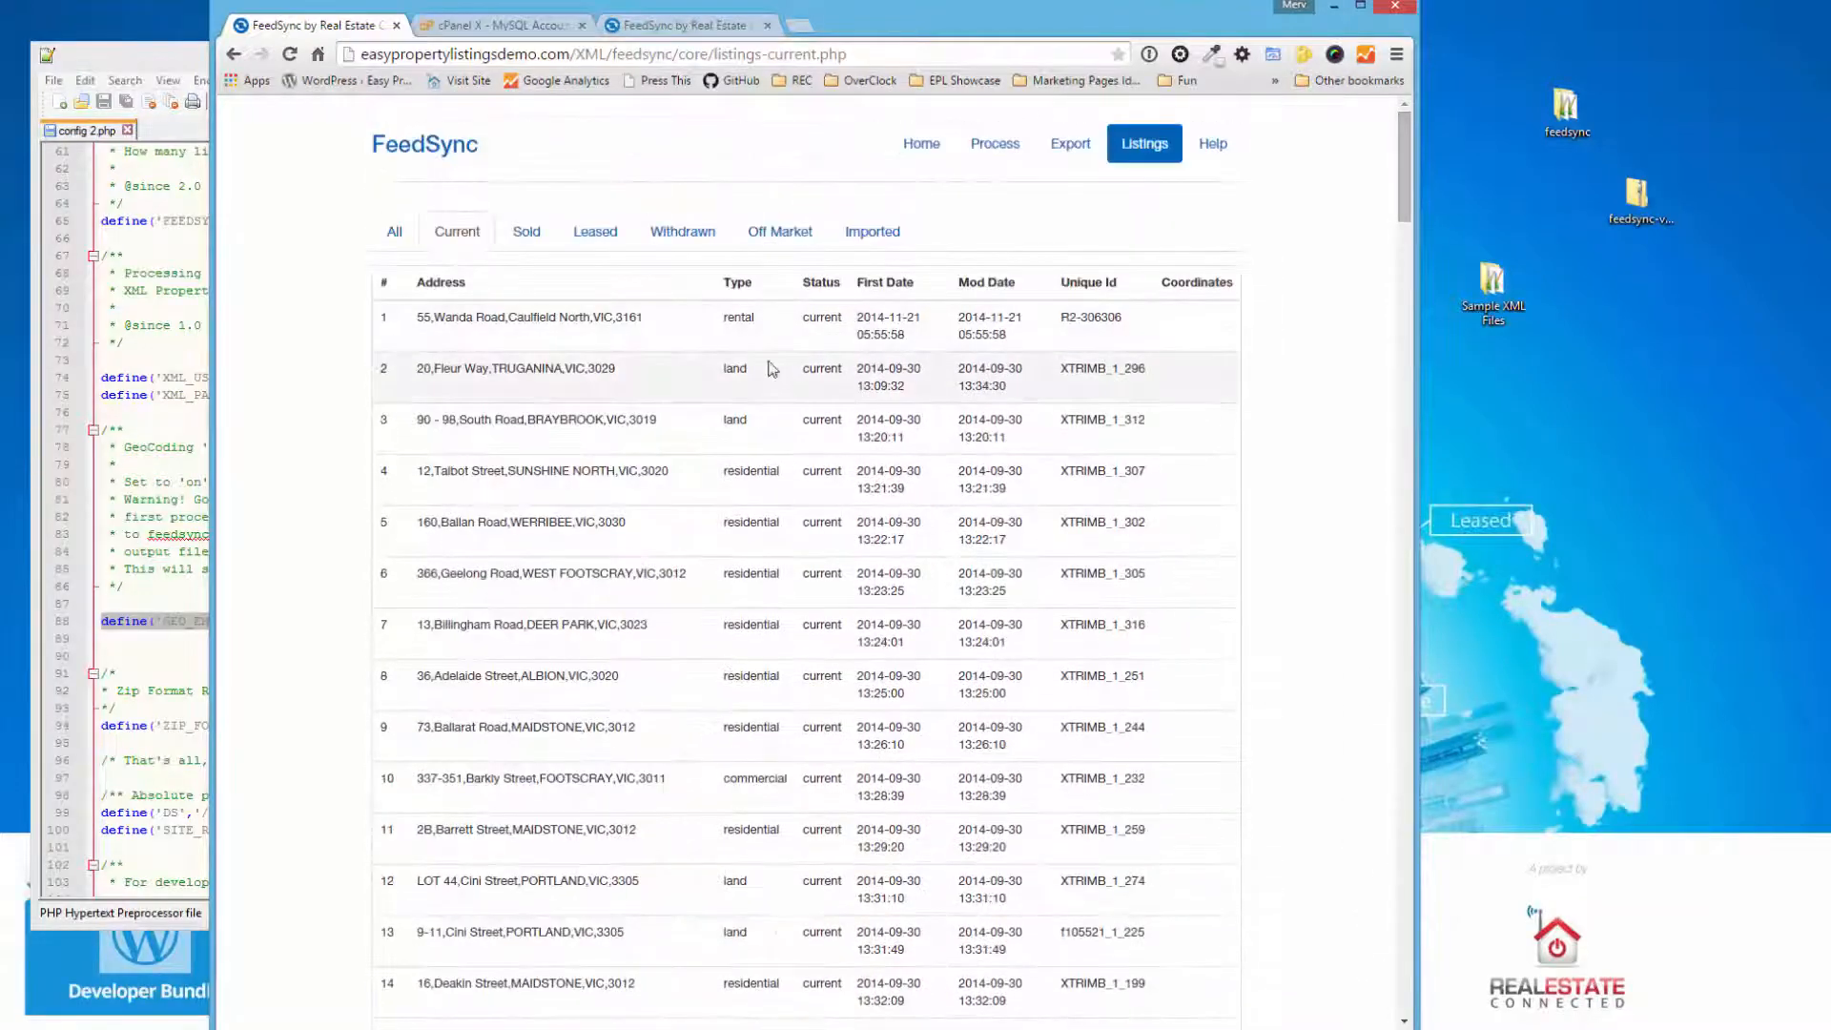
click(683, 230)
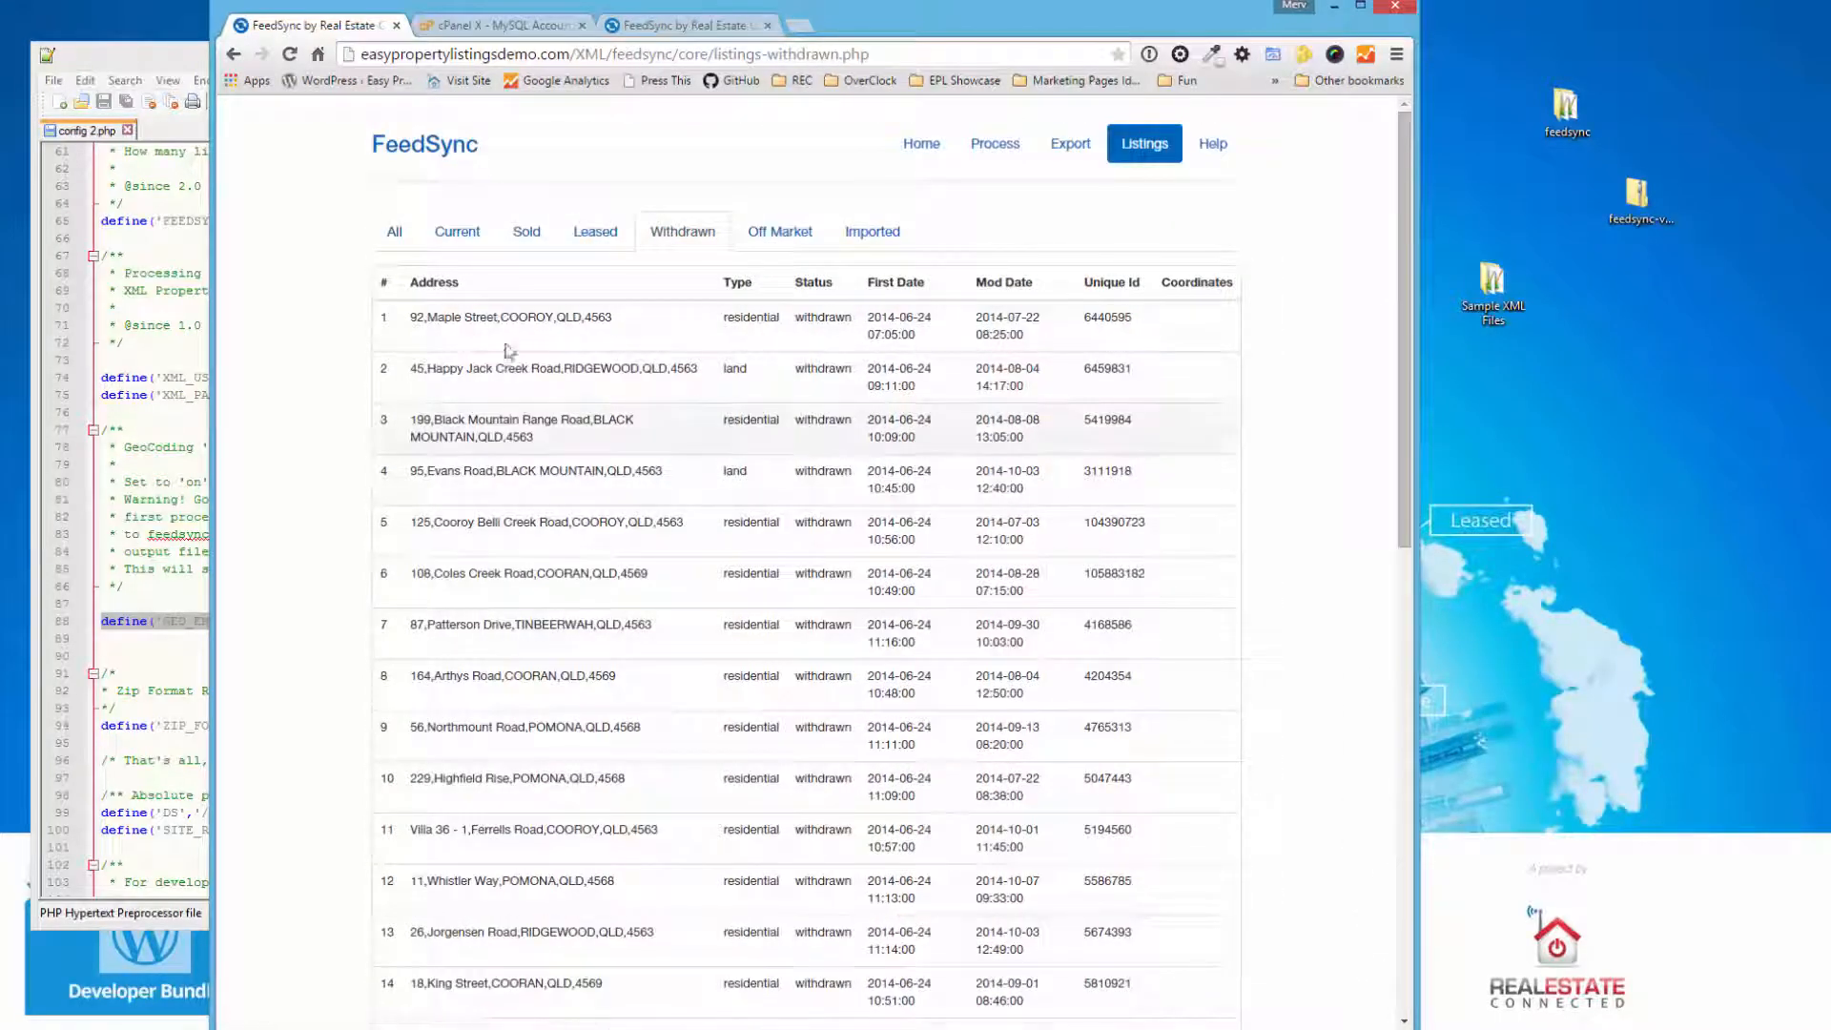
click(596, 231)
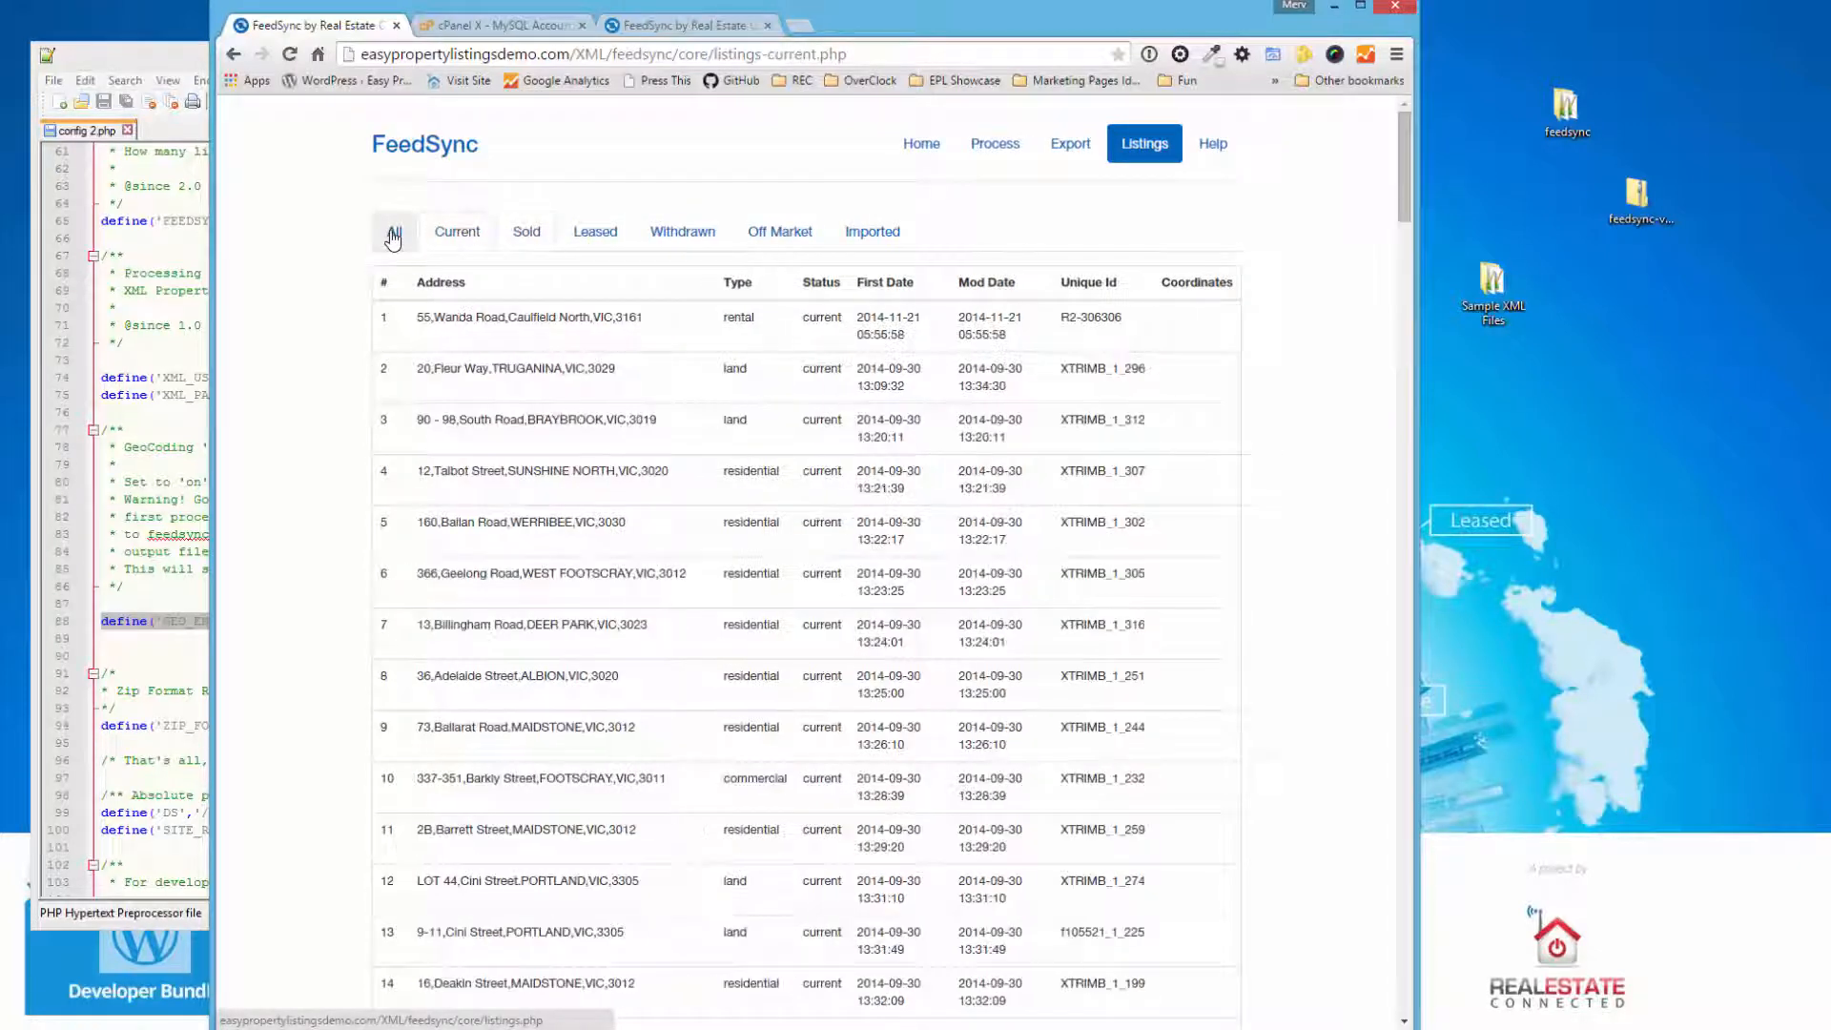
click(393, 231)
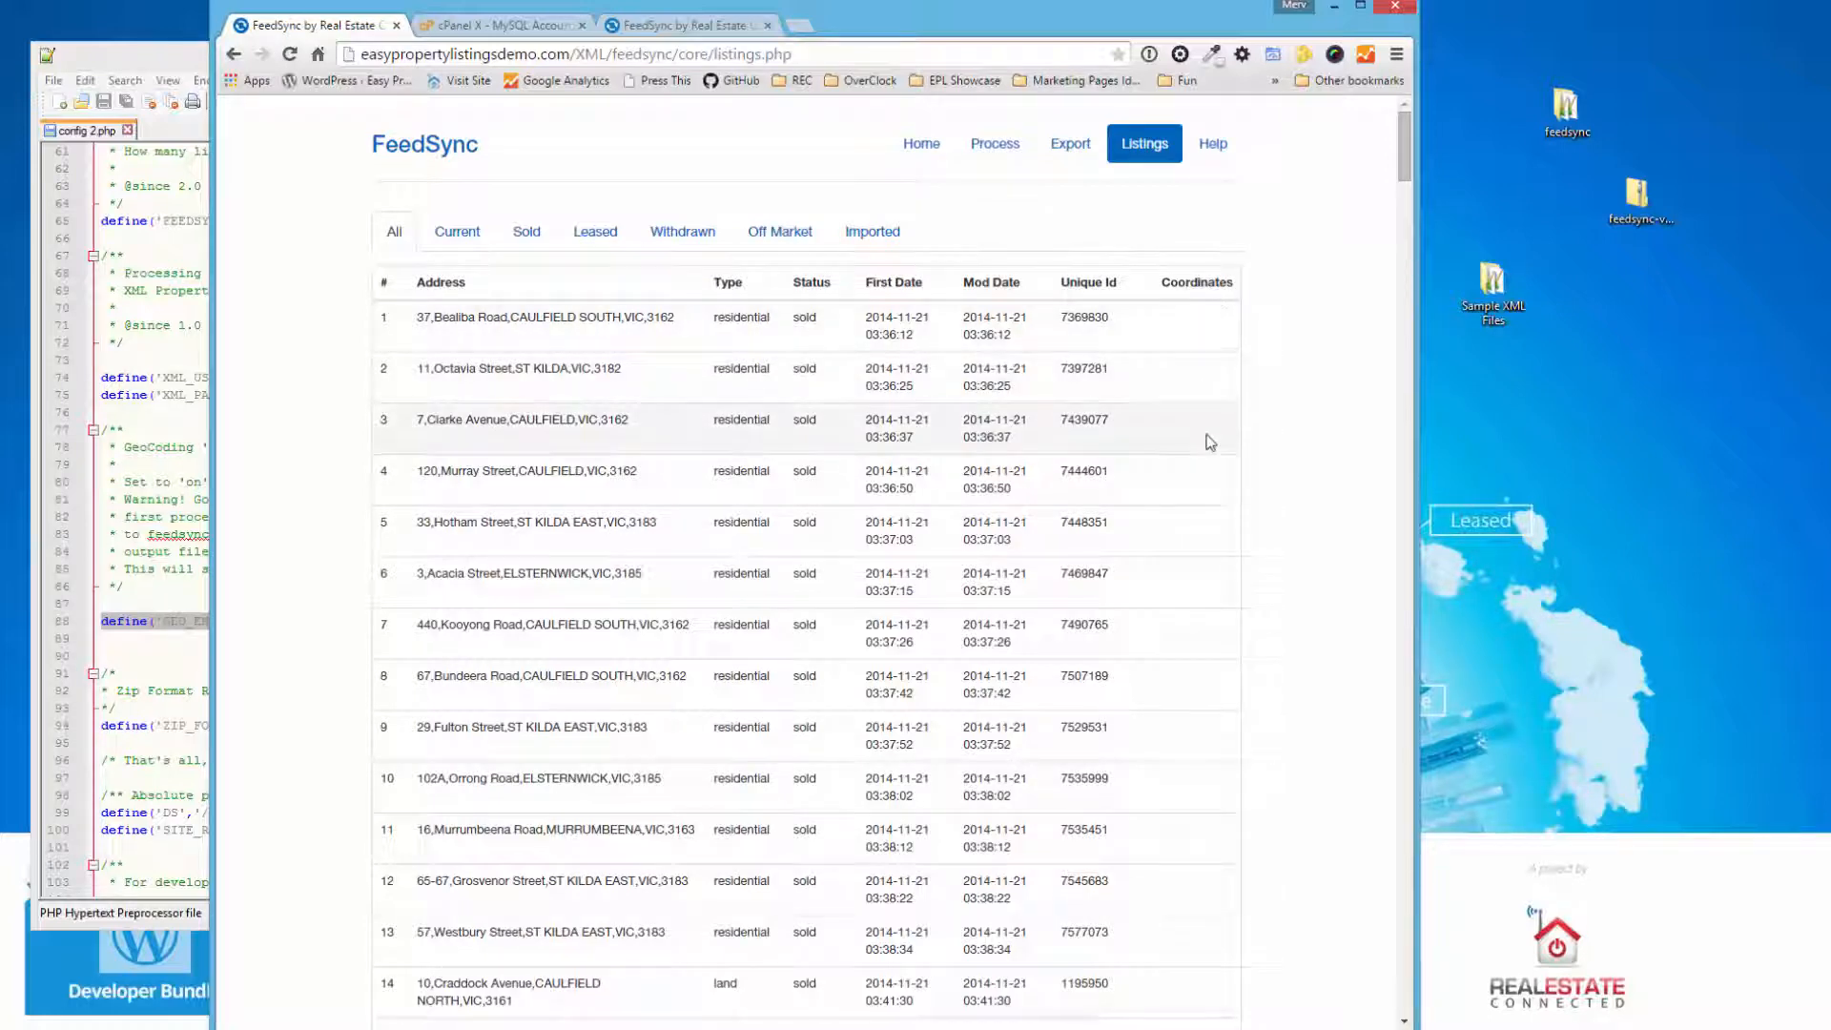
mouse_move(1190, 353)
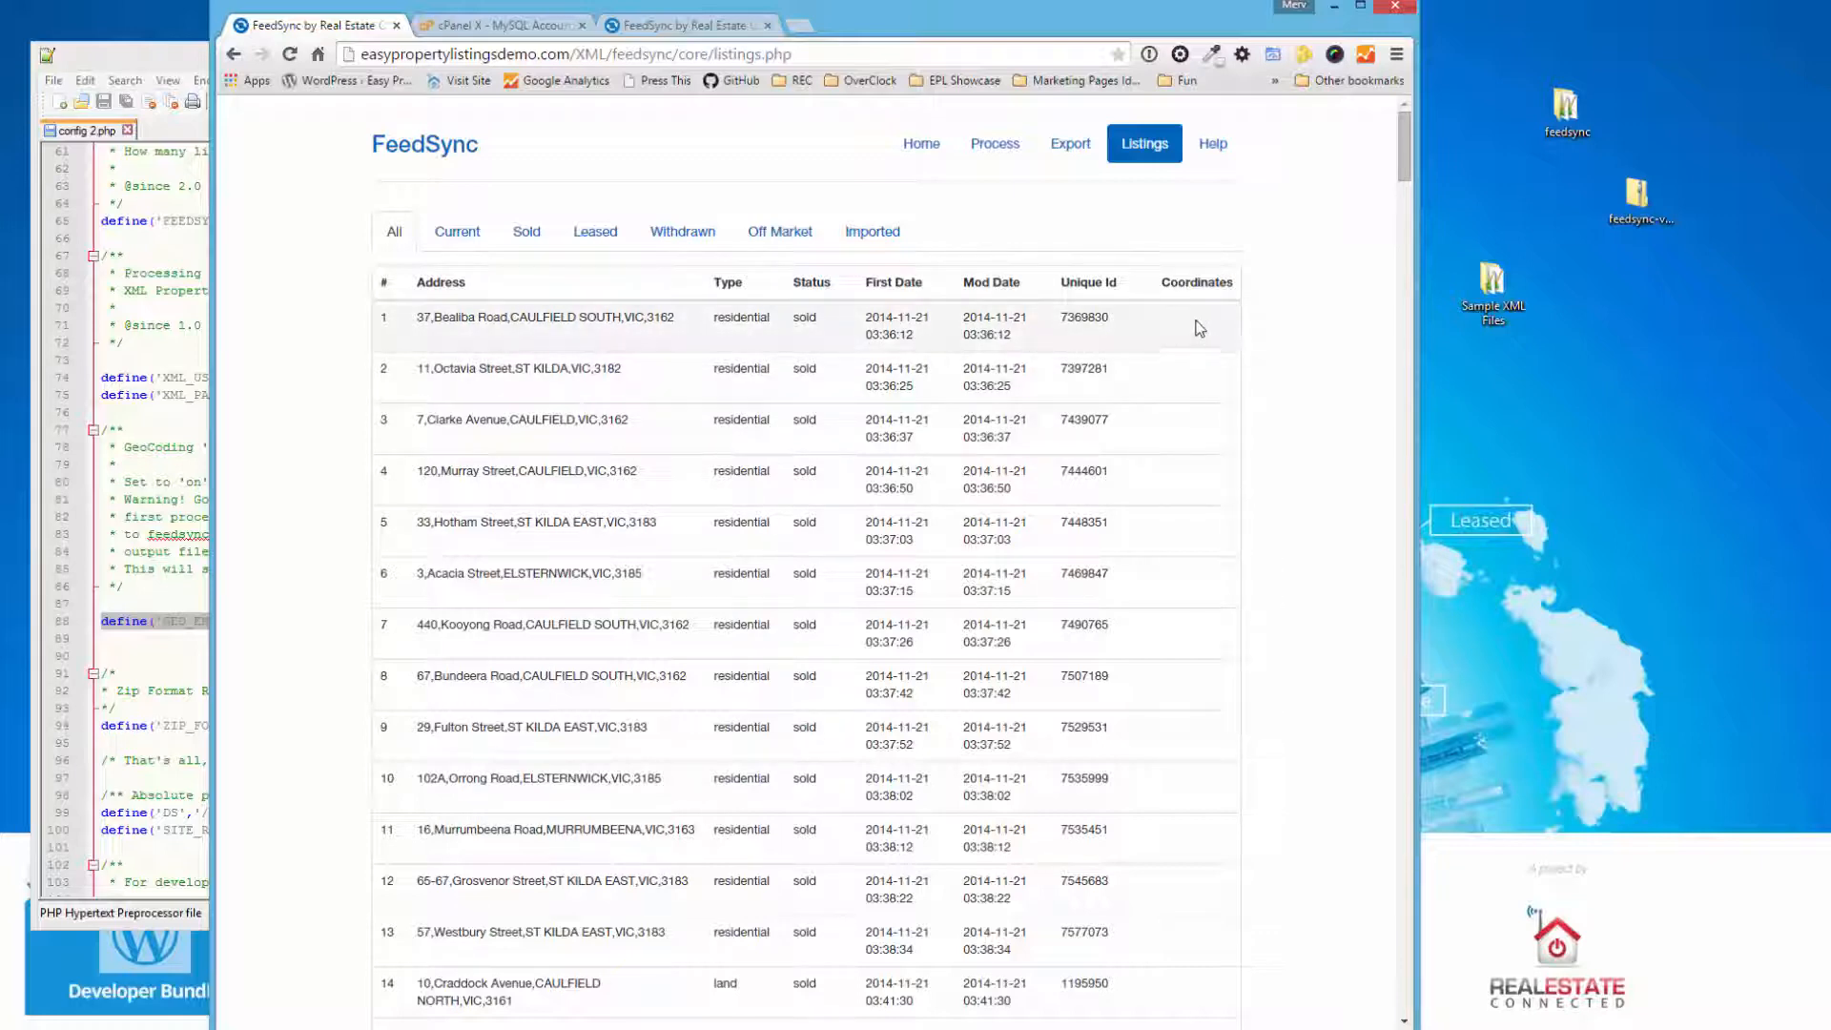
mouse_move(995, 143)
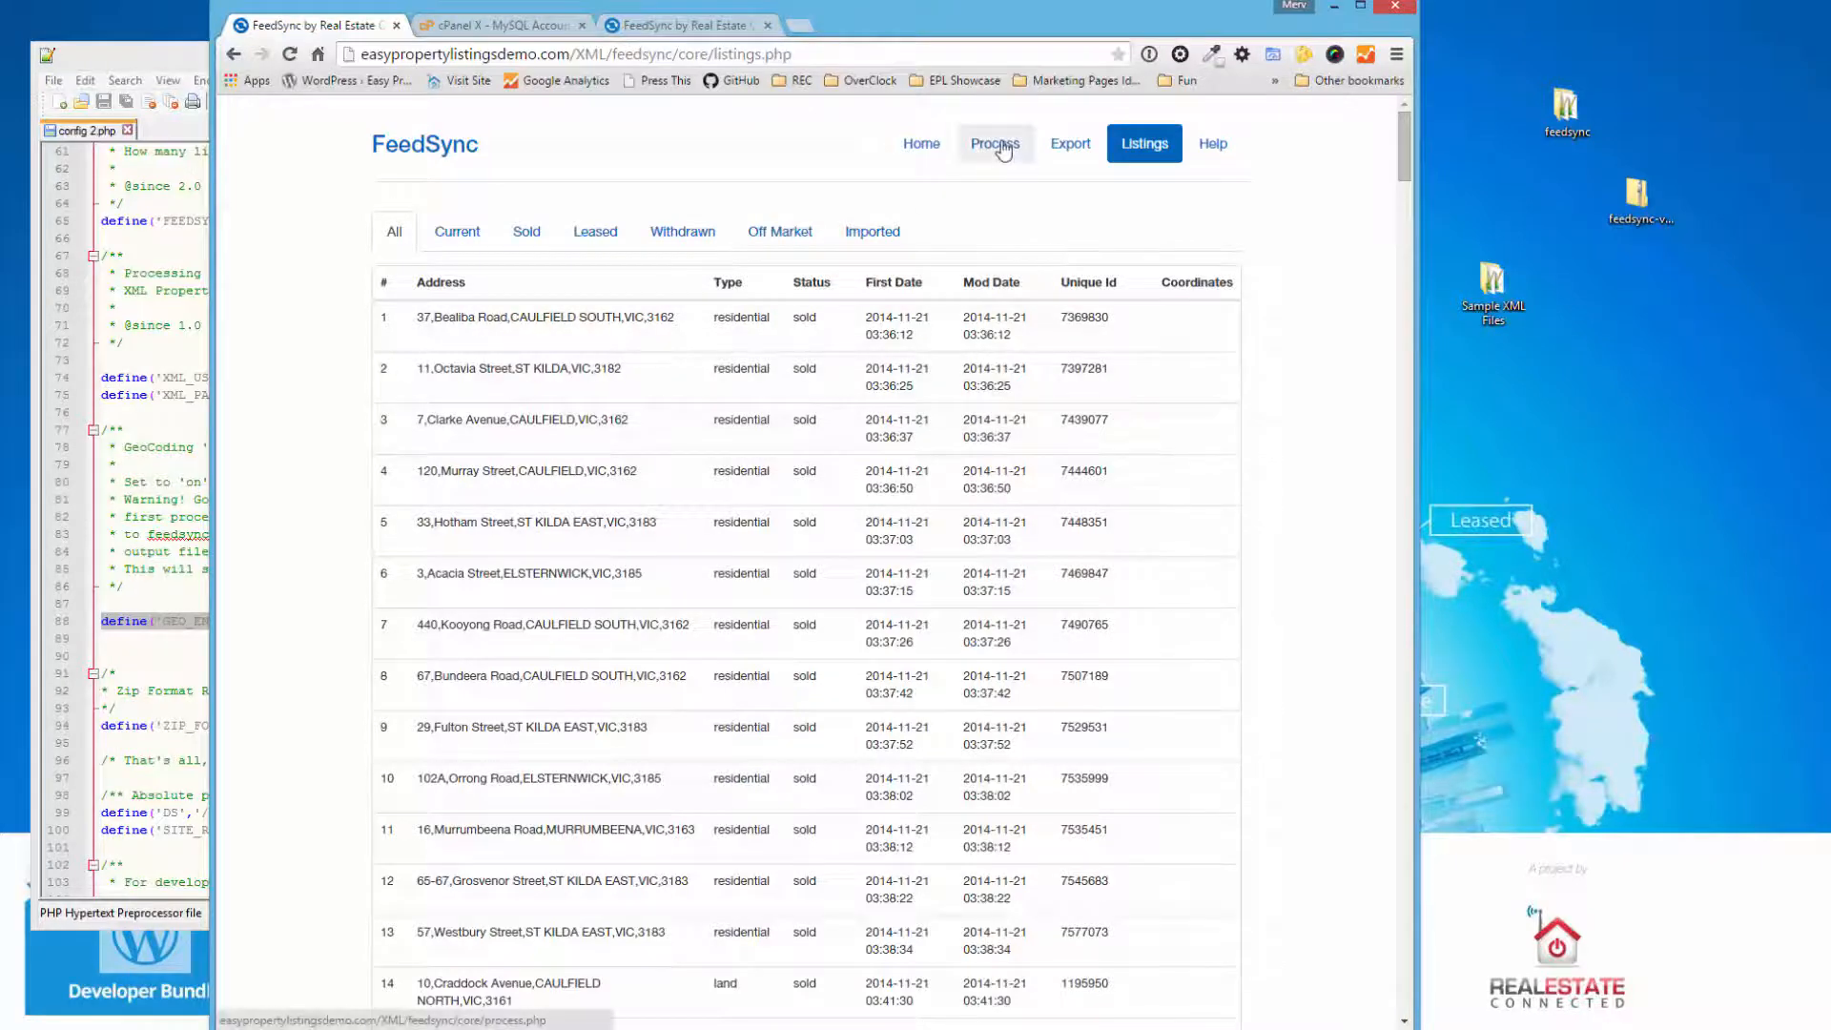
- Show FeedSync's Process page for processing feed files
click(995, 143)
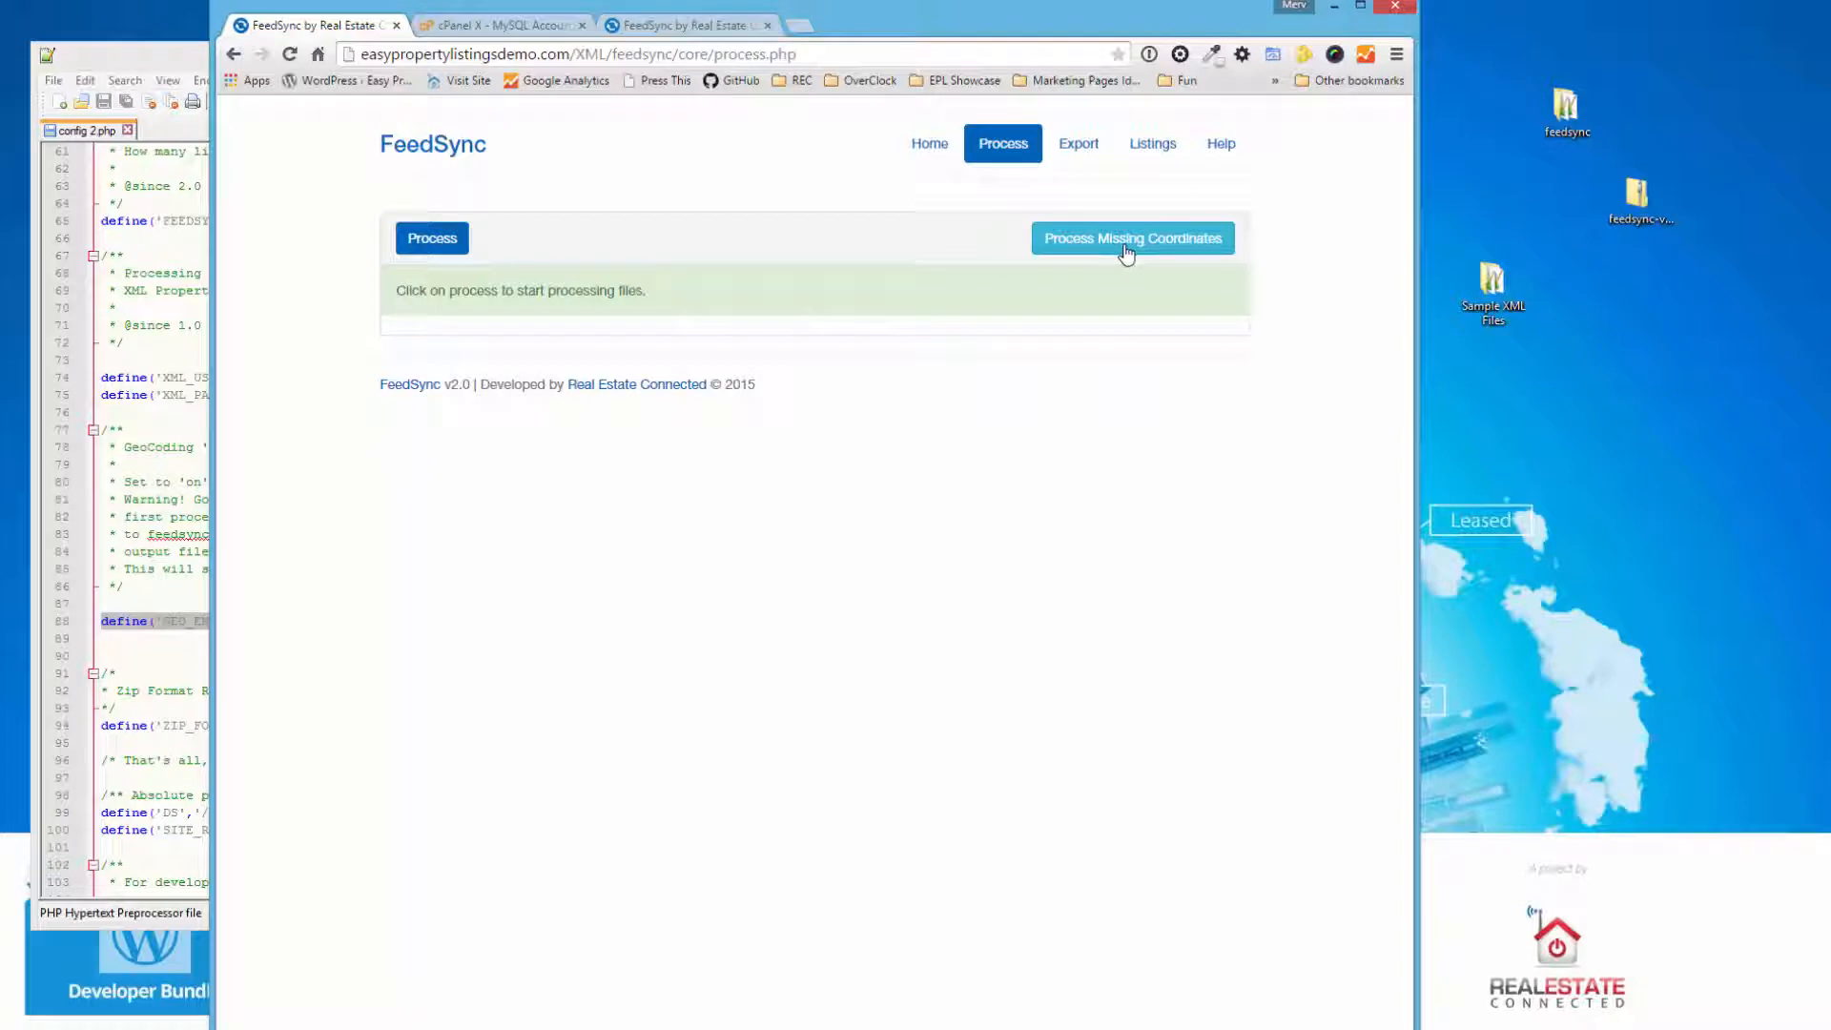
mouse_move(1118, 260)
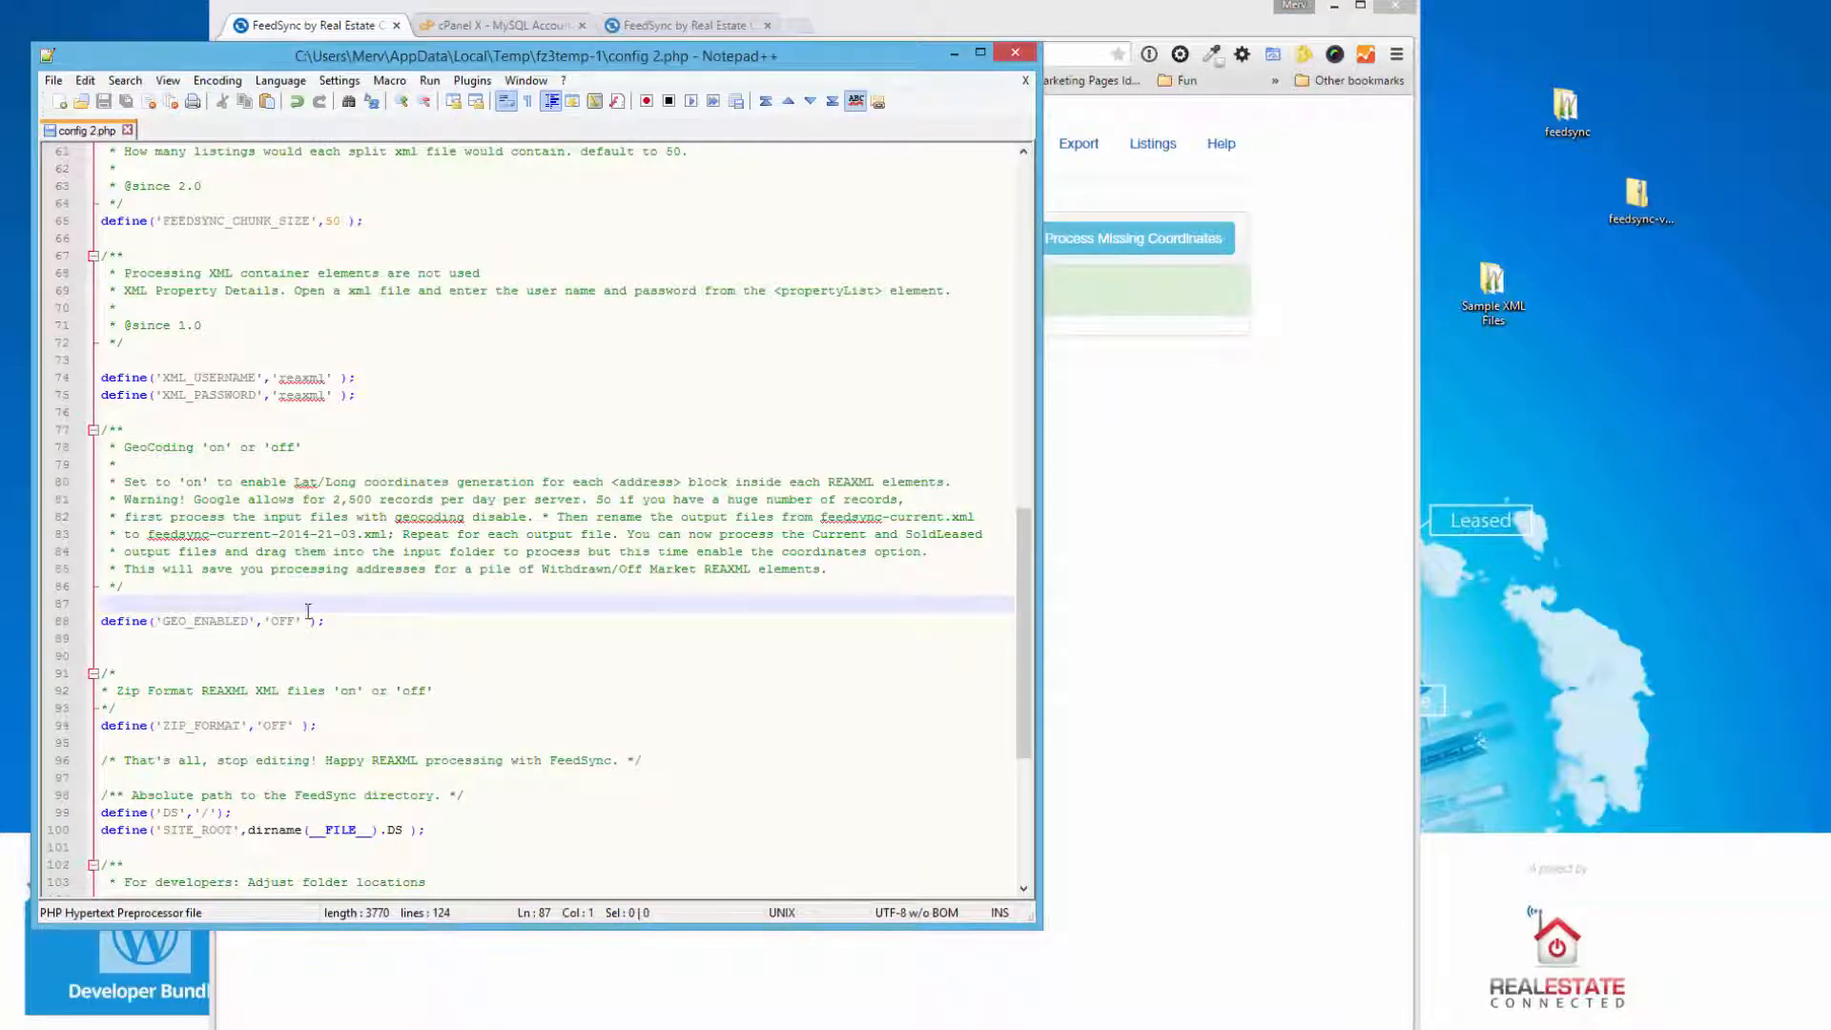
mouse_move(705, 628)
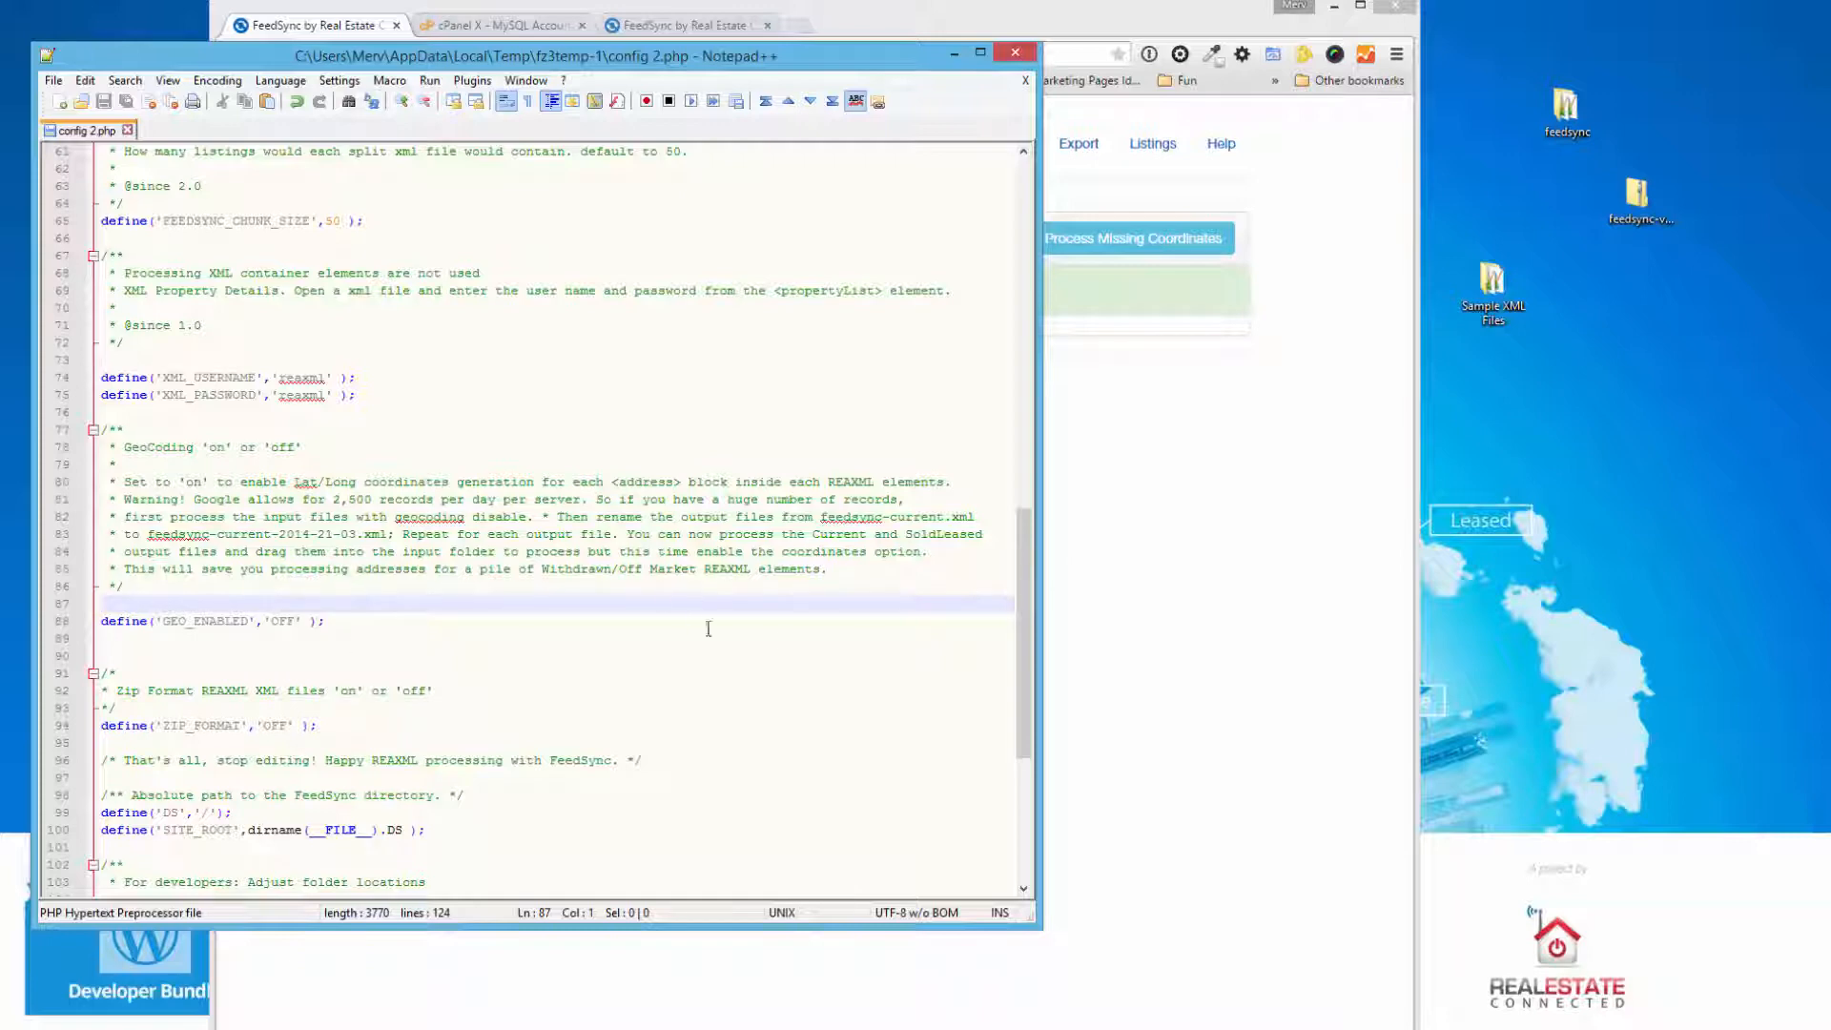
mouse_move(382, 631)
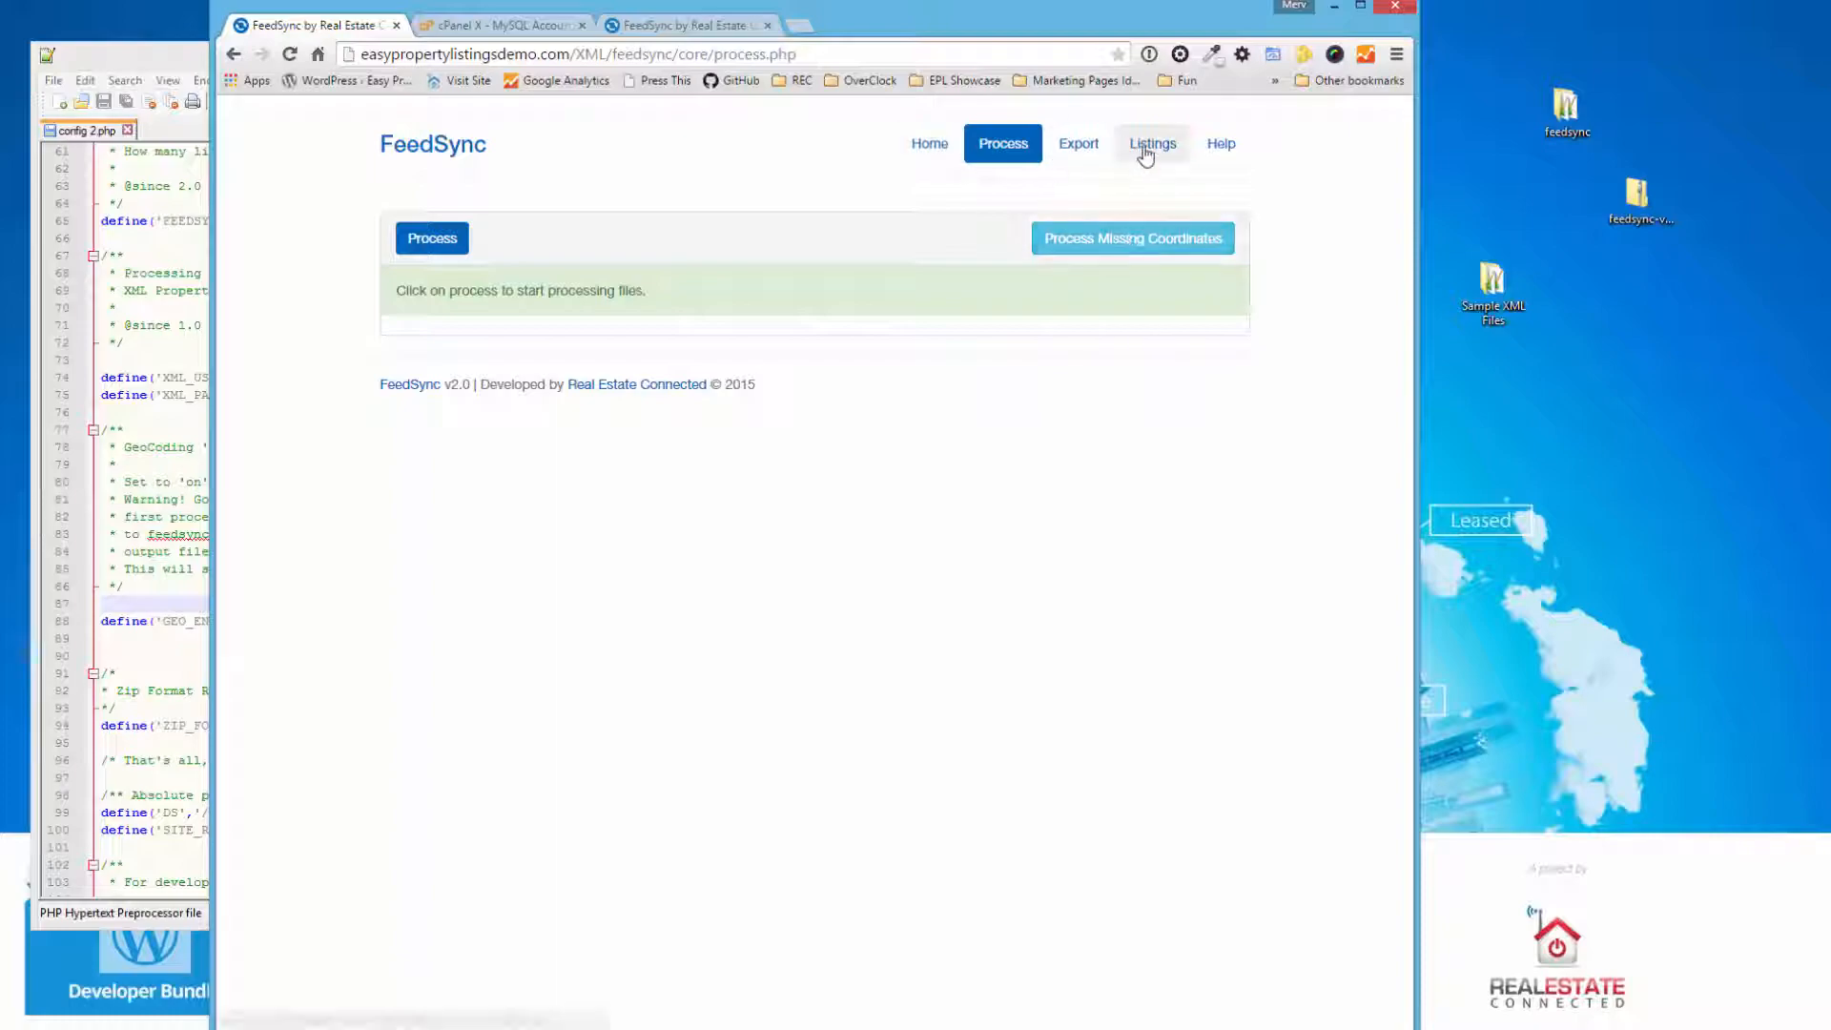
click(1152, 143)
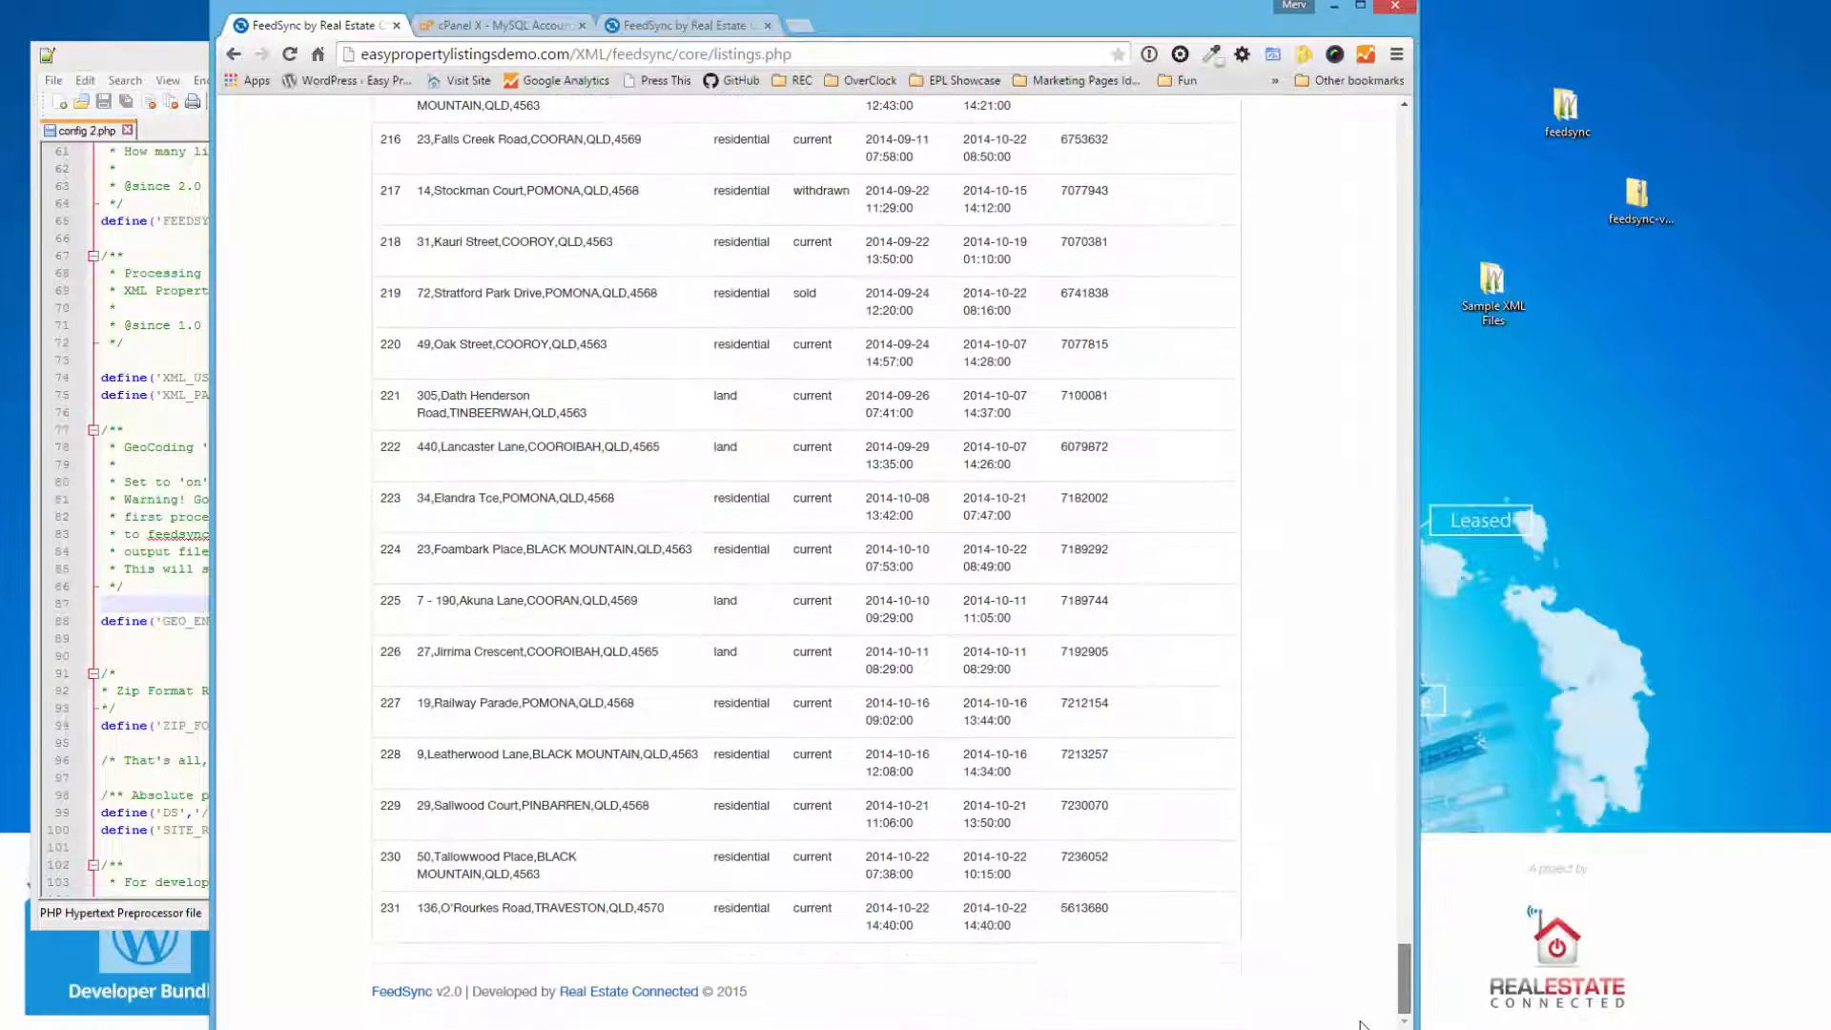
scroll(up, 3)
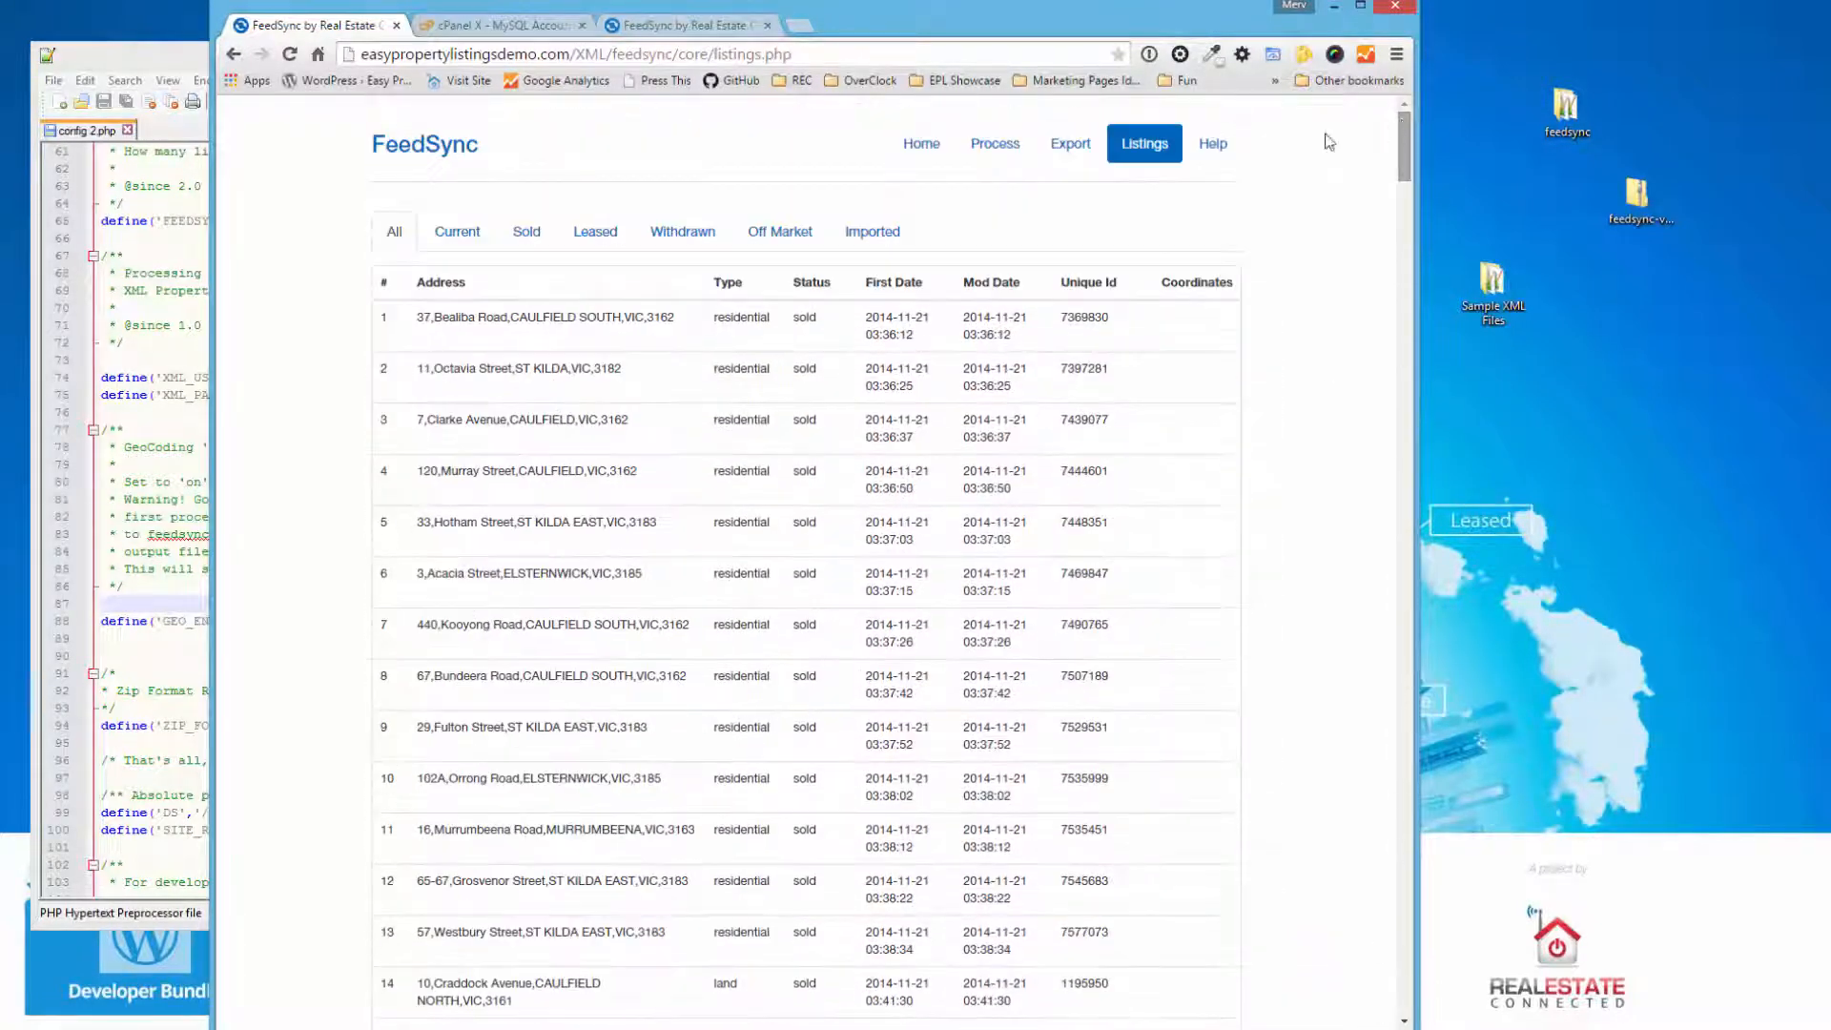
mouse_move(920, 144)
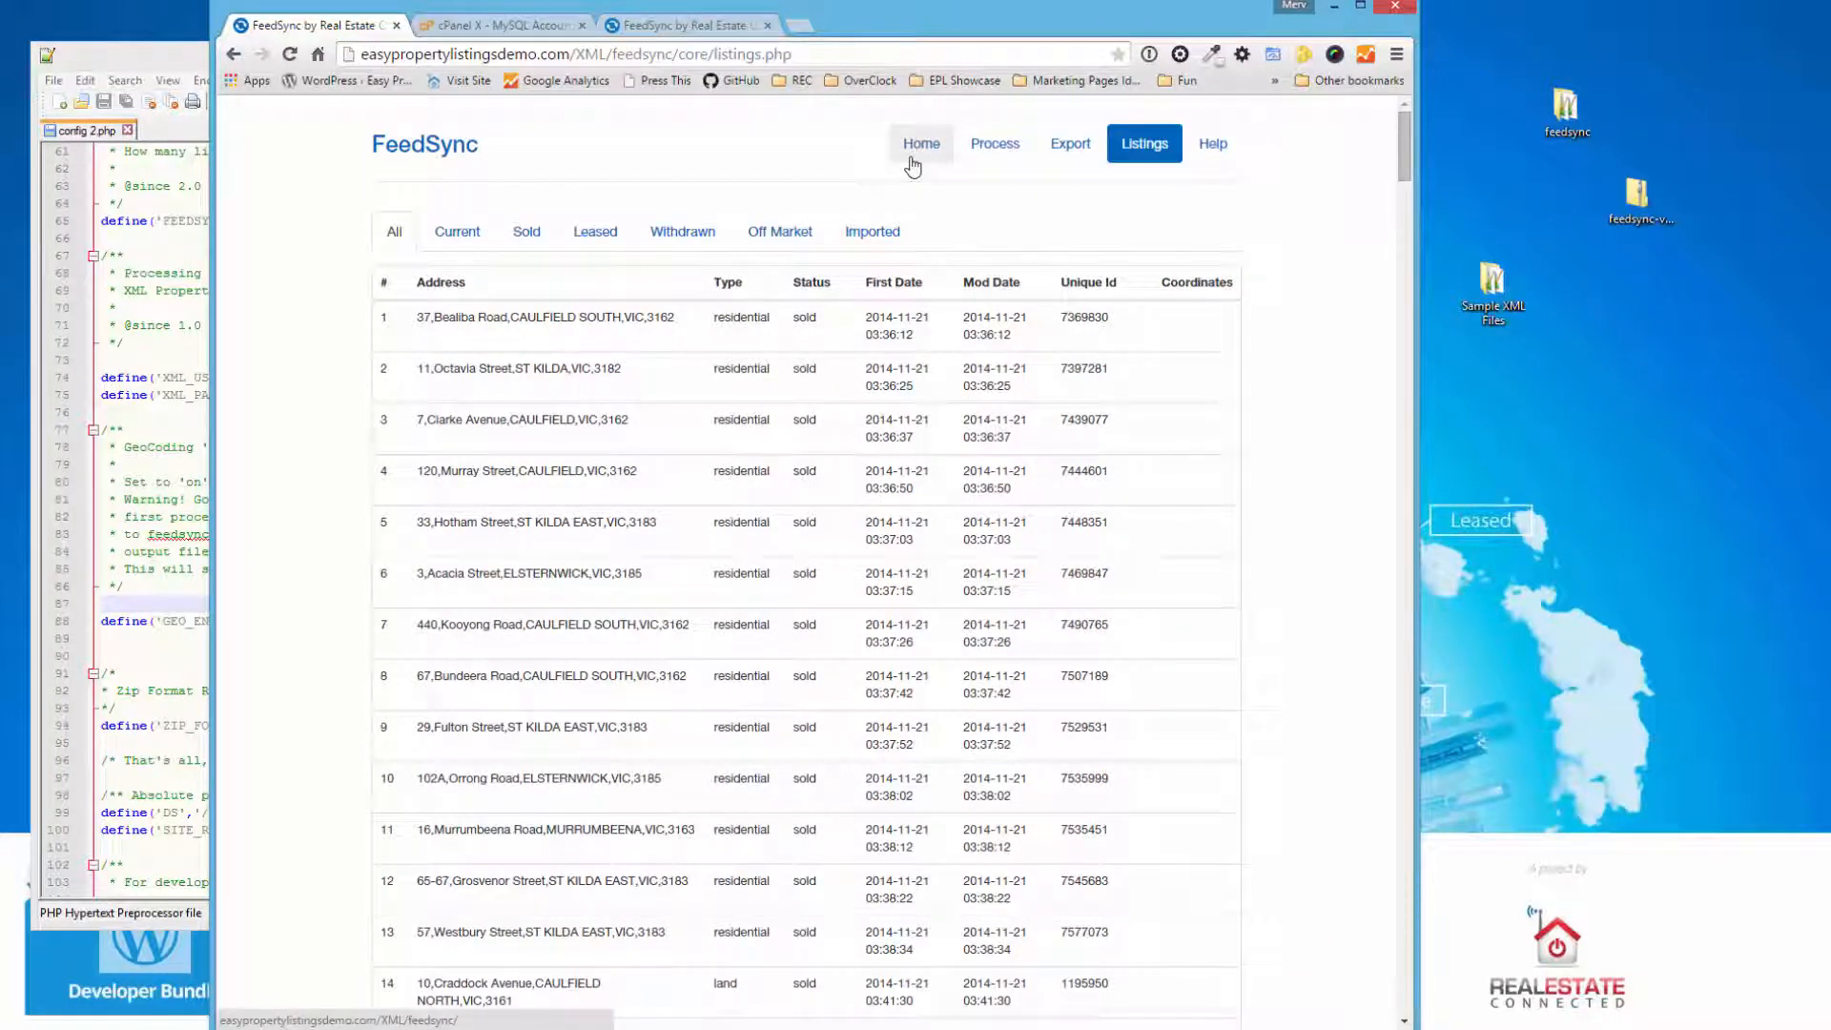
mouse_move(922, 149)
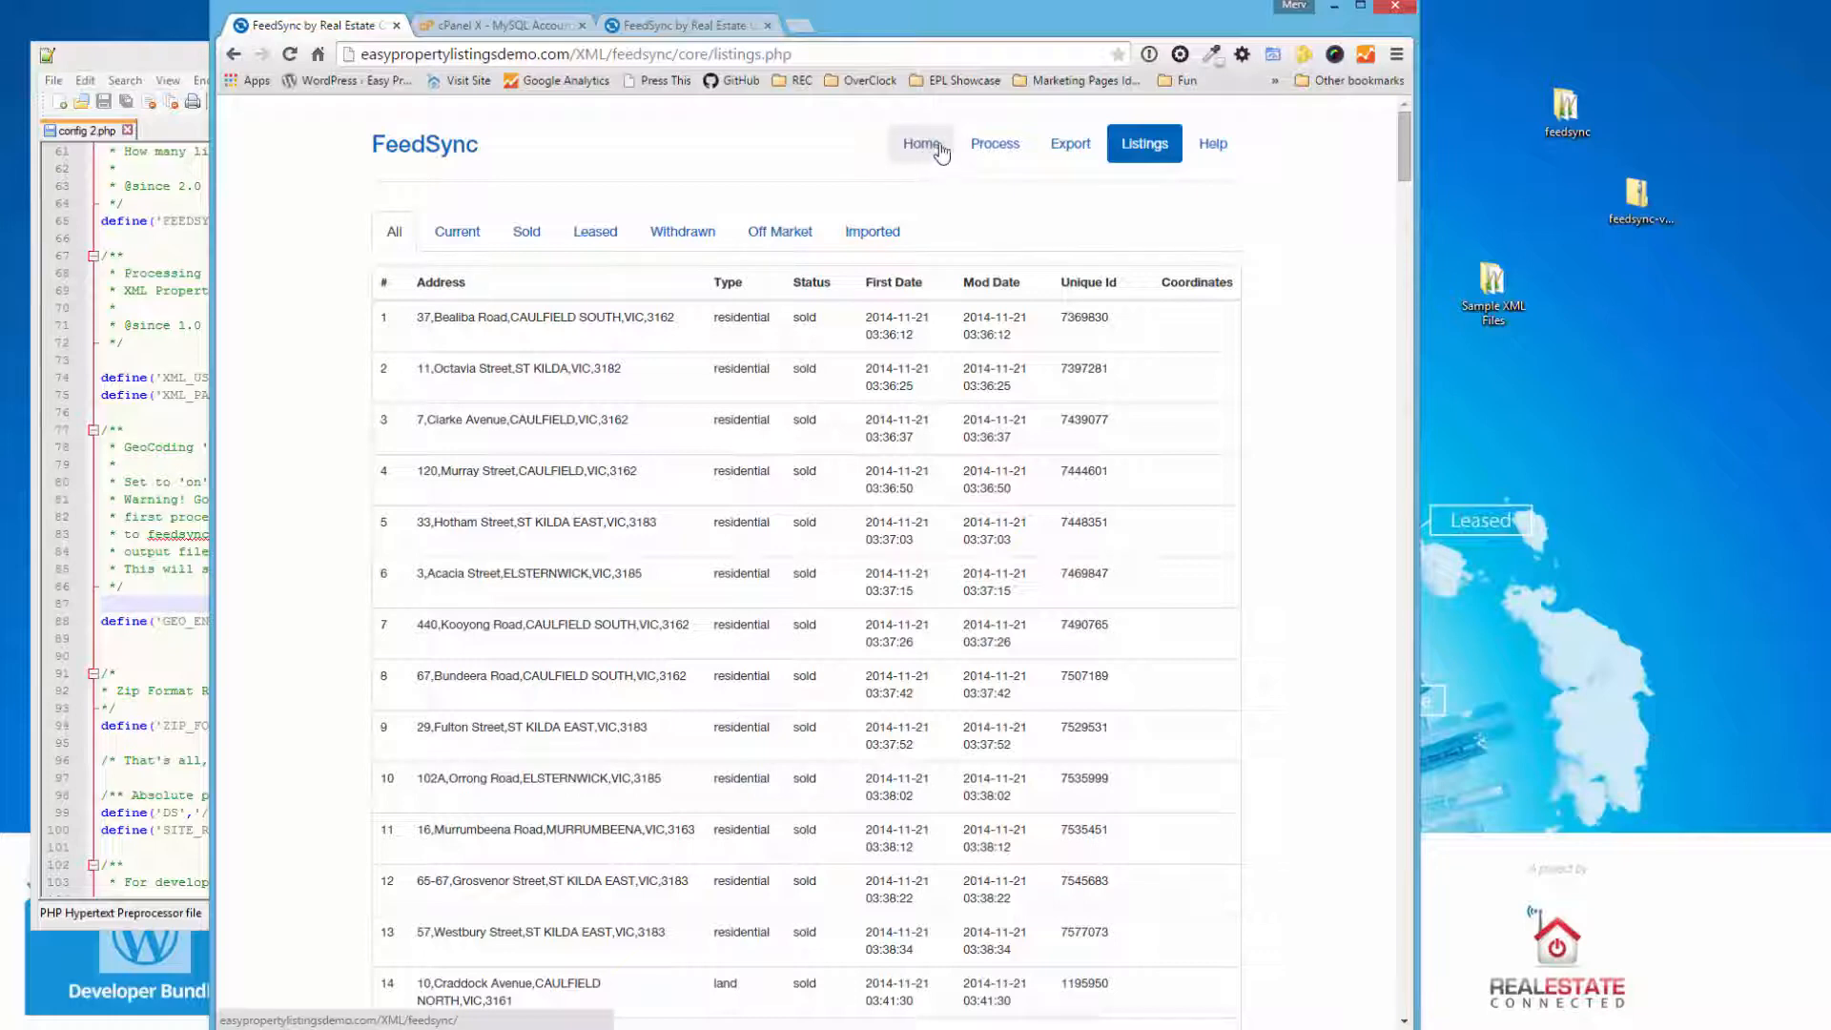
click(993, 143)
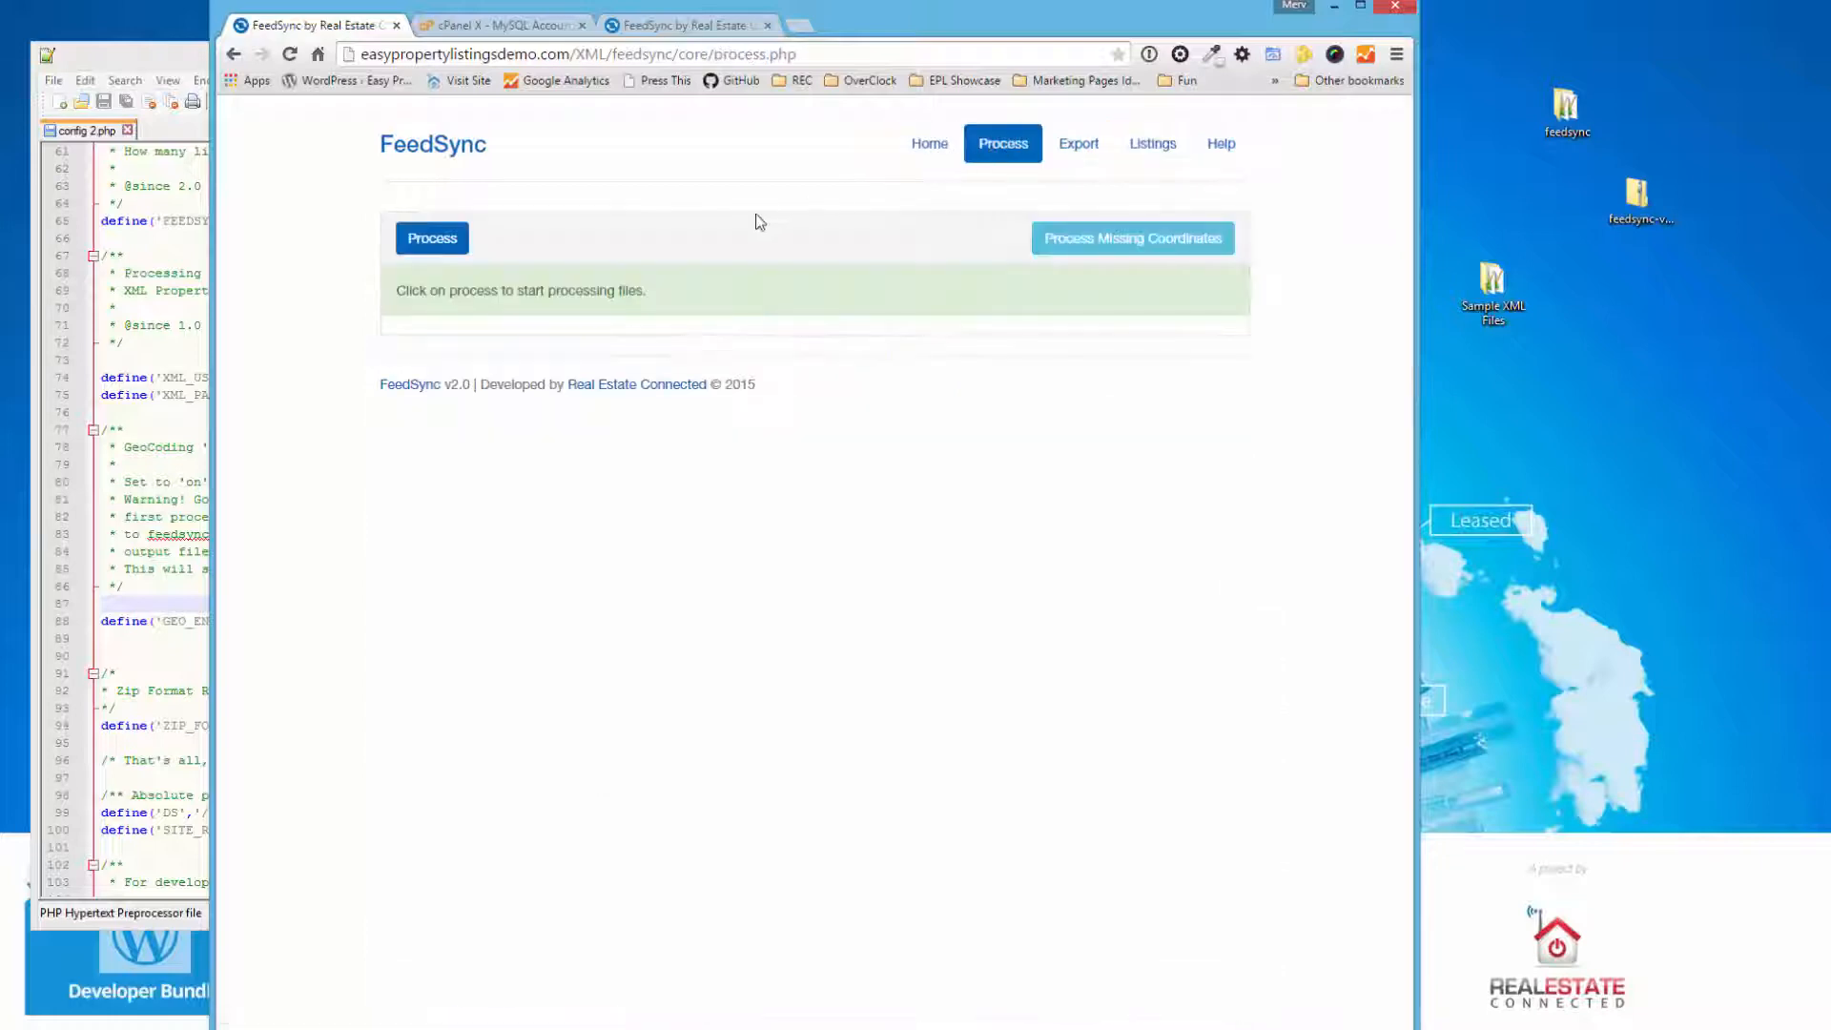
- Run Process Missing Coordinates to geocode listings lacking latitude and longitude
click(1132, 236)
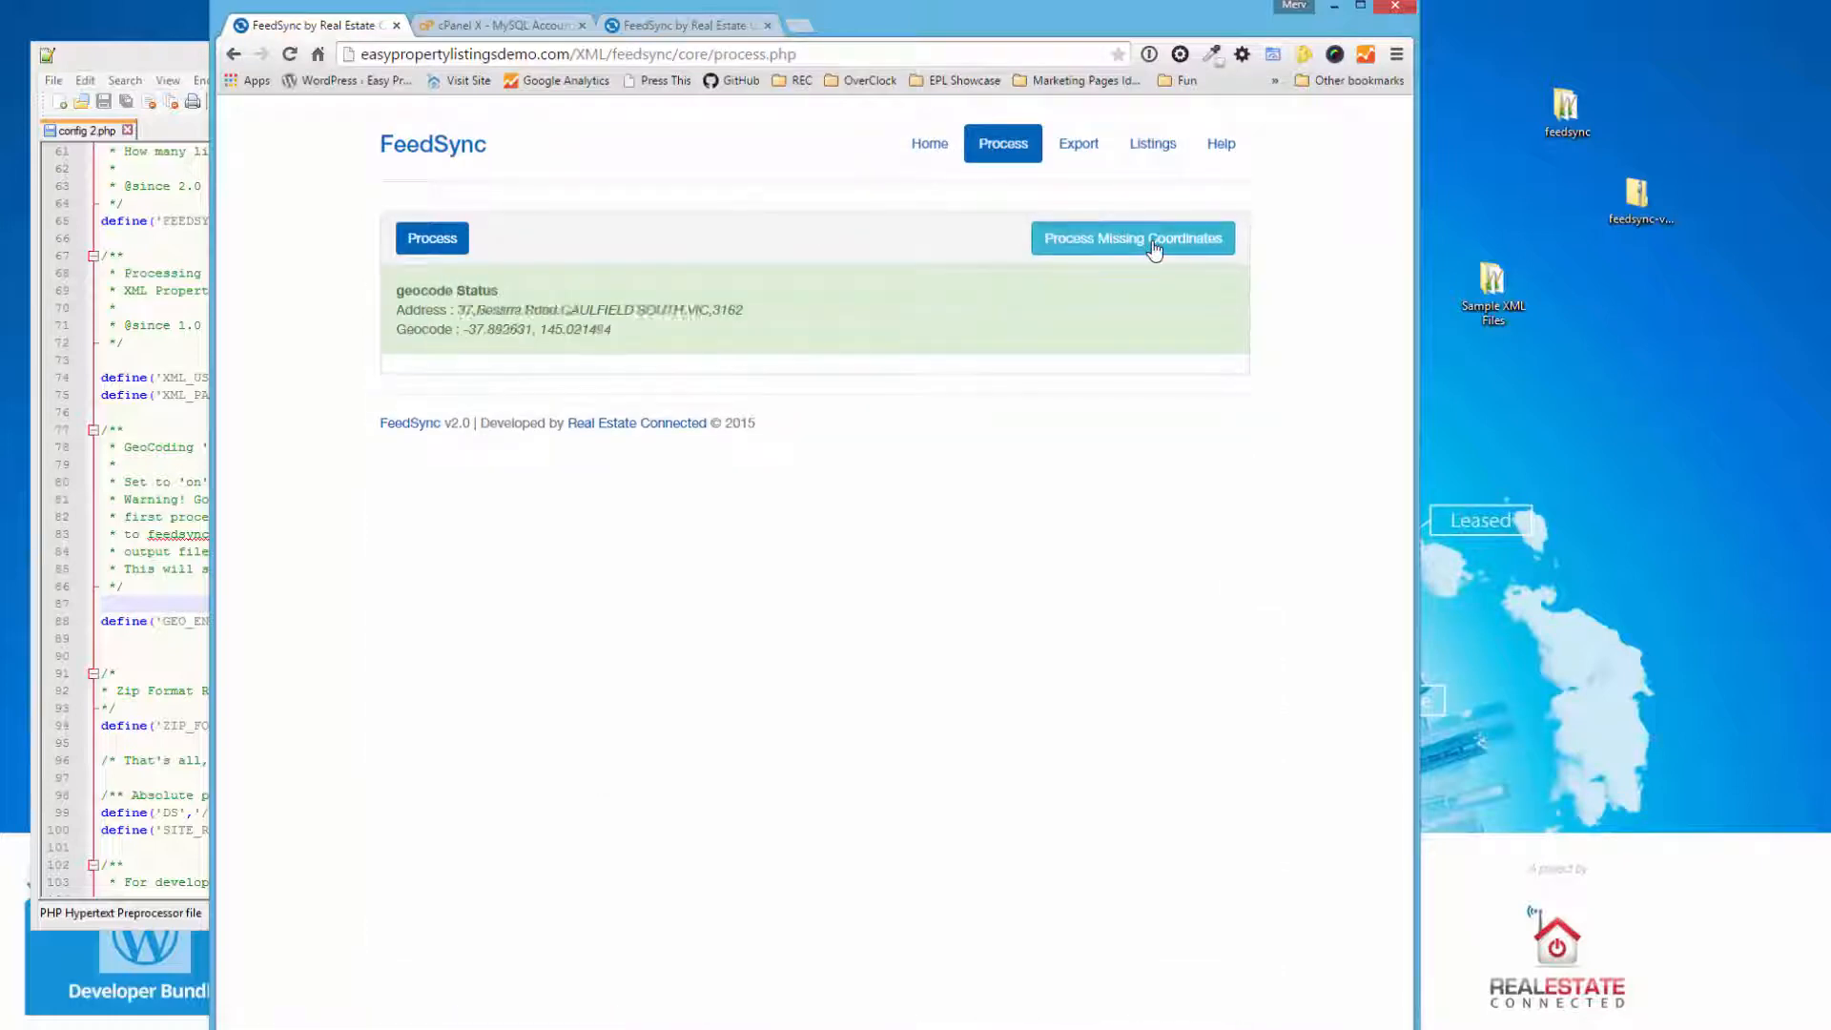
click(1131, 236)
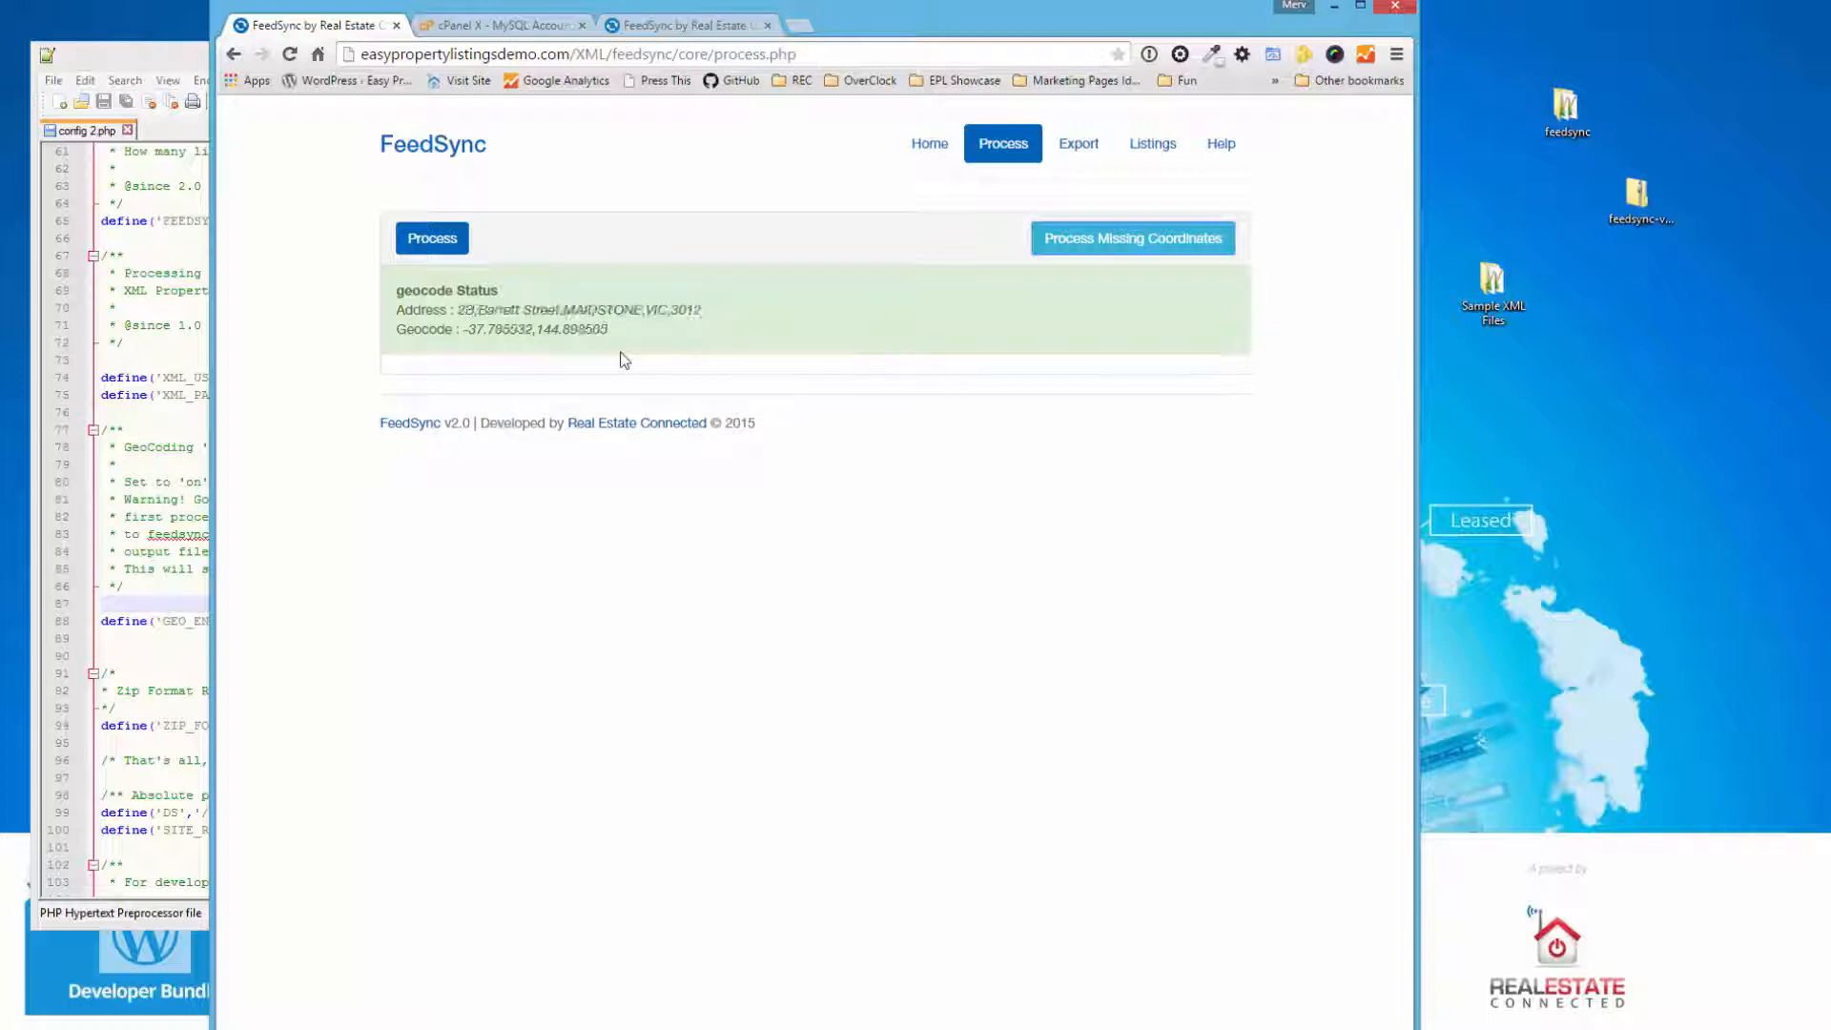
click(433, 238)
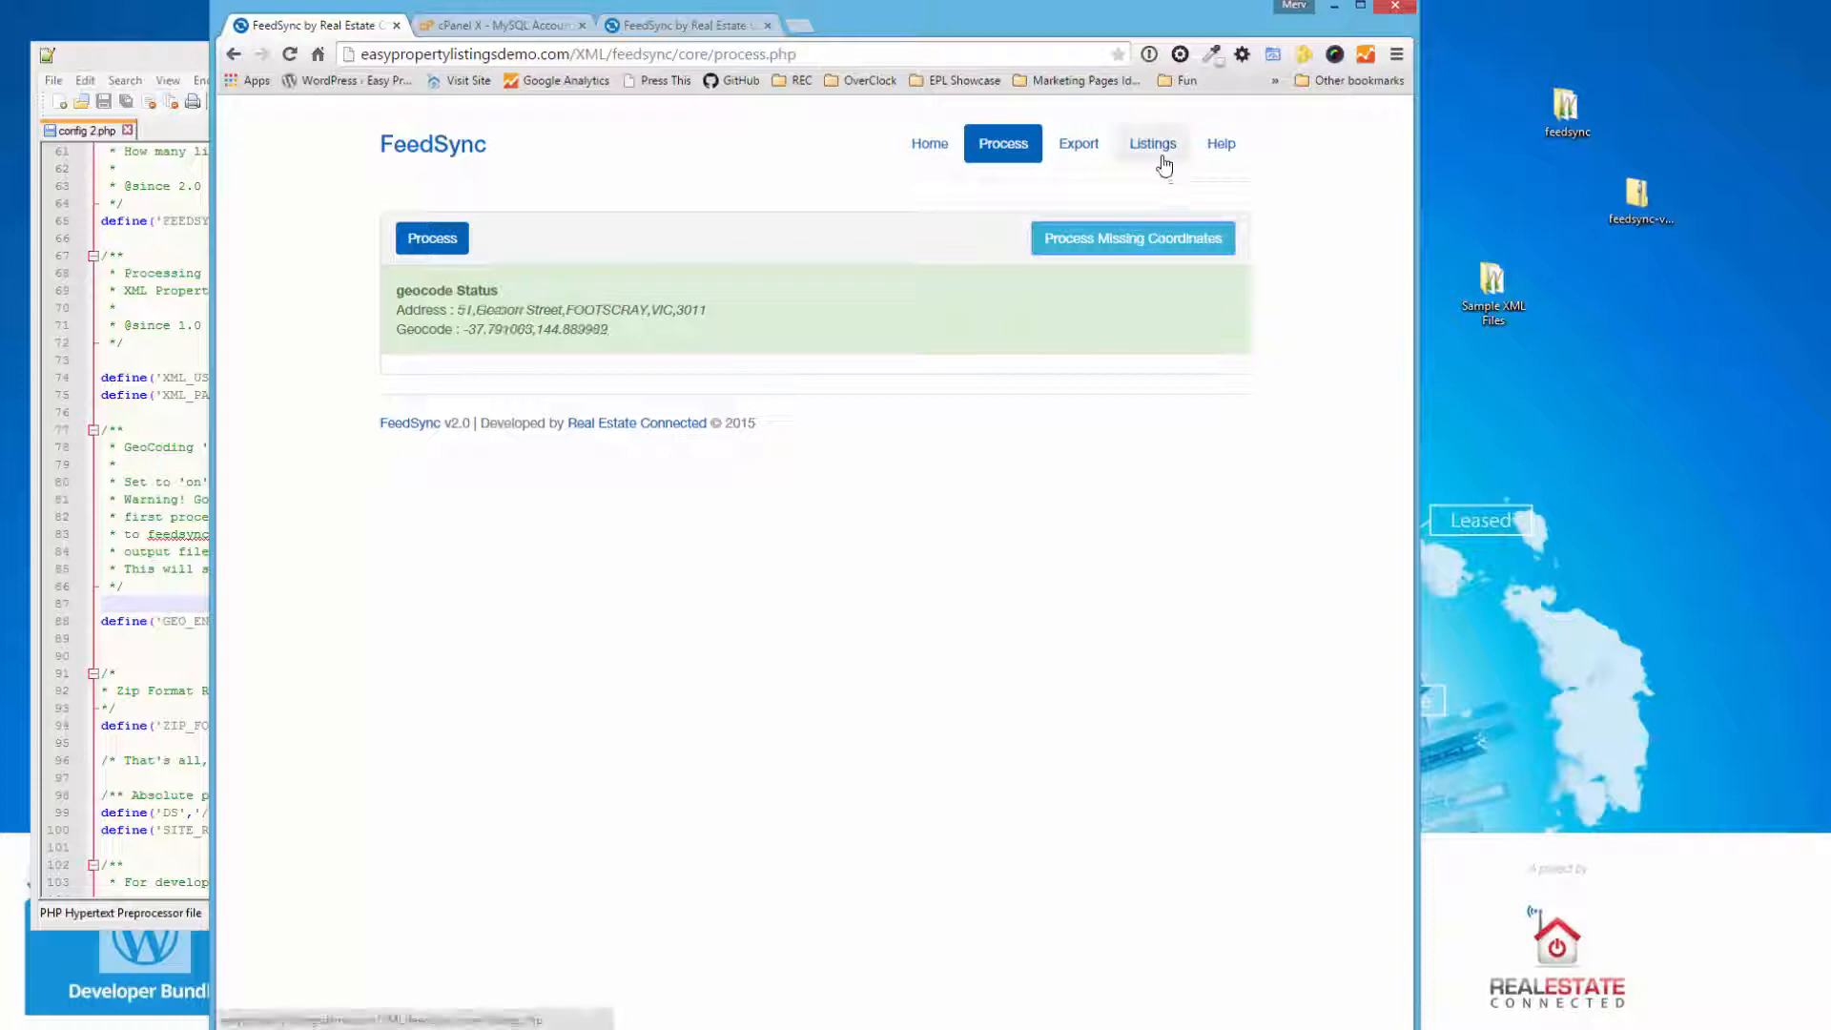
- Show the Listings page in a new tab and select listing 85's coordinates
right_click(1153, 143)
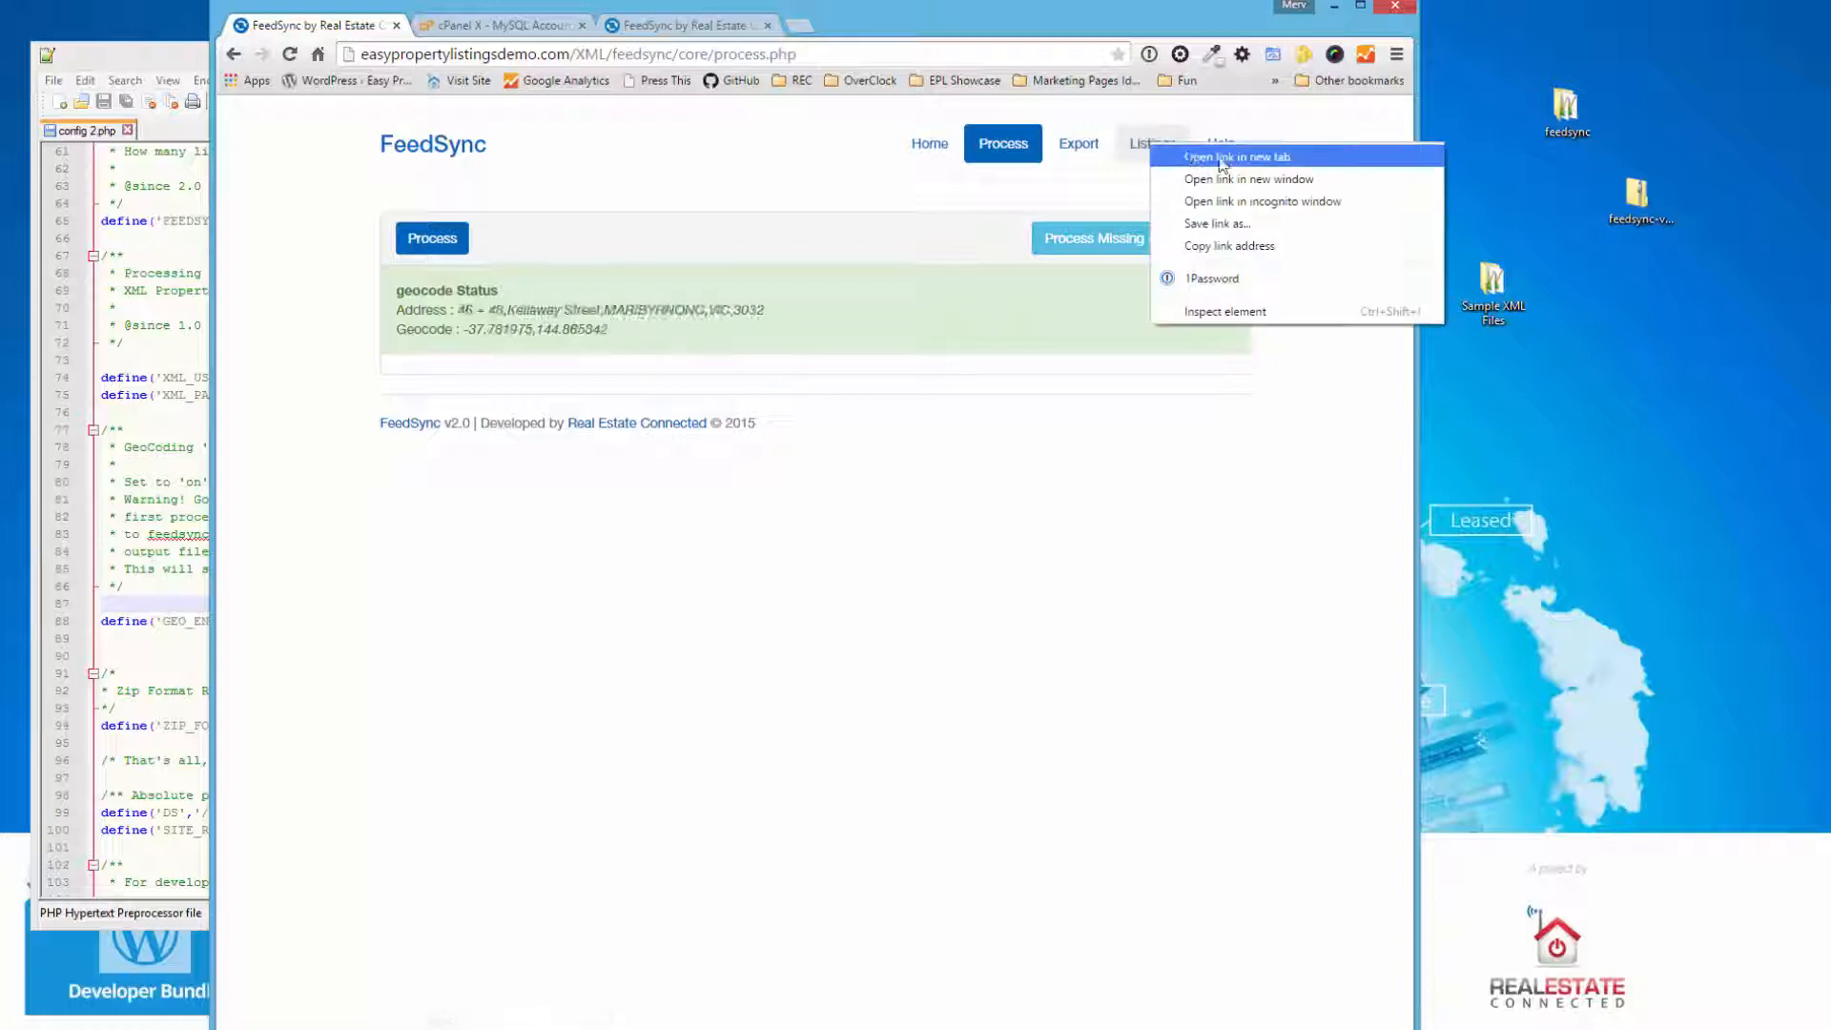
click(1236, 157)
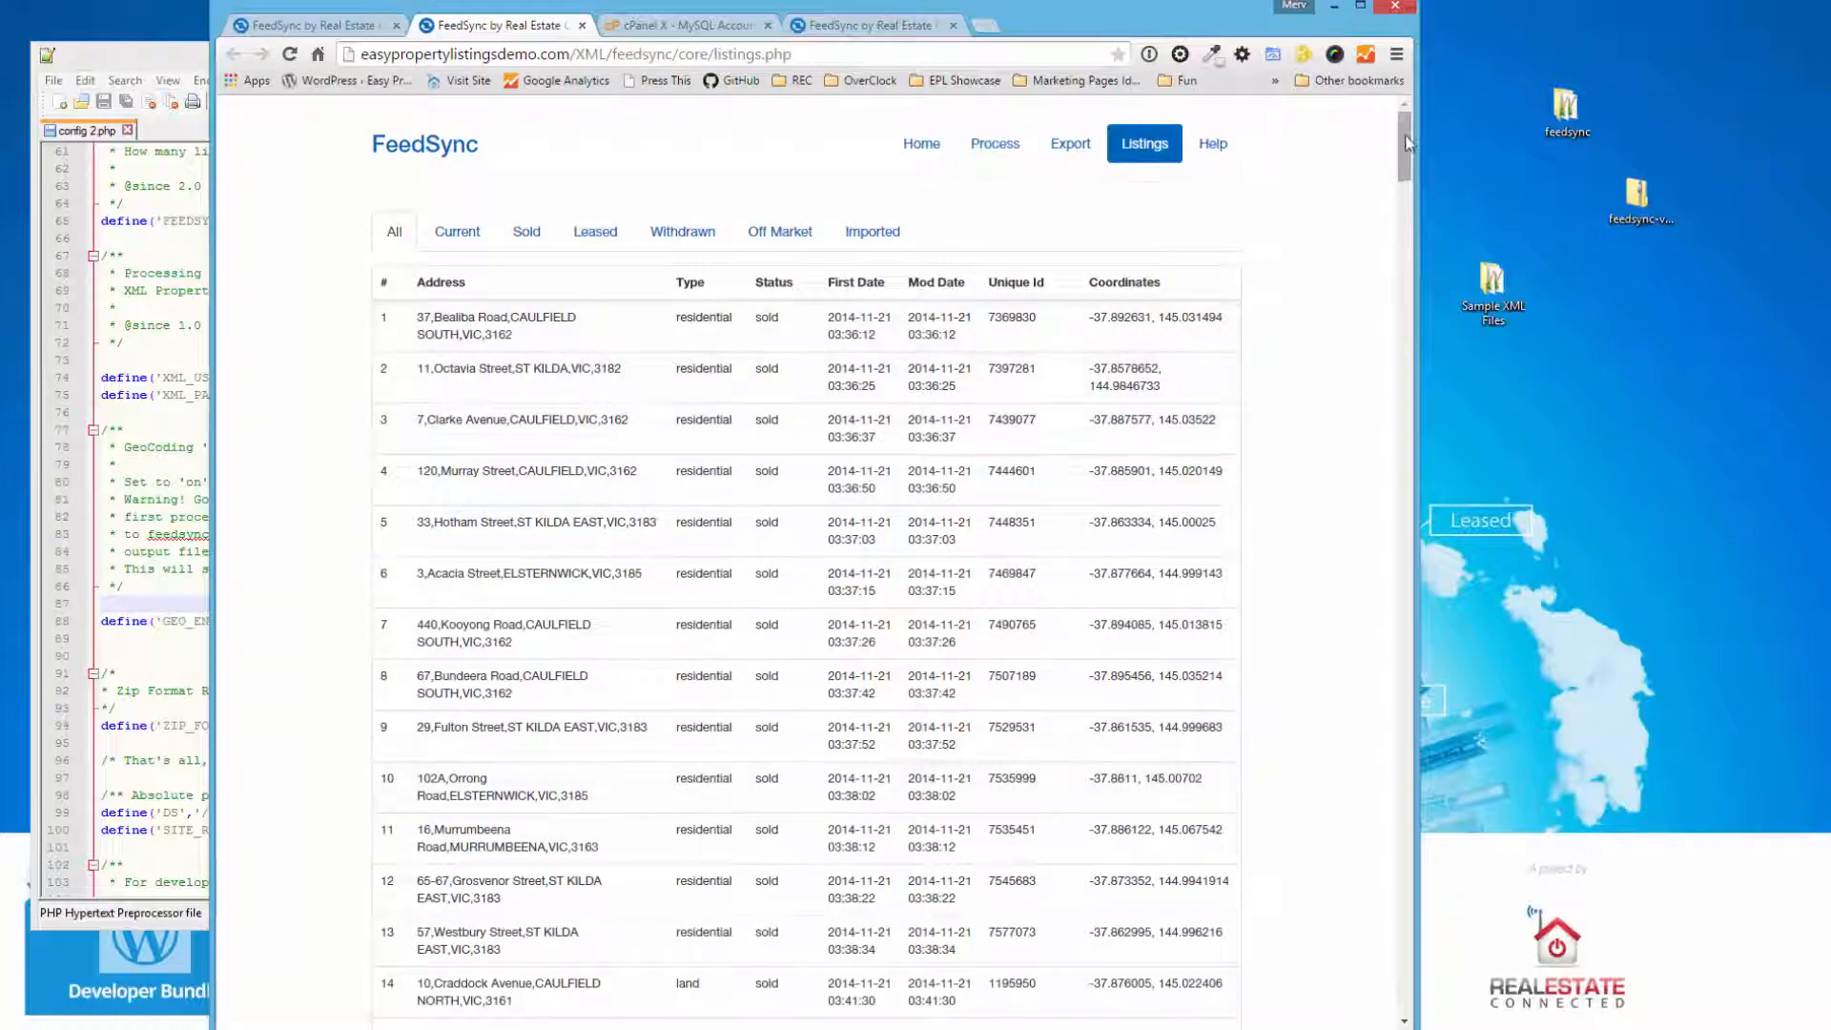
scroll(down, 3)
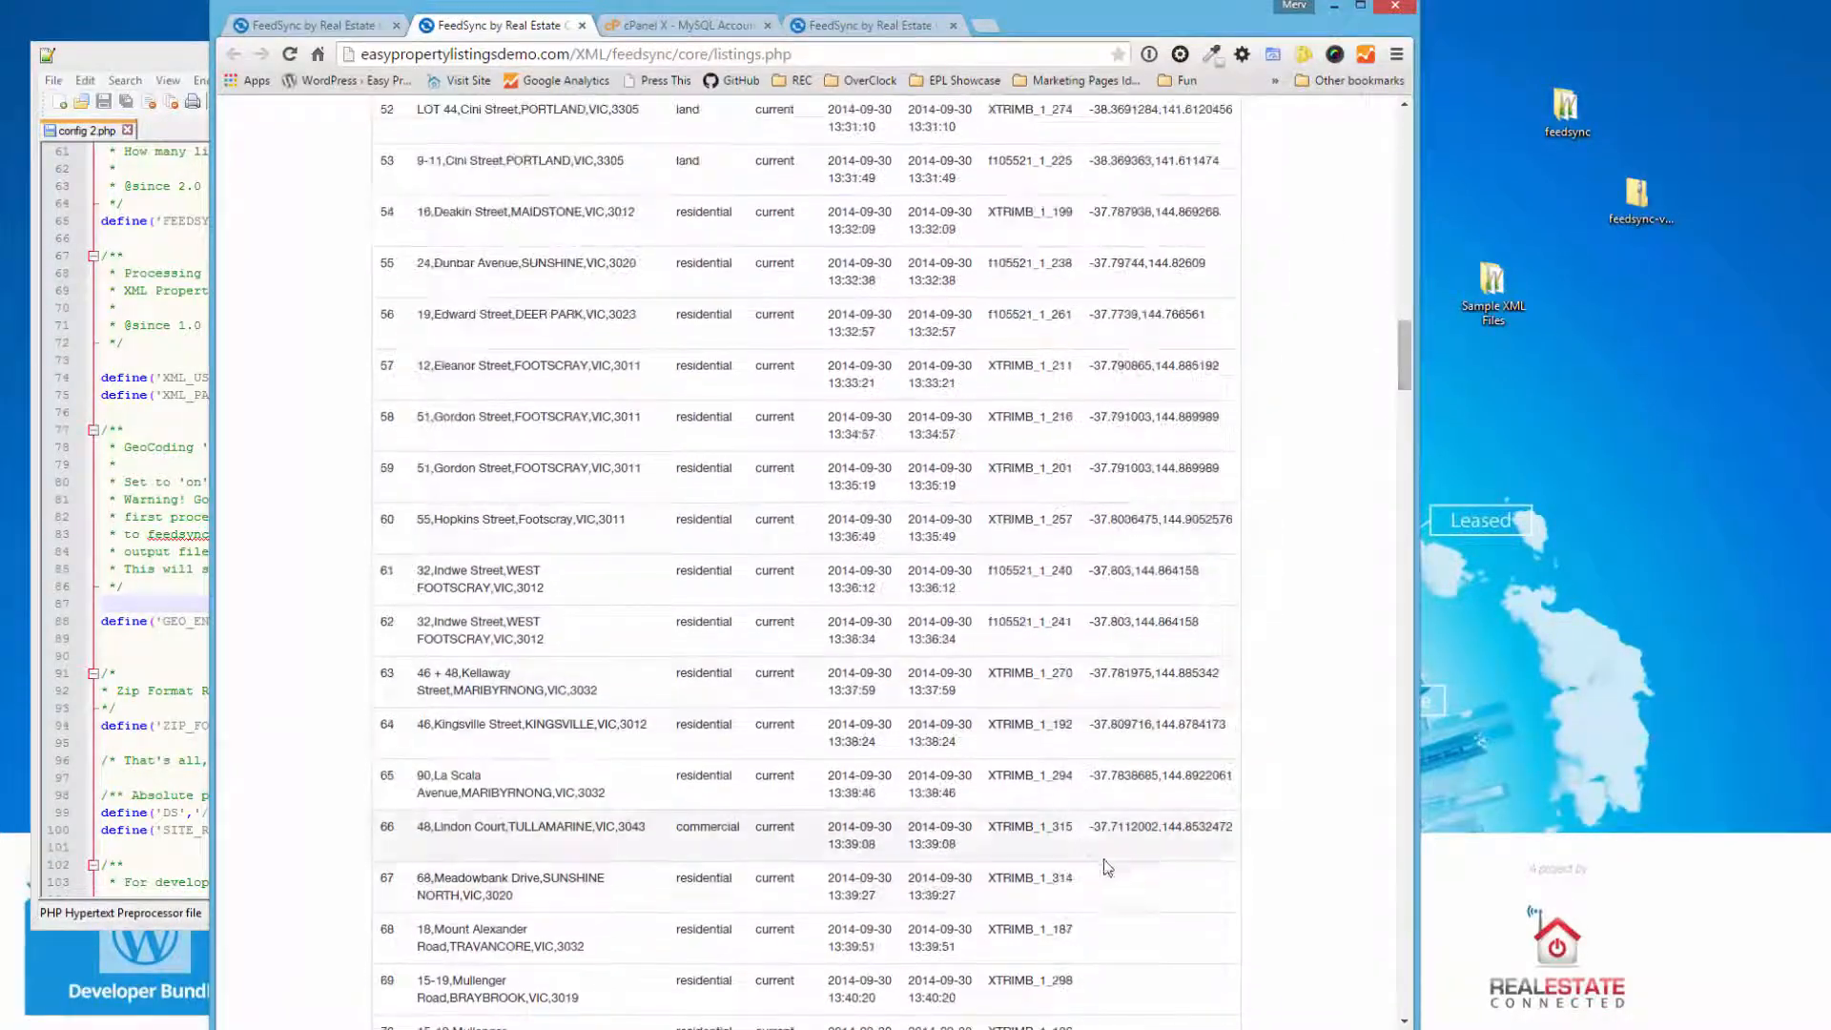
scroll(down, 3)
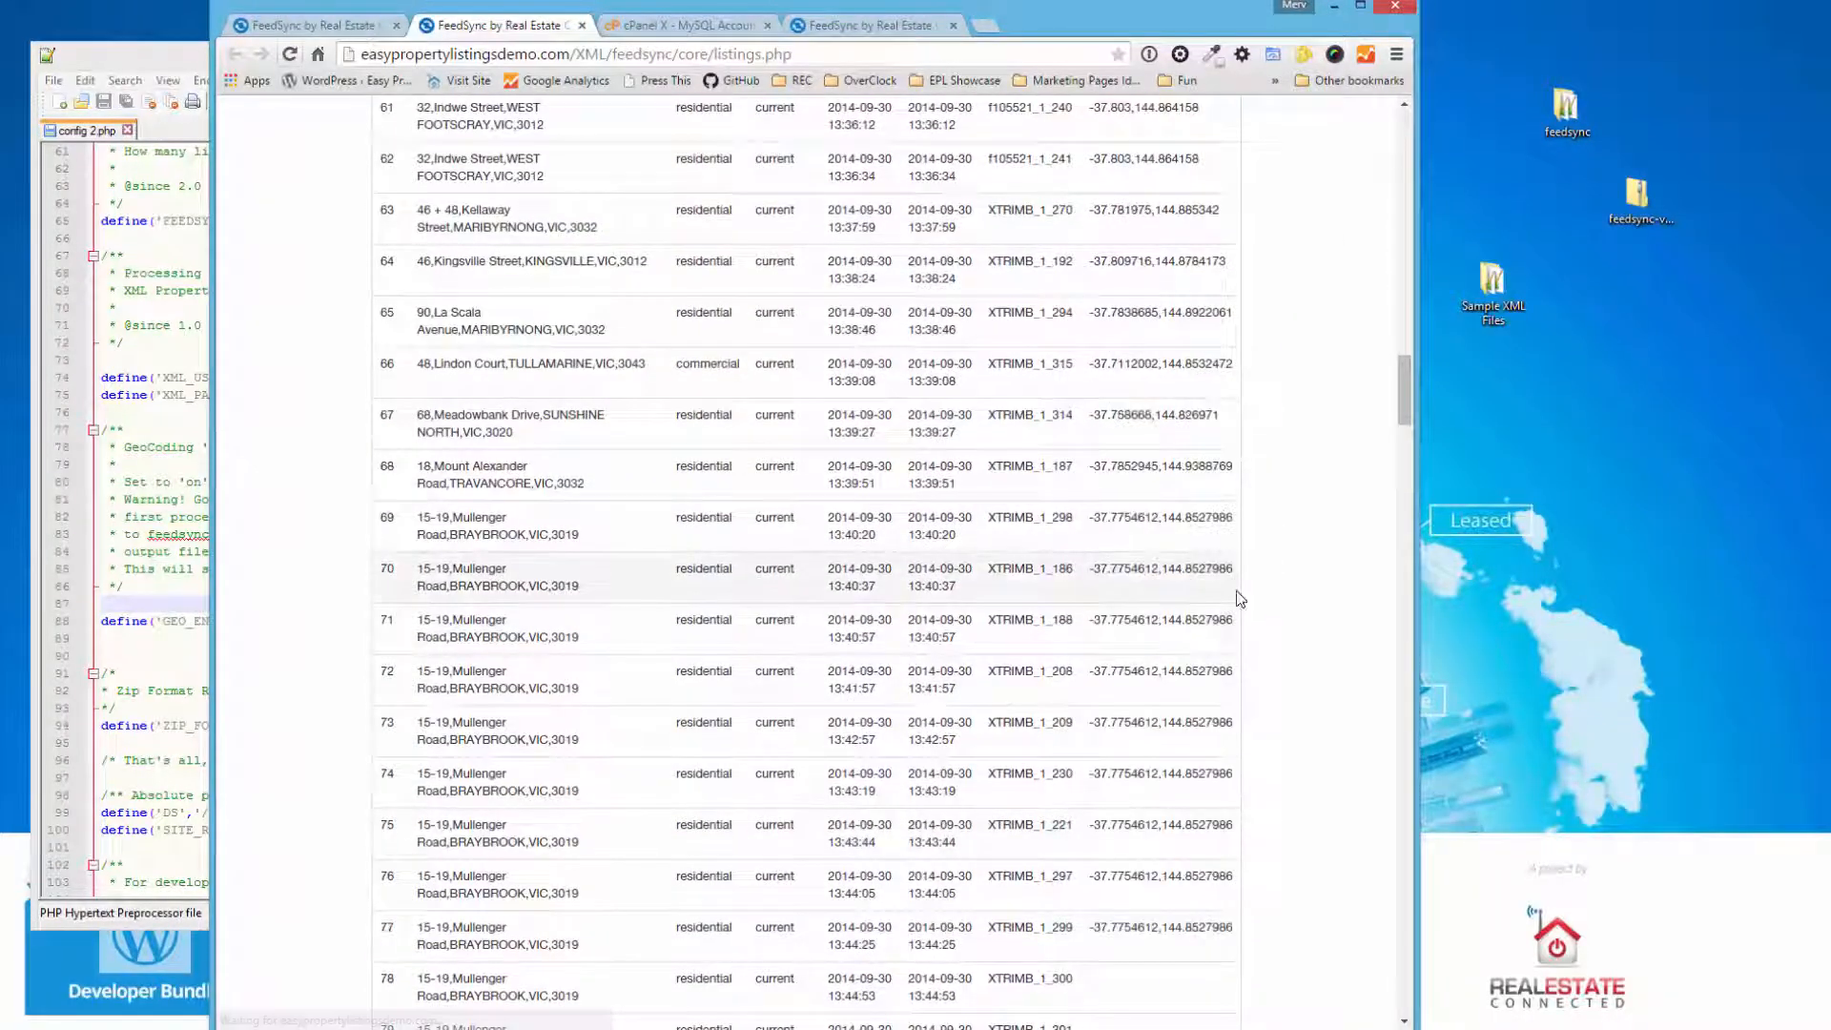
scroll(down, 3)
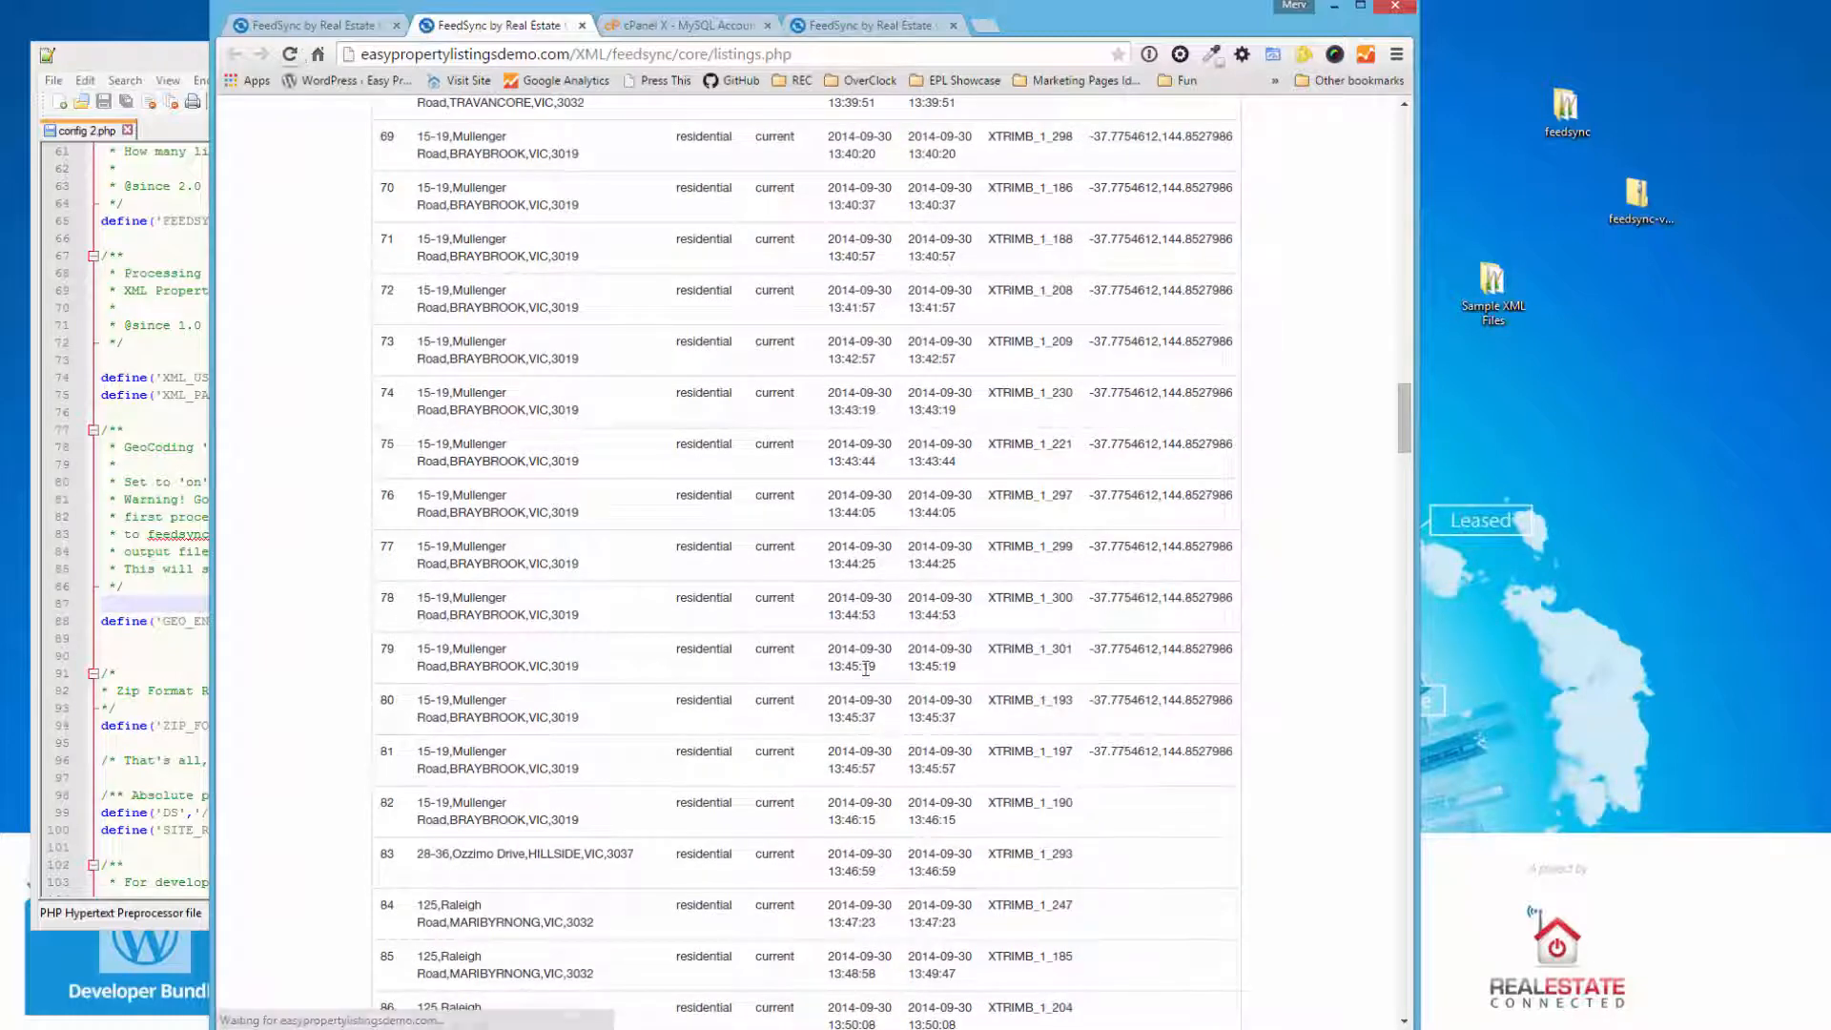
scroll(down, 3)
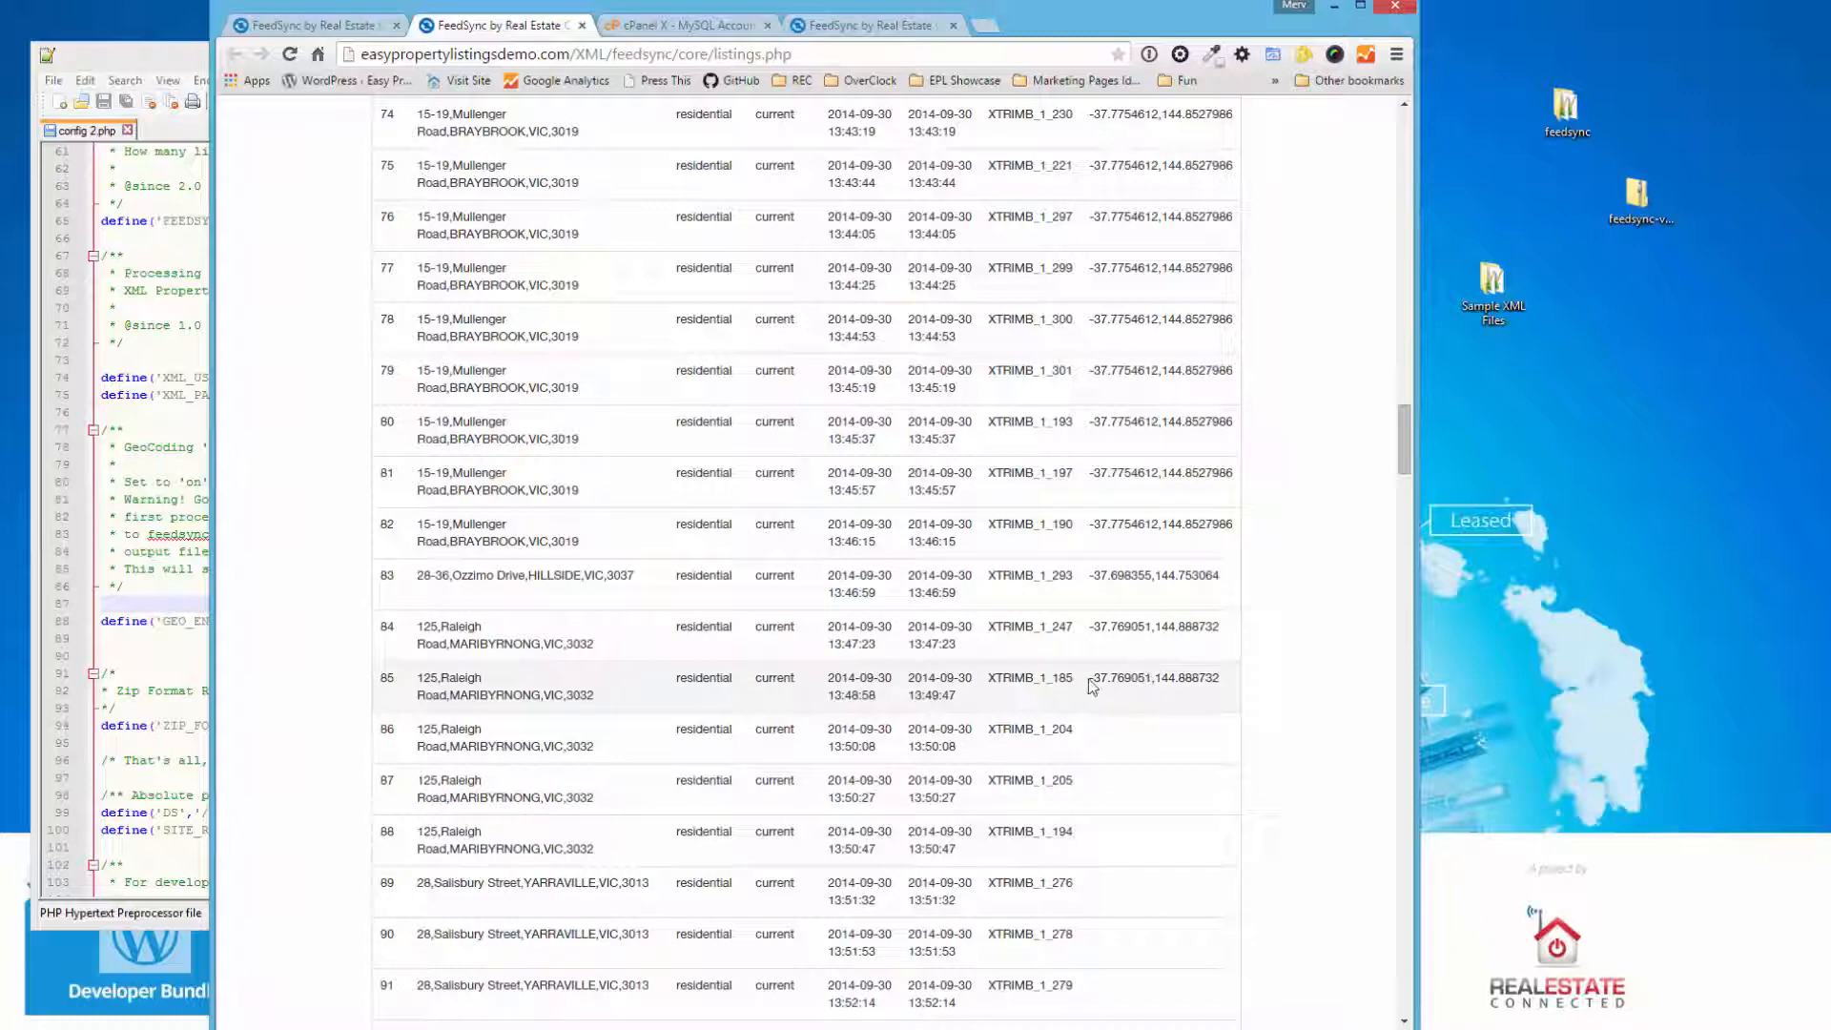
double_click(1154, 676)
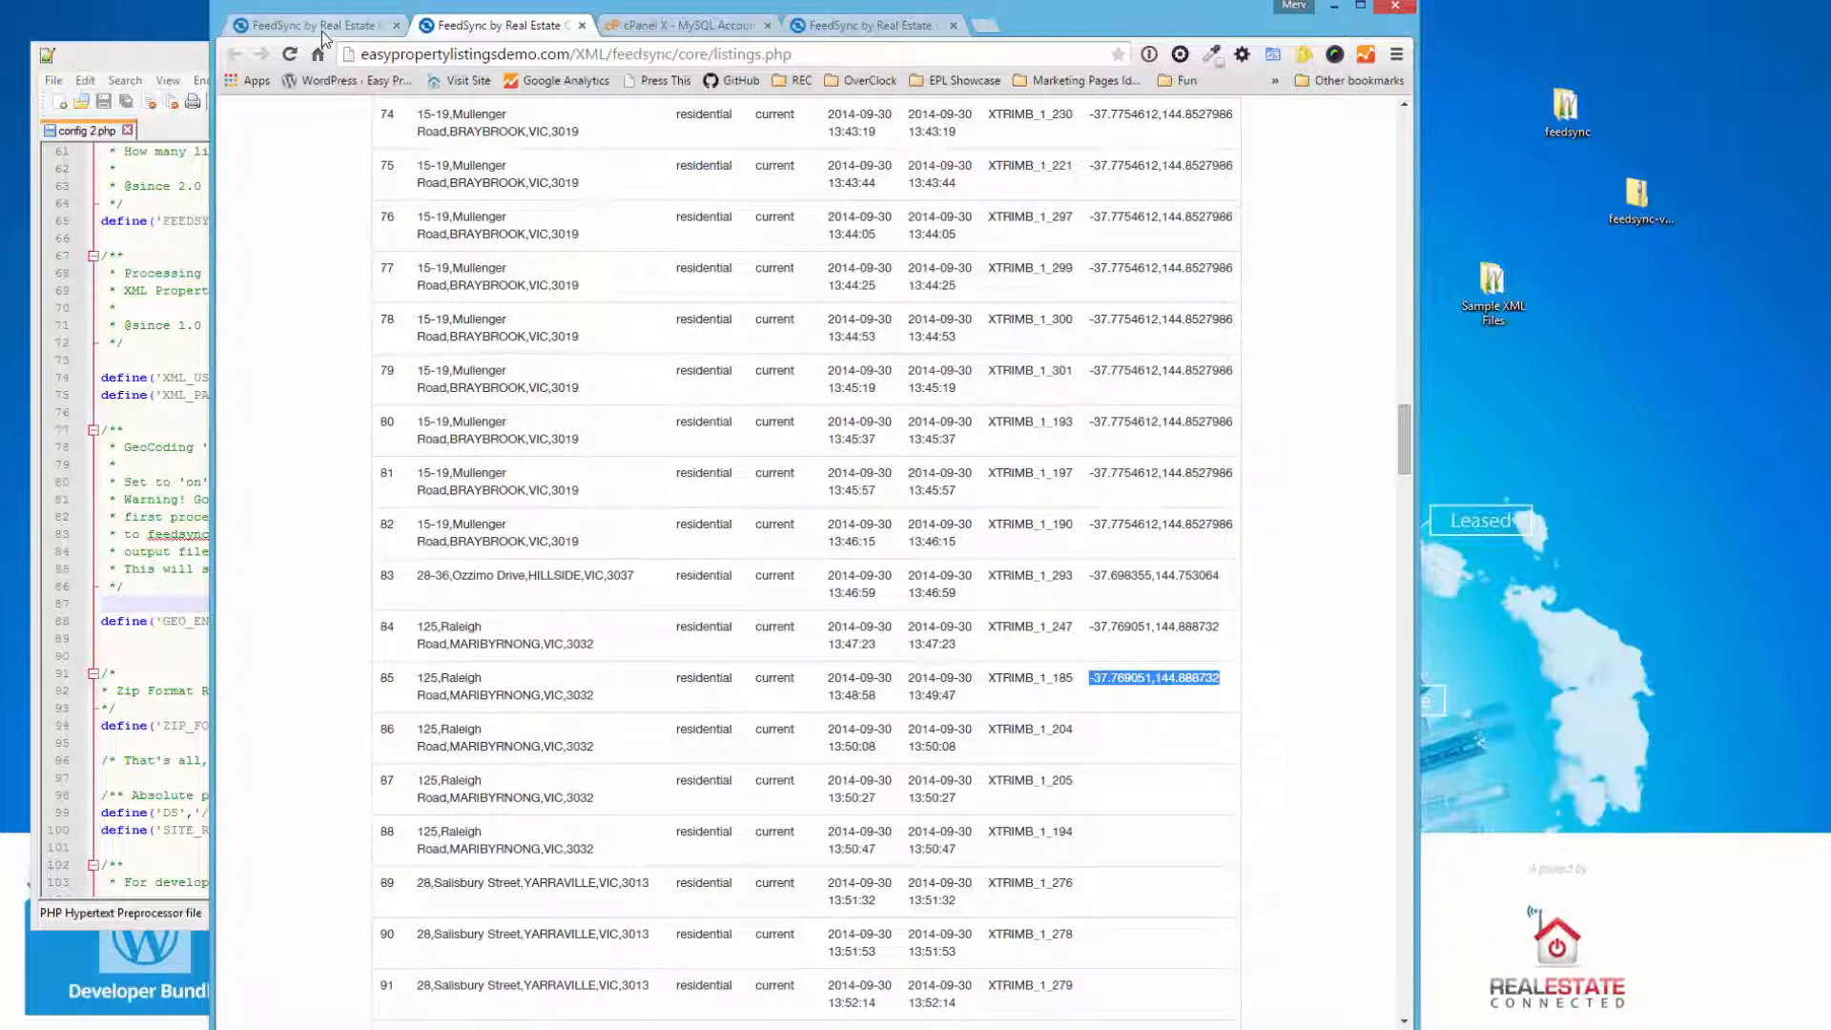
mouse_move(313, 25)
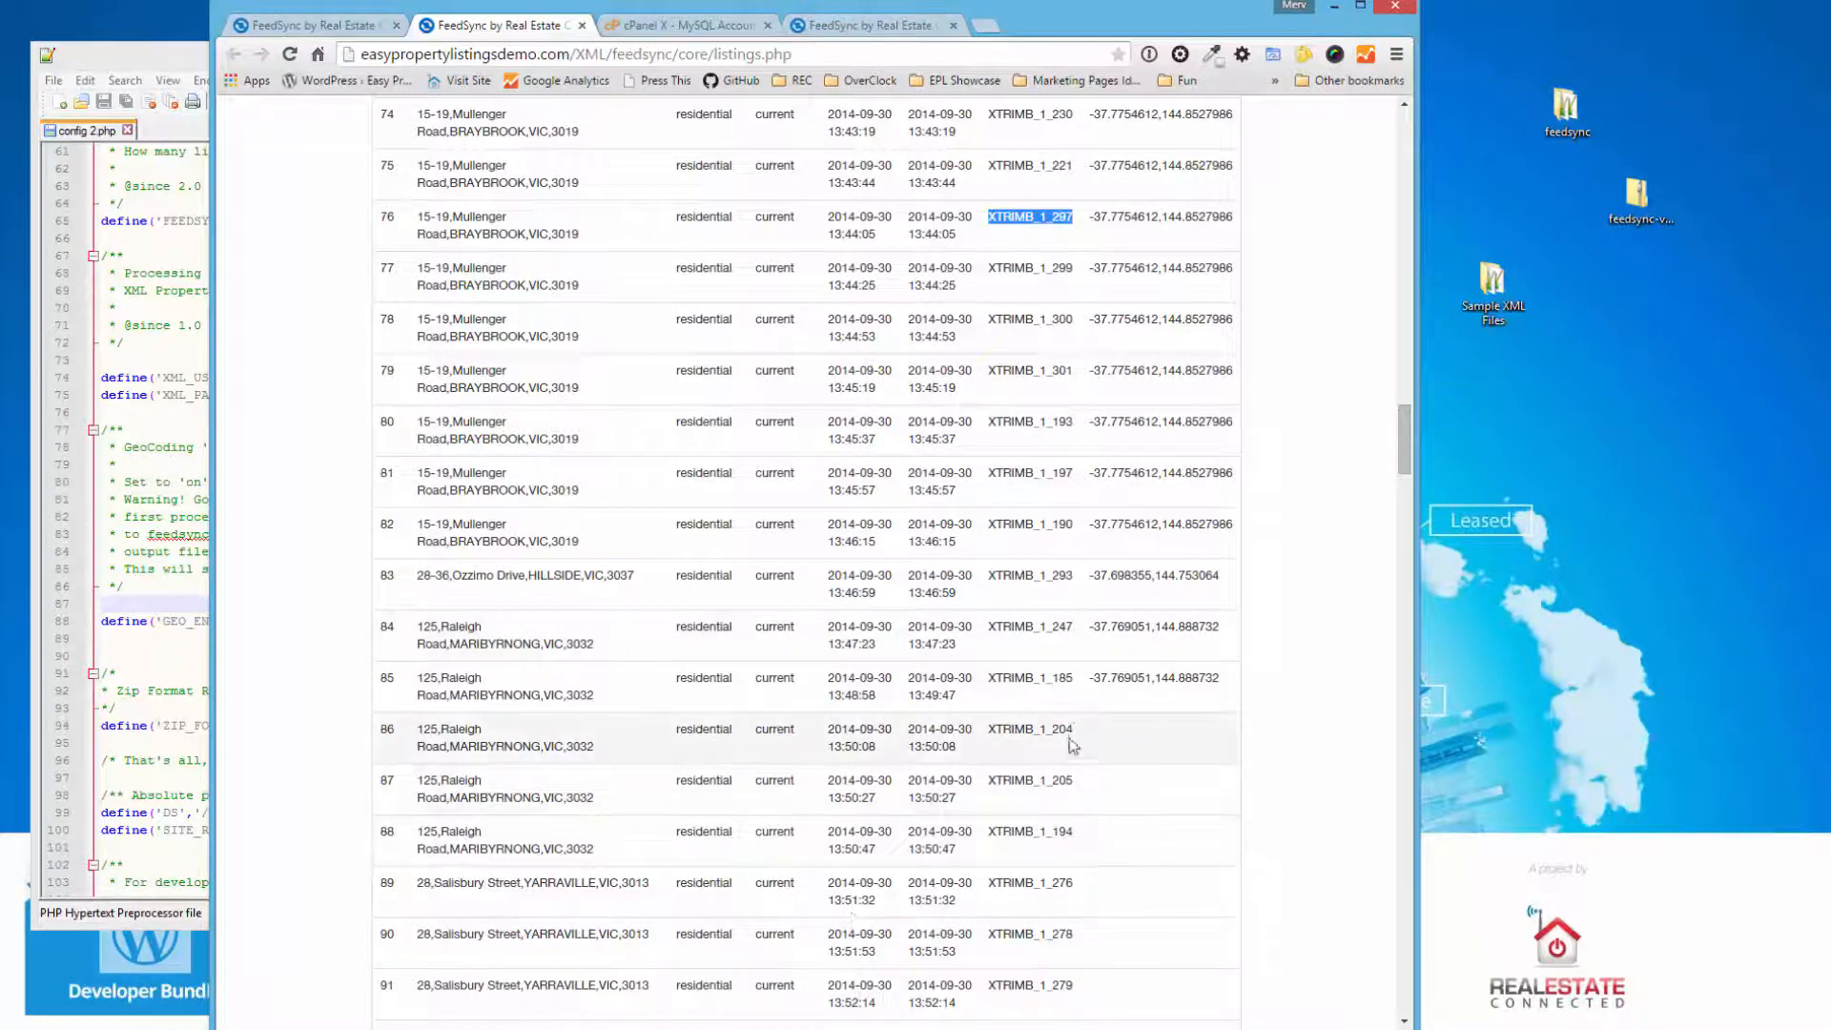
- Review the rest of the Coordinates column, then view the completed geocode result on the Process page
scroll(down, 3)
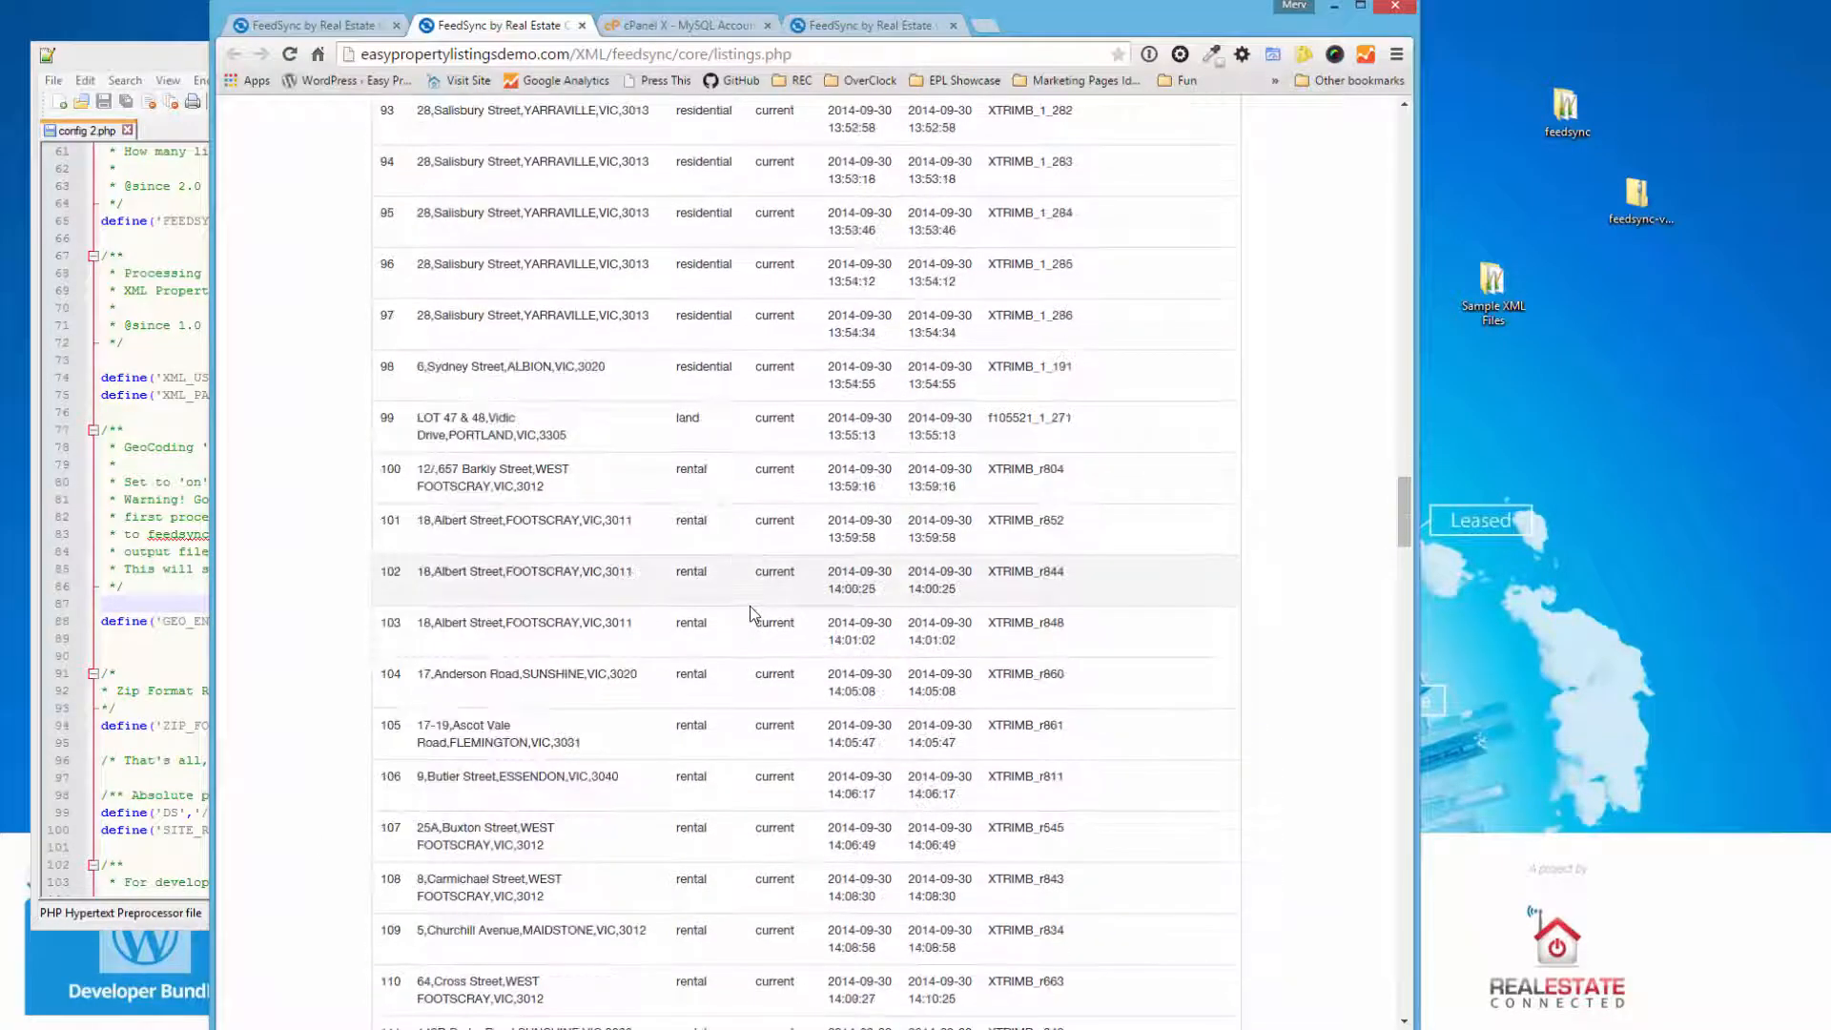
scroll(up, 3)
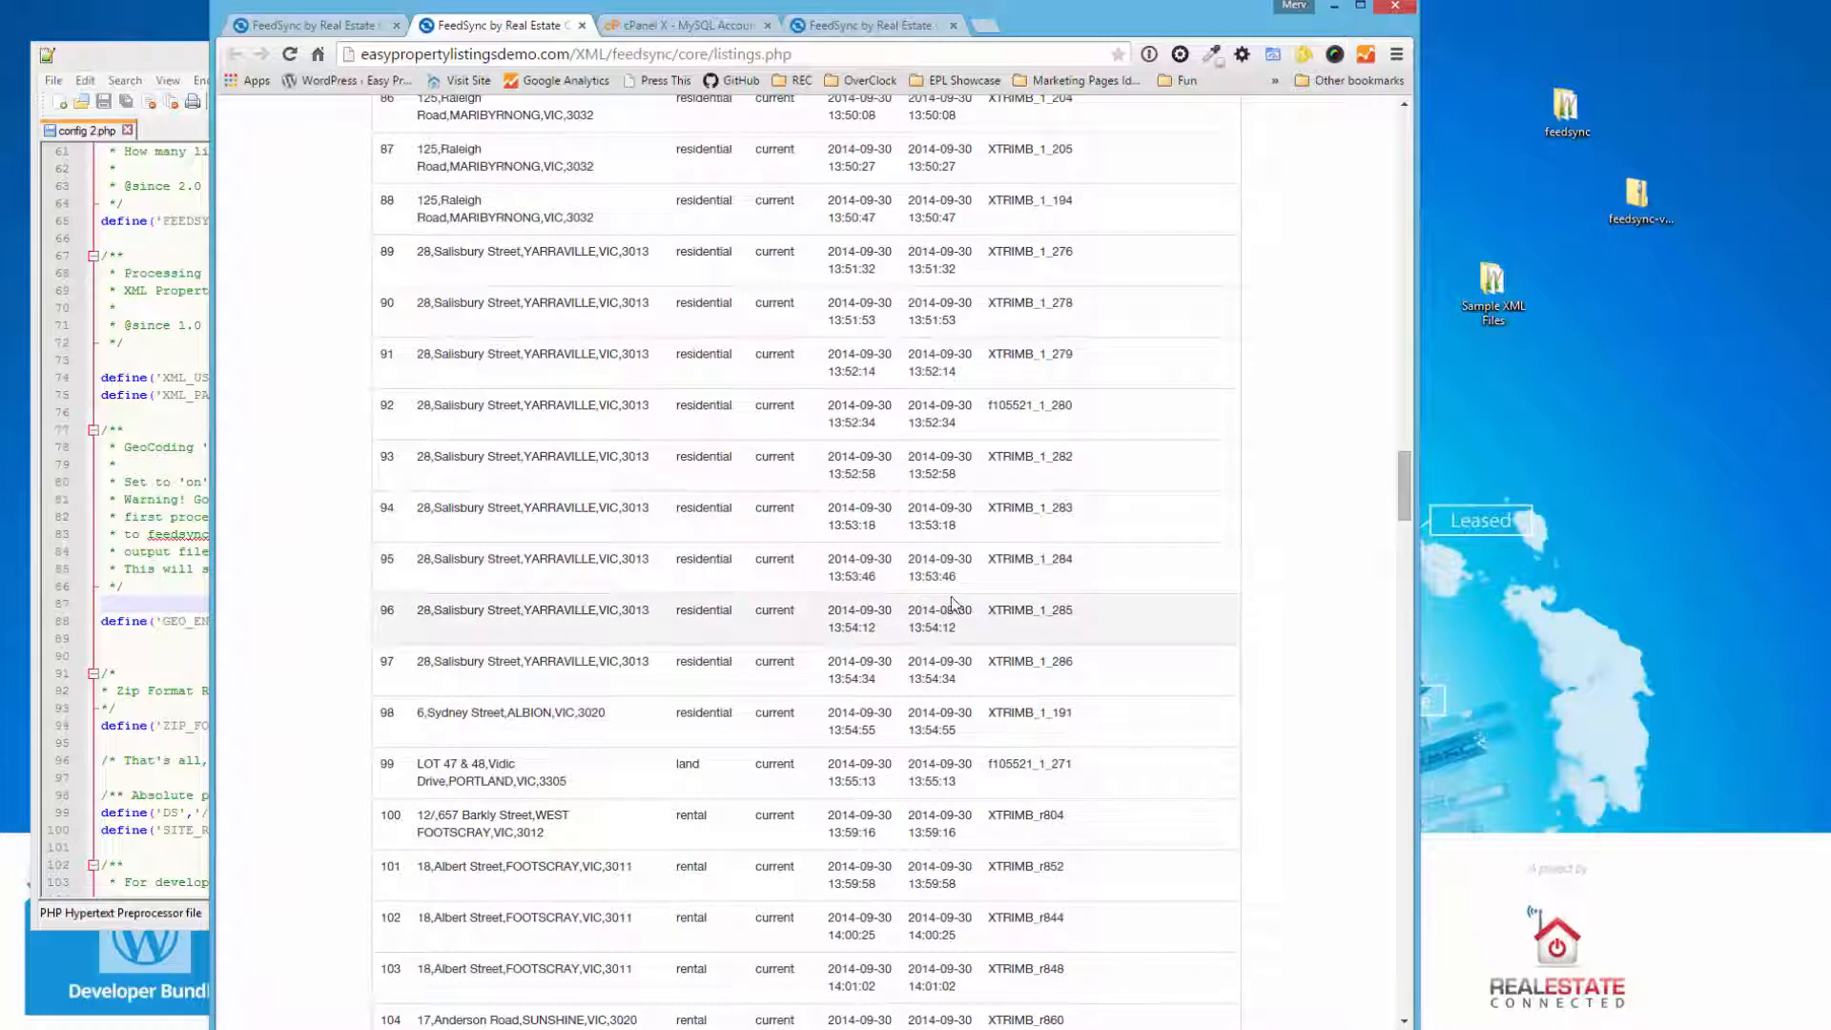
scroll(down, 3)
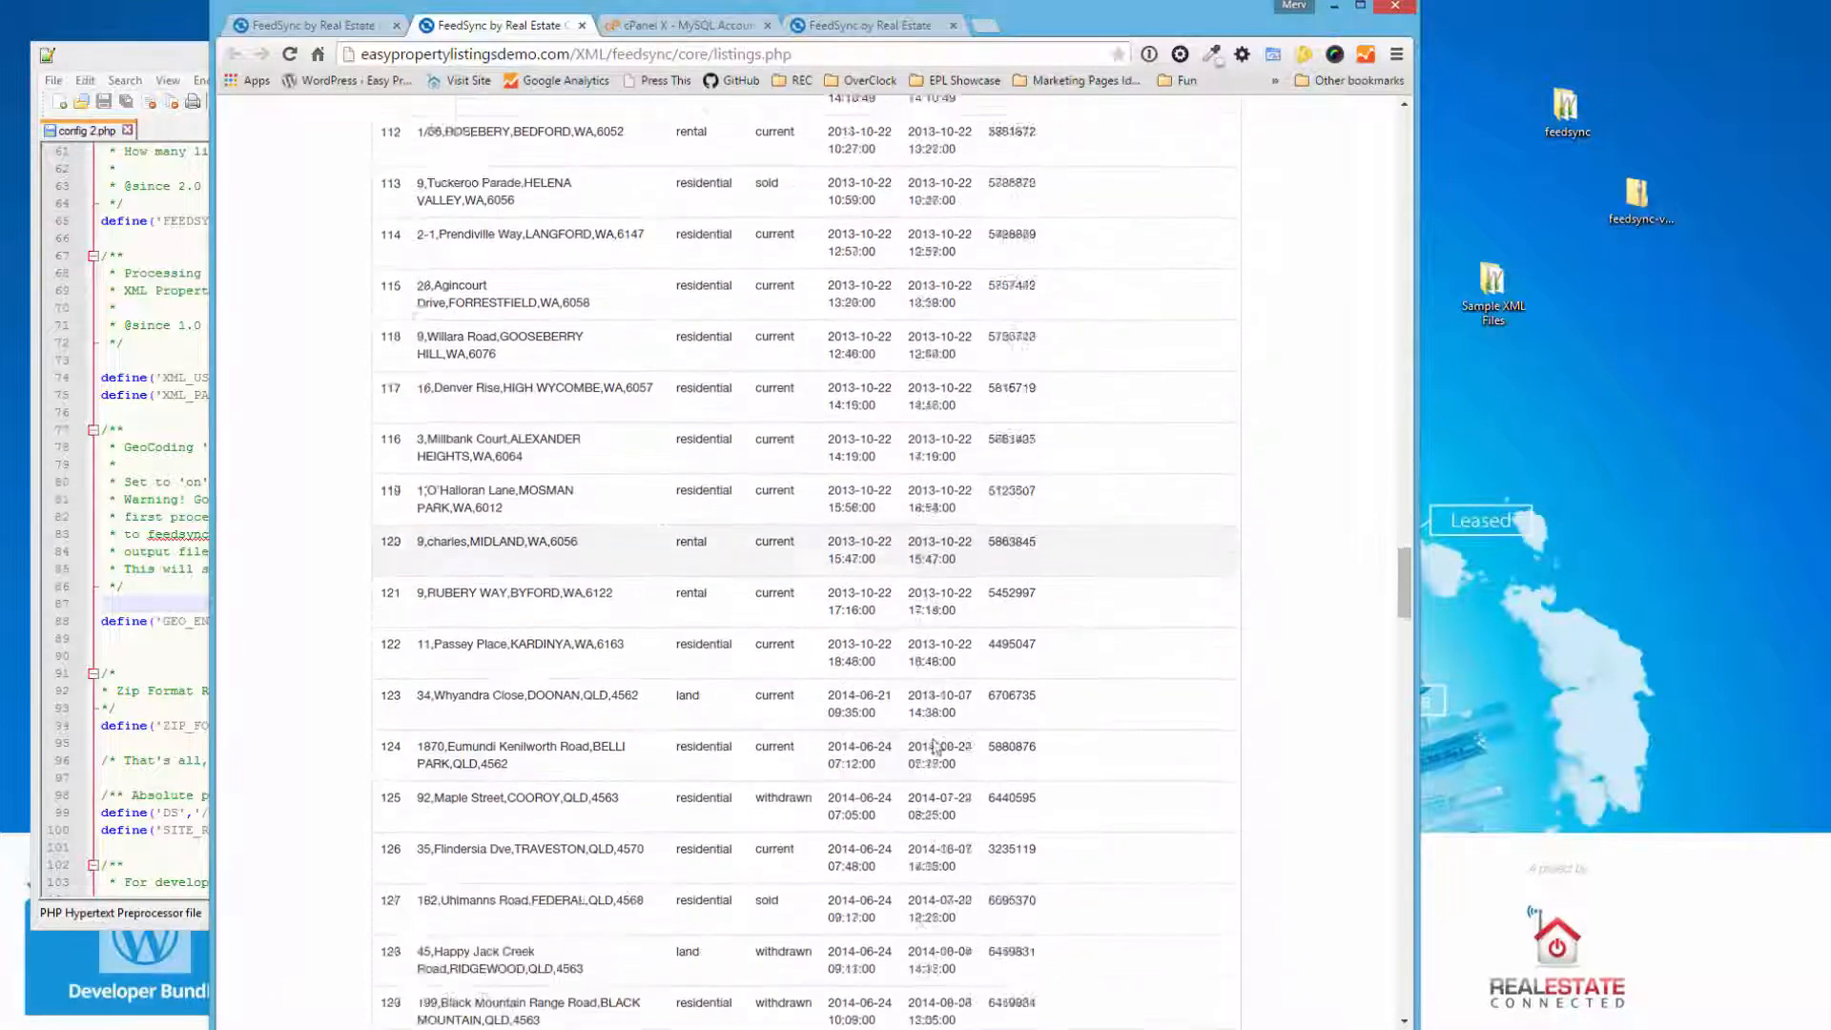
scroll(down, 3)
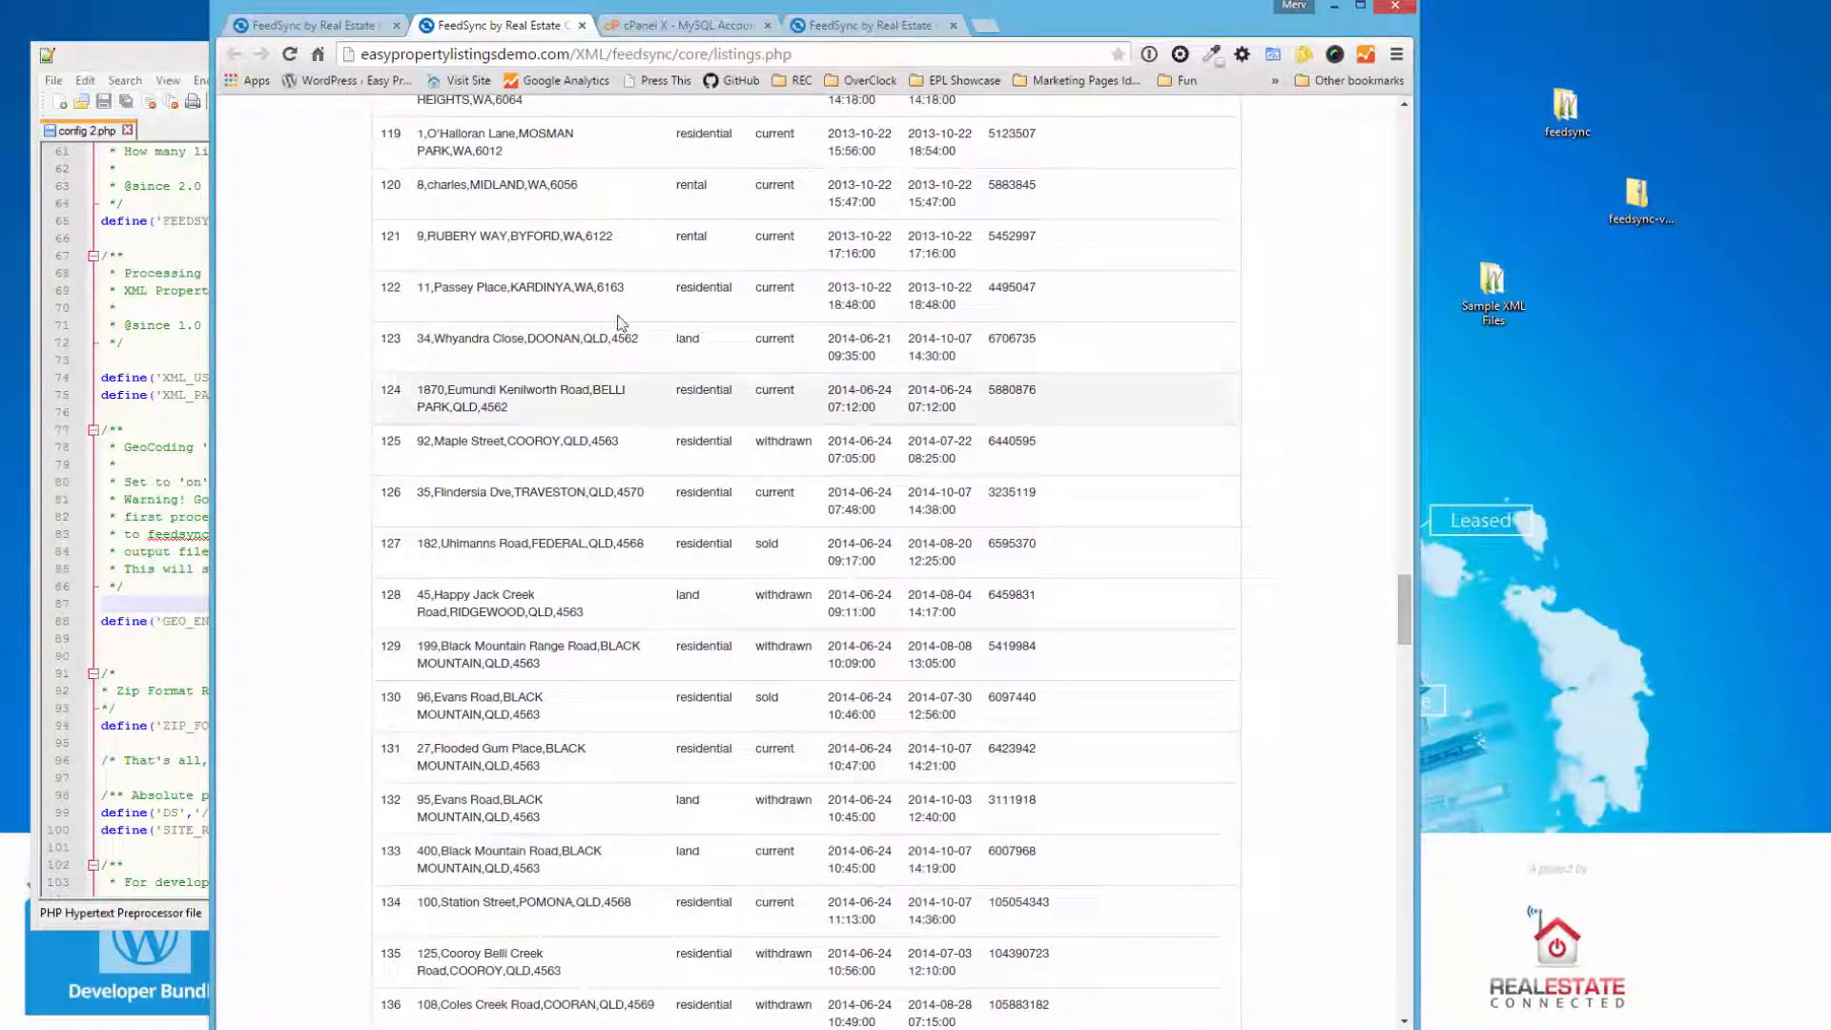
mouse_move(1337, 618)
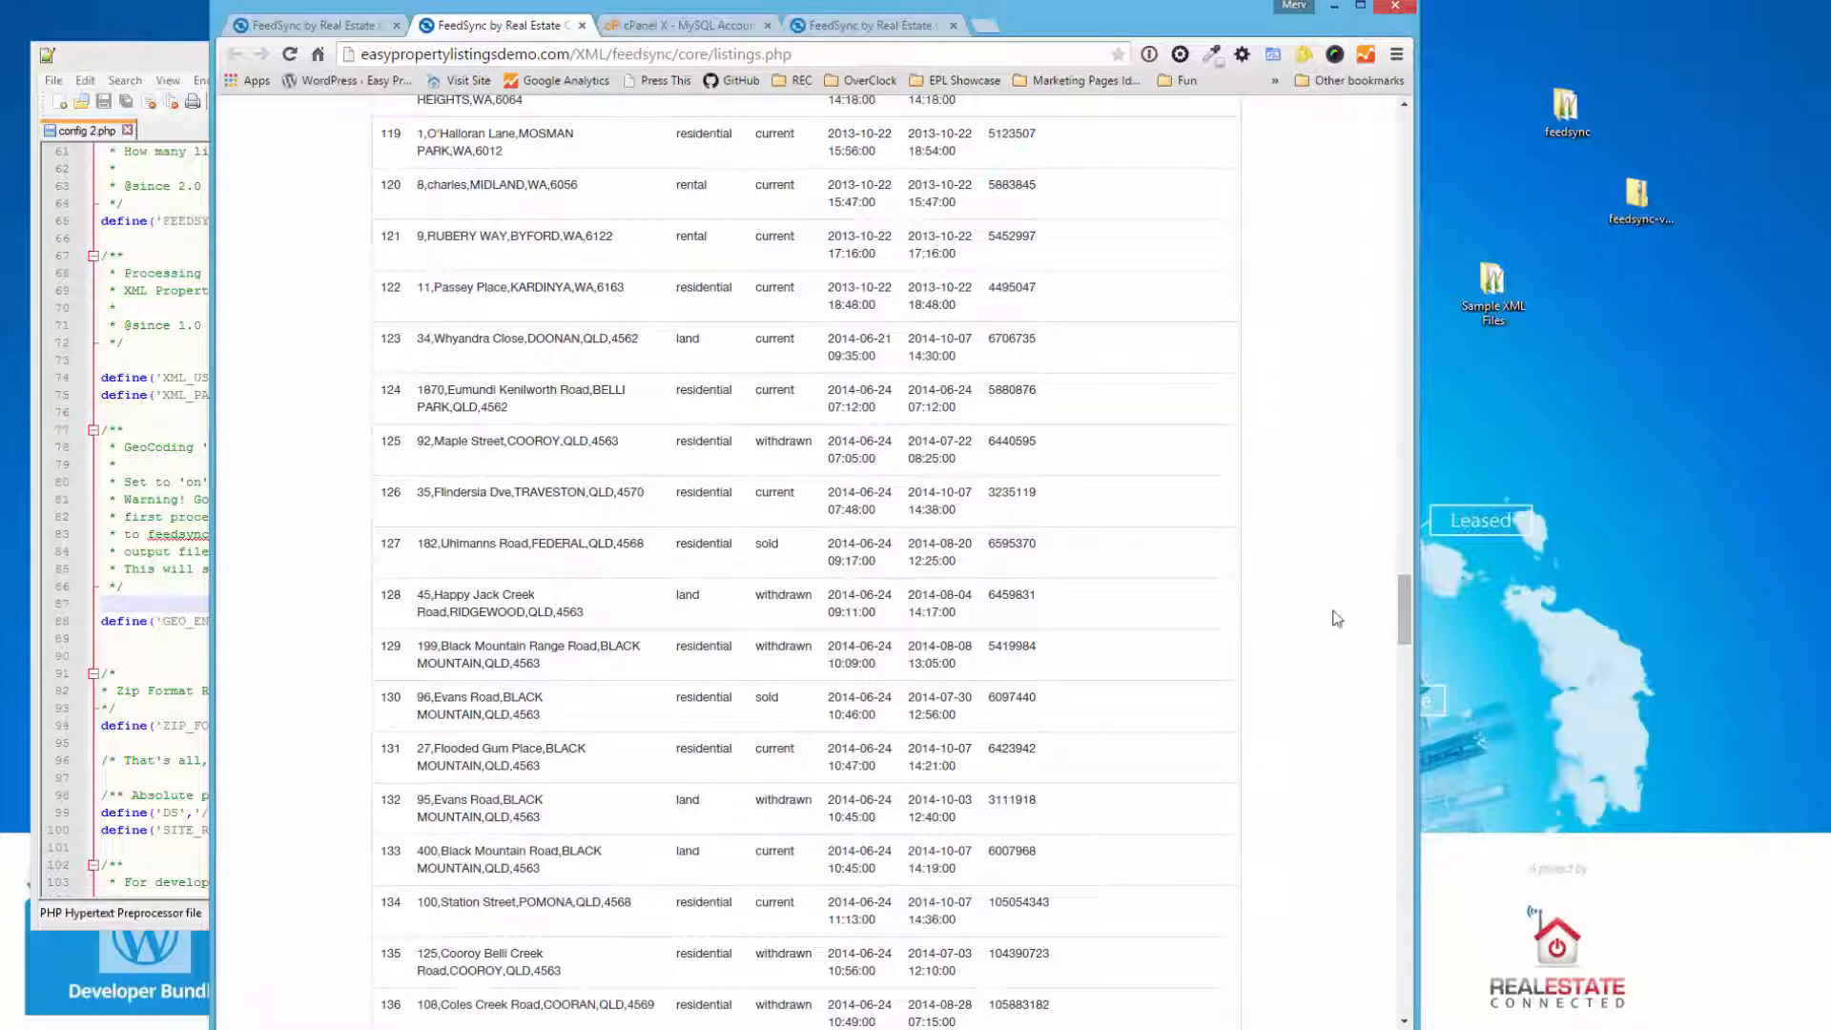
scroll(down, 3)
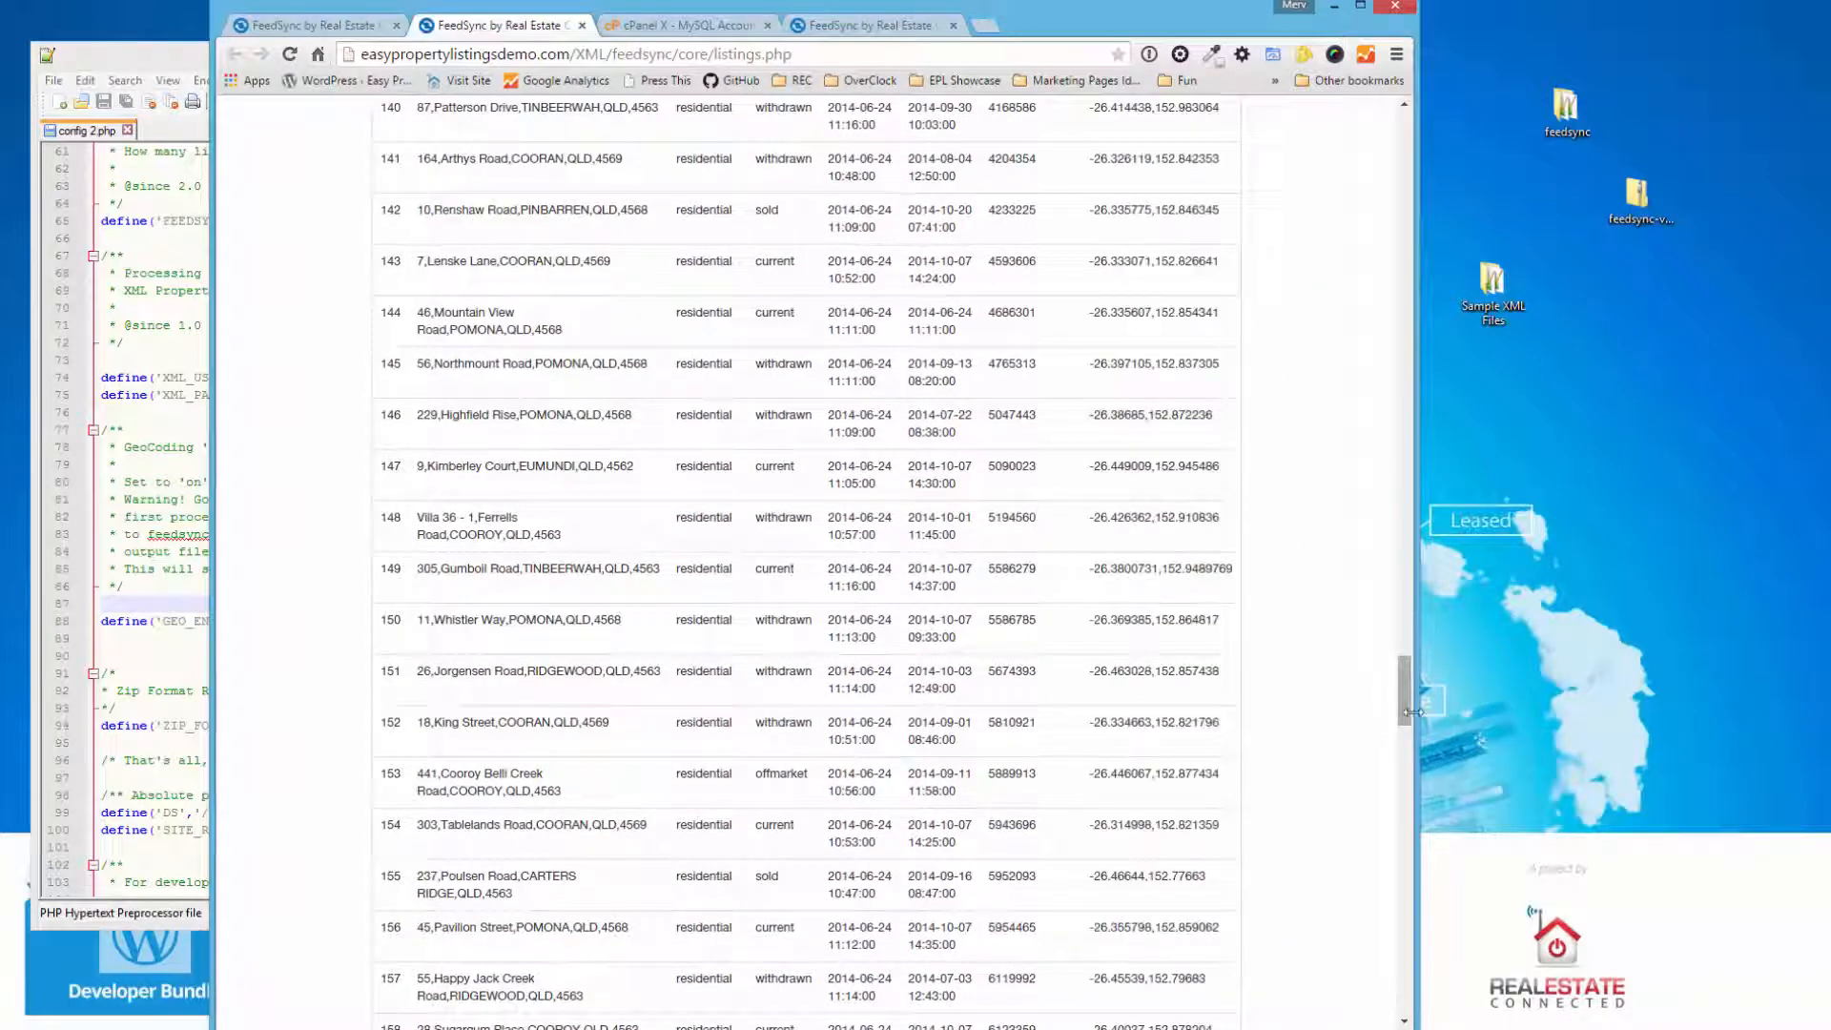
scroll(down, 3)
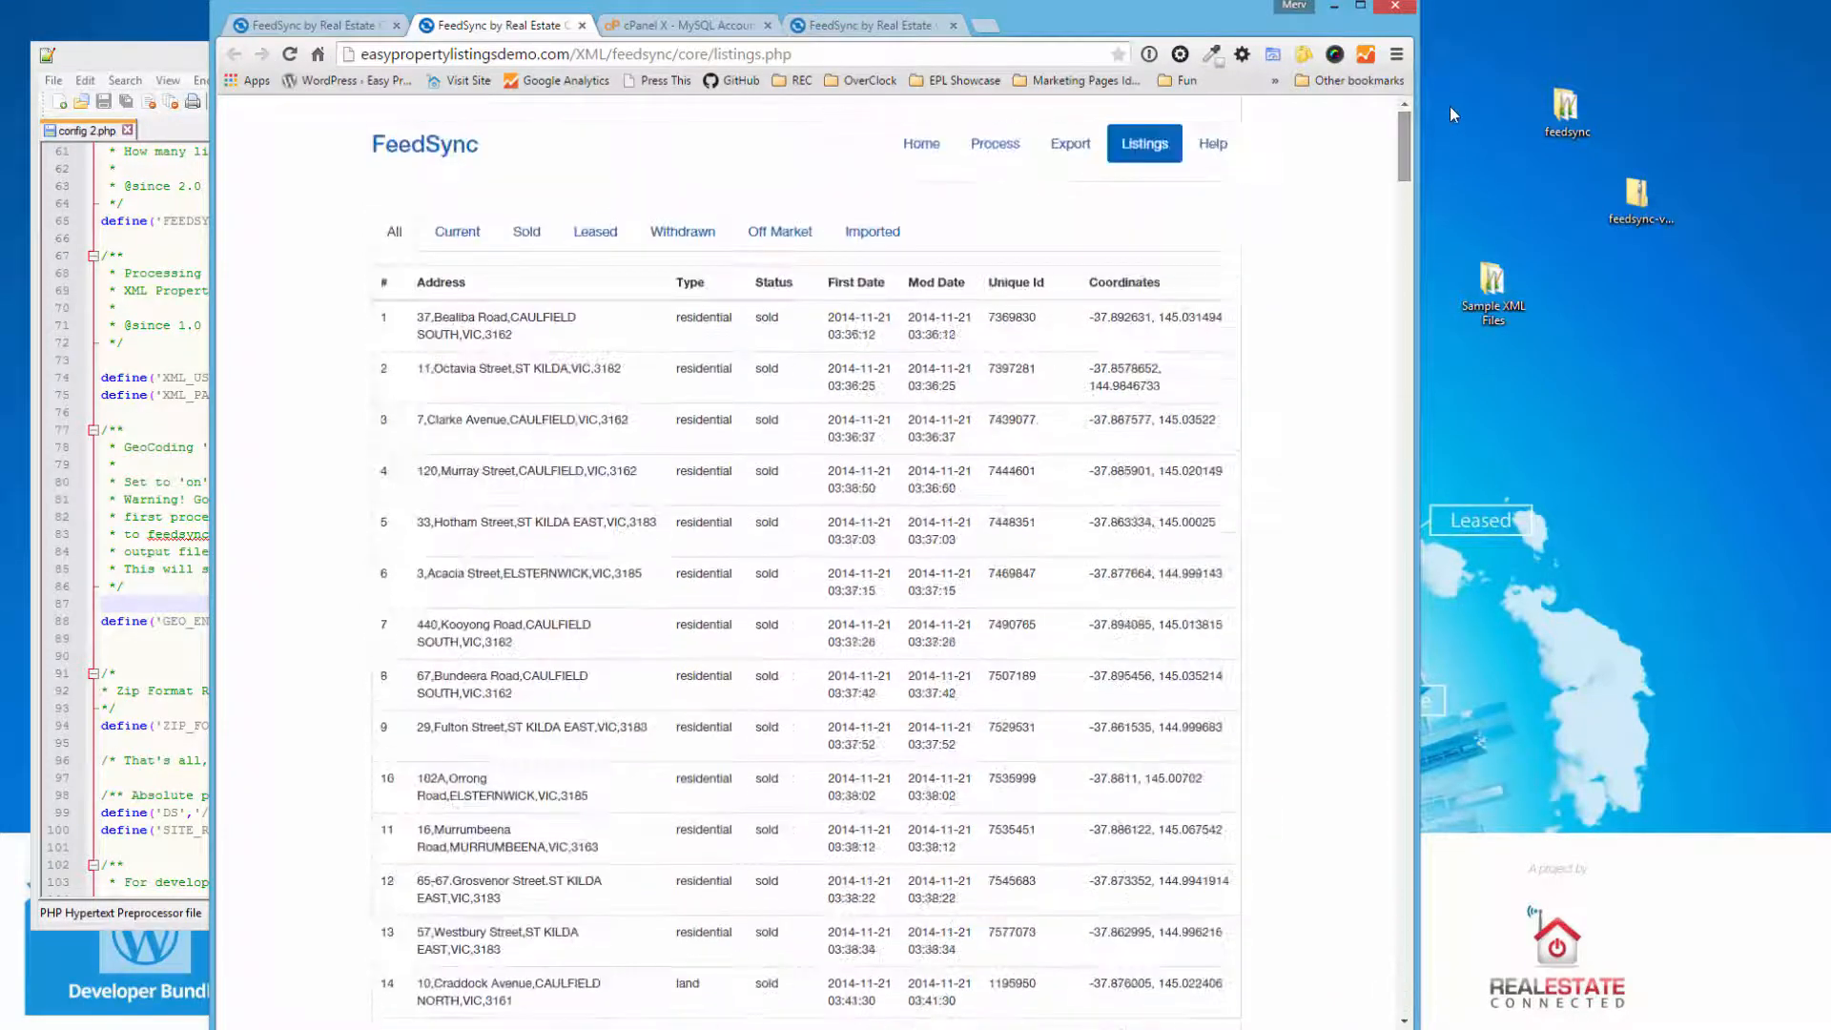
click(994, 143)
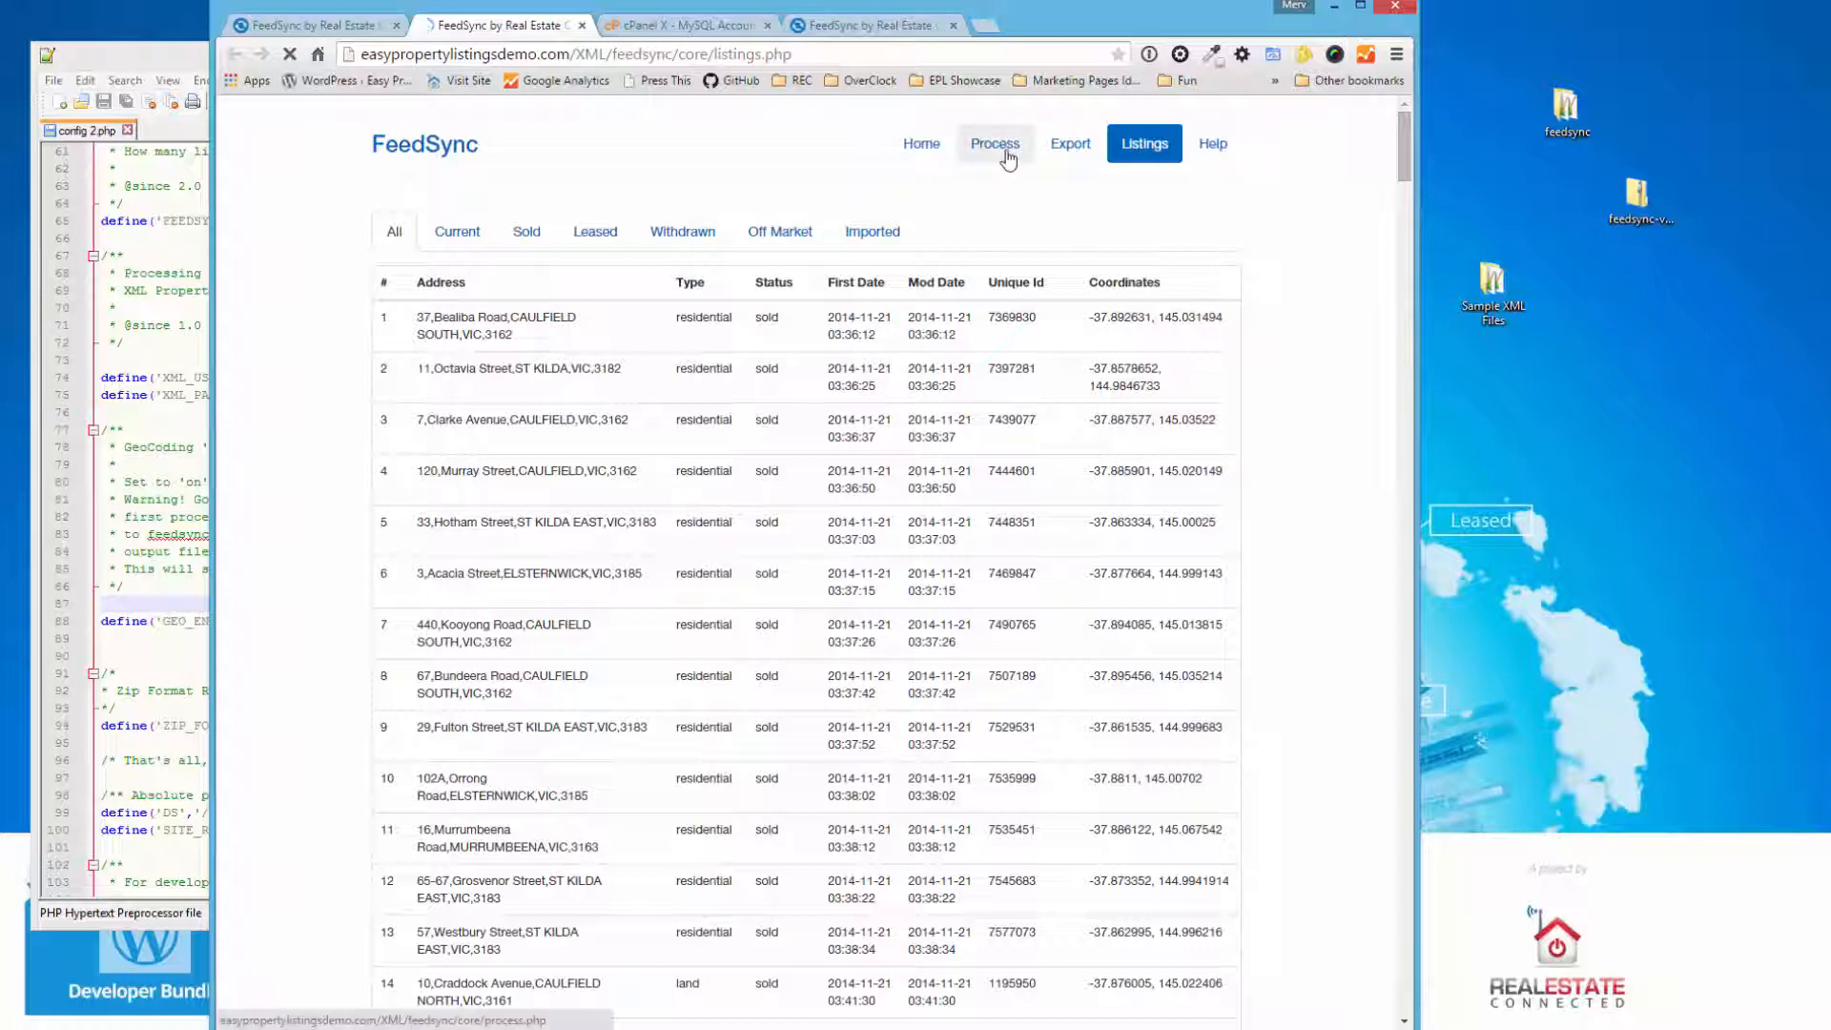
click(994, 143)
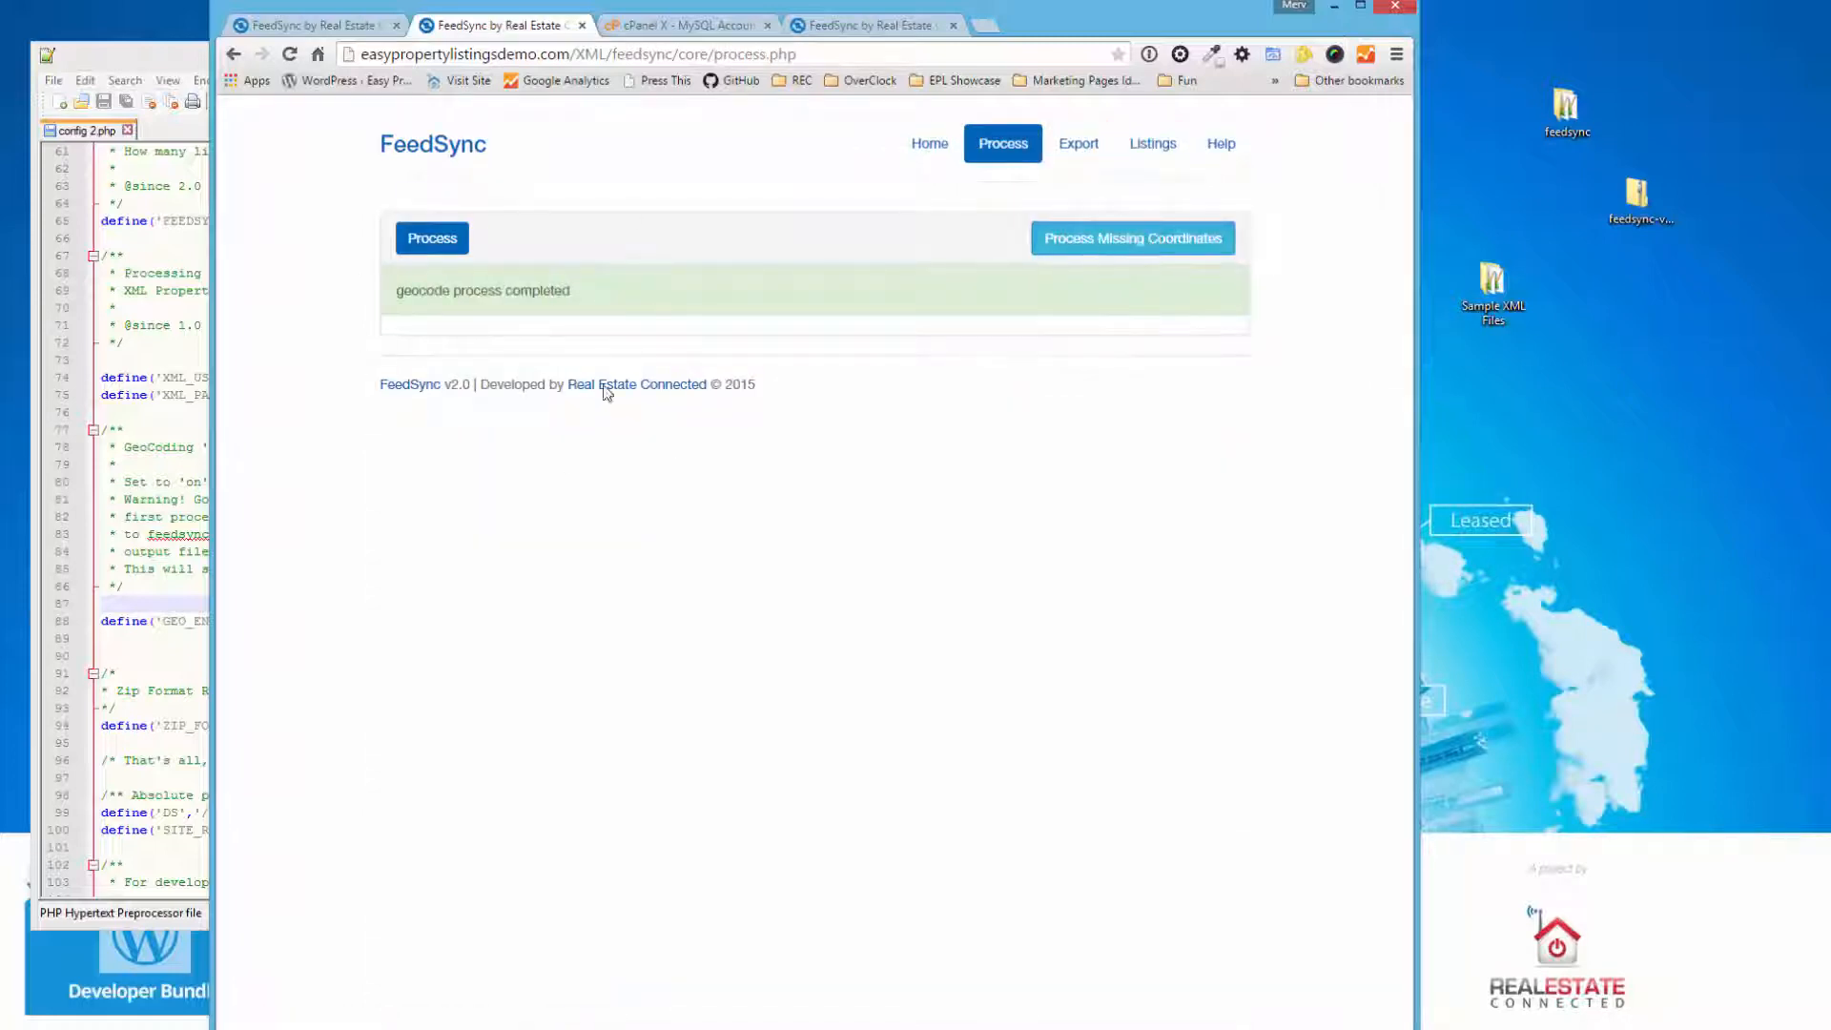
mouse_move(815, 254)
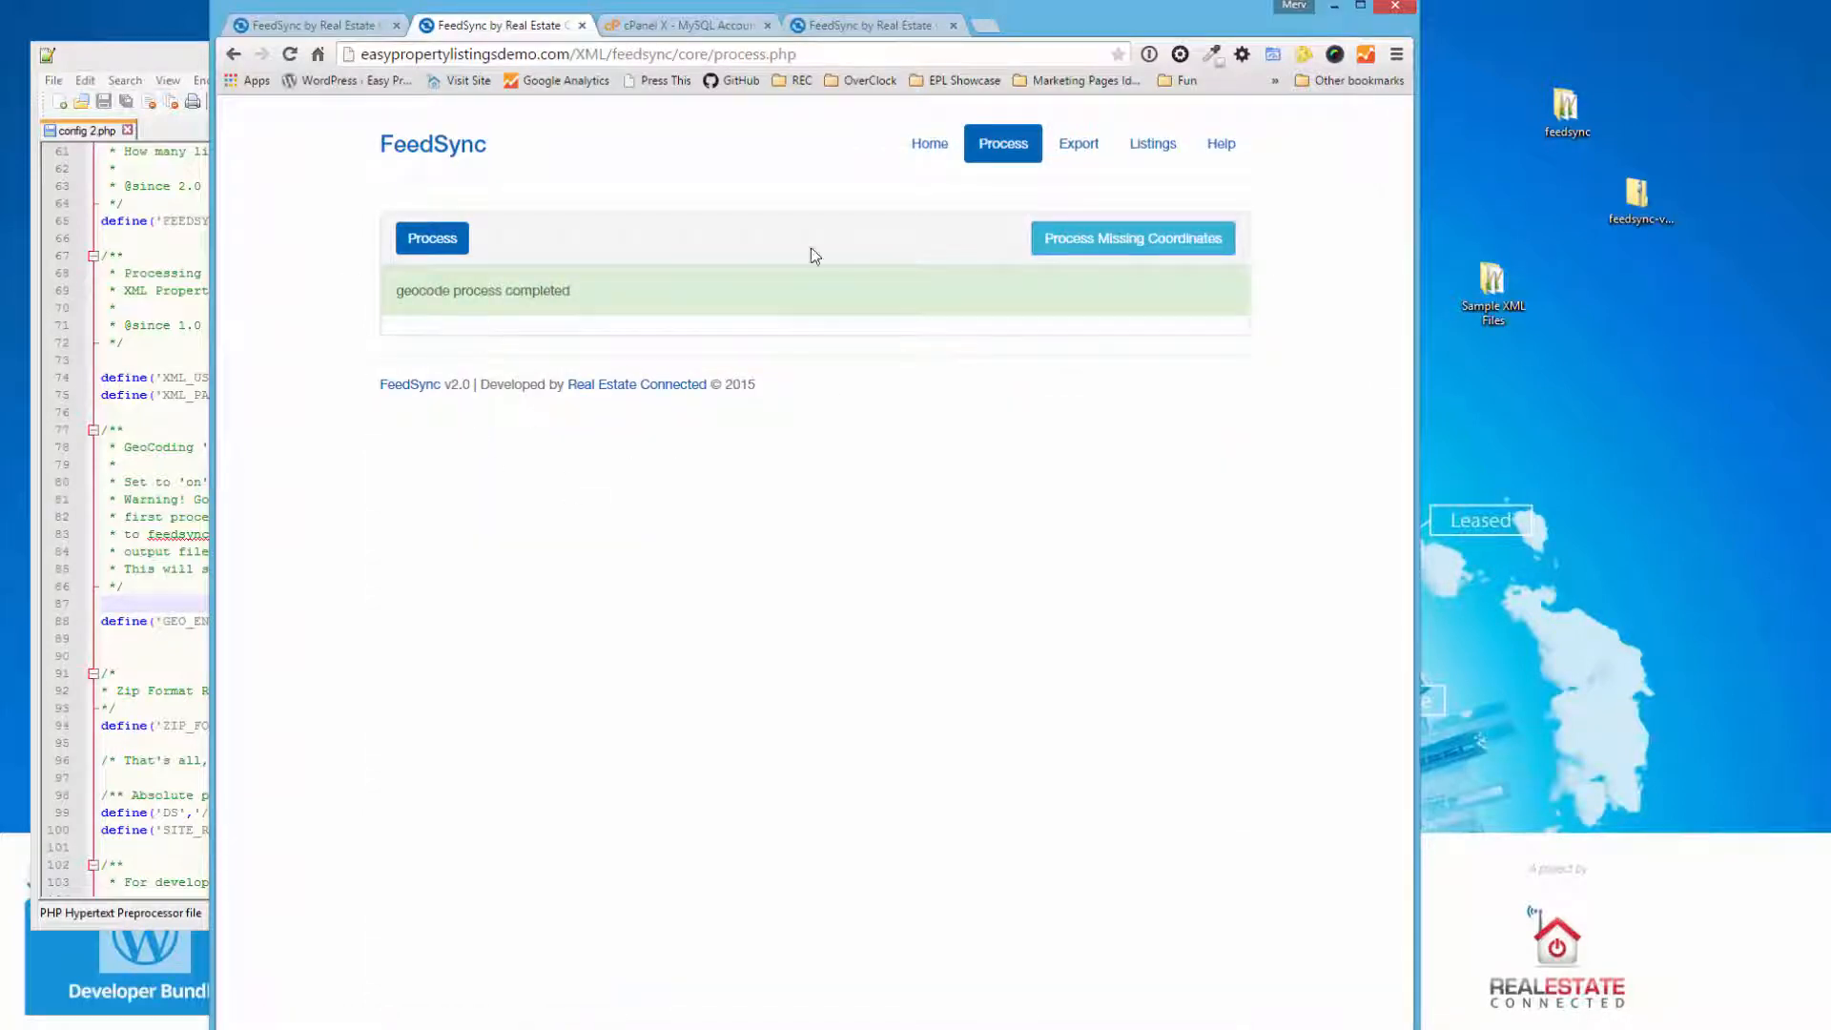
mouse_move(525, 309)
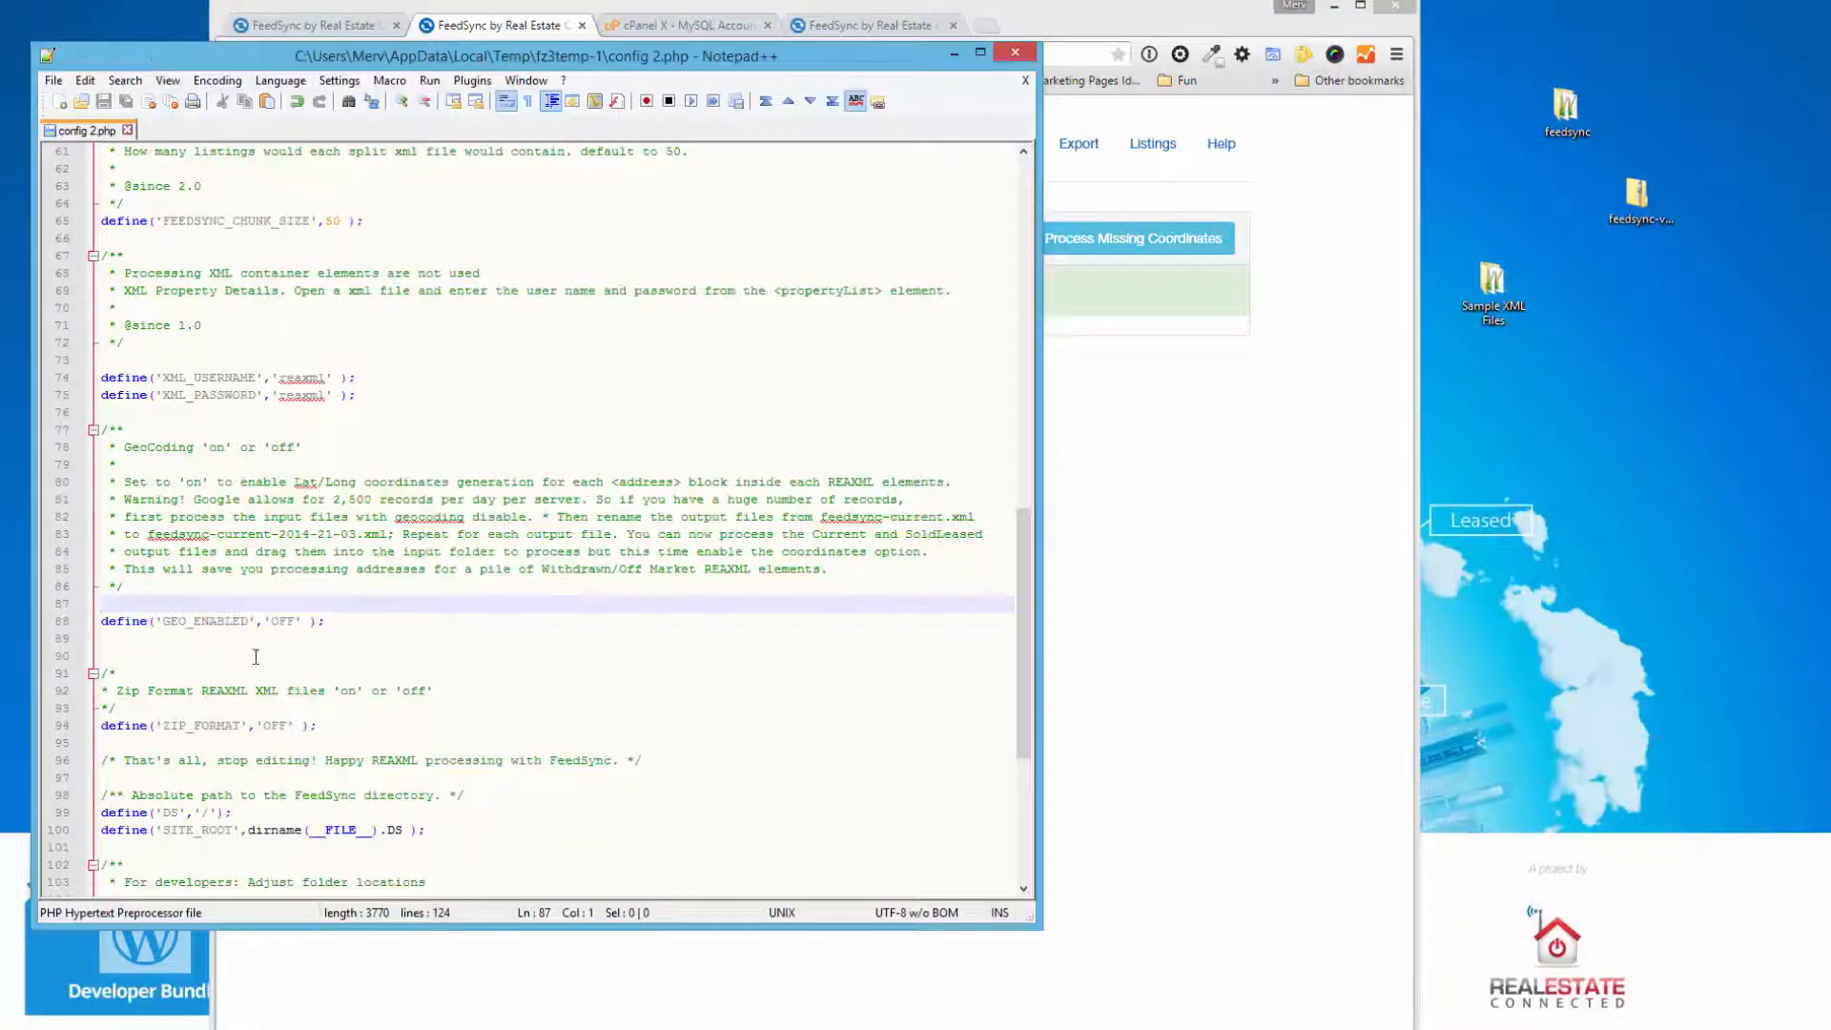
- Change GEO_ENABLED from 'OFF' to 'ON' in config.php and save it
double_click(282, 620)
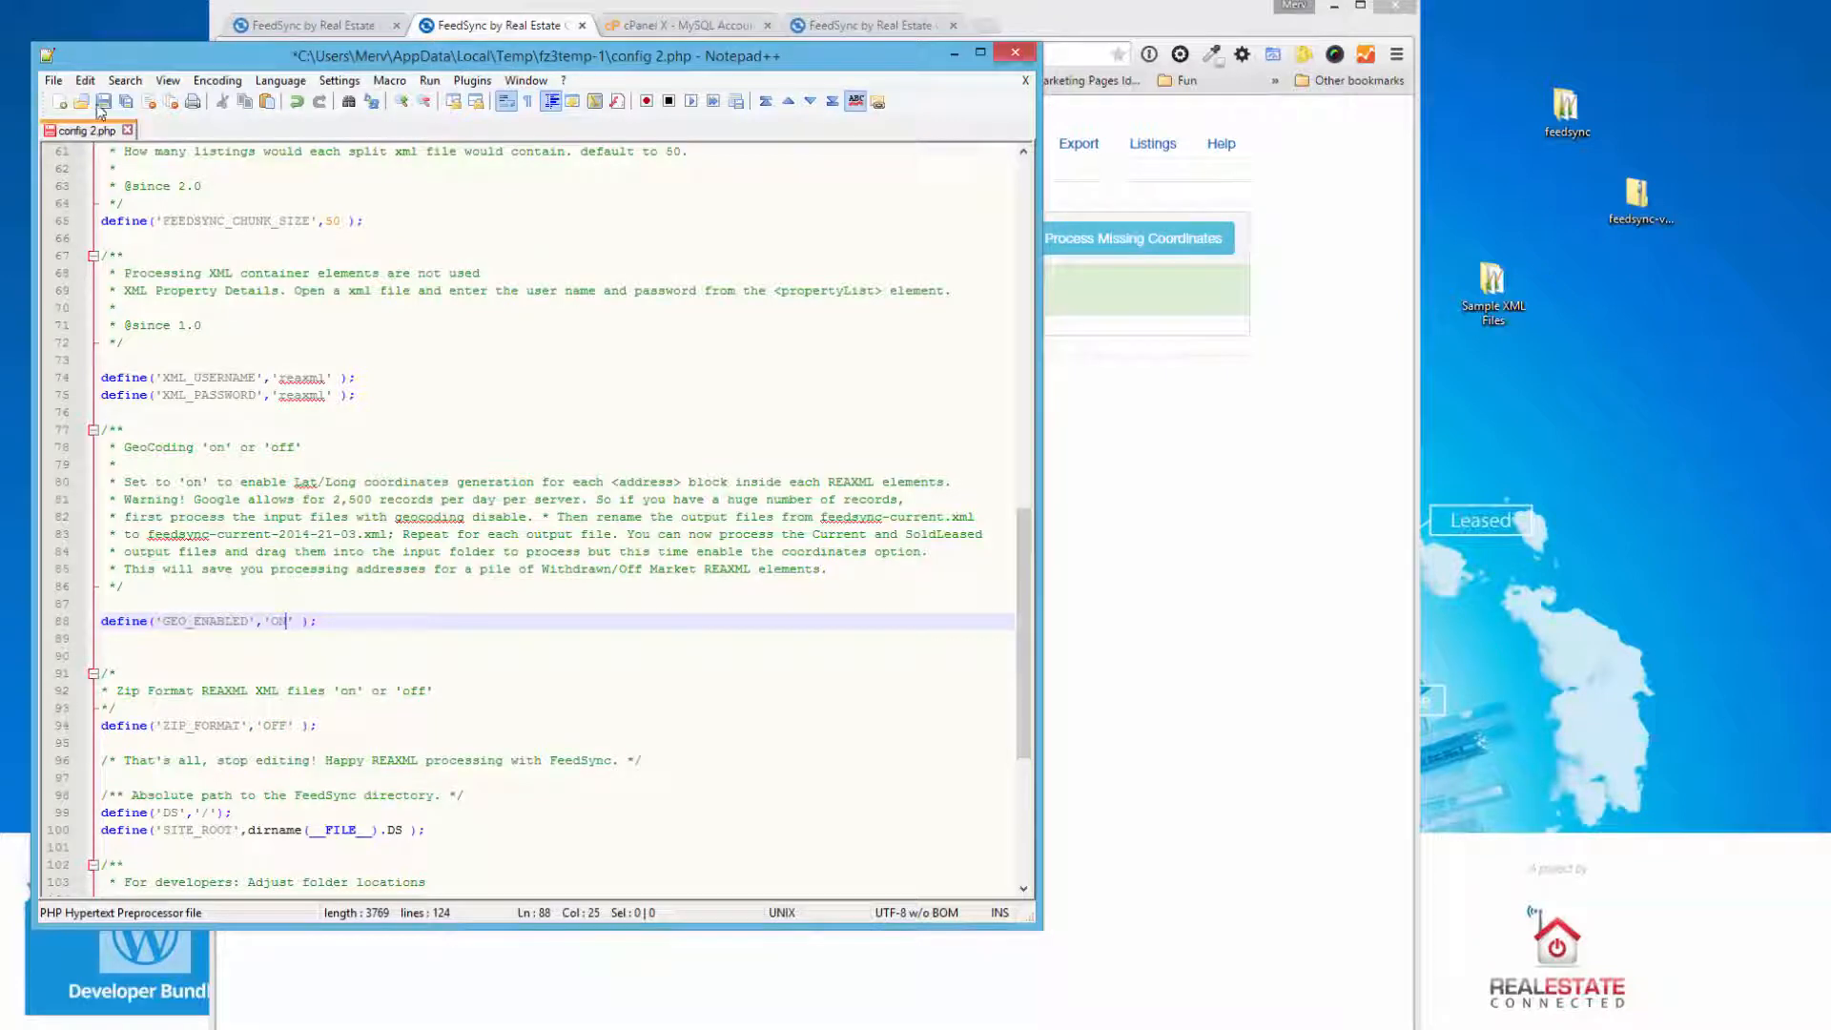
click(101, 102)
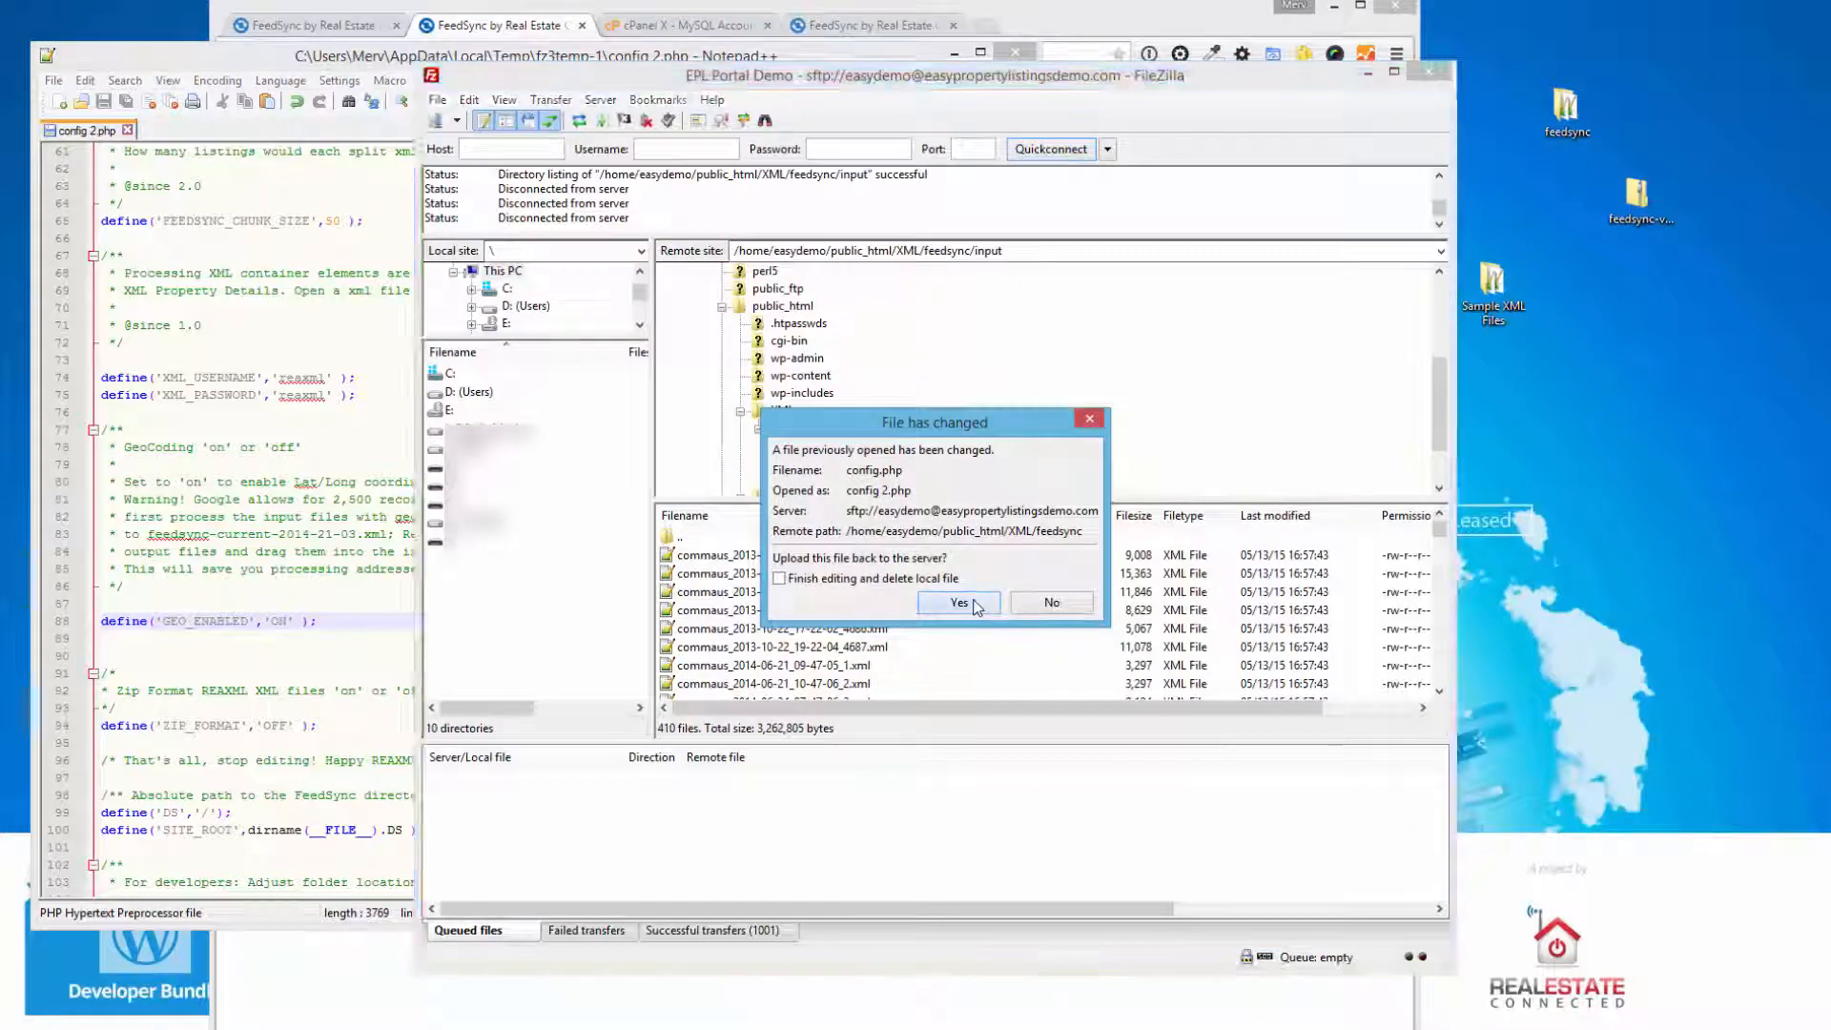
- Upload the changed config.php, delete the files in feedsync/input and refresh the folder
click(958, 603)
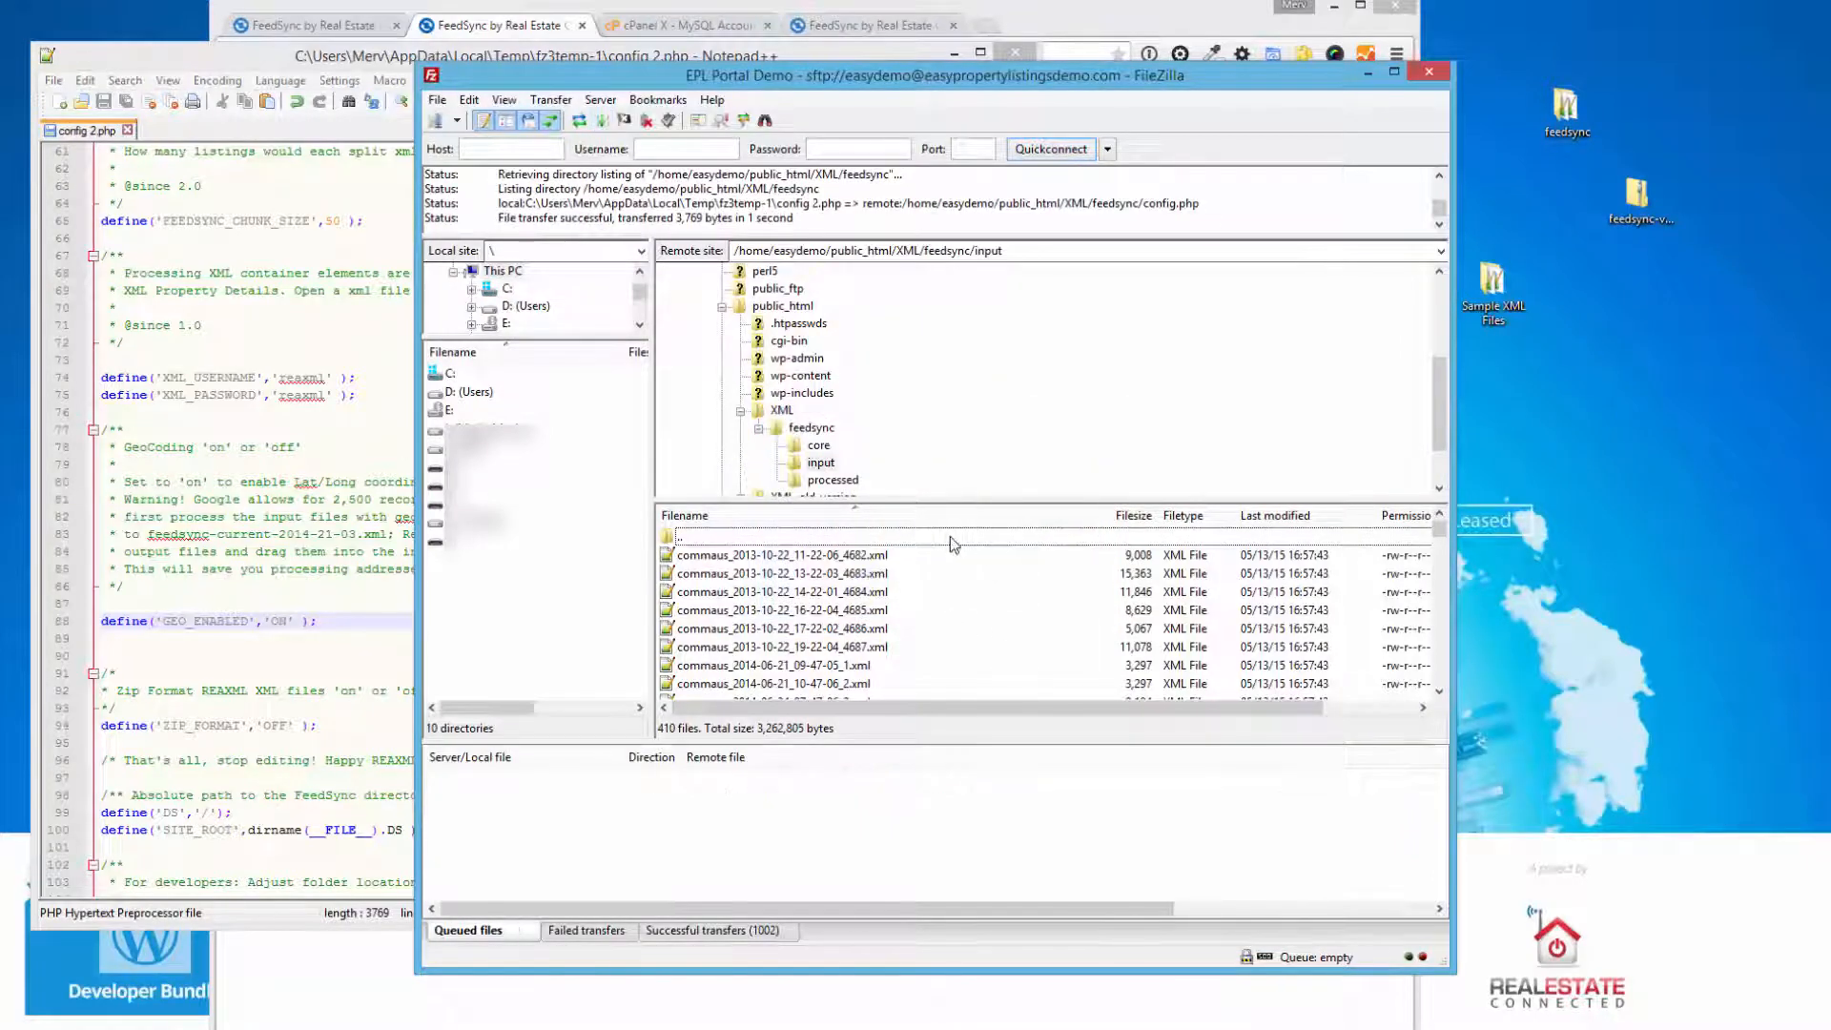
mouse_move(1002, 634)
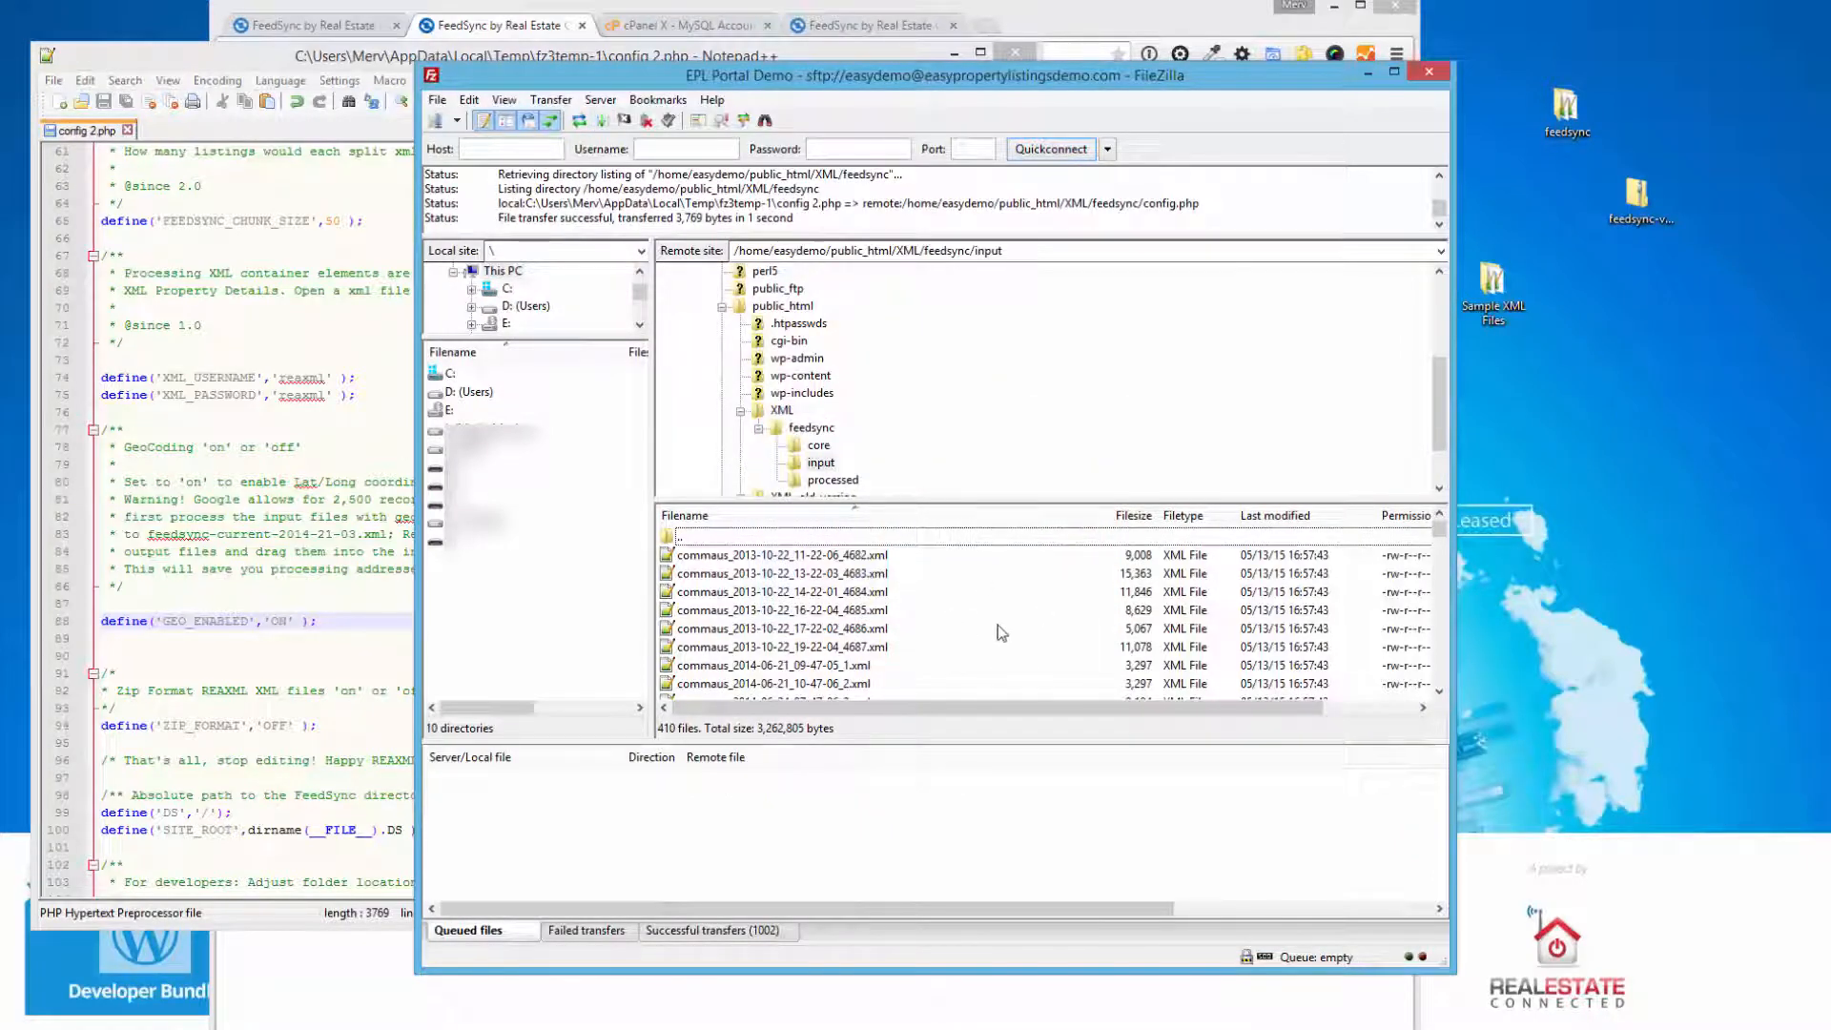
right_click(781, 627)
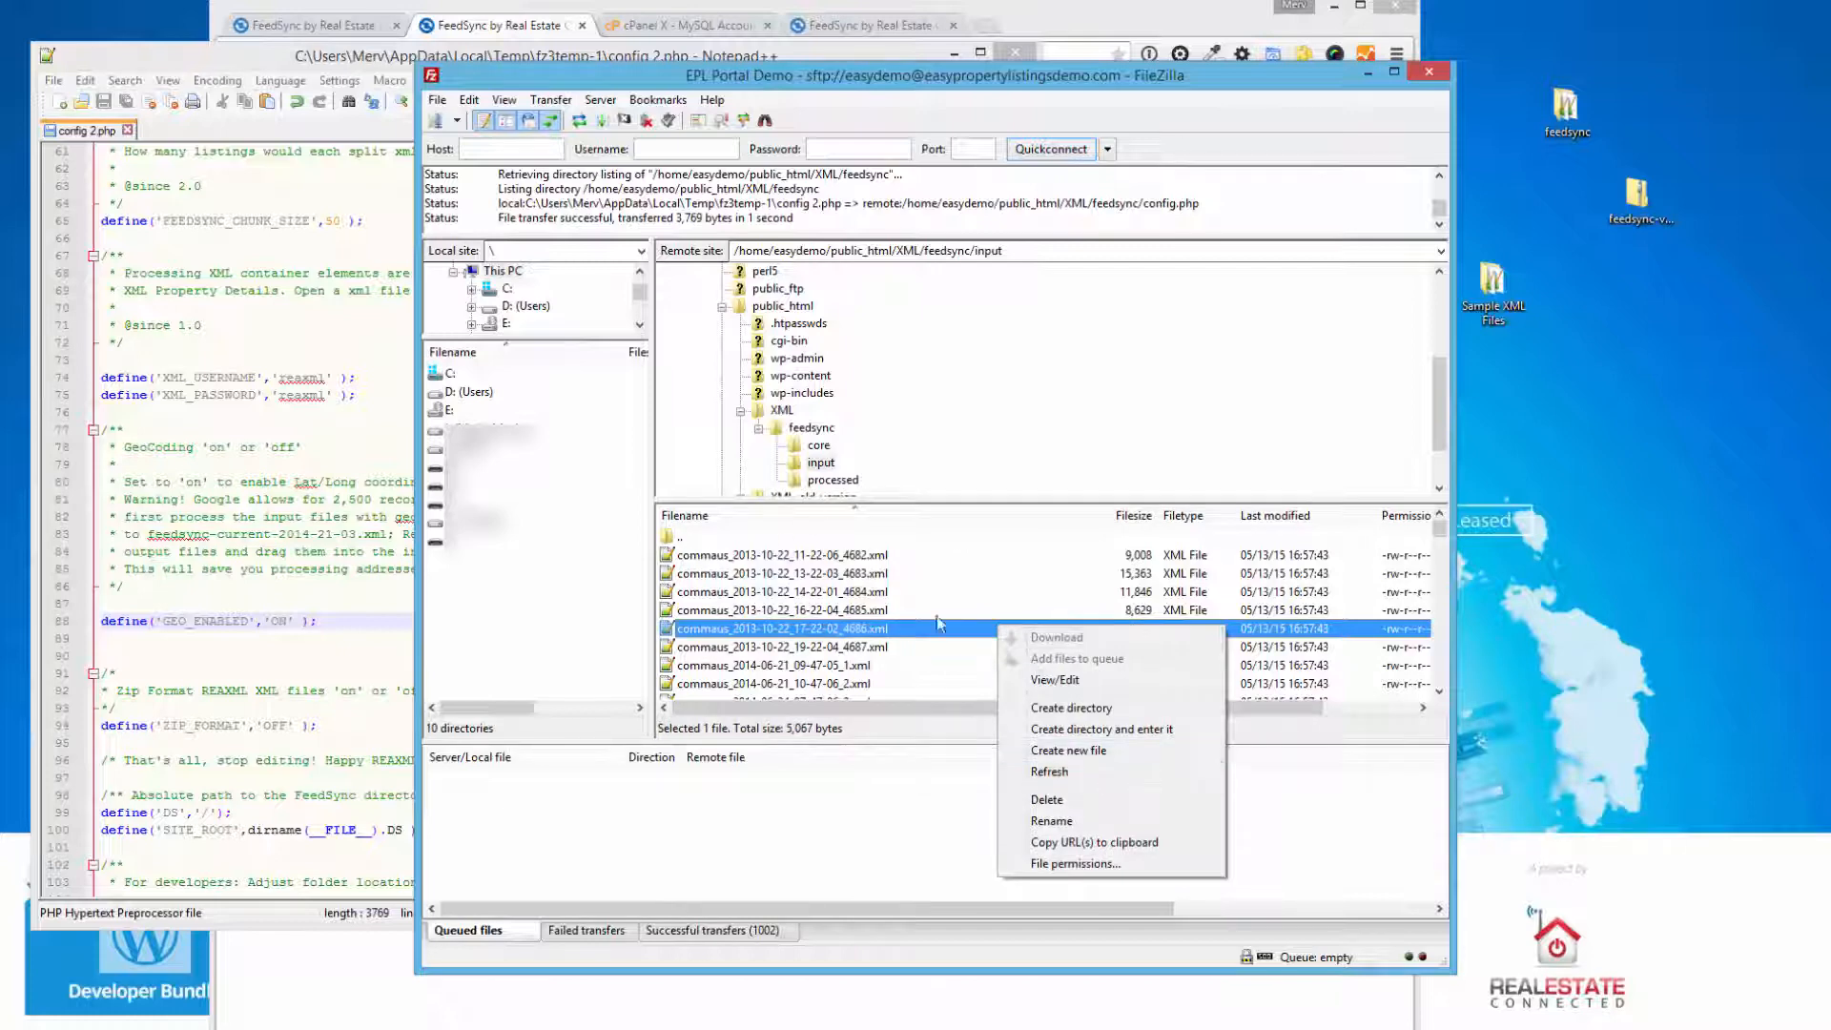
mouse_move(1027, 800)
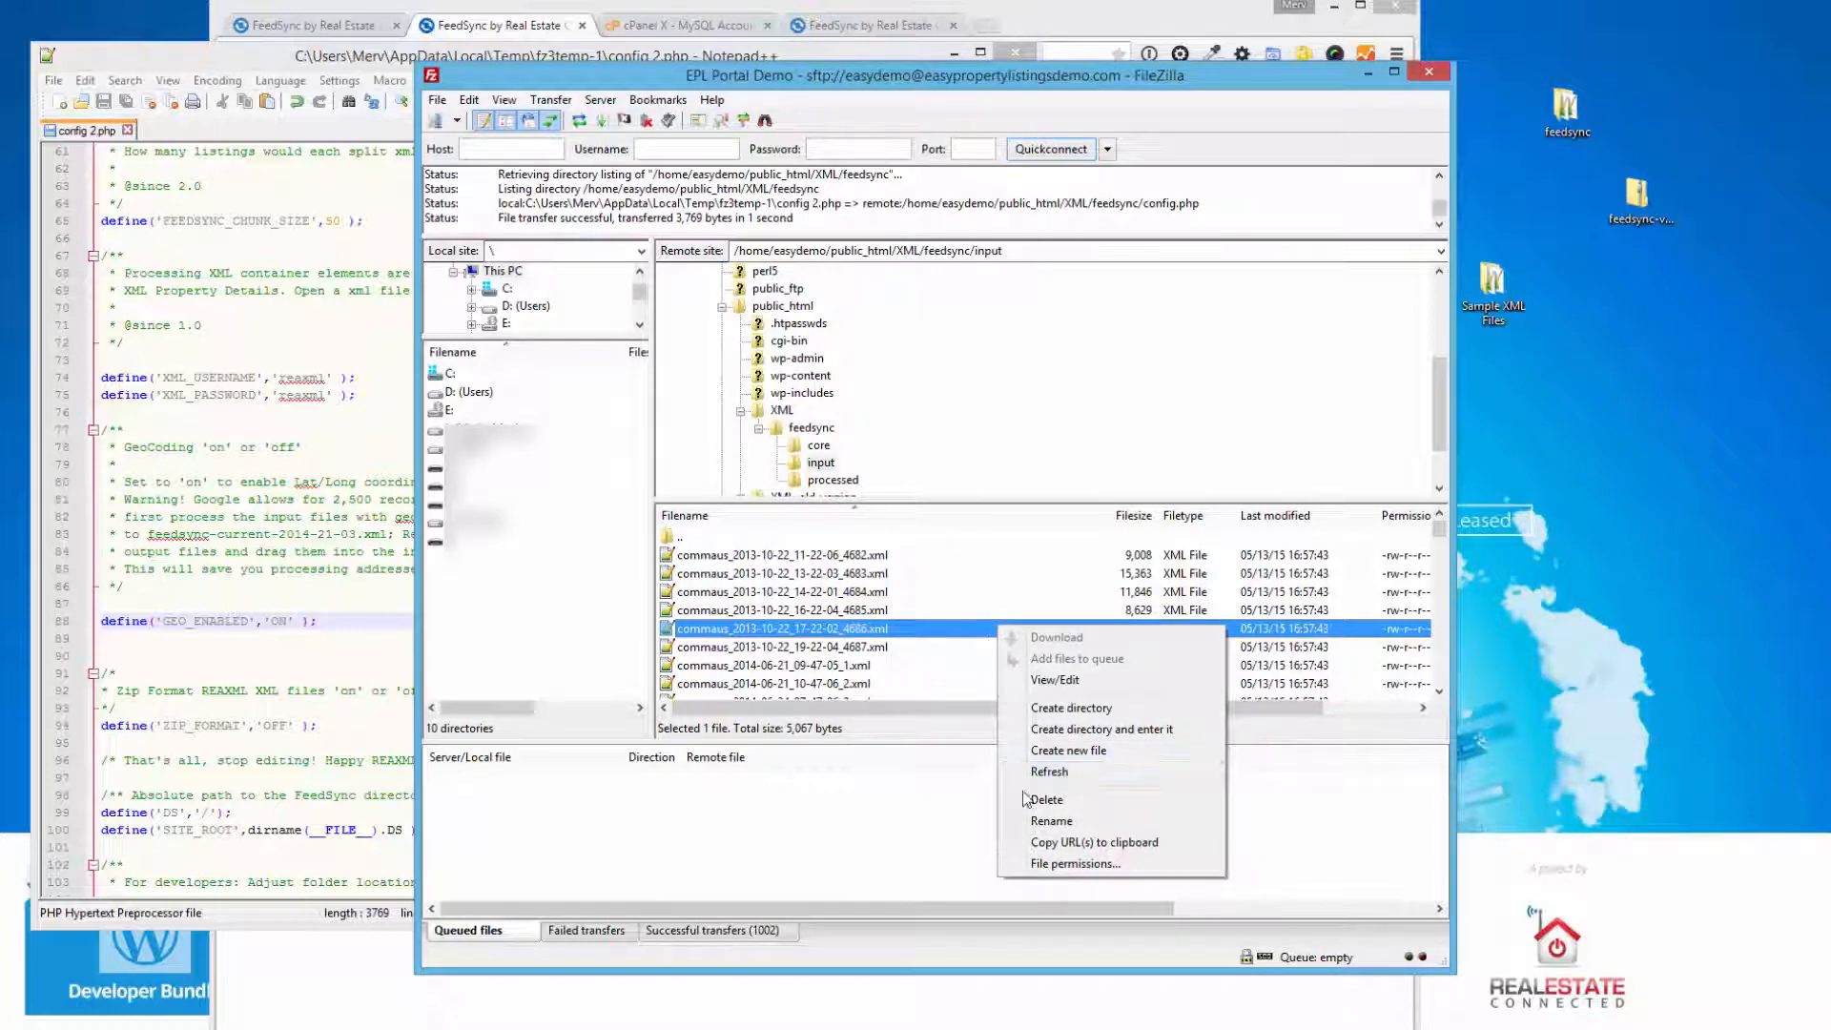
click(1047, 771)
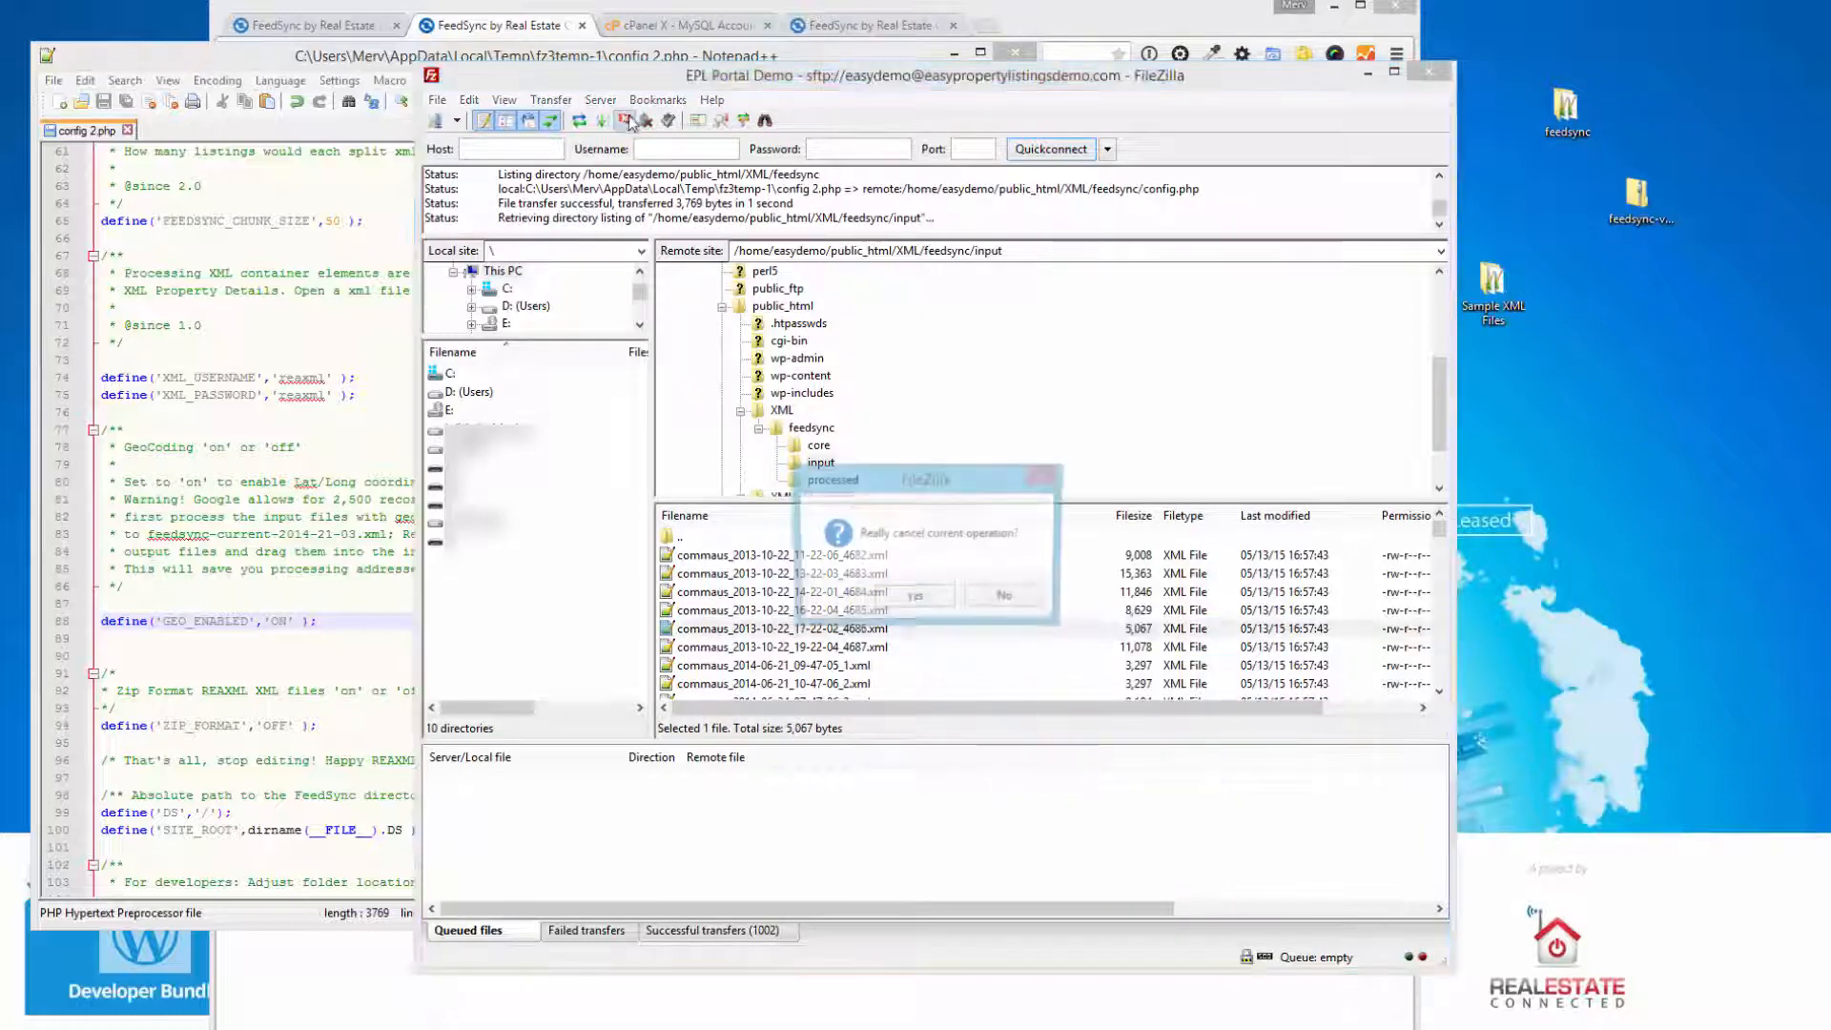
click(918, 595)
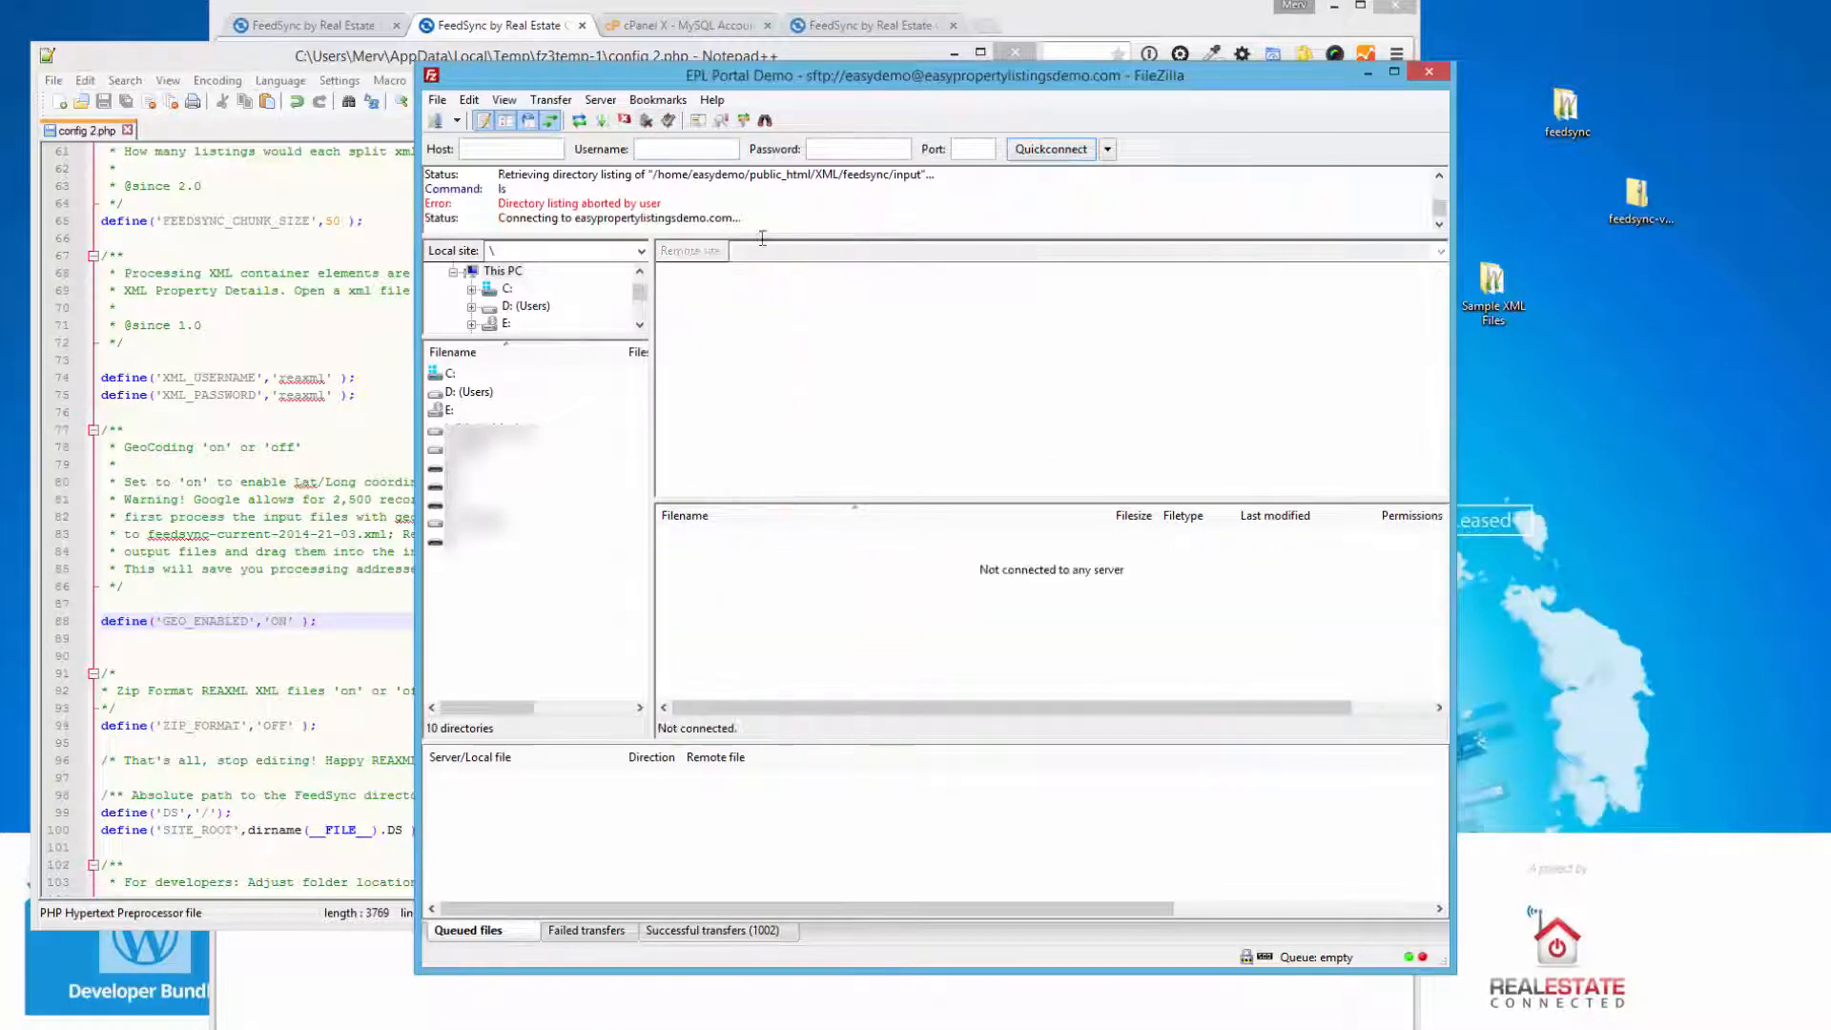
right_click(778, 646)
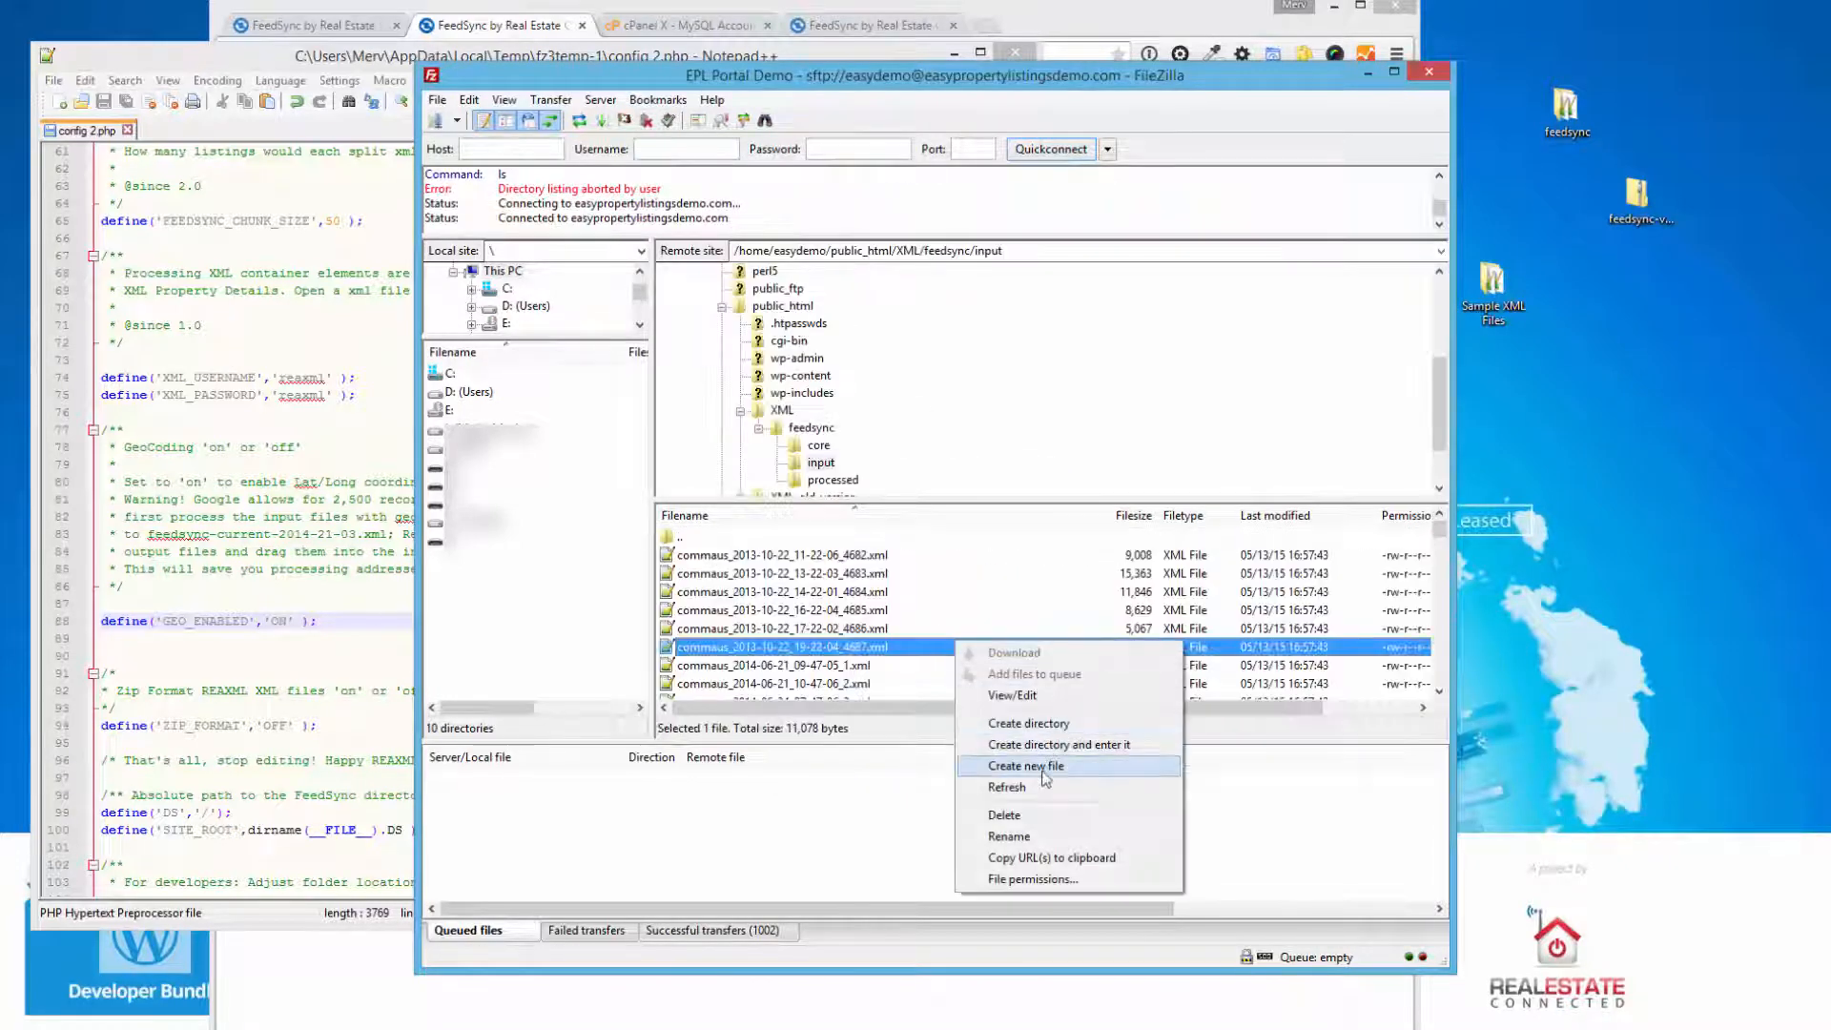
click(1007, 787)
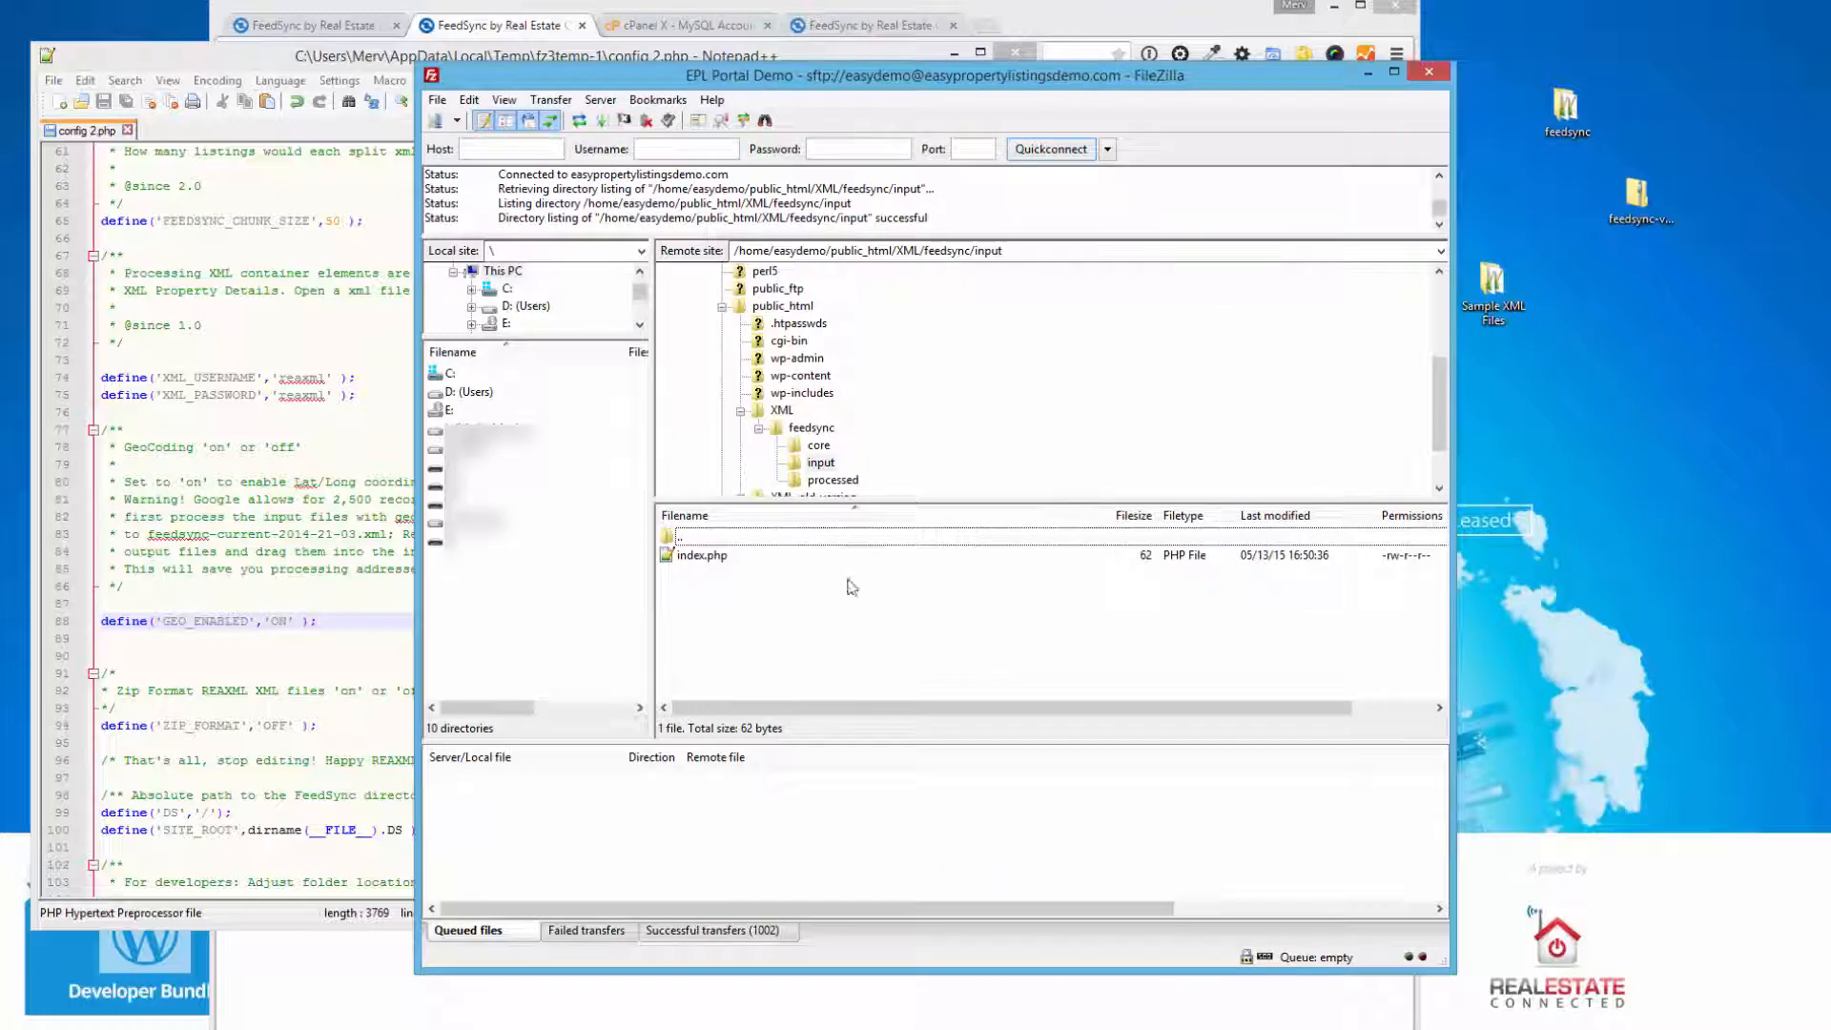
right_click(782, 627)
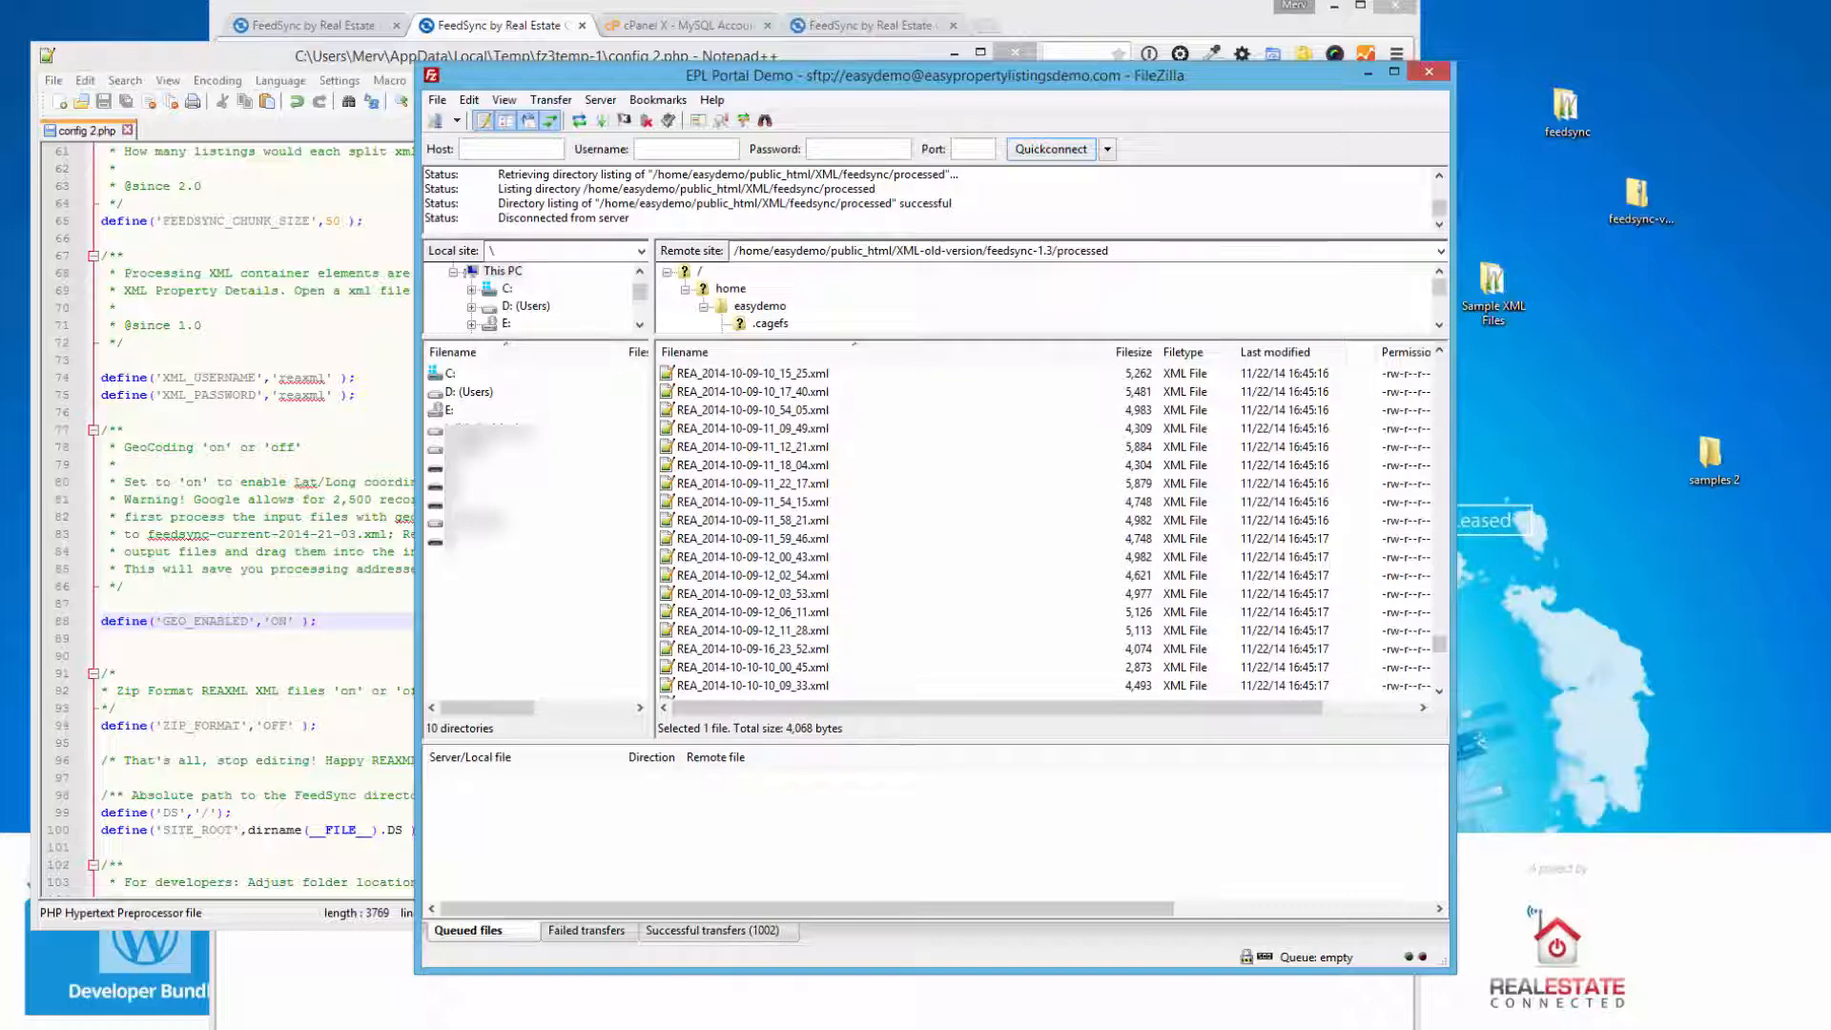
mouse_move(847, 491)
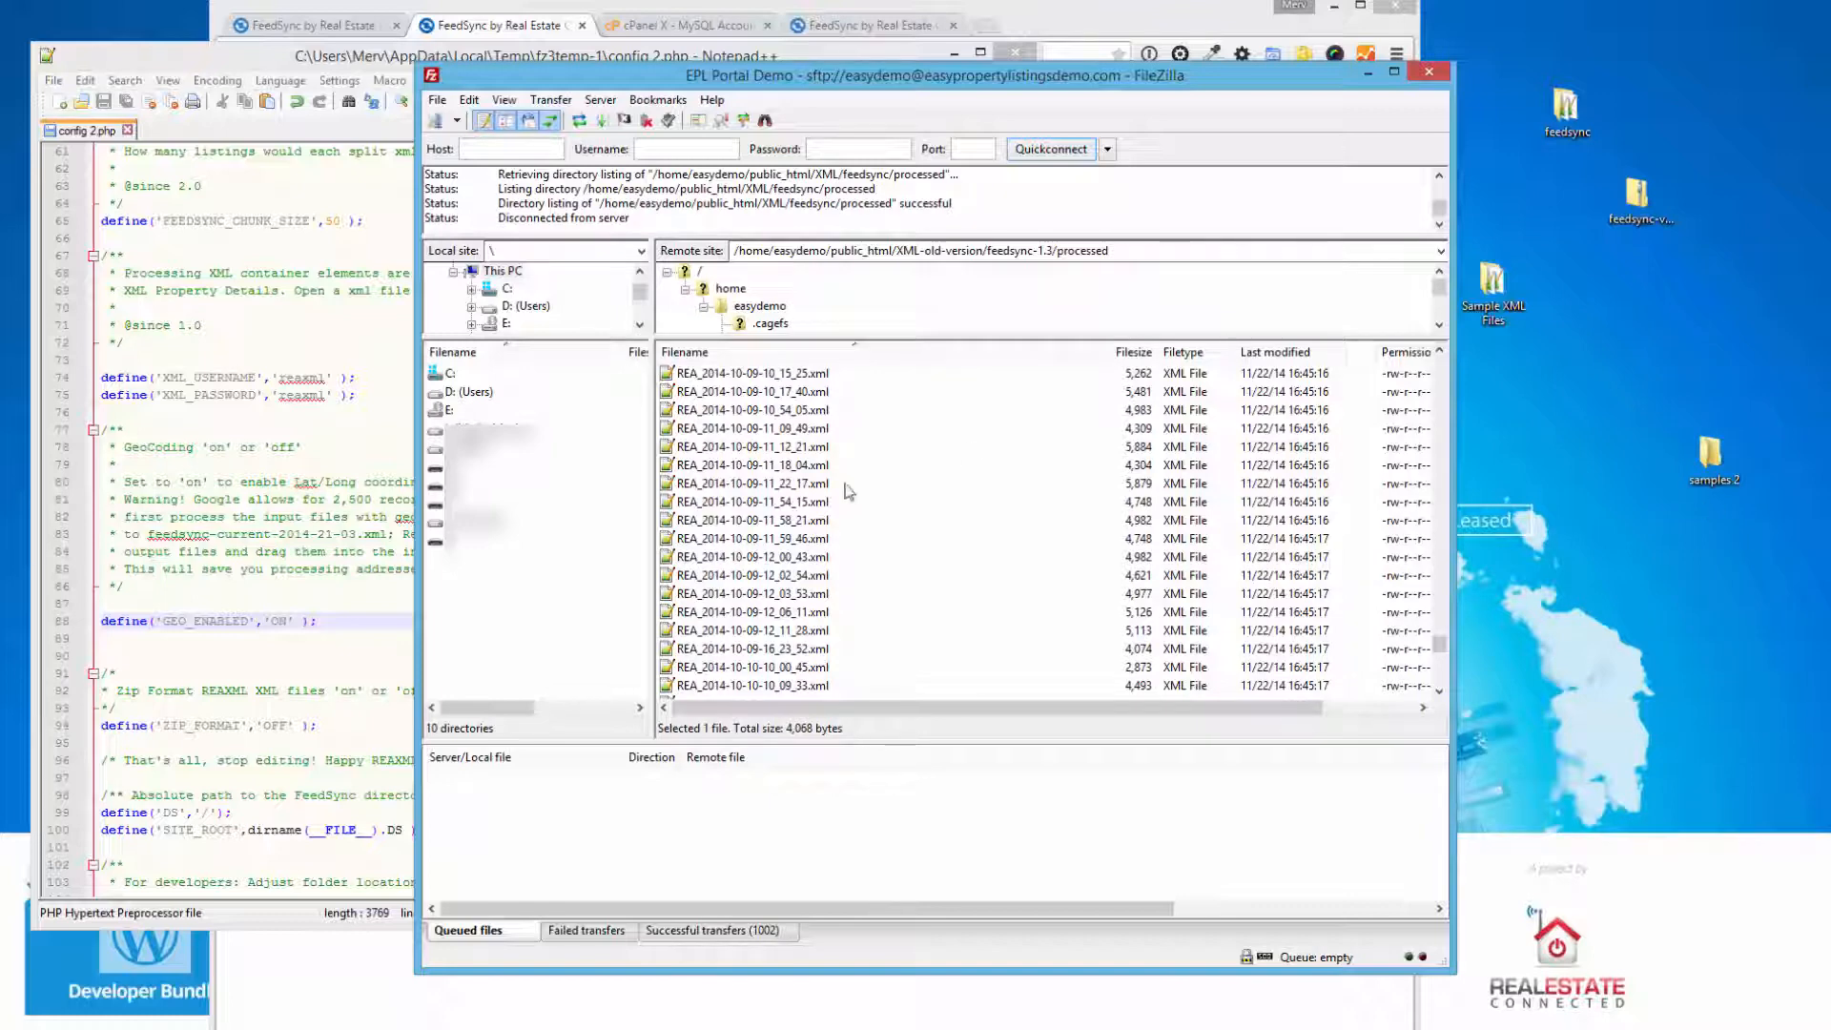
mouse_move(875, 622)
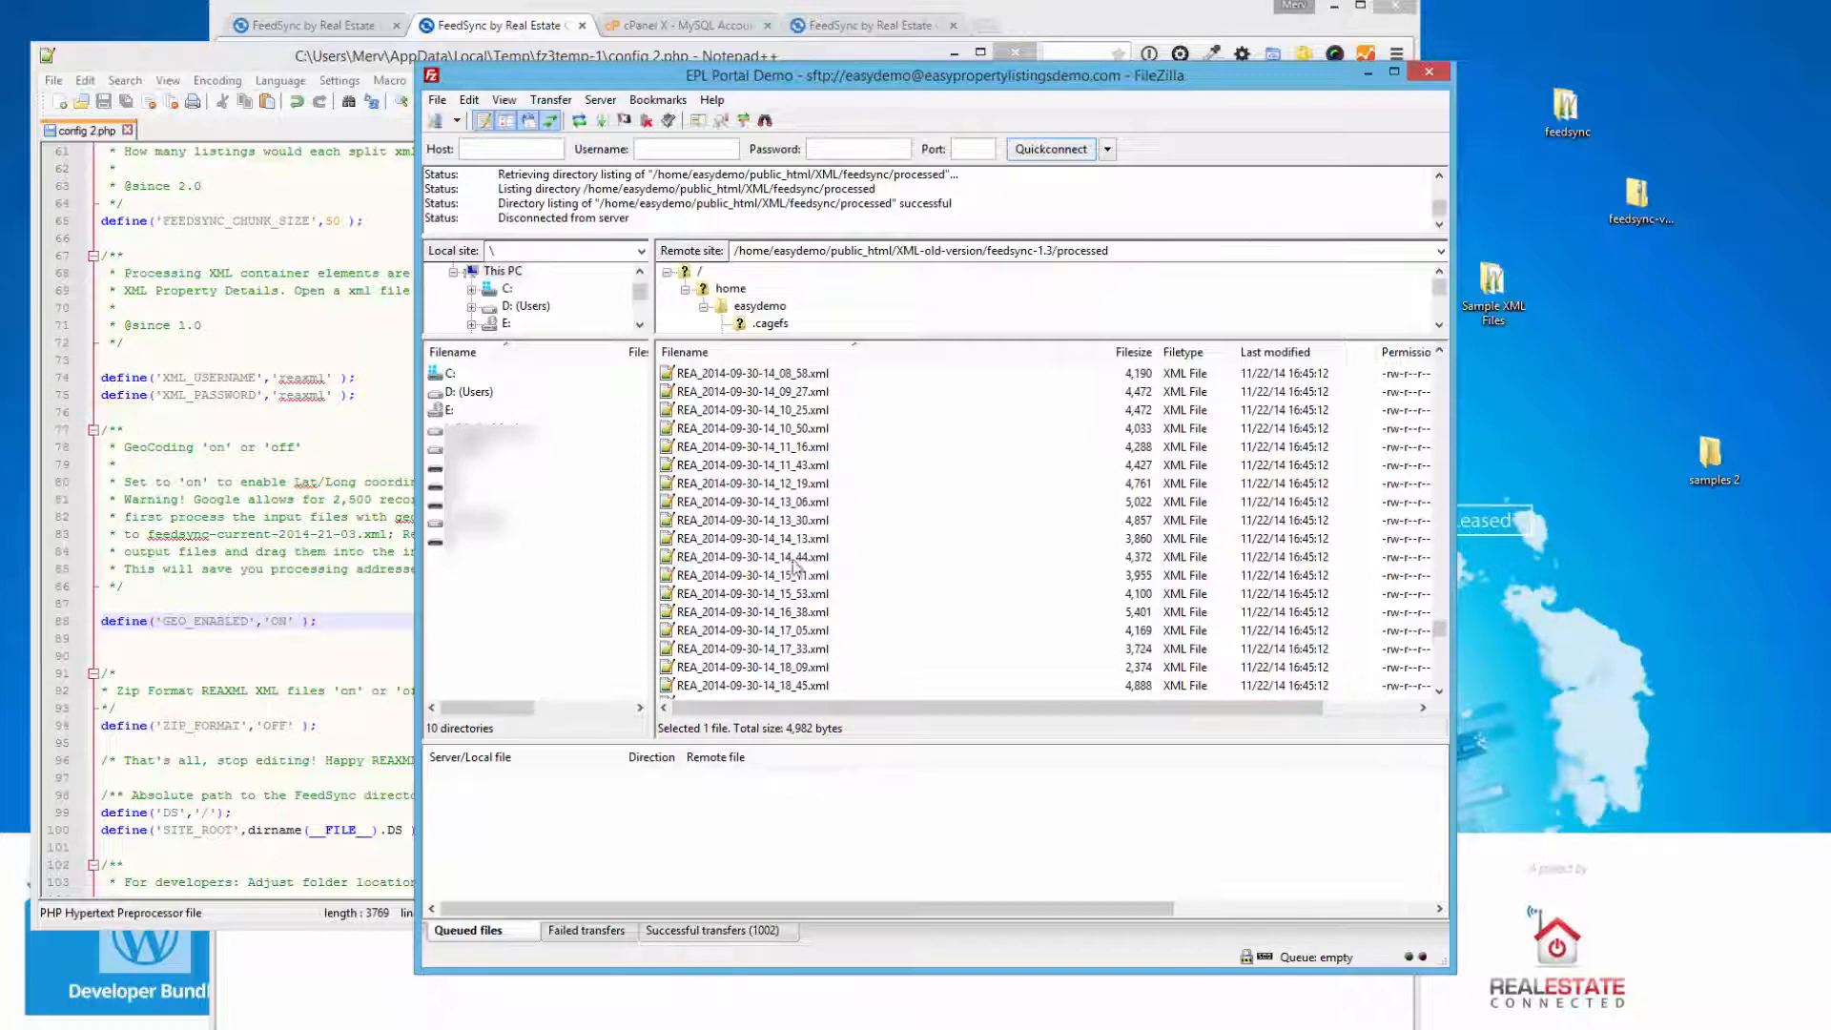
- Download the 67 REA files from XML-old-version/feedsync-1.3/processed to the local samples 2 folder
click(752, 446)
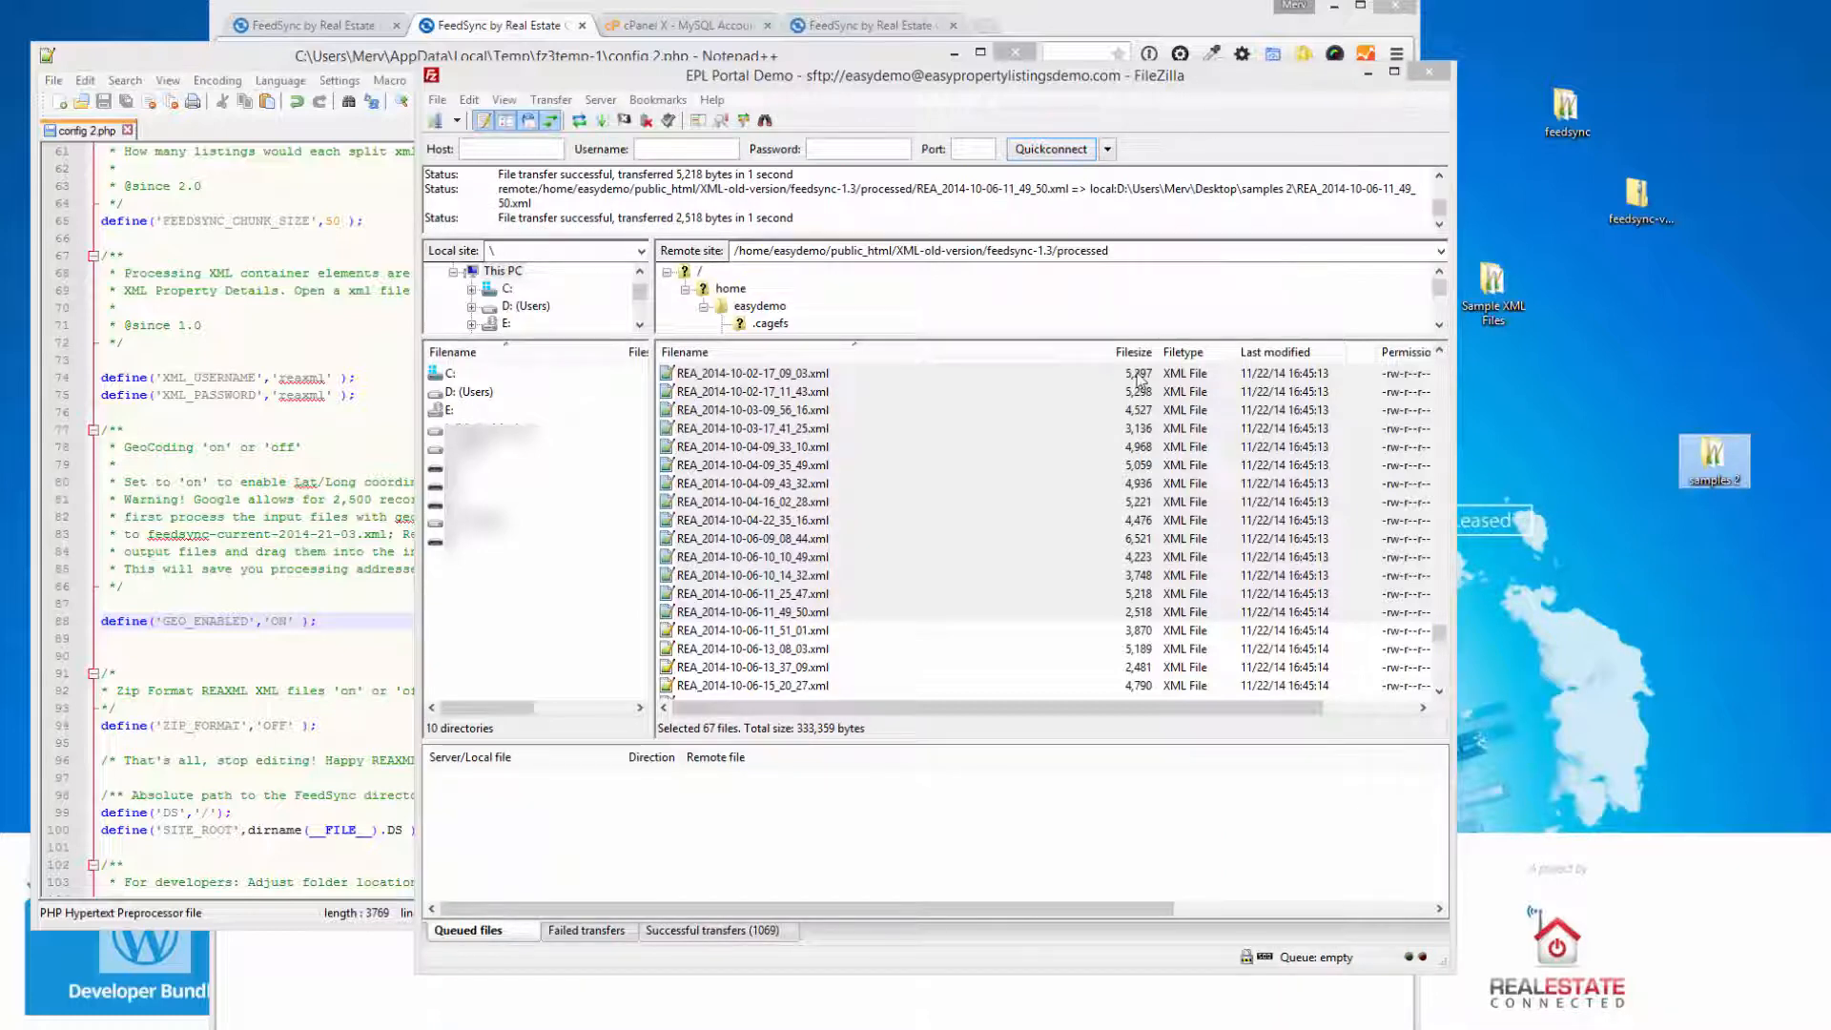
mouse_move(830, 325)
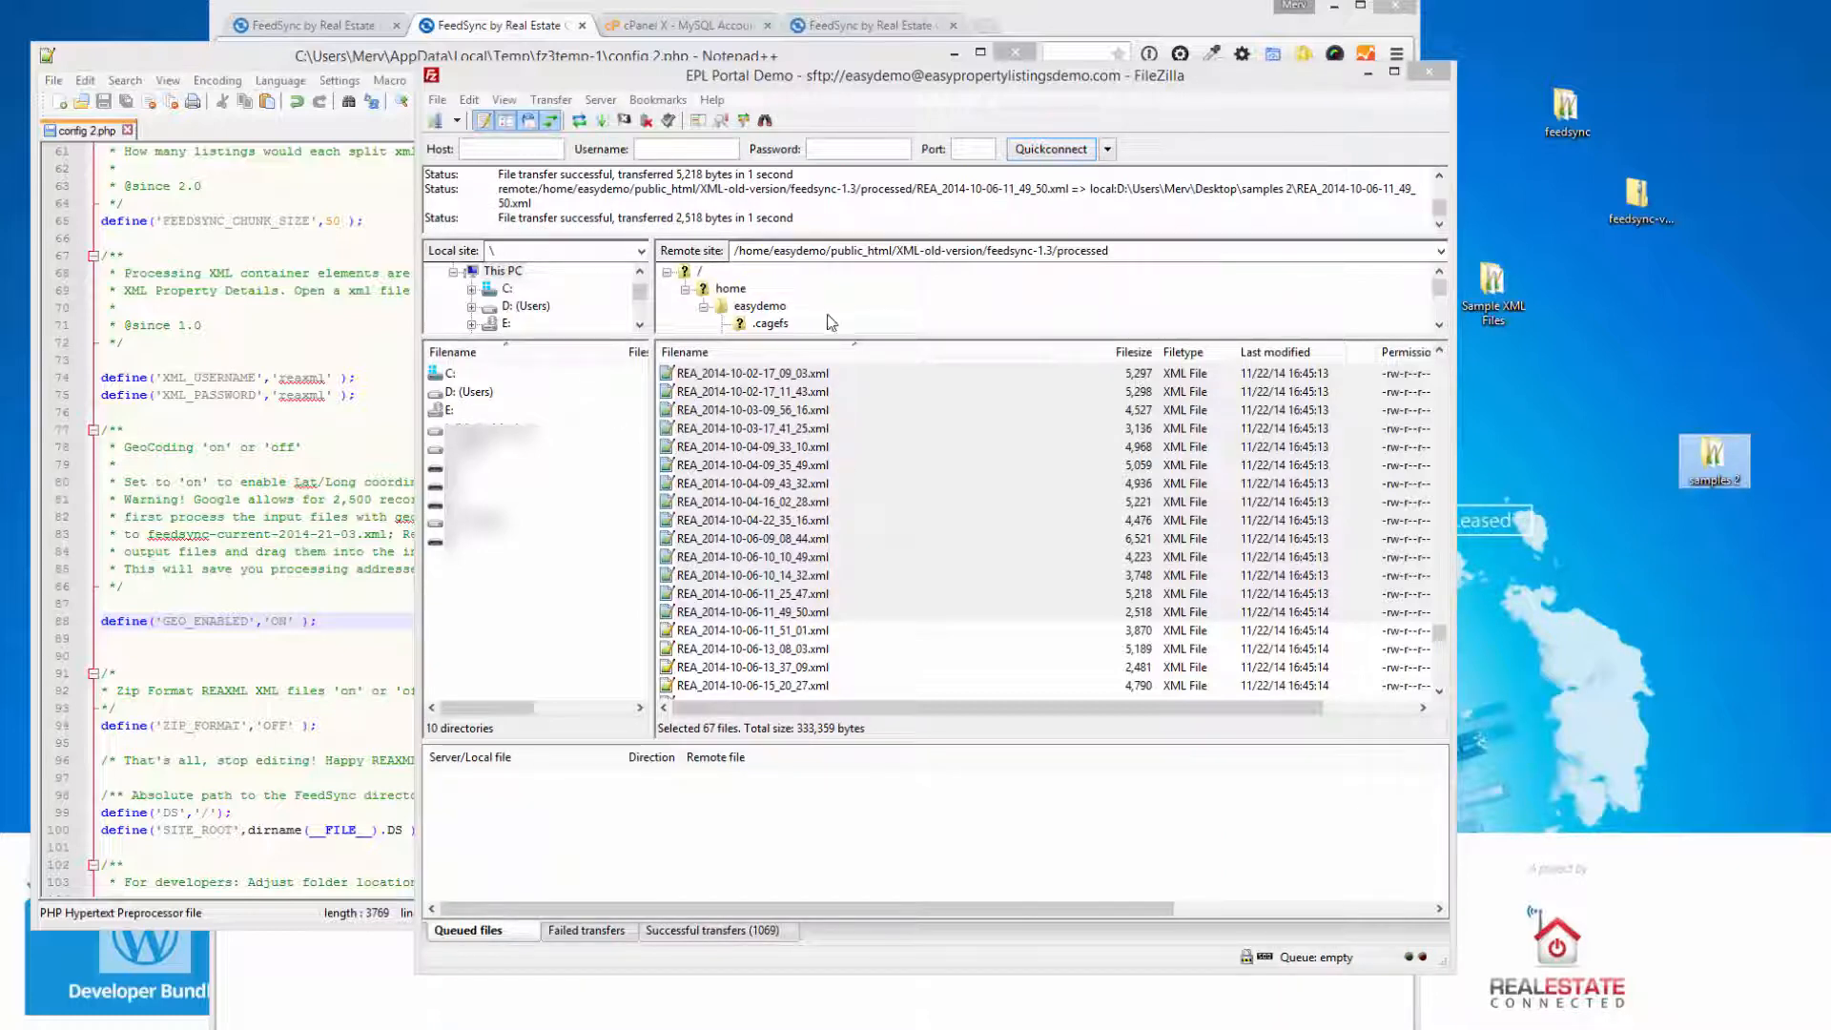
click(703, 305)
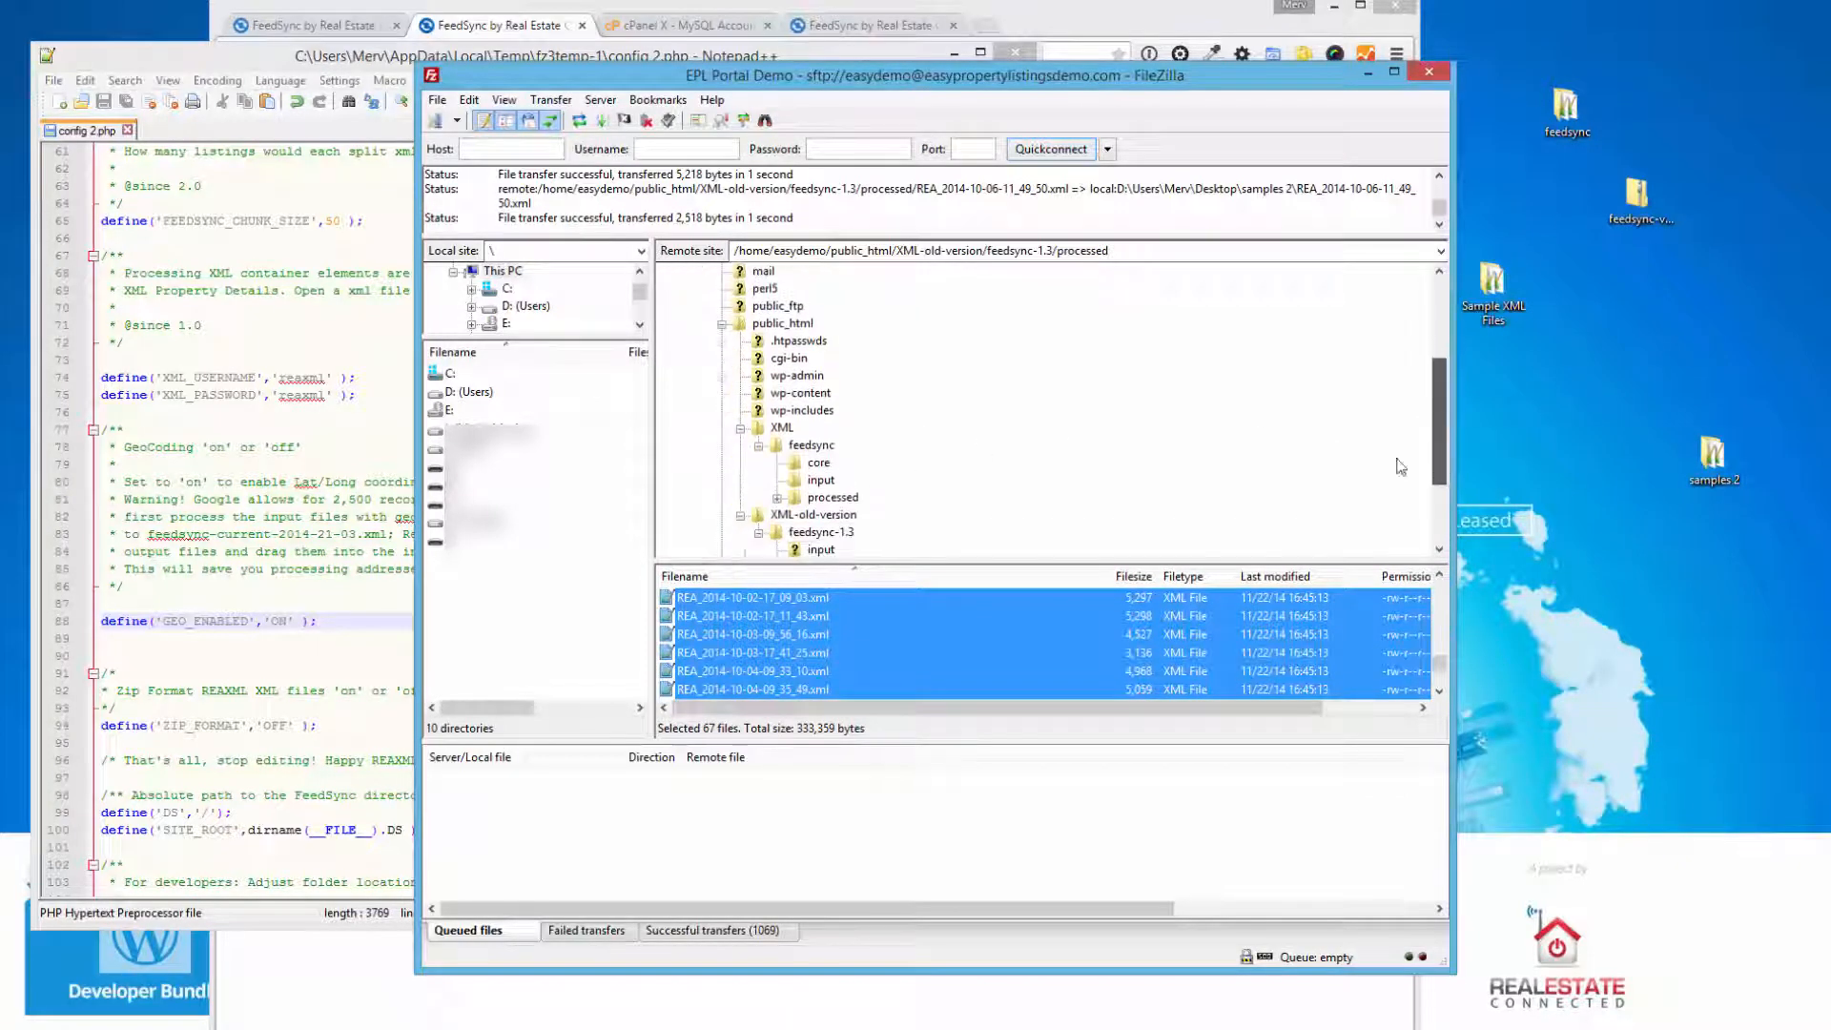
click(833, 479)
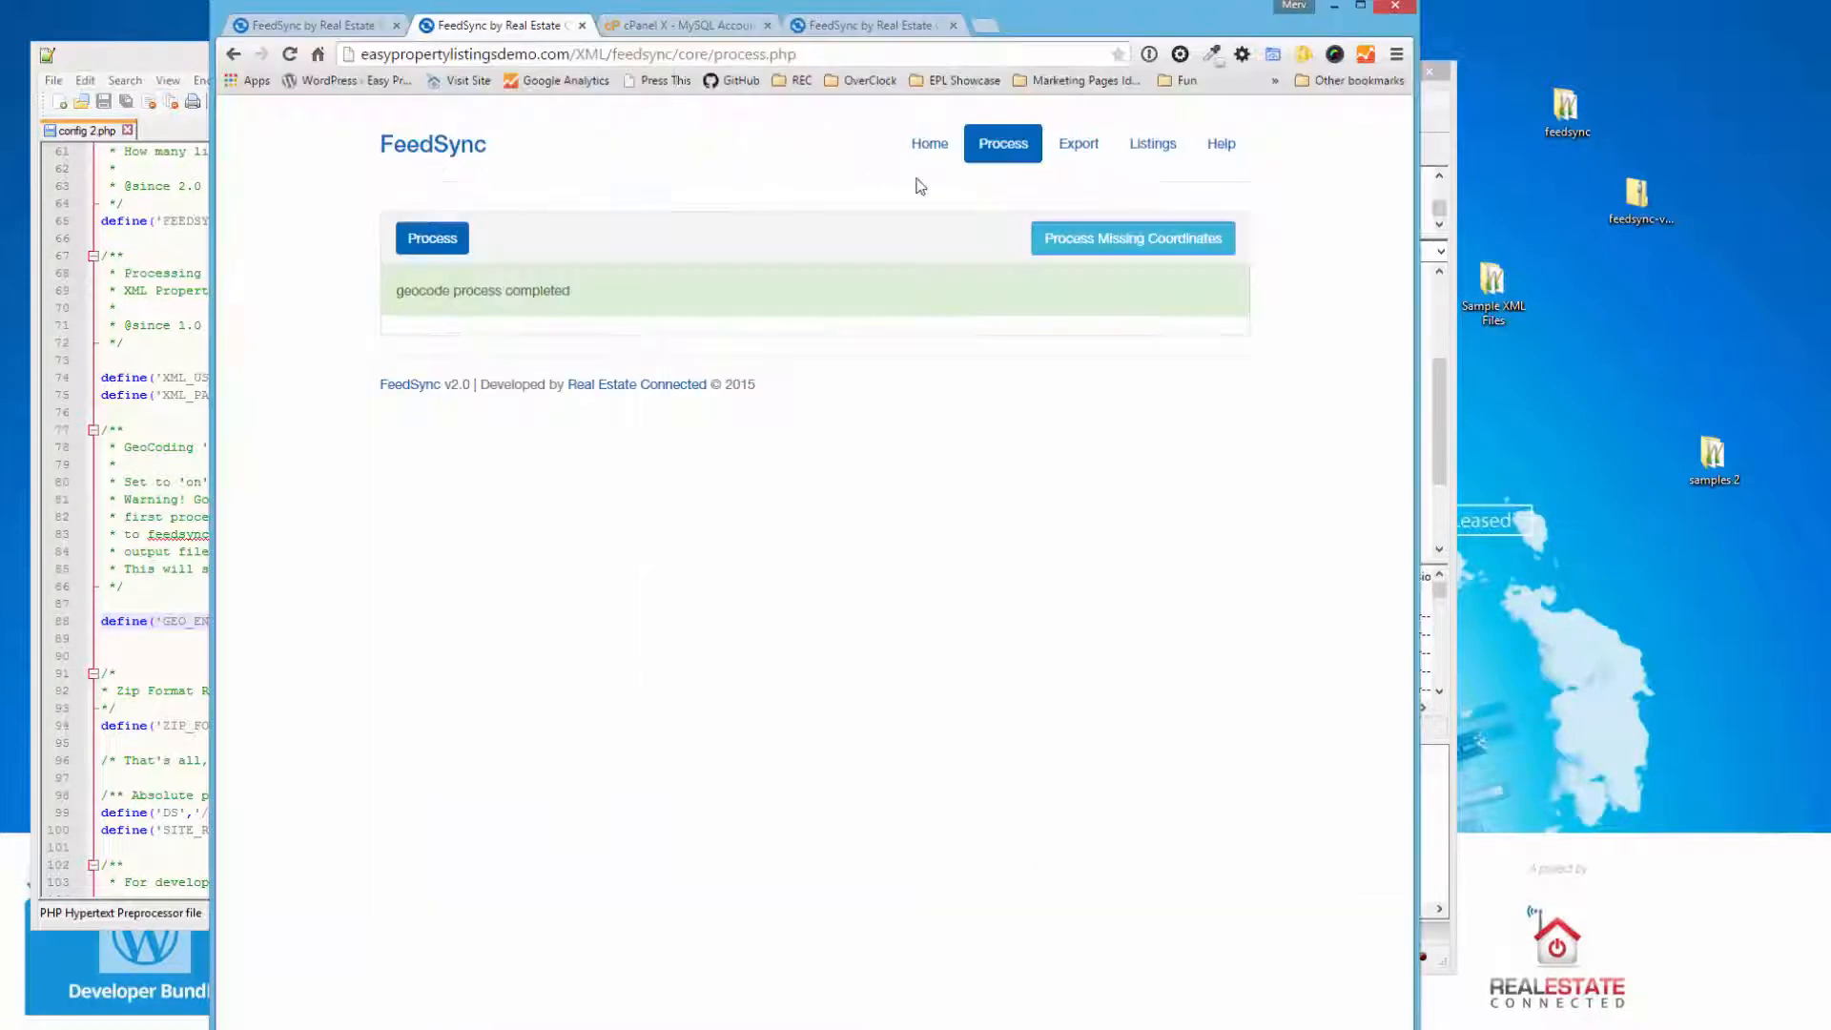
- Review the Files Ready For Processing list on Home and start Process Feed
click(929, 143)
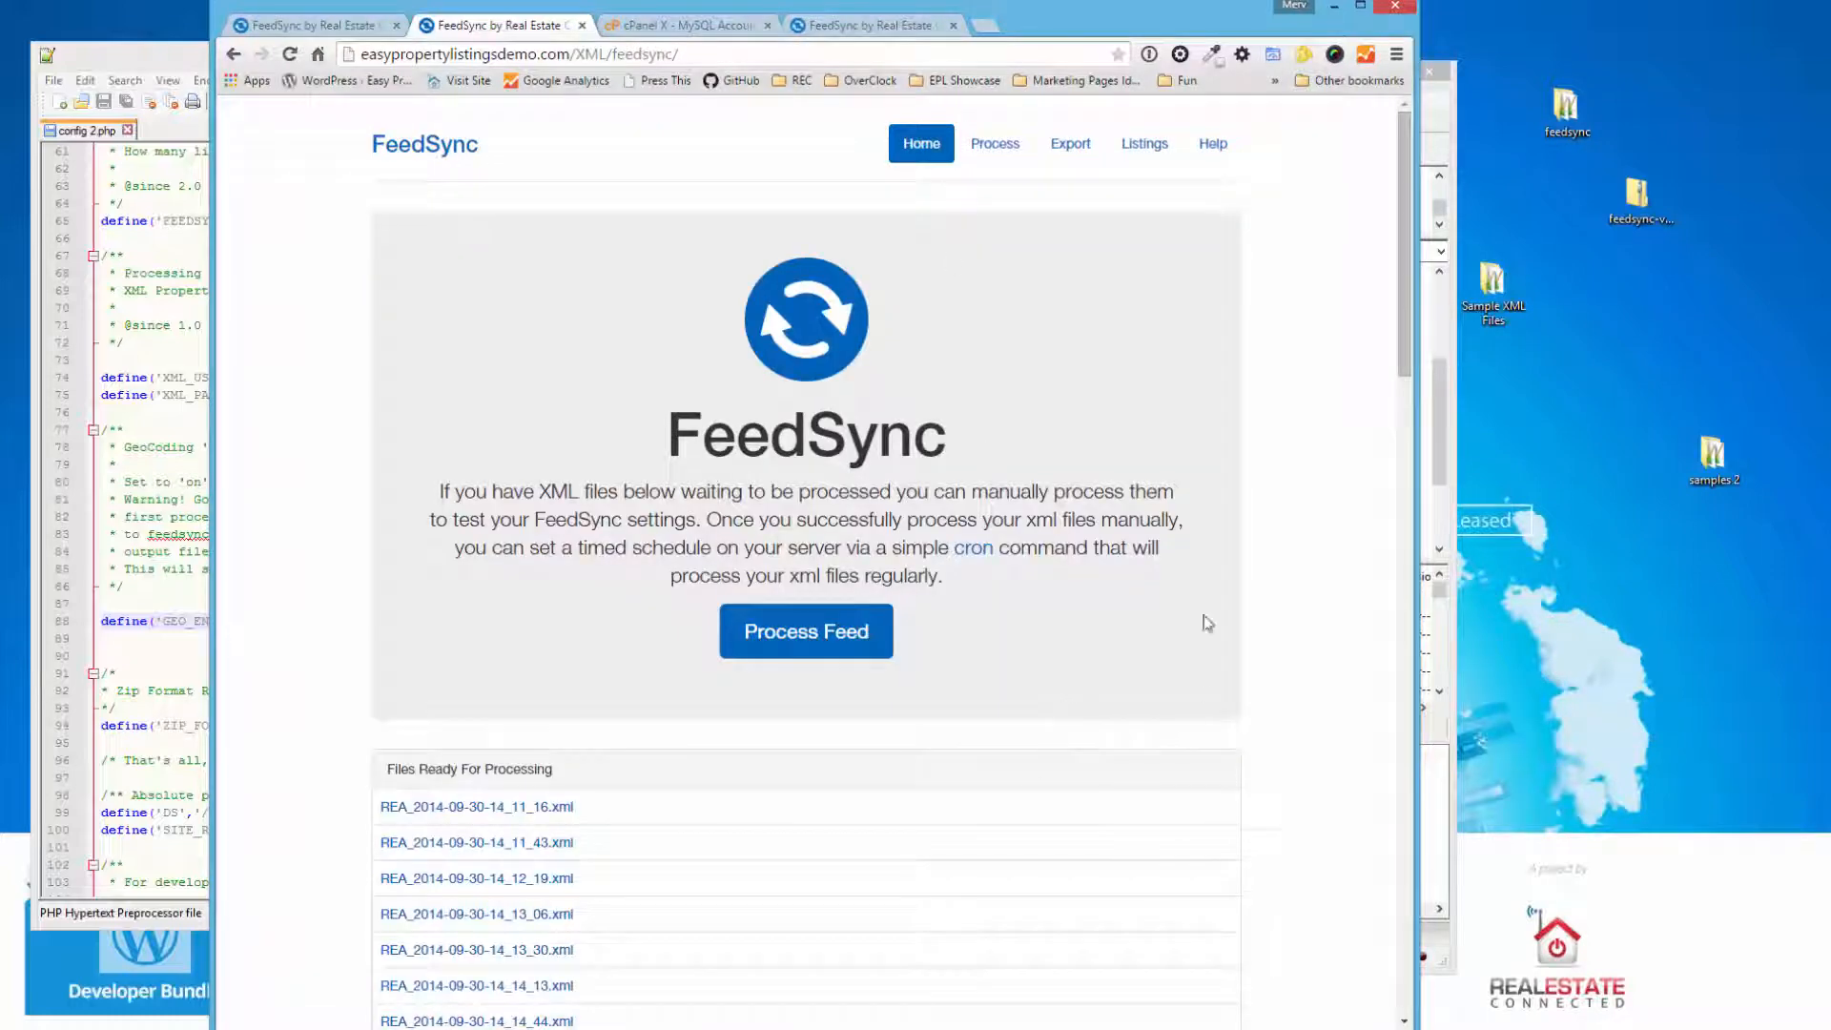
scroll(down, 3)
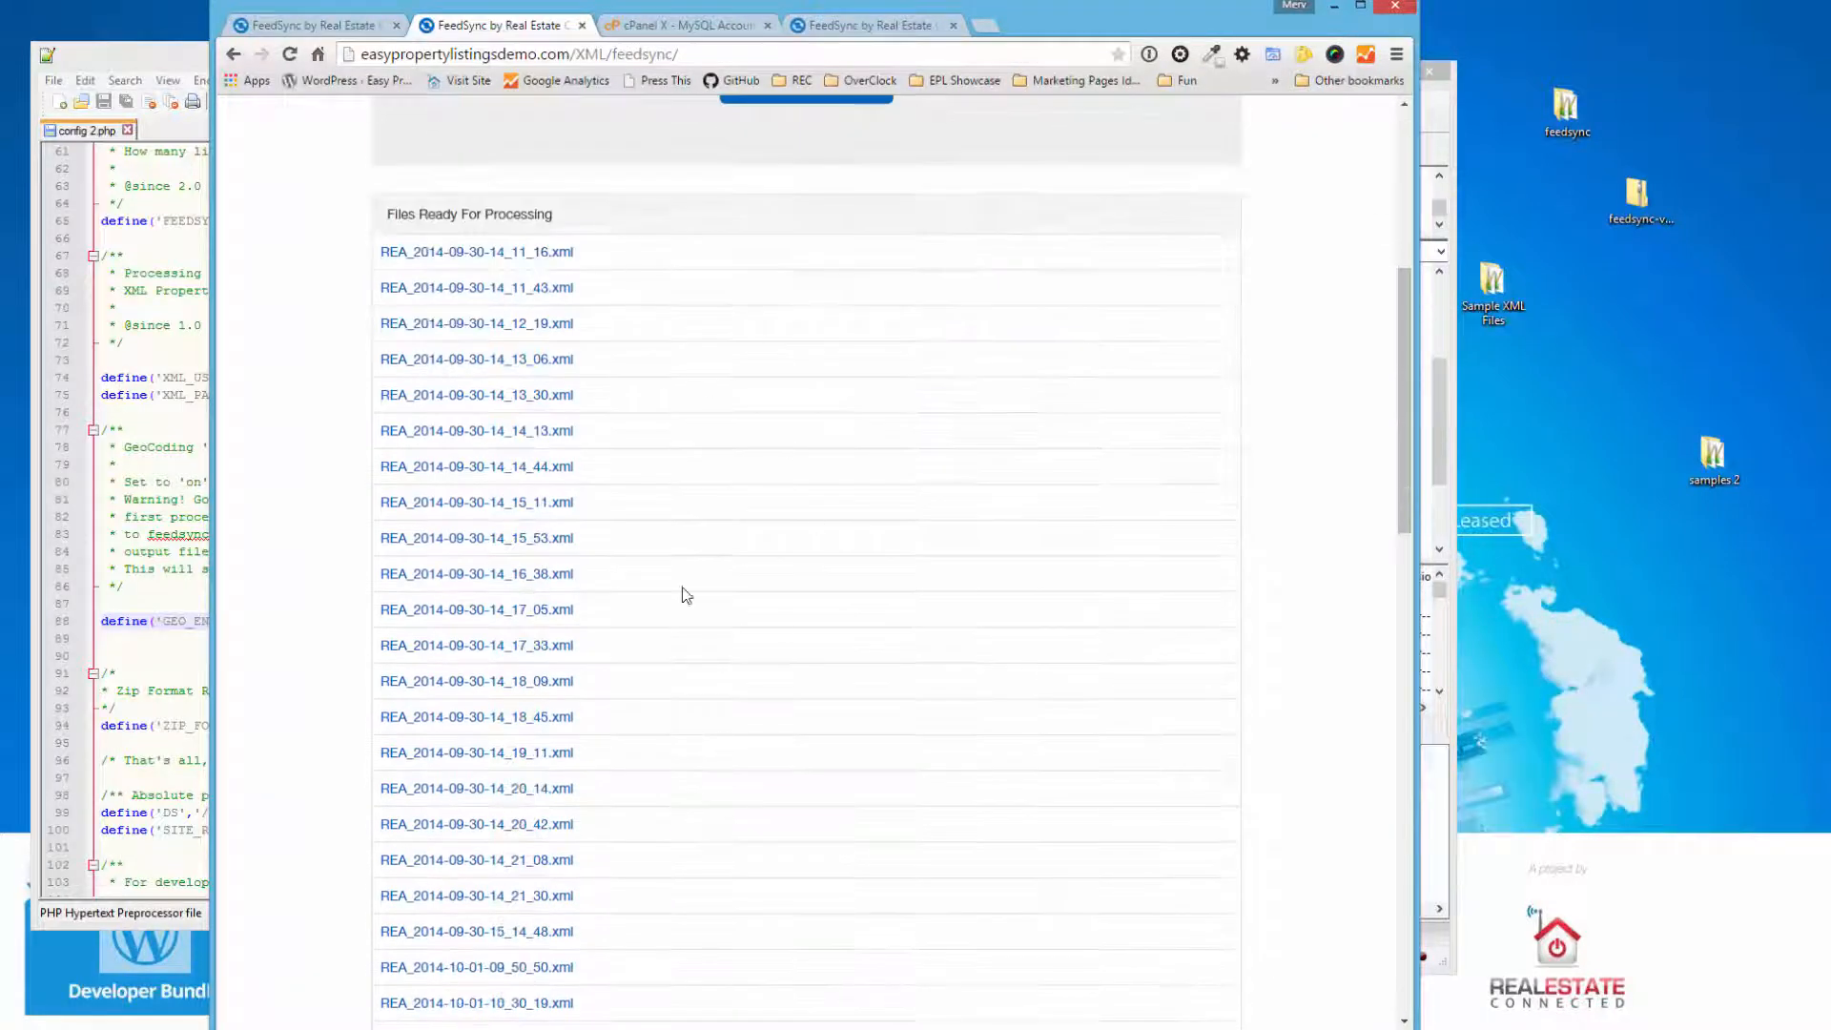
scroll(down, 3)
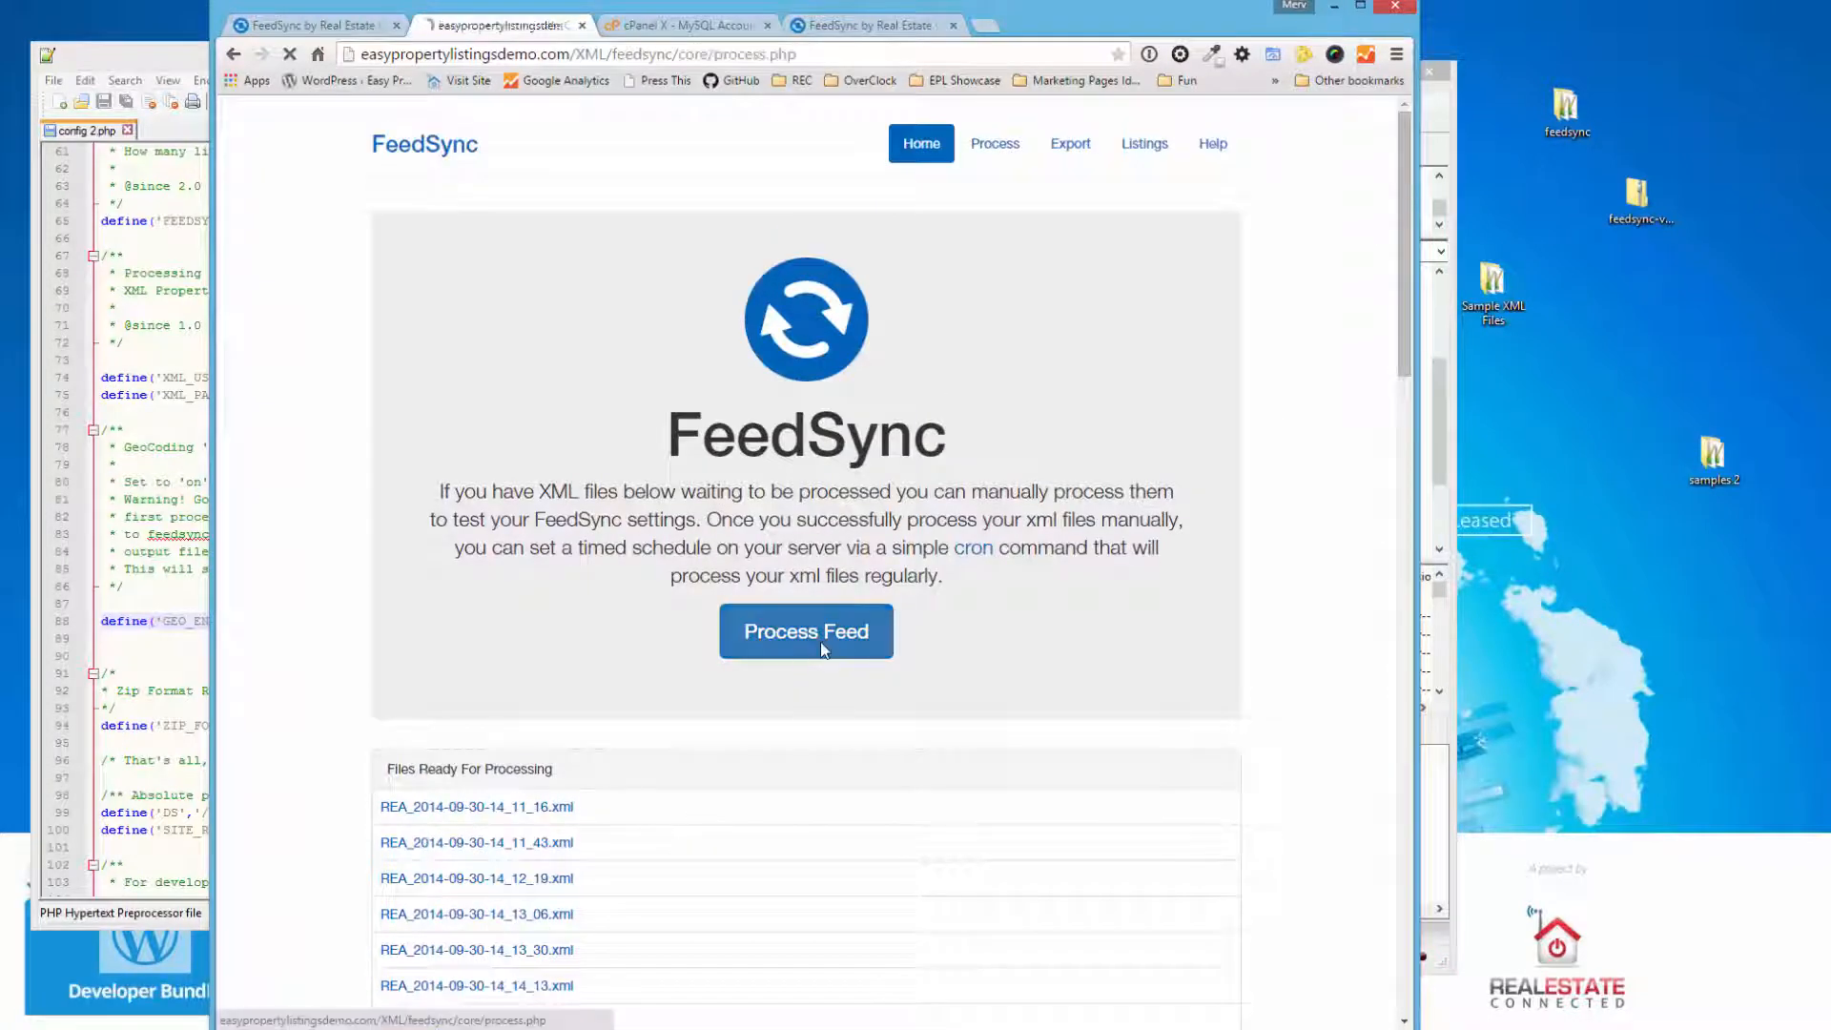
click(805, 631)
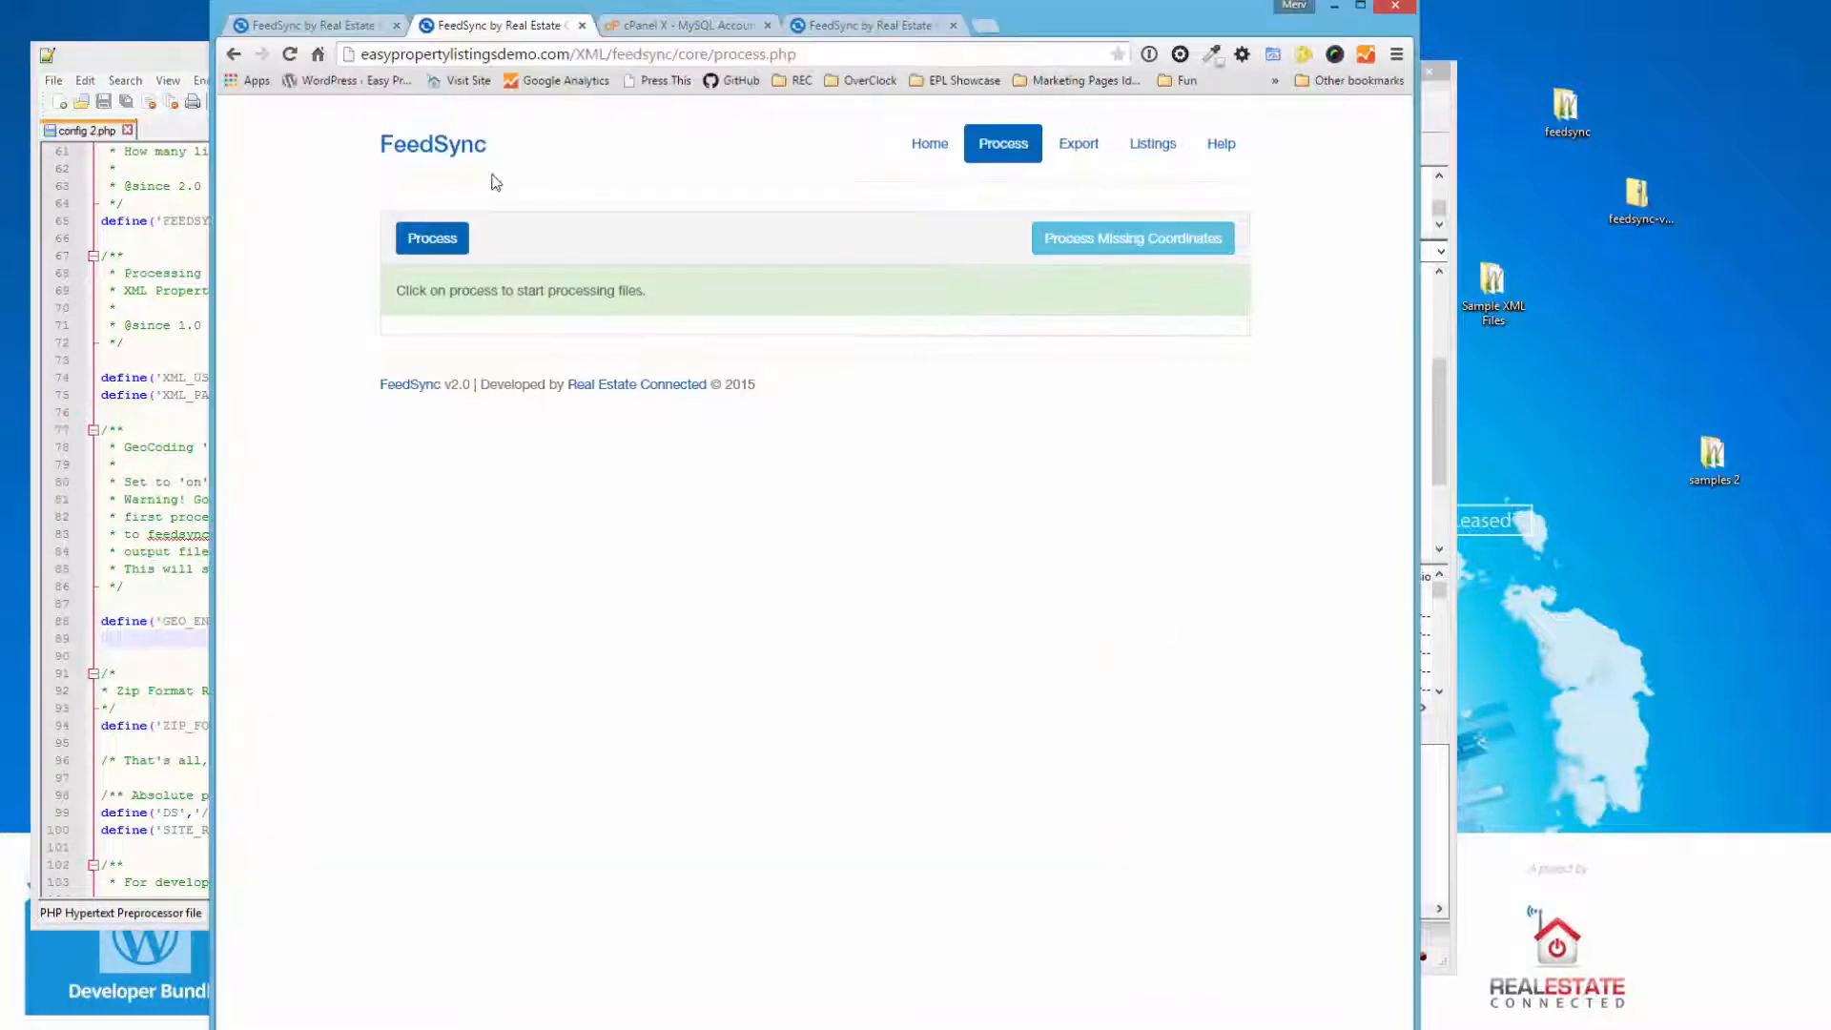
- Run Process repeatedly until all REA input files are processed
click(431, 238)
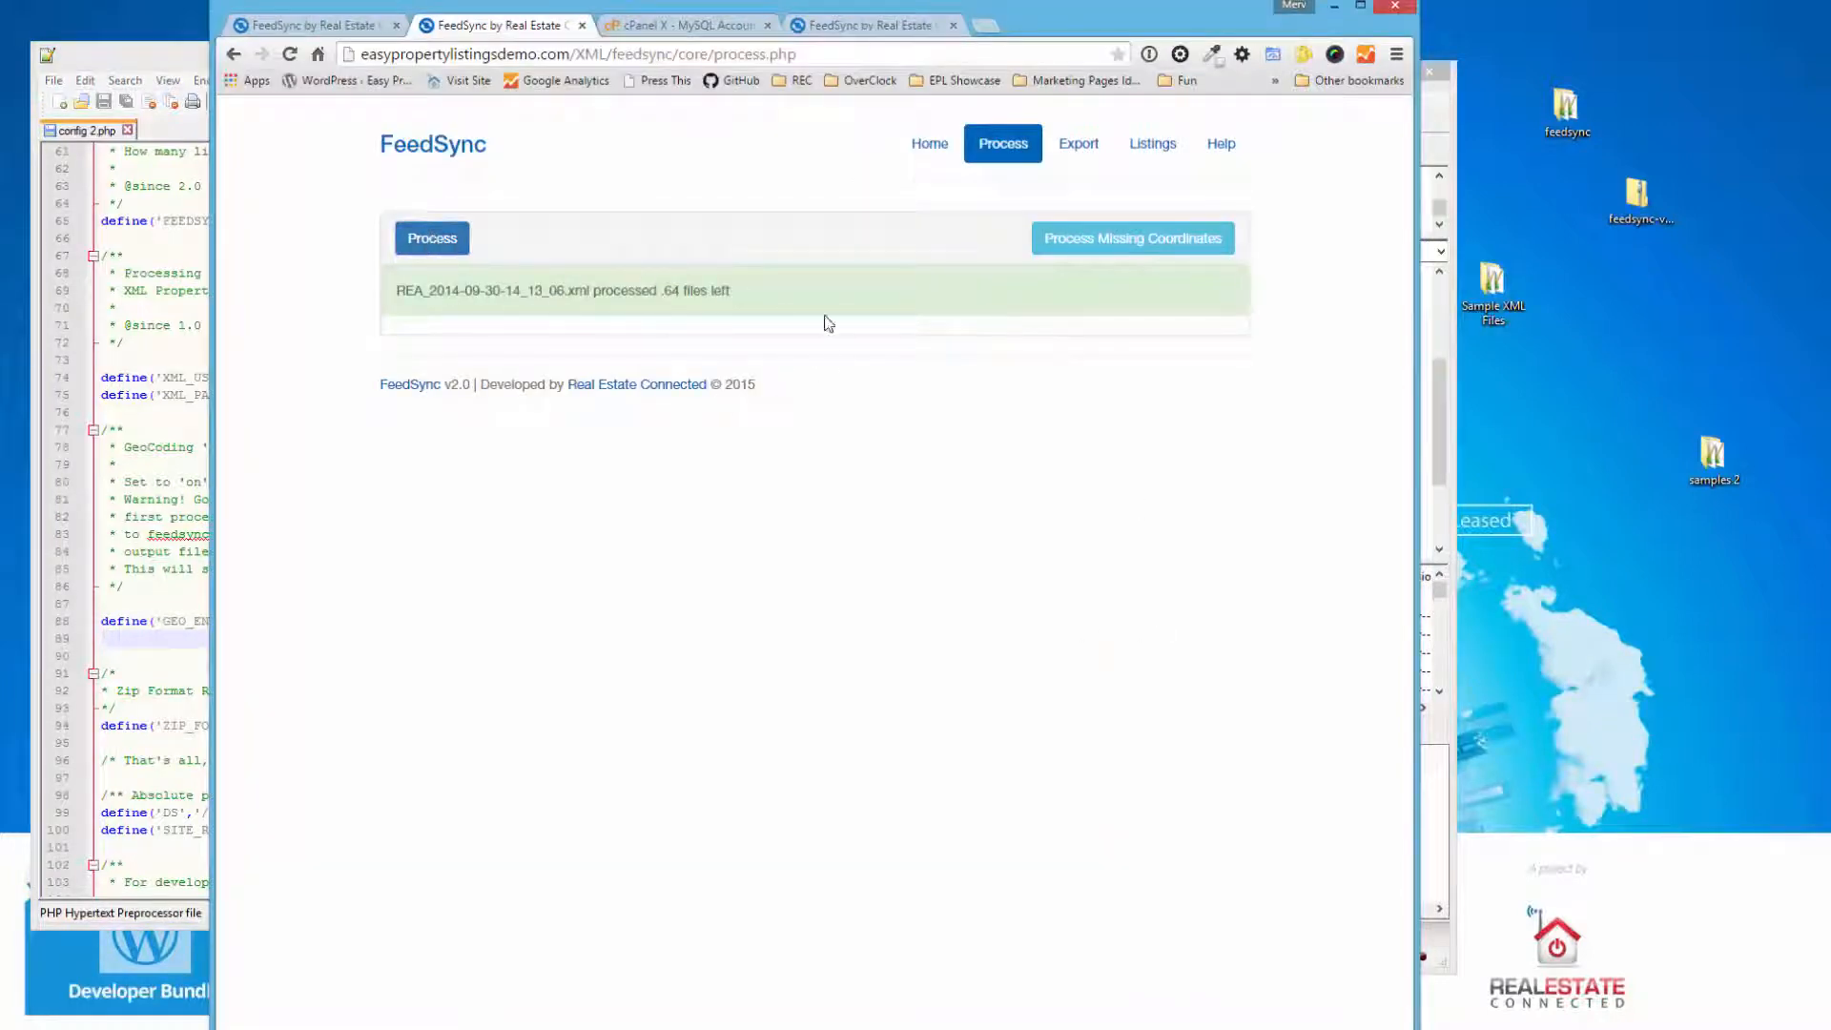
click(431, 237)
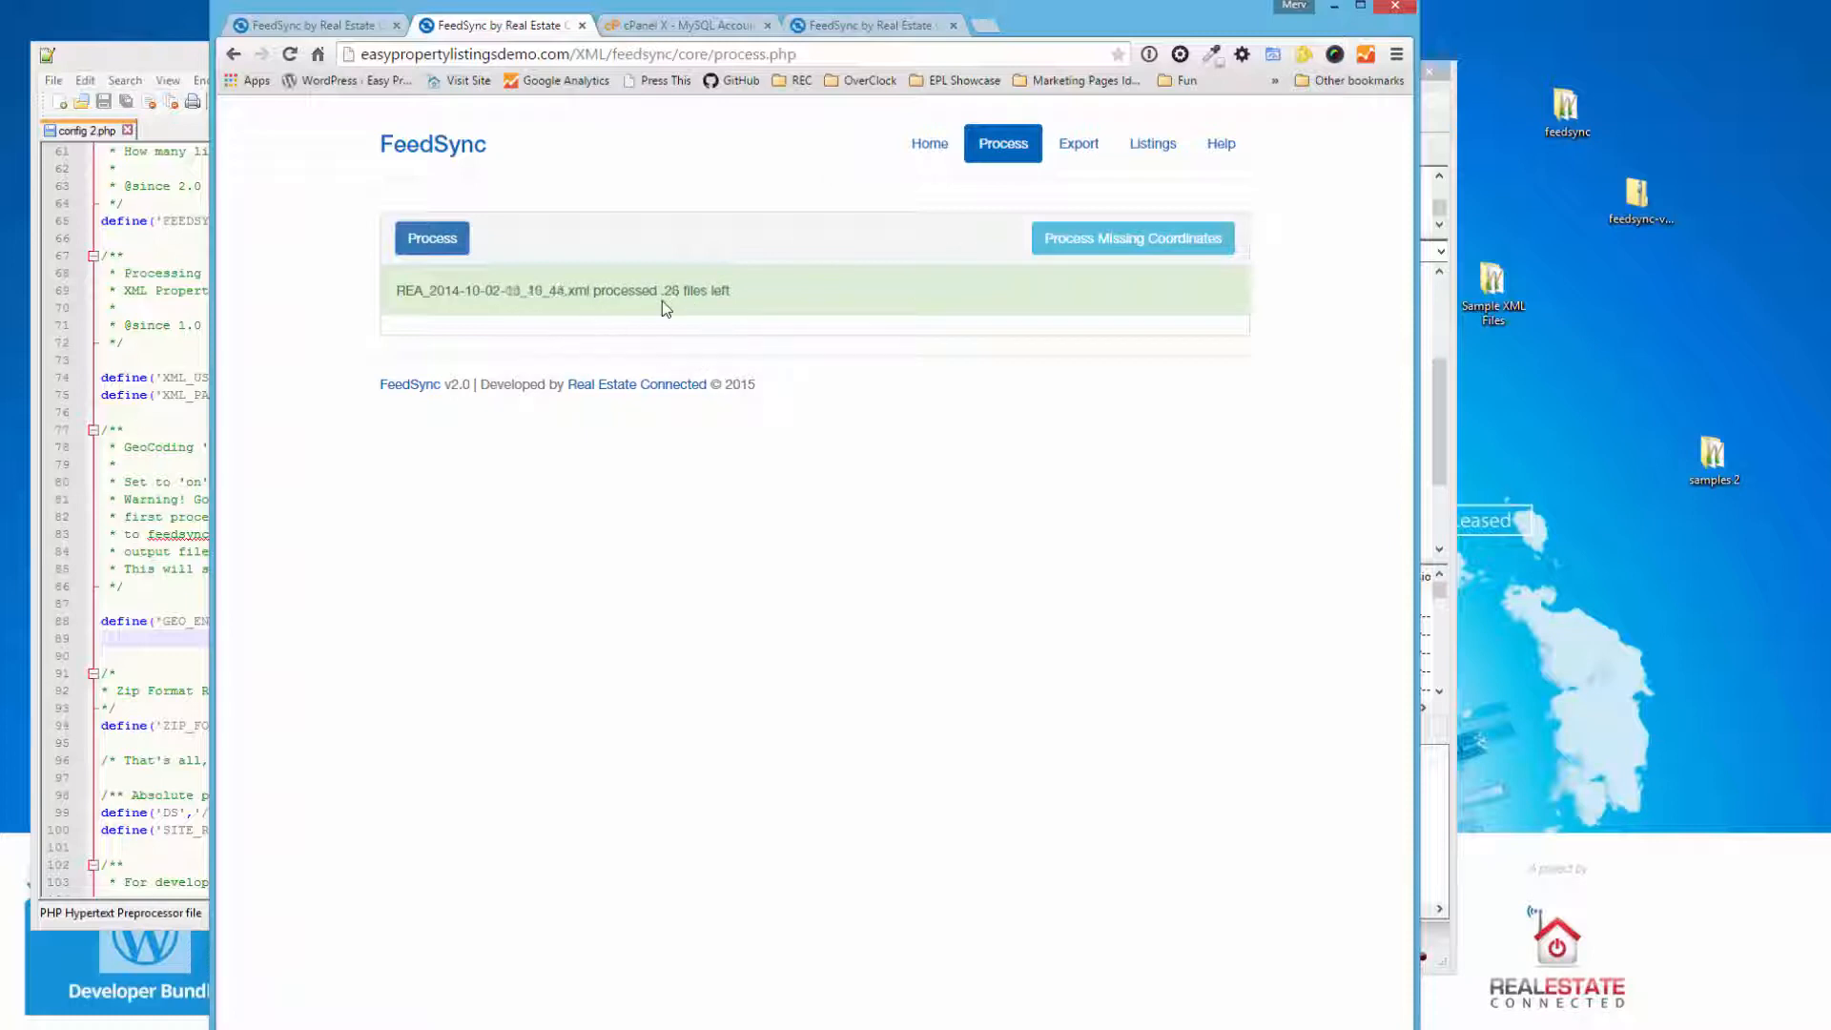
click(431, 238)
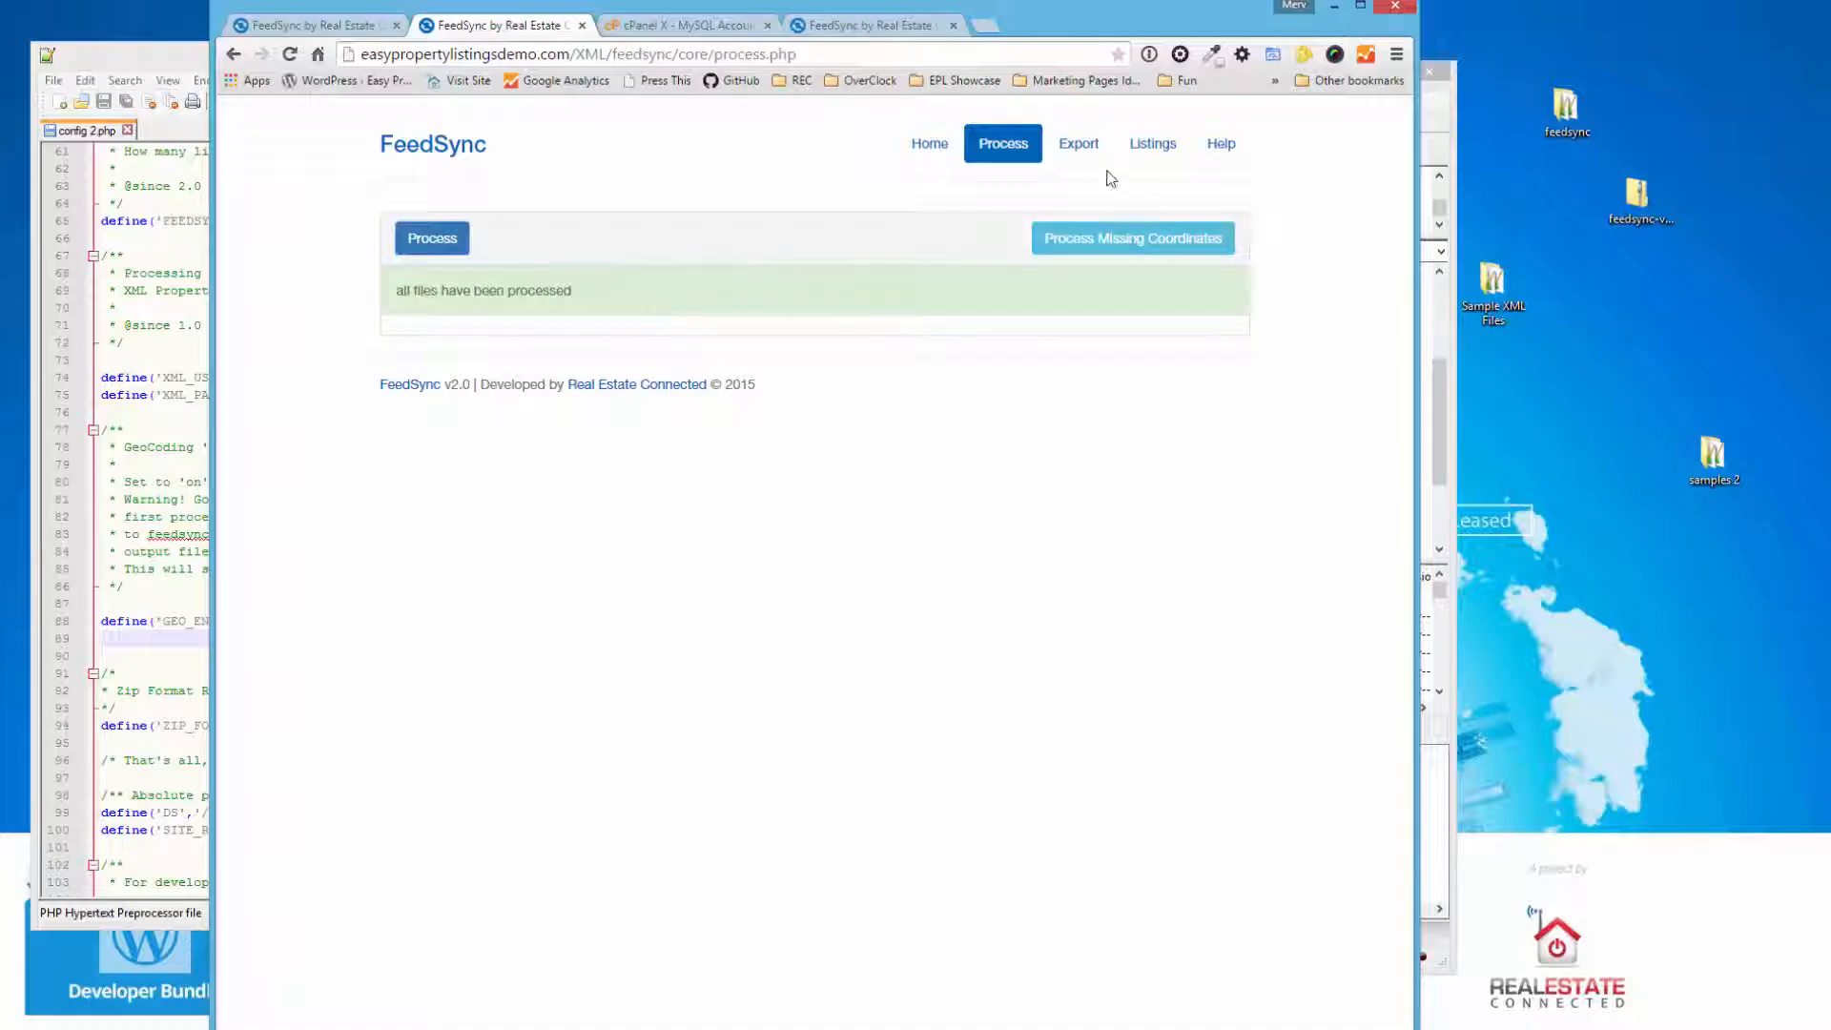
click(1152, 143)
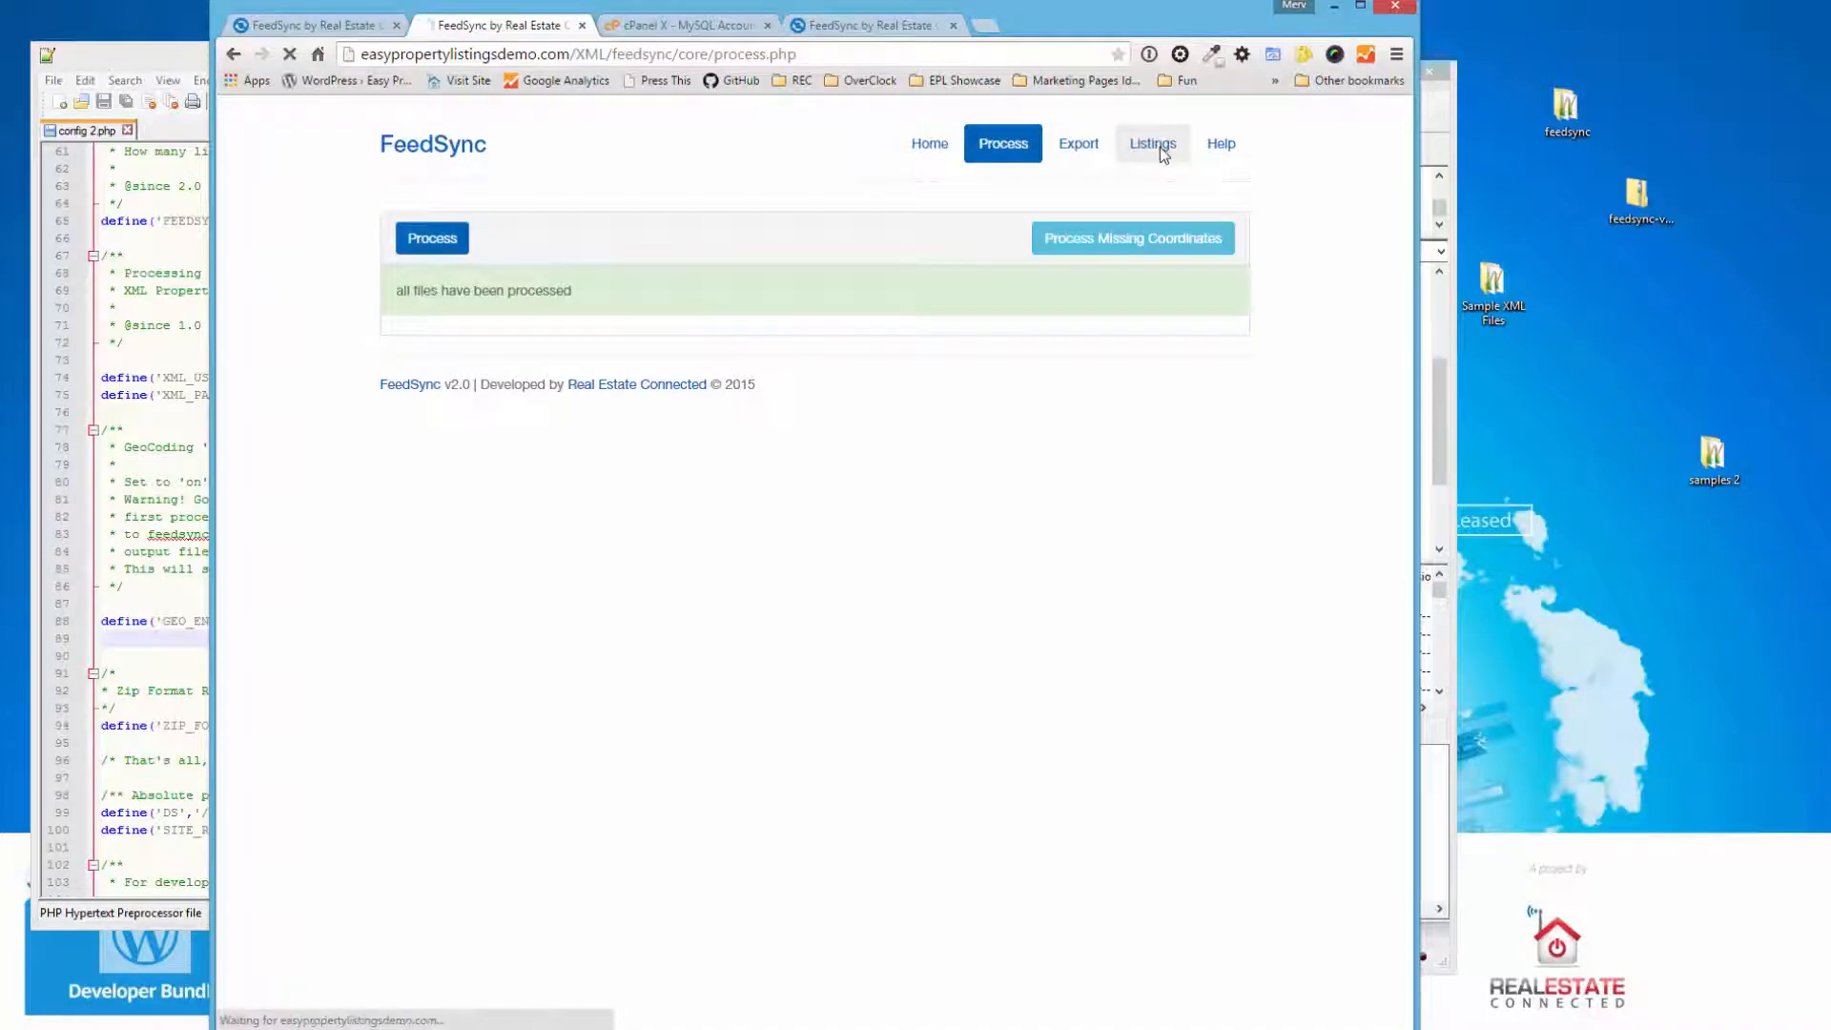
- Review the 252-entry listings table with coordinates, then show the FeedSync Help page
click(1152, 143)
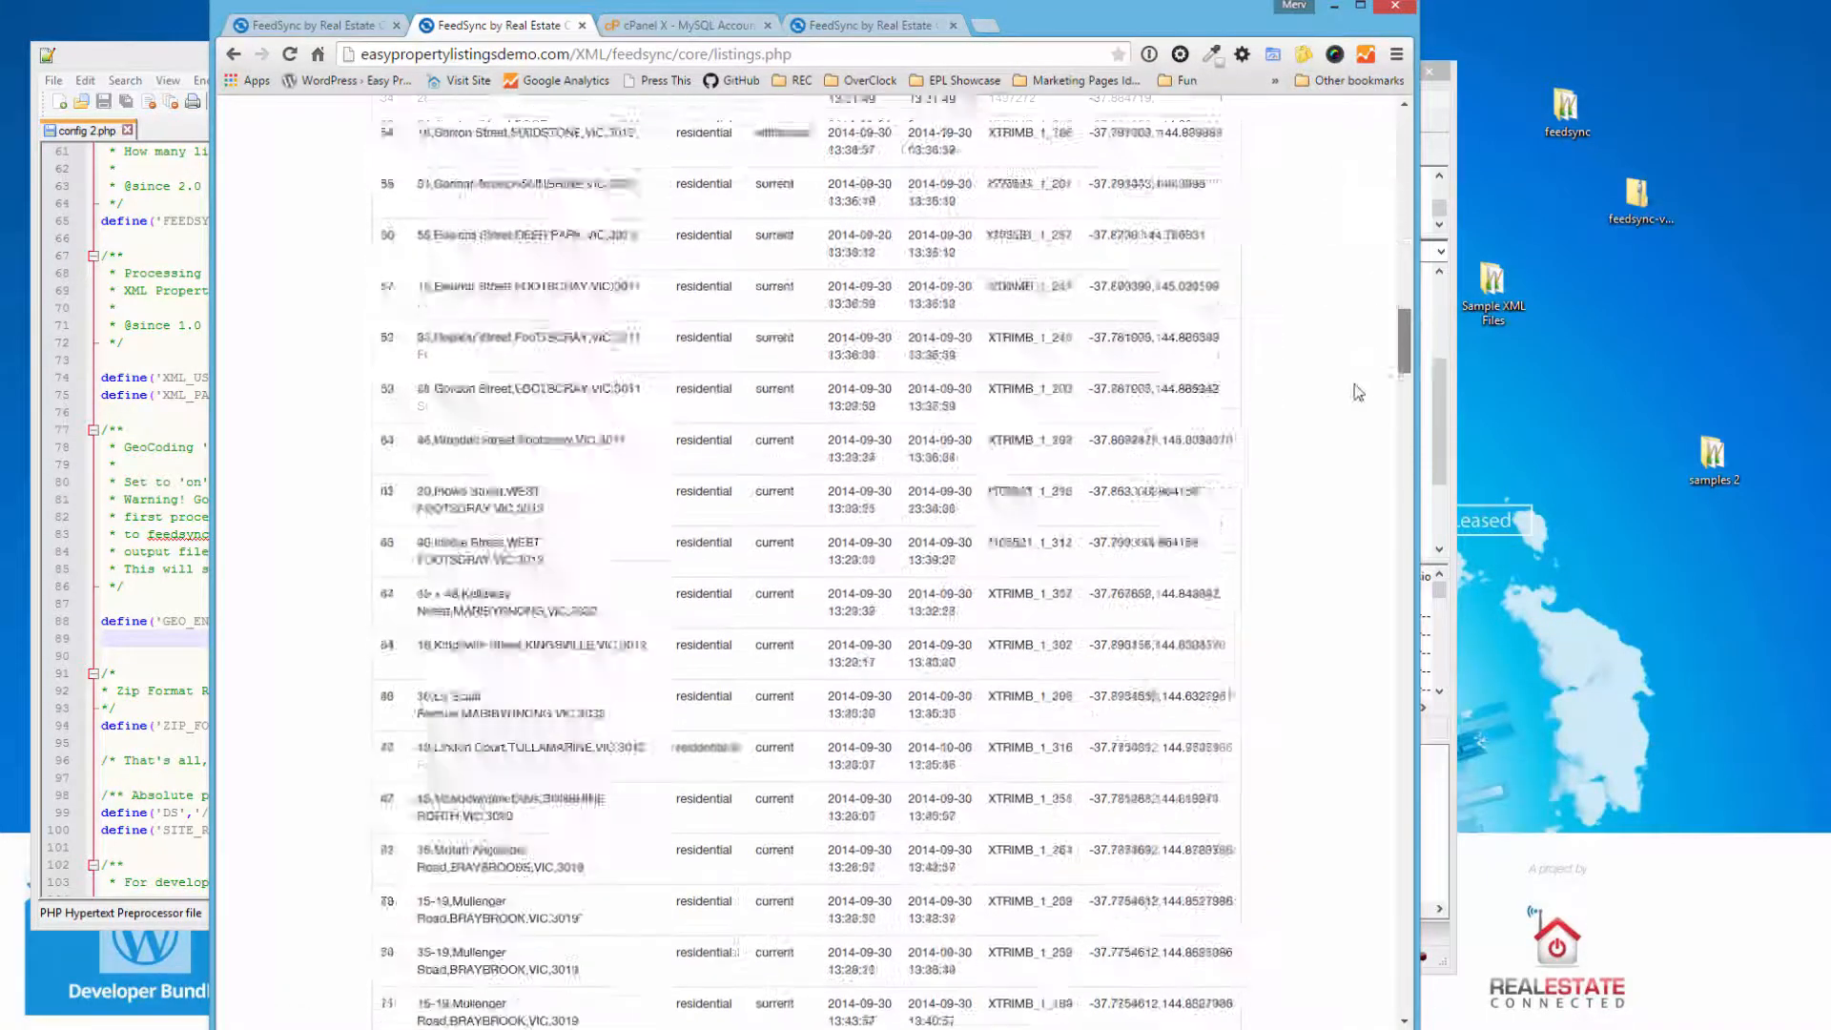
scroll(down, 3)
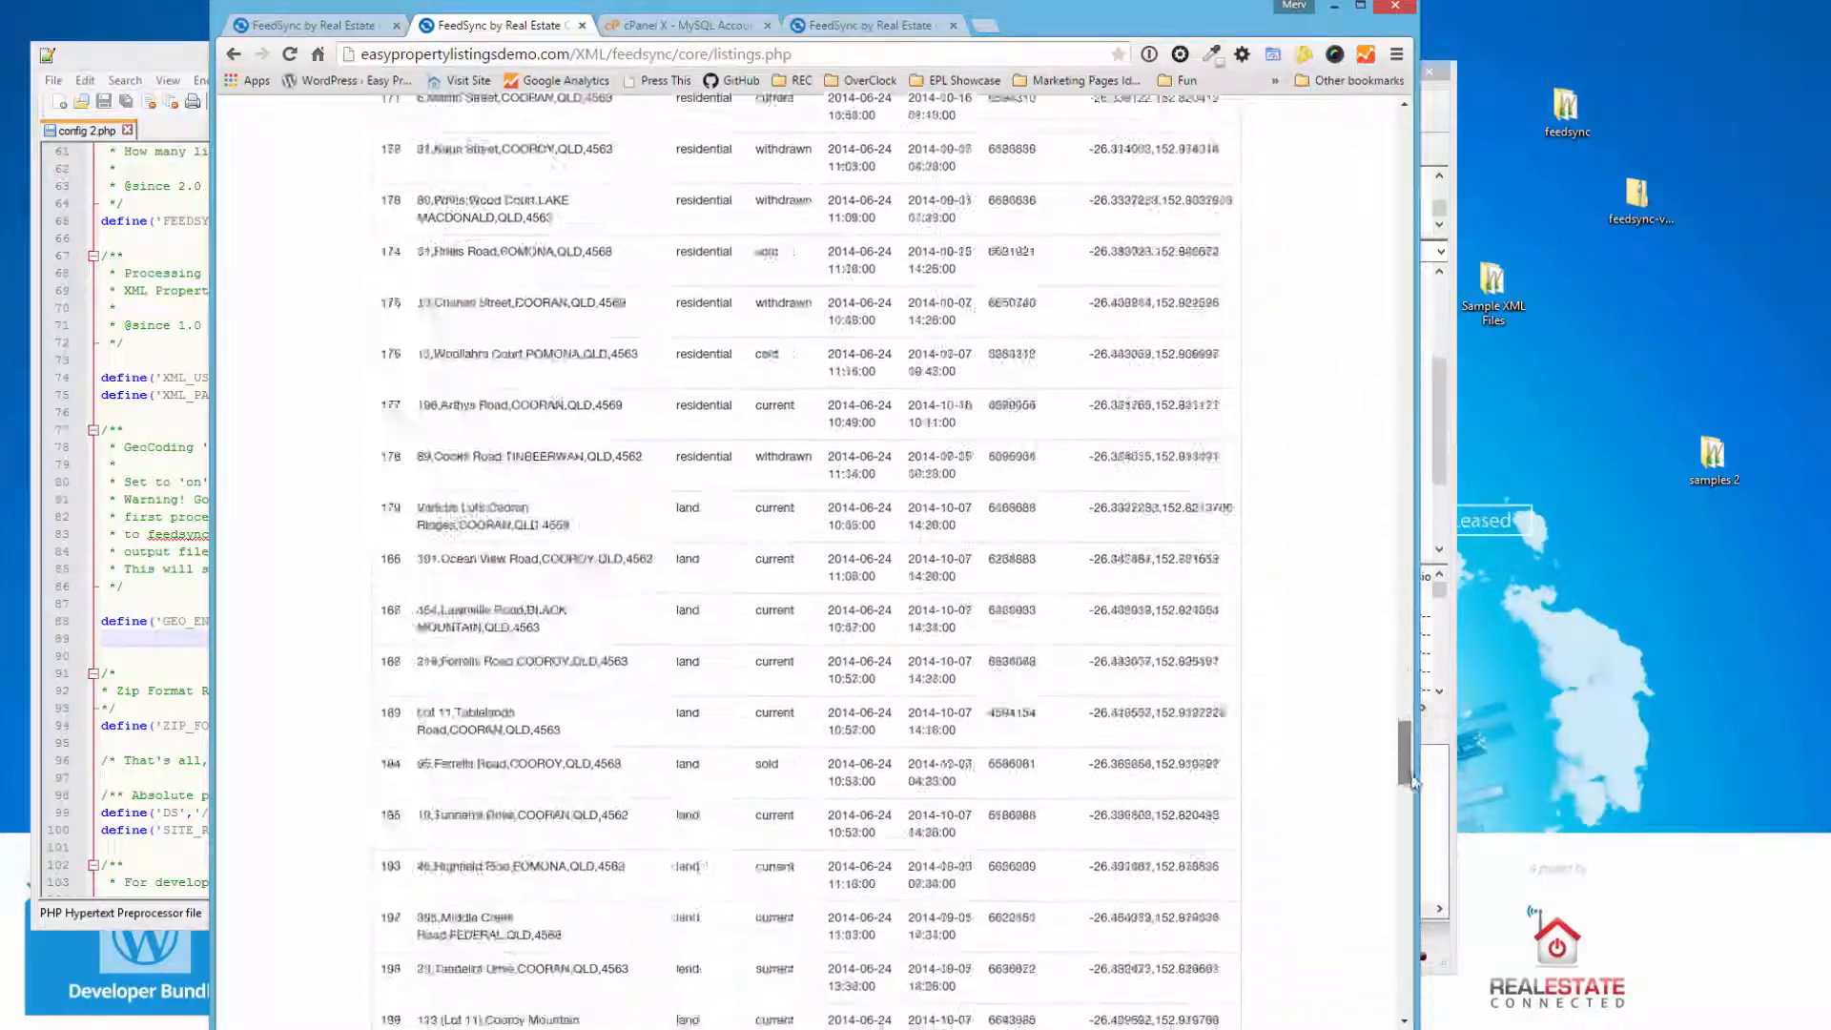
scroll(down, 3)
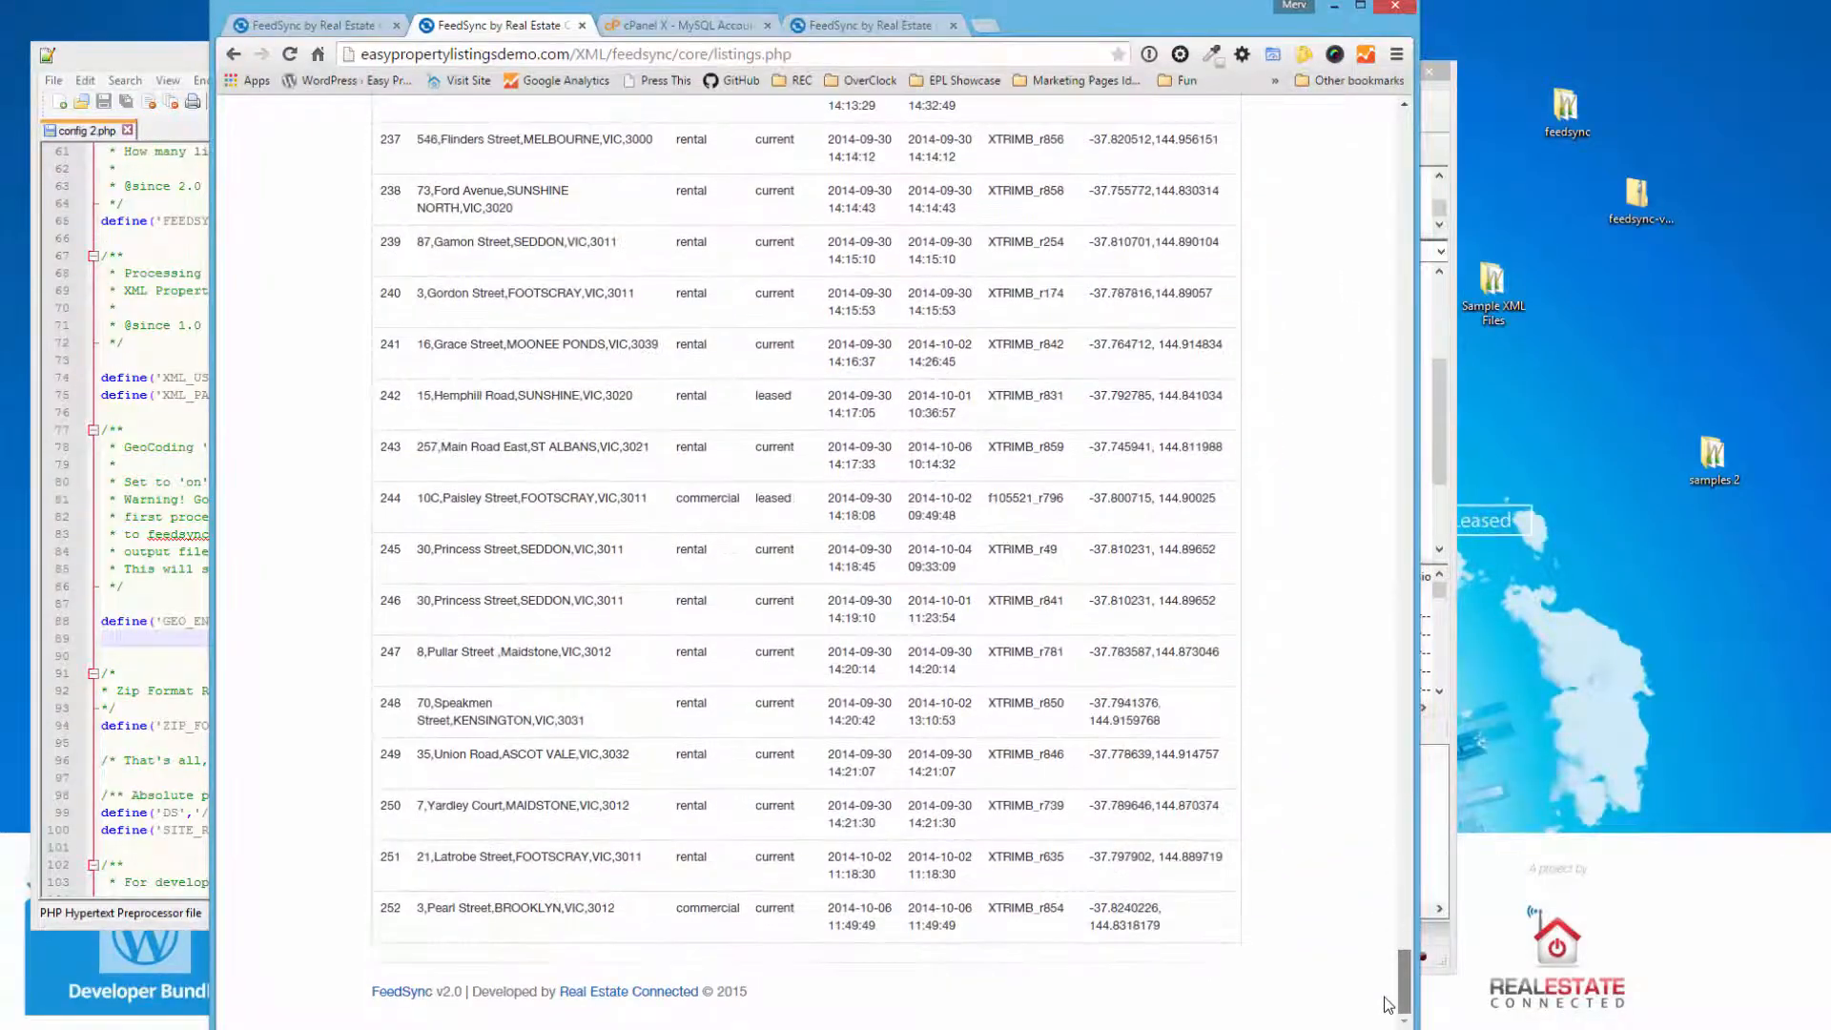
scroll(up, 3)
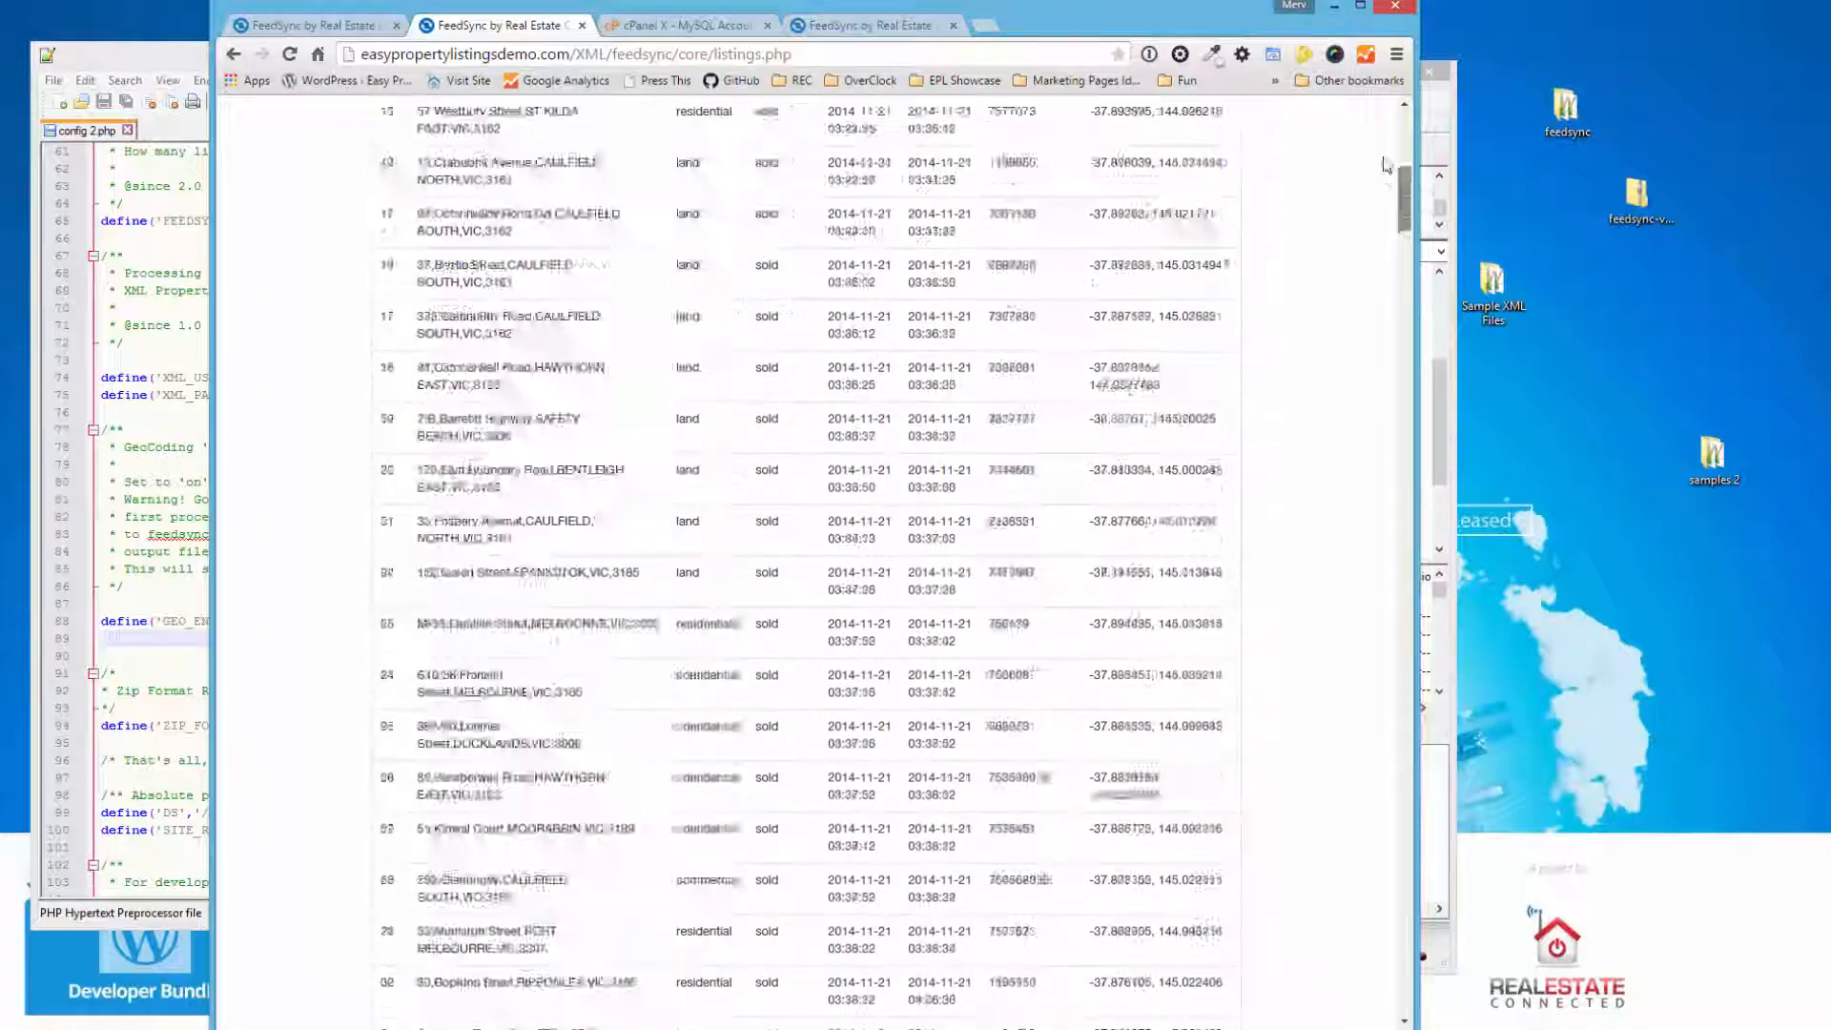
scroll(up, 3)
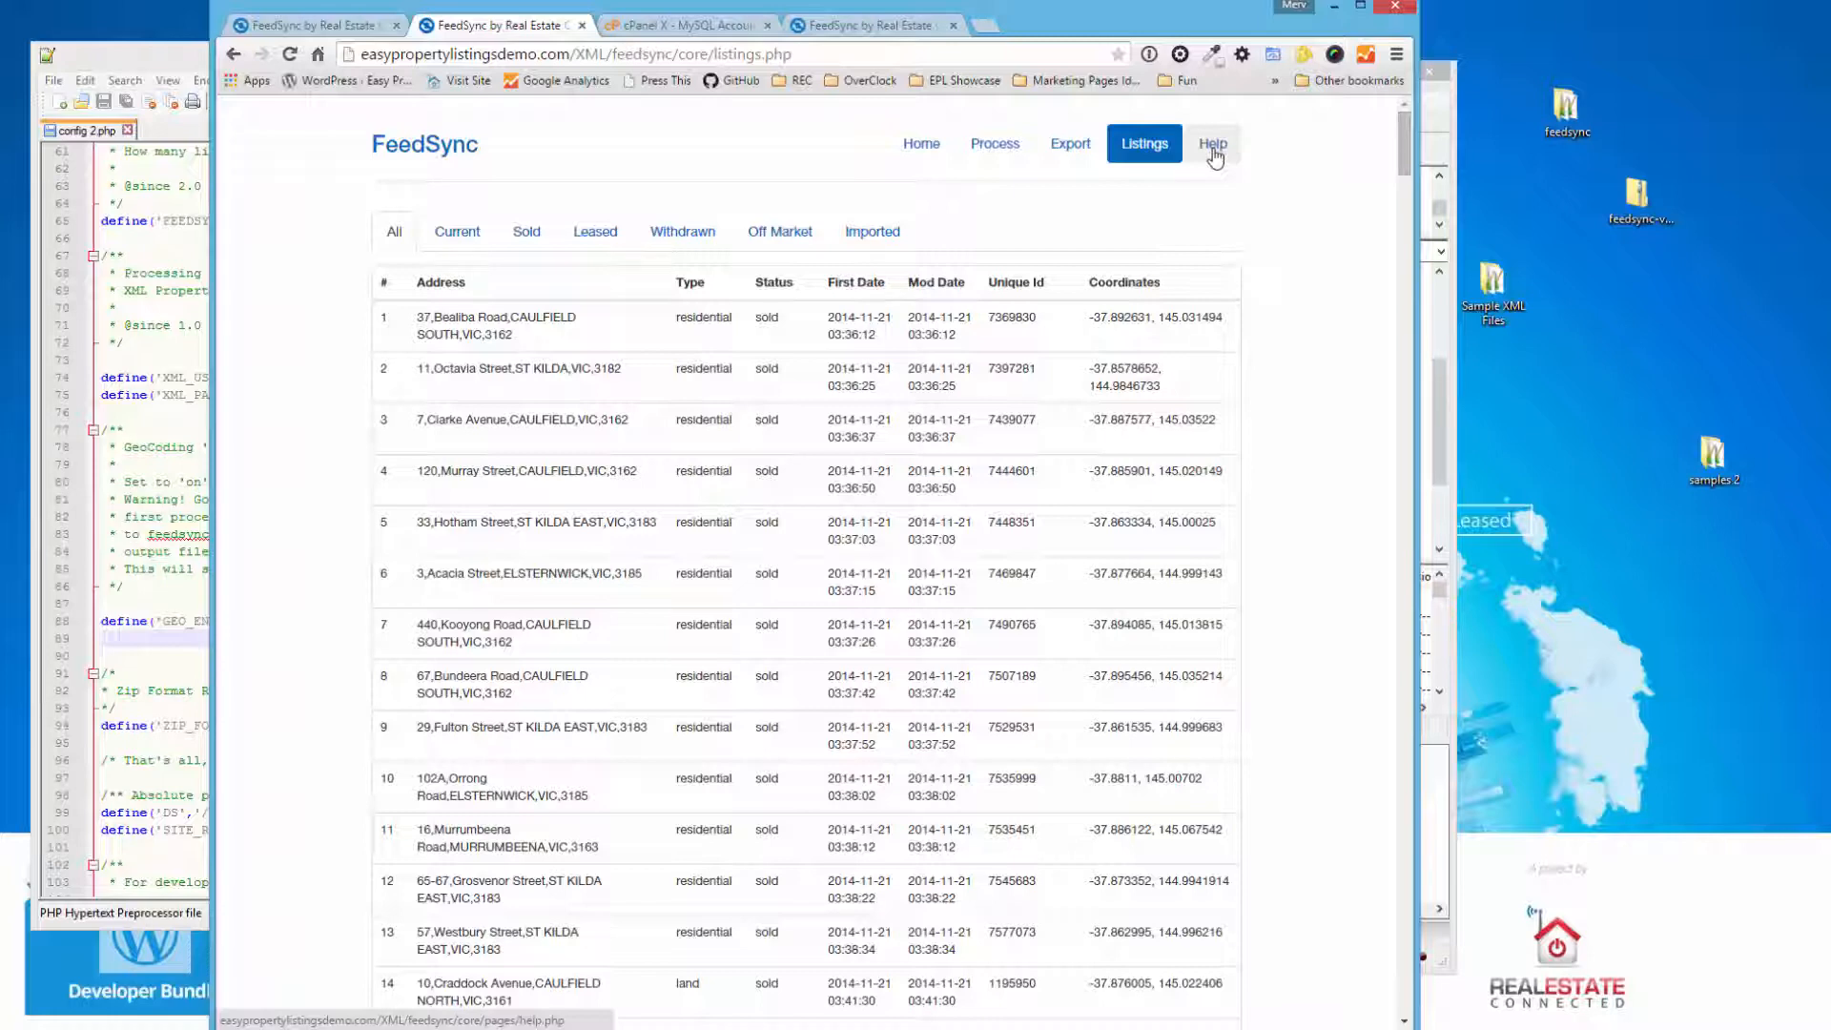
mouse_move(698, 399)
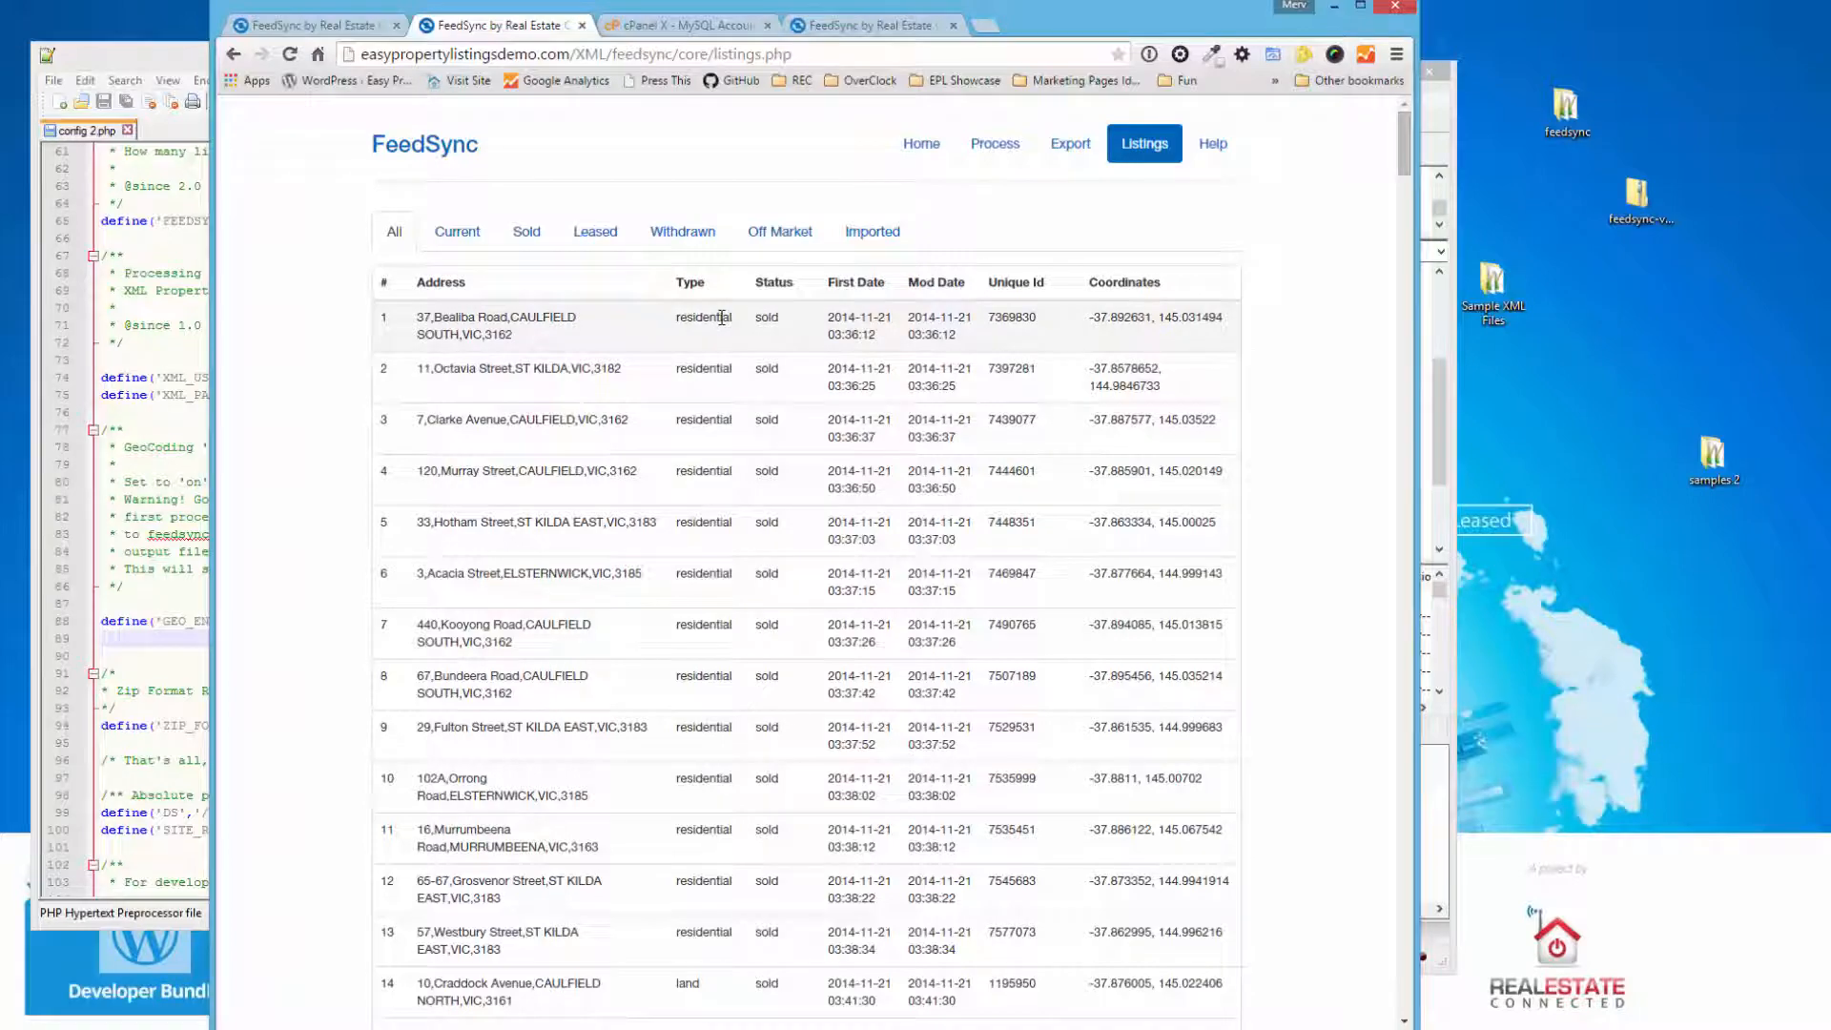
mouse_move(1385, 159)
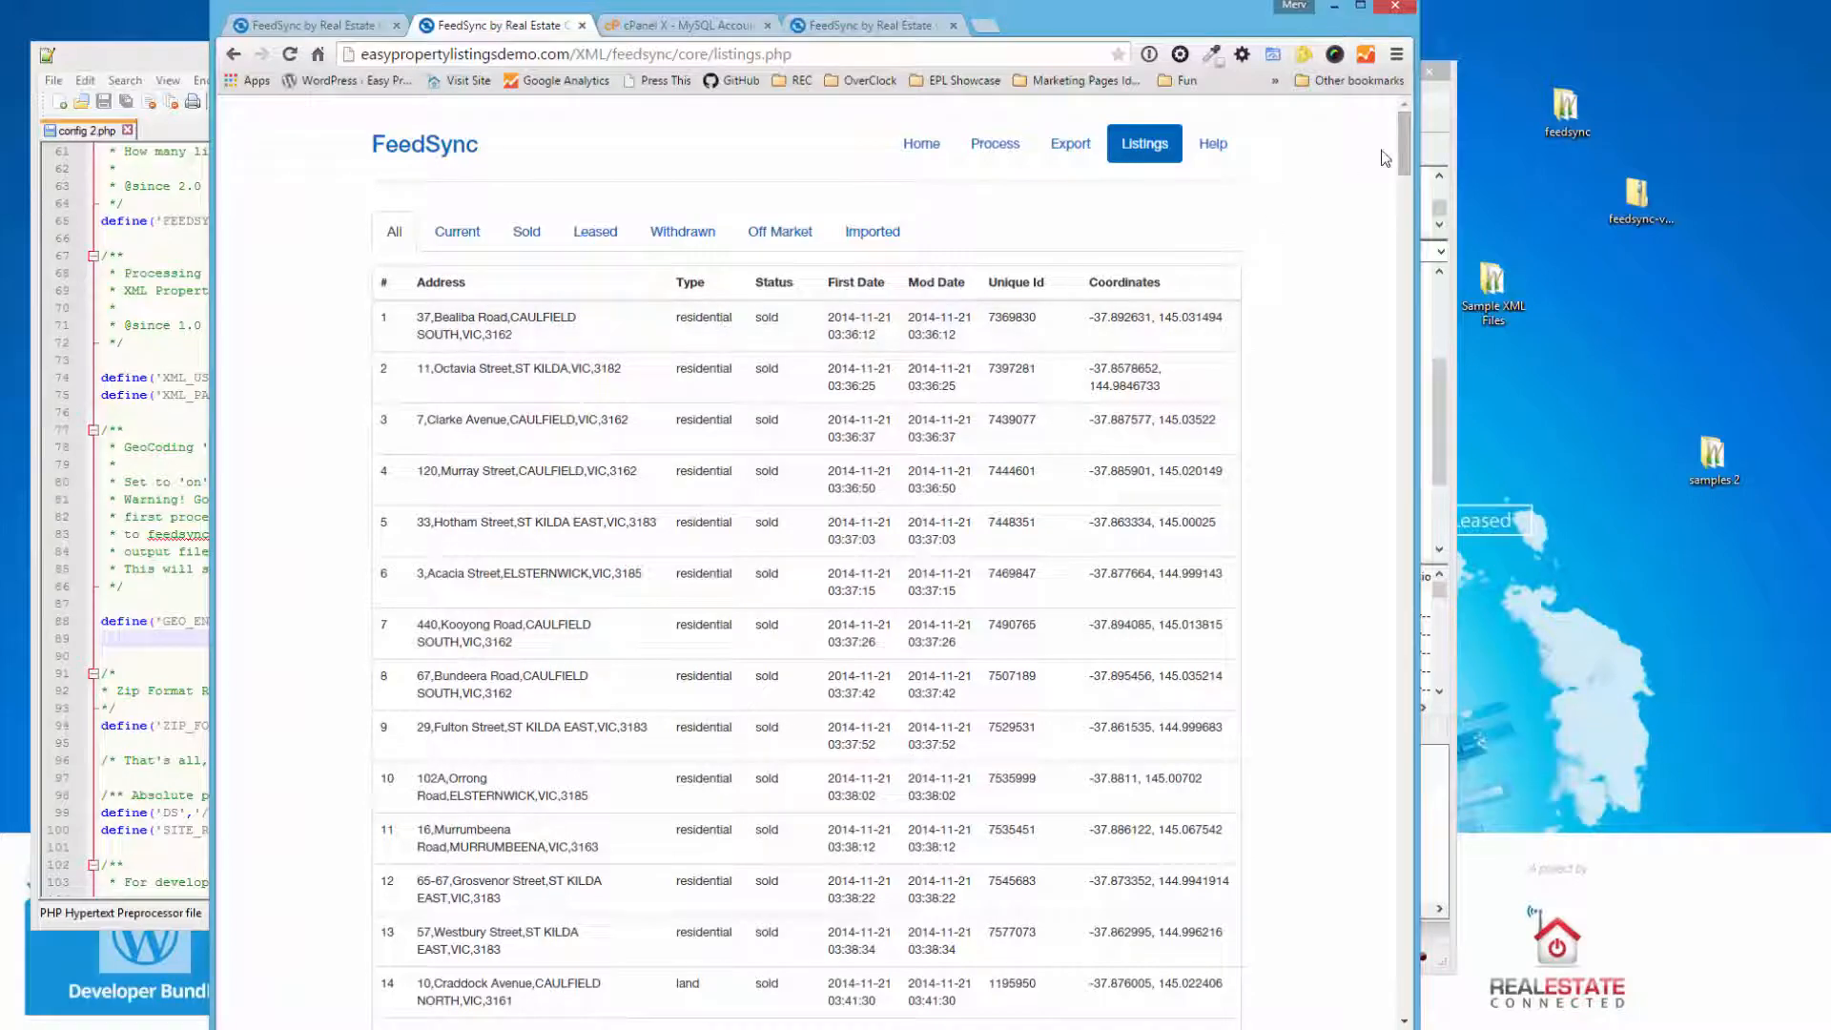
scroll(down, 3)
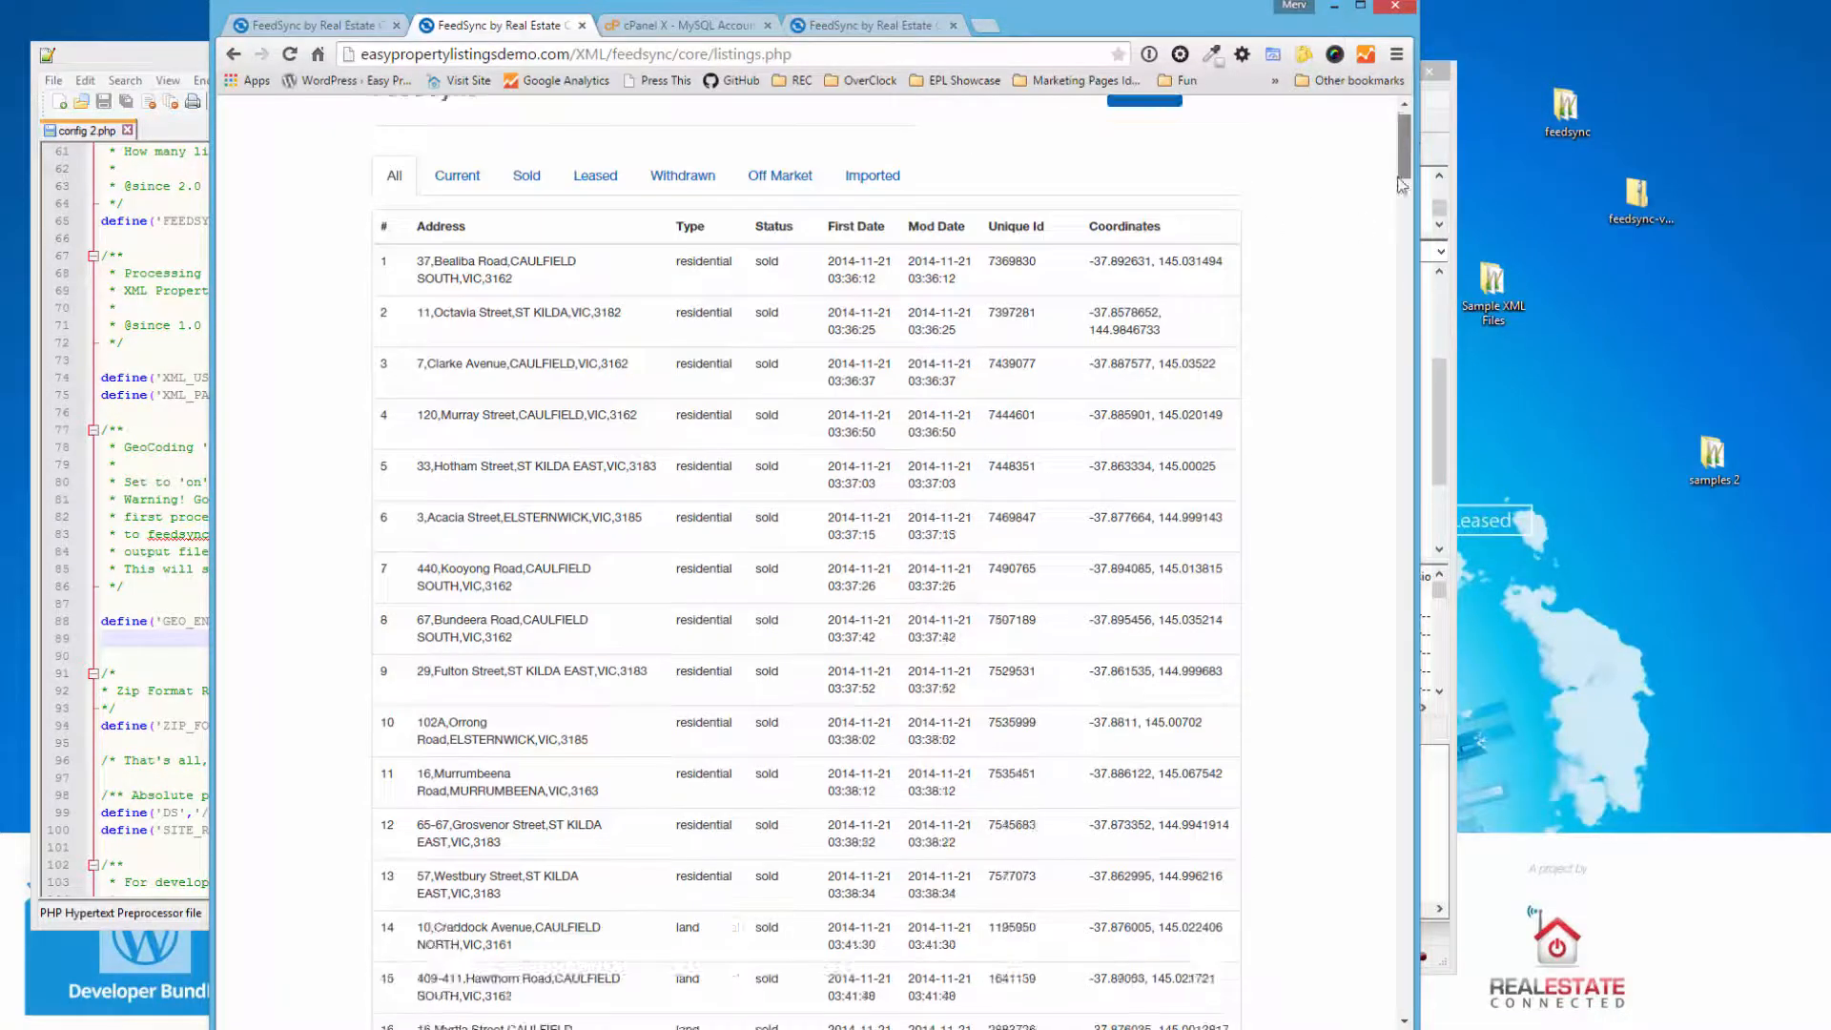
scroll(up, 3)
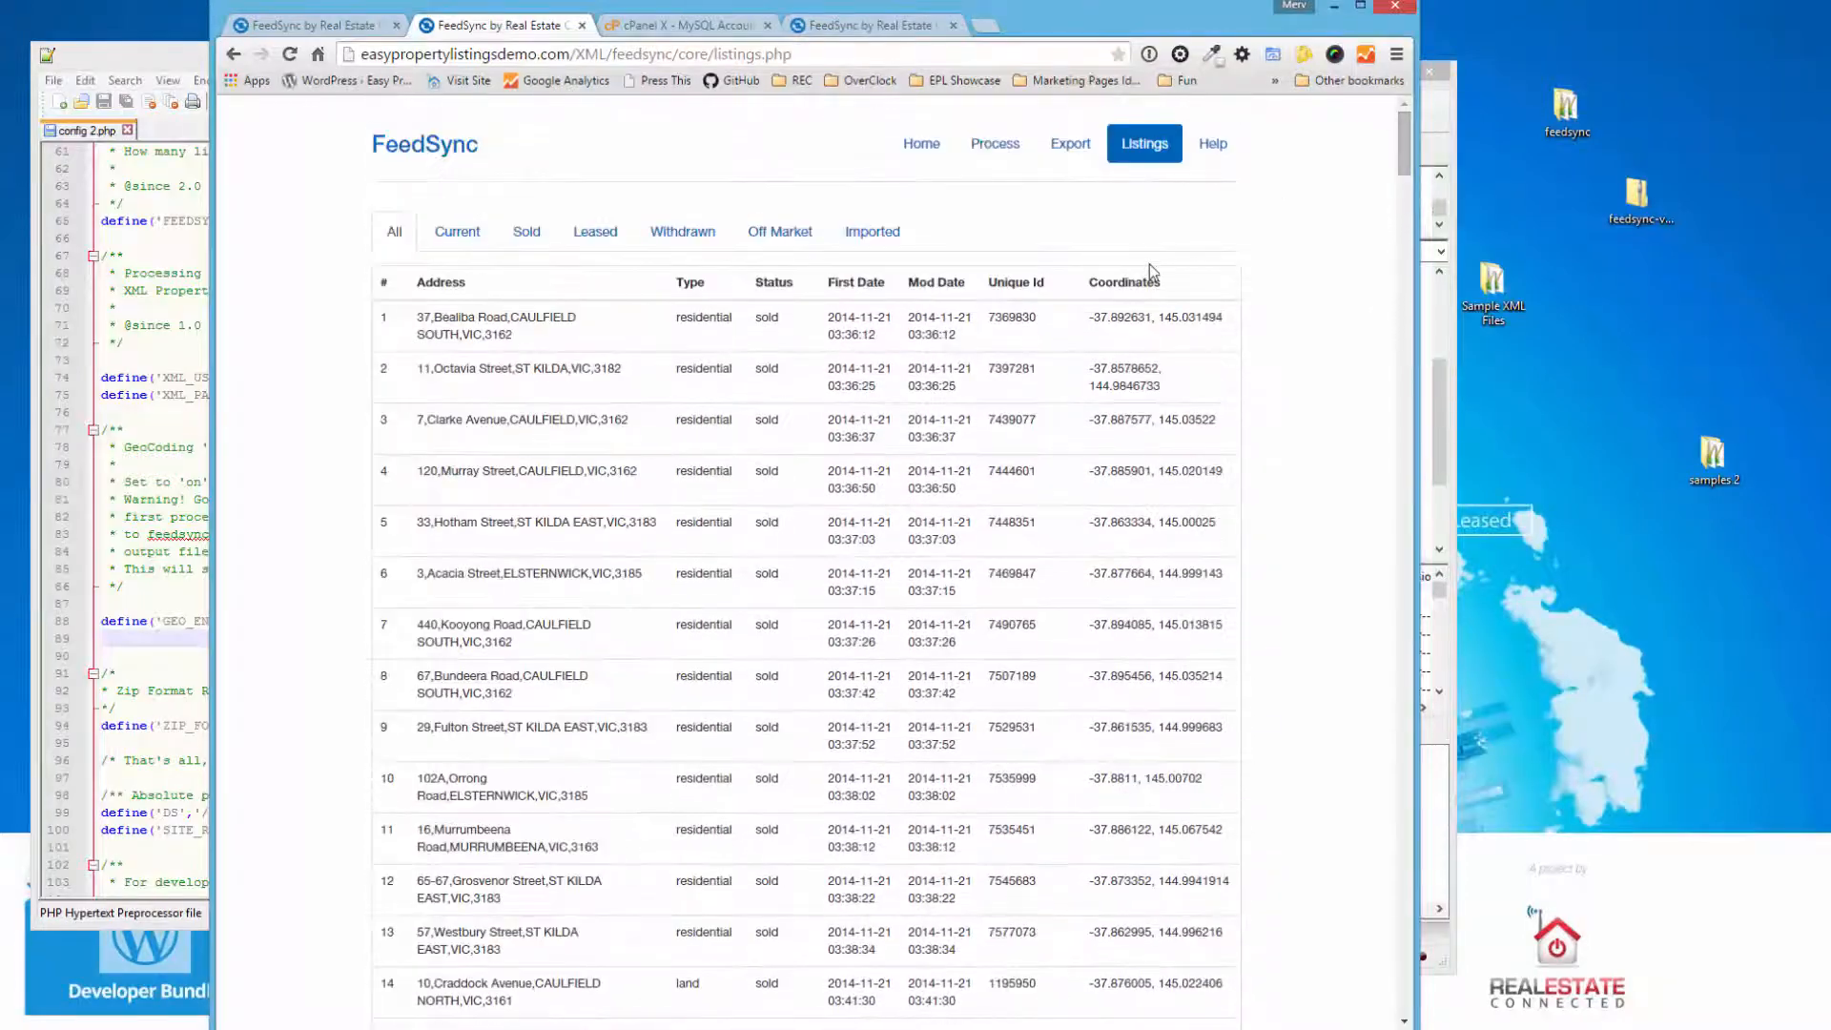
click(1212, 143)
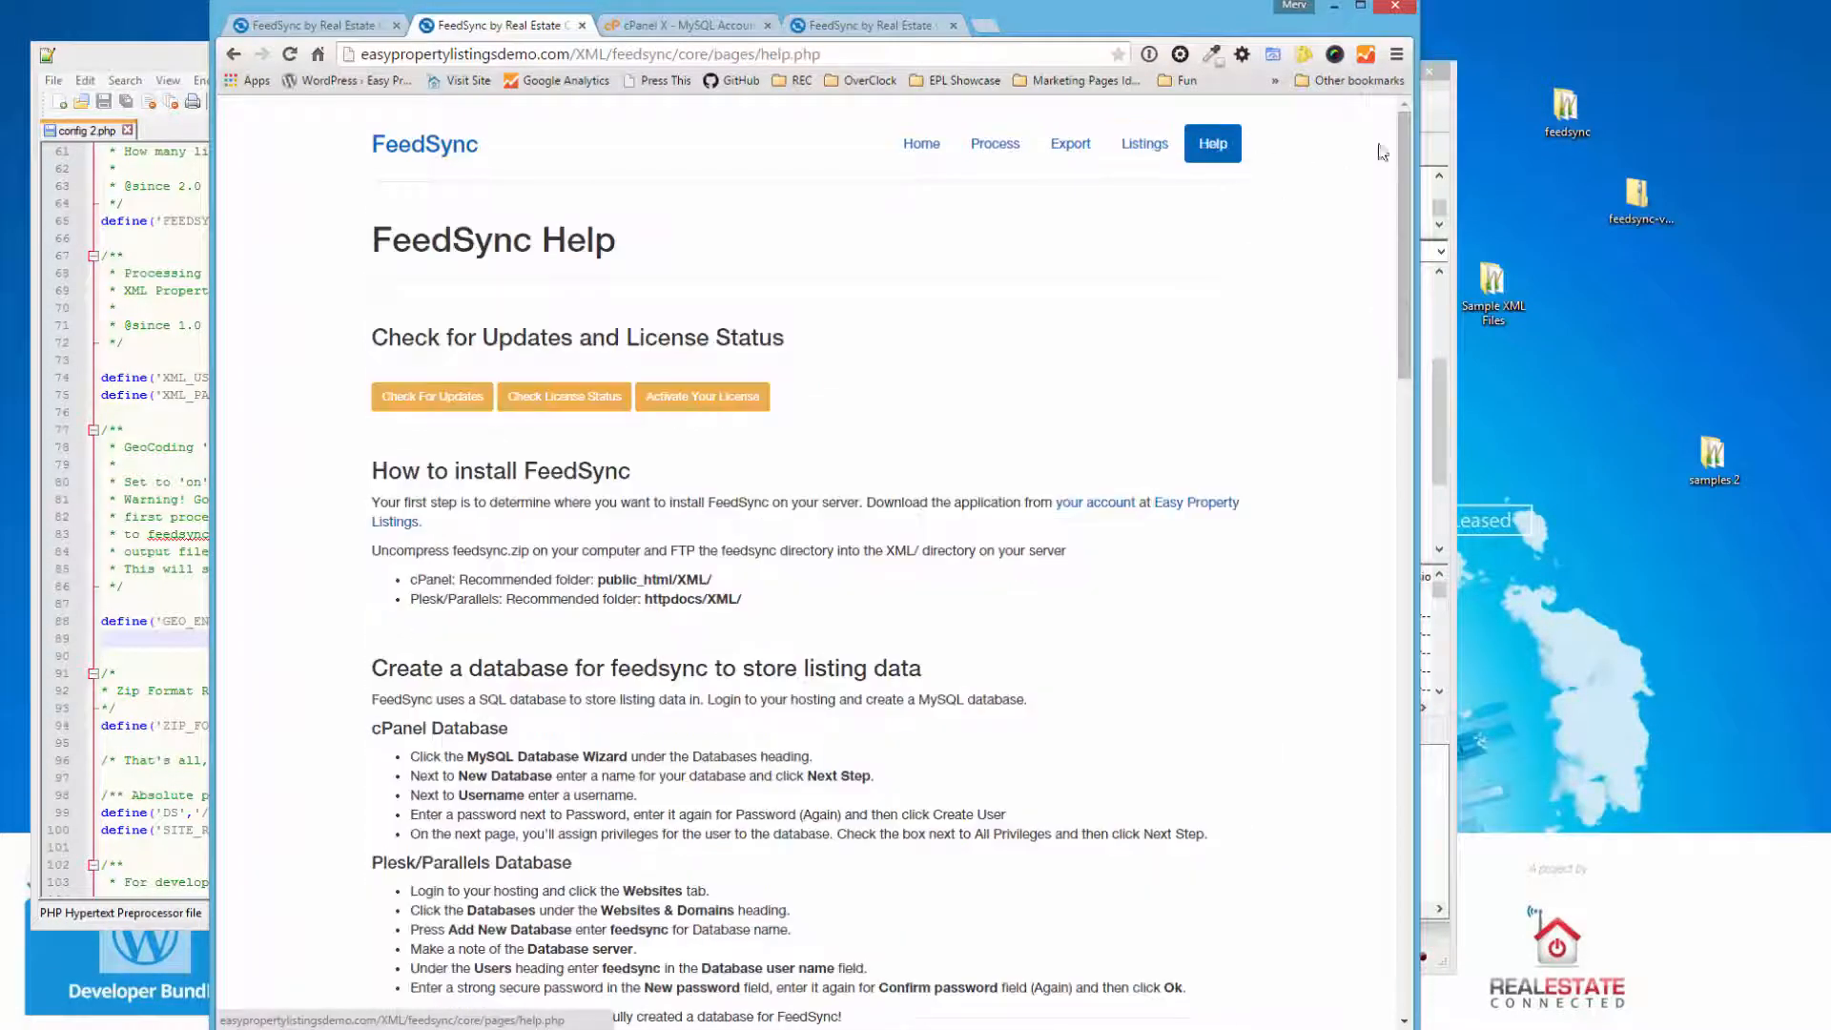
- Run Check Geocode Status from the Help page's Test Geocode Credit Status section and return to Help
scroll(down, 3)
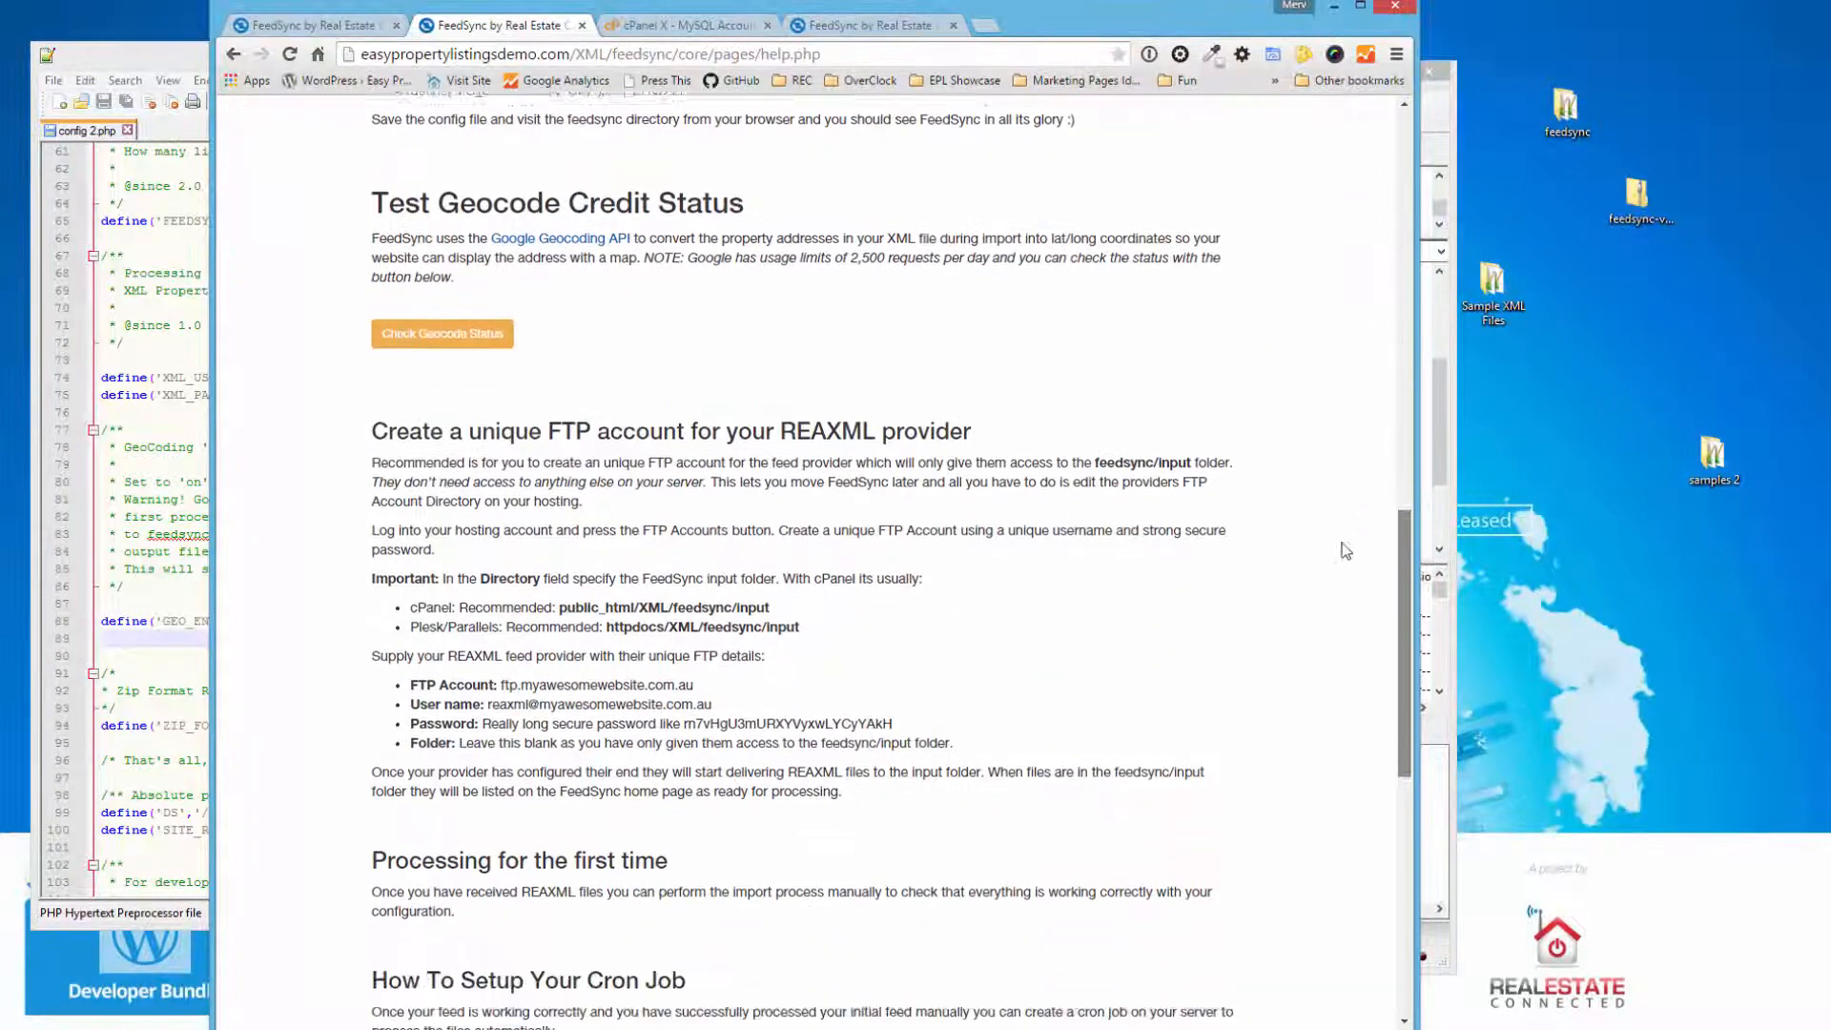
scroll(up, 3)
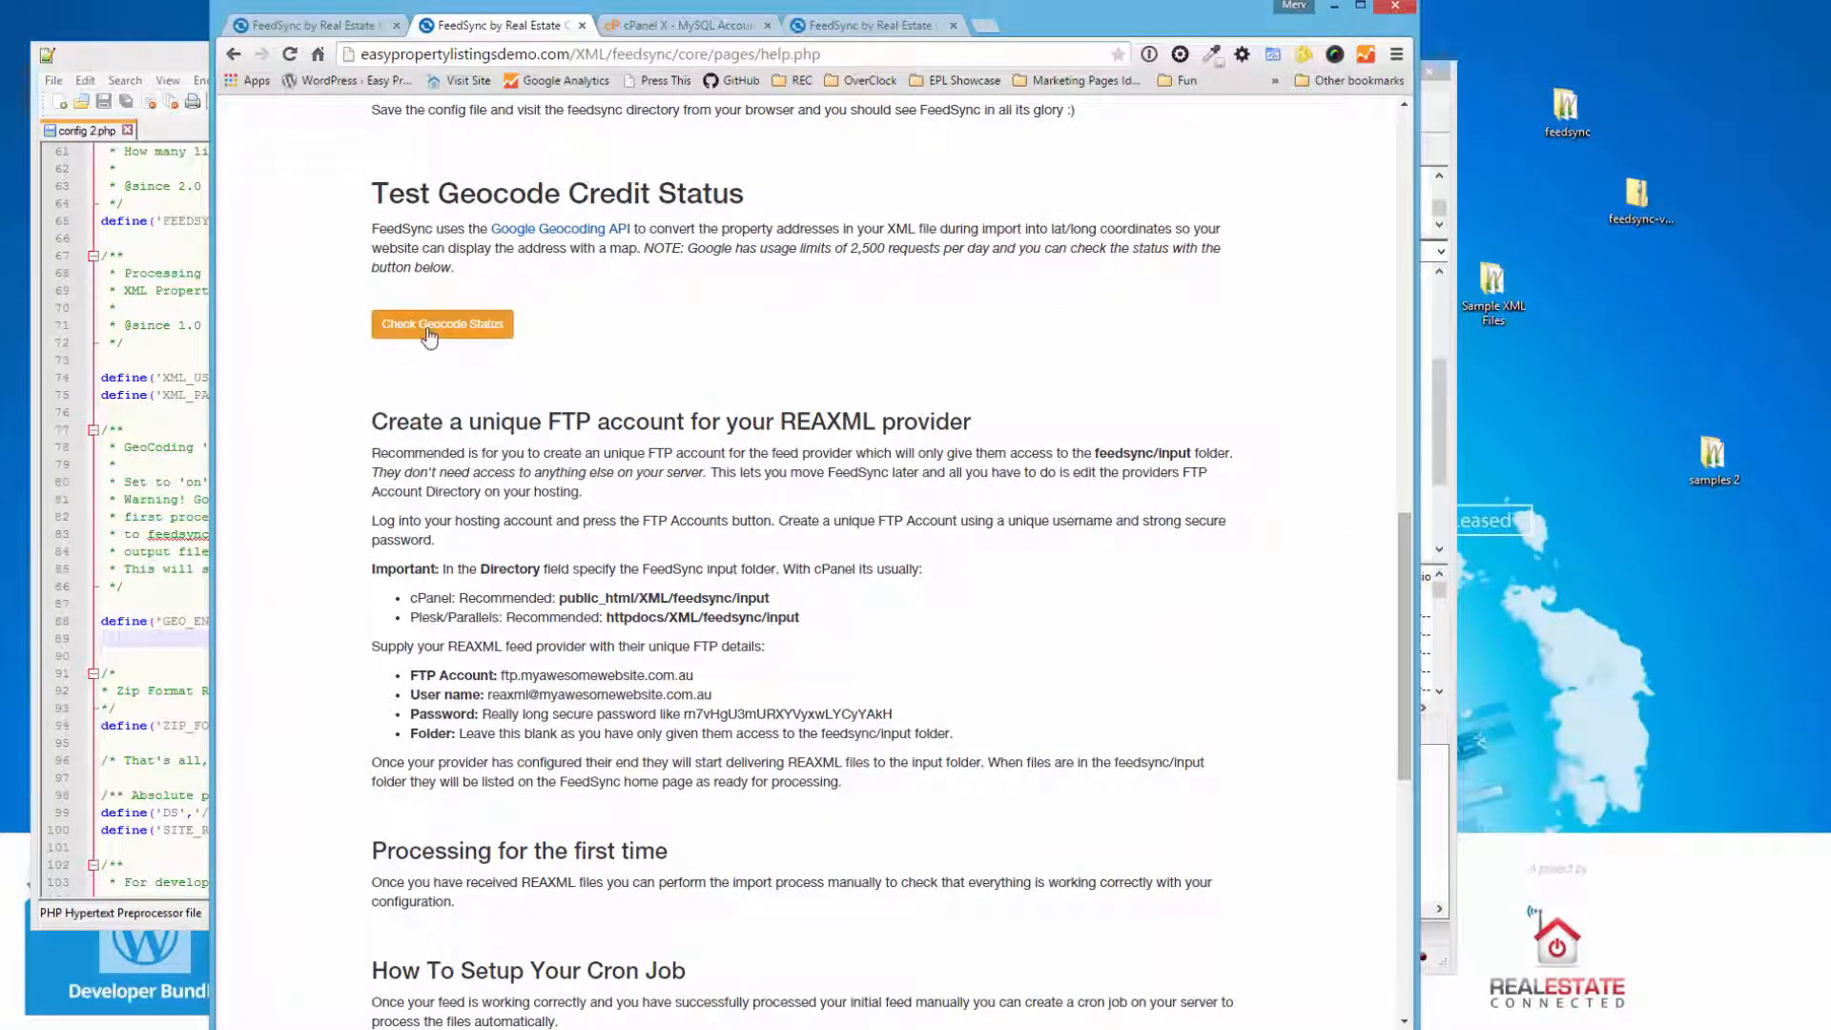
click(441, 324)
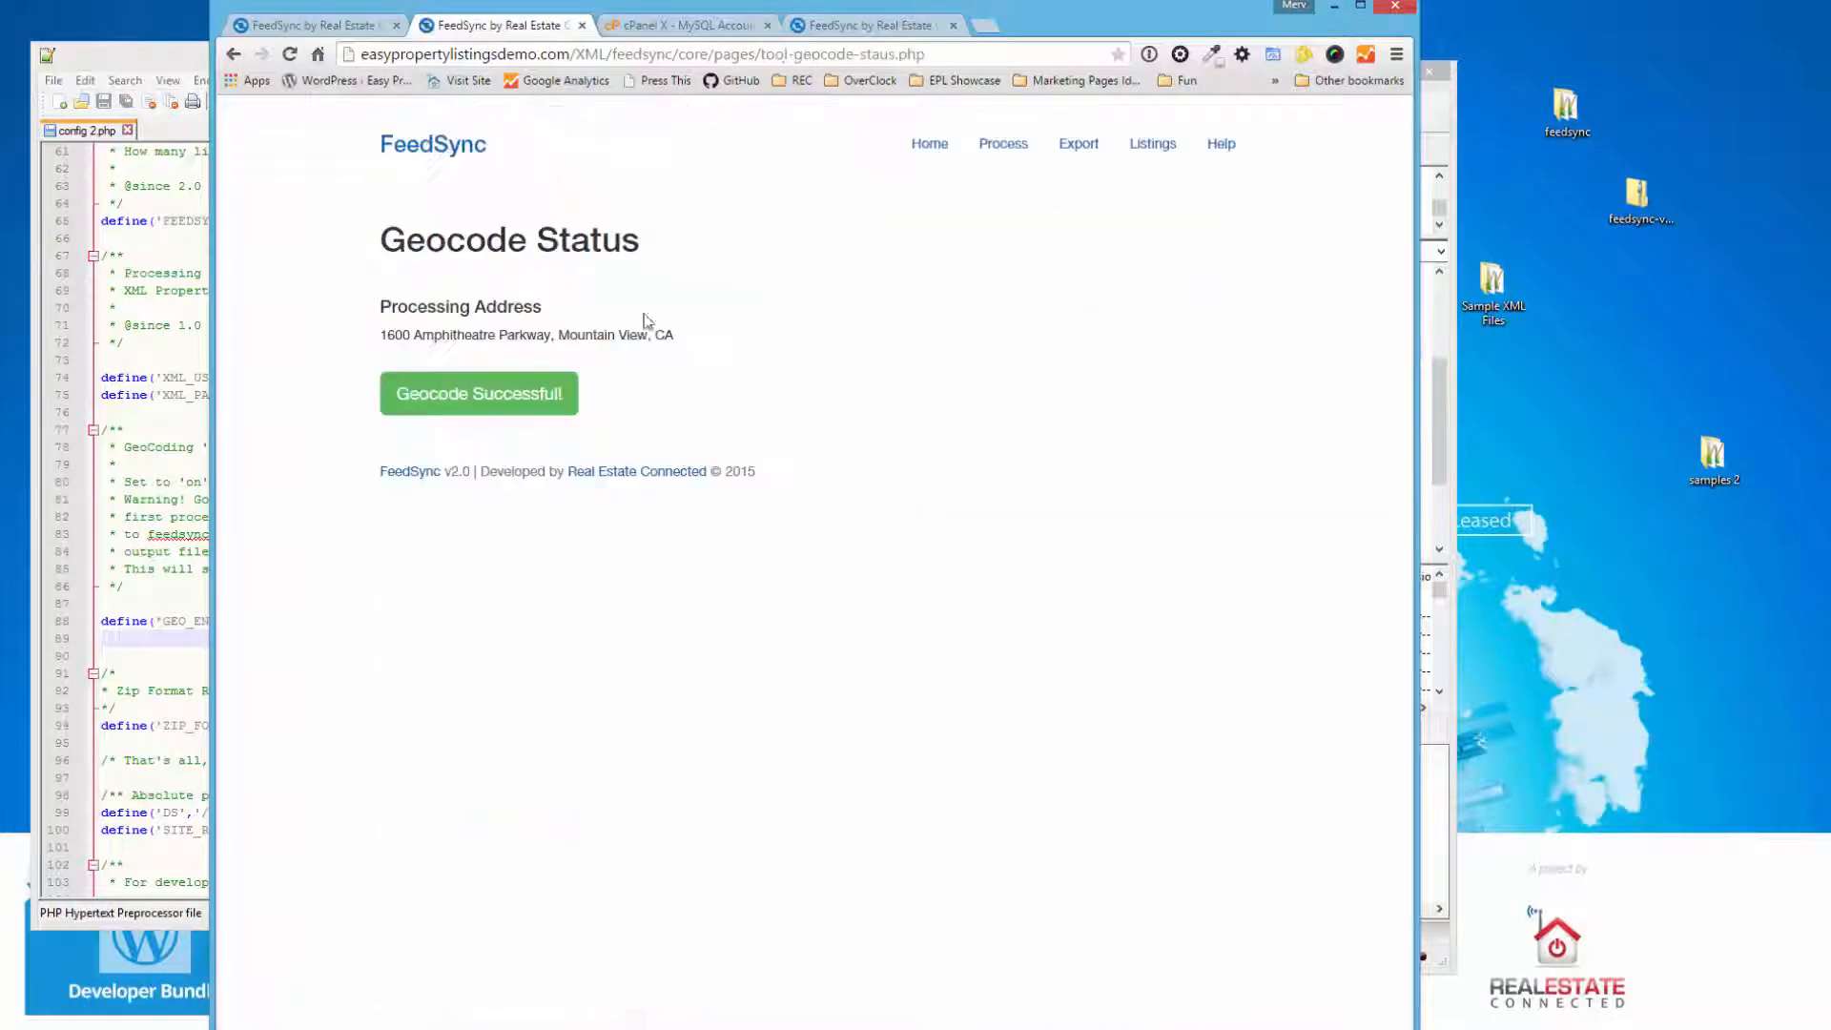
mouse_move(235, 56)
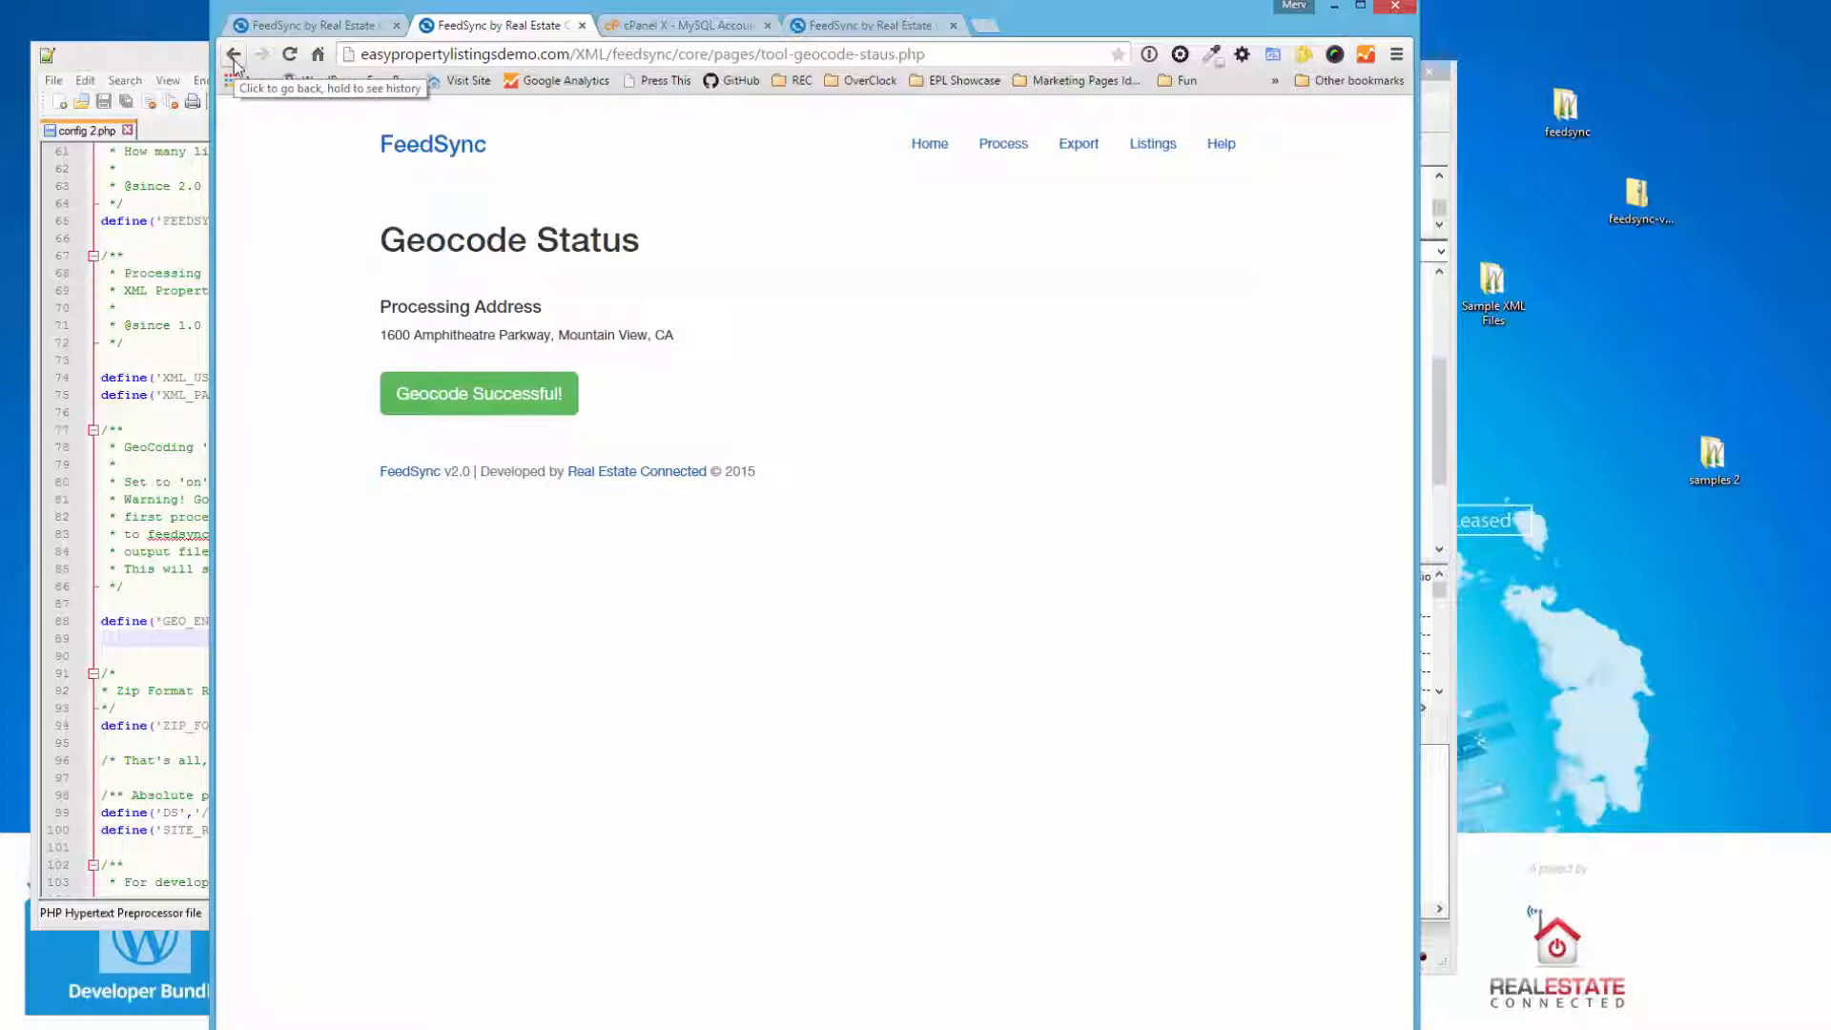
click(233, 54)
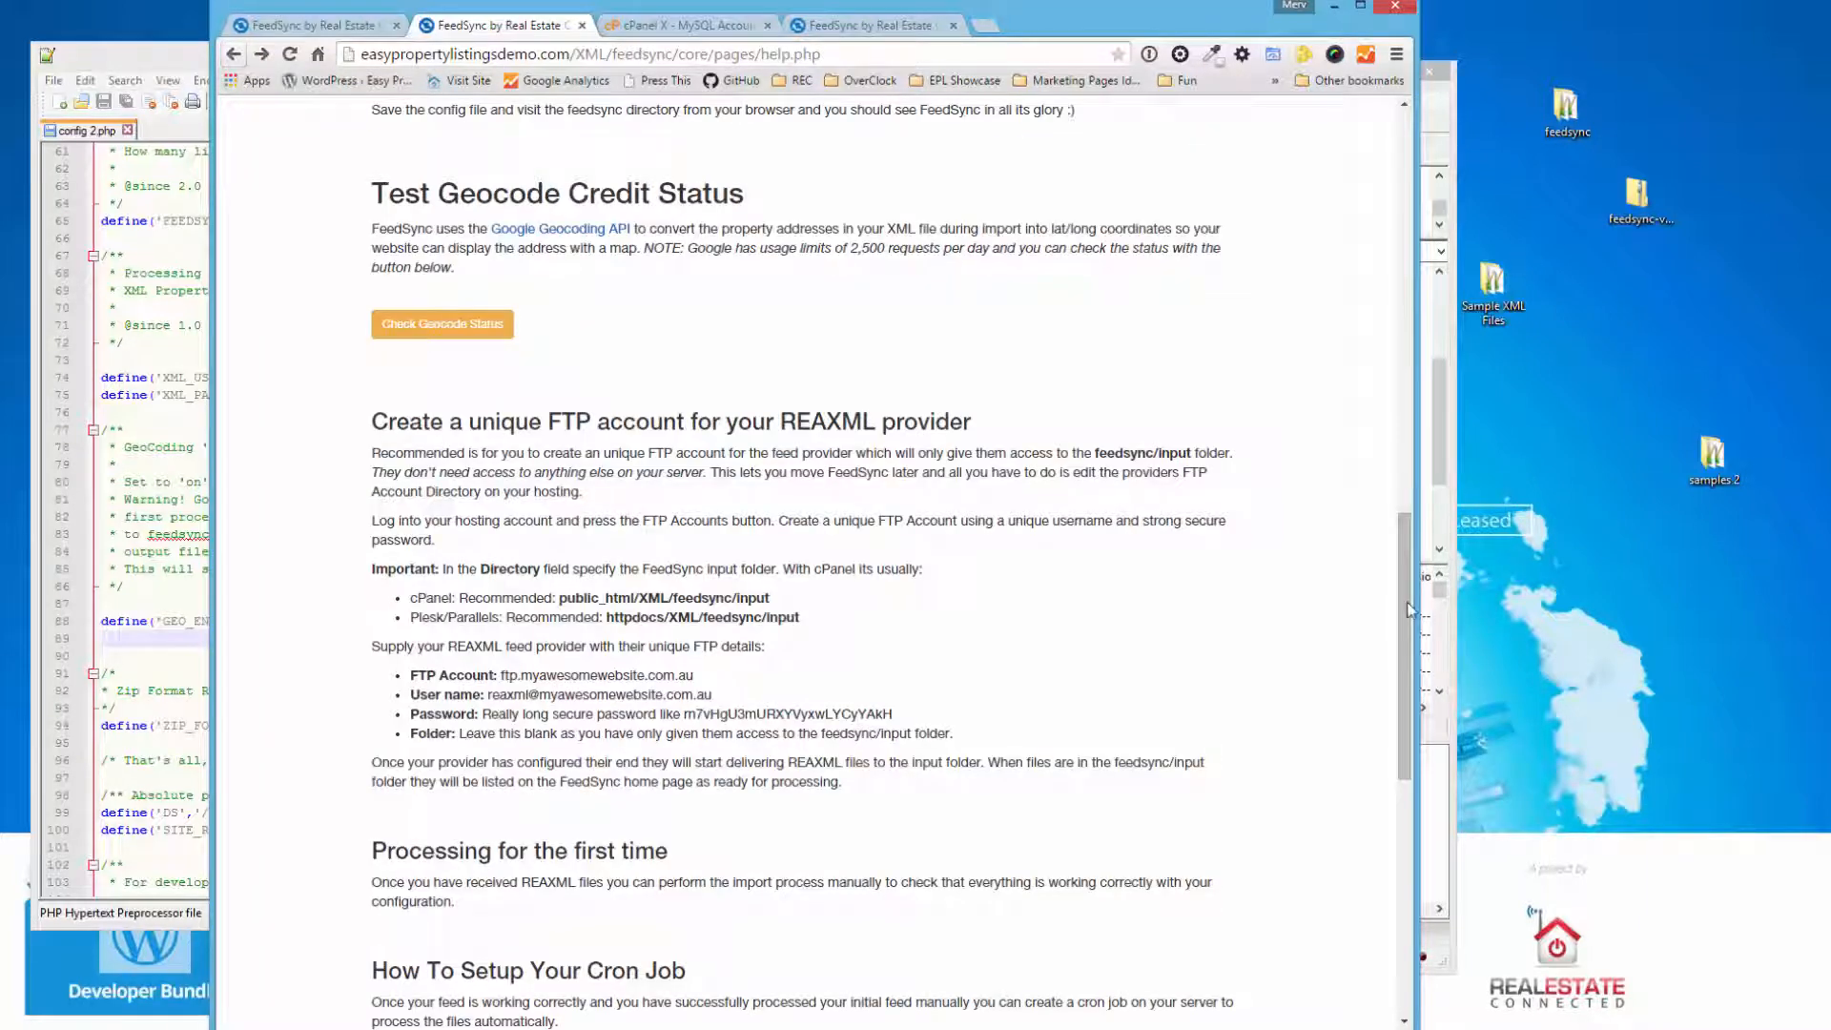
- Select the residential export URL through type=residential on the Help page for reuse in a new tab
scroll(down, 3)
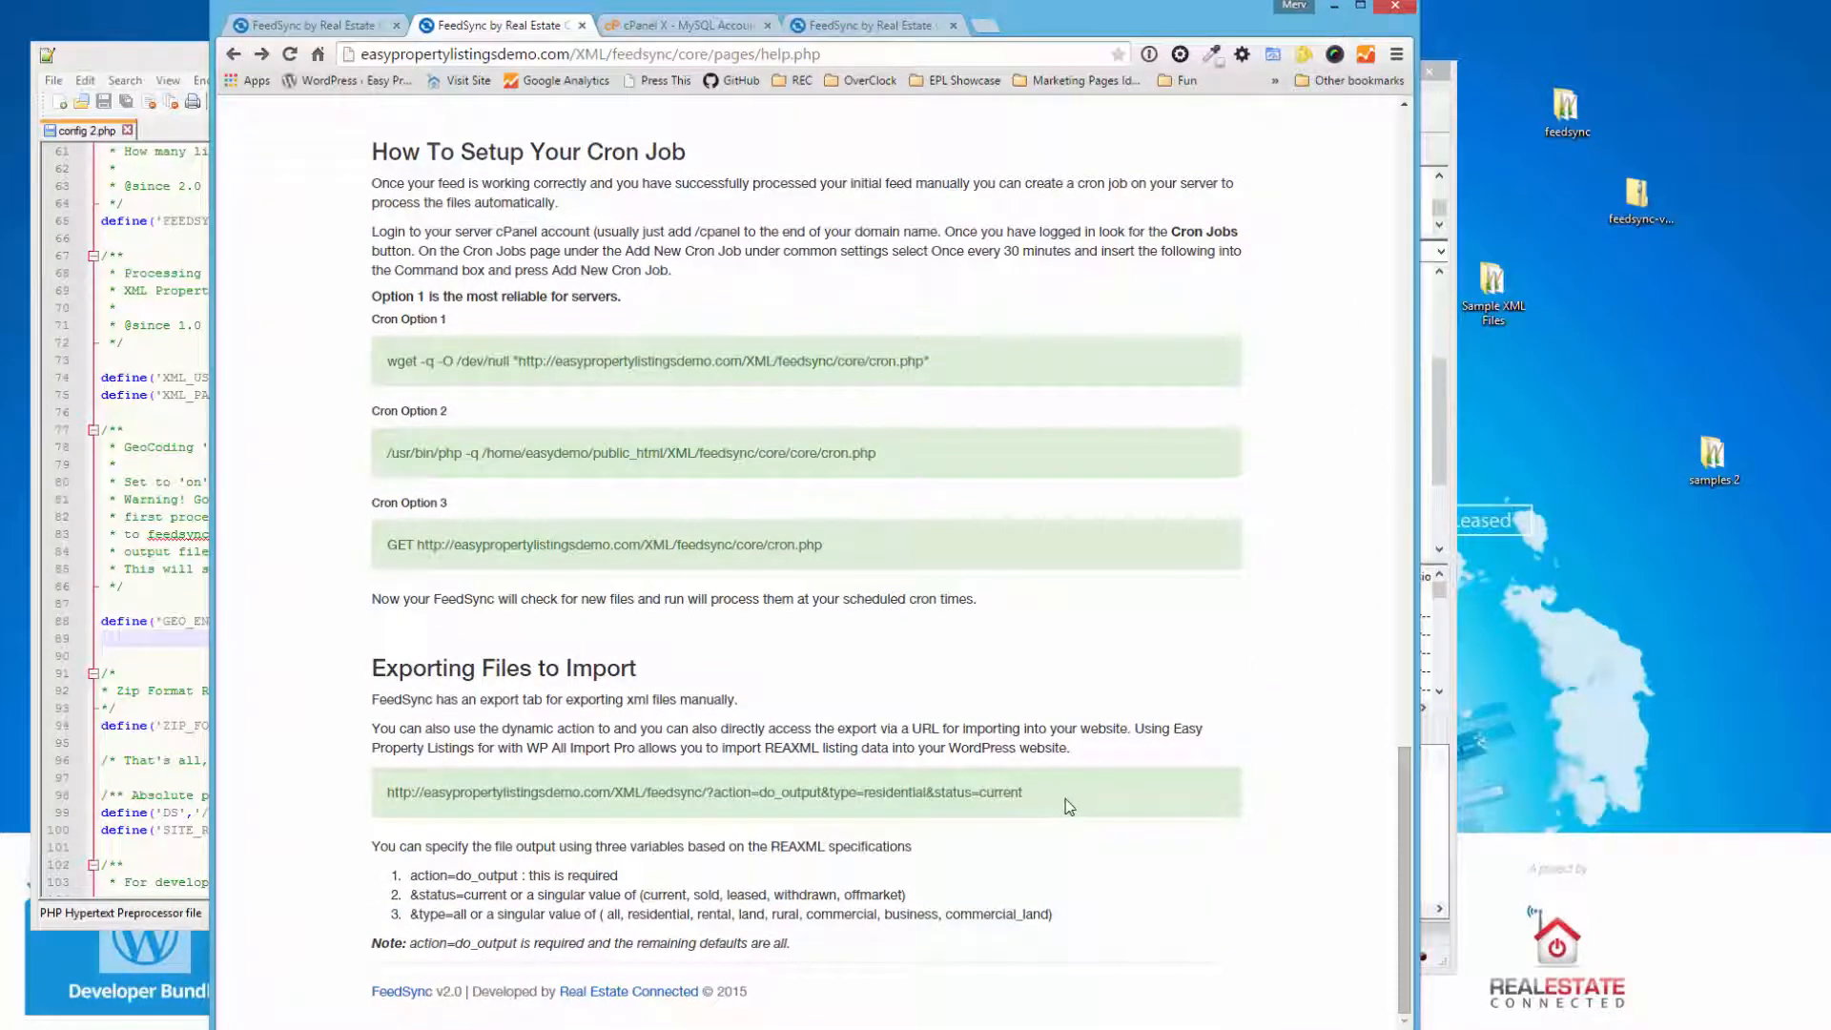
double_click(998, 791)
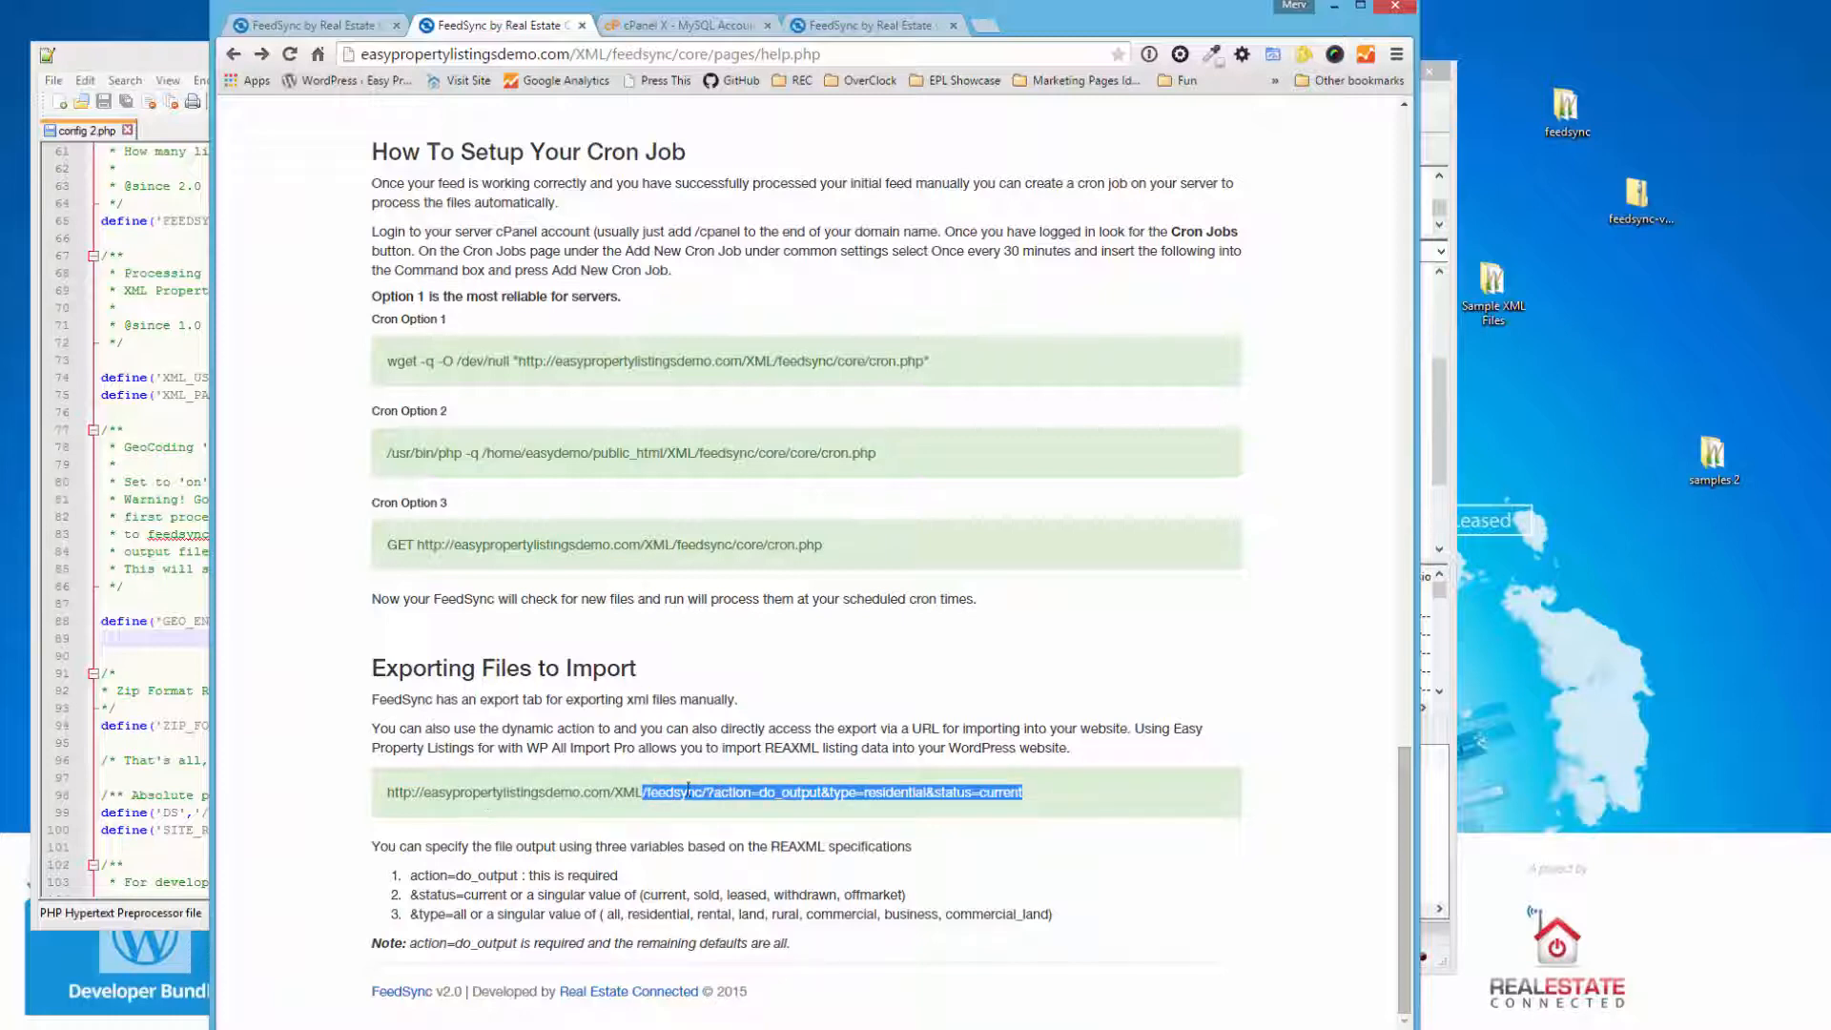
mouse_move(1095, 767)
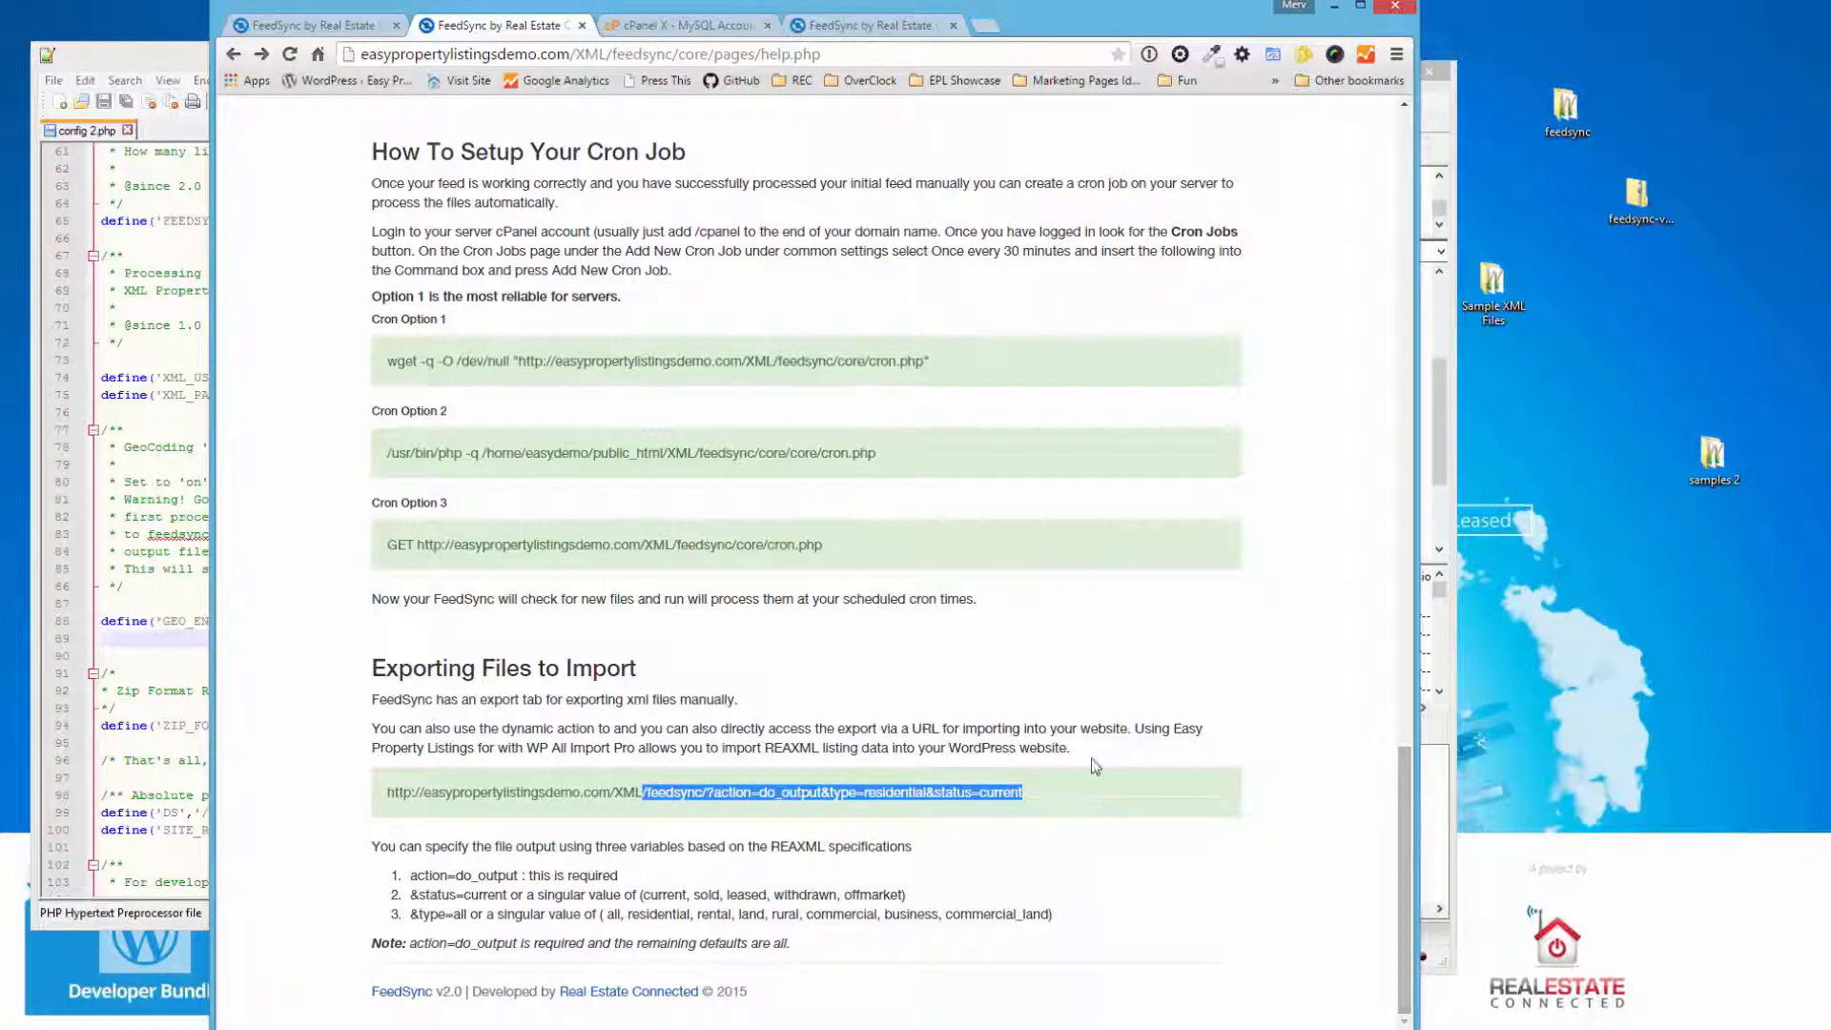
click(1053, 799)
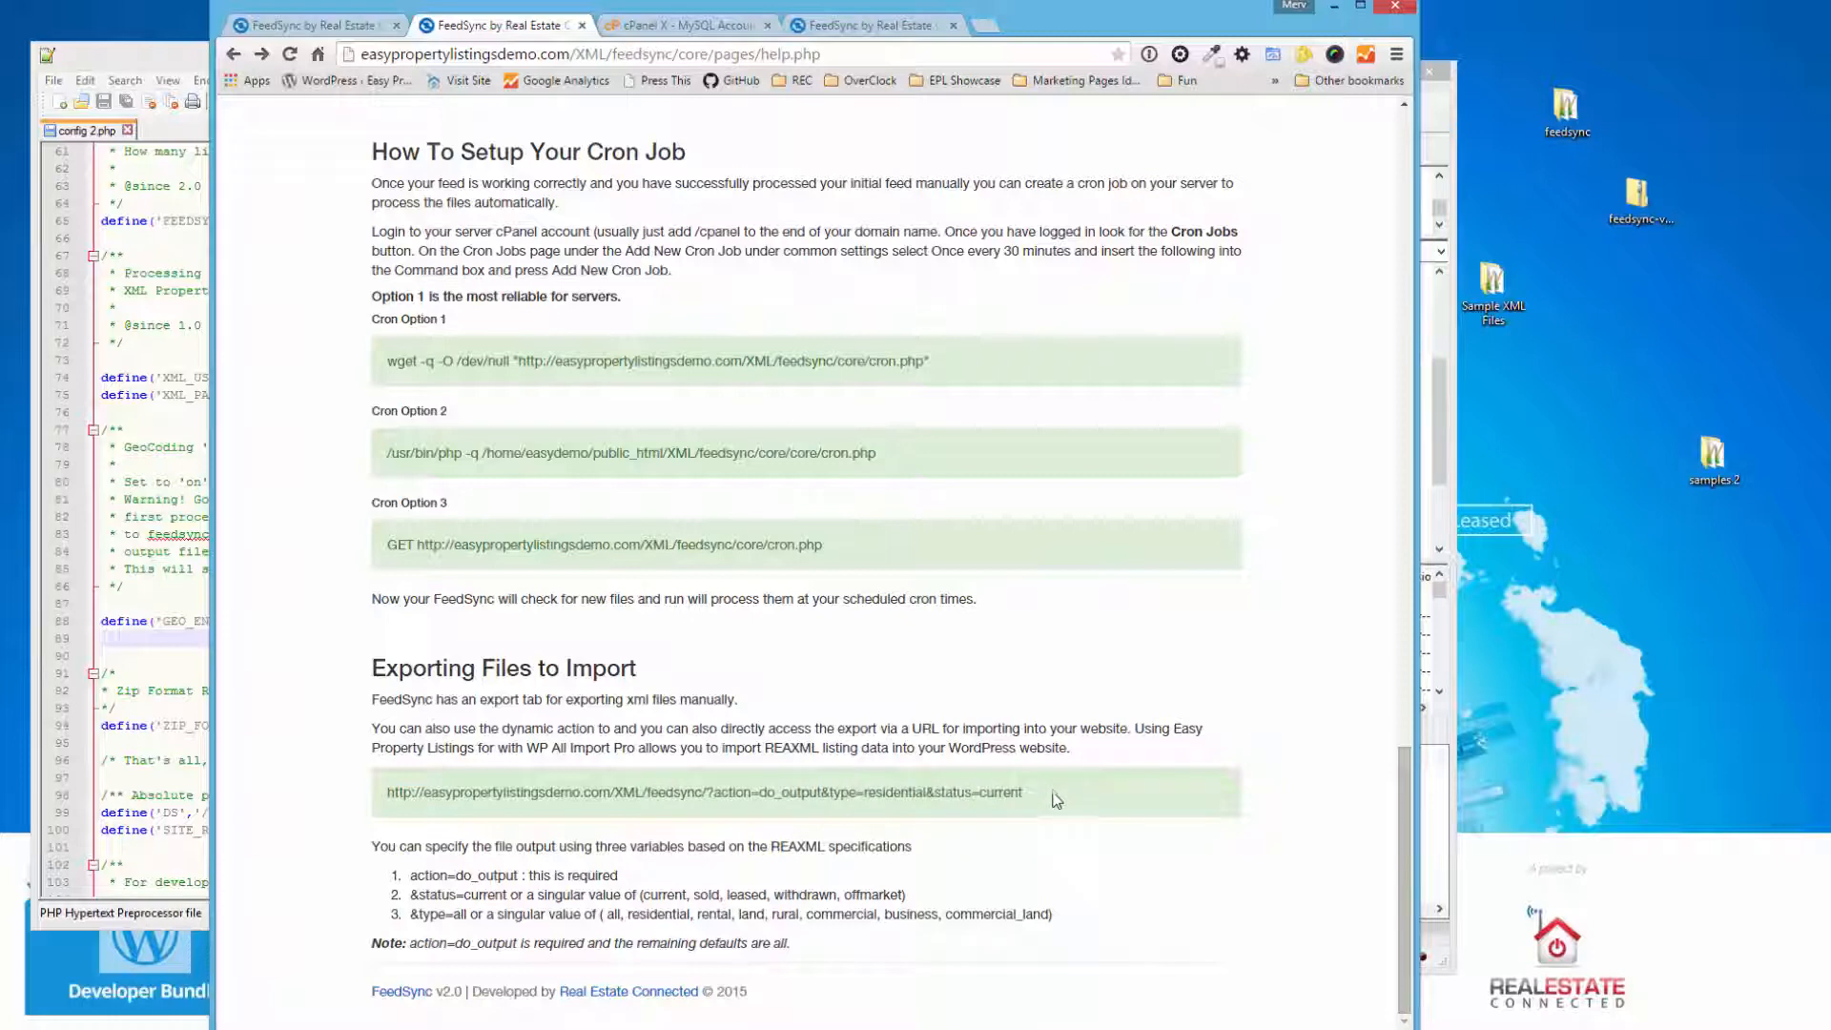
mouse_move(312, 811)
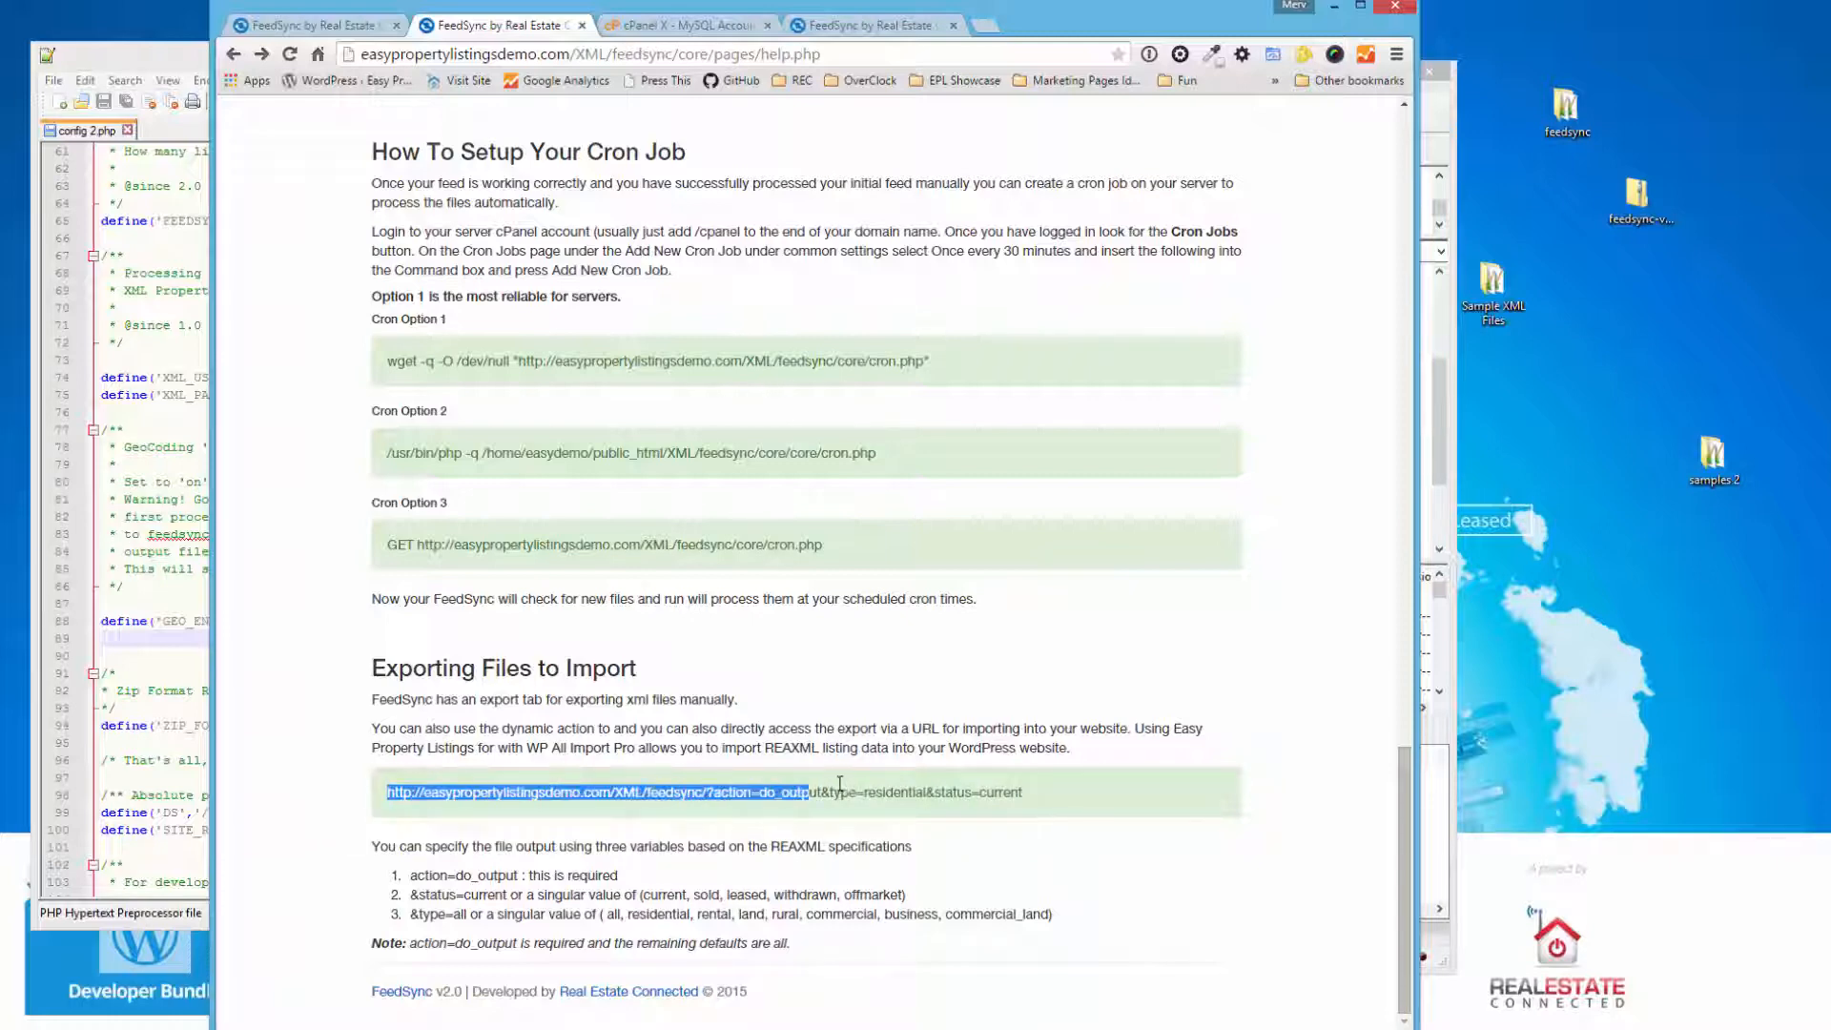
click(876, 792)
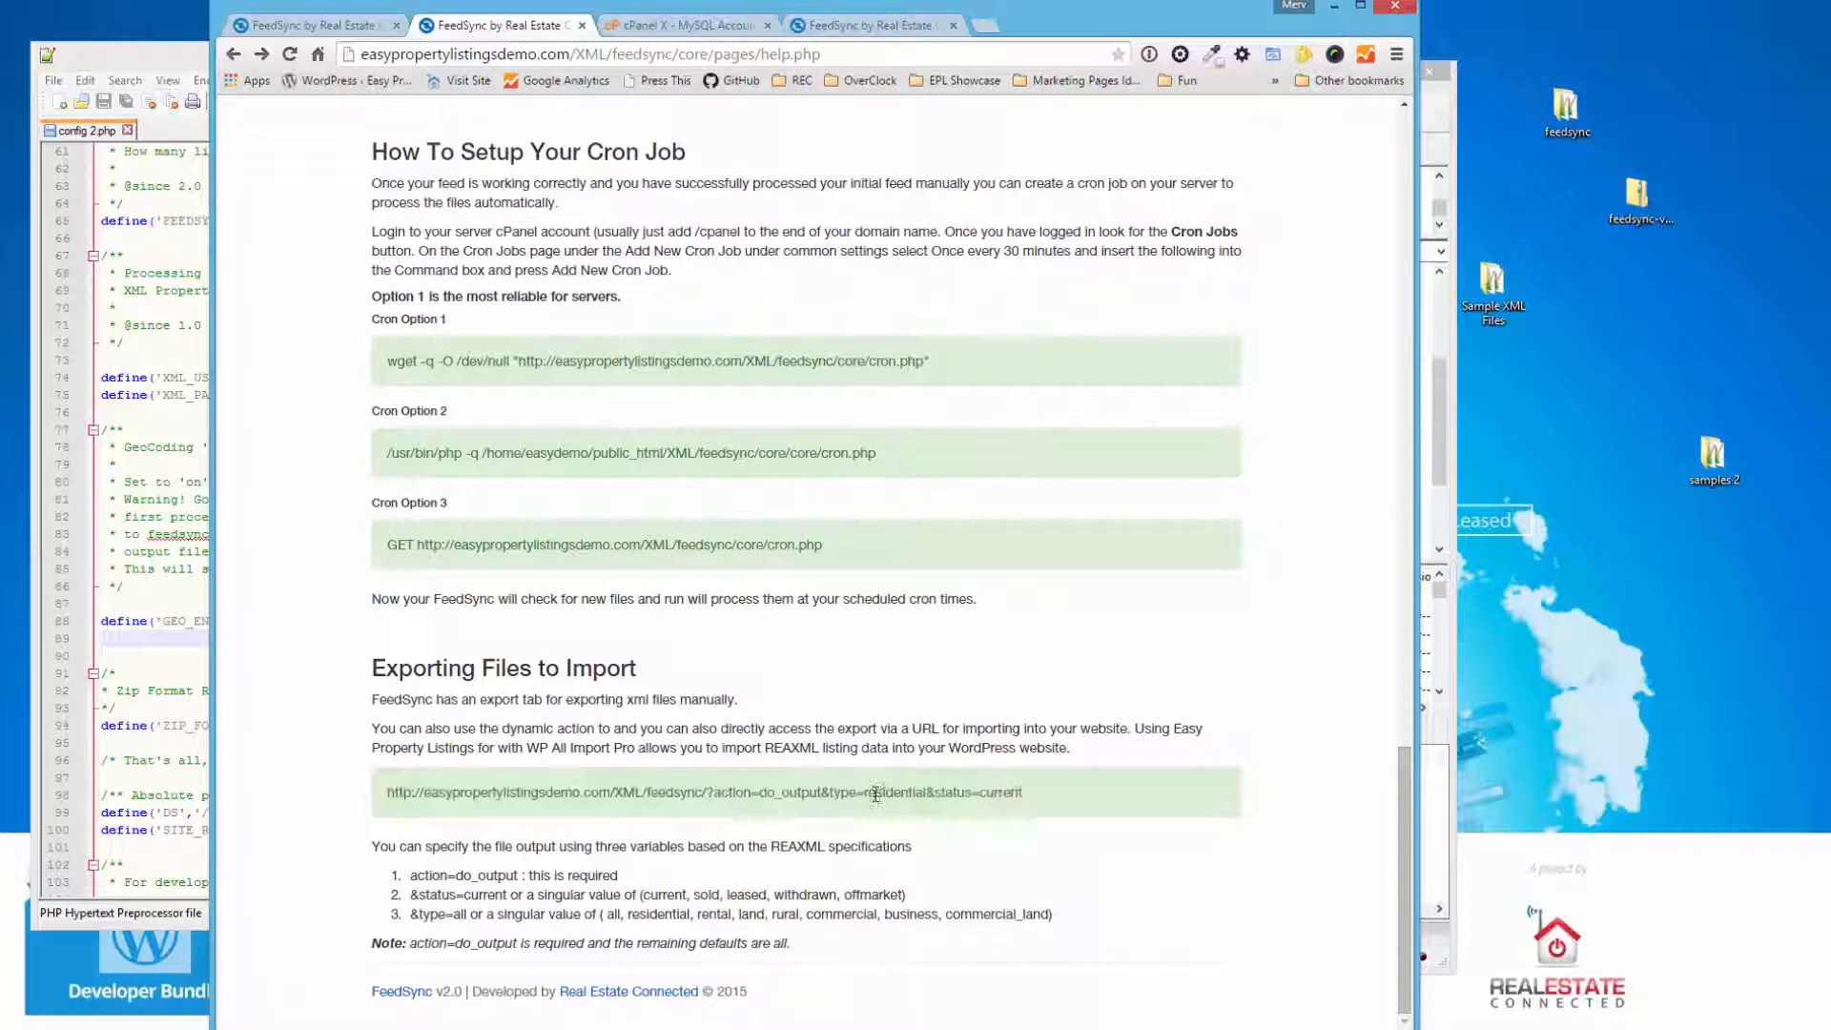
double_click(893, 791)
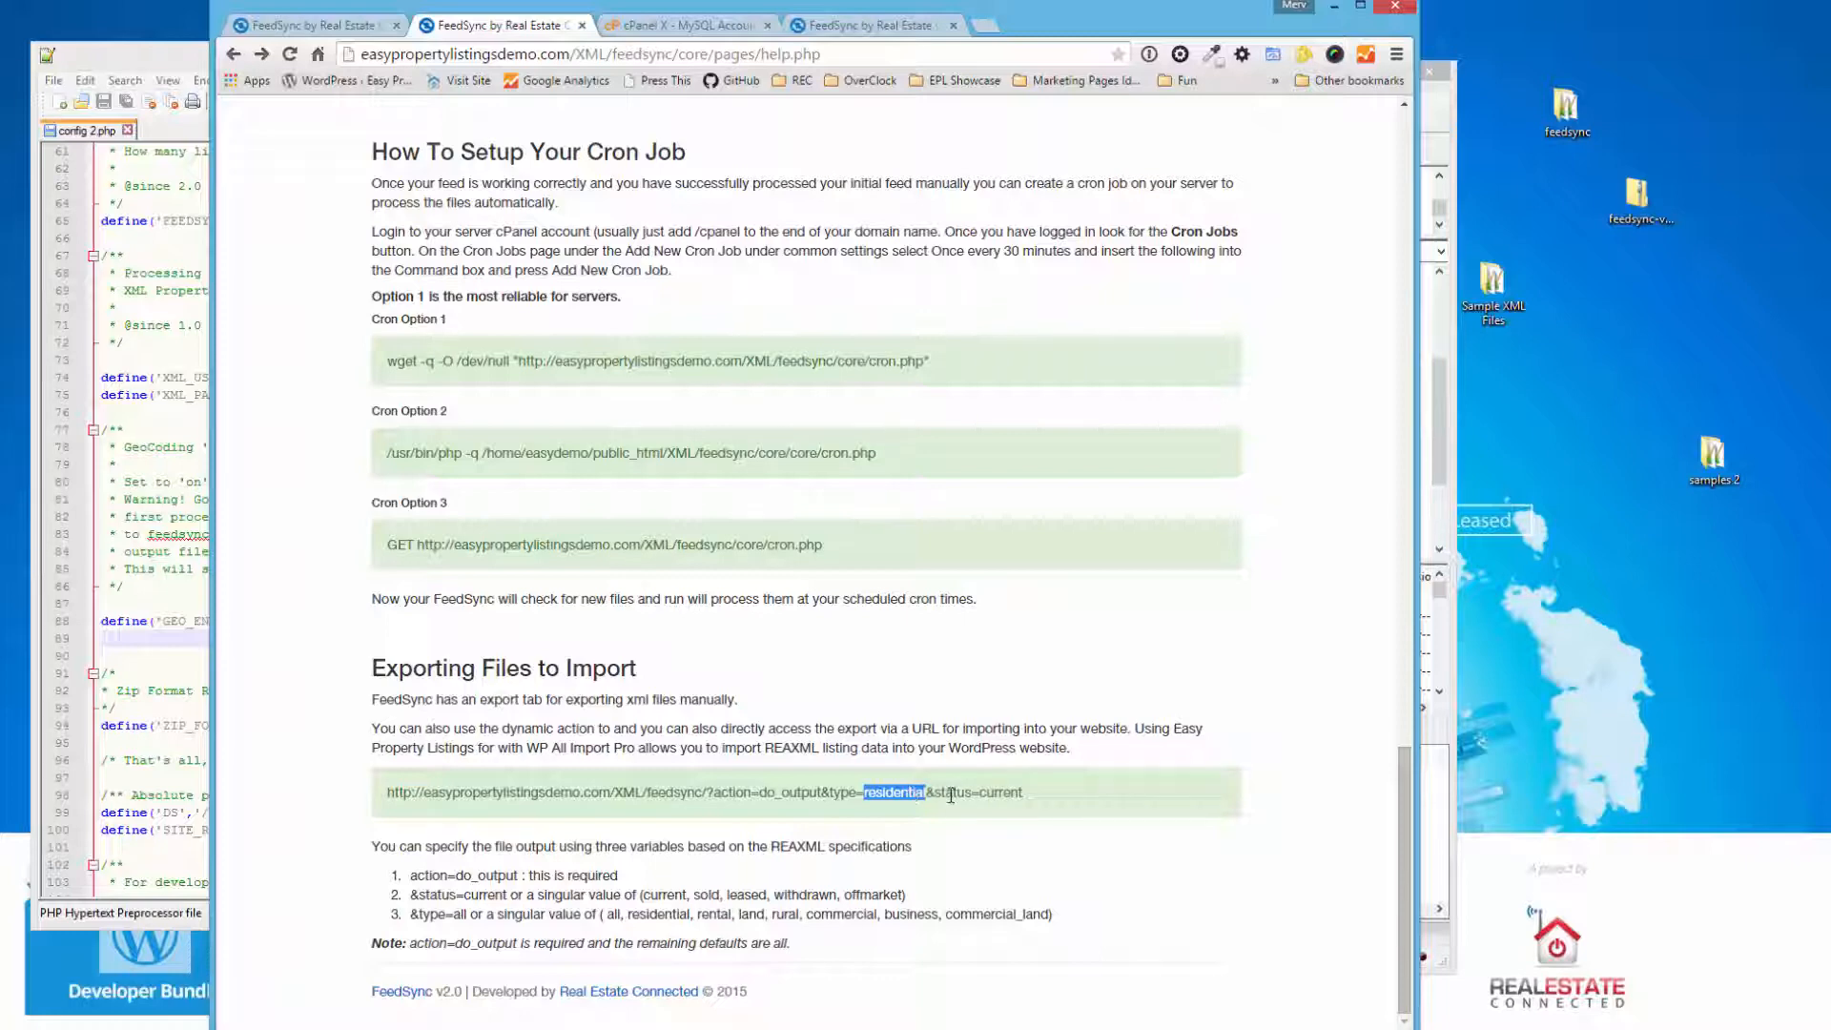
mouse_move(953, 809)
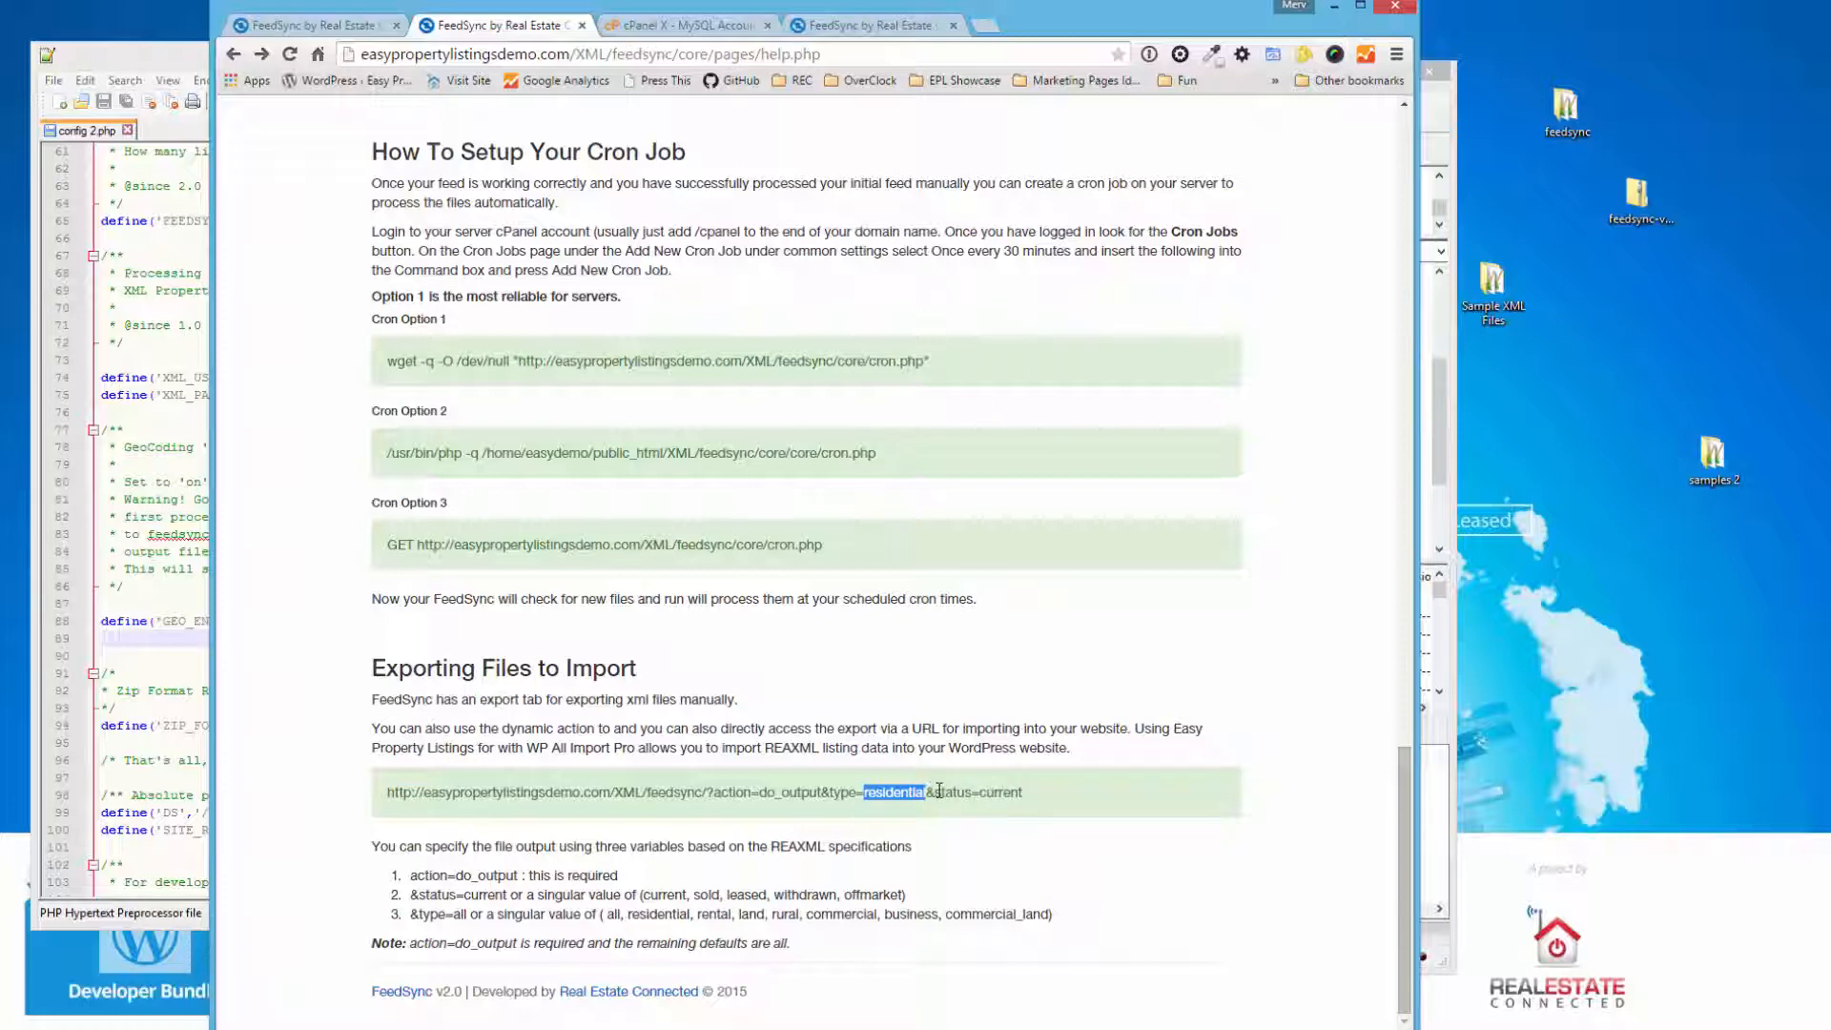
double_click(1001, 792)
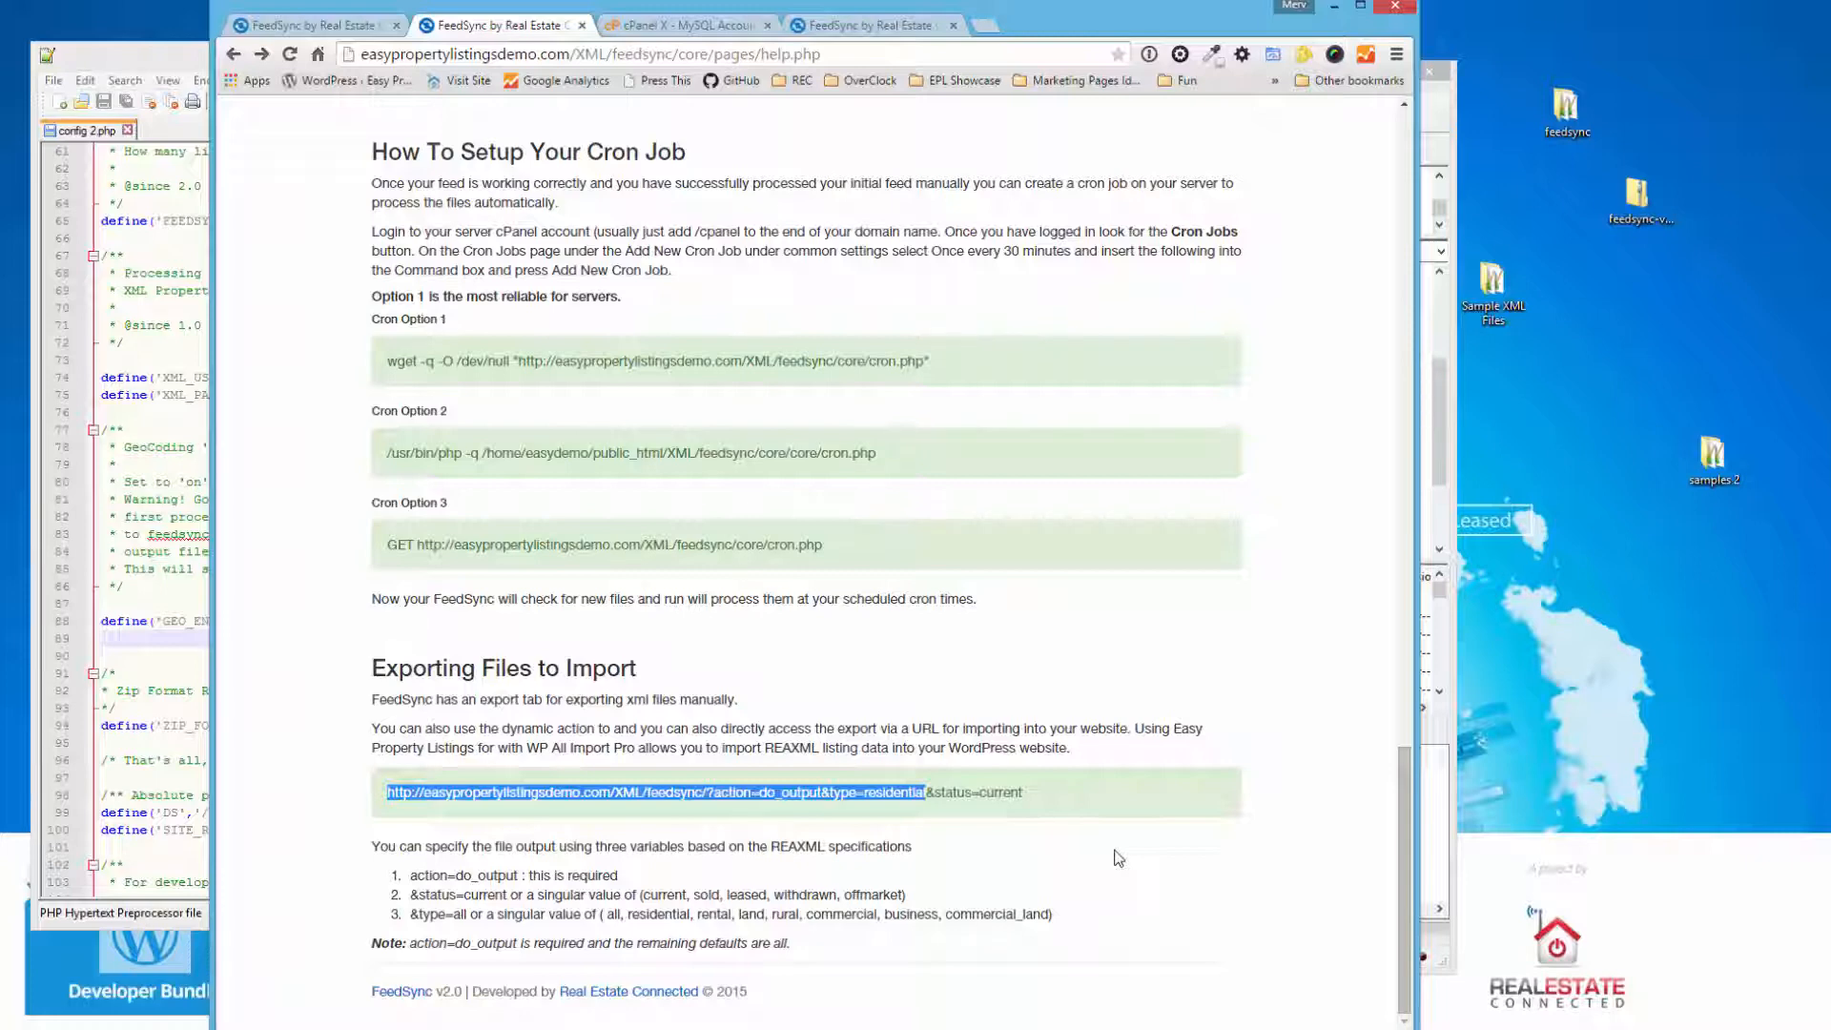
mouse_move(1098, 786)
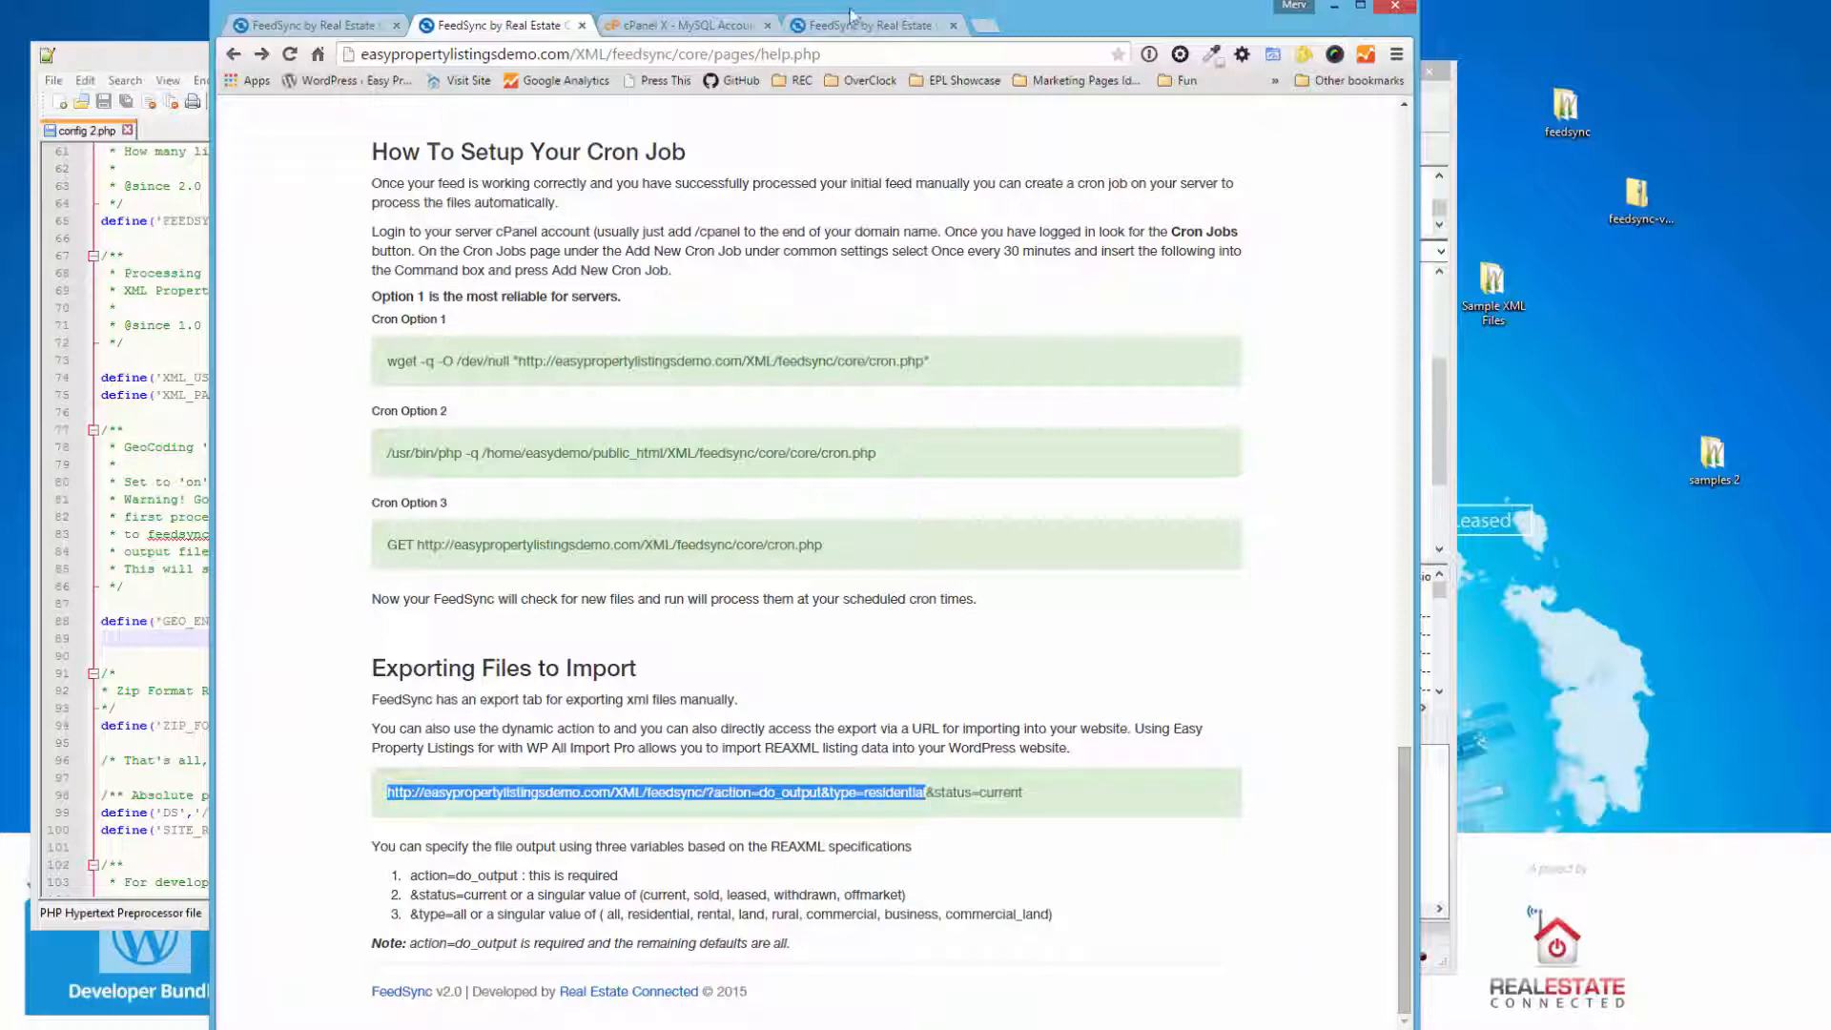
click(984, 25)
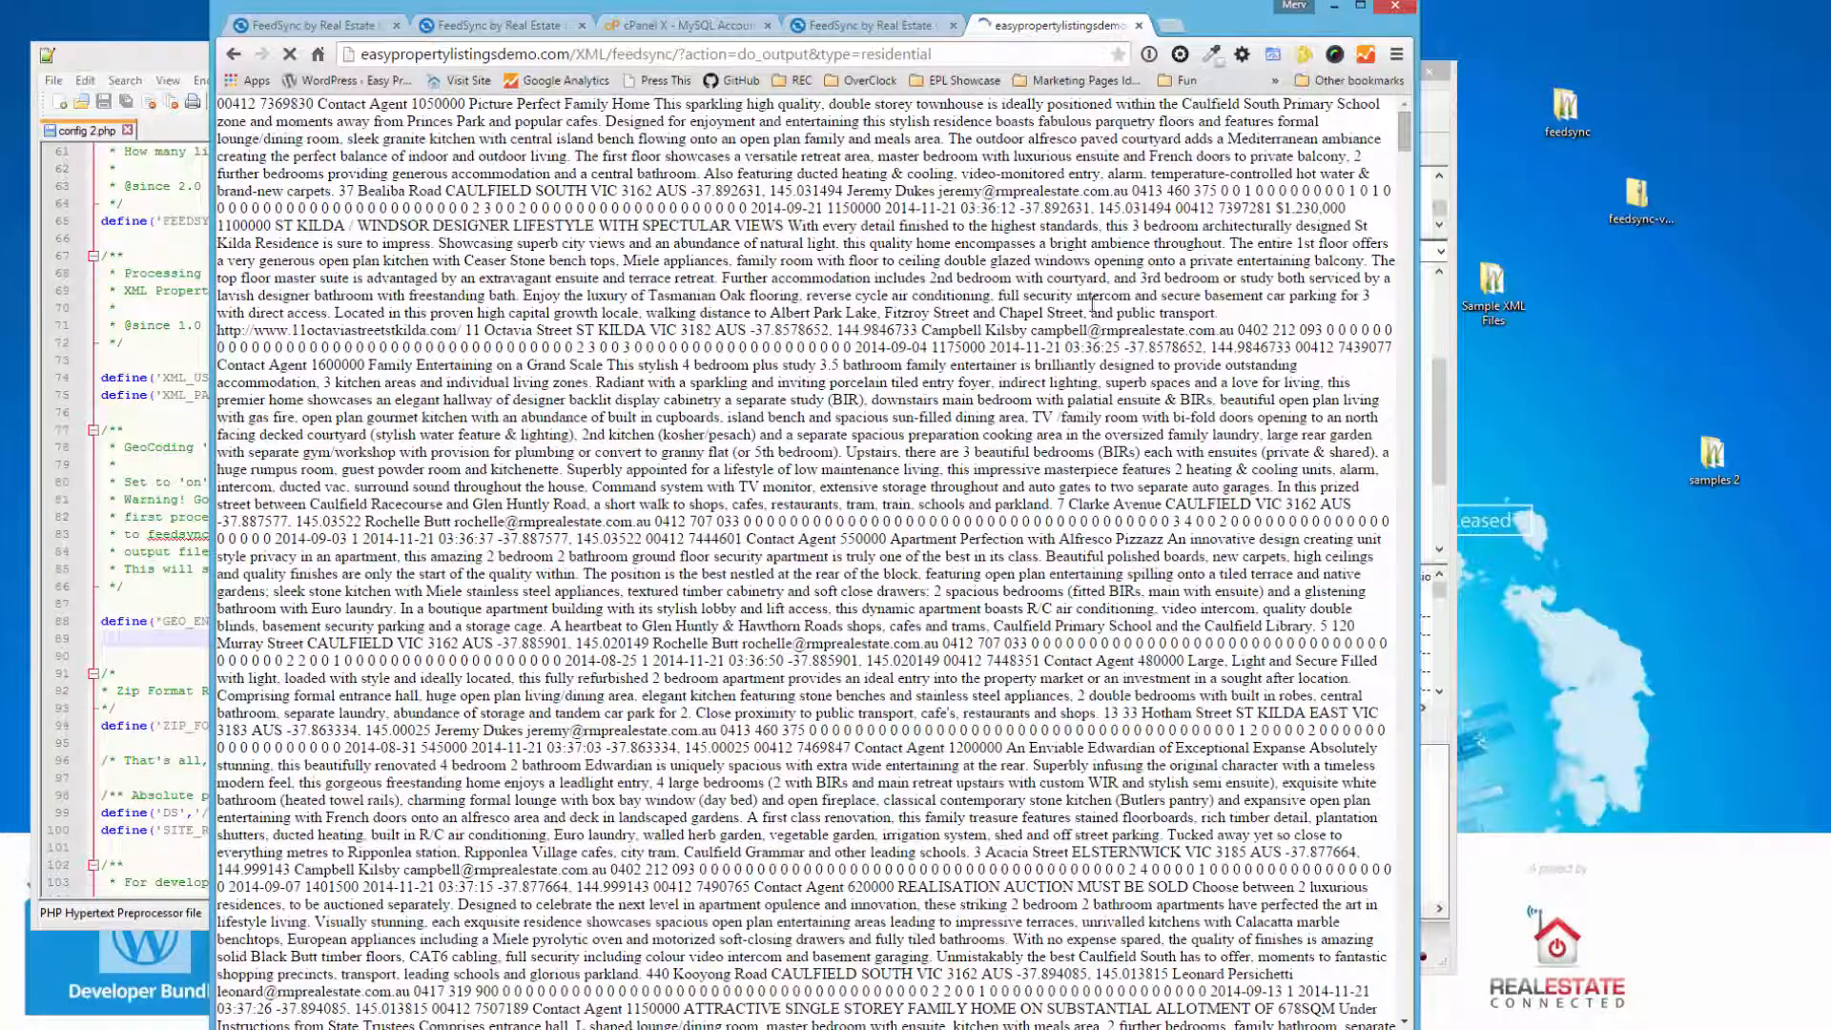
click(290, 53)
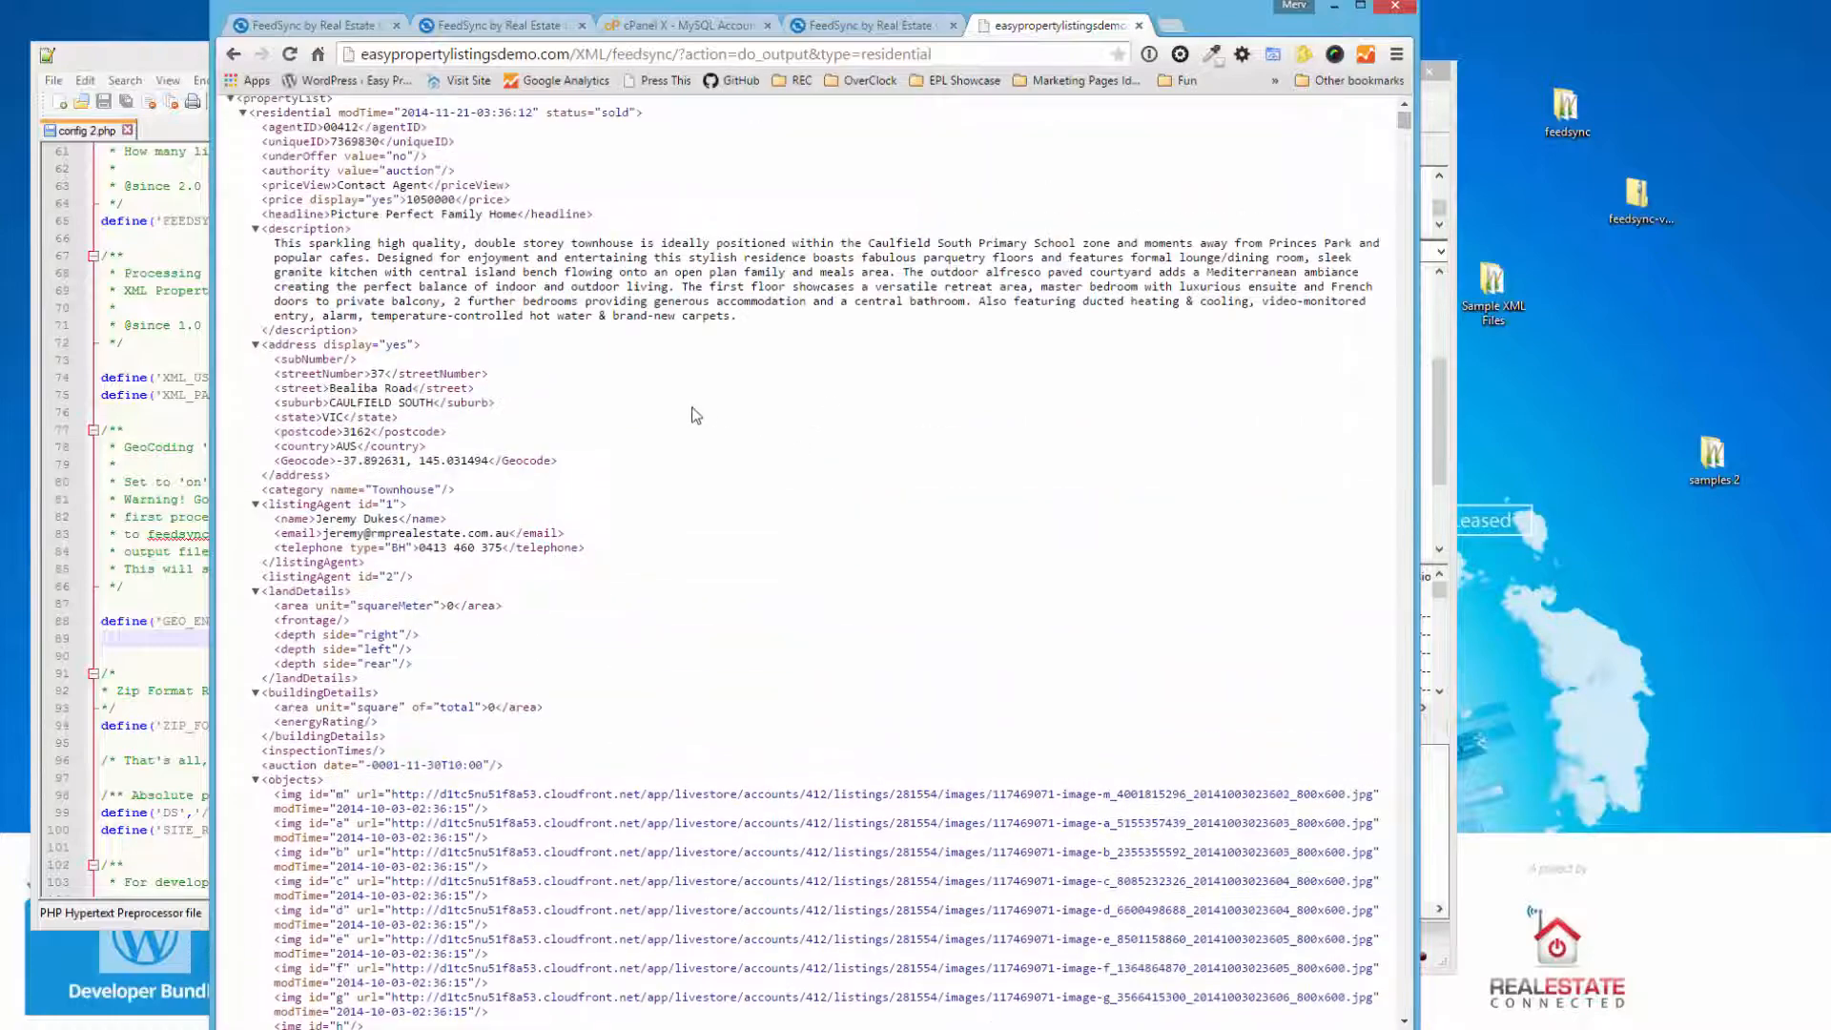
scroll(down, 3)
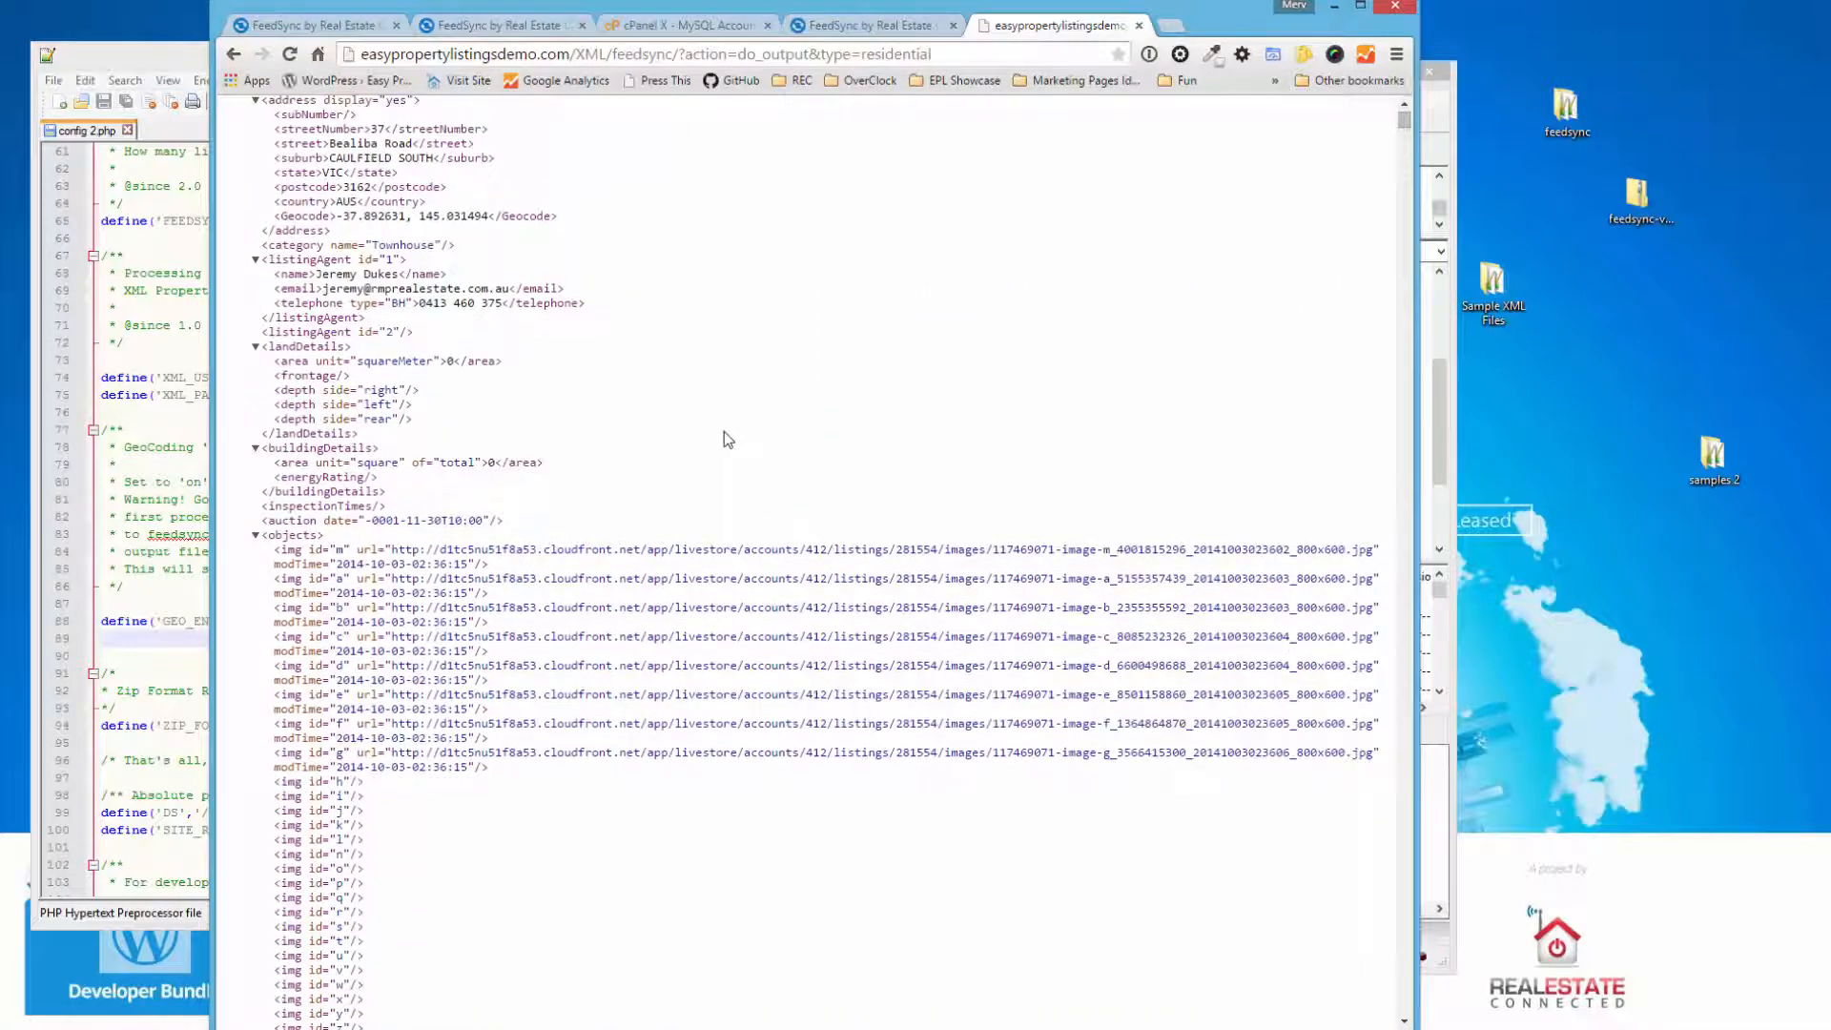
scroll(up, 3)
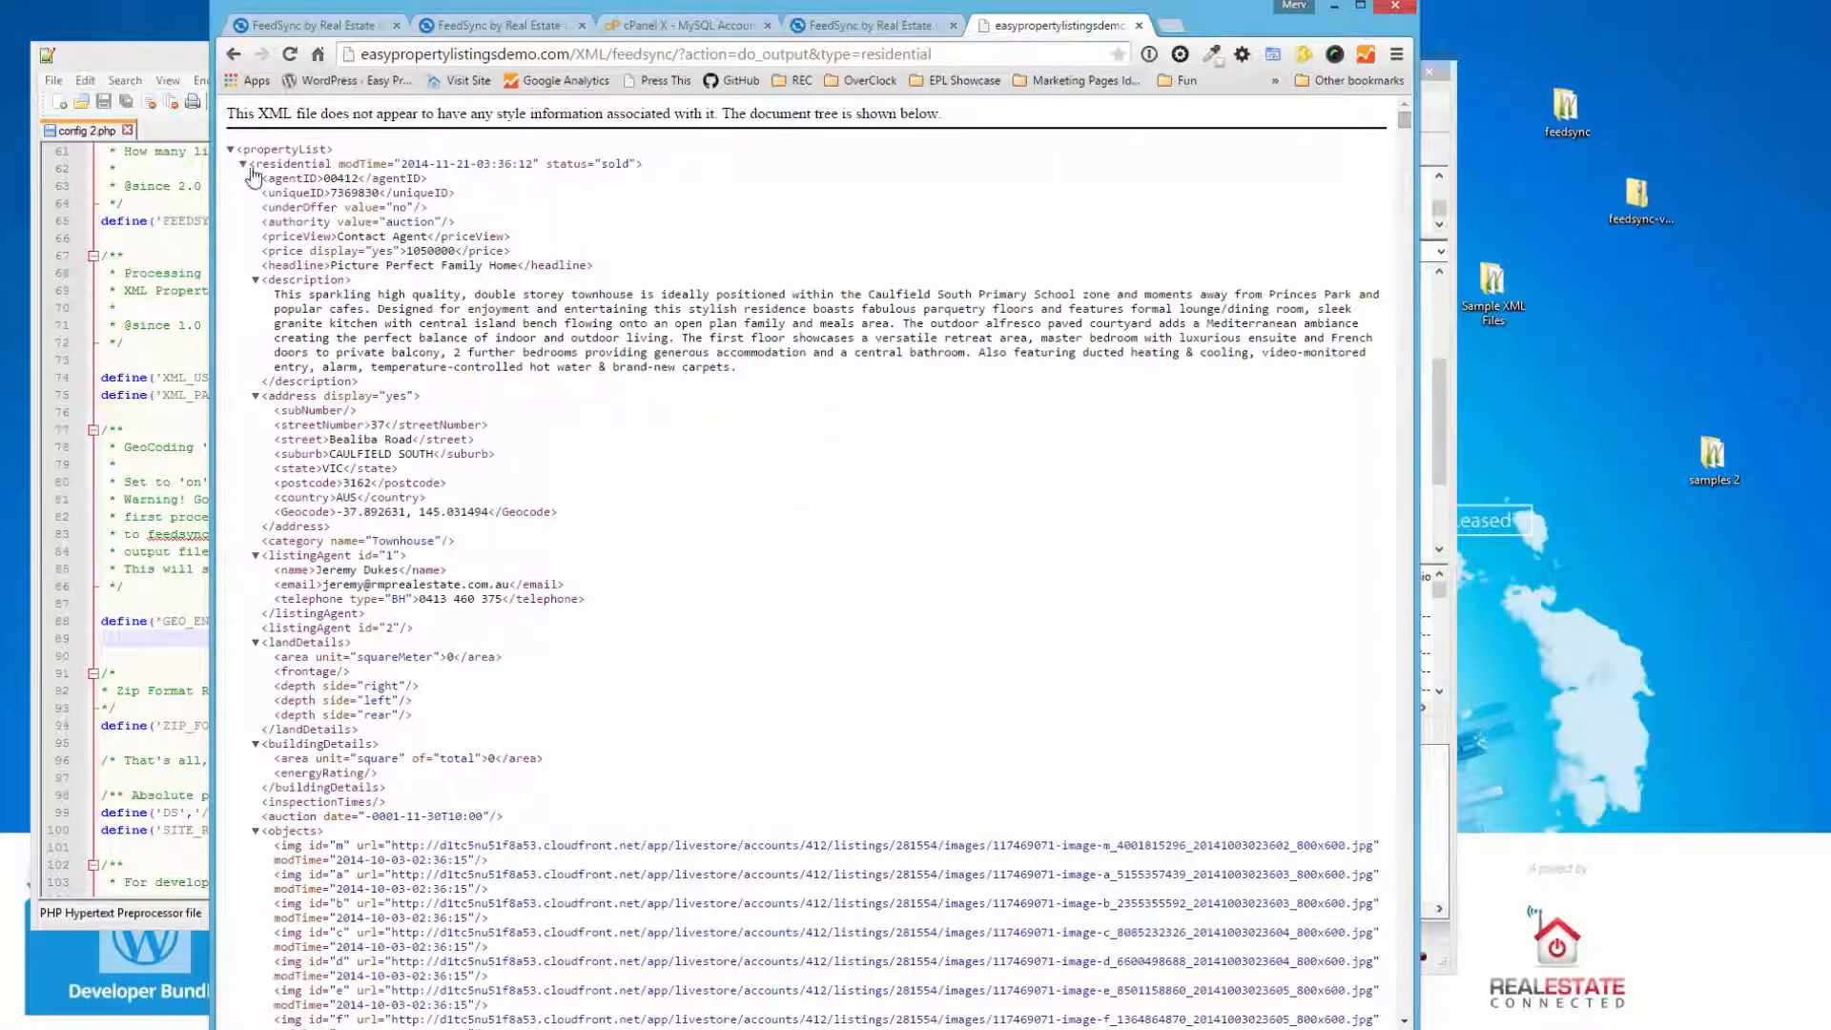
double_click(597, 164)
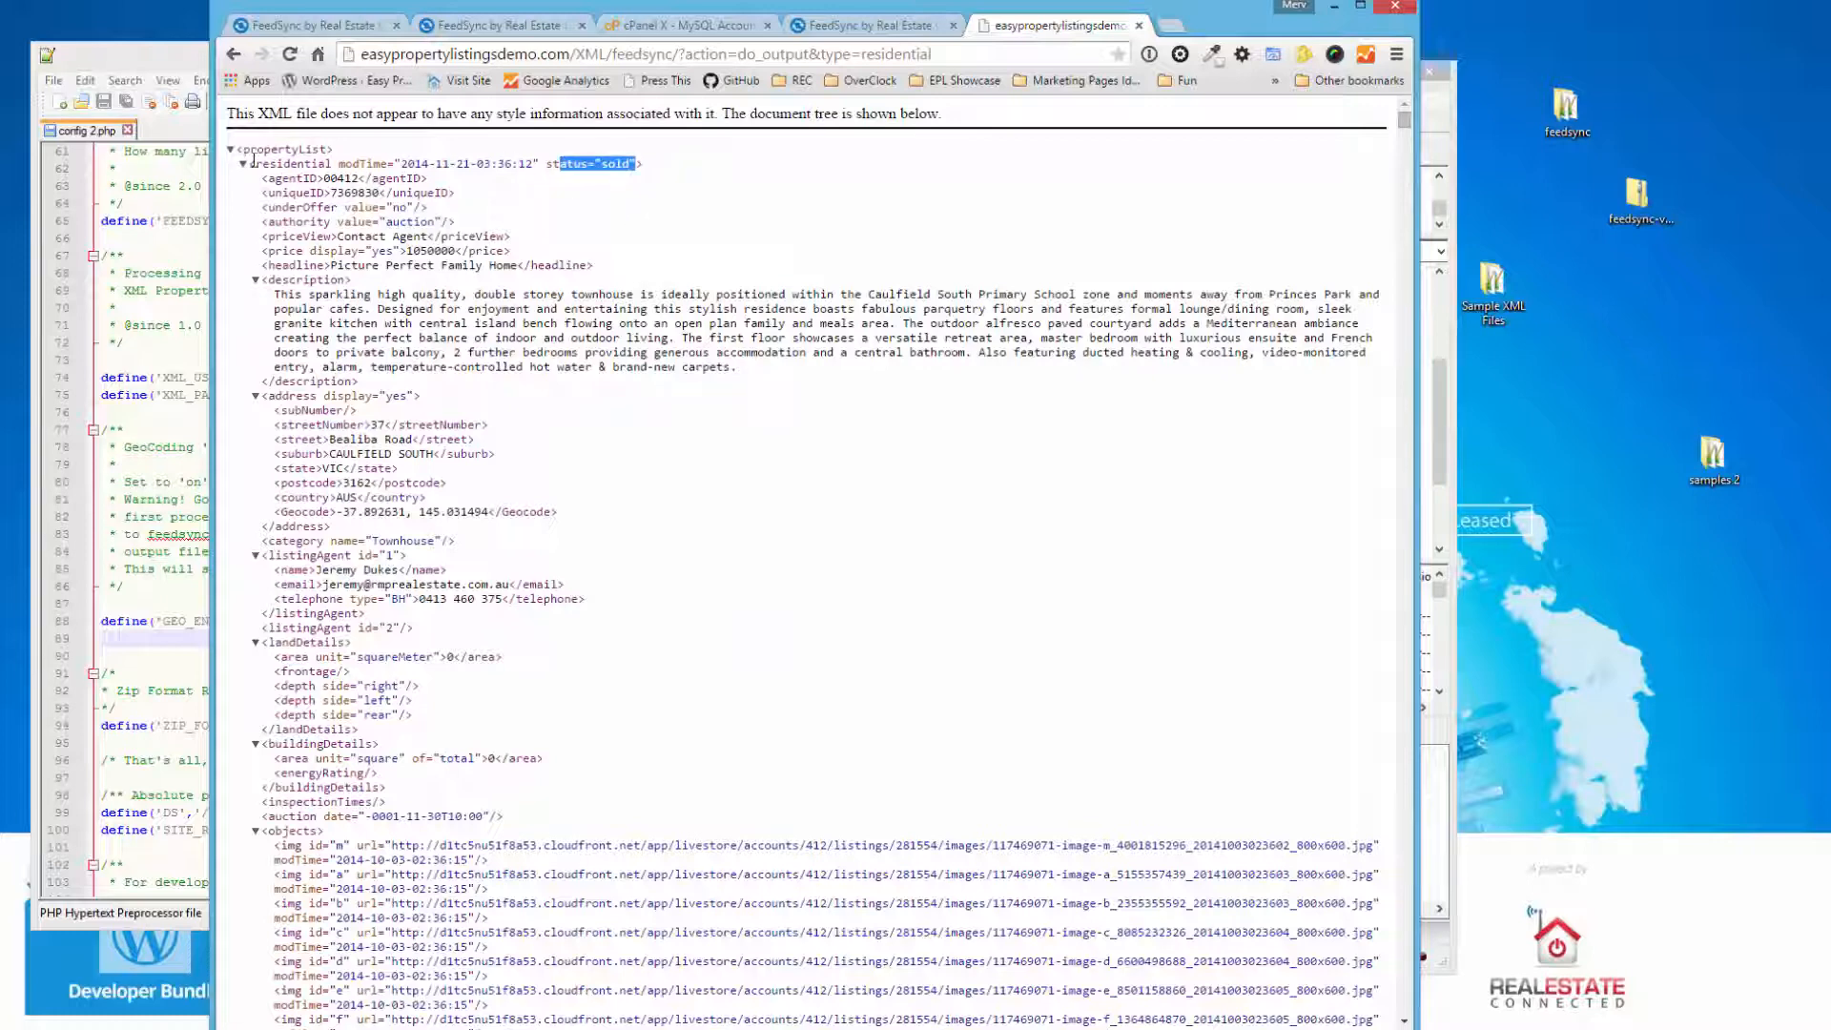
click(242, 163)
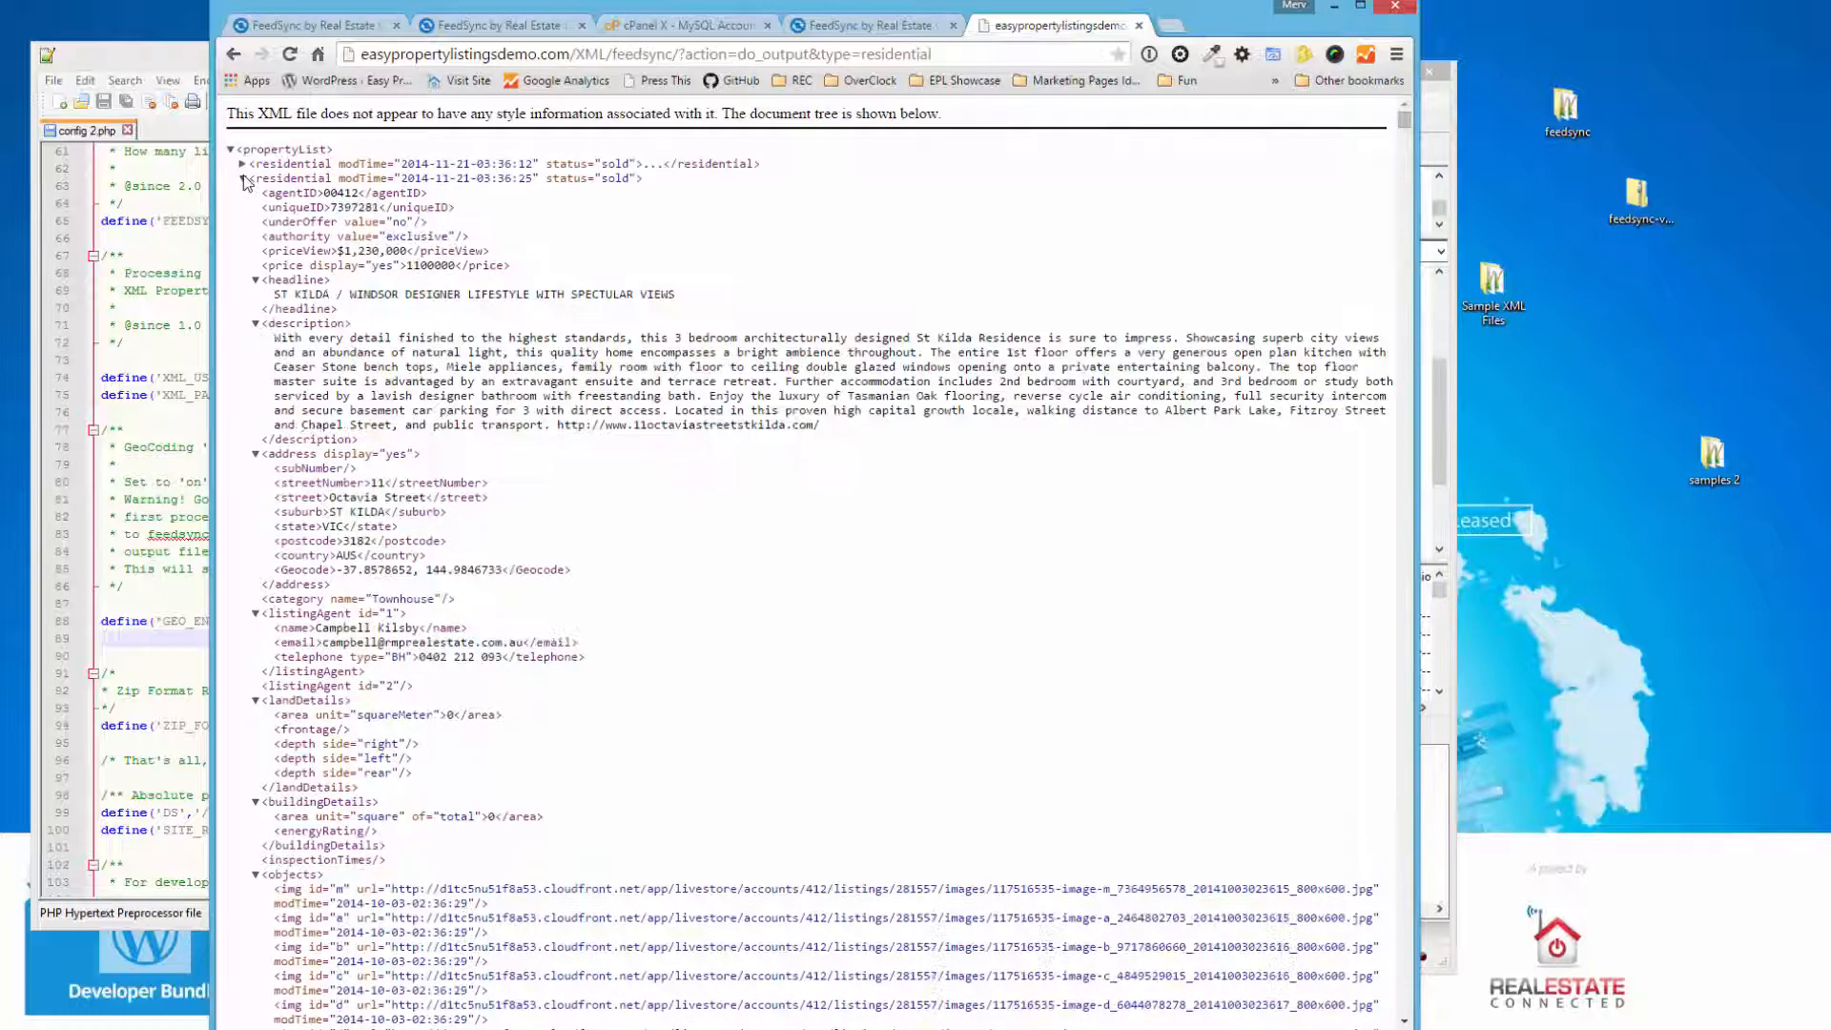
click(243, 179)
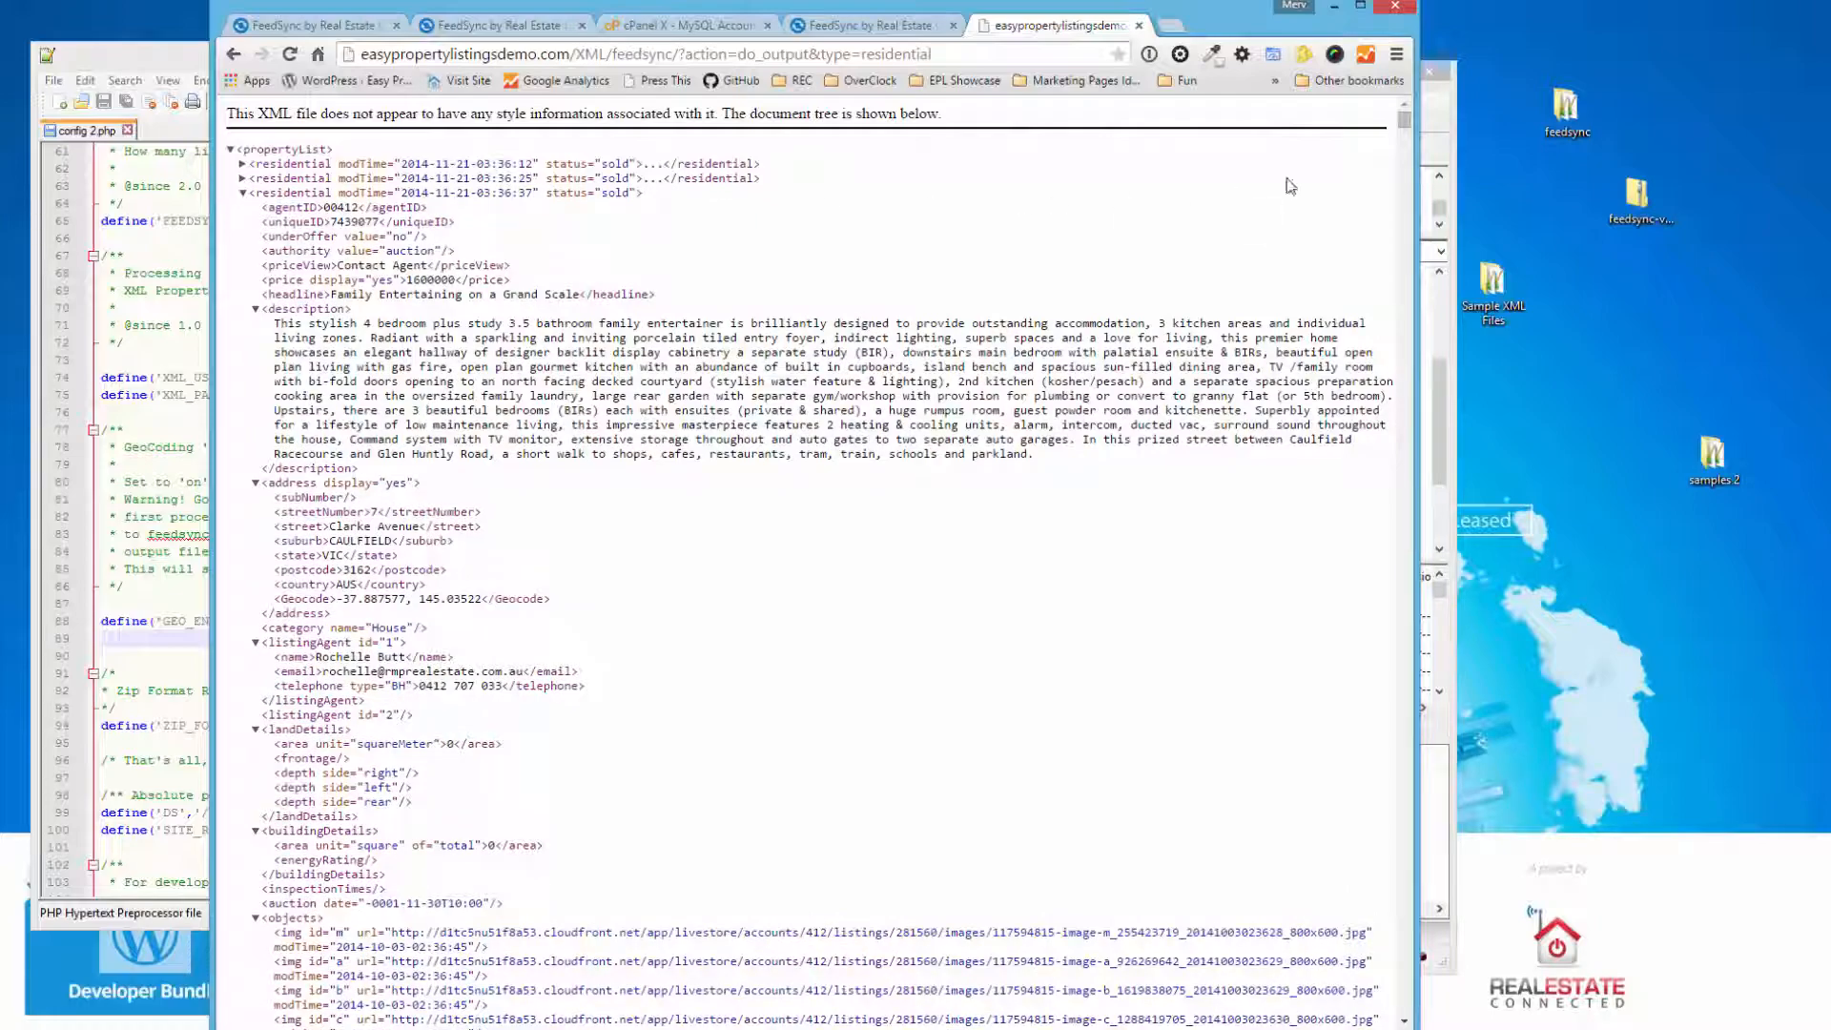
scroll(down, 3)
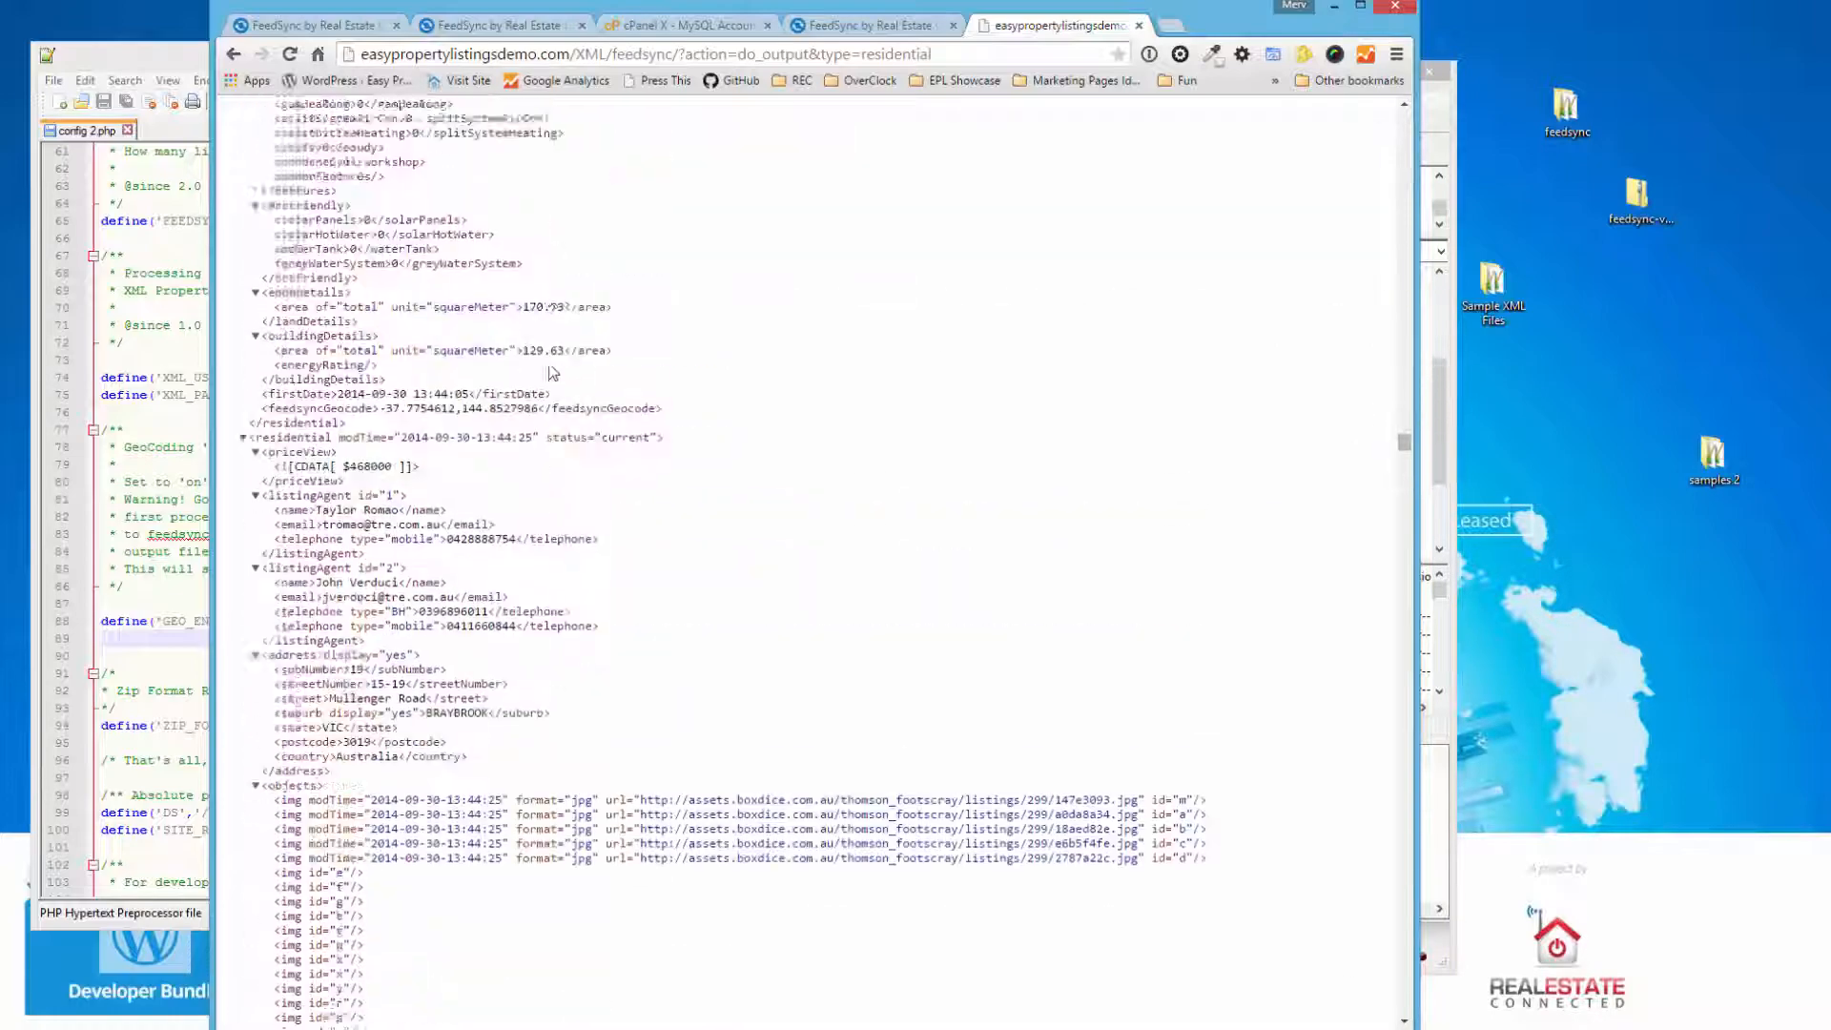
scroll(down, 3)
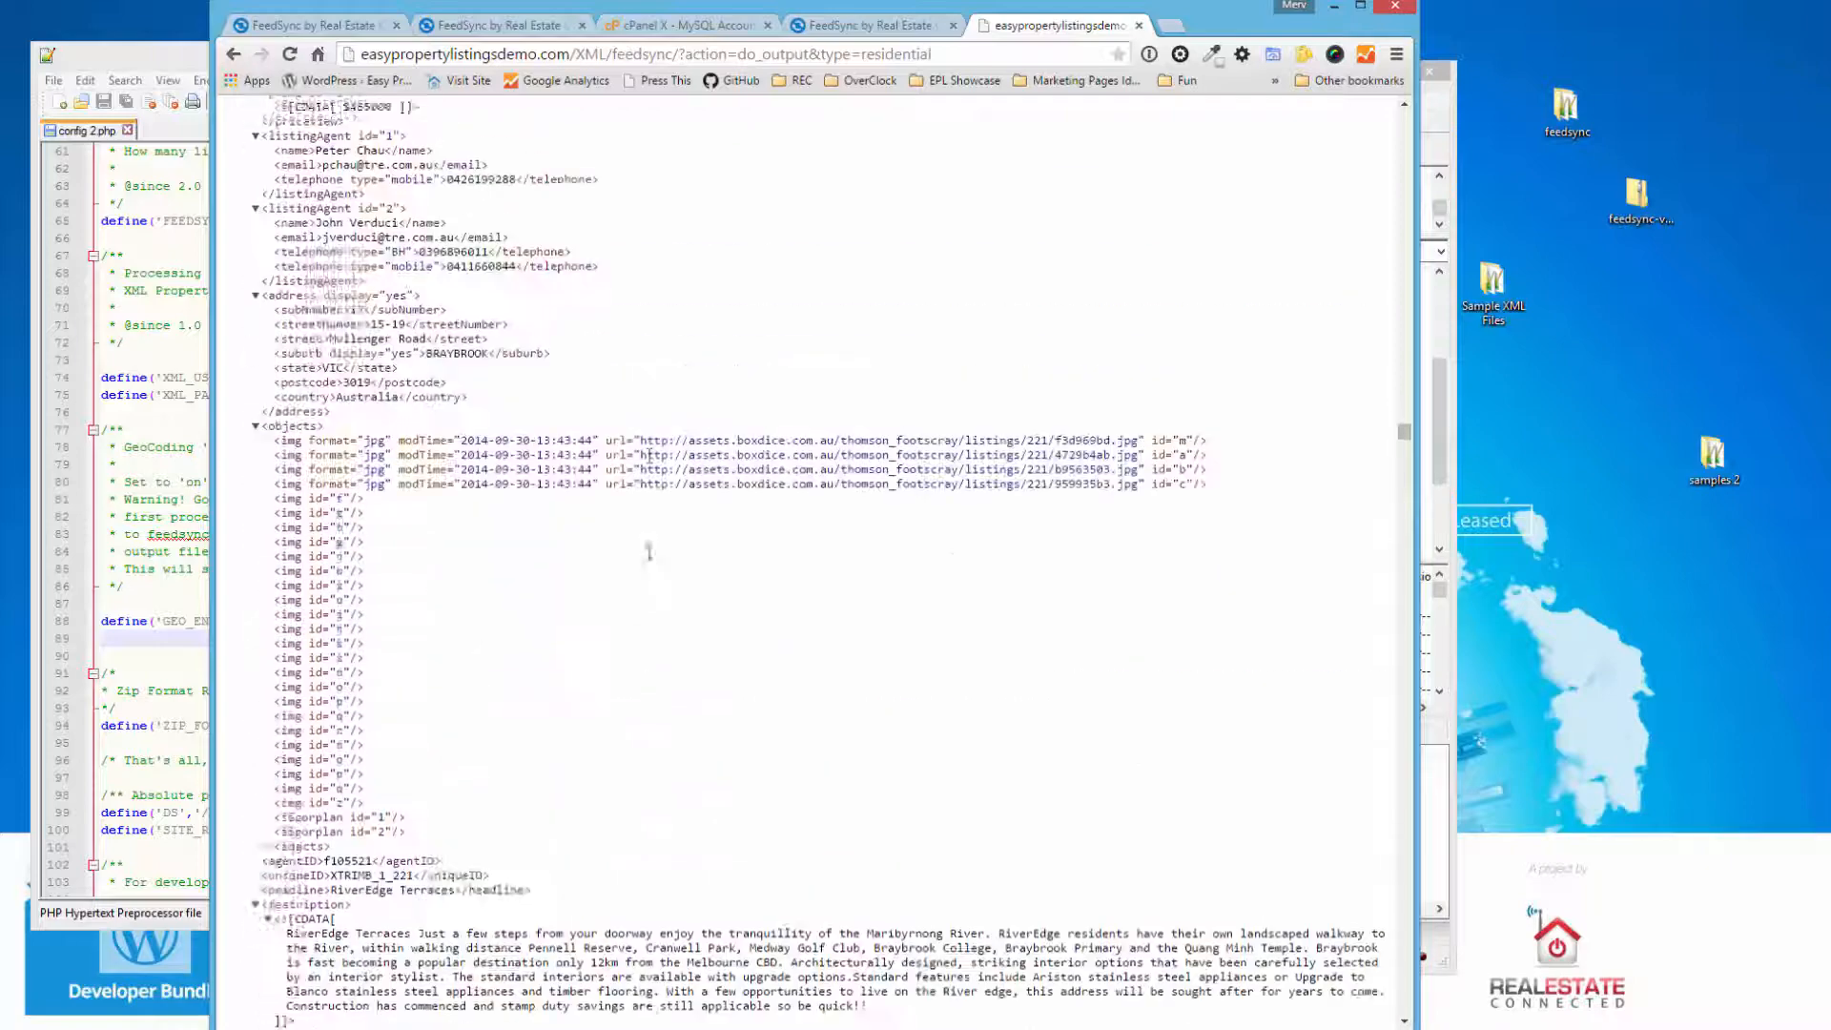
scroll(up, 3)
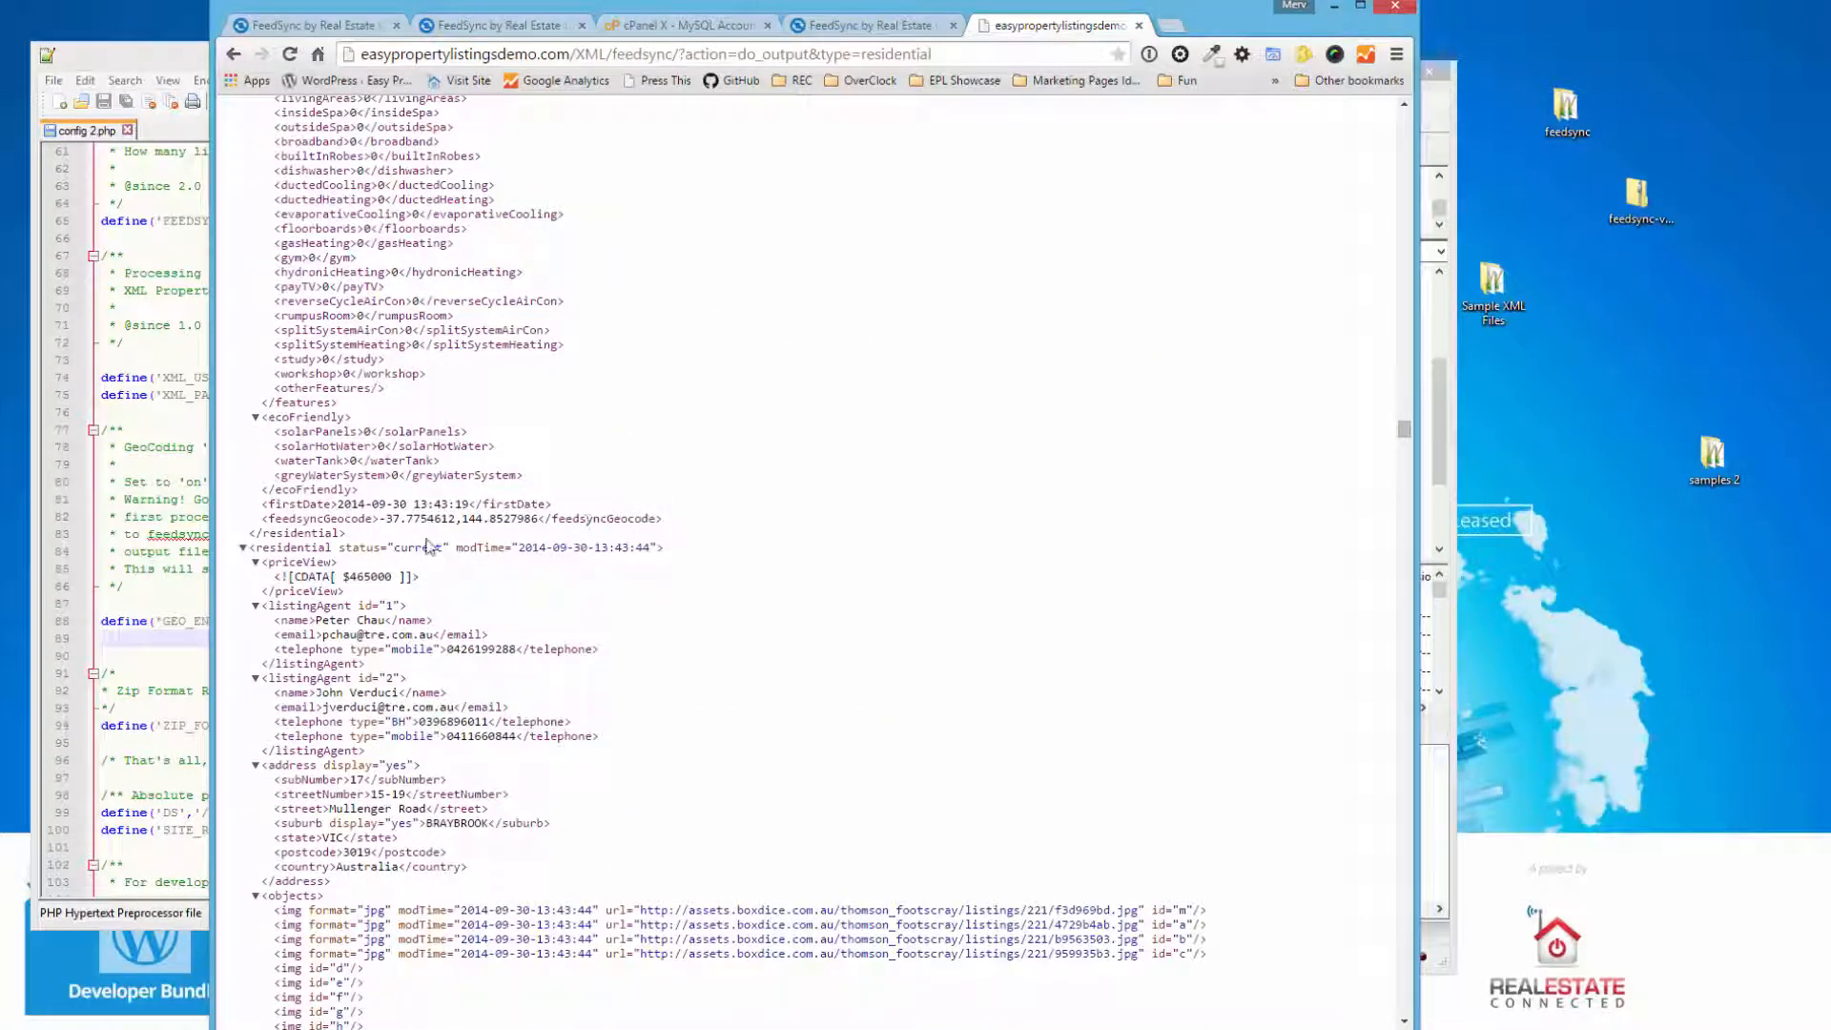
double_click(417, 548)
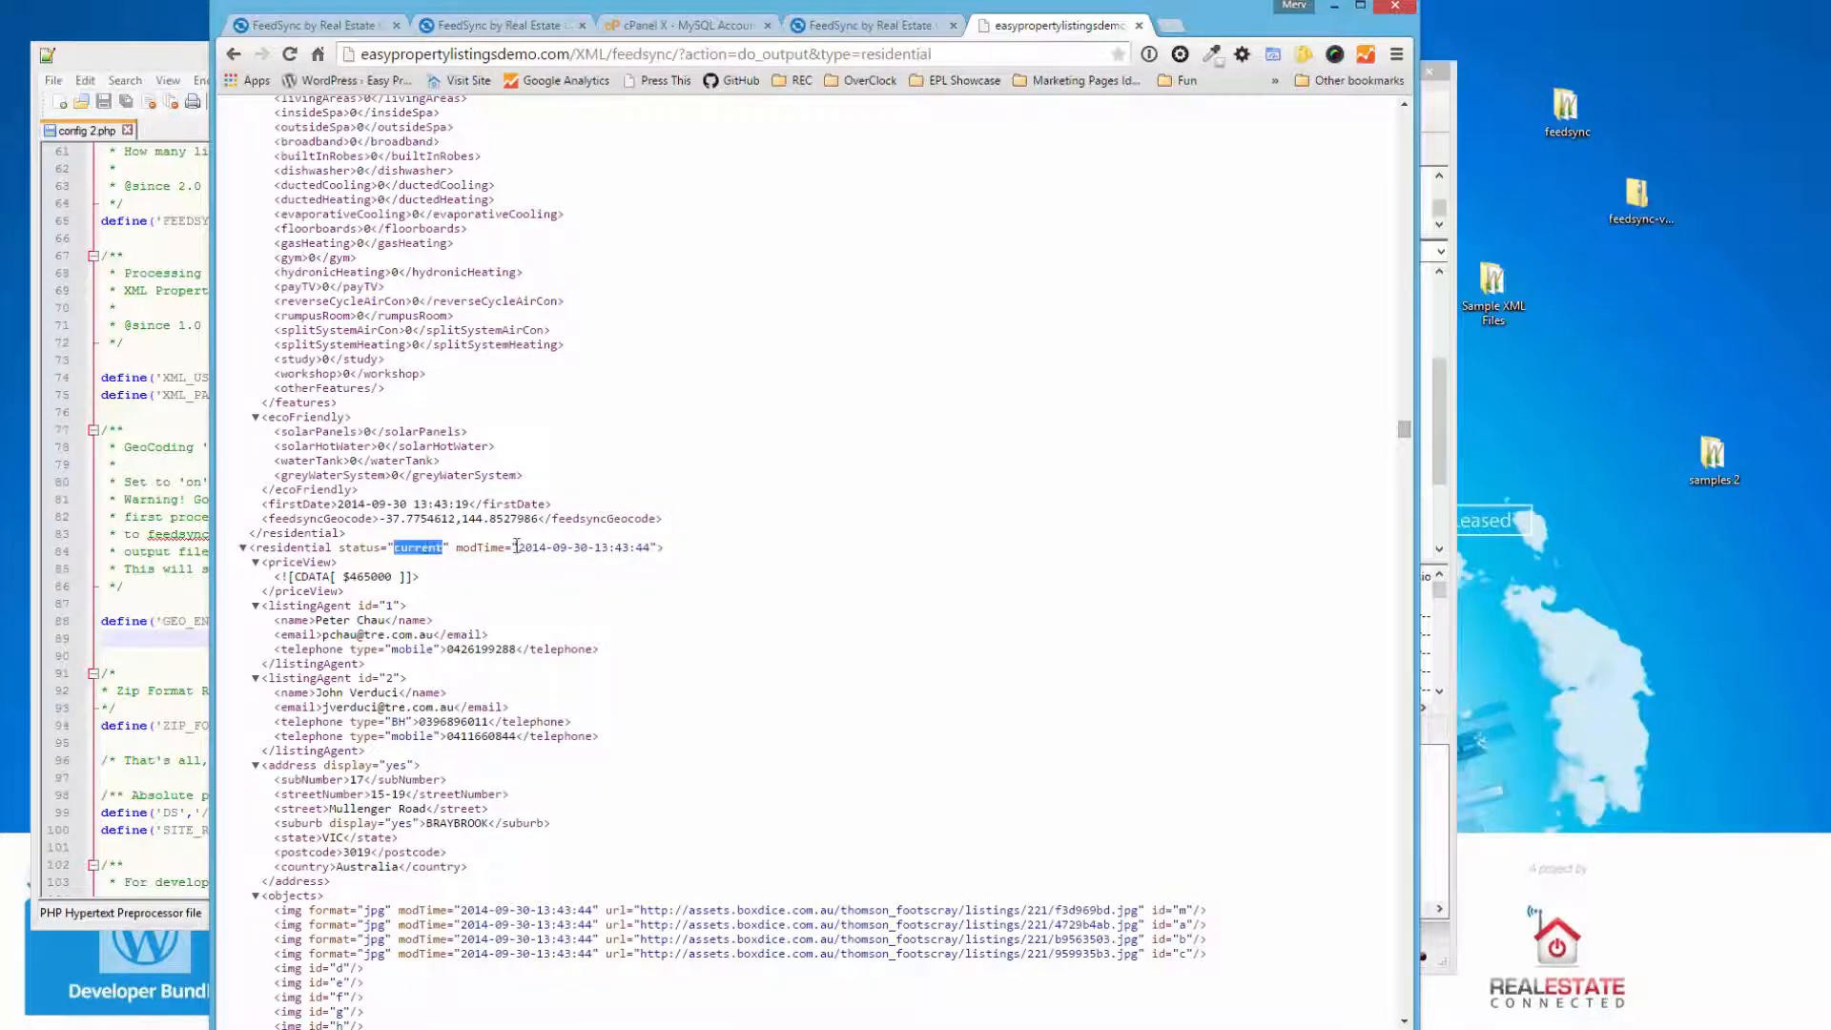
scroll(down, 3)
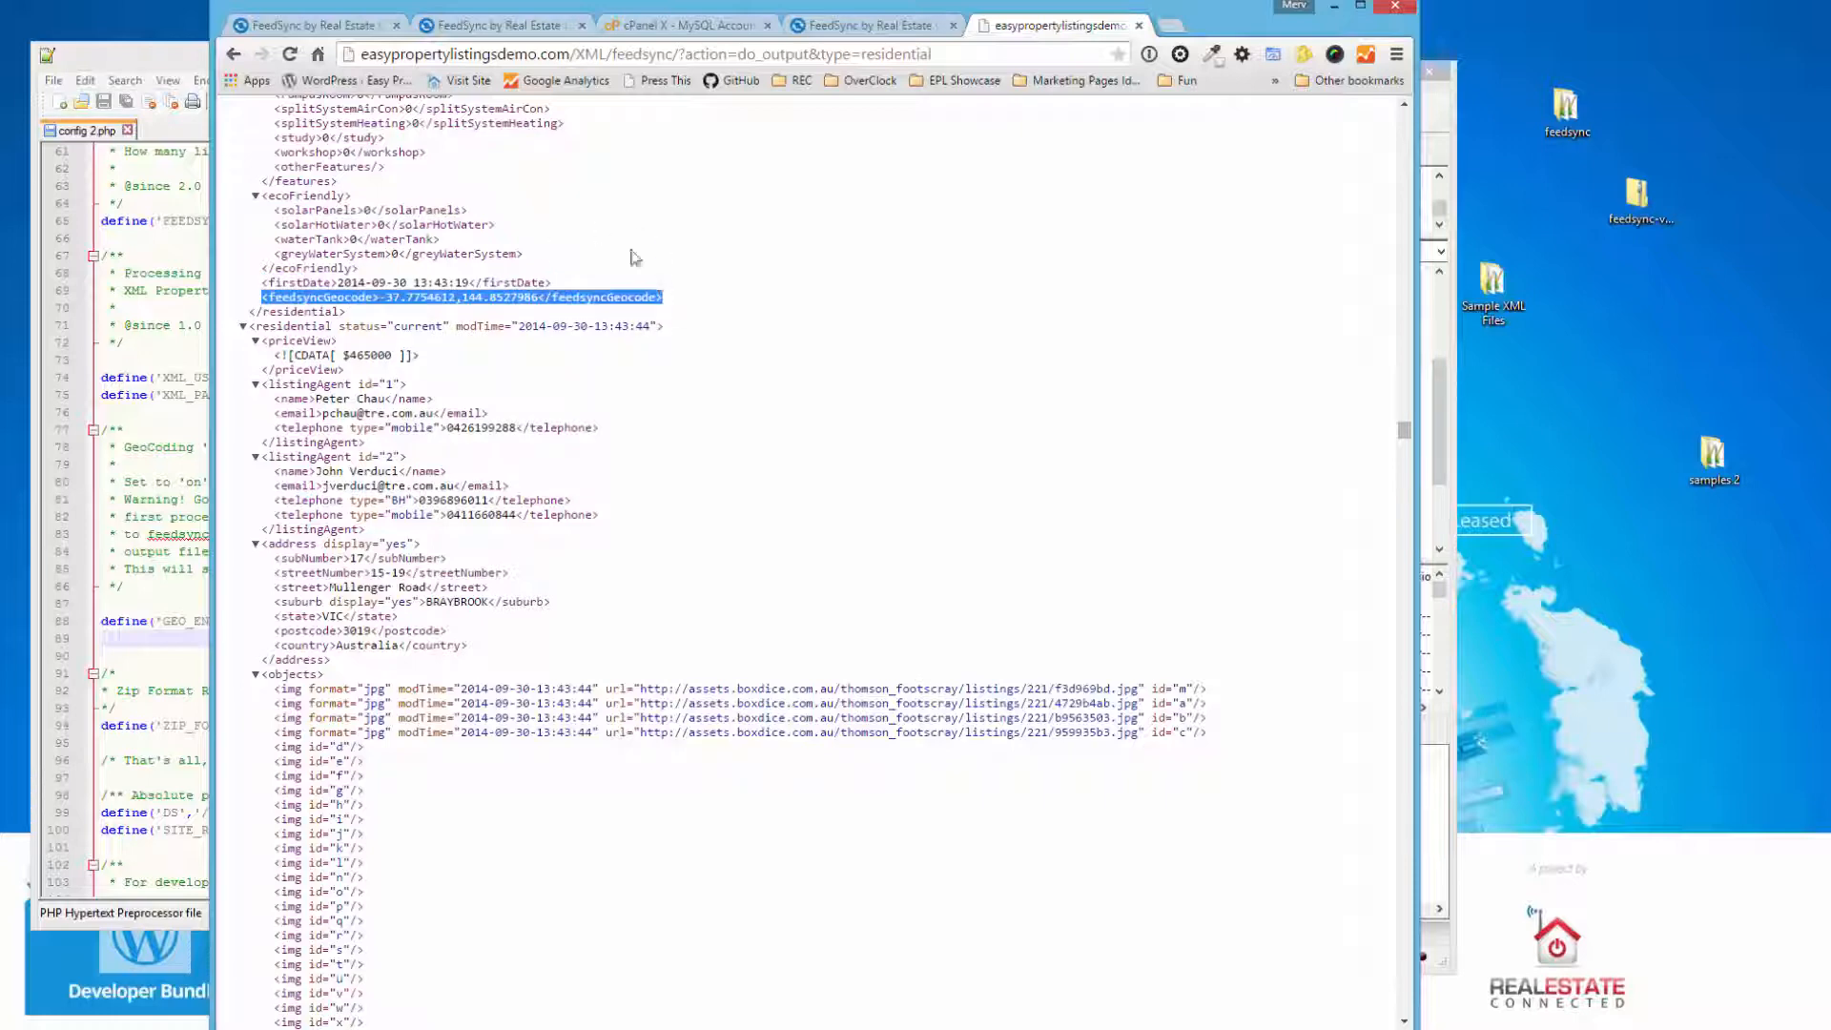
mouse_move(745, 294)
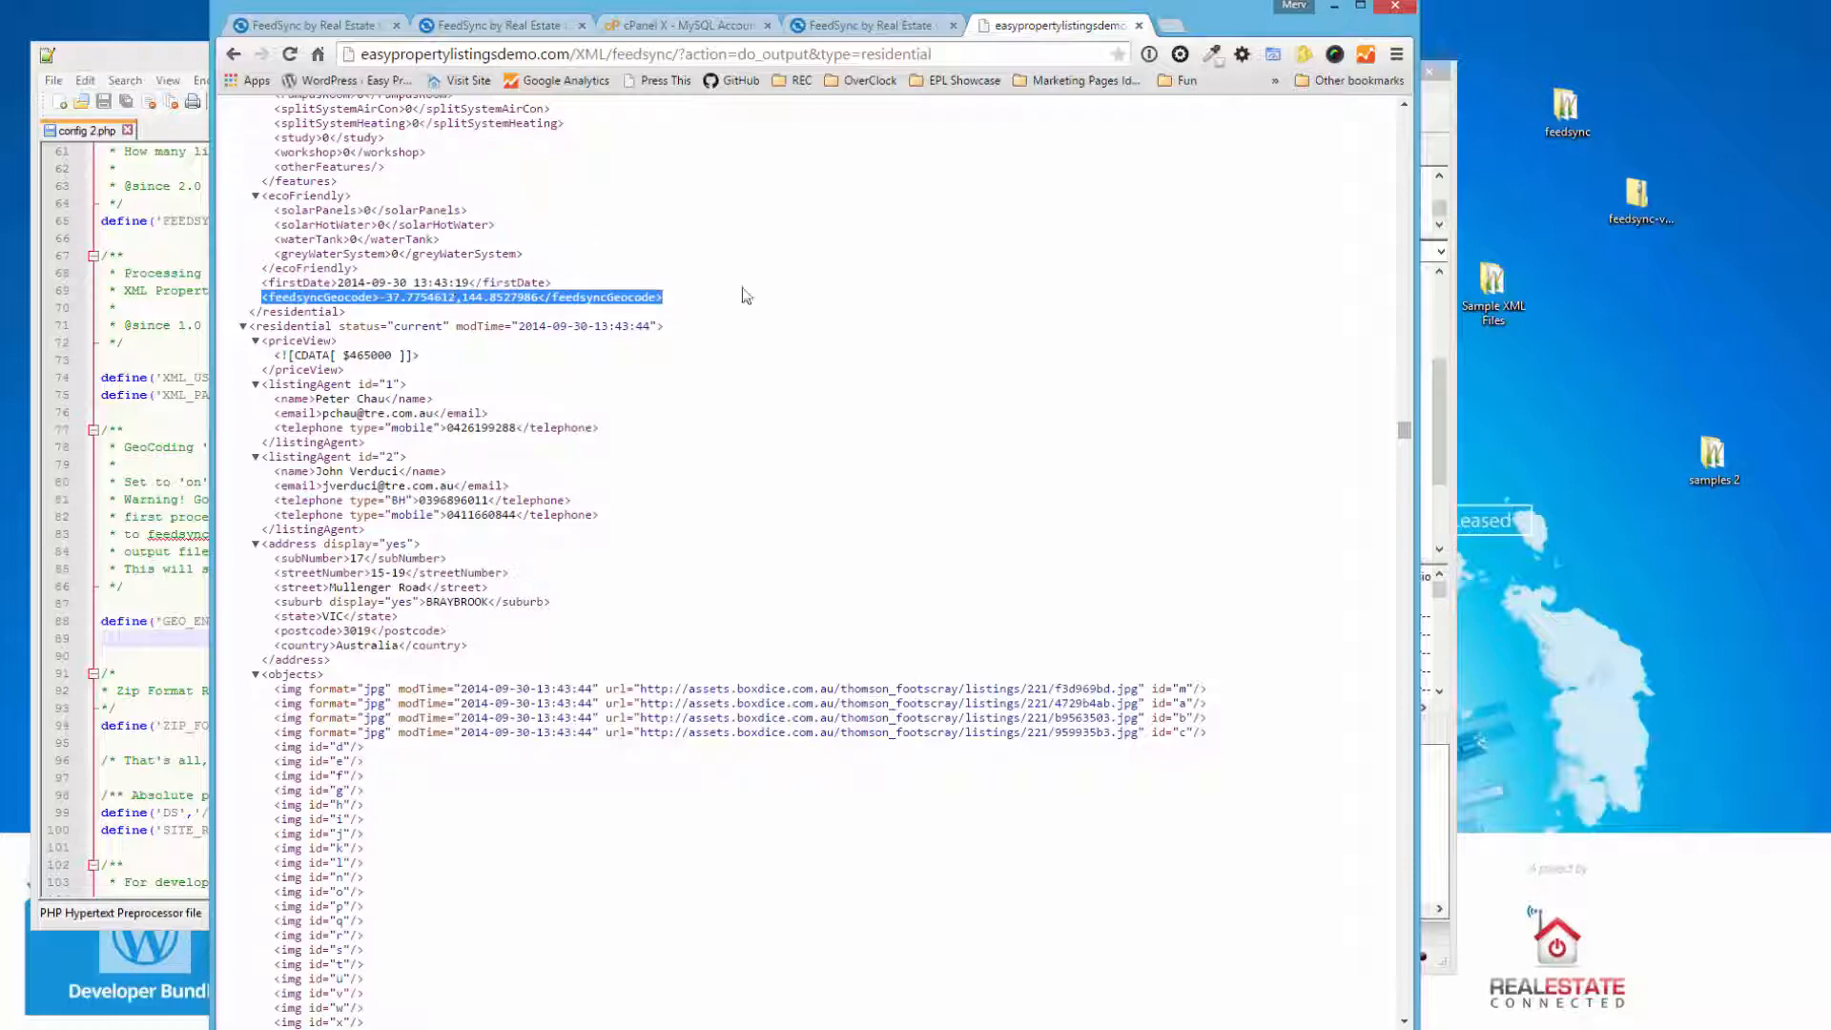
mouse_move(698, 273)
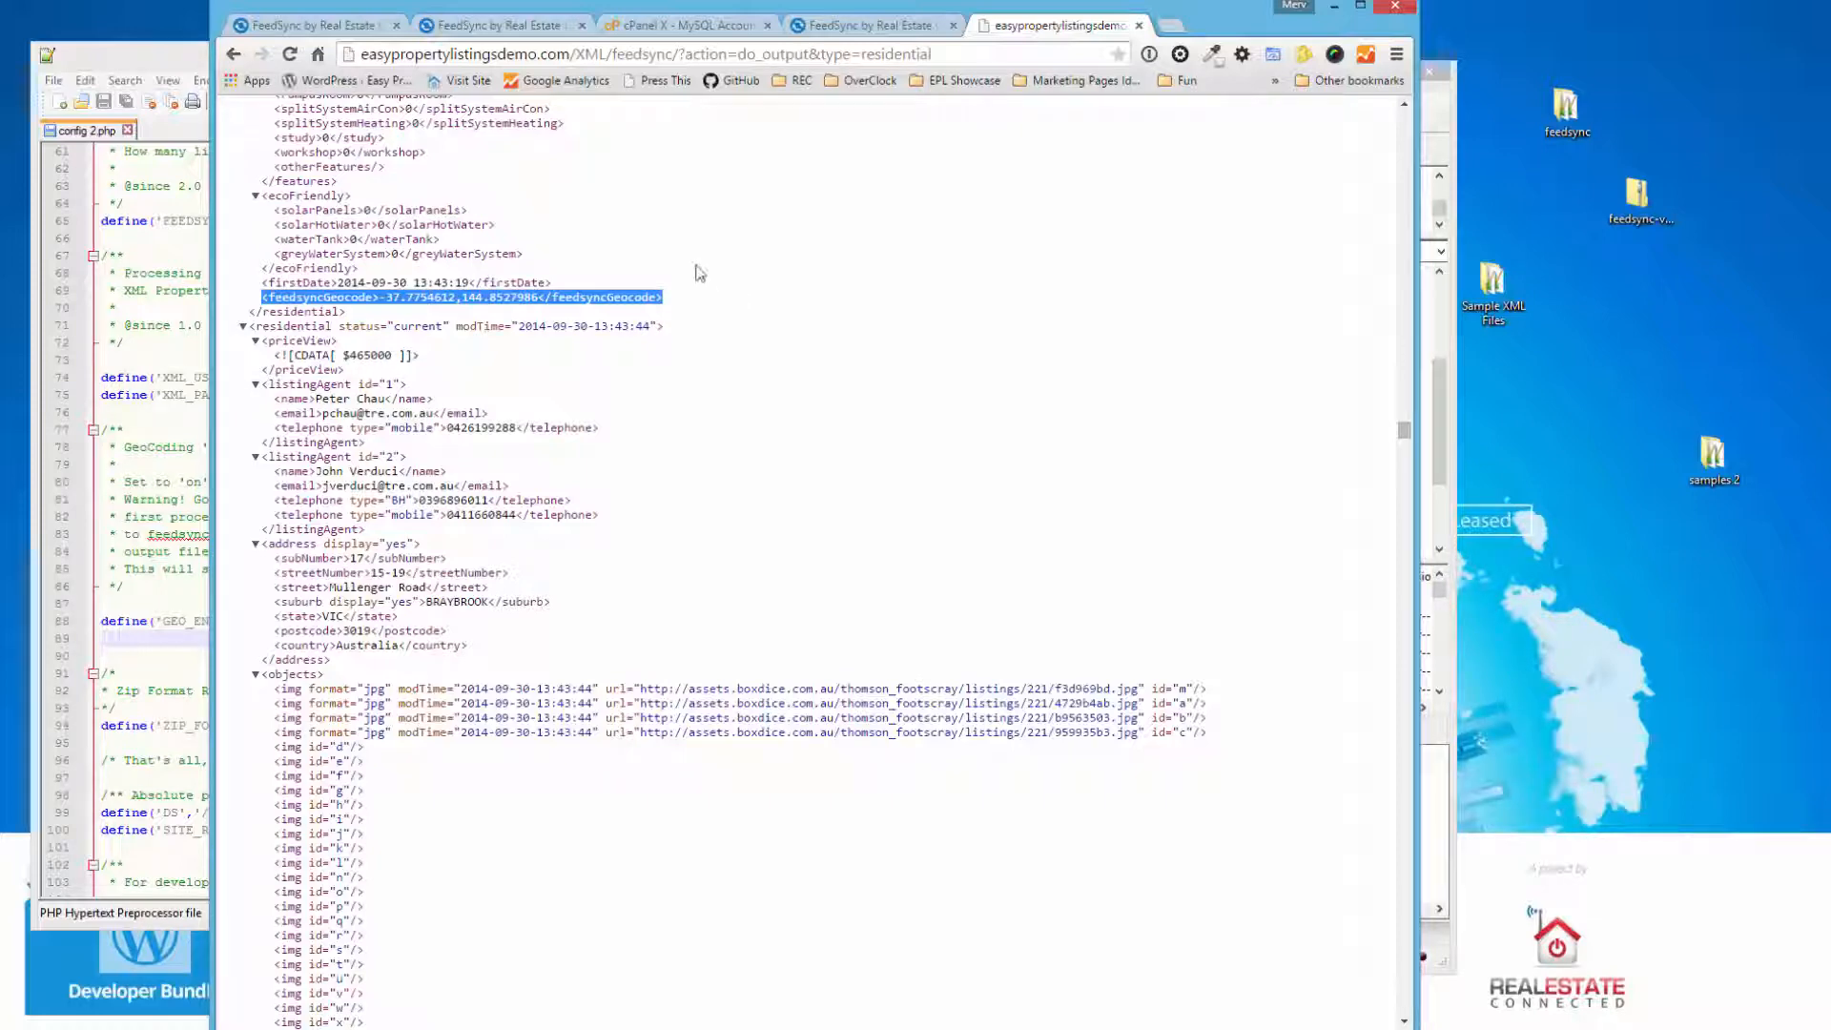
mouse_move(757, 267)
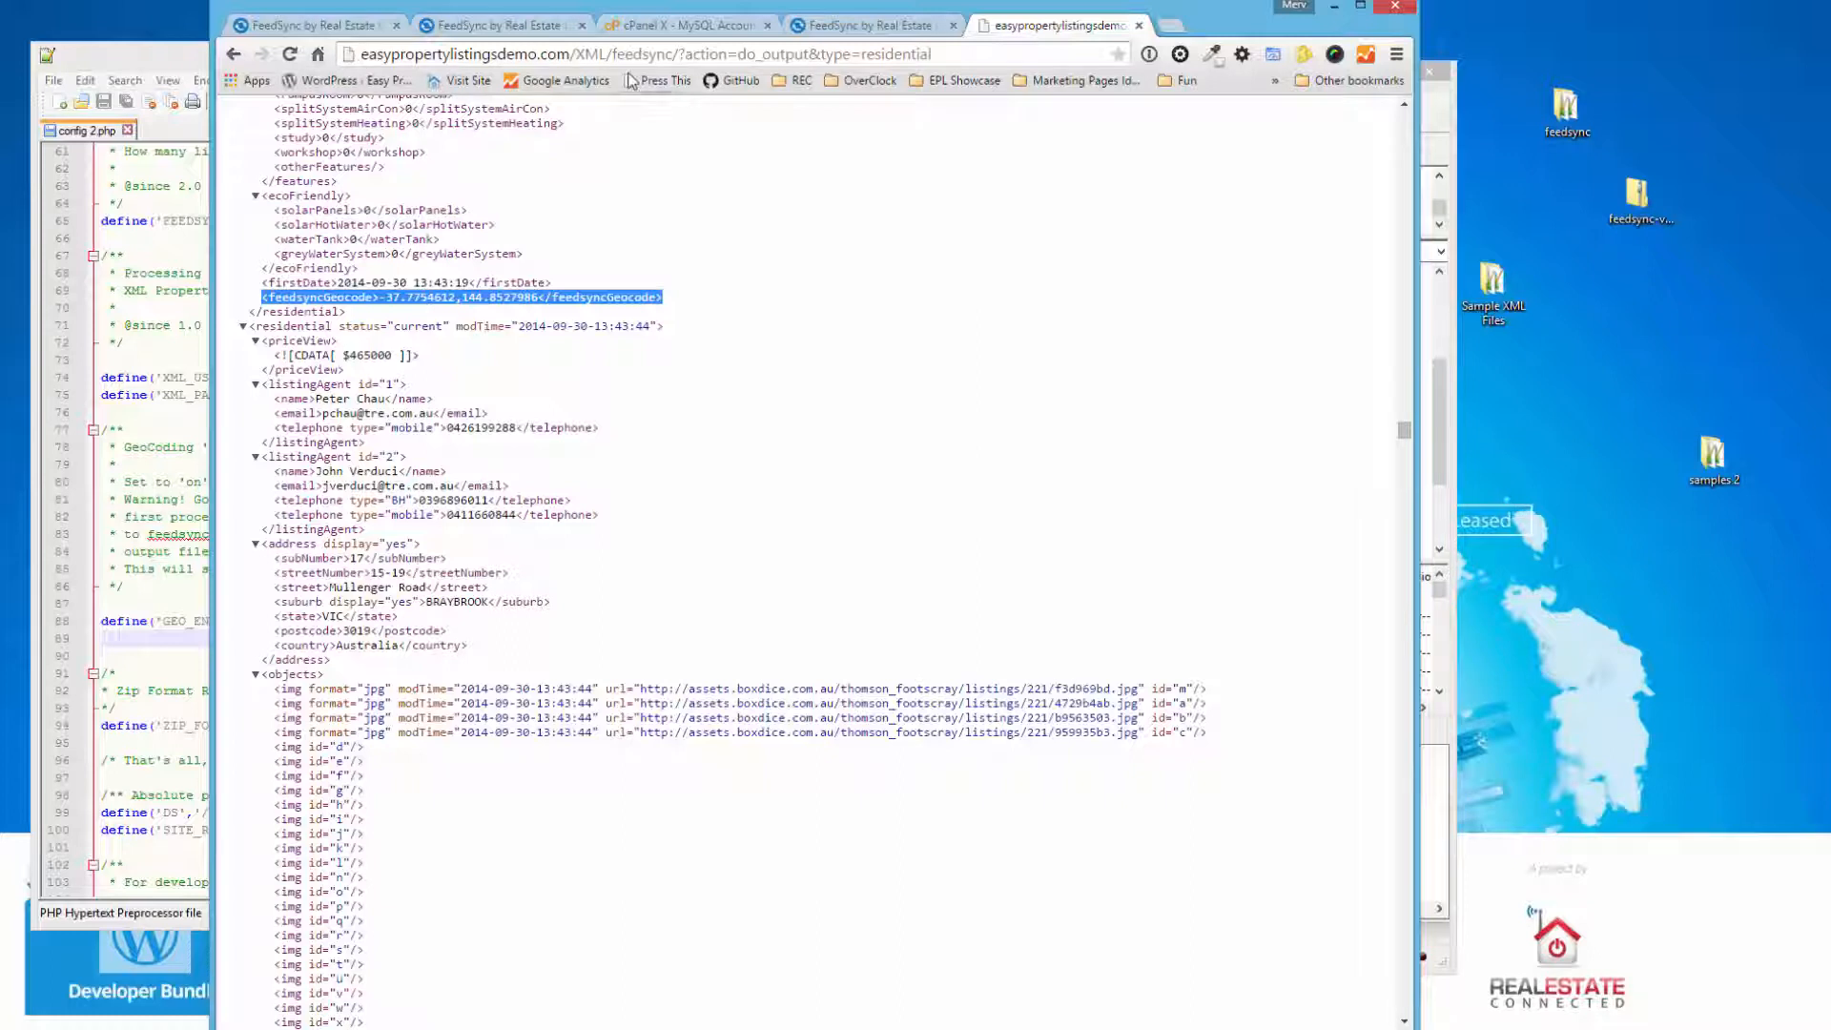
mouse_move(842, 88)
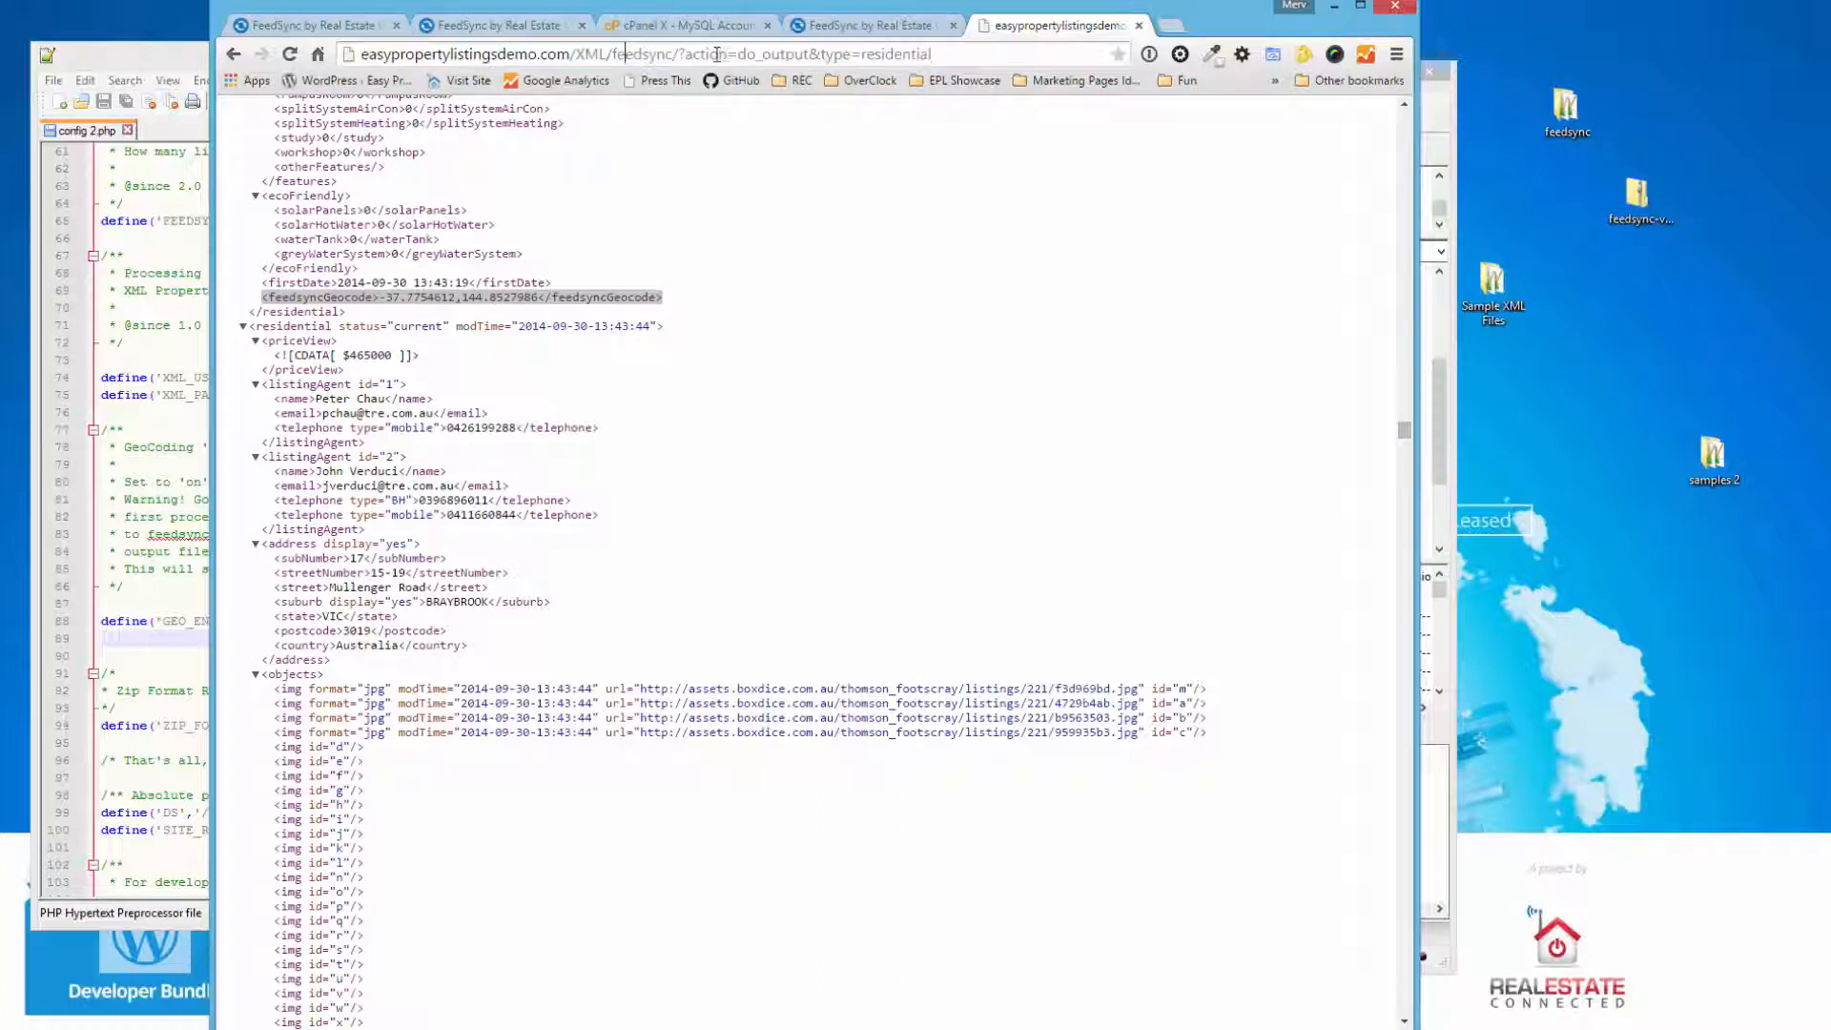
double_click(894, 53)
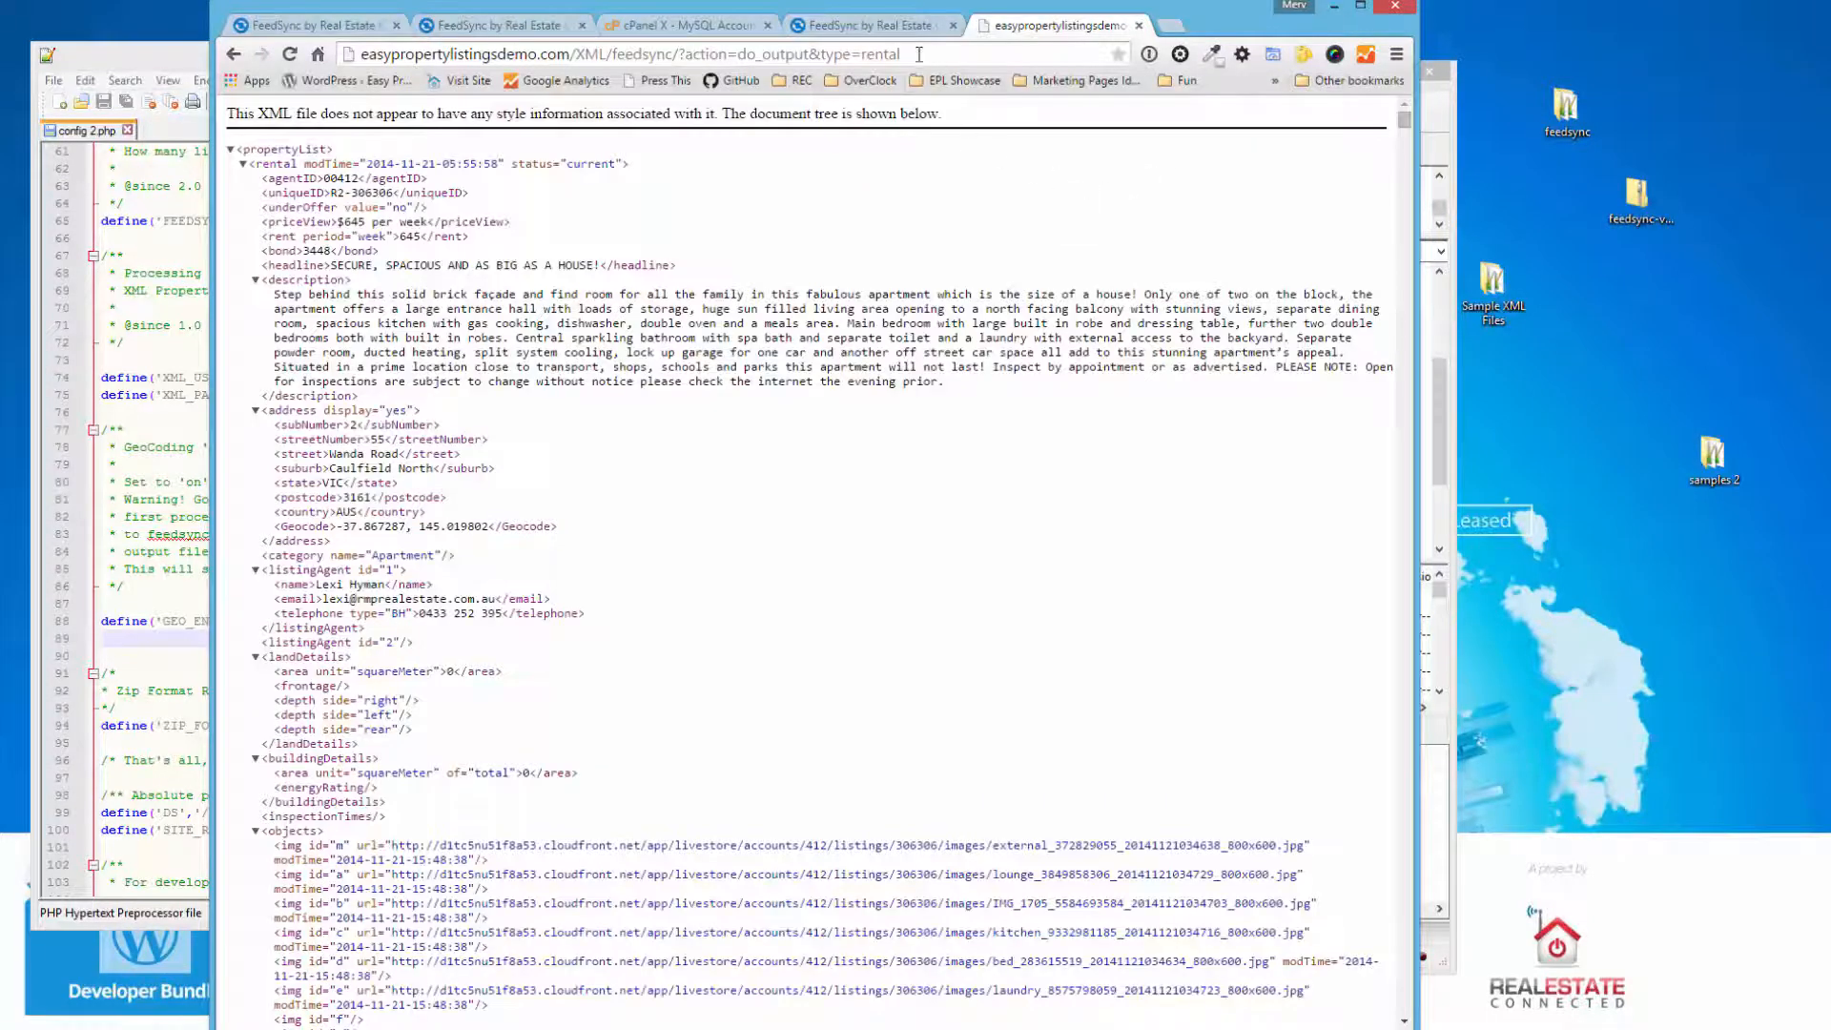
- Load the export with type=land in the address bar, then return to the FeedSync 2 home page
click(584, 54)
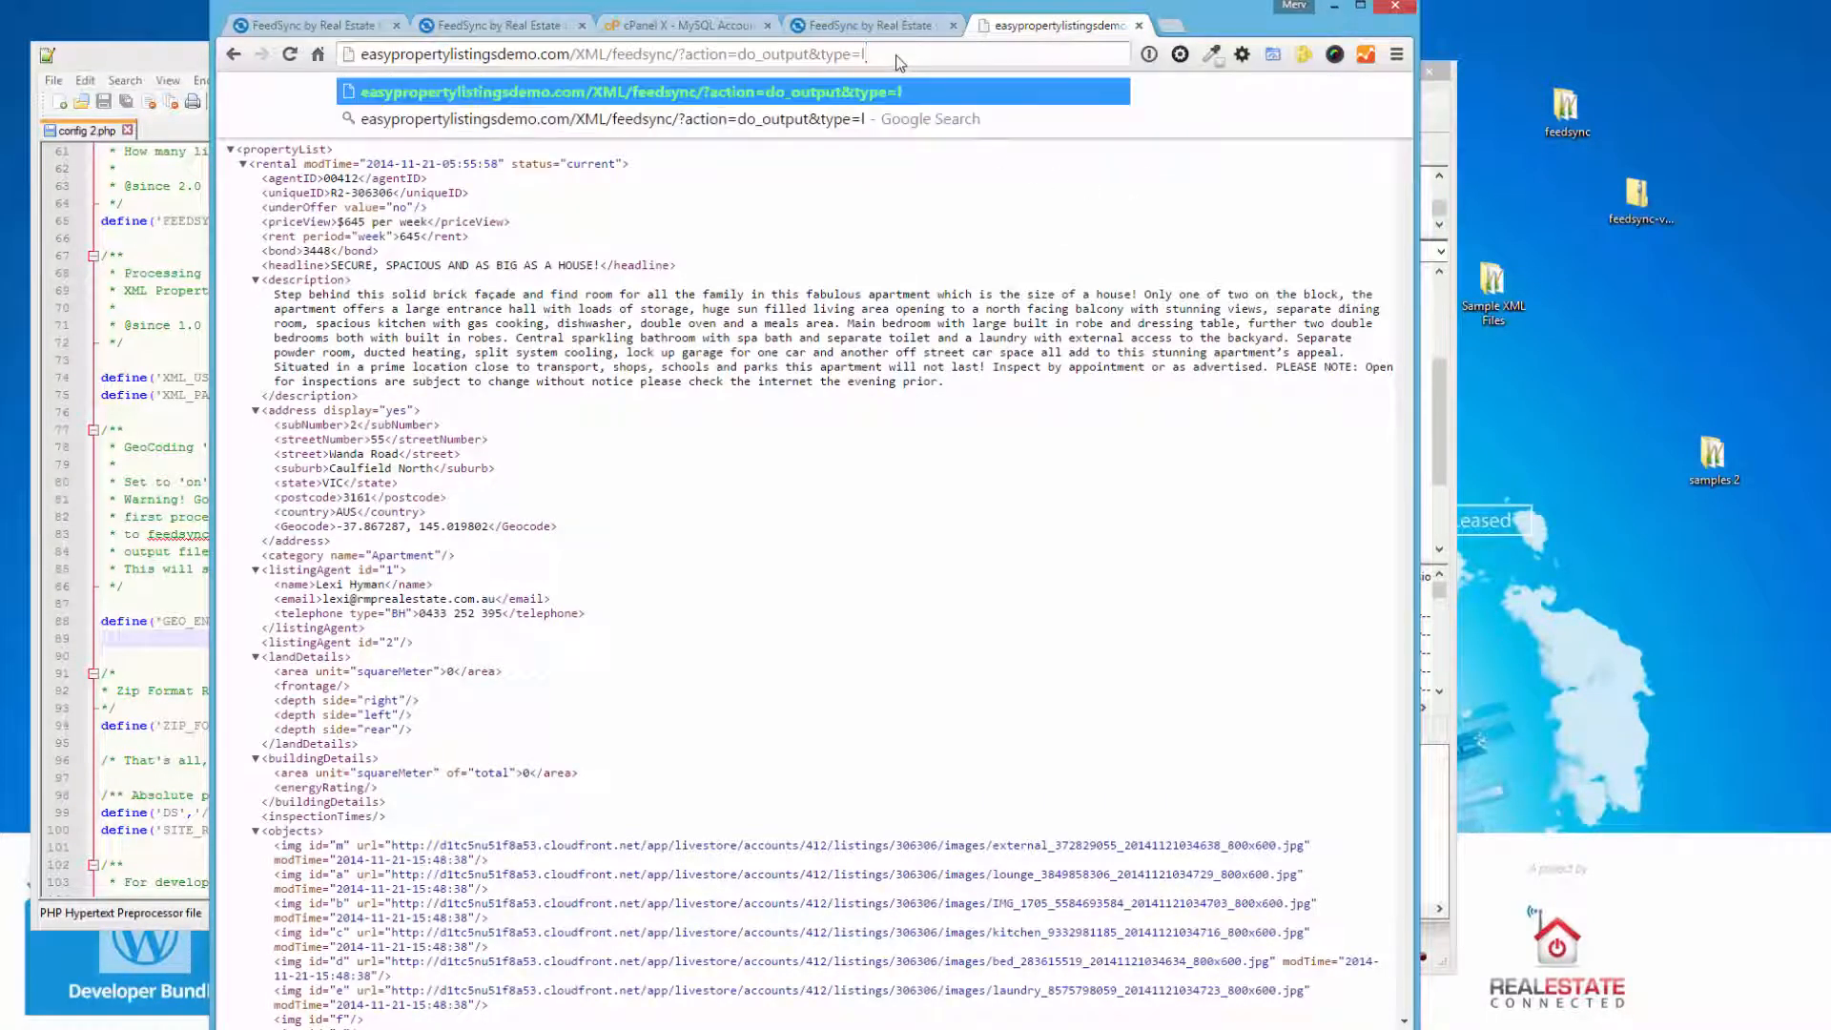
key(Return)
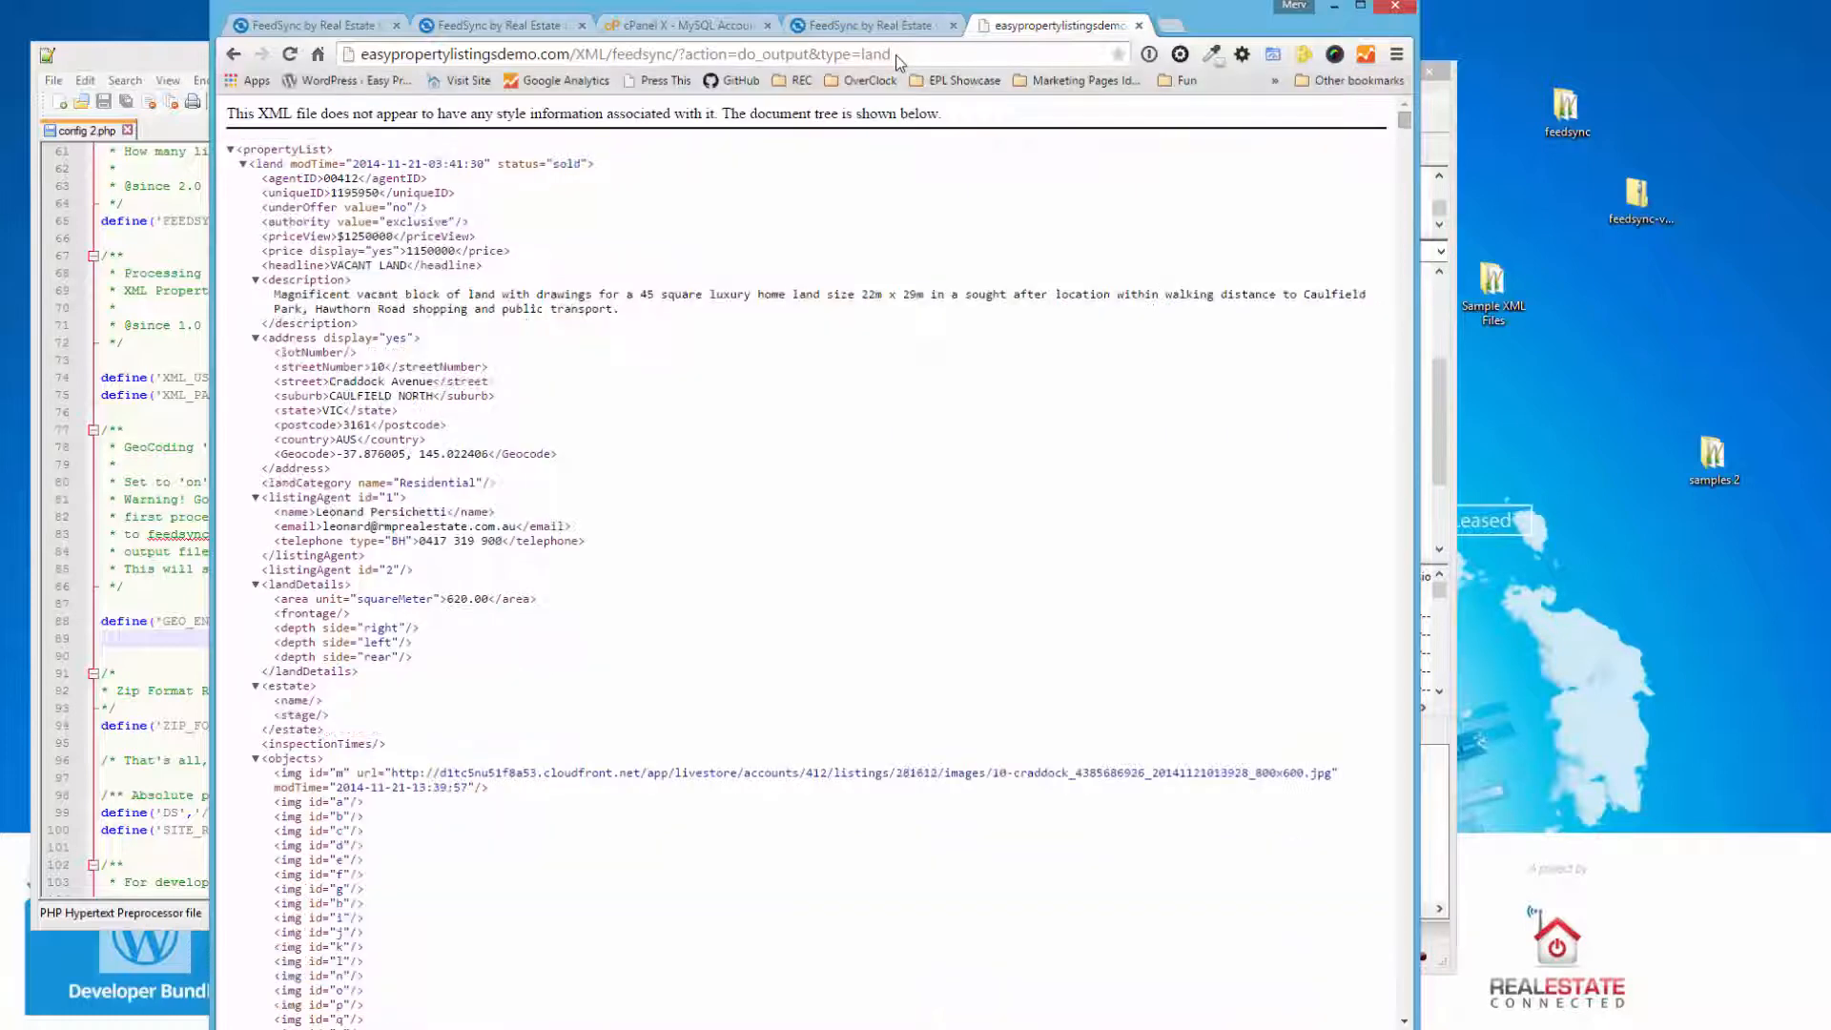
double_click(874, 54)
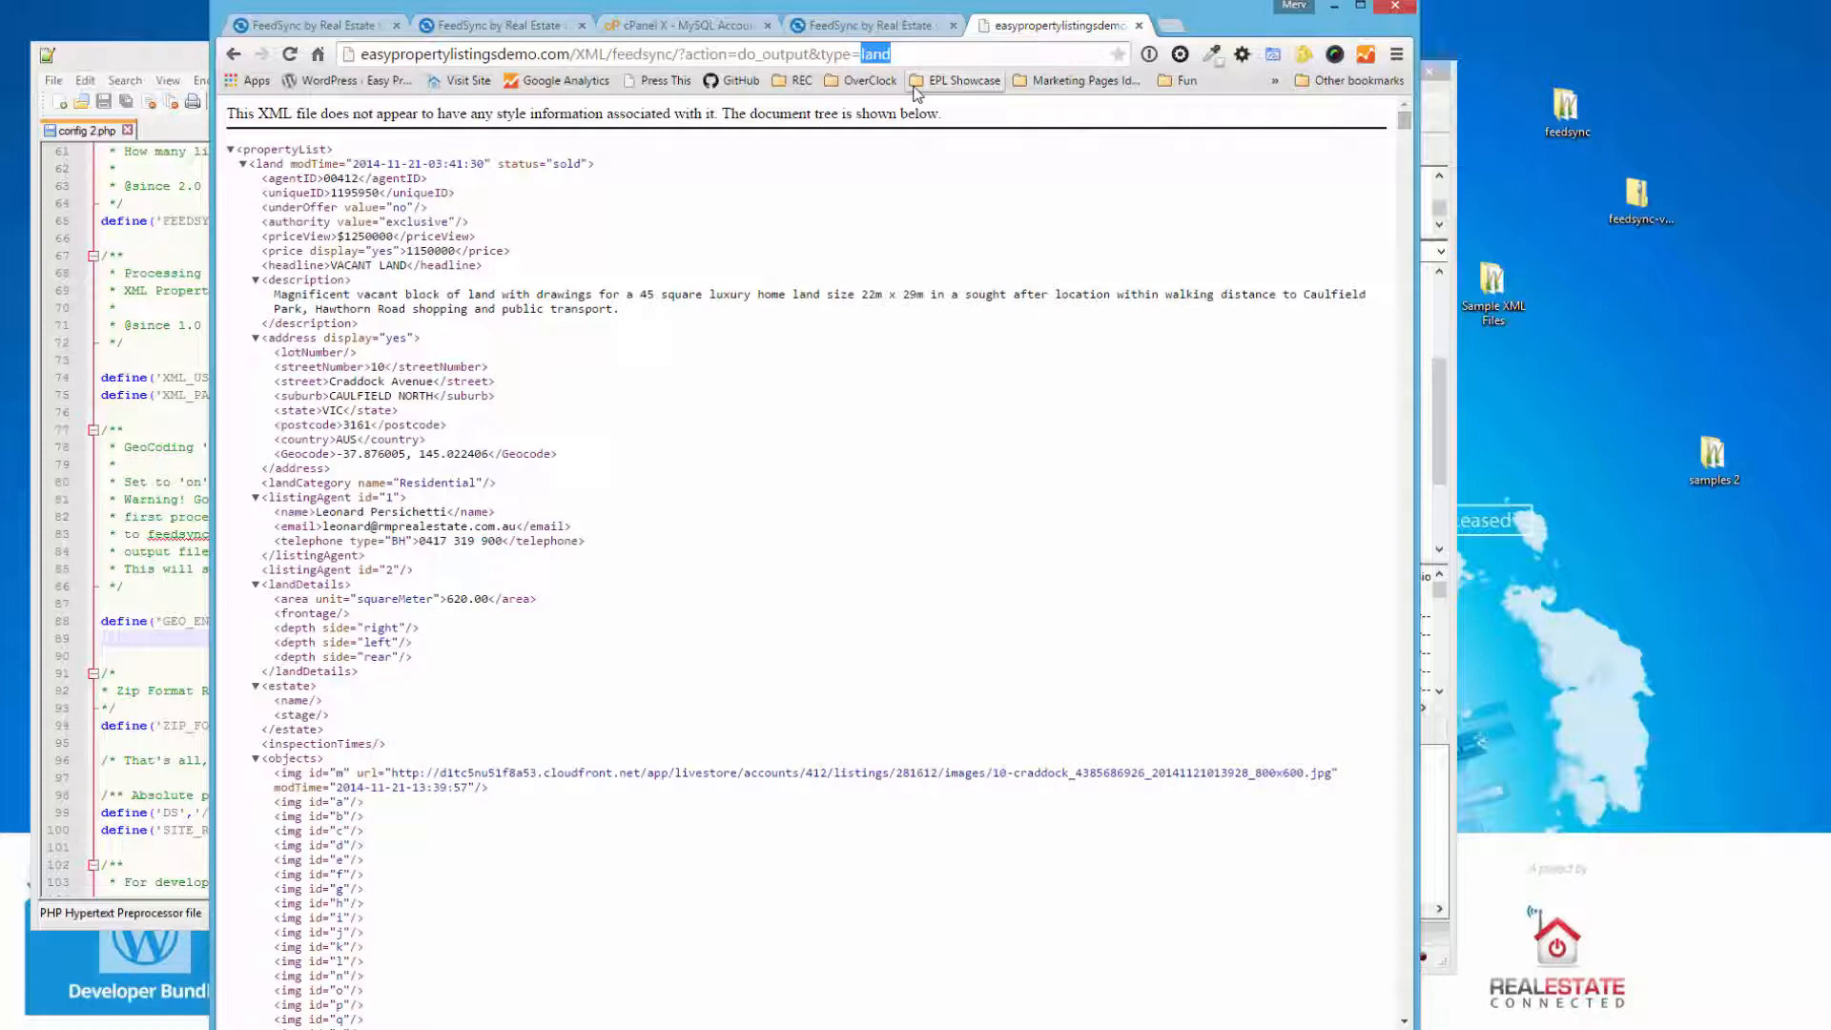
mouse_move(899, 280)
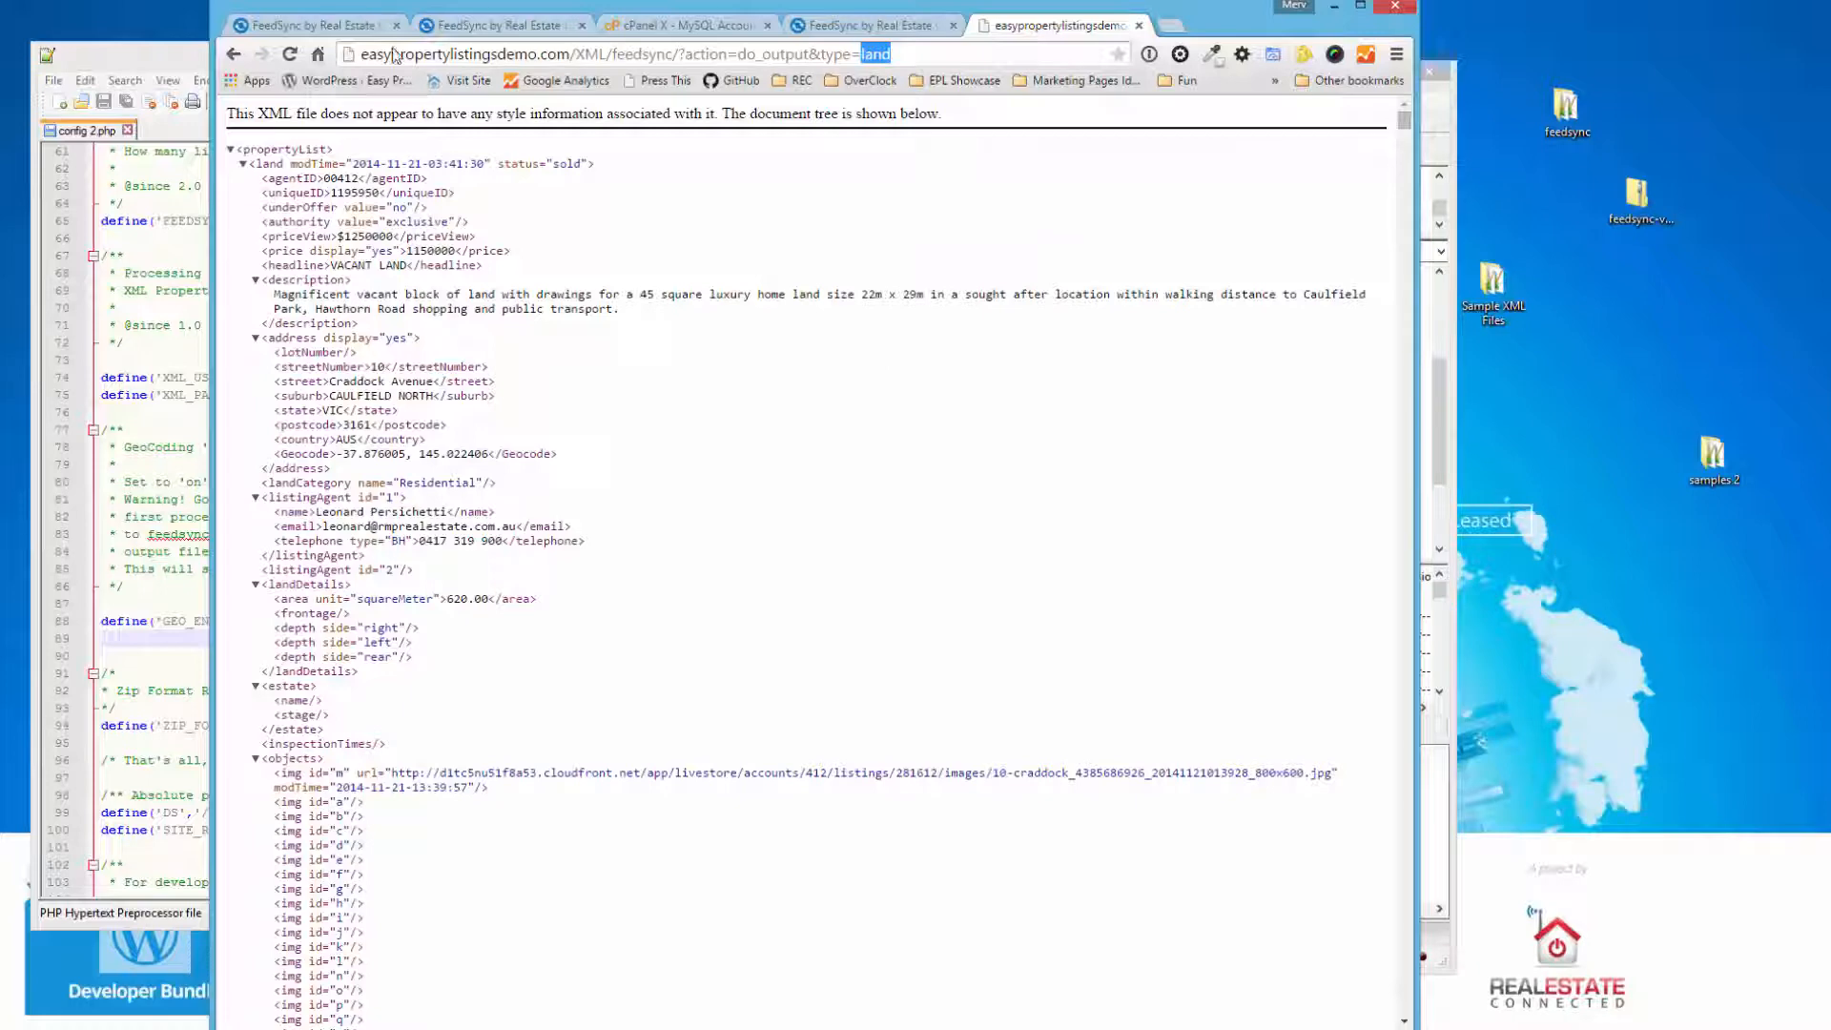
click(870, 25)
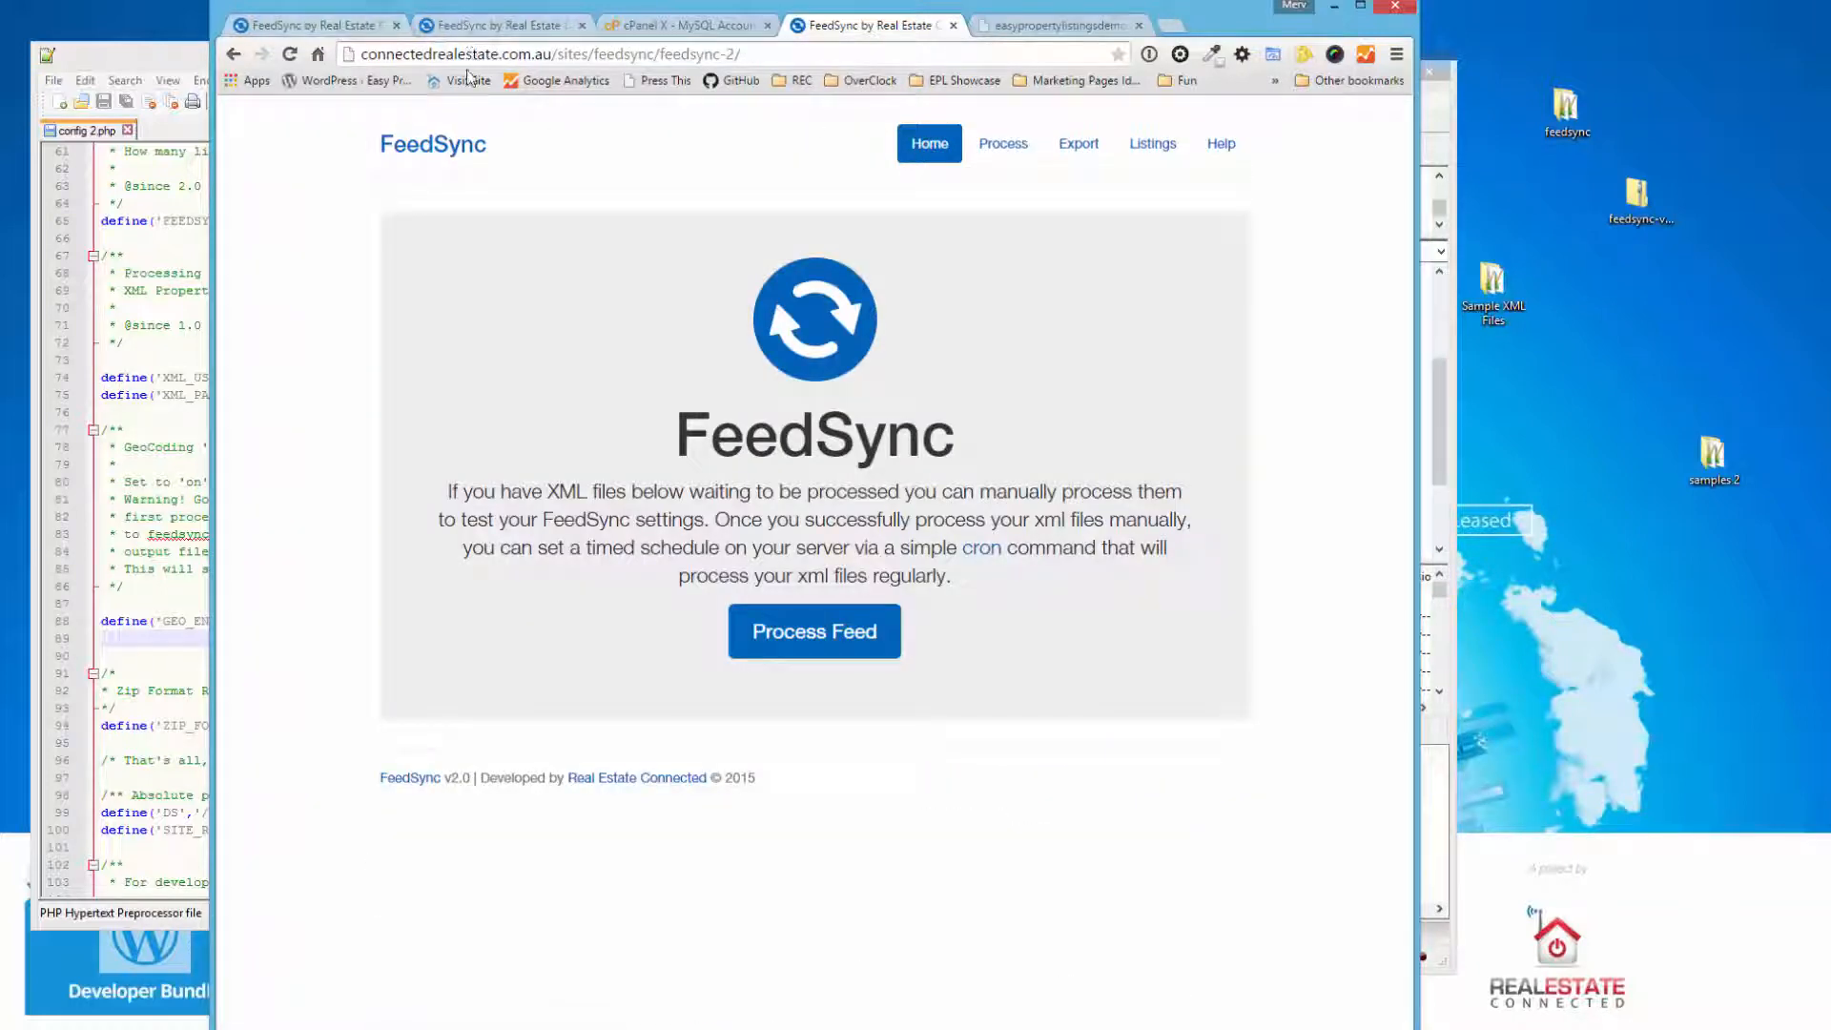
- Visit easypropertylistings.com.au and browse its Support forums, Showcase and extensions Store
click(1177, 25)
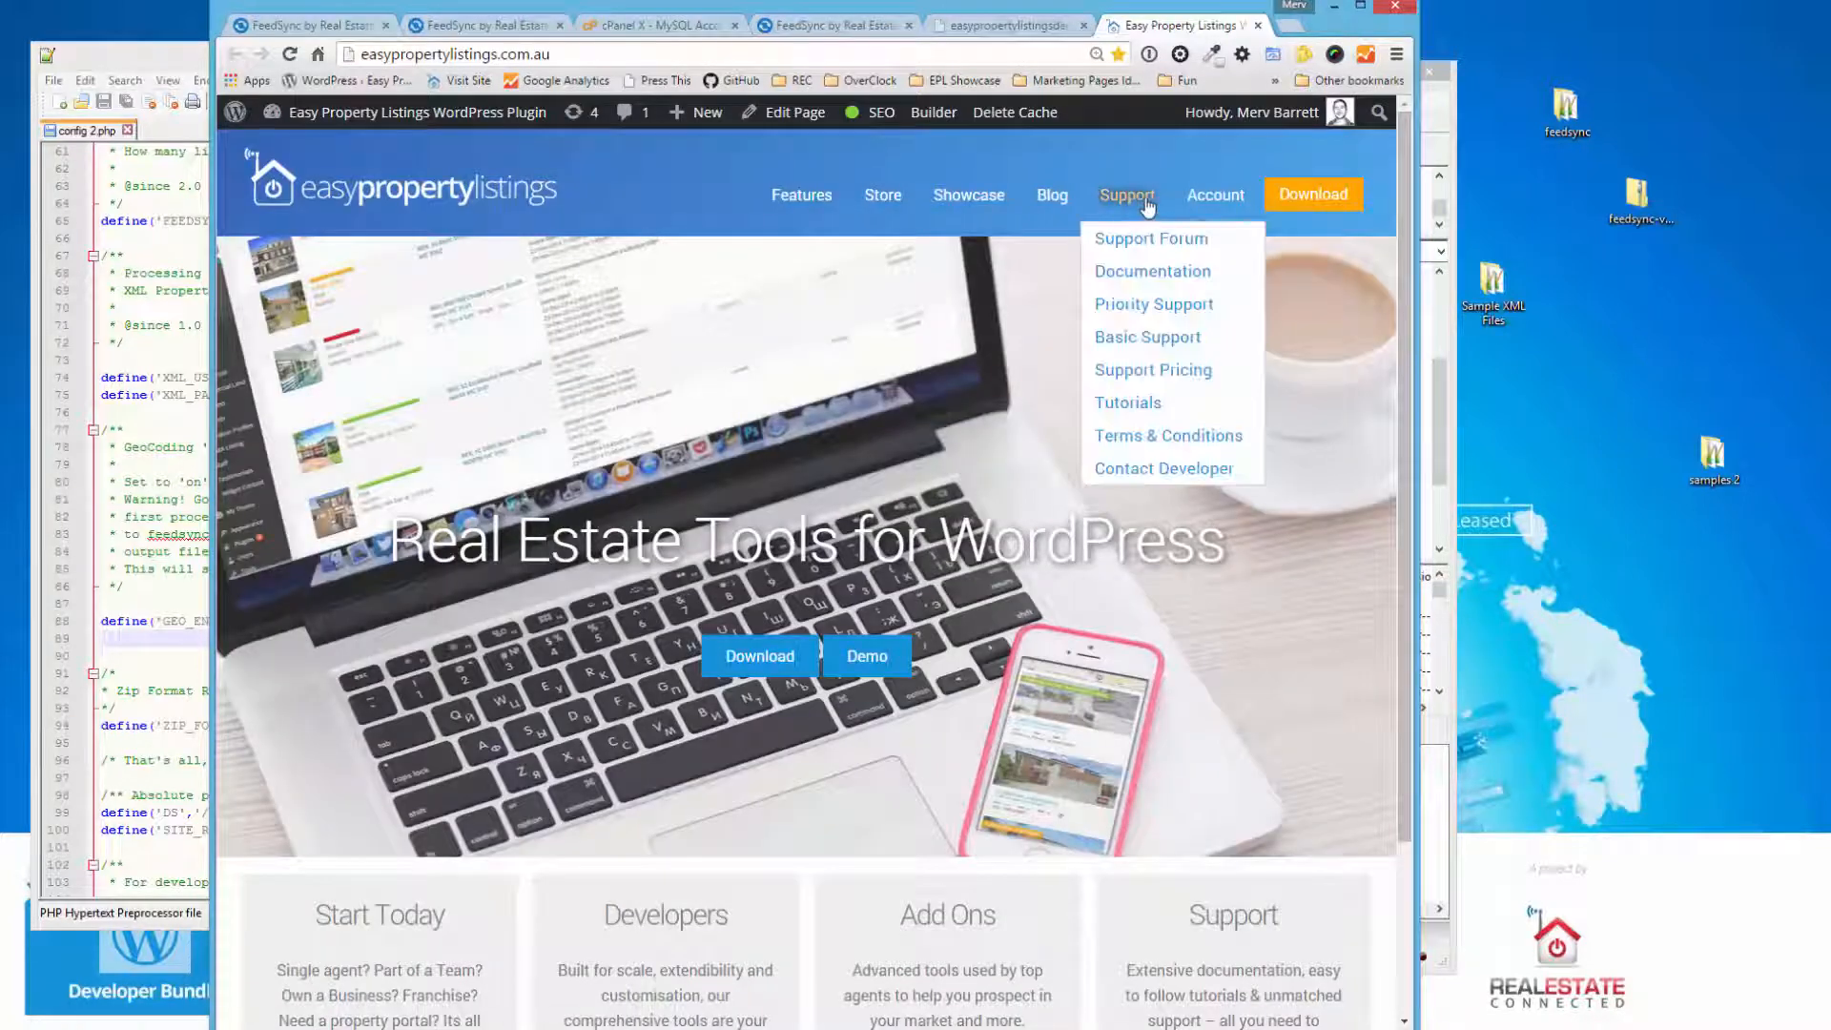
mouse_move(462, 117)
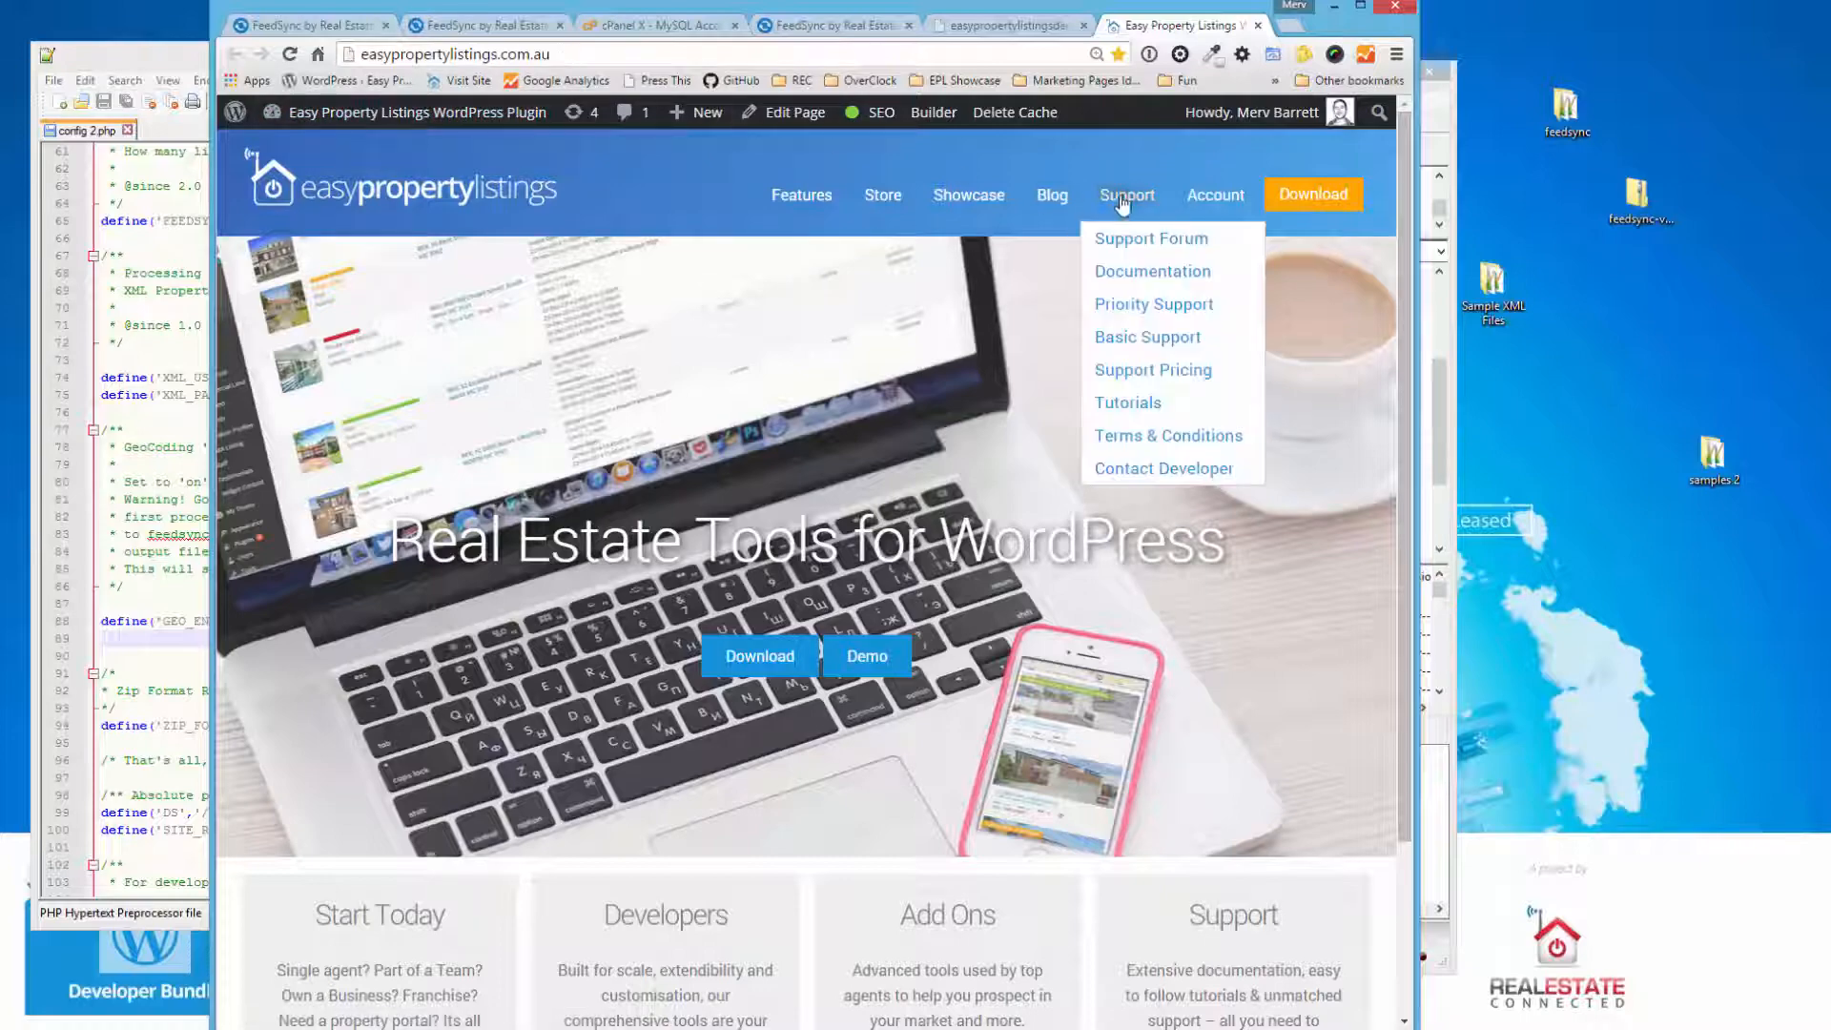
click(1150, 239)
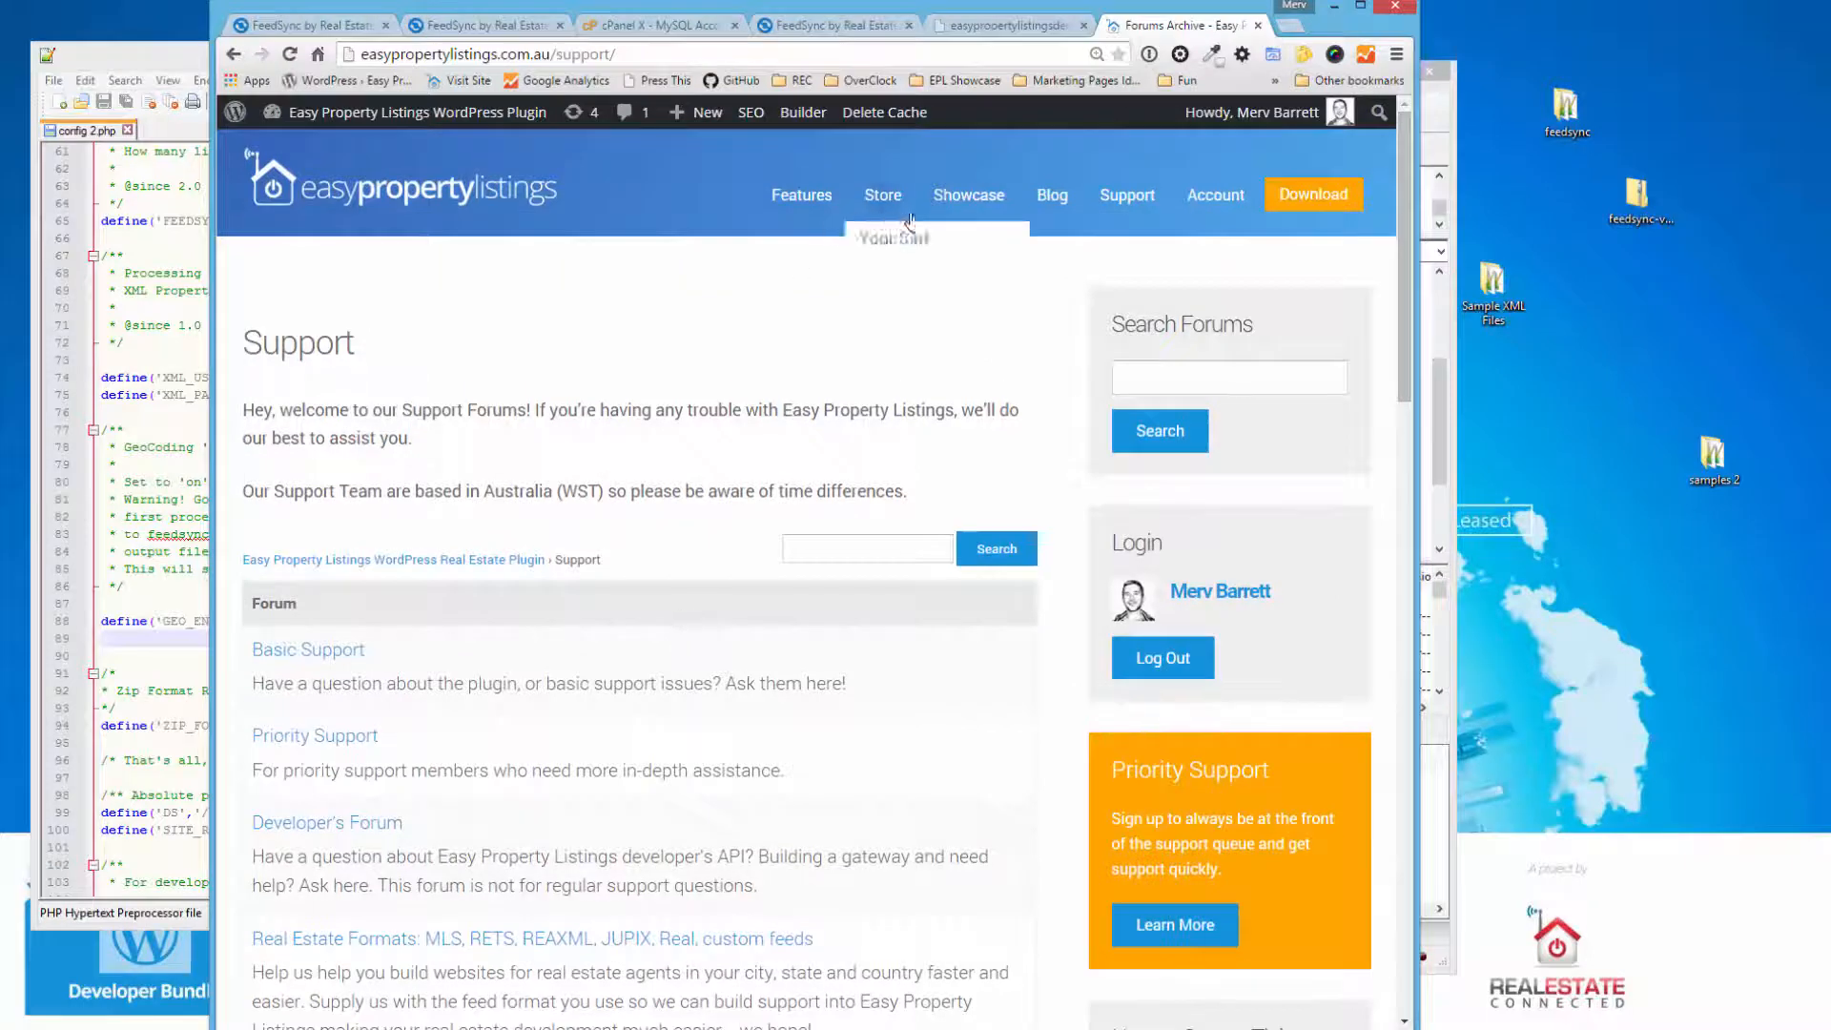
click(969, 194)
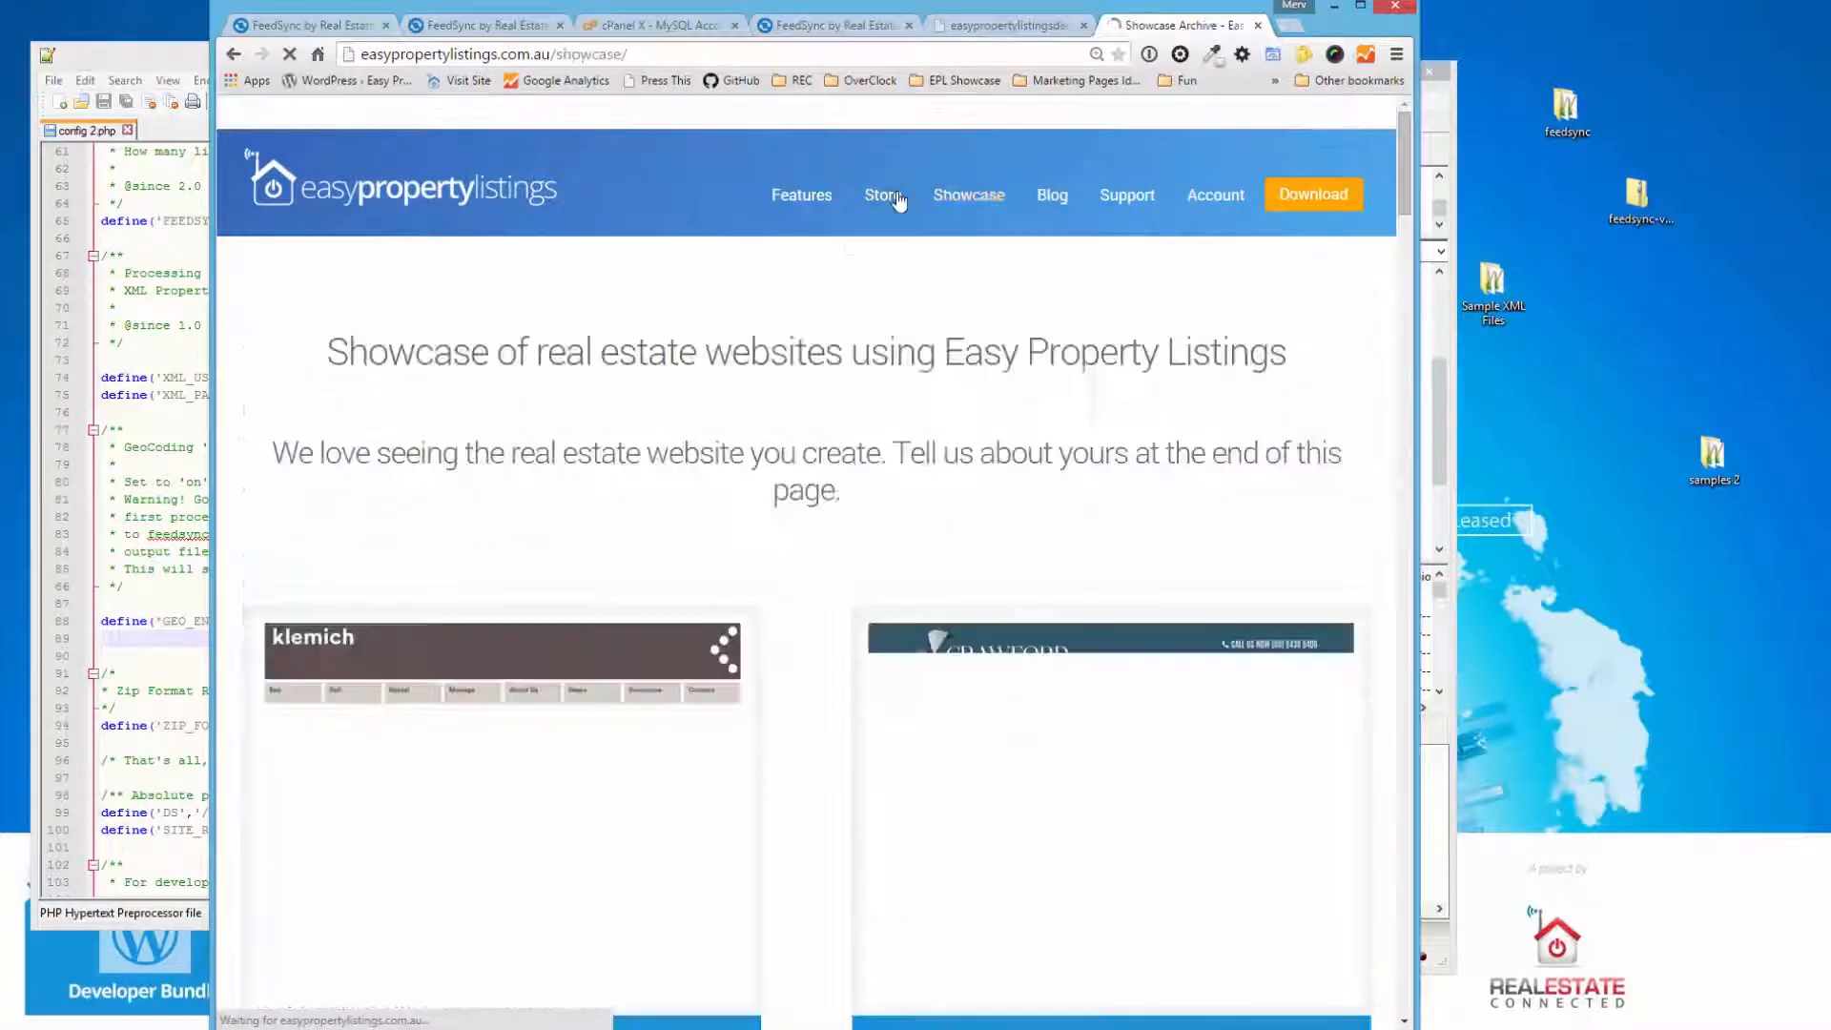
click(881, 195)
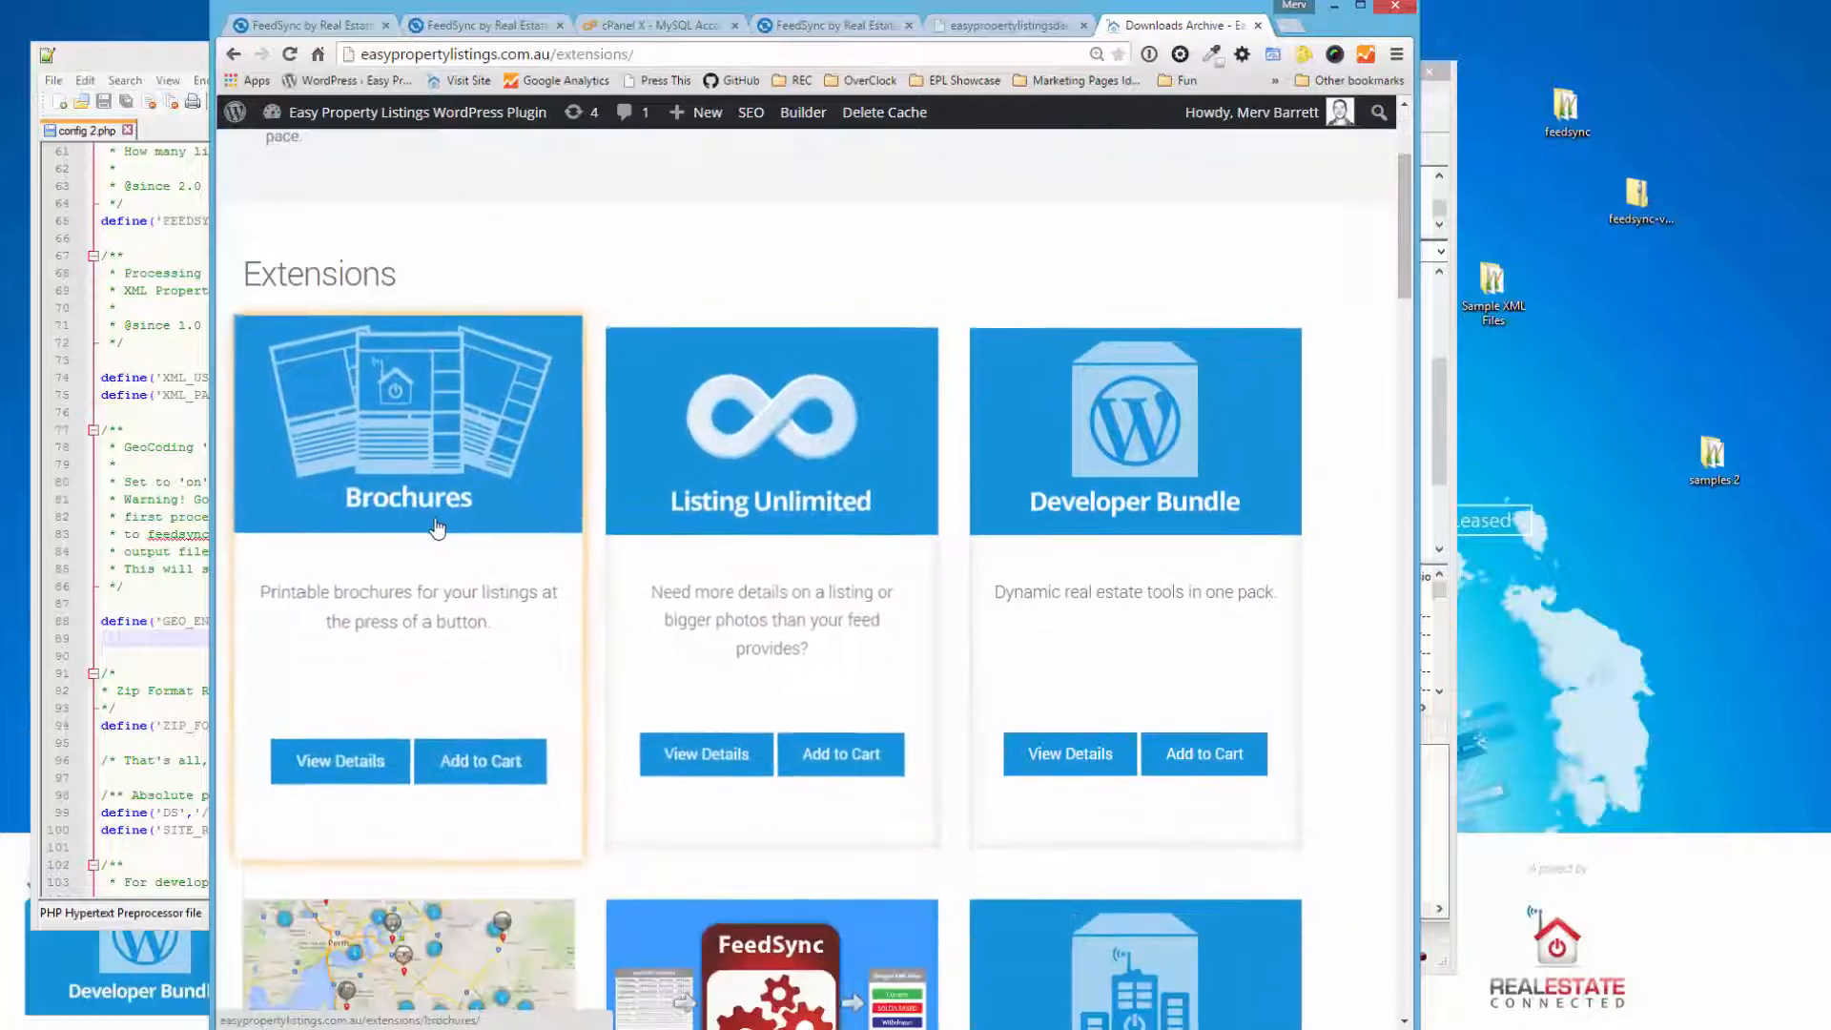
mouse_move(771, 467)
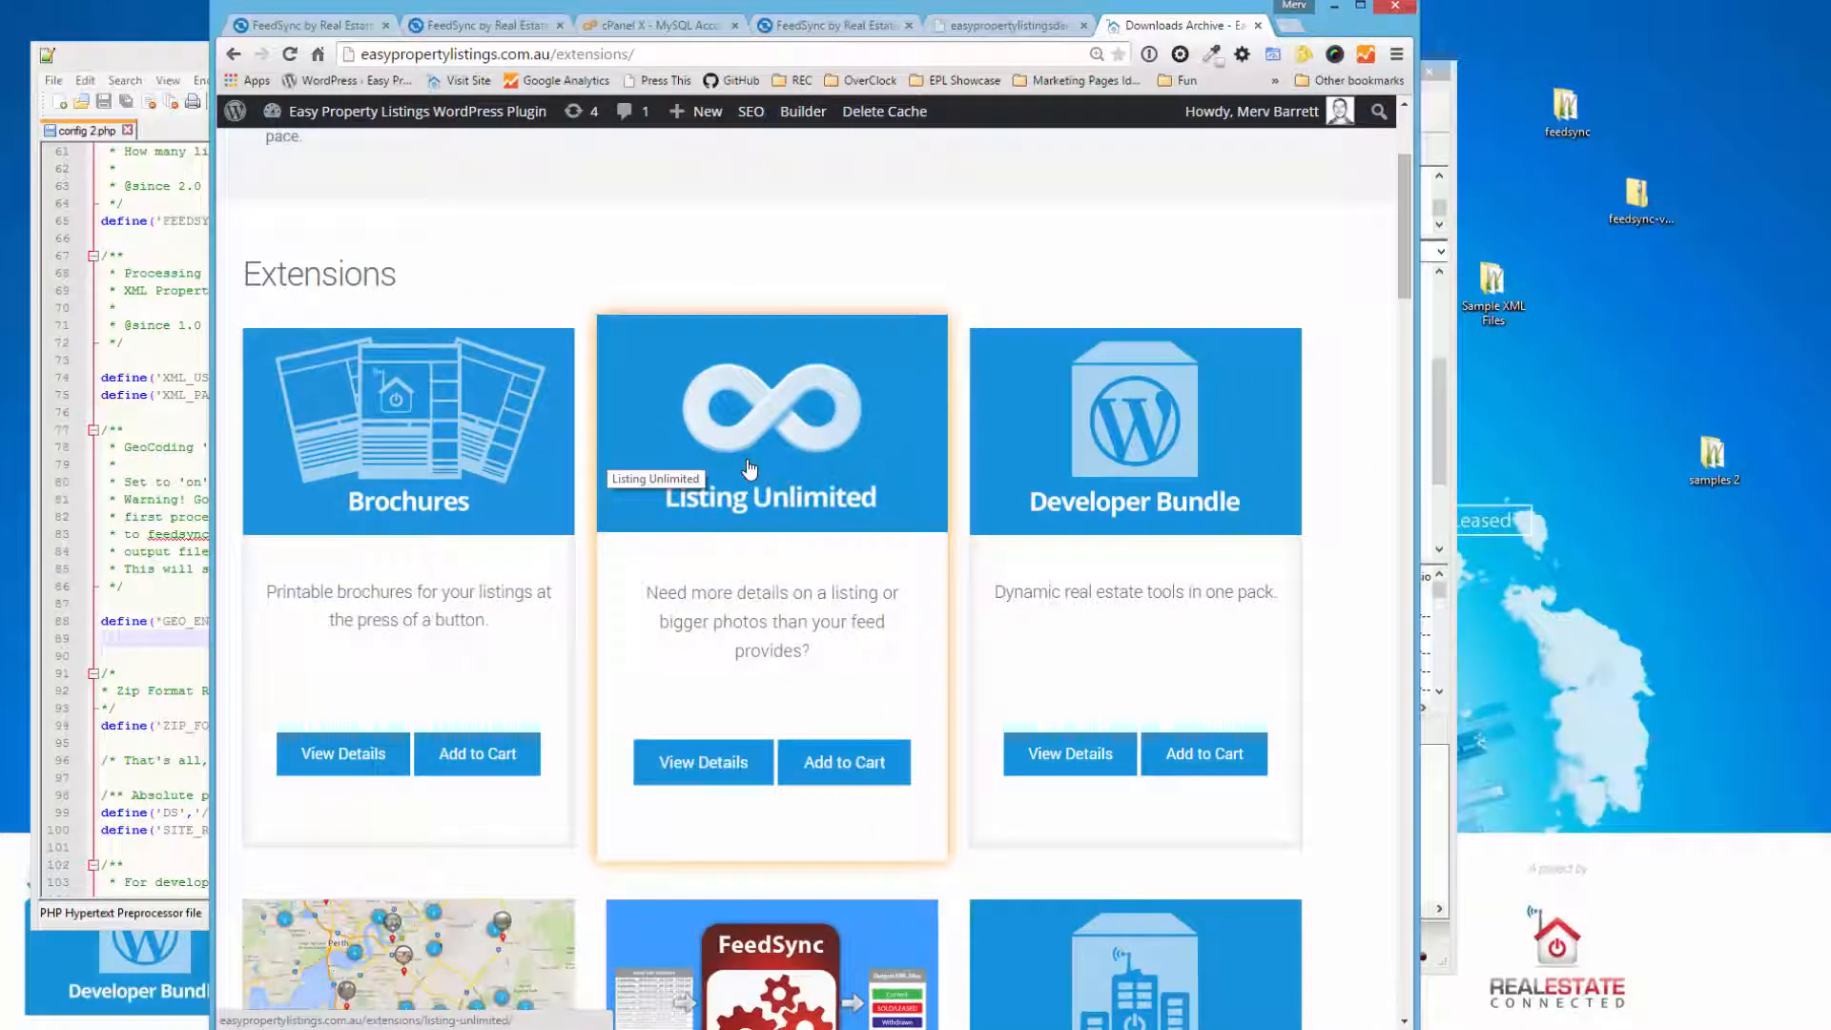
mouse_move(776, 496)
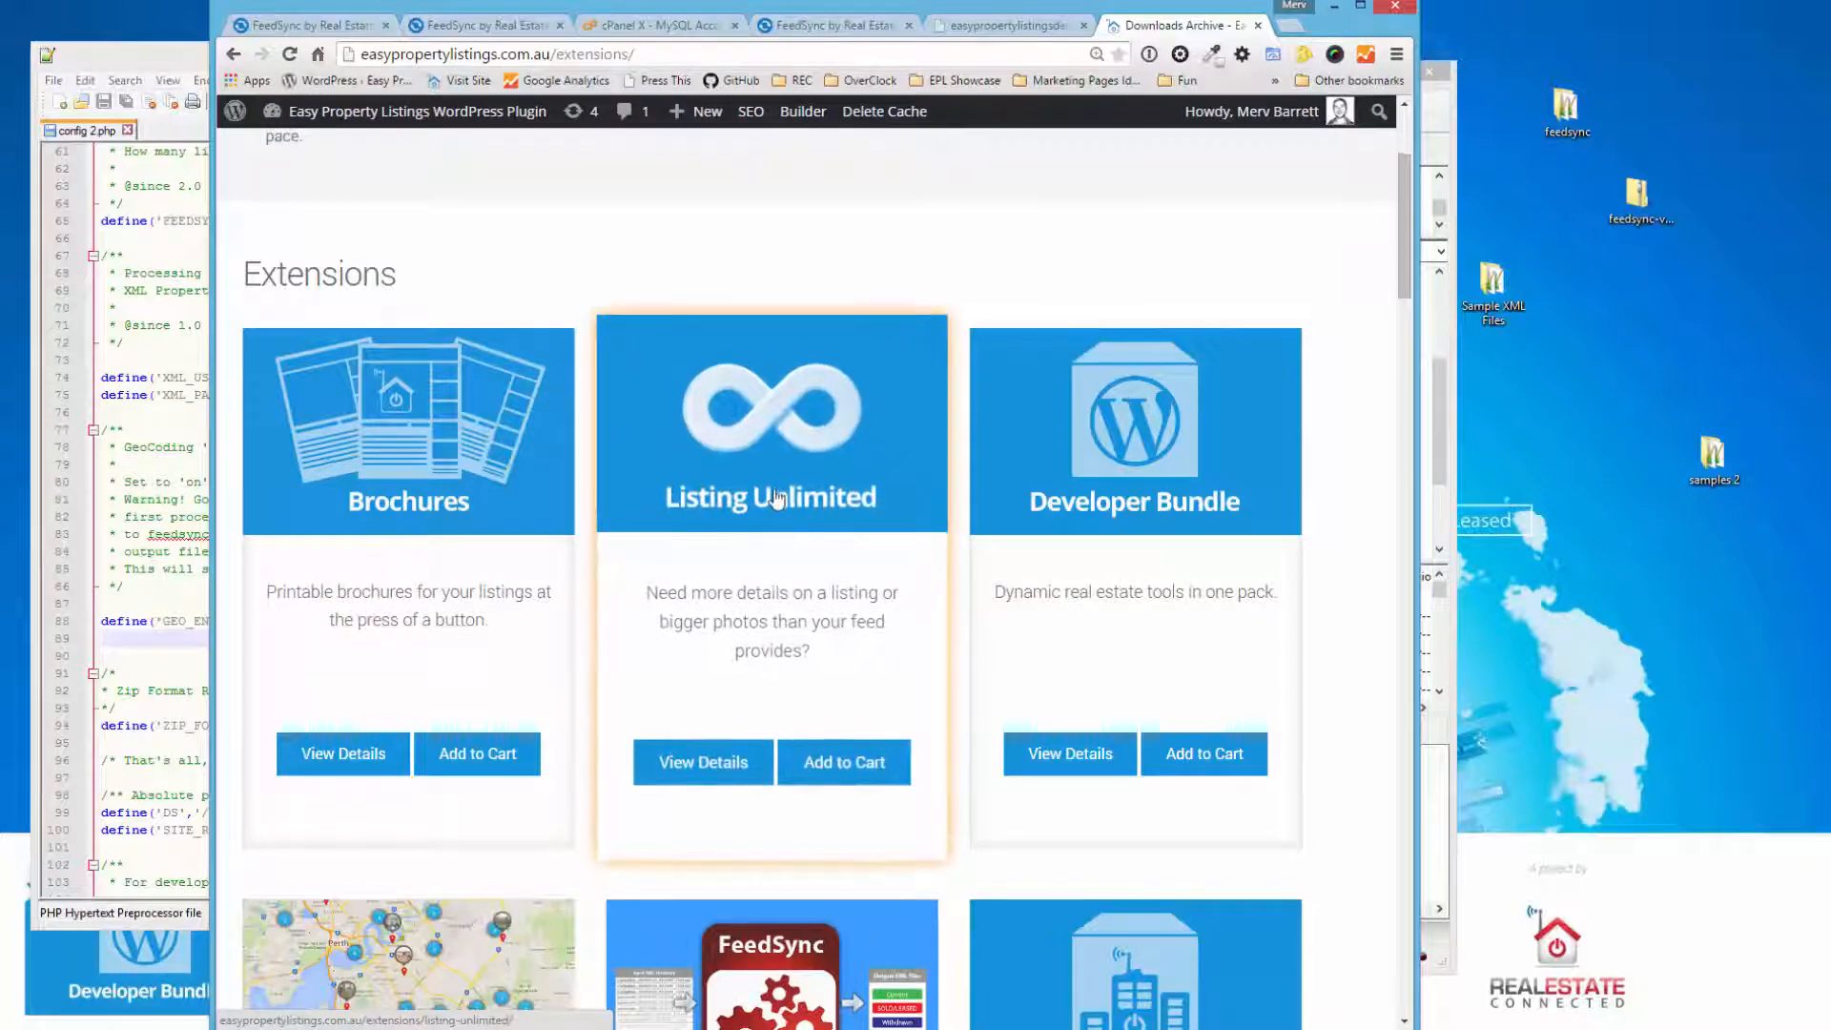
mouse_move(771, 513)
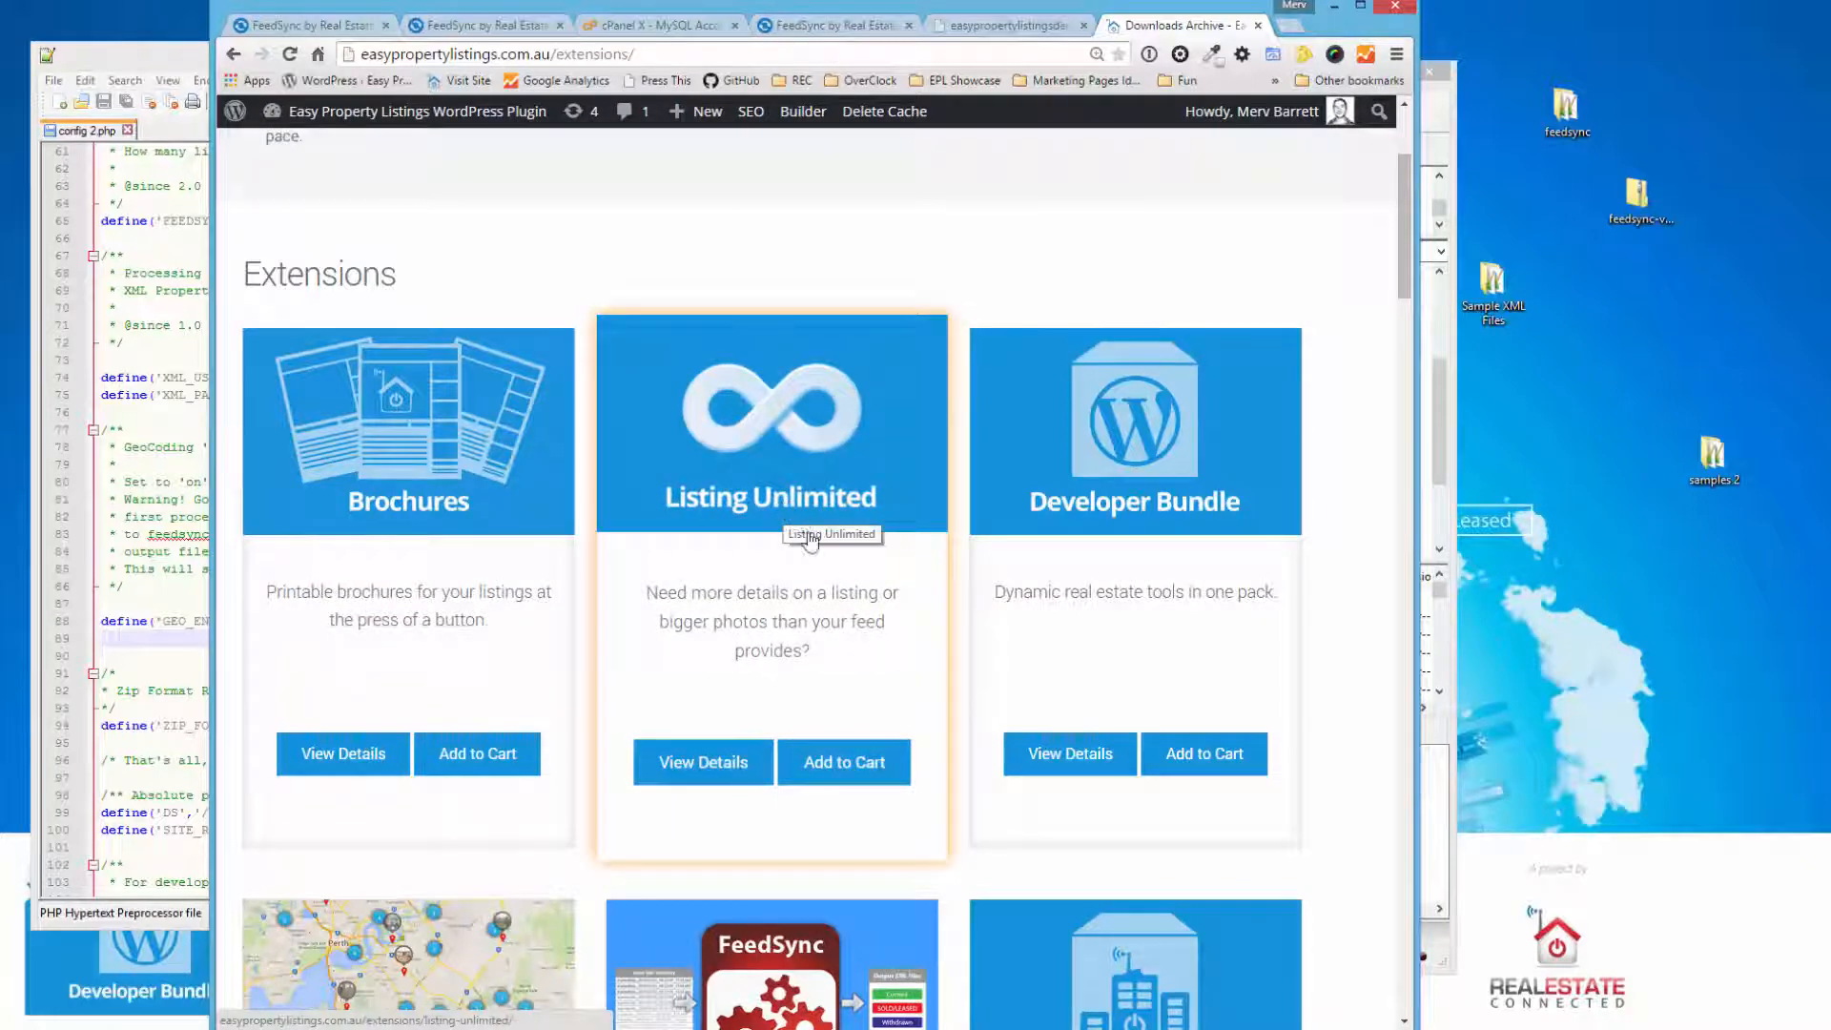
- View the Advanced Mapping extension's details page in the store
scroll(down, 3)
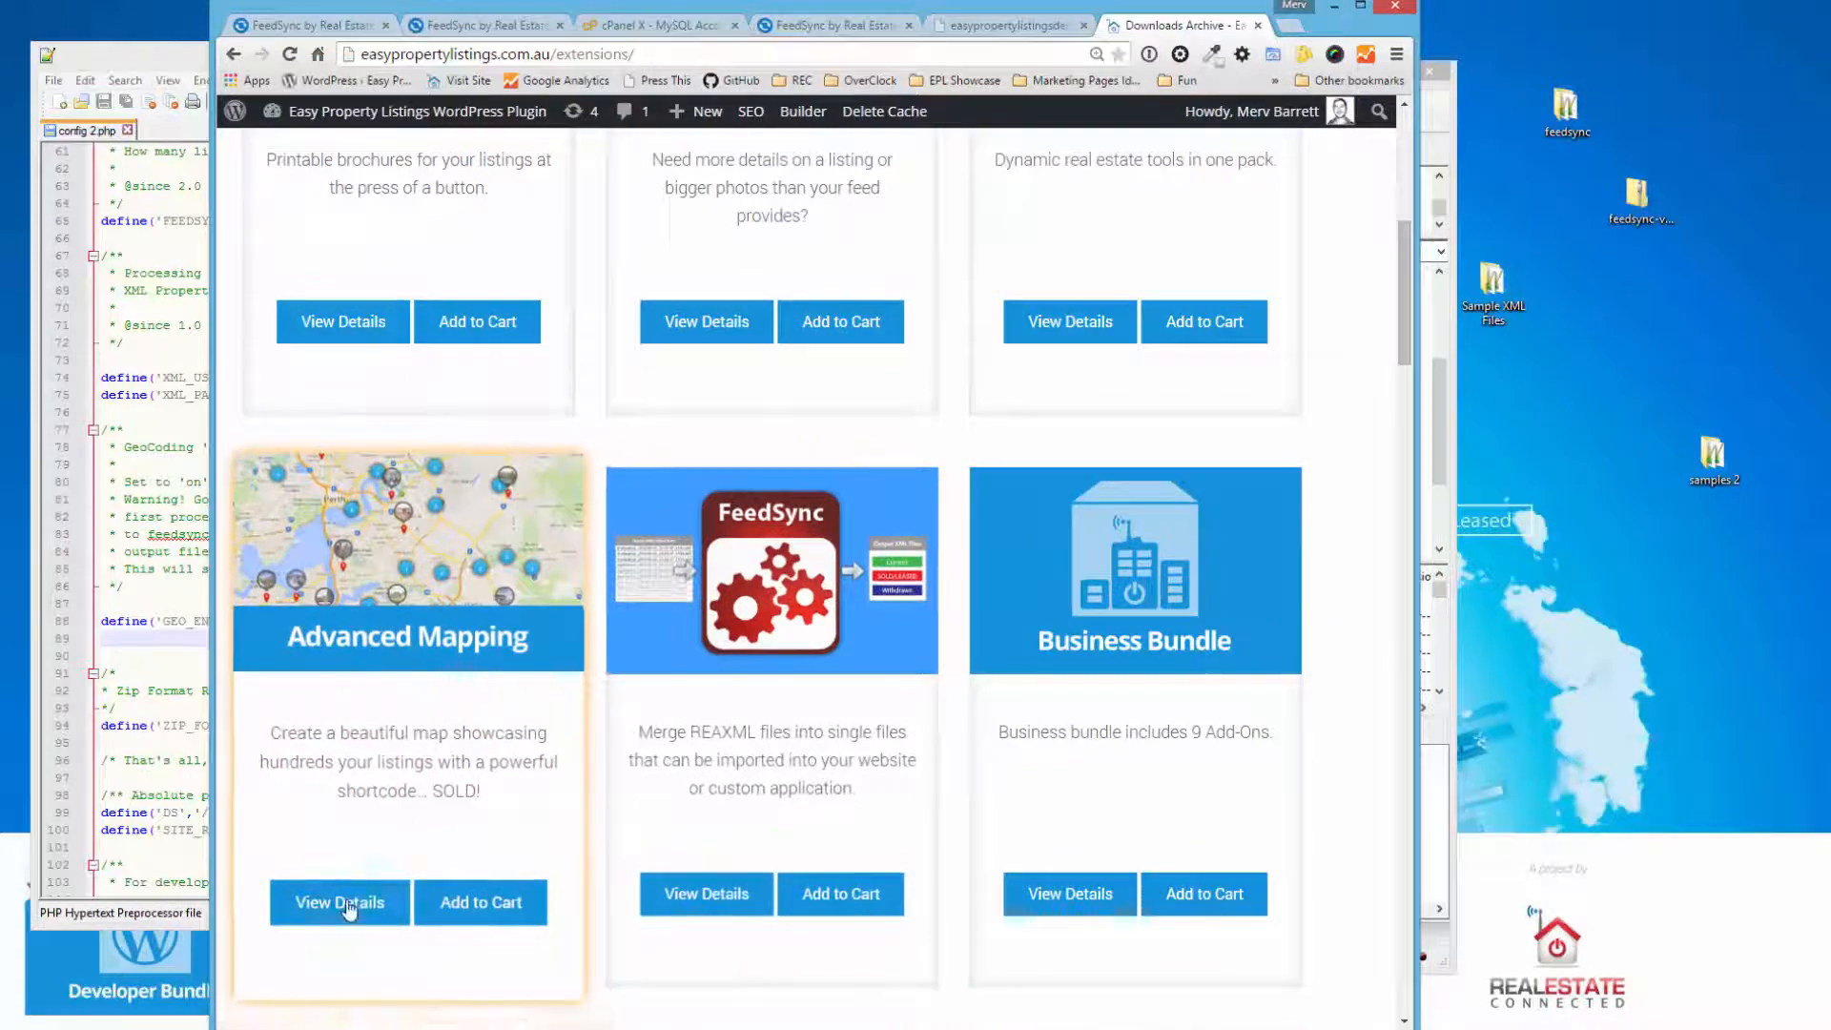
click(340, 902)
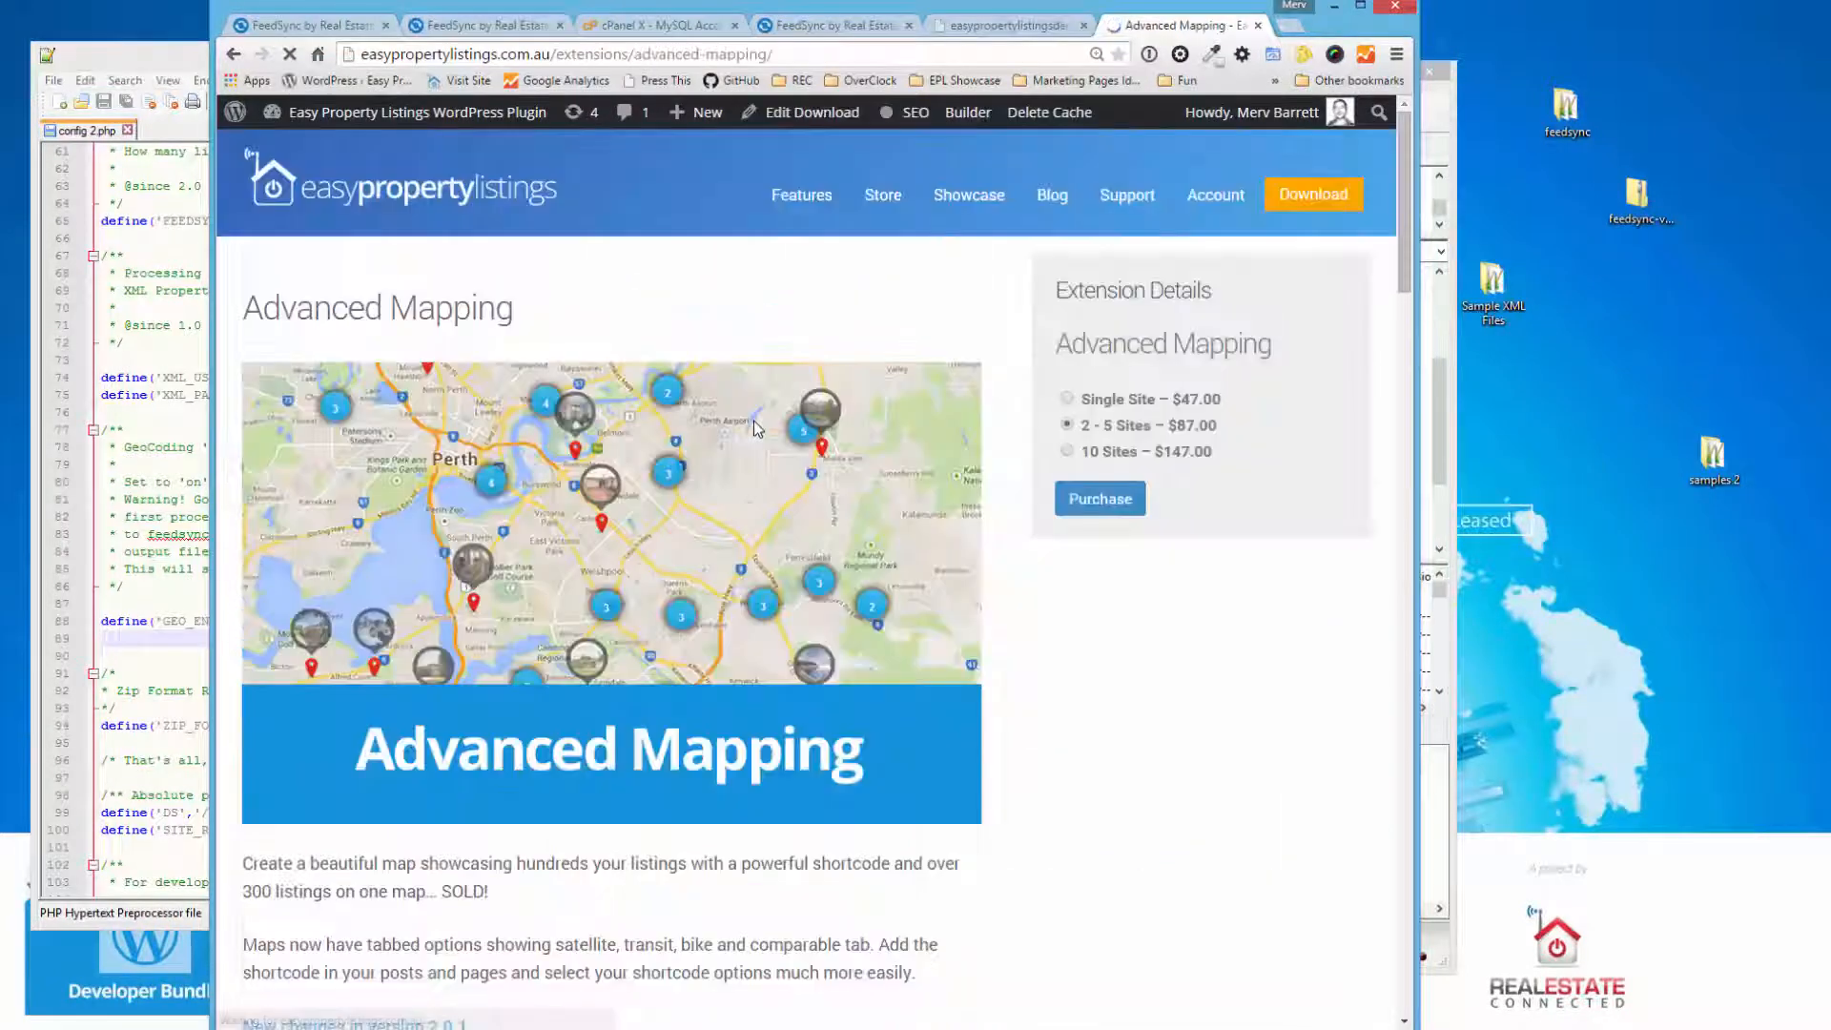
scroll(down, 3)
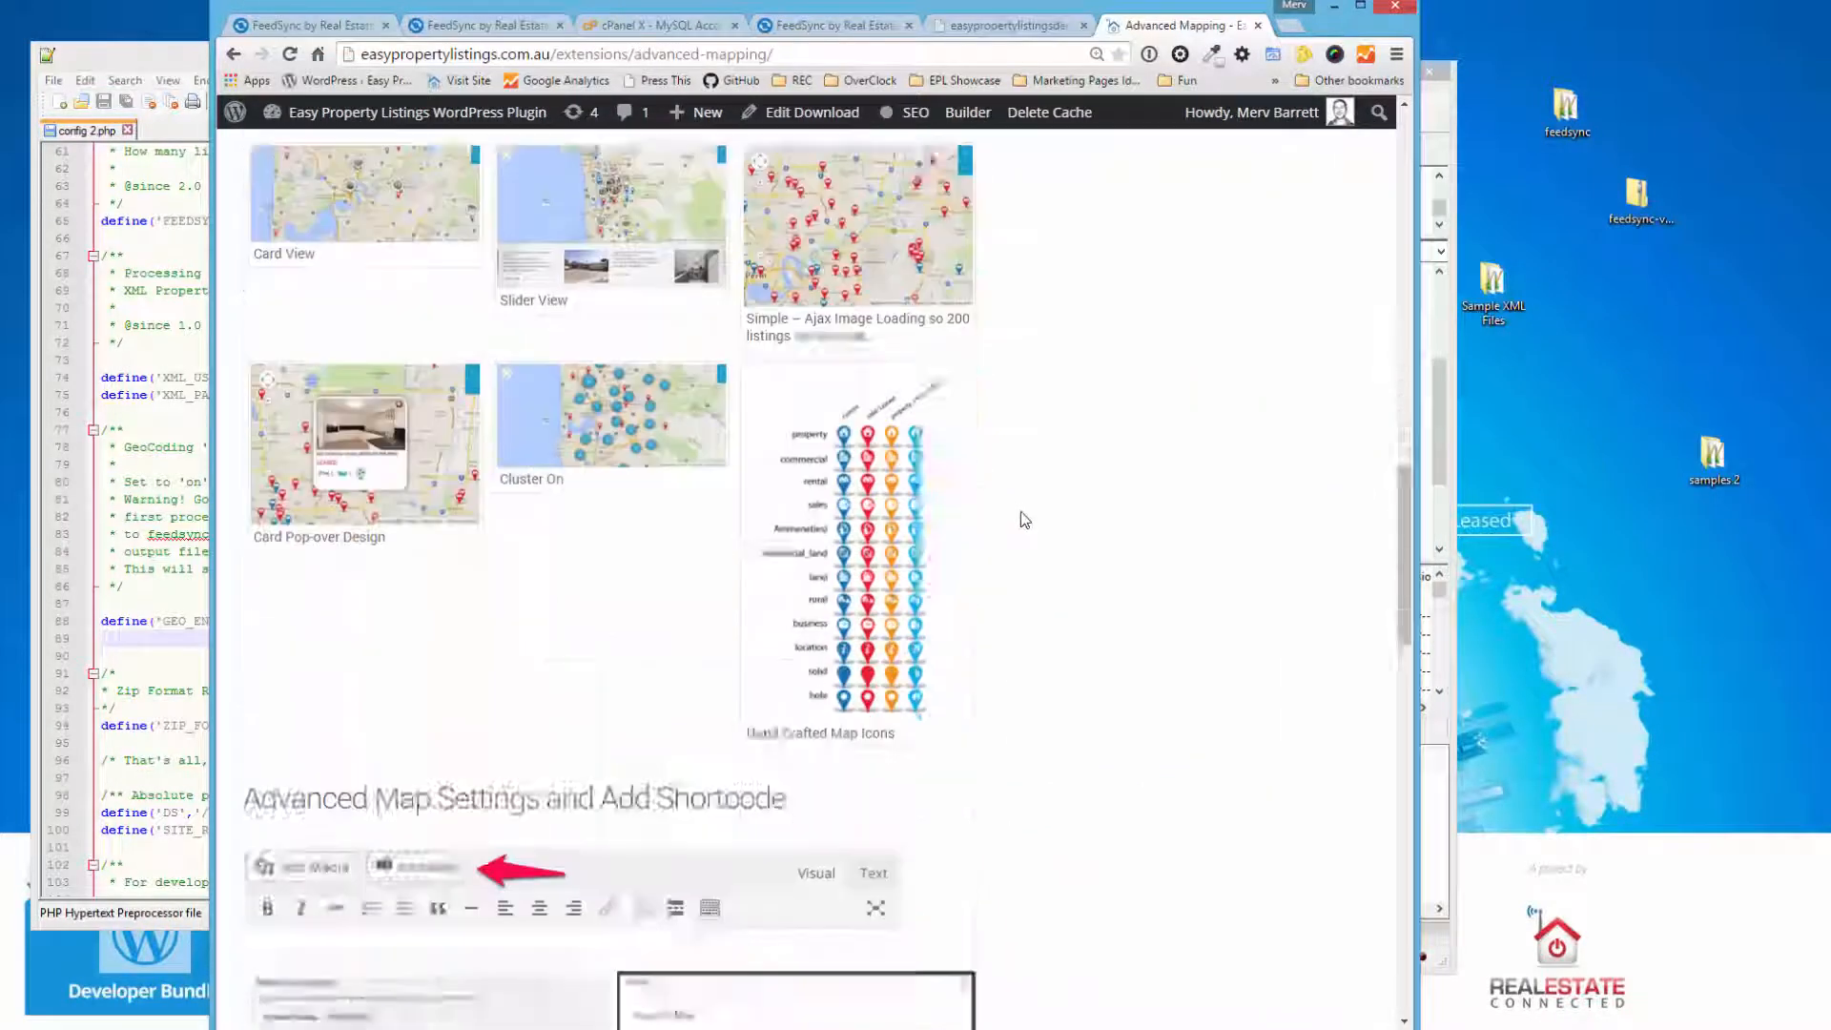
scroll(up, 3)
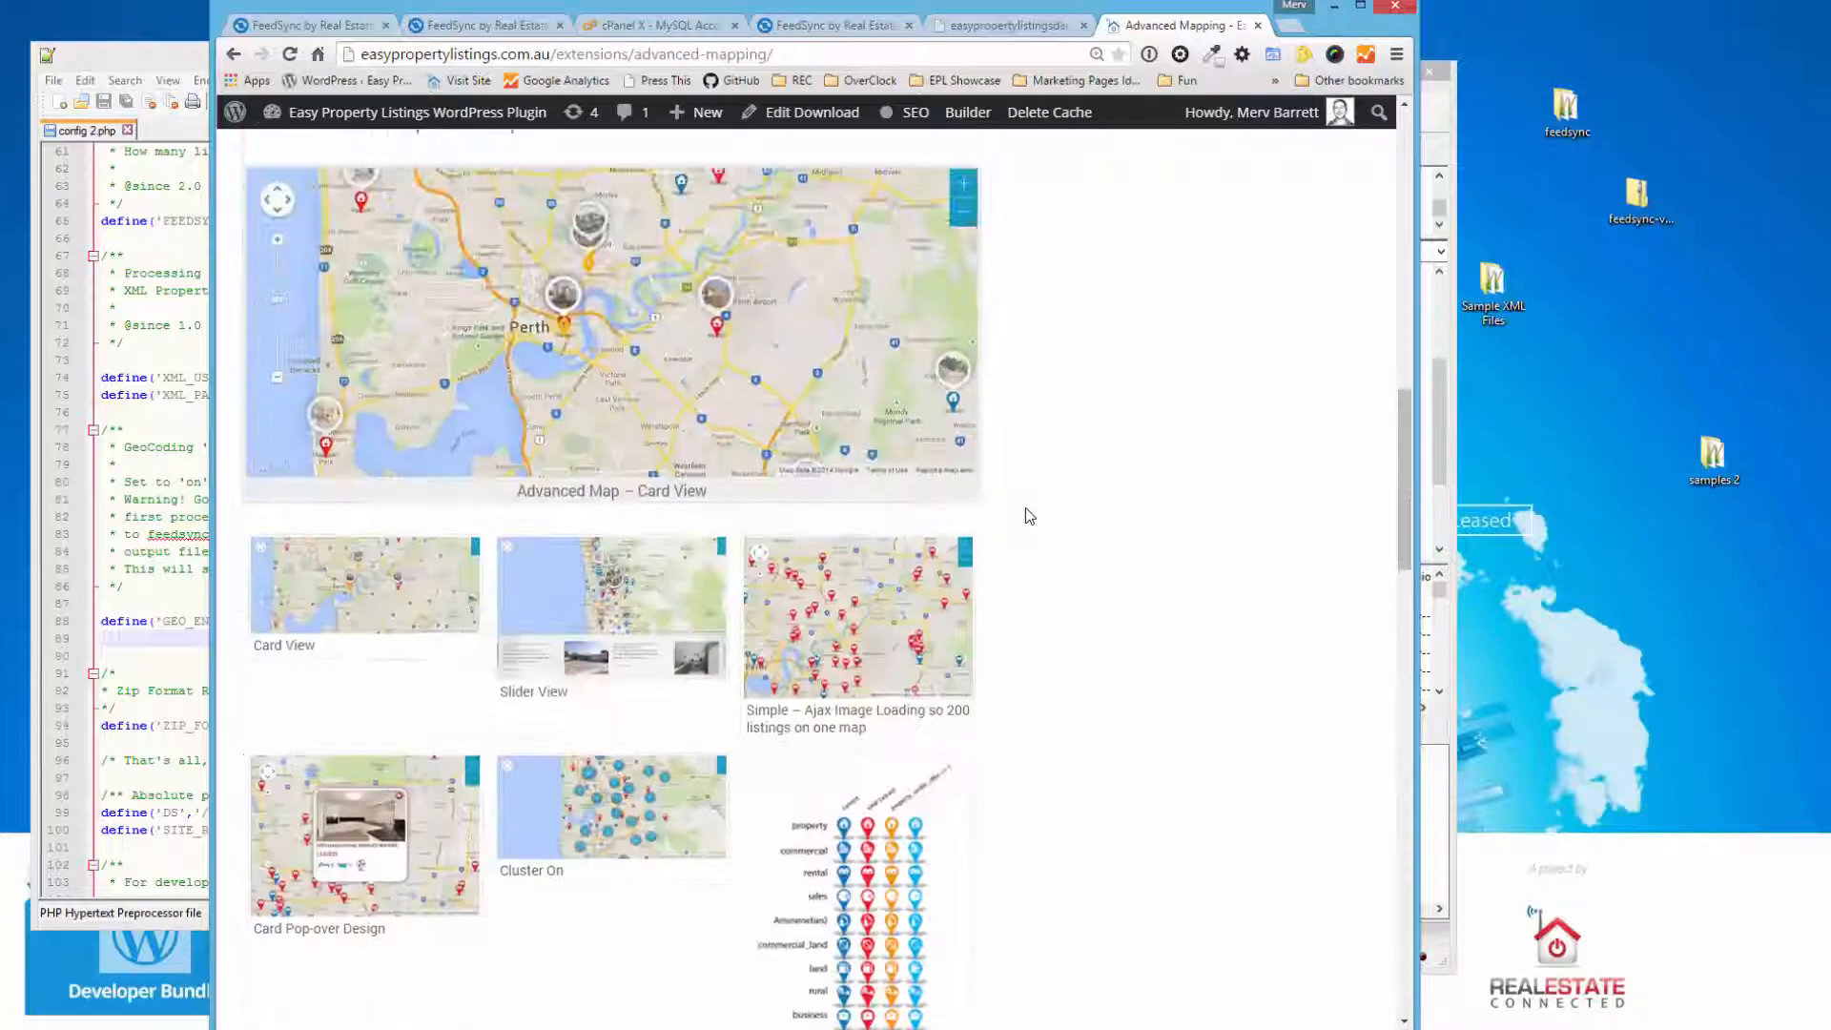
scroll(up, 3)
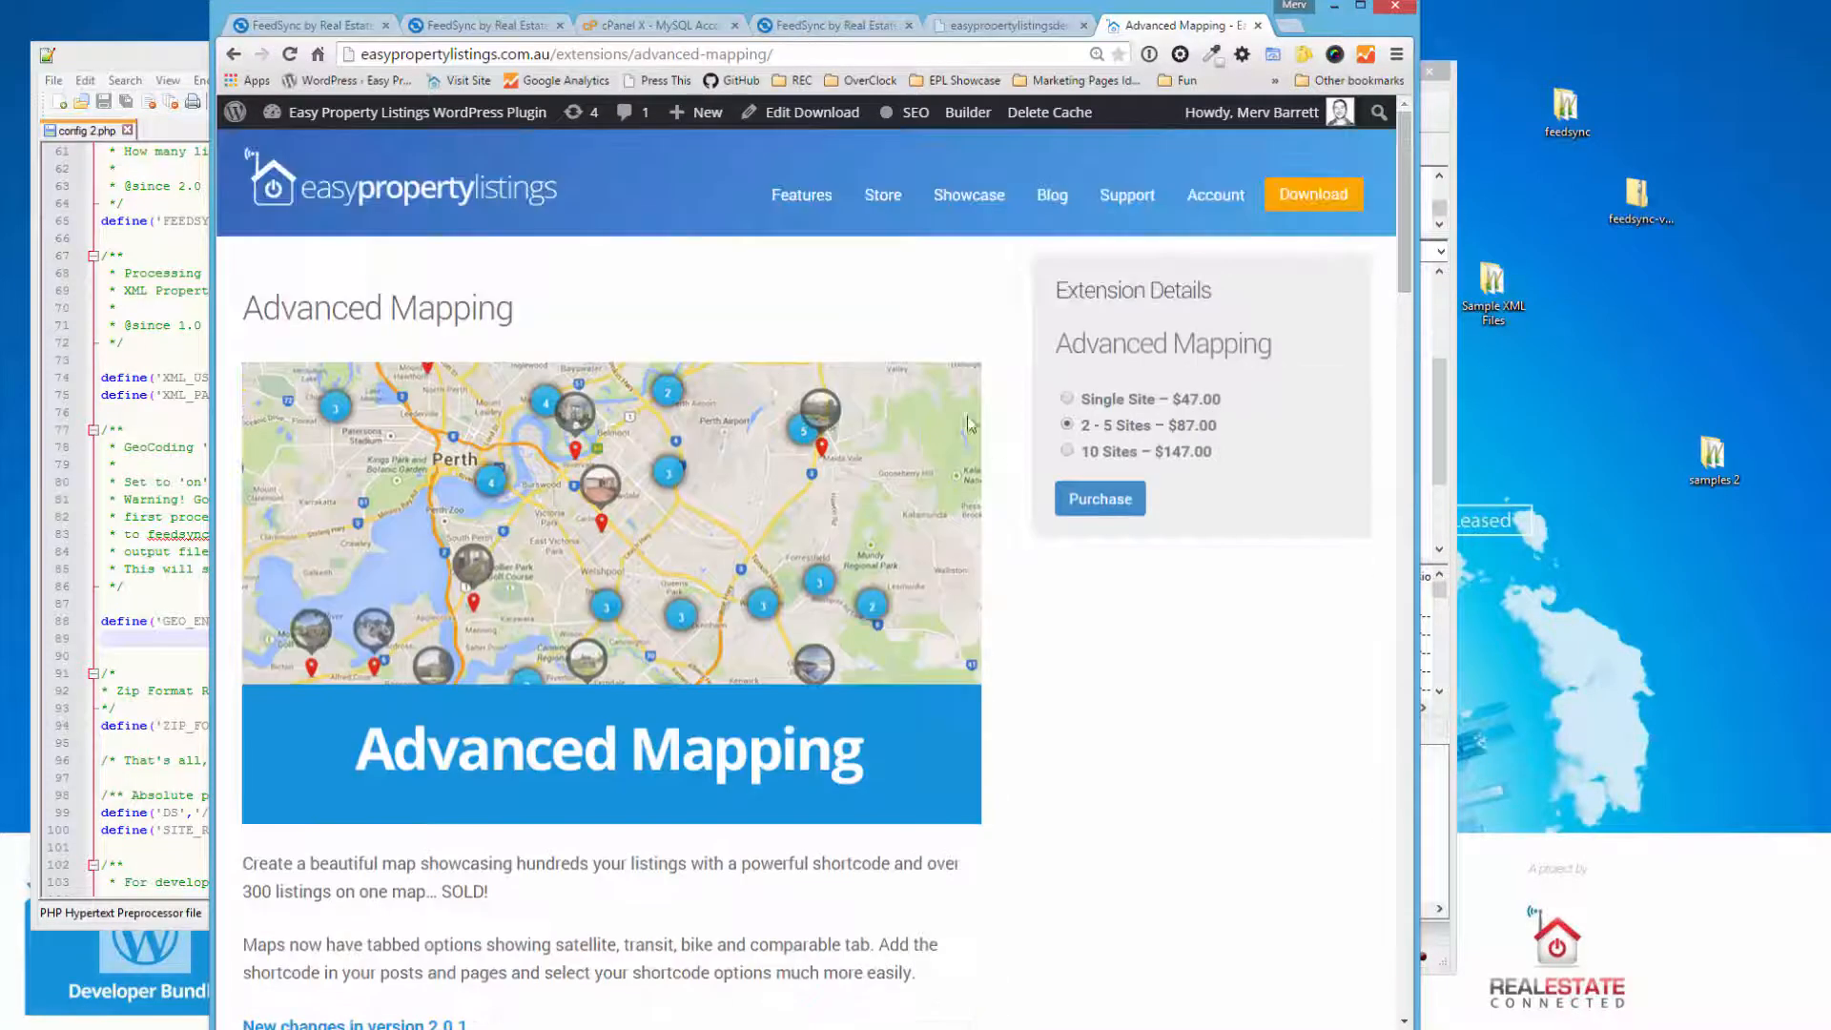
- Return to the Extensions catalogue and scroll to Personal Bundle, Awards and Business Directory
click(234, 54)
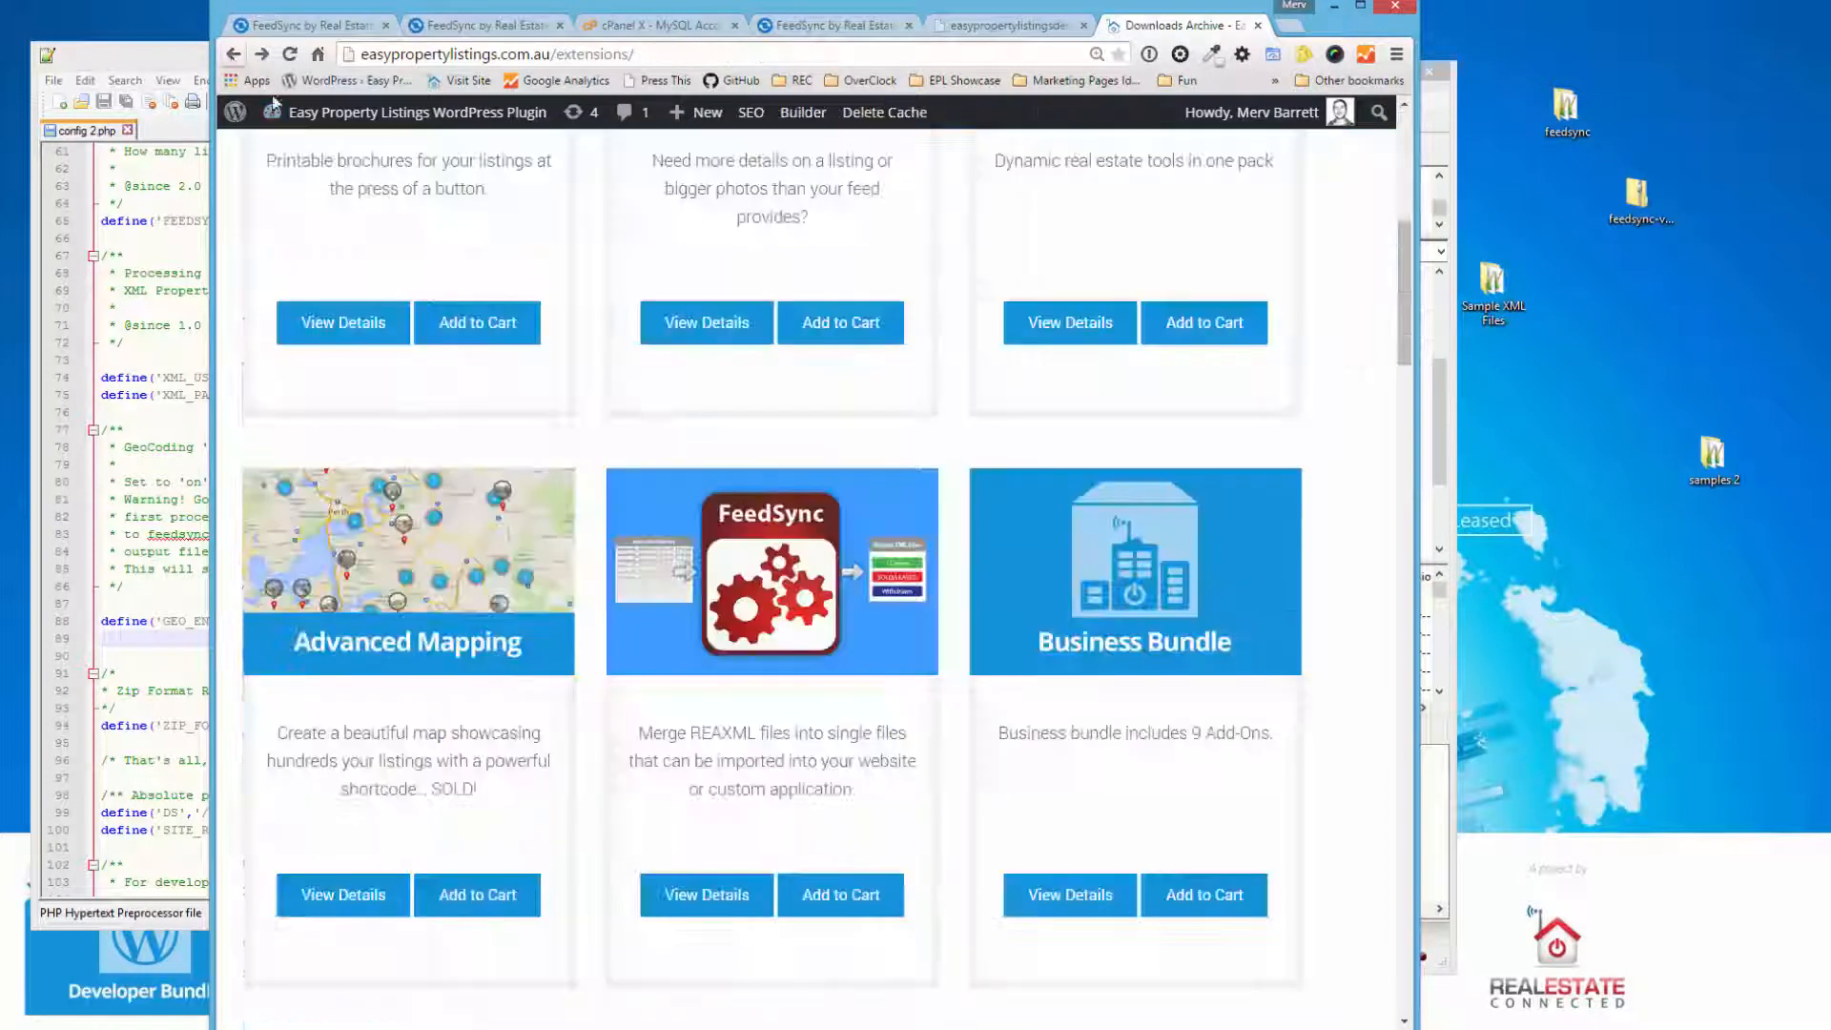
scroll(down, 3)
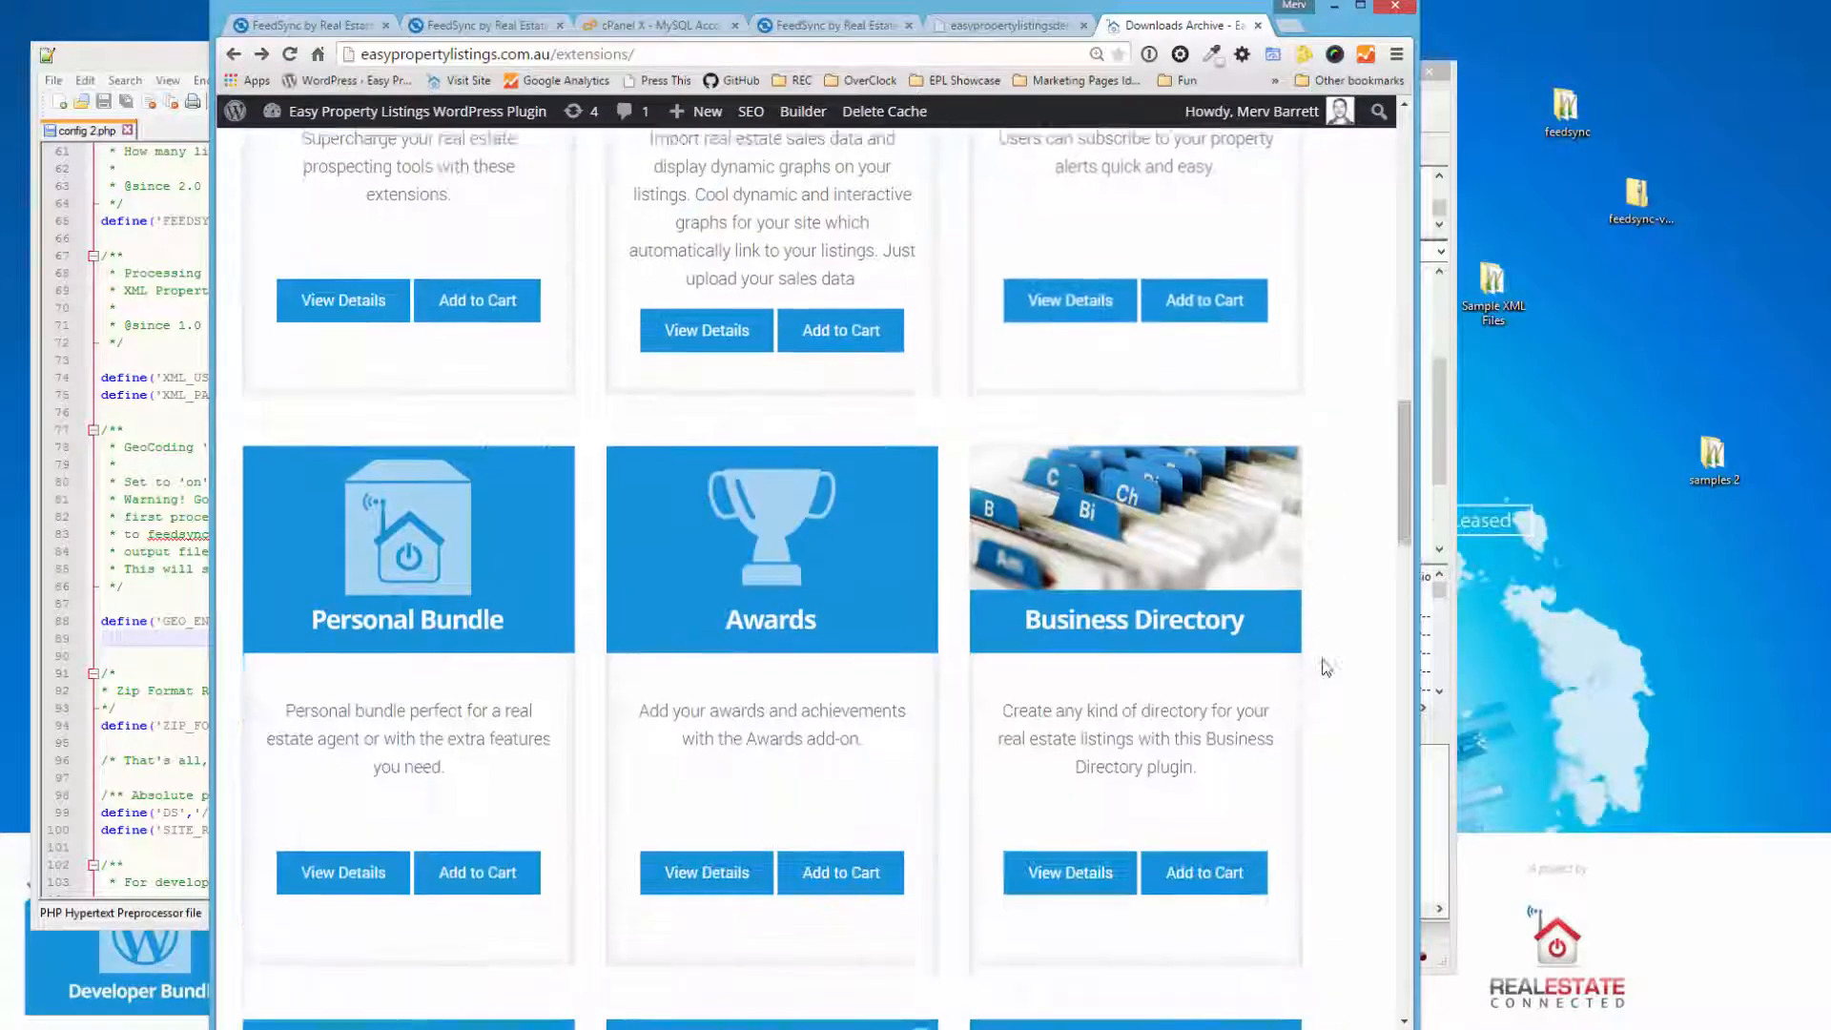
scroll(down, 3)
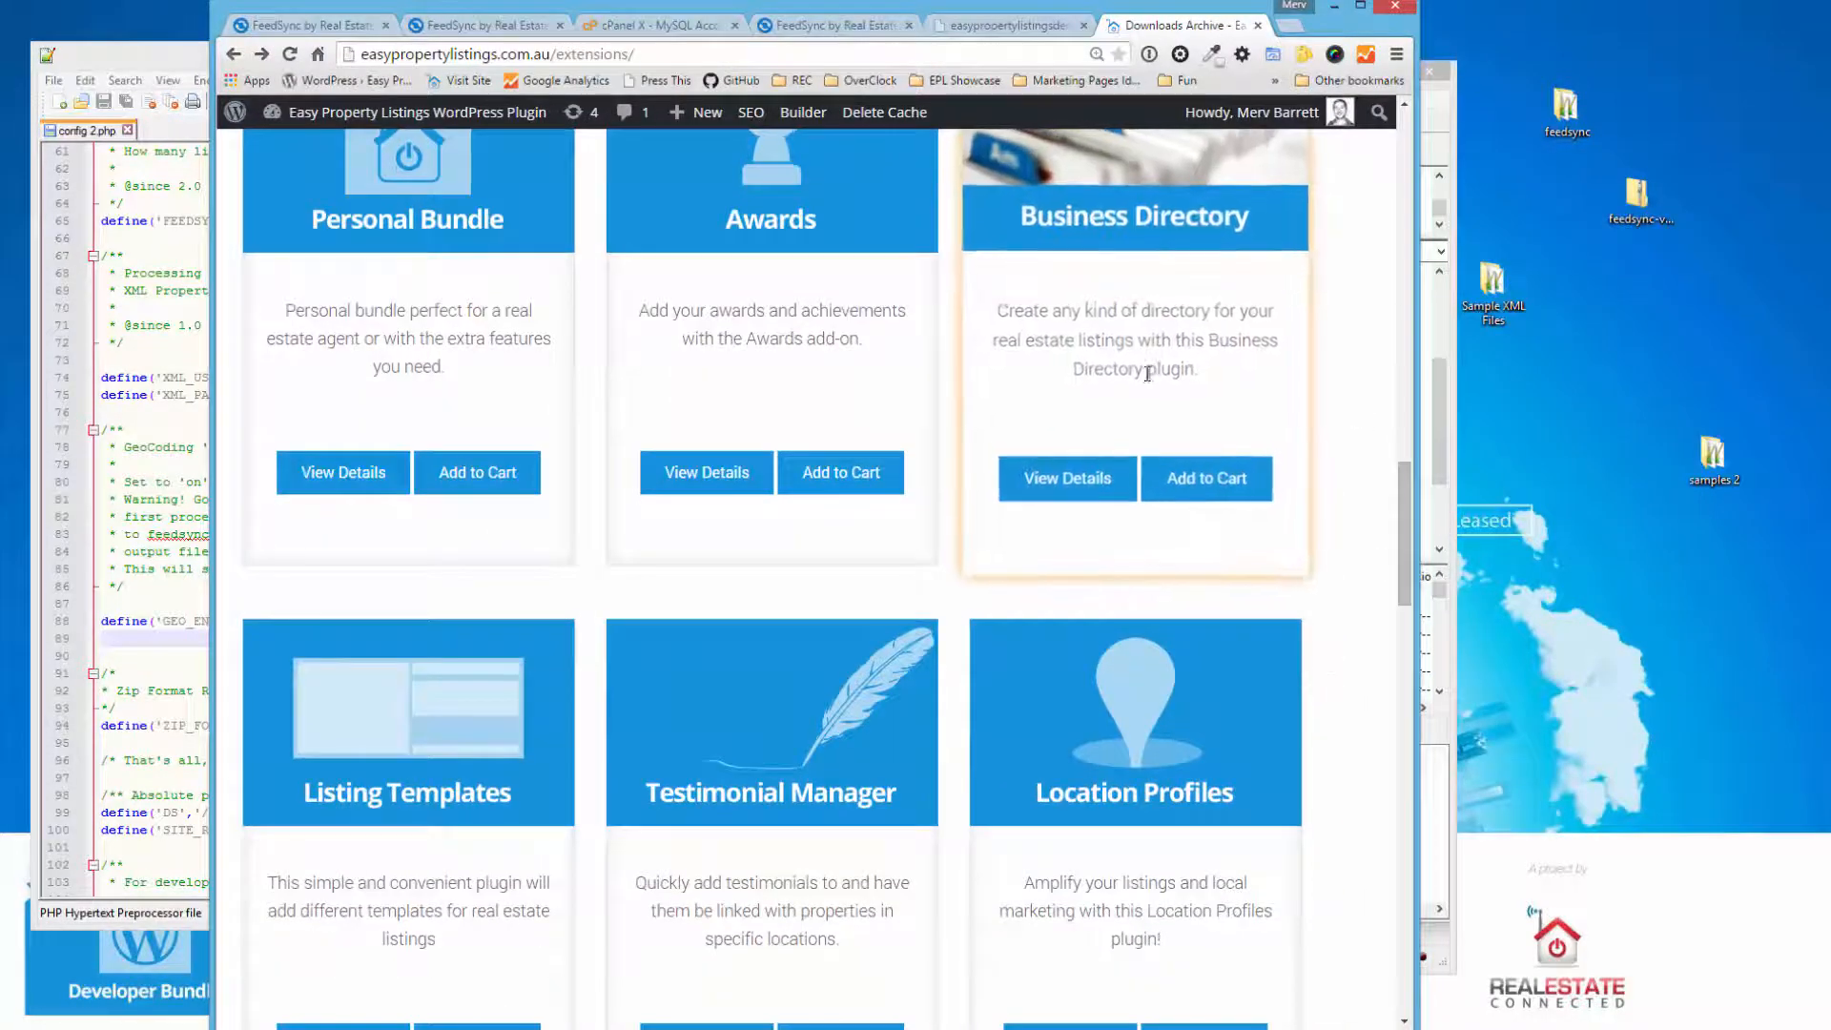